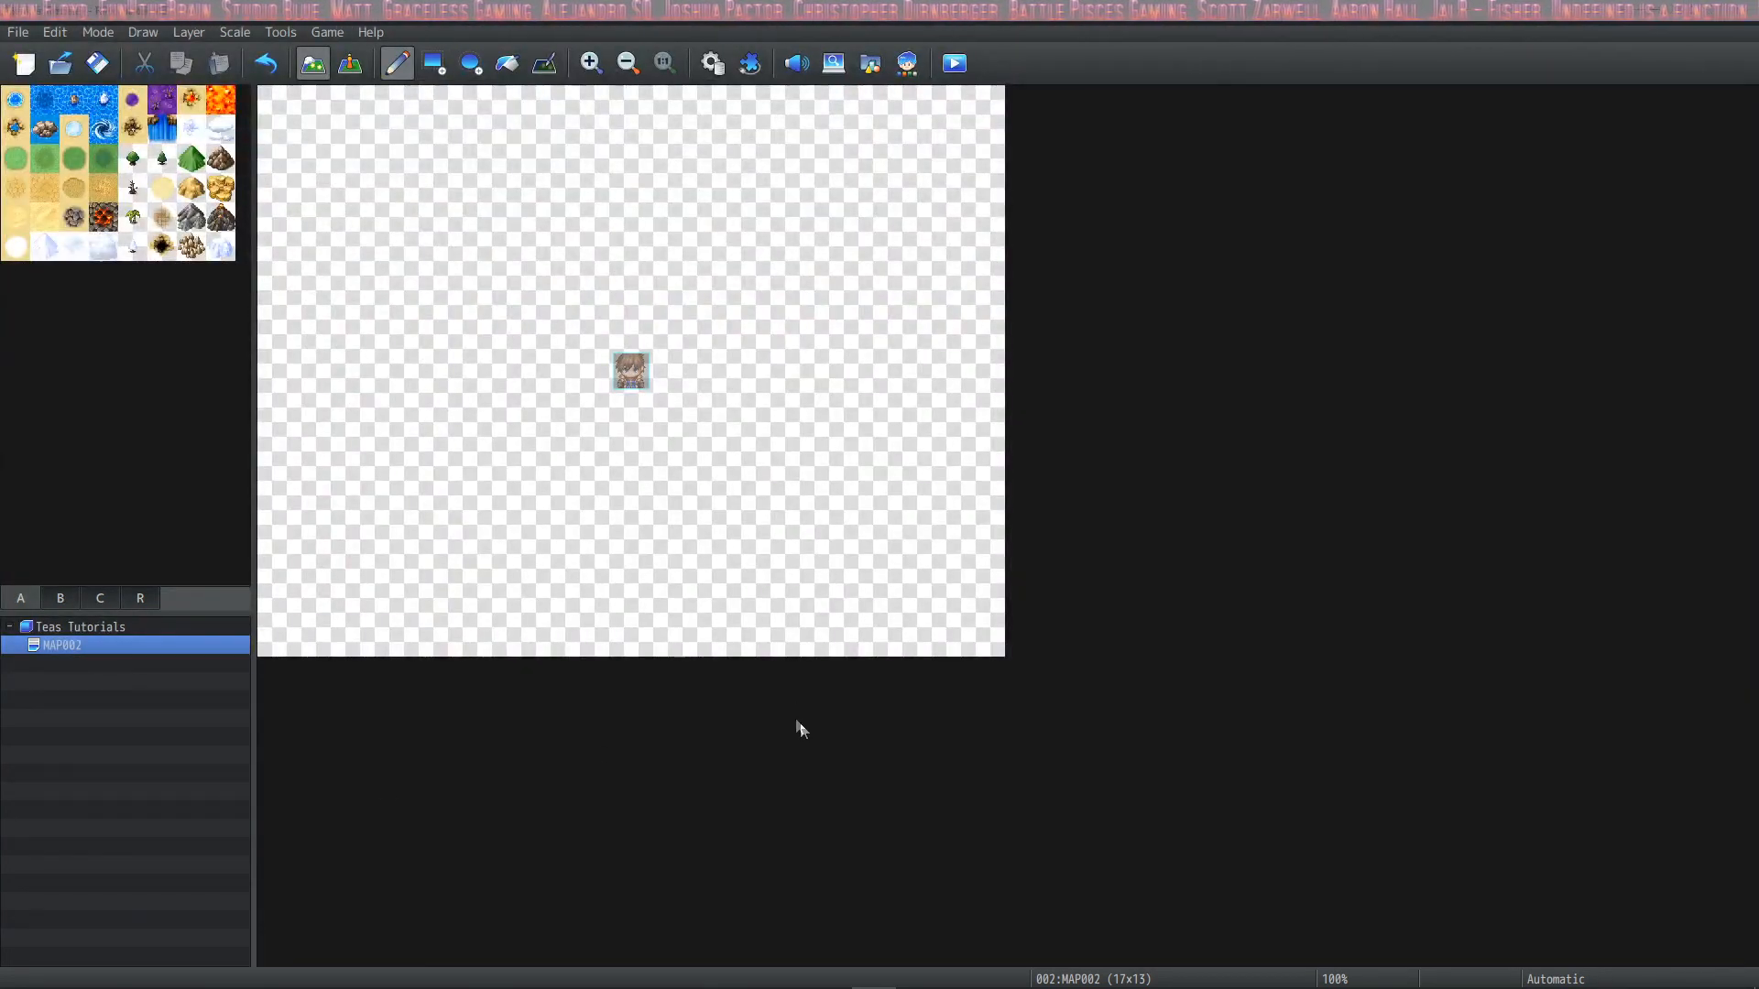
{"action": "mouse_move", "coordinate": [724, 726]}
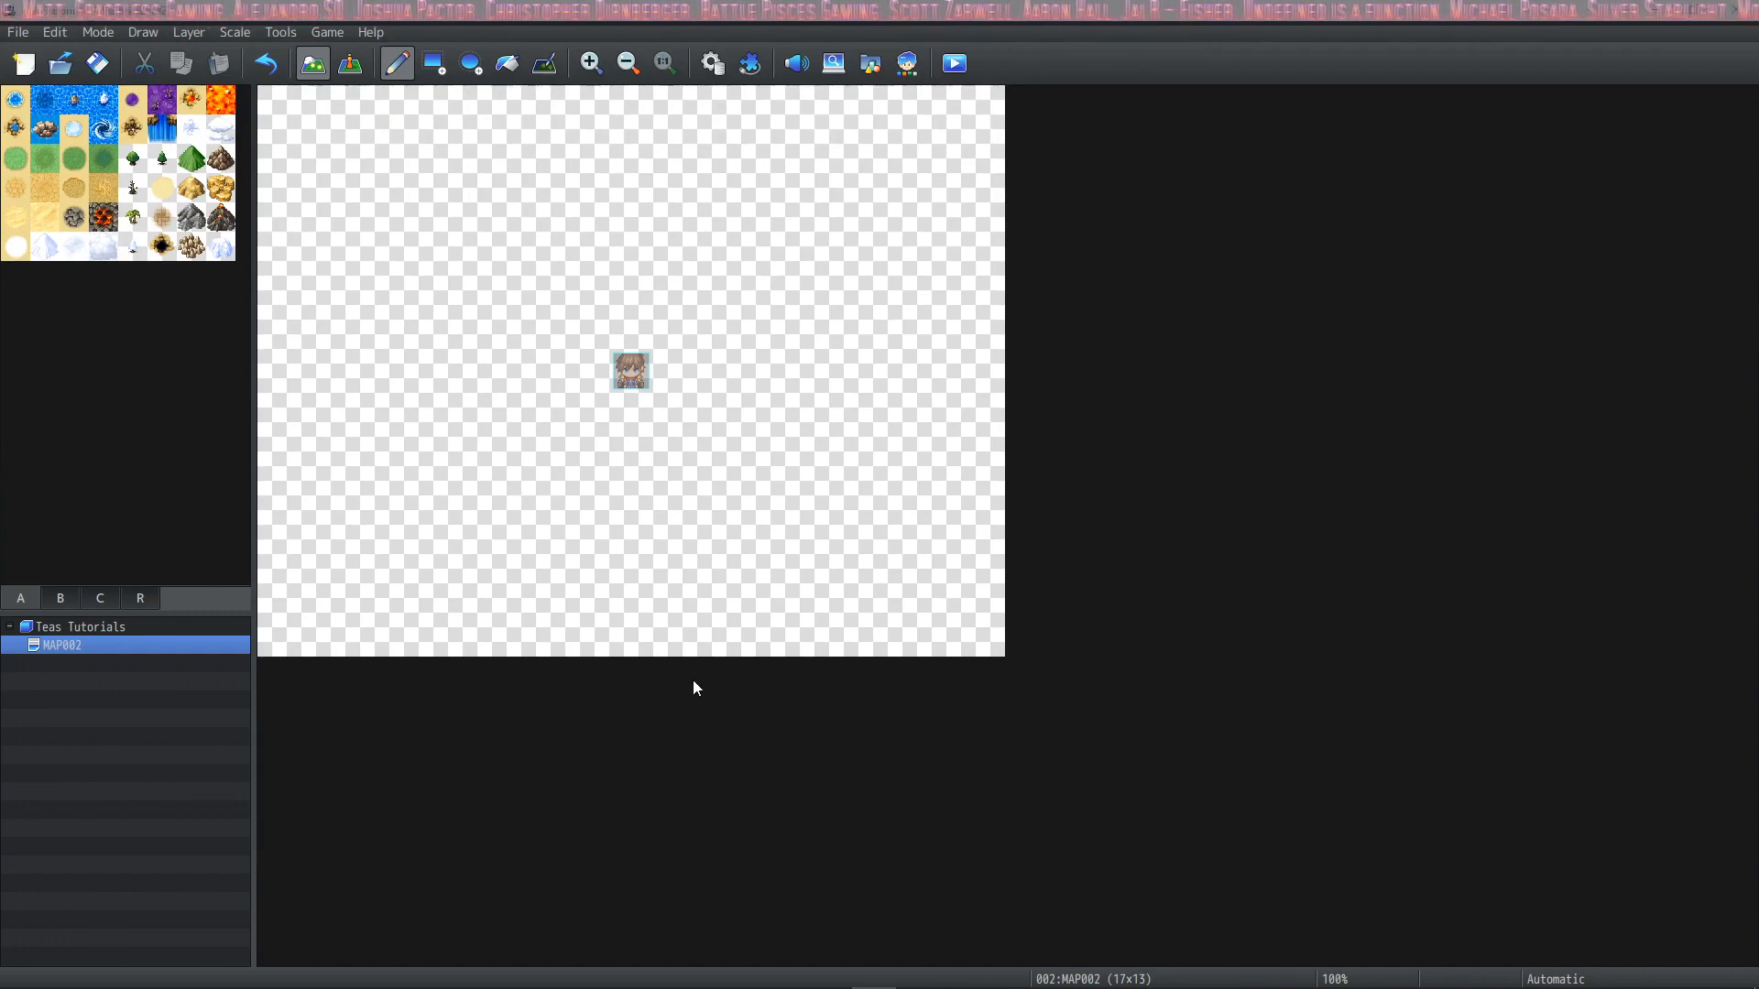
{"action": "mouse_move", "coordinate": [129, 676]}
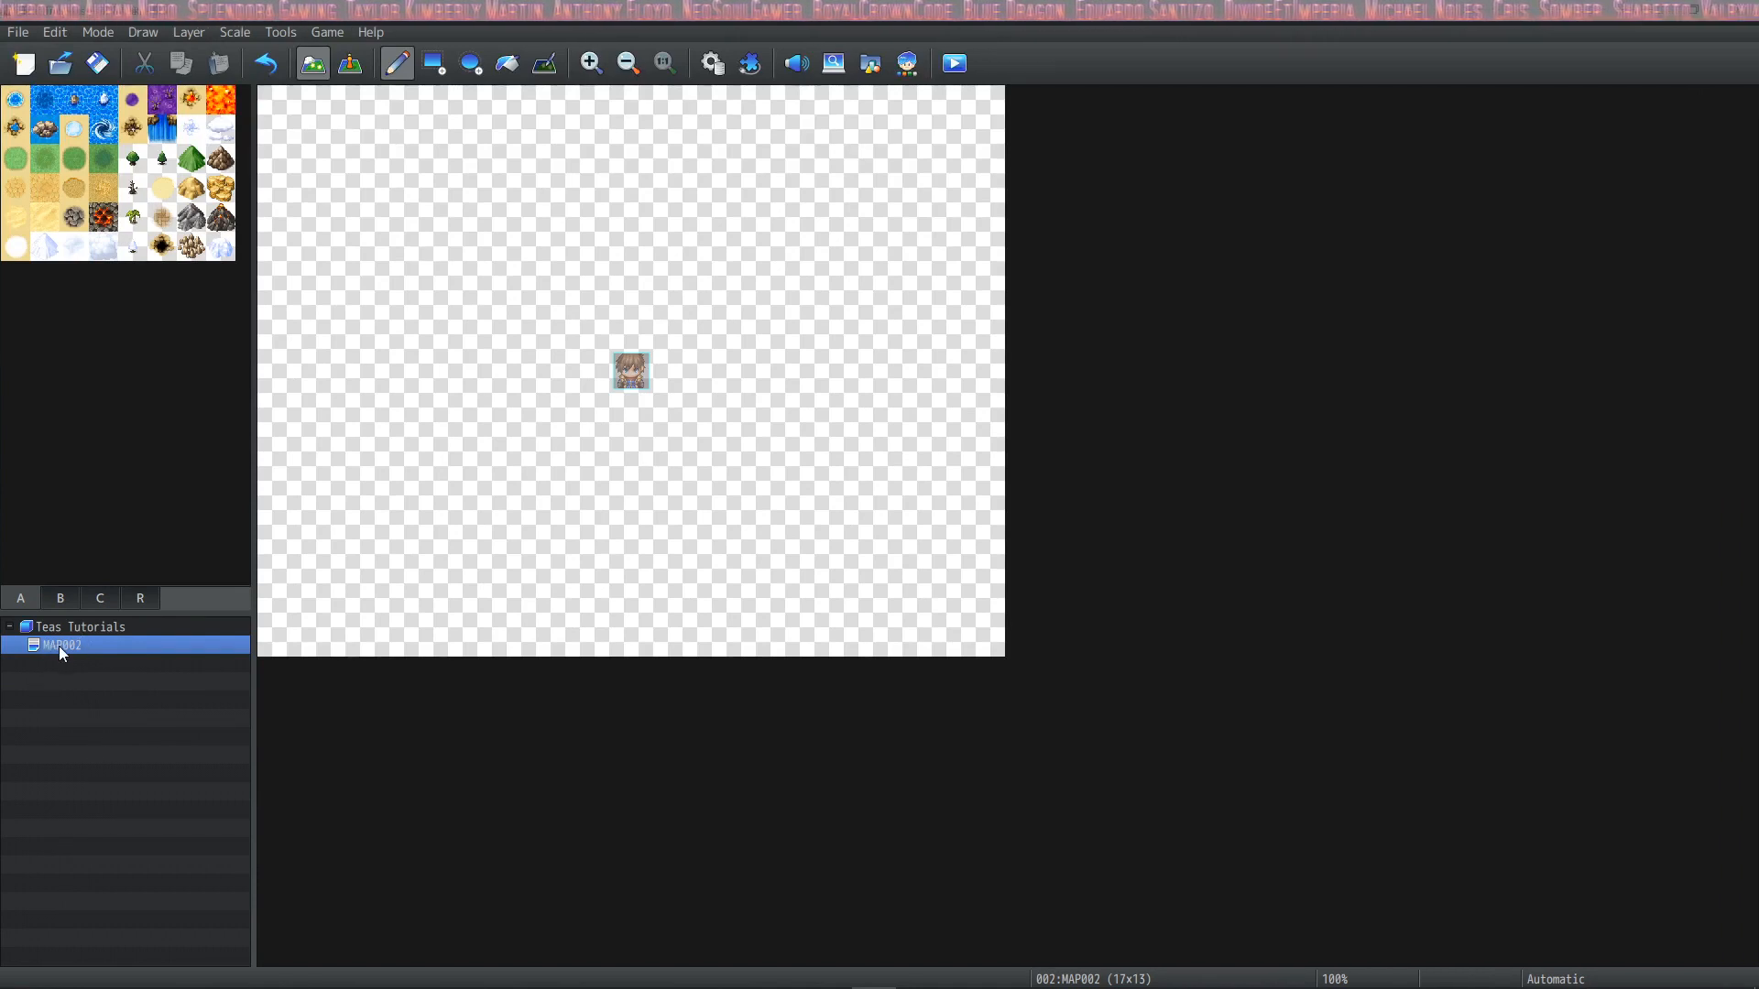
{"action": "mouse_move", "coordinate": [82, 660]}
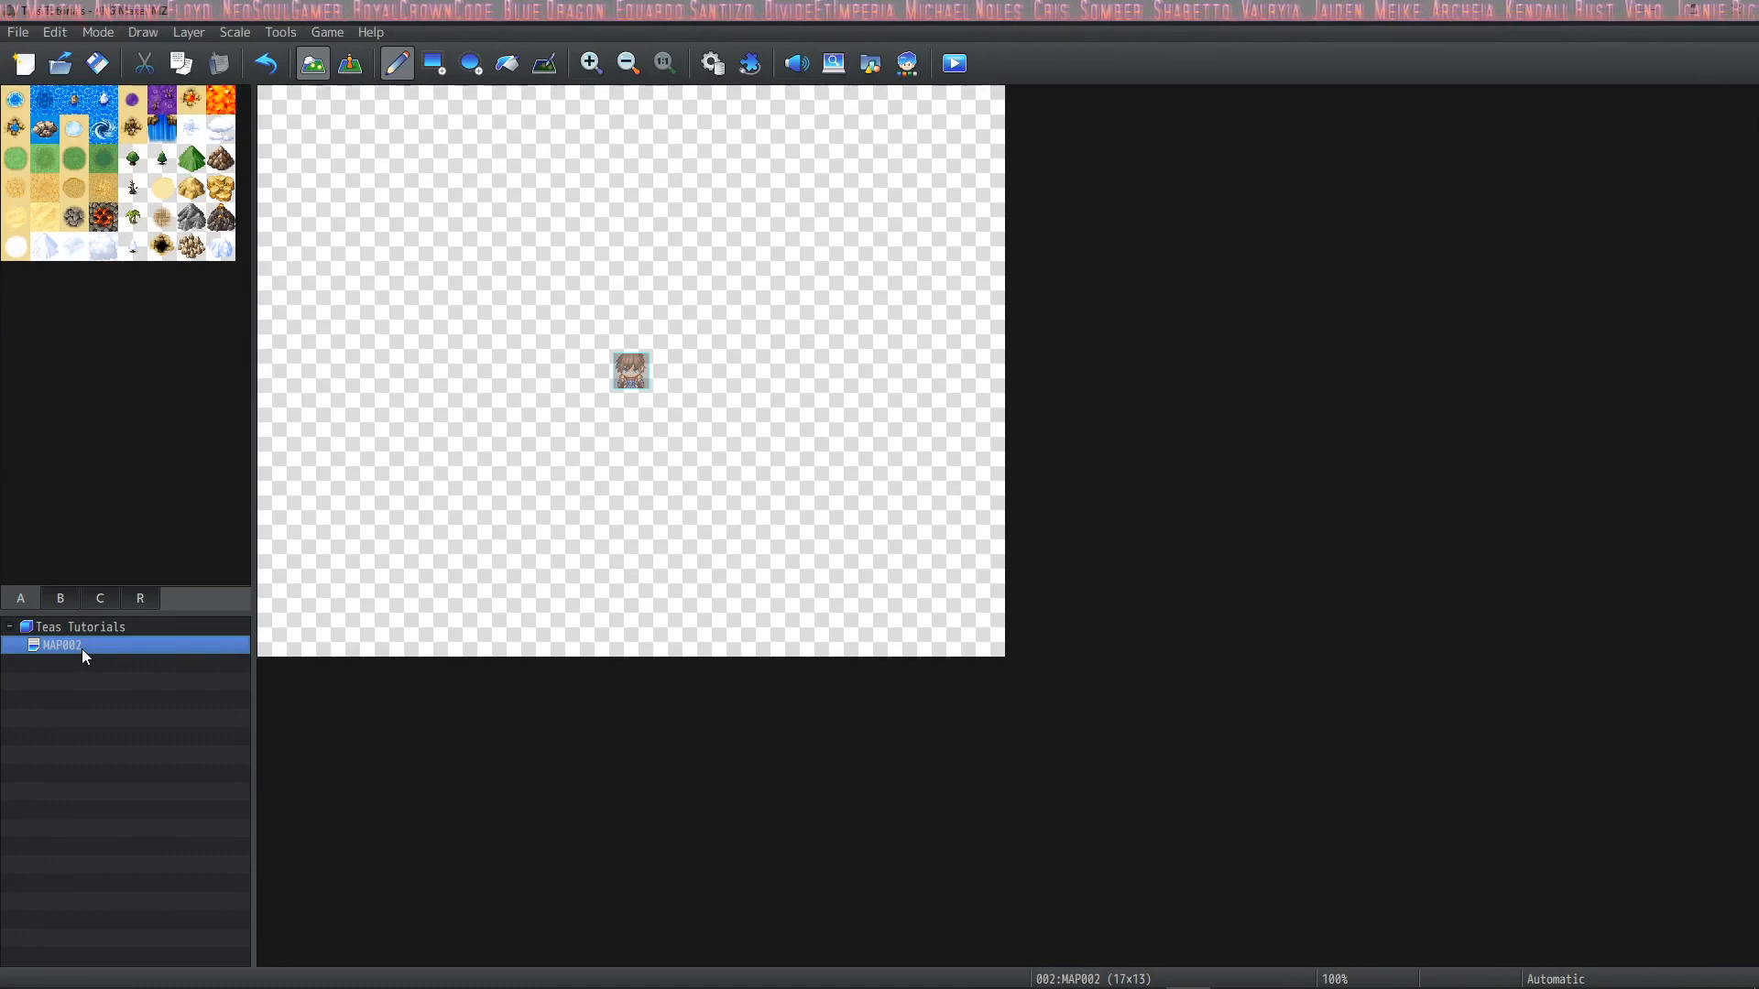
{"action": "mouse_move", "coordinate": [82, 634]}
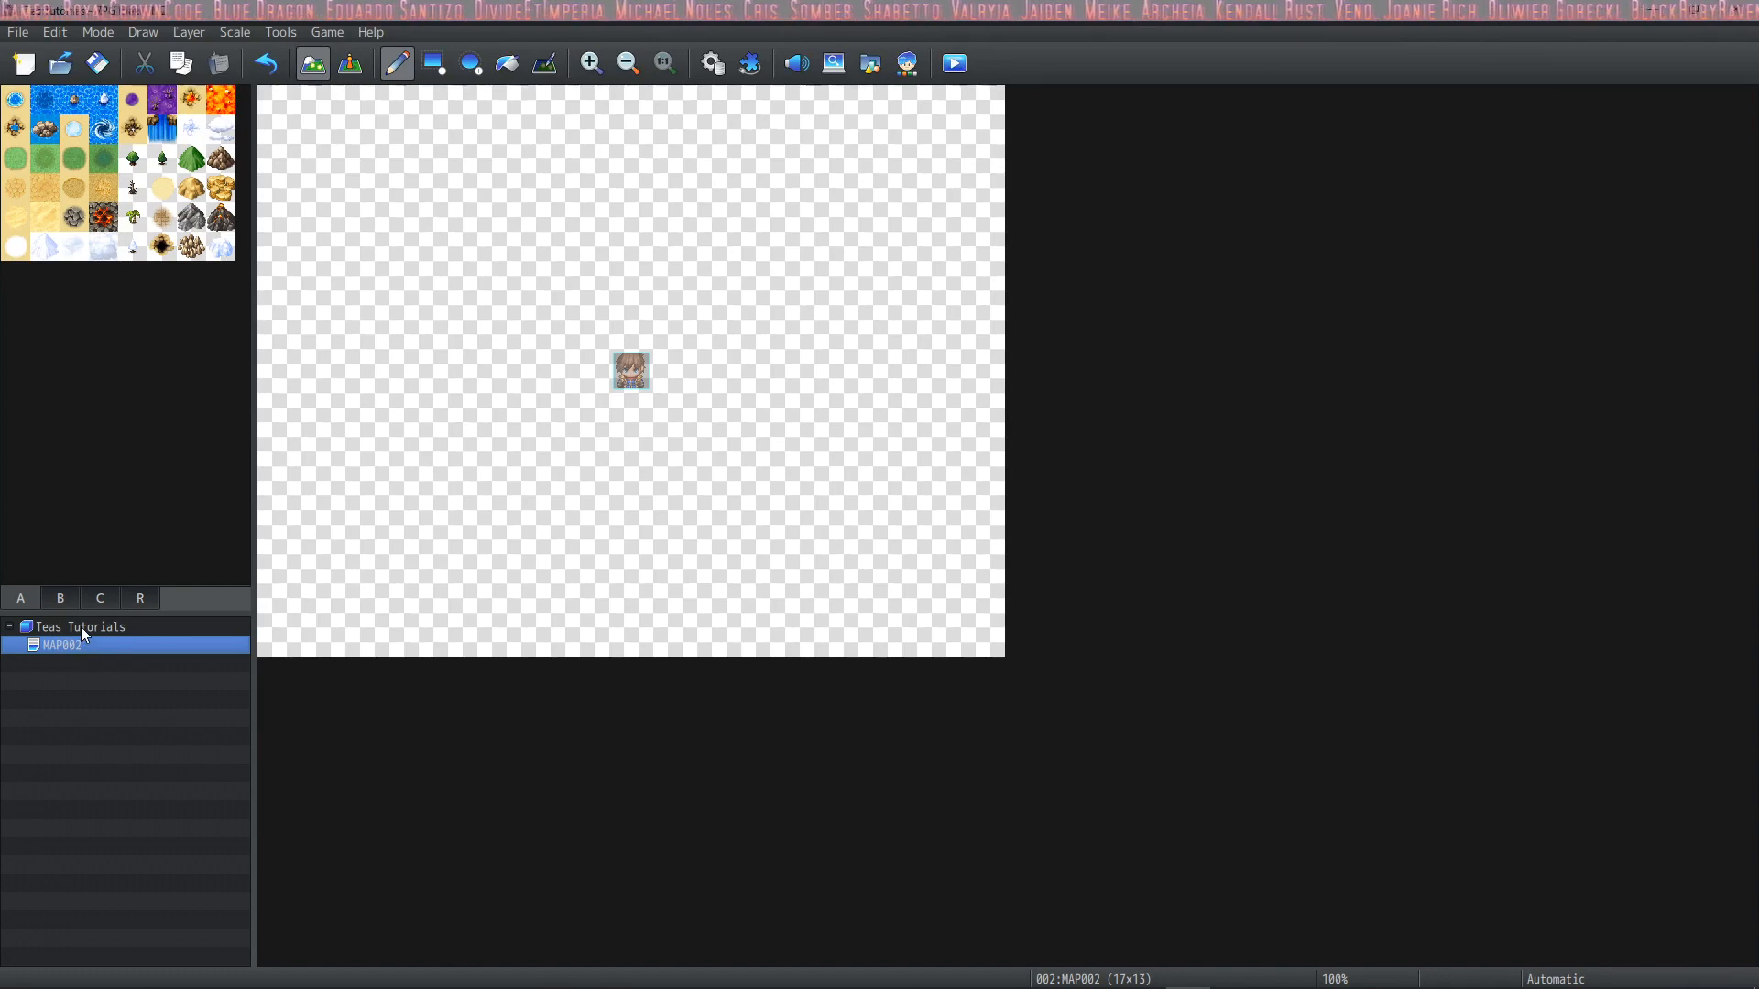
Start creating a new map, cancel it, and reopen MAP002 in the editor
{"action": "right_click", "coordinate": [63, 645]}
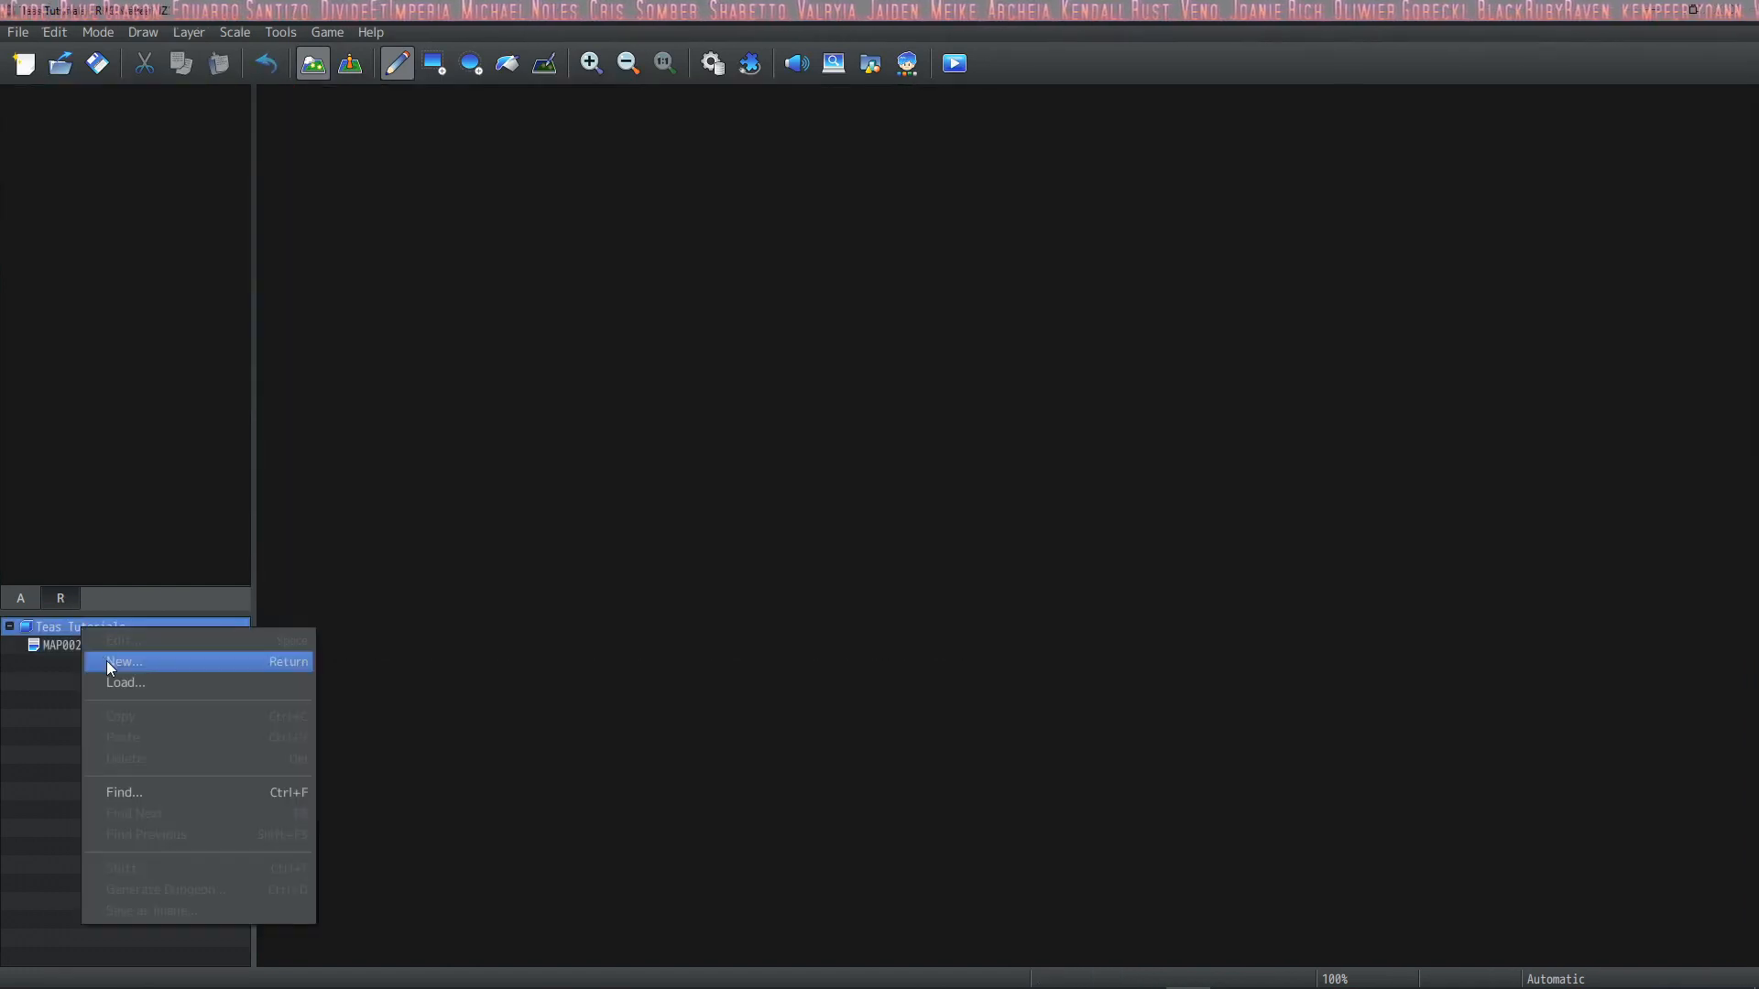
{"action": "left_click", "coordinate": [123, 662]}
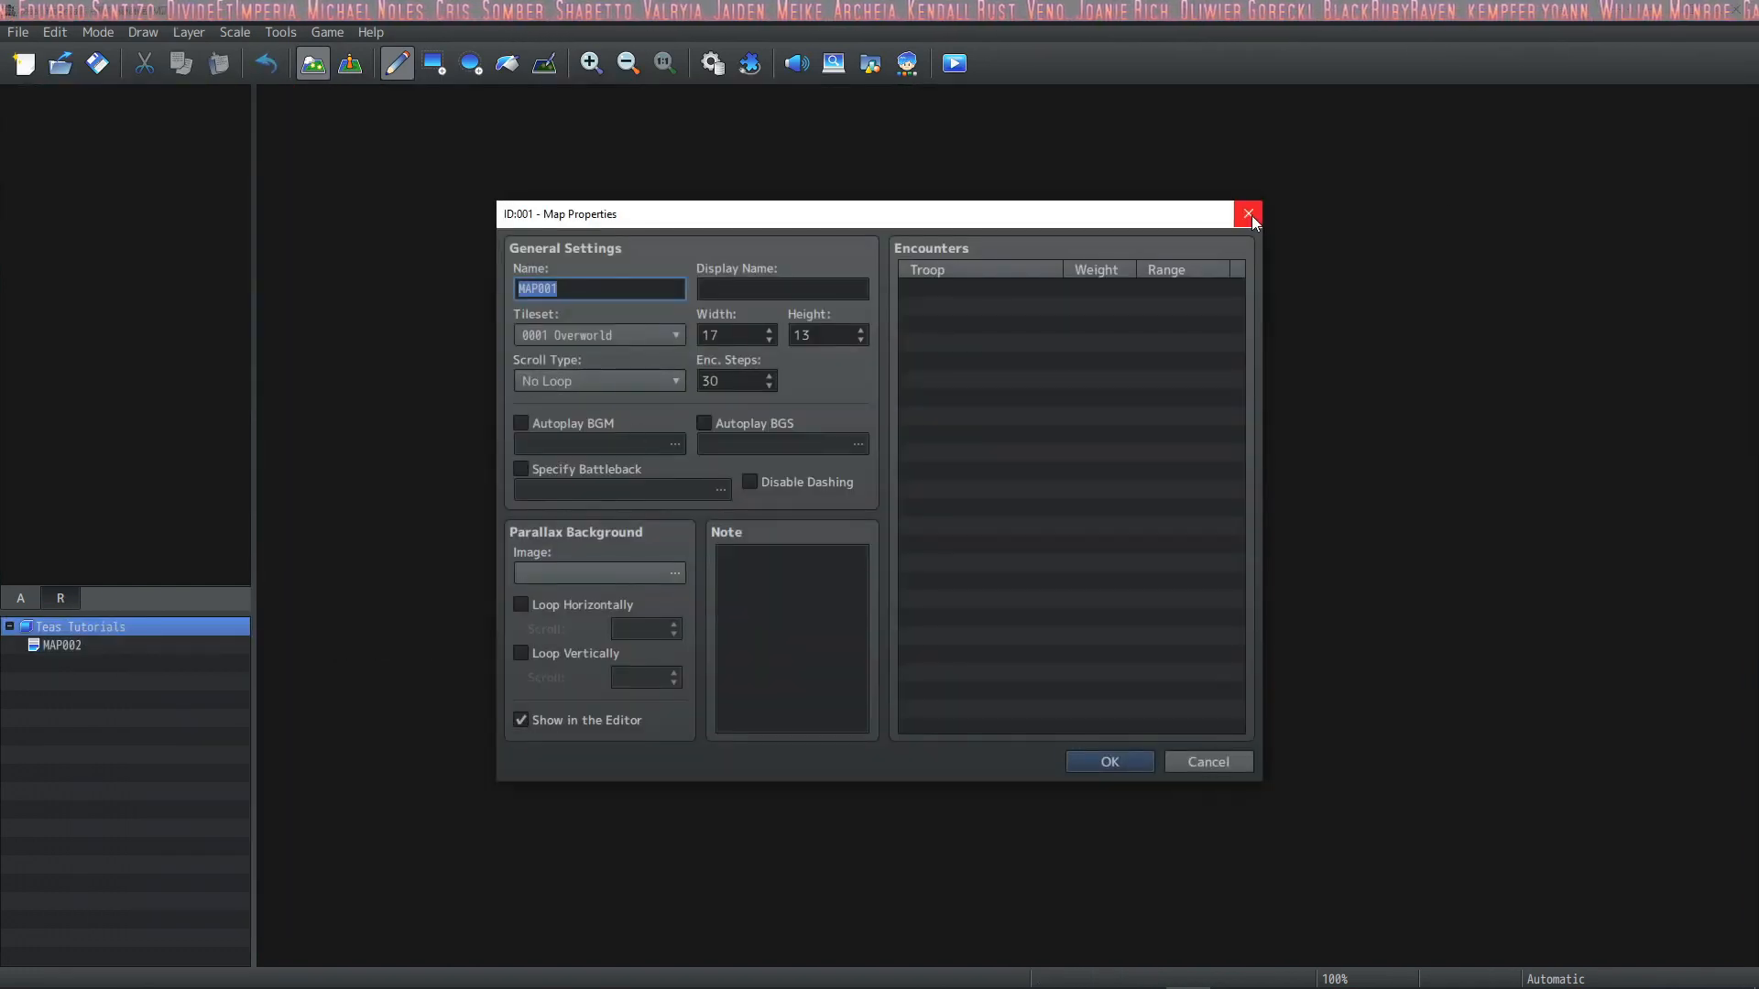
{"action": "left_click", "coordinate": [1246, 214]}
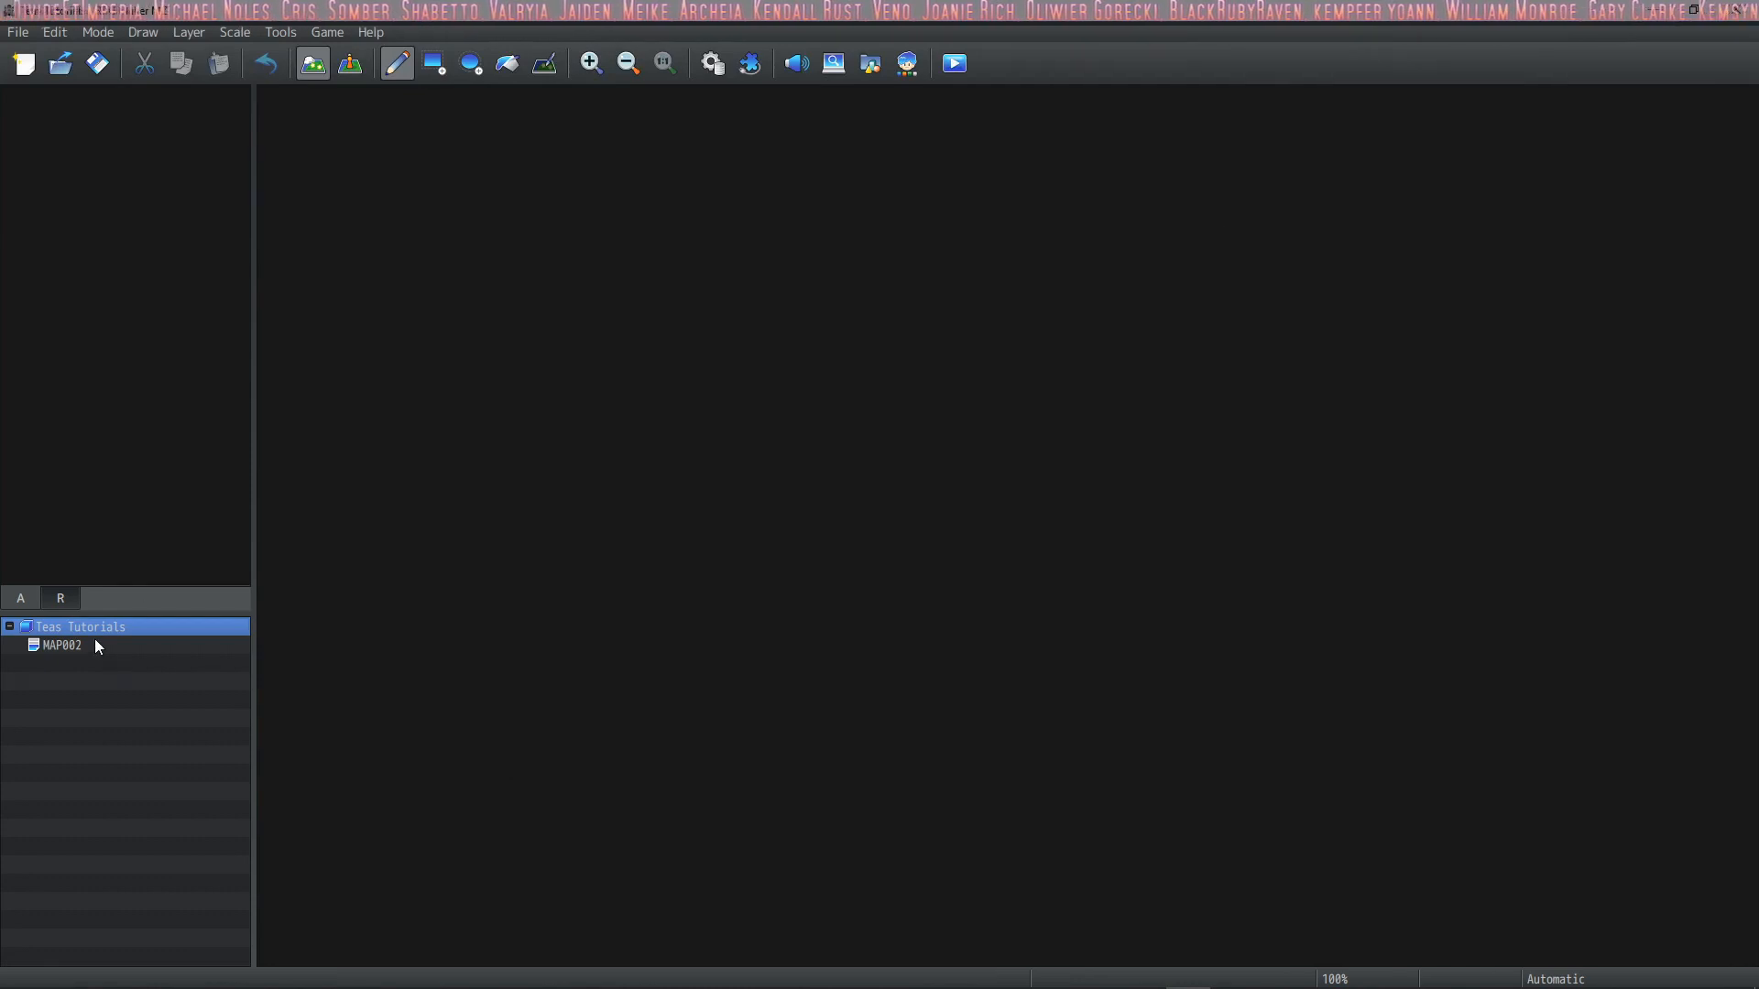
{"action": "double_click", "coordinate": [62, 645]}
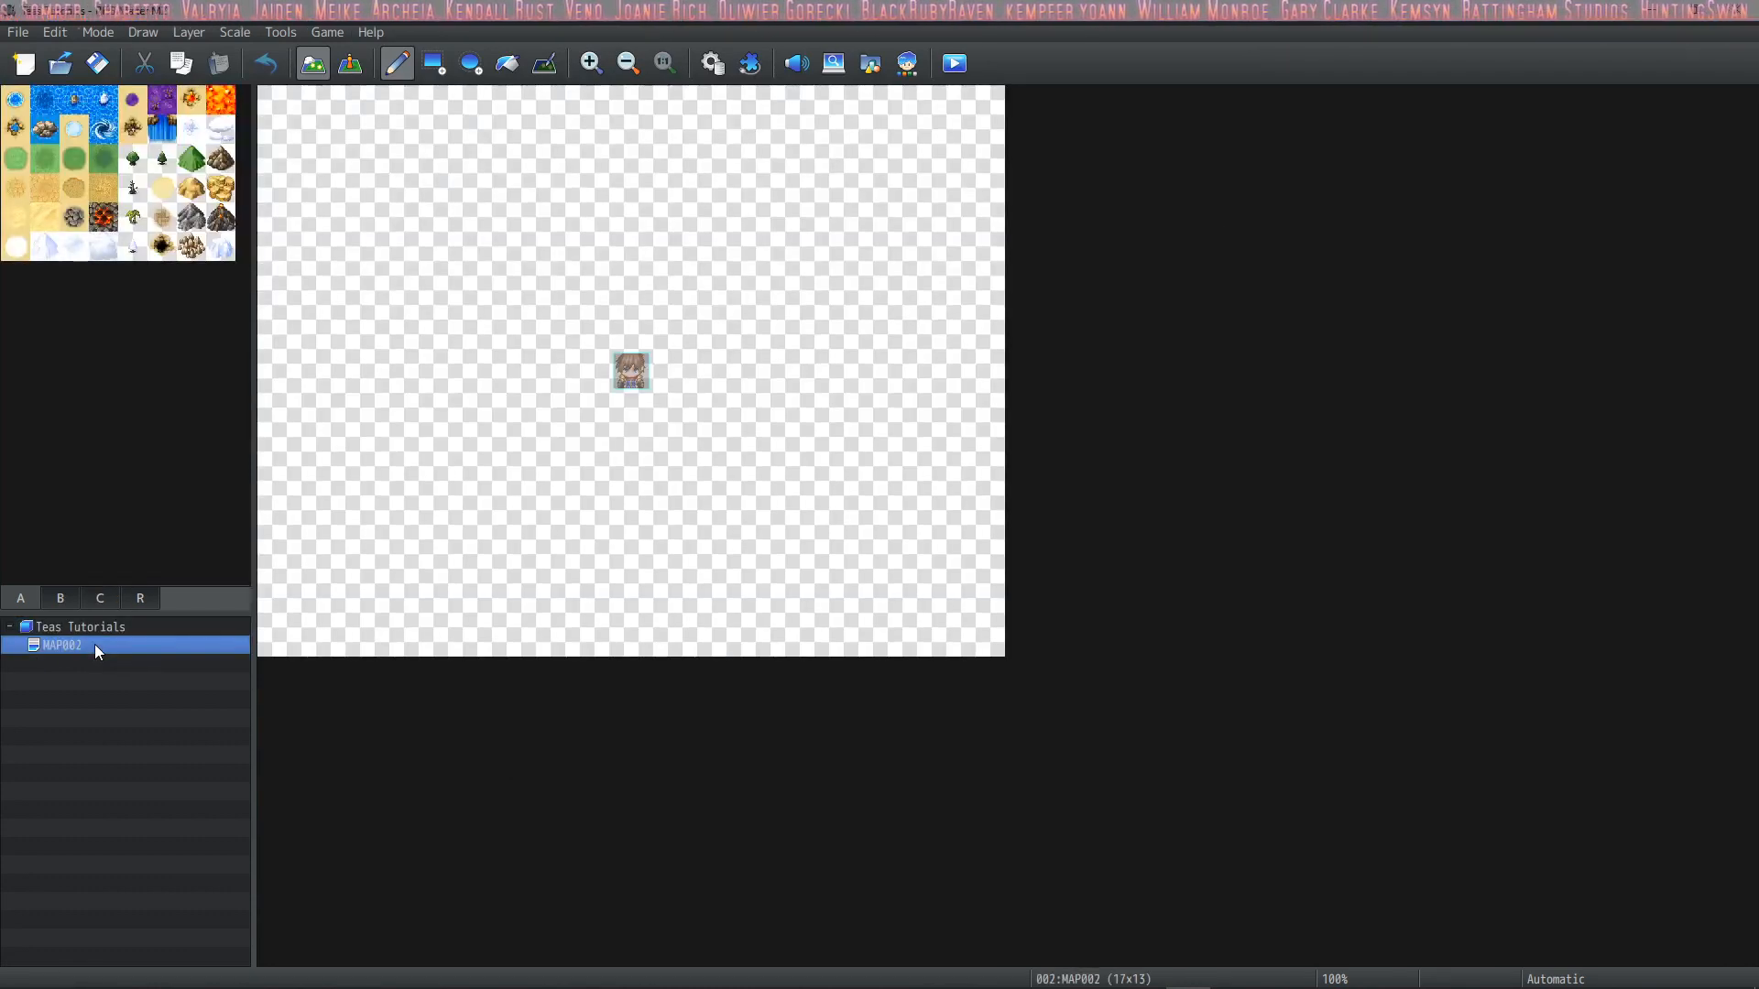
In MAP002's properties, set name 'Tutorial Map number 1' and display name 'The Best Shop Ever!!!'
{"action": "right_click", "coordinate": [62, 645]}
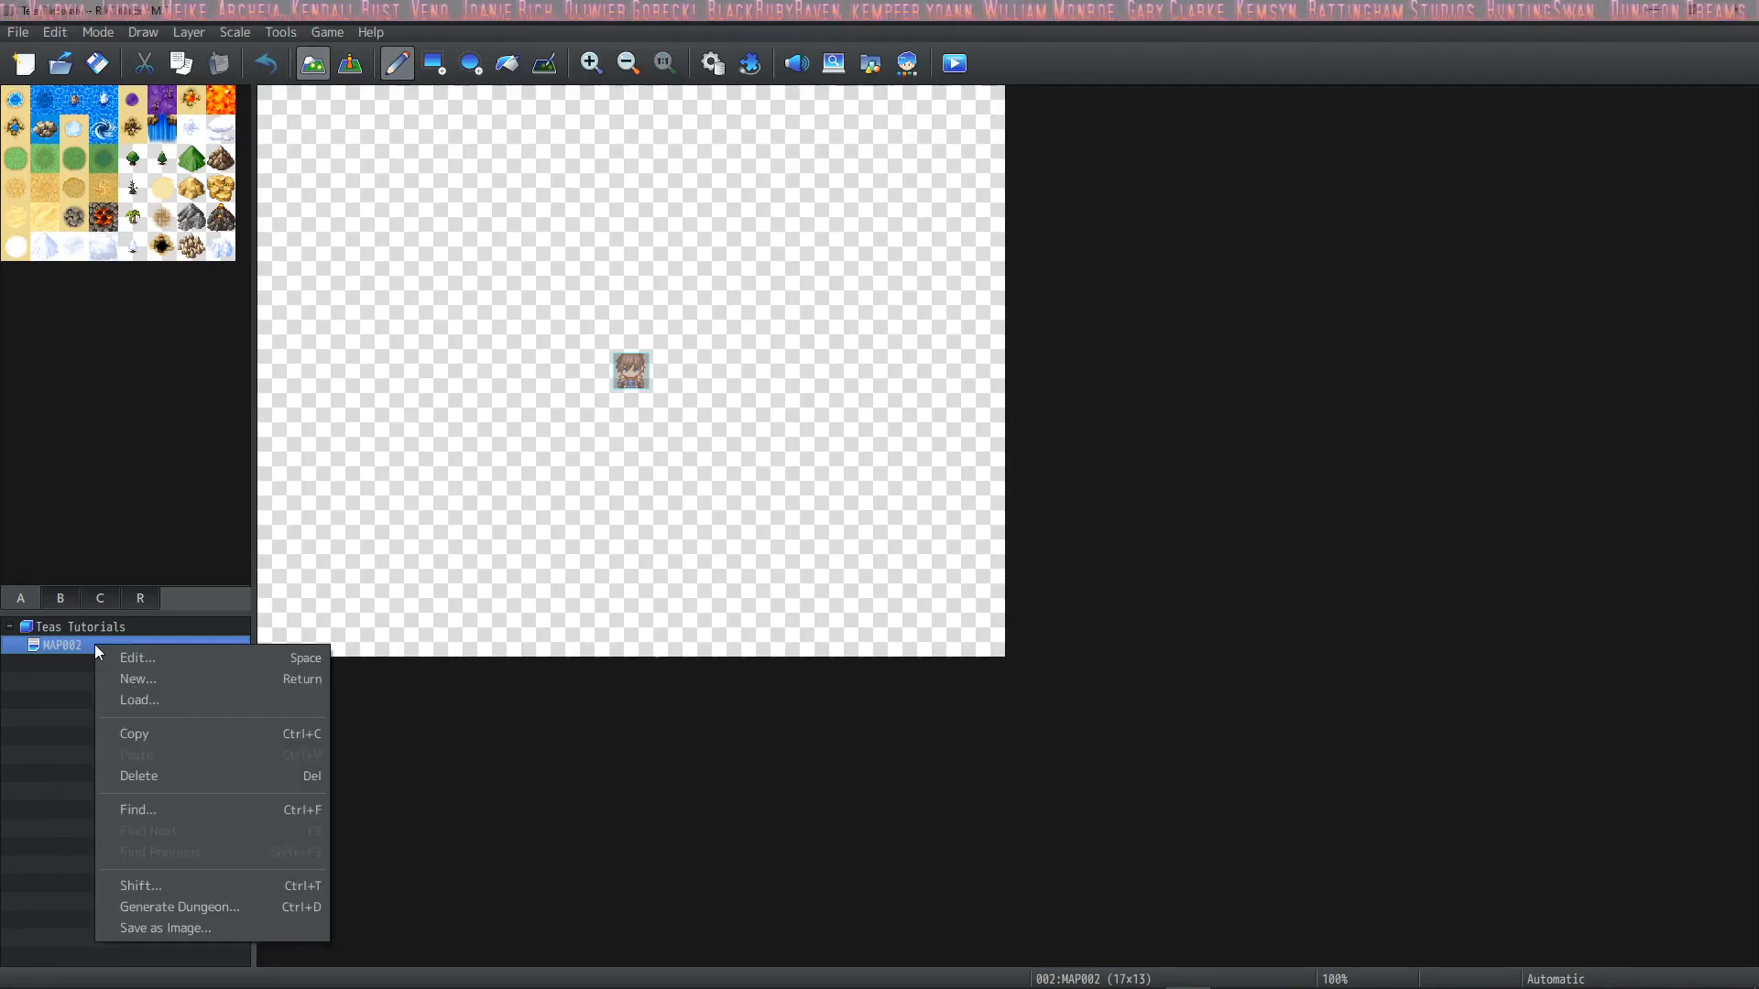
{"action": "left_click", "coordinate": [135, 658]}
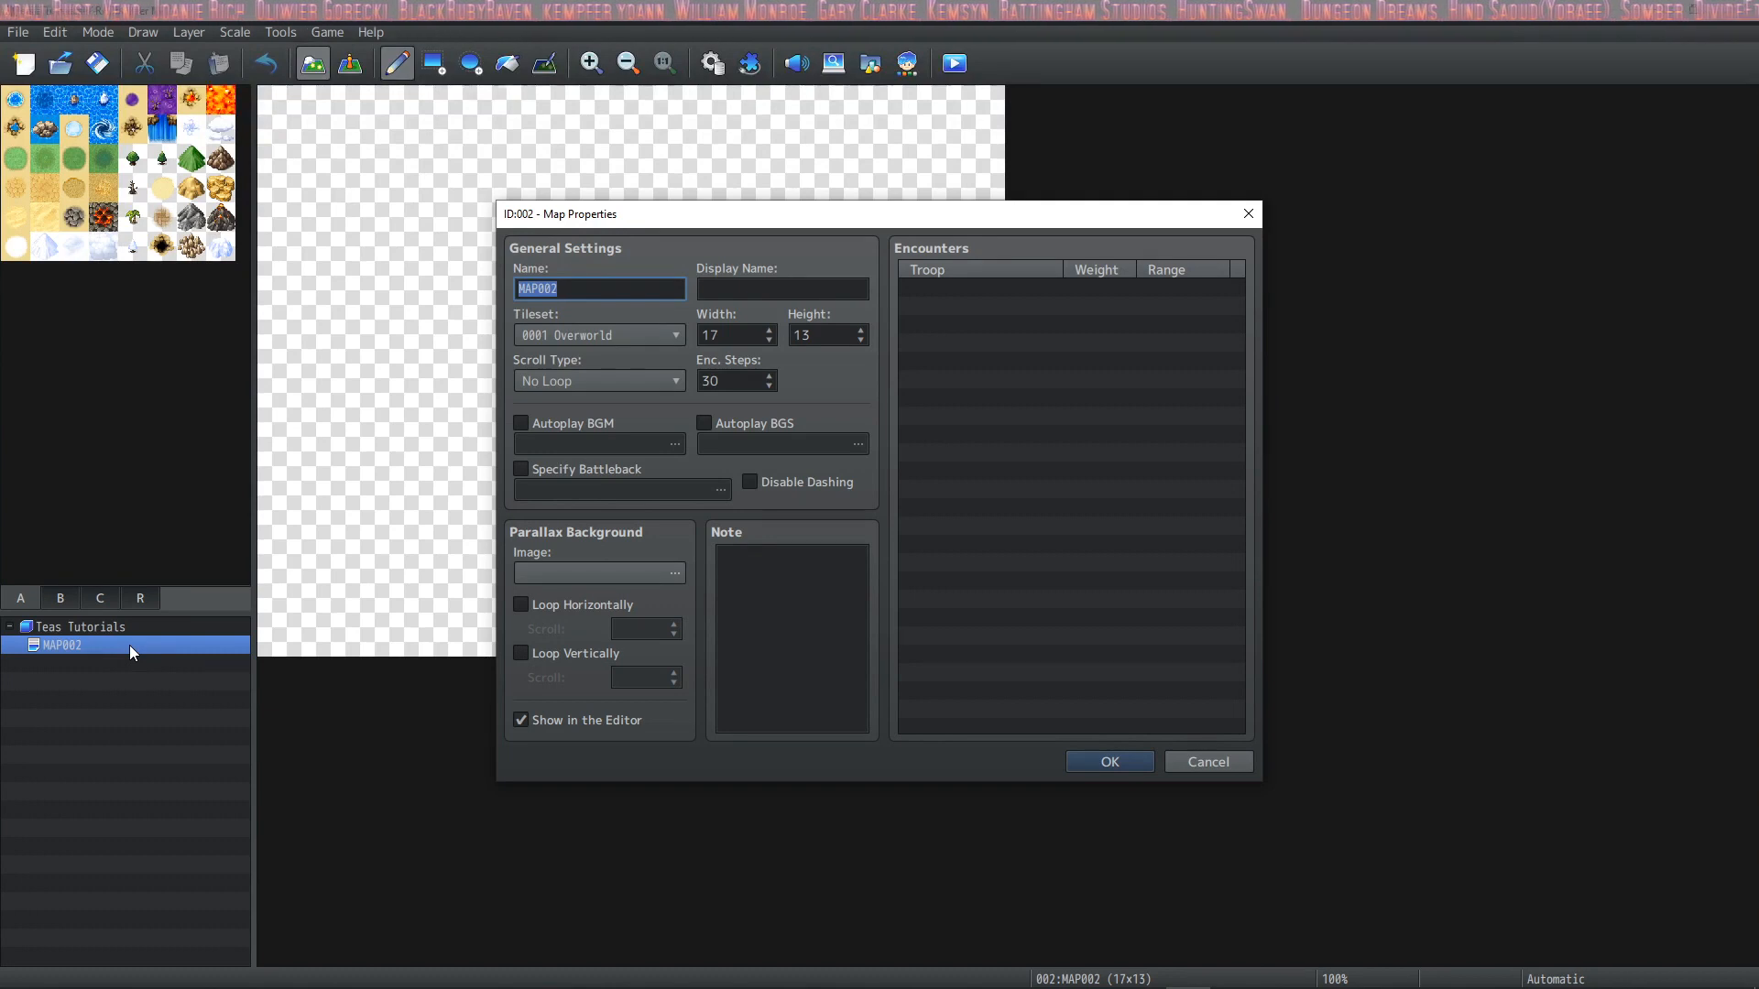
{"action": "mouse_move", "coordinate": [372, 468]}
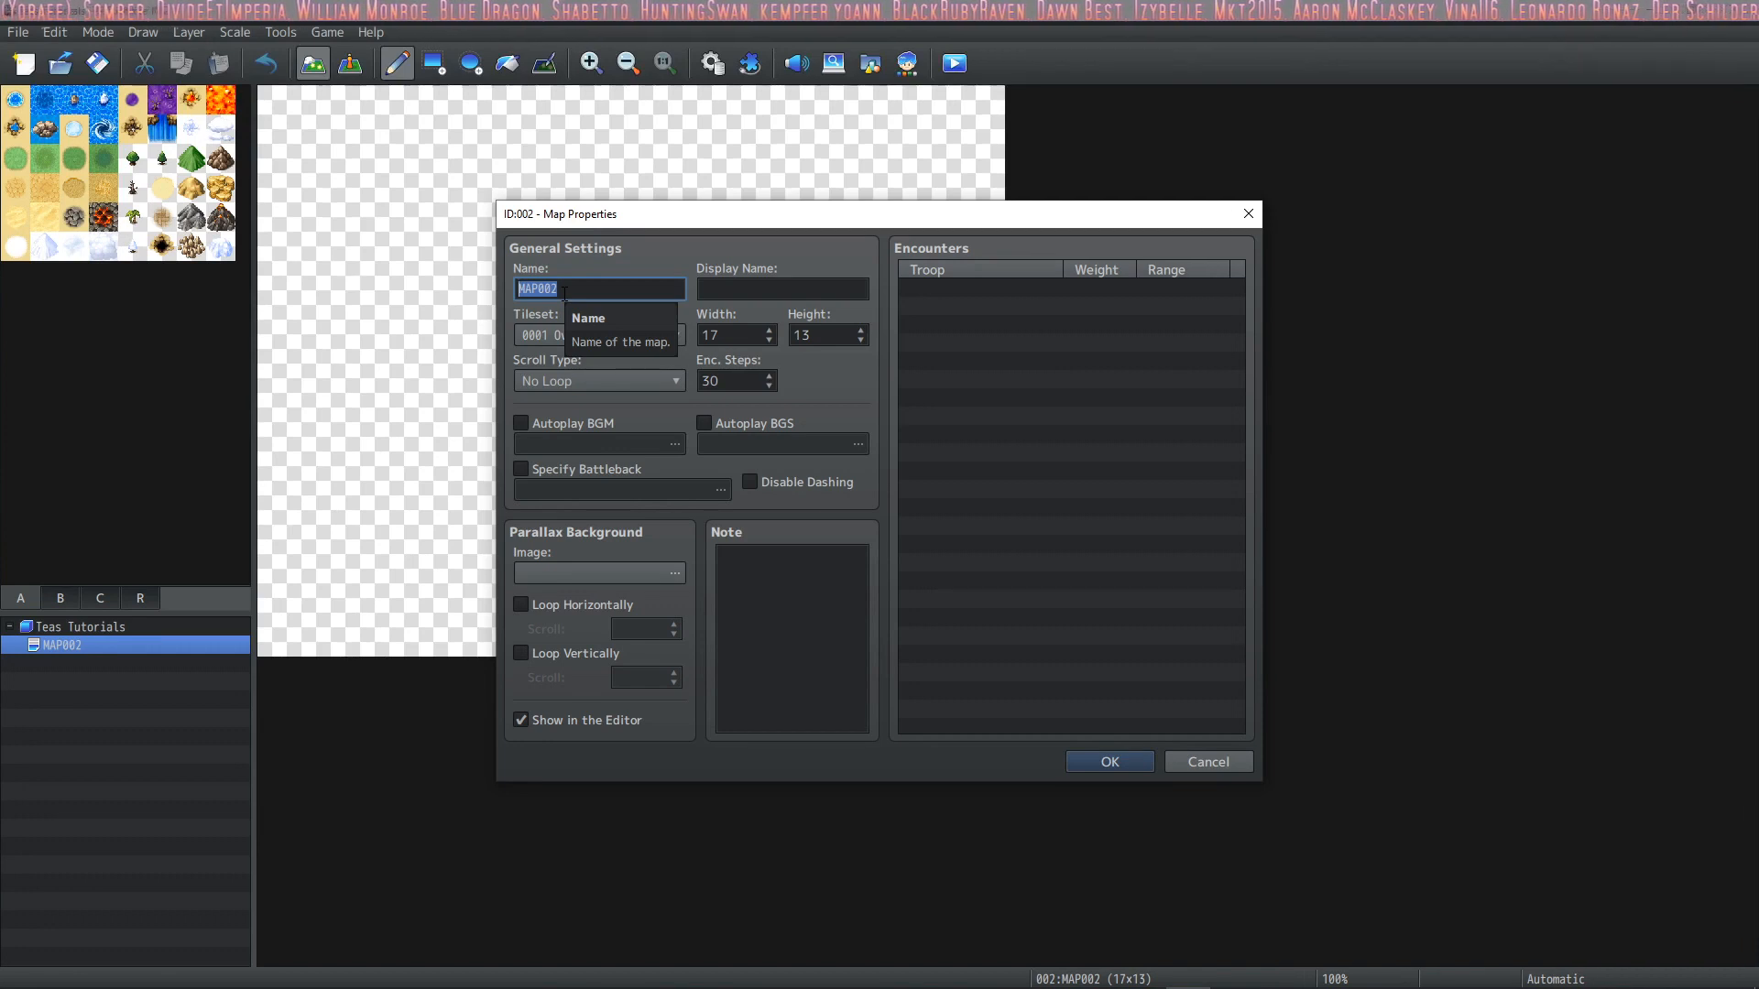
{"action": "type", "text": "Tutorial Map number 1"}
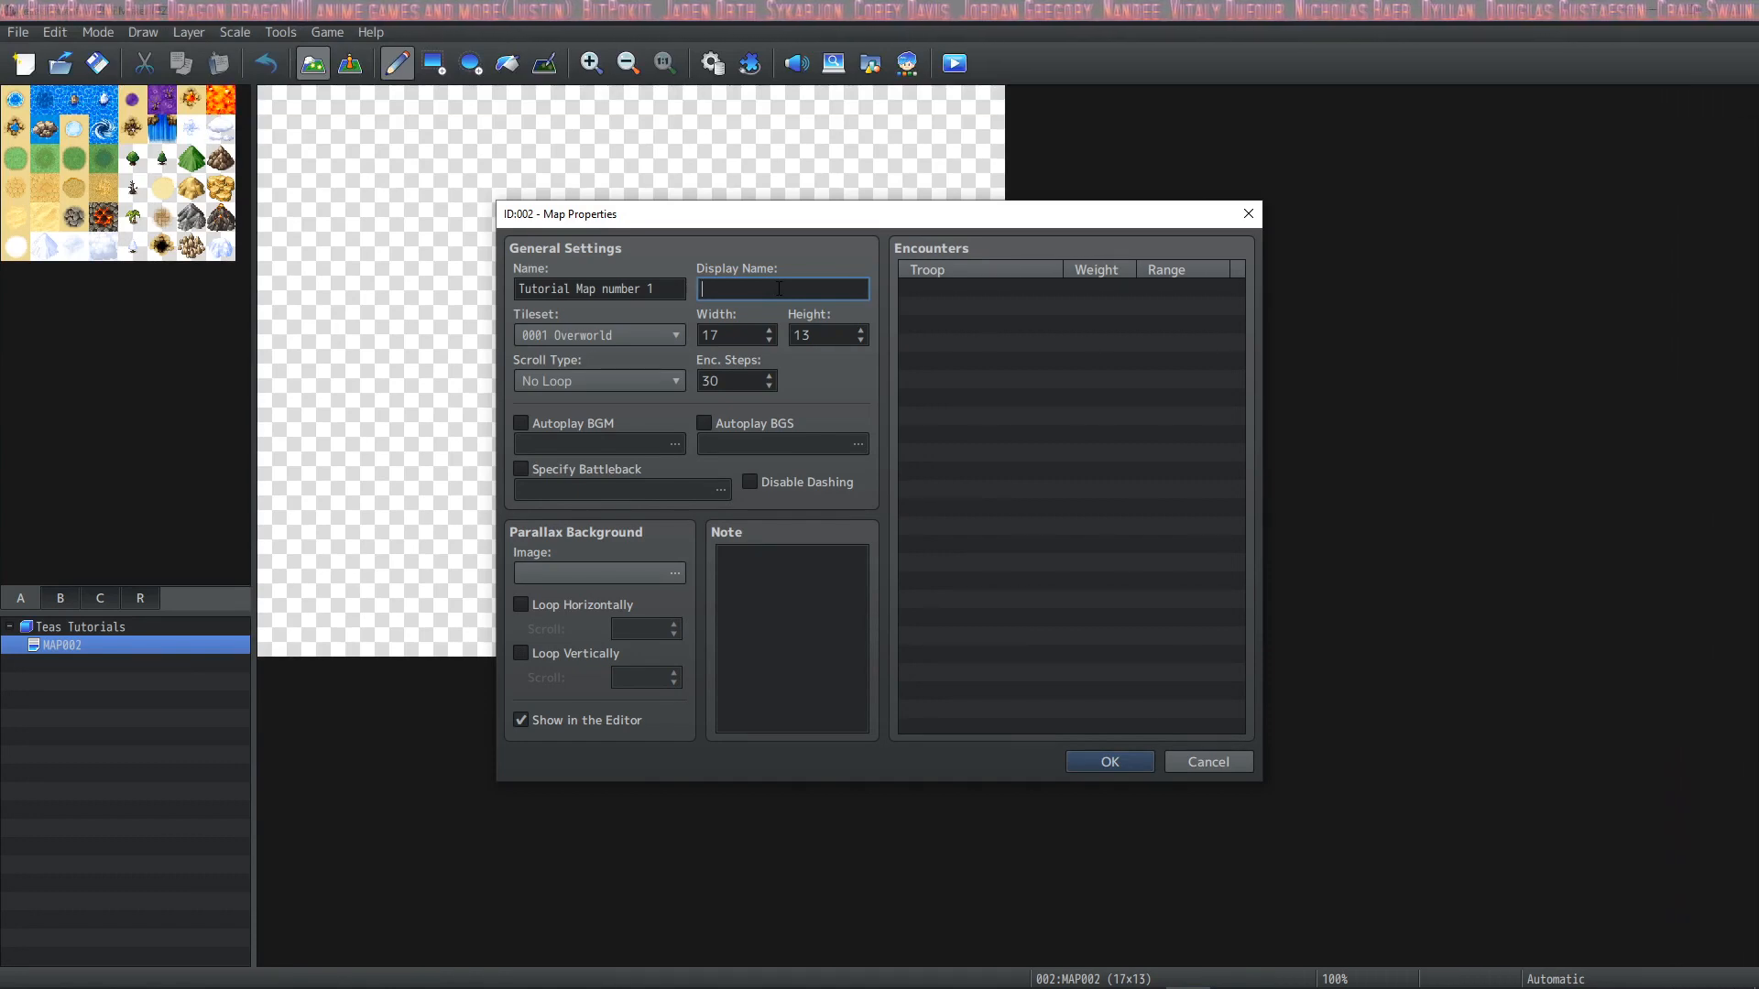
{"action": "type", "text": "The Best Shop Ever!!!"}
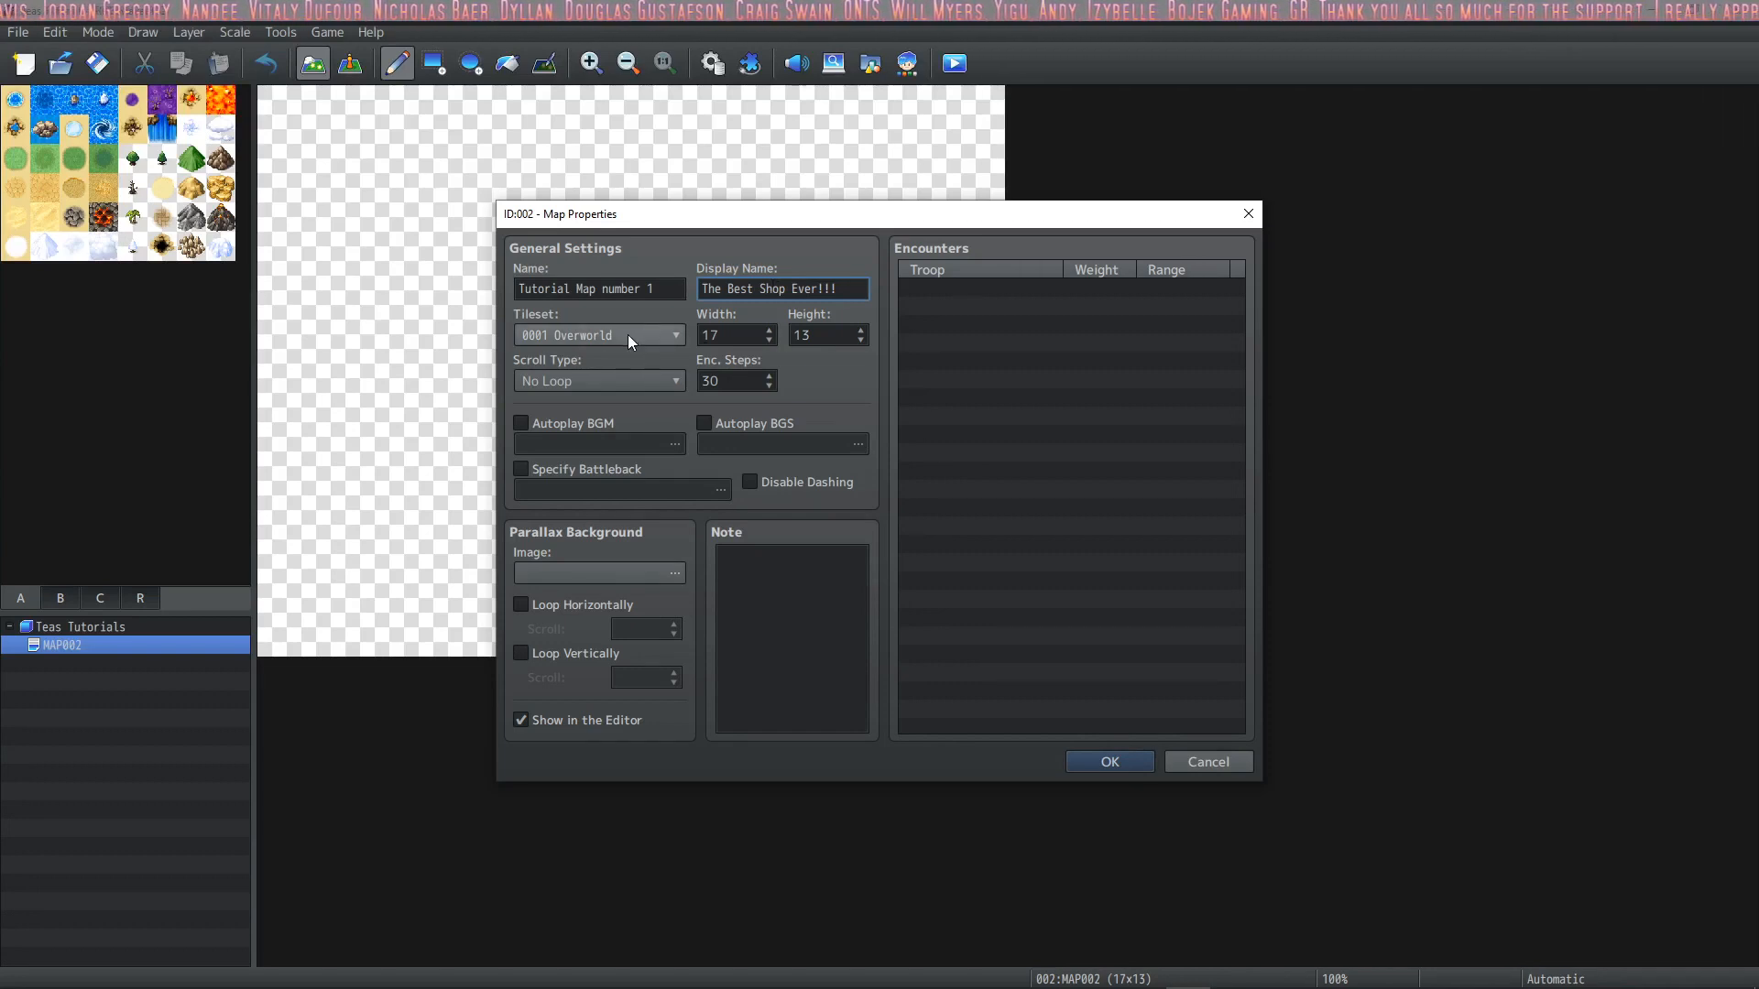
{"action": "mouse_move", "coordinate": [629, 343]}
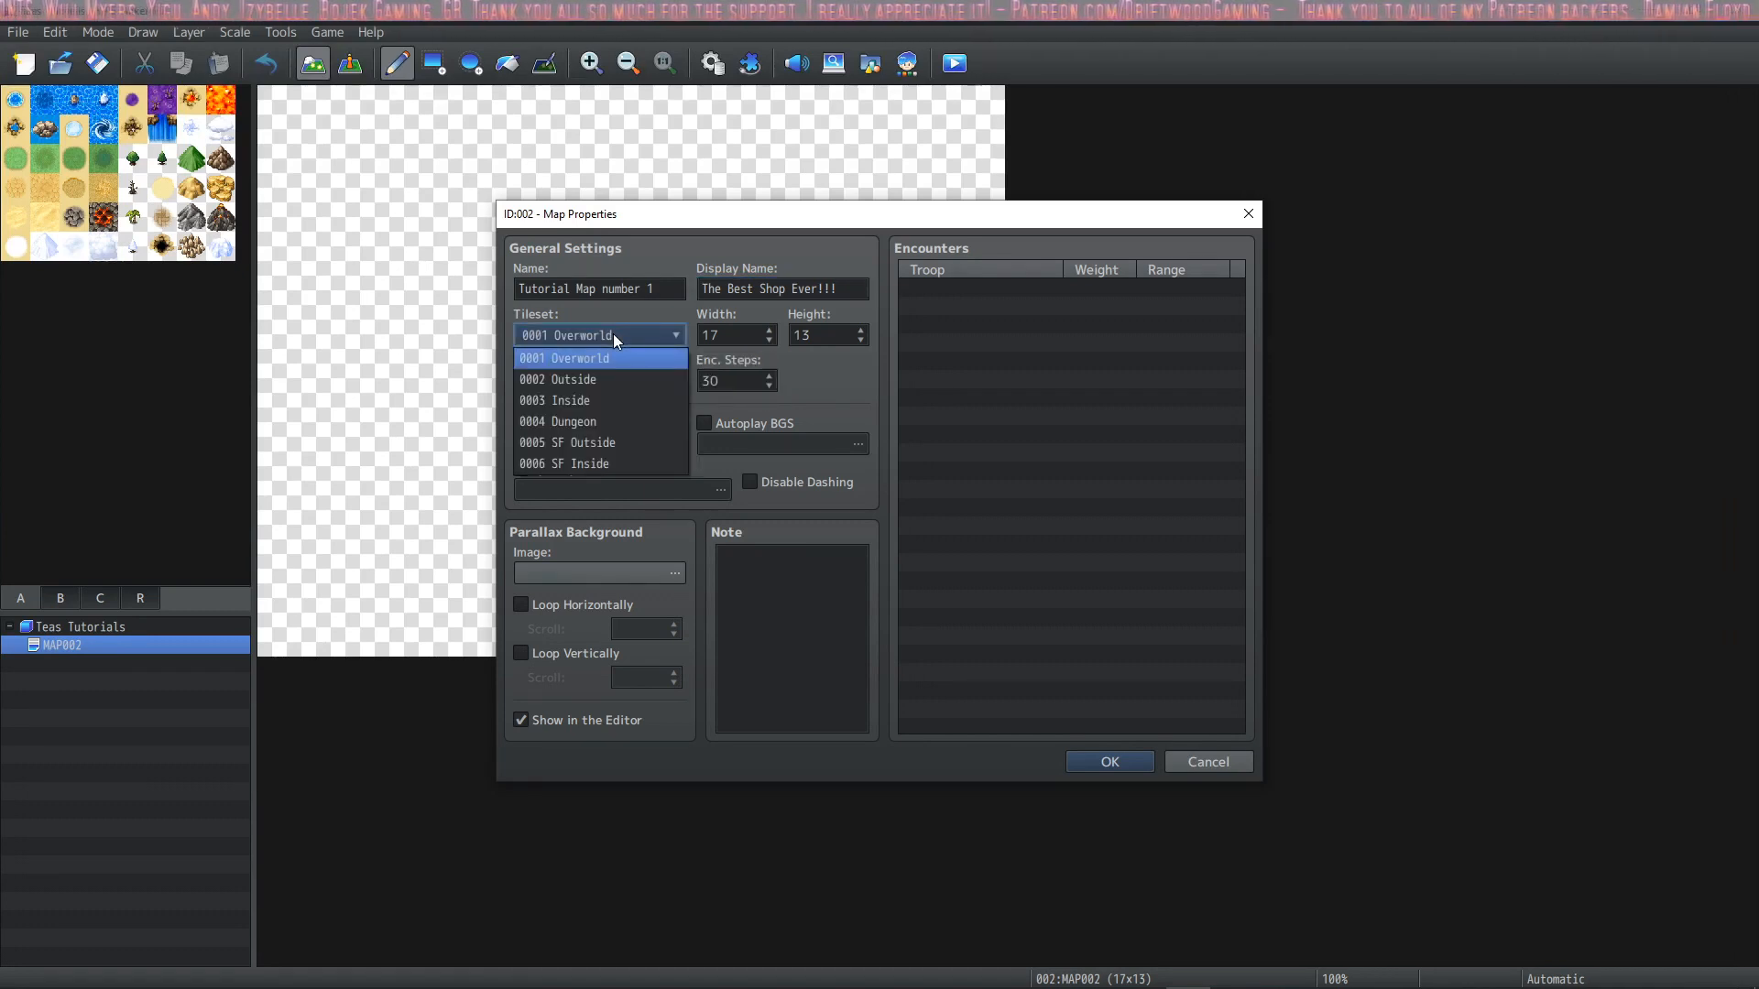
{"action": "mouse_move", "coordinate": [601, 380]}
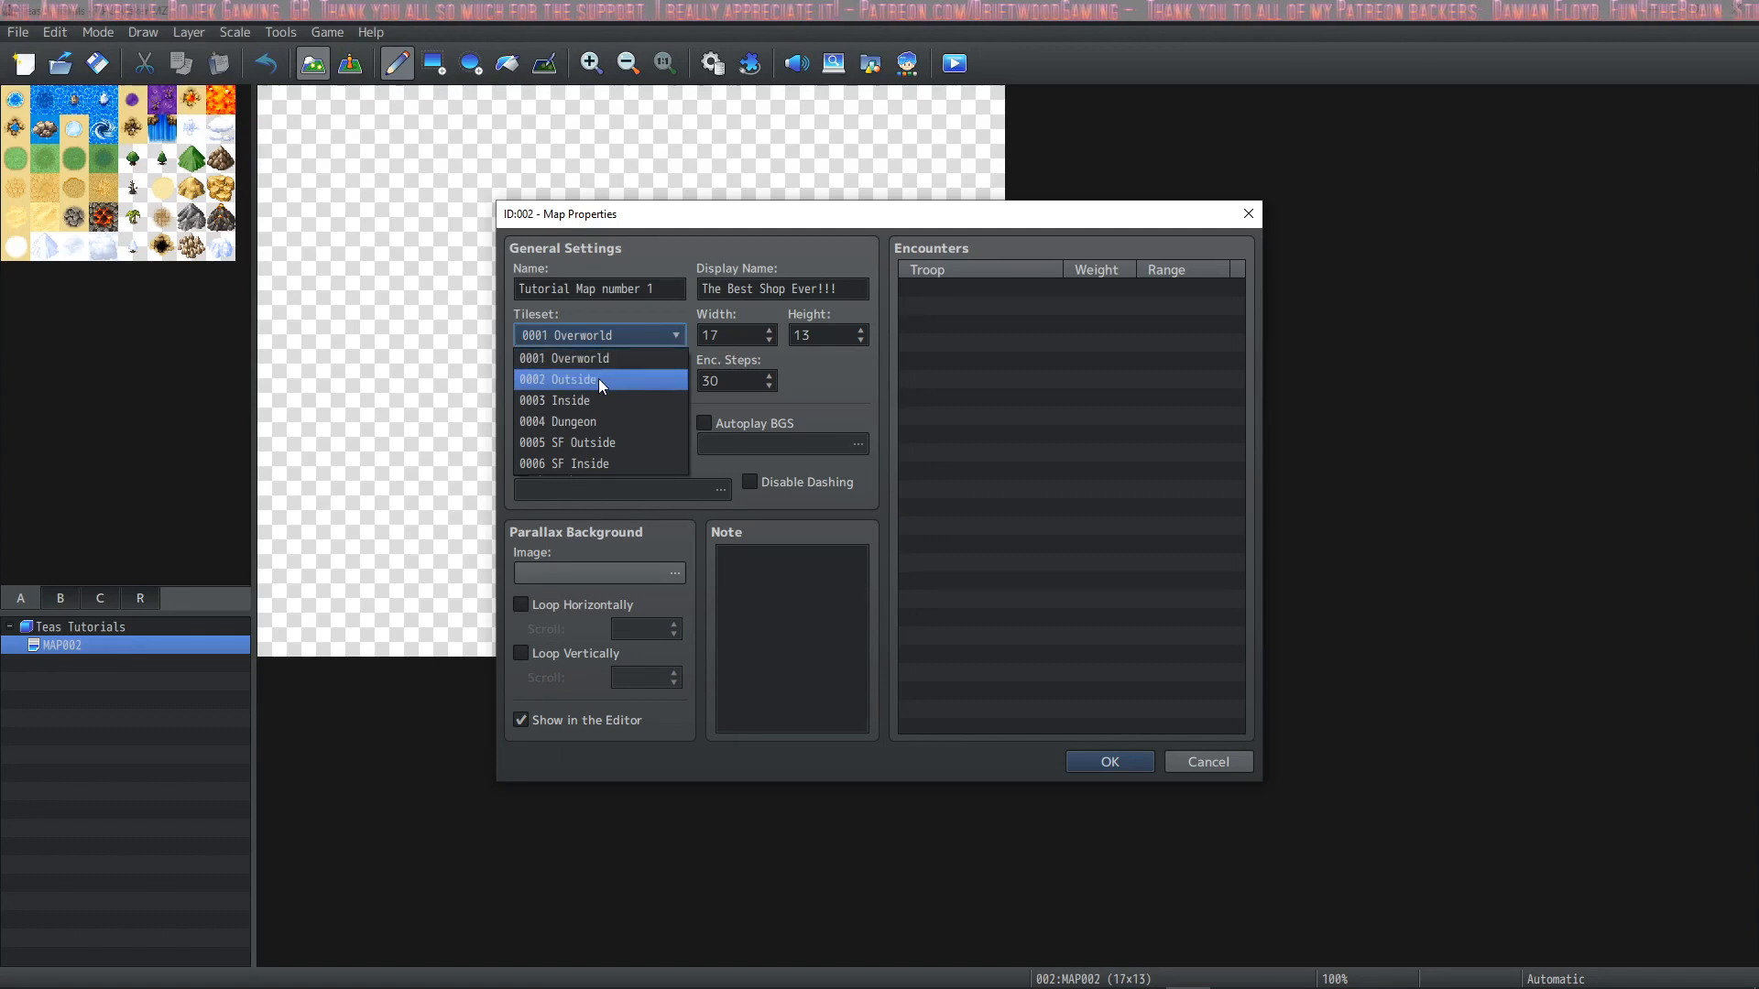
{"action": "mouse_move", "coordinate": [601, 442]}
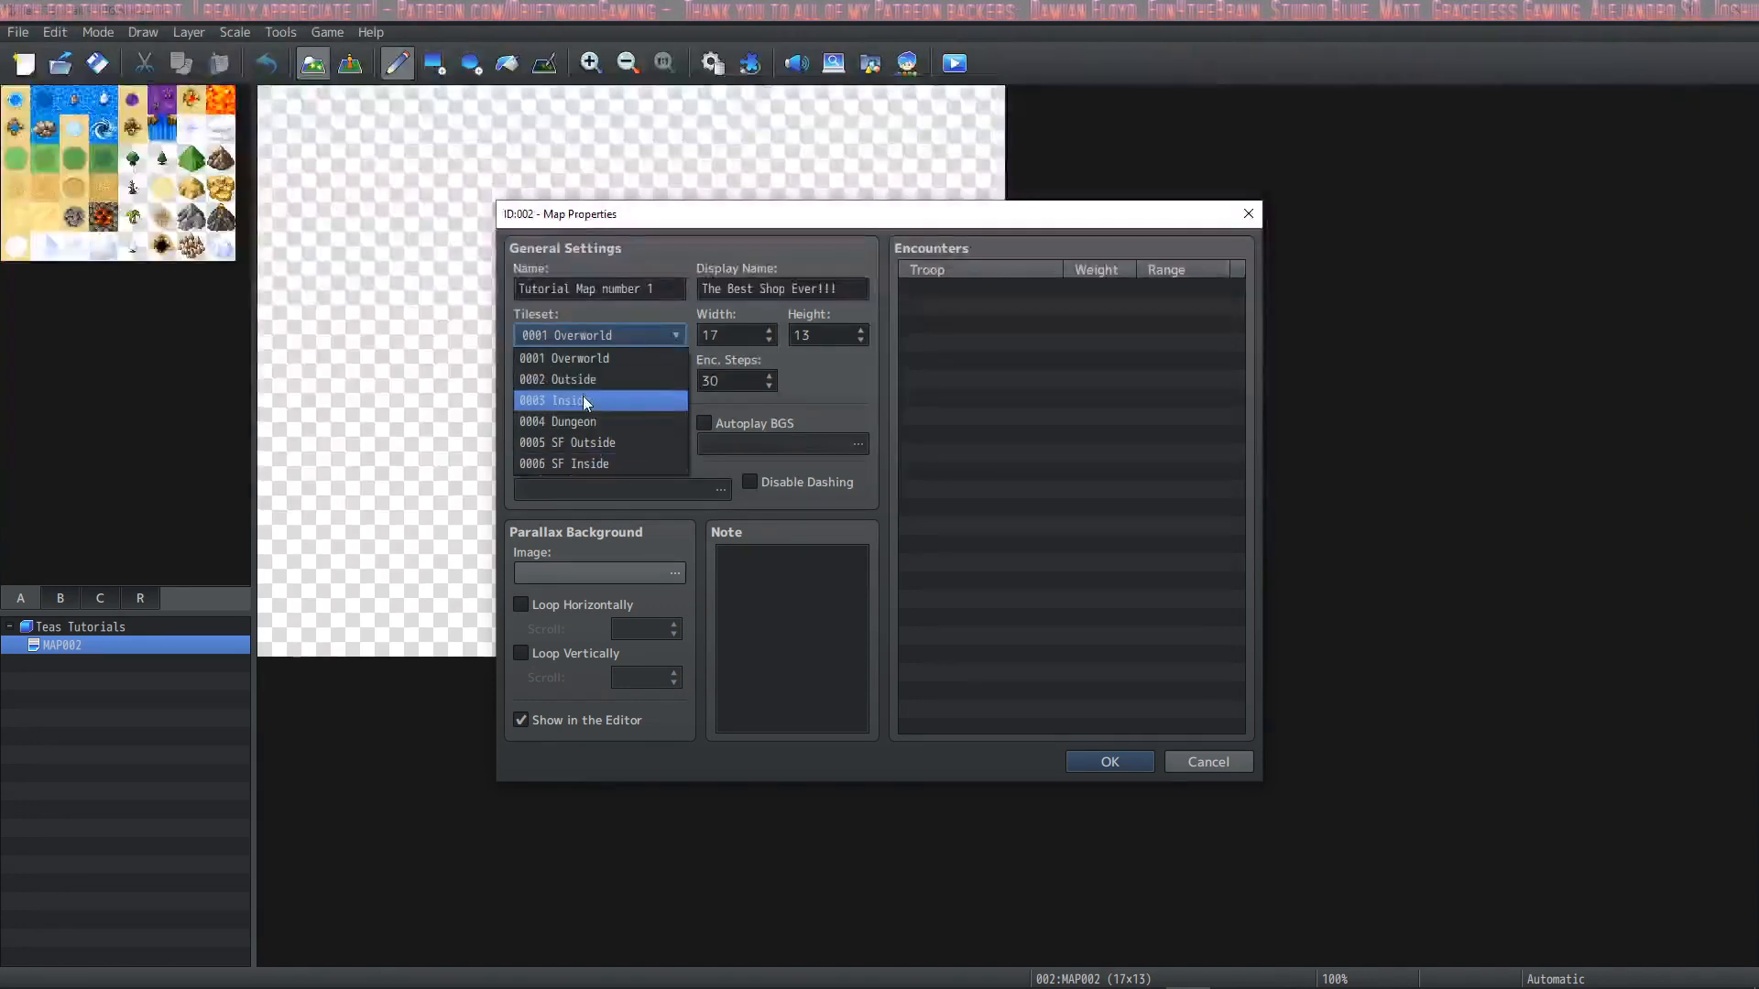
Set the map's tileset to 0003 Inside
{"action": "left_click", "coordinate": [551, 401]}
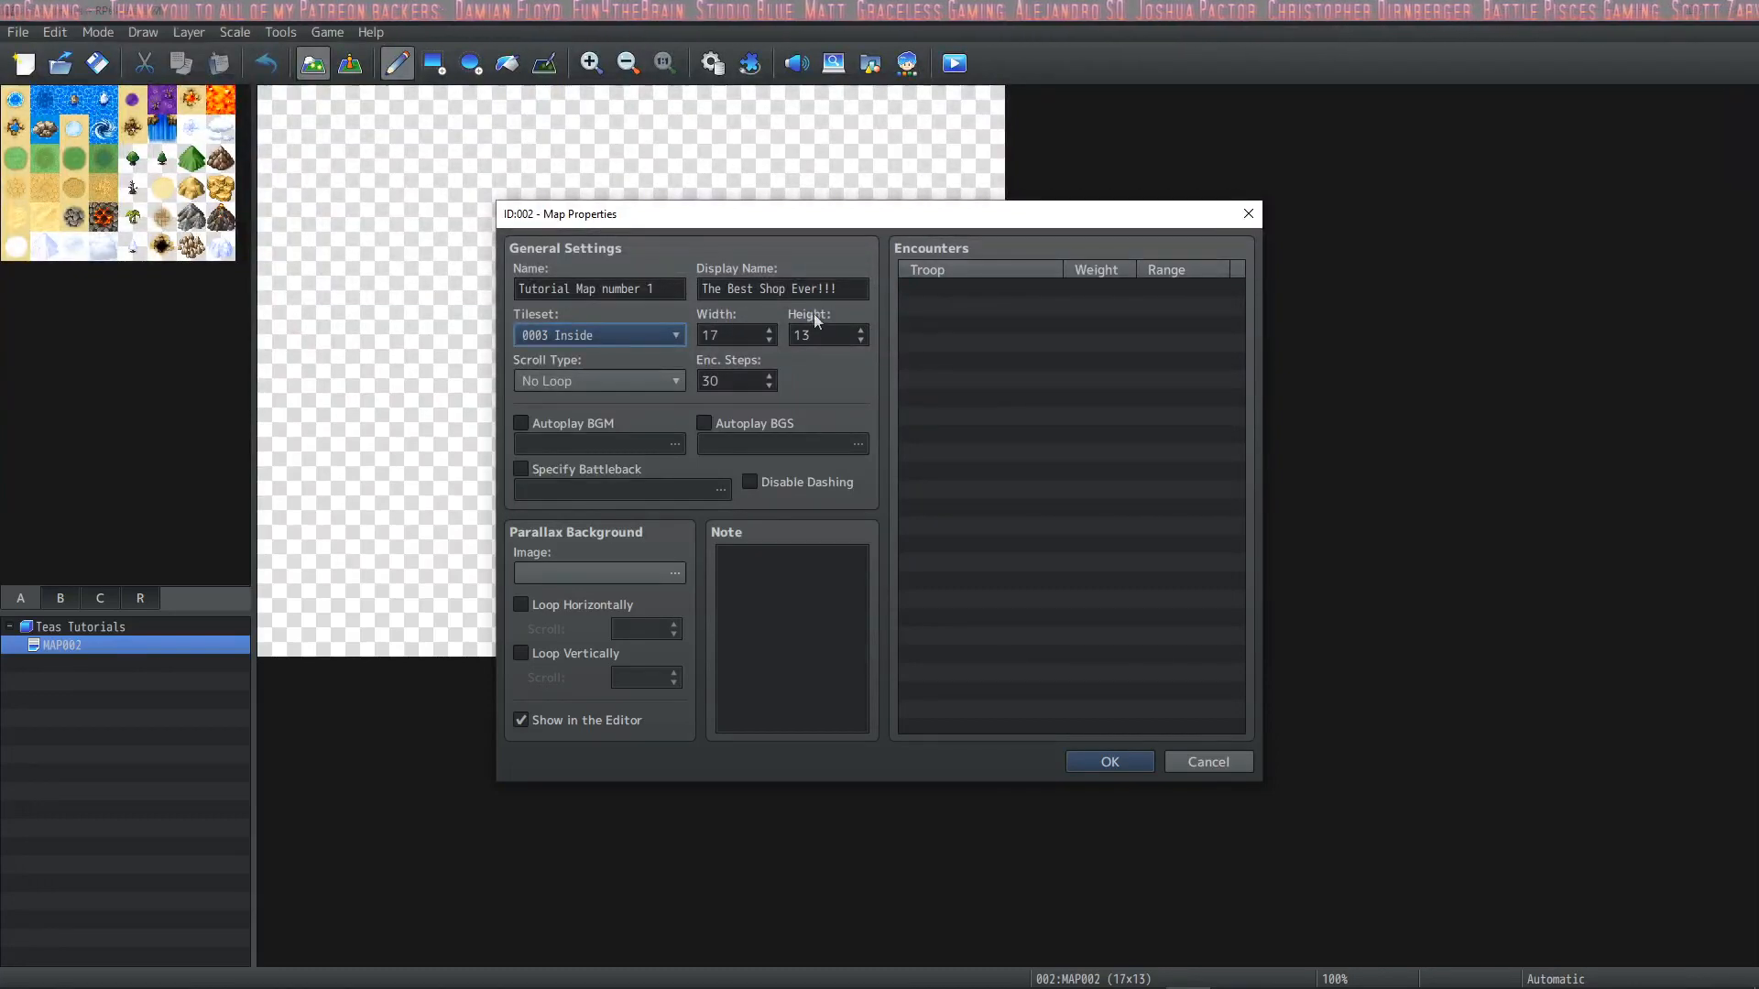
{"action": "mouse_move", "coordinate": [814, 318]}
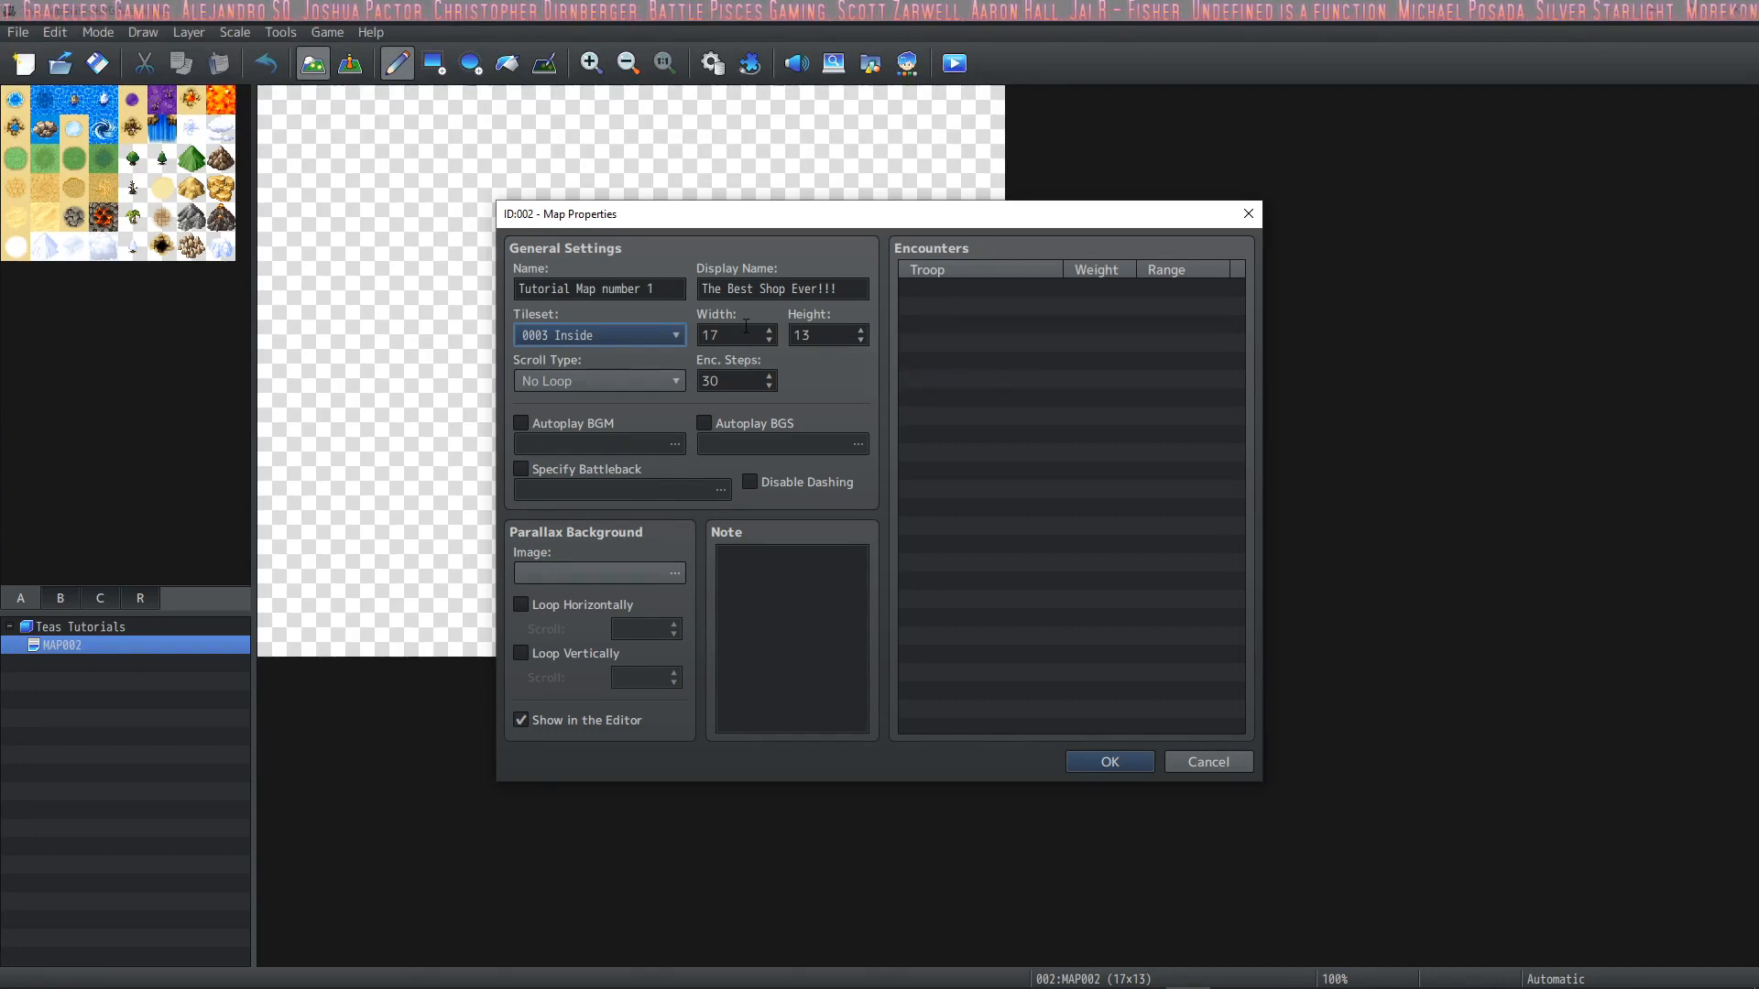
{"action": "mouse_move", "coordinate": [736, 334]}
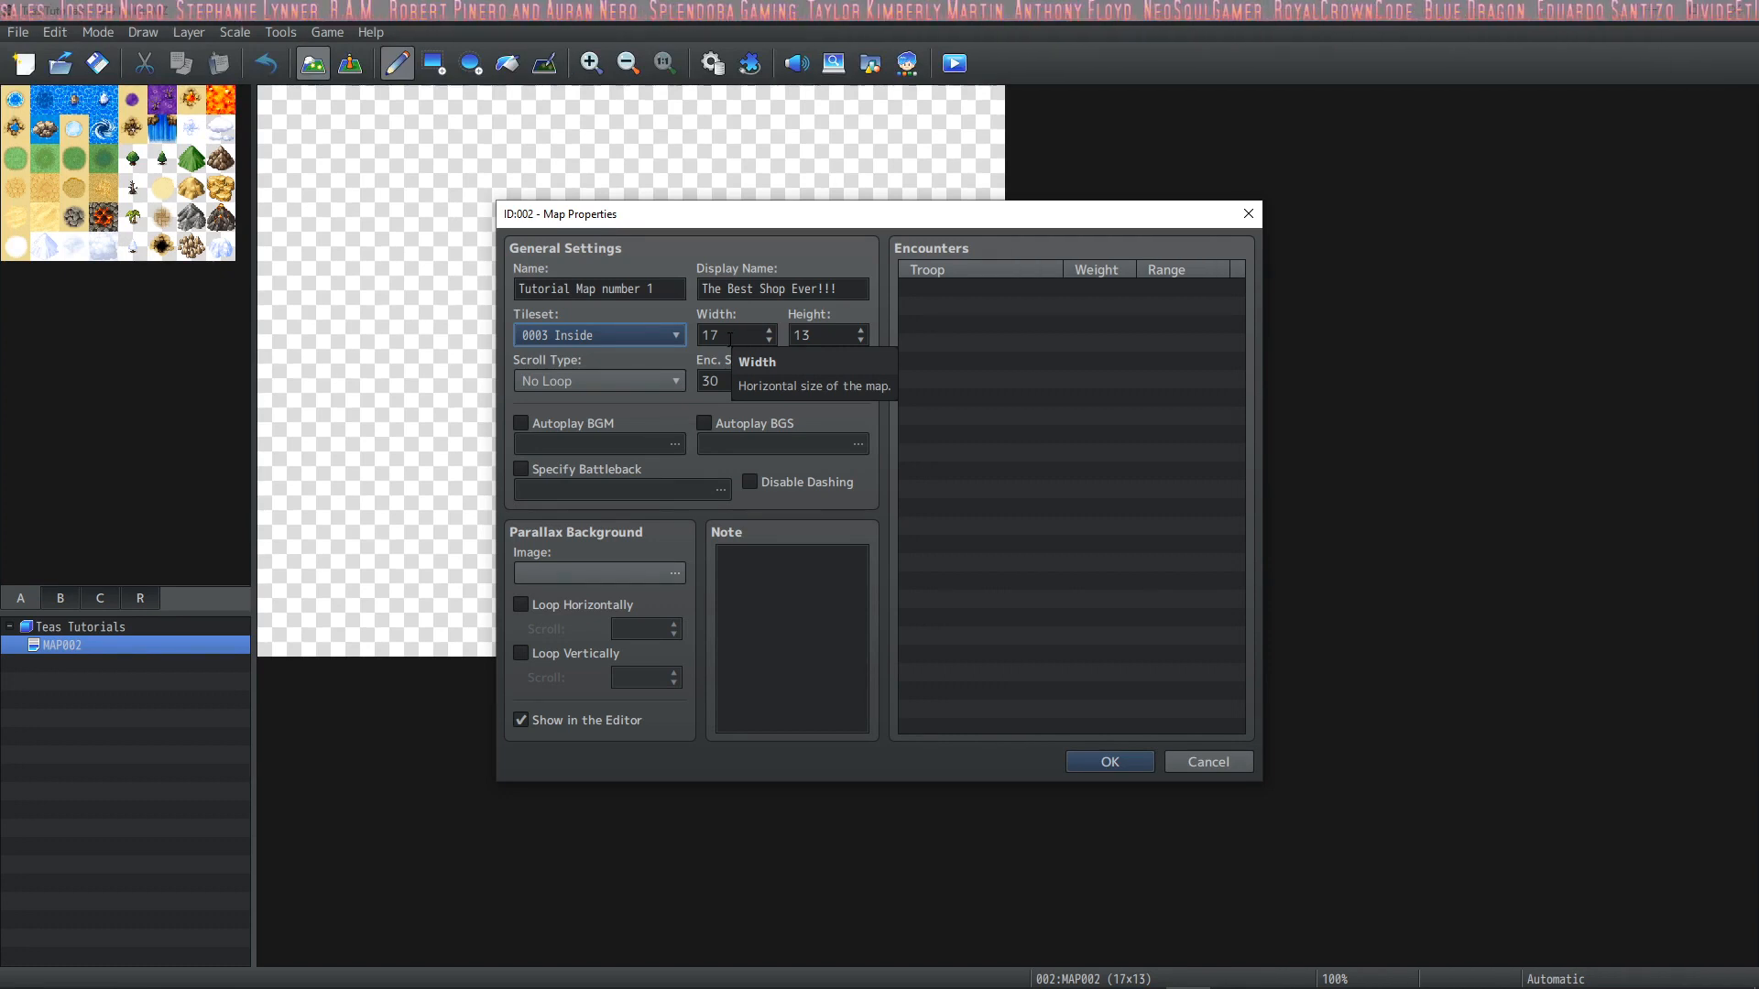
Set the map height to 18 so the size reads 15 by 18
{"action": "left_click", "coordinate": [731, 334]}
{"action": "type", "text": "15"}
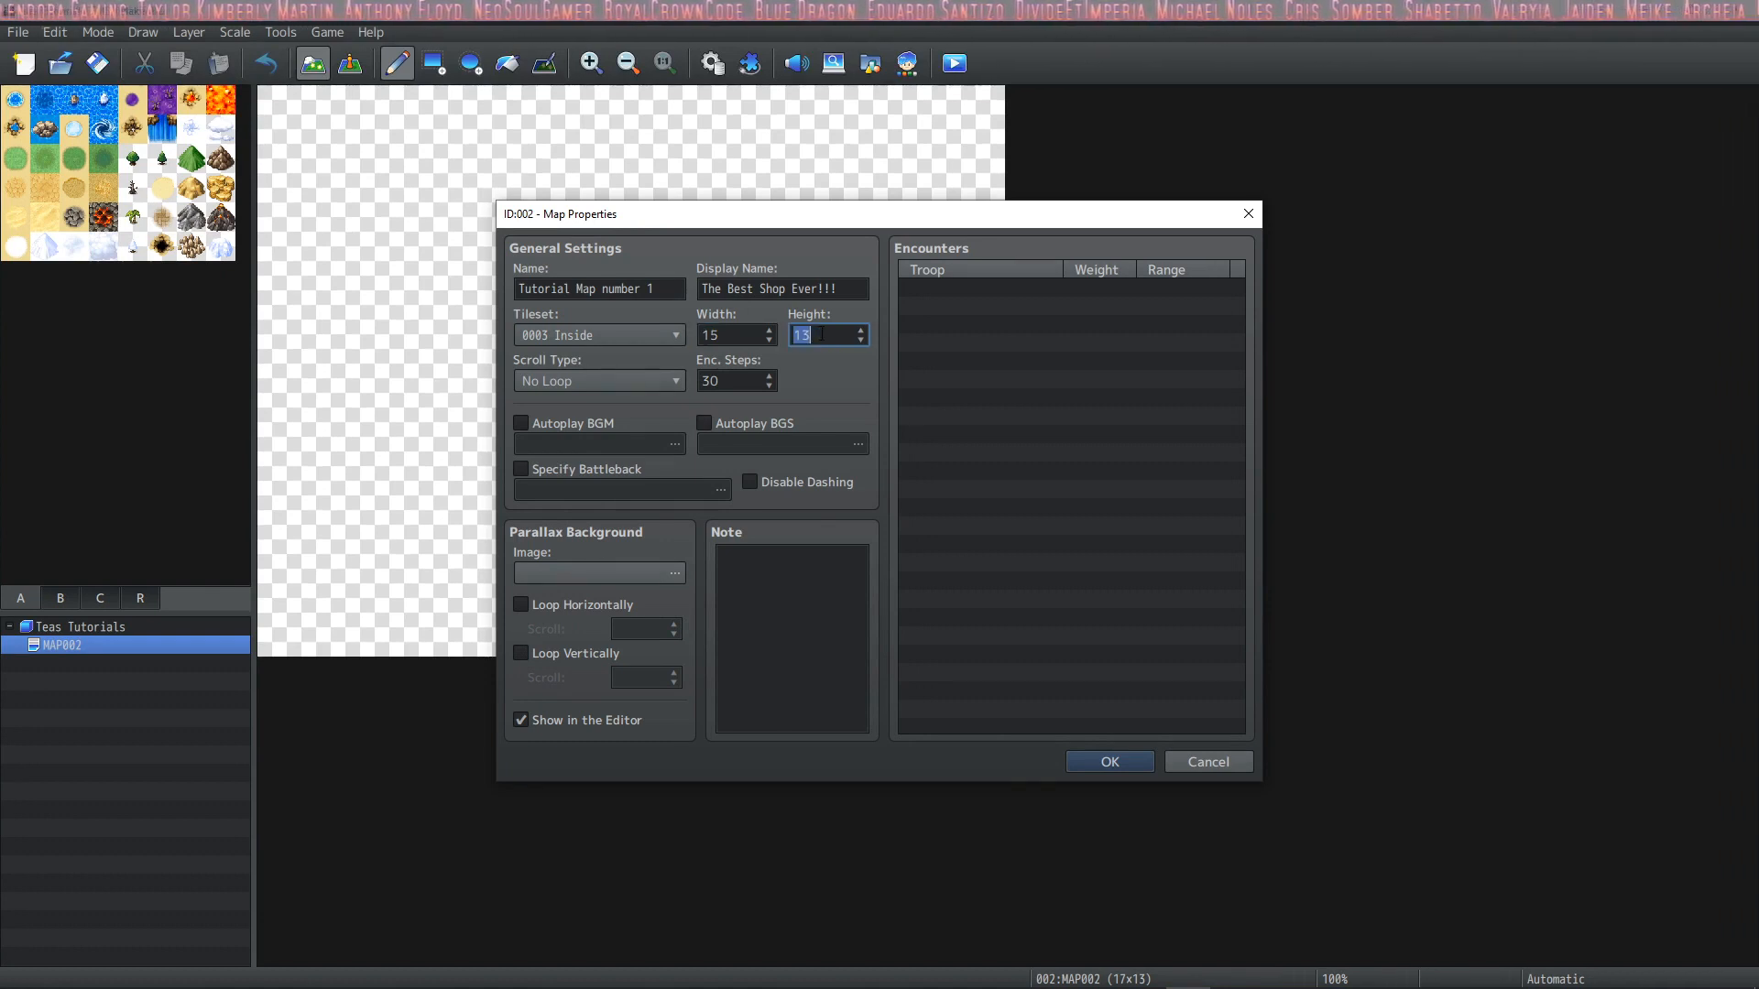
{"action": "type", "text": "18"}
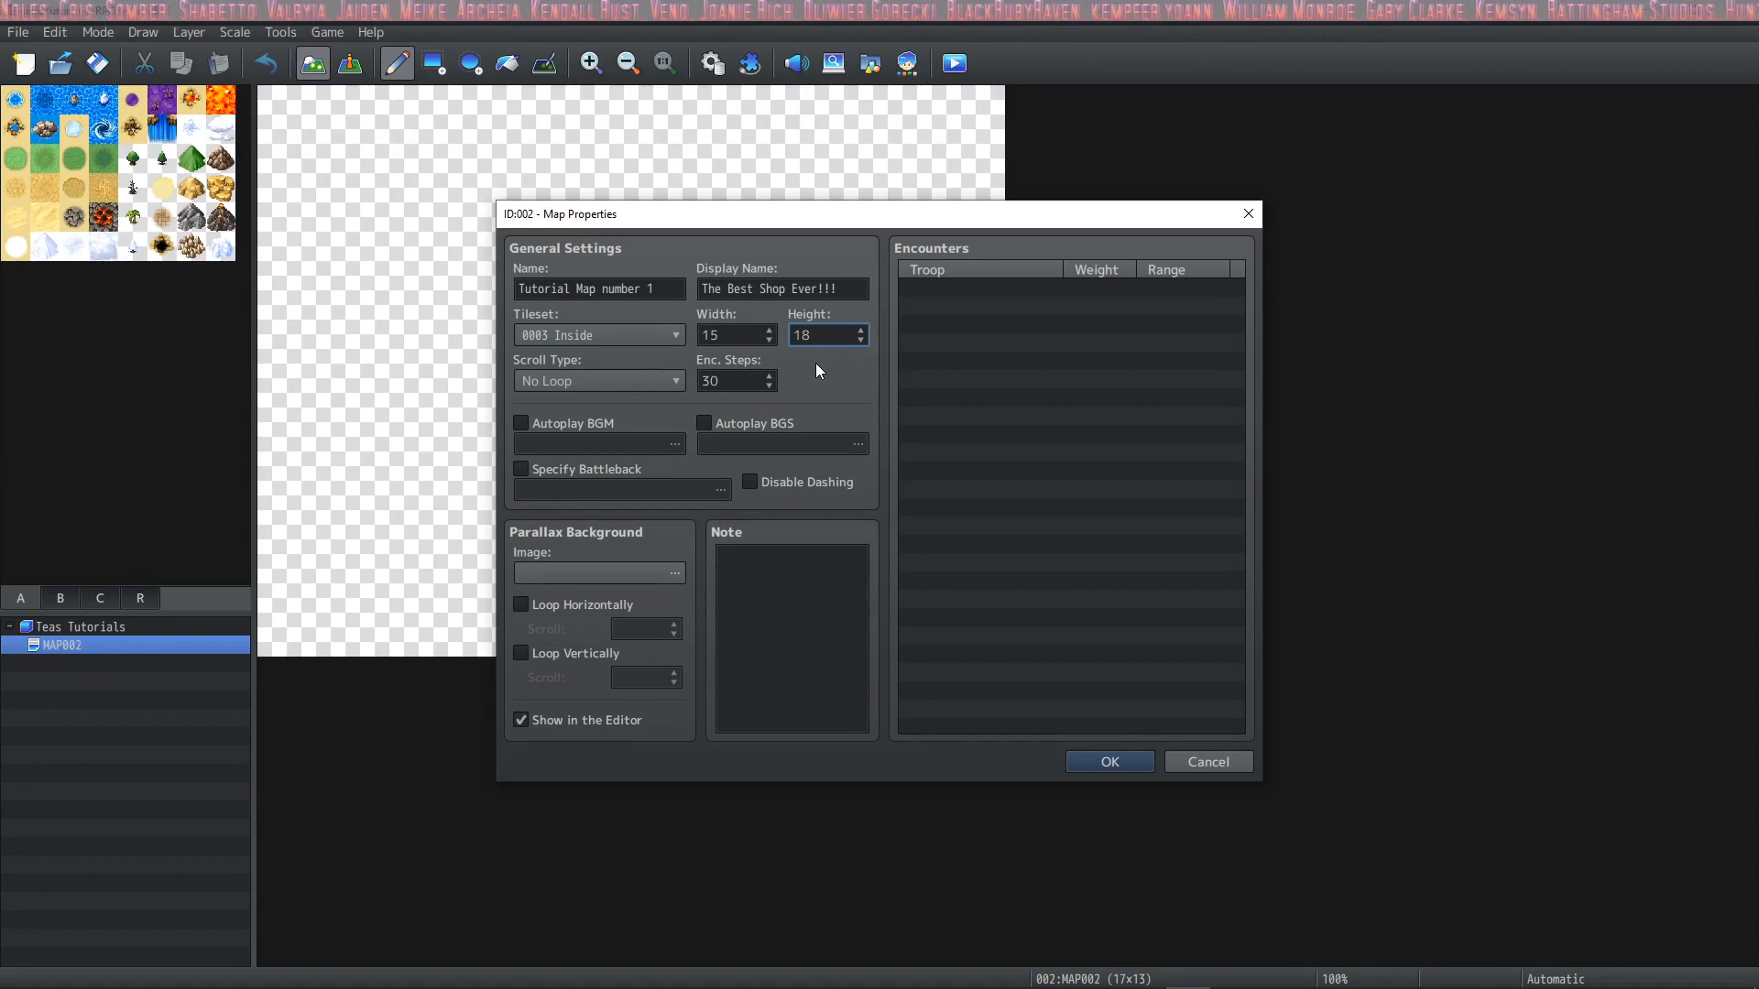
{"action": "left_click", "coordinate": [827, 334]}
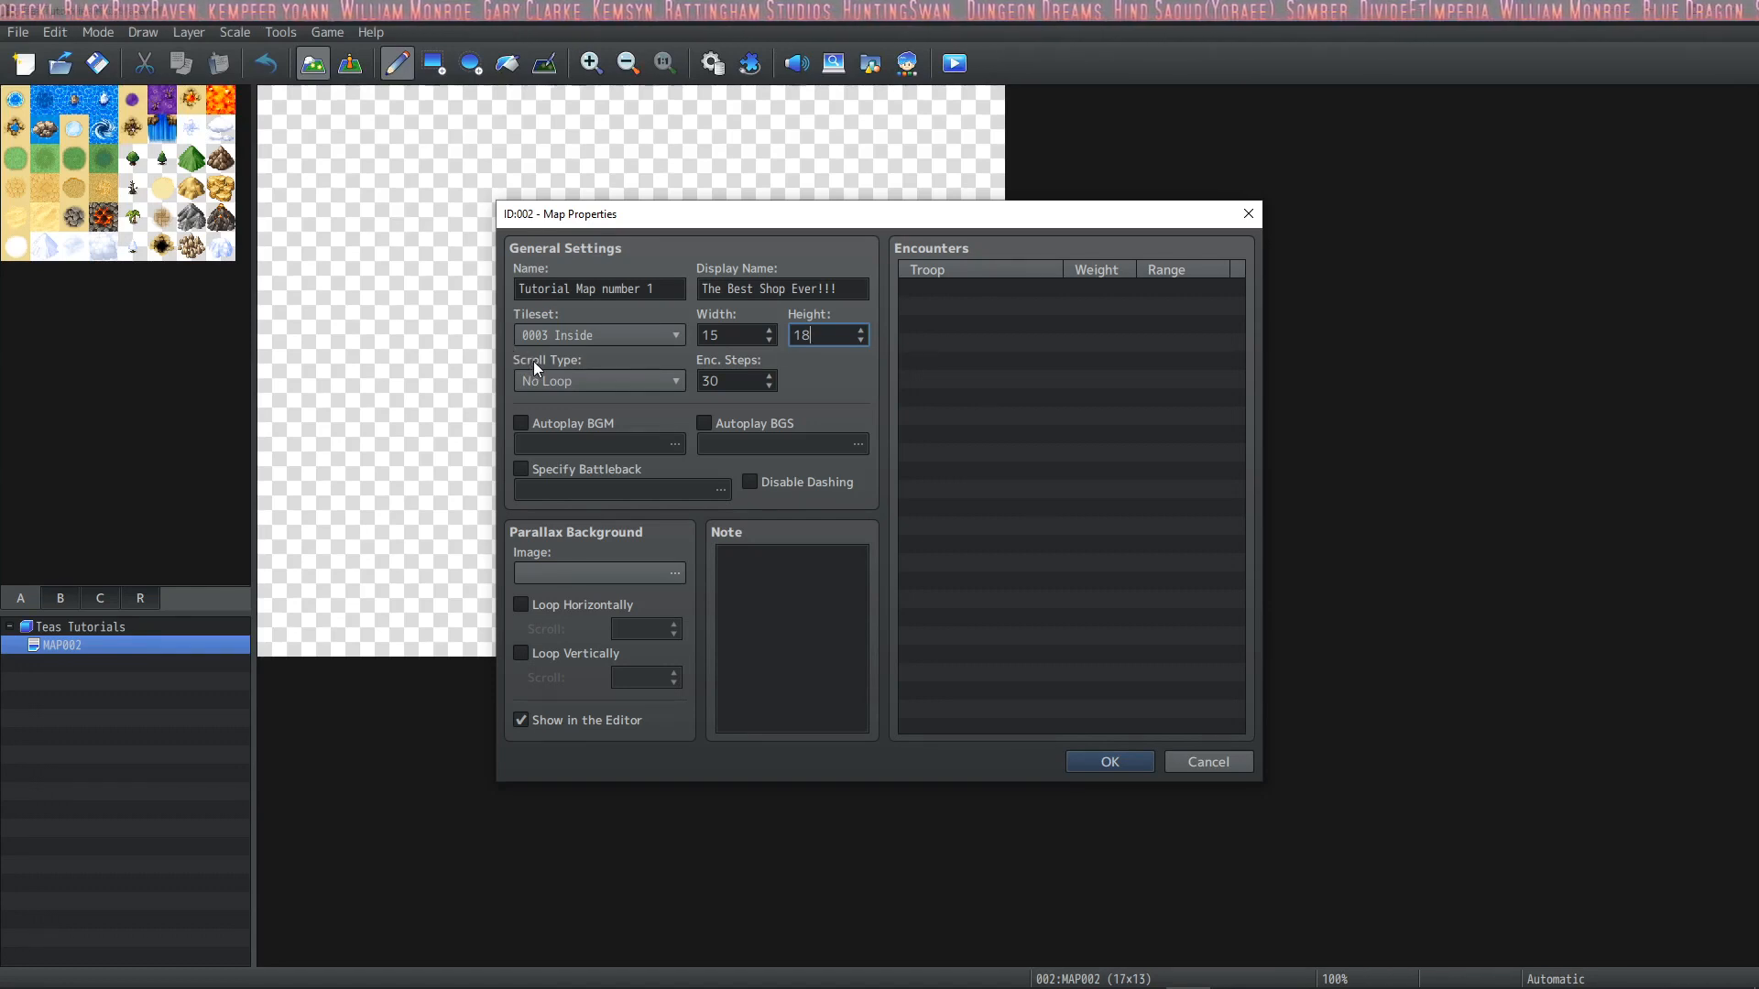
{"action": "mouse_move", "coordinate": [603, 382]}
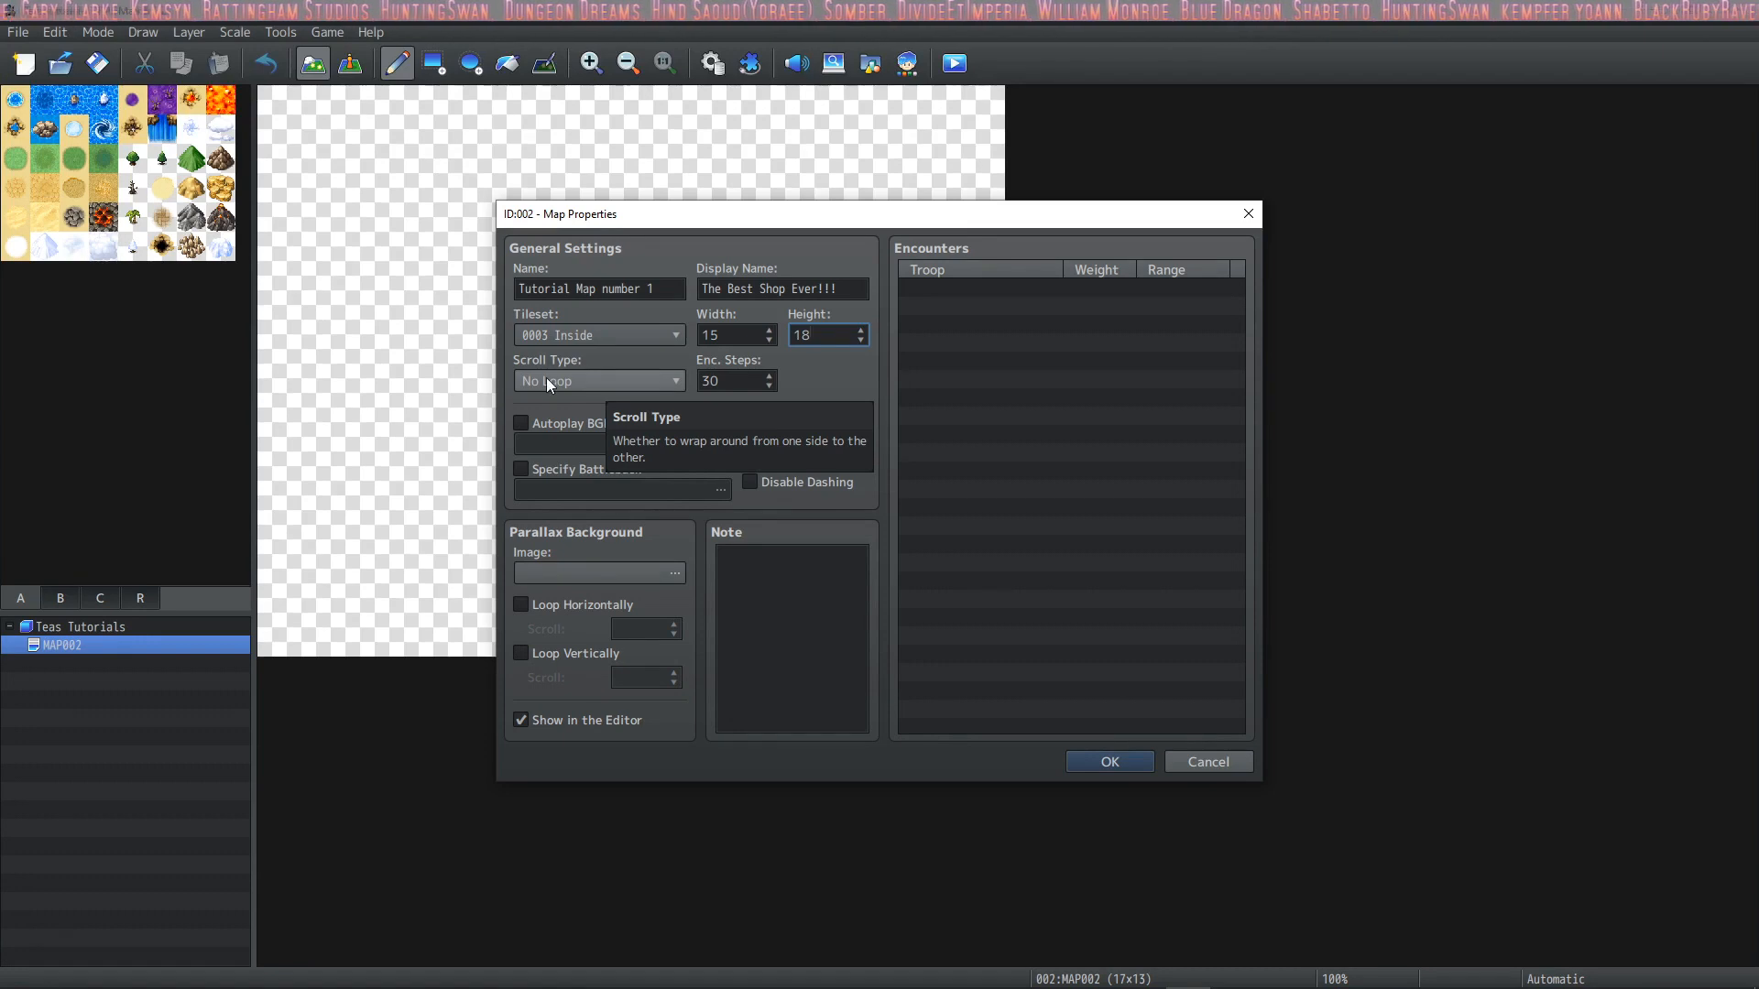
{"action": "left_click", "coordinate": [601, 381]}
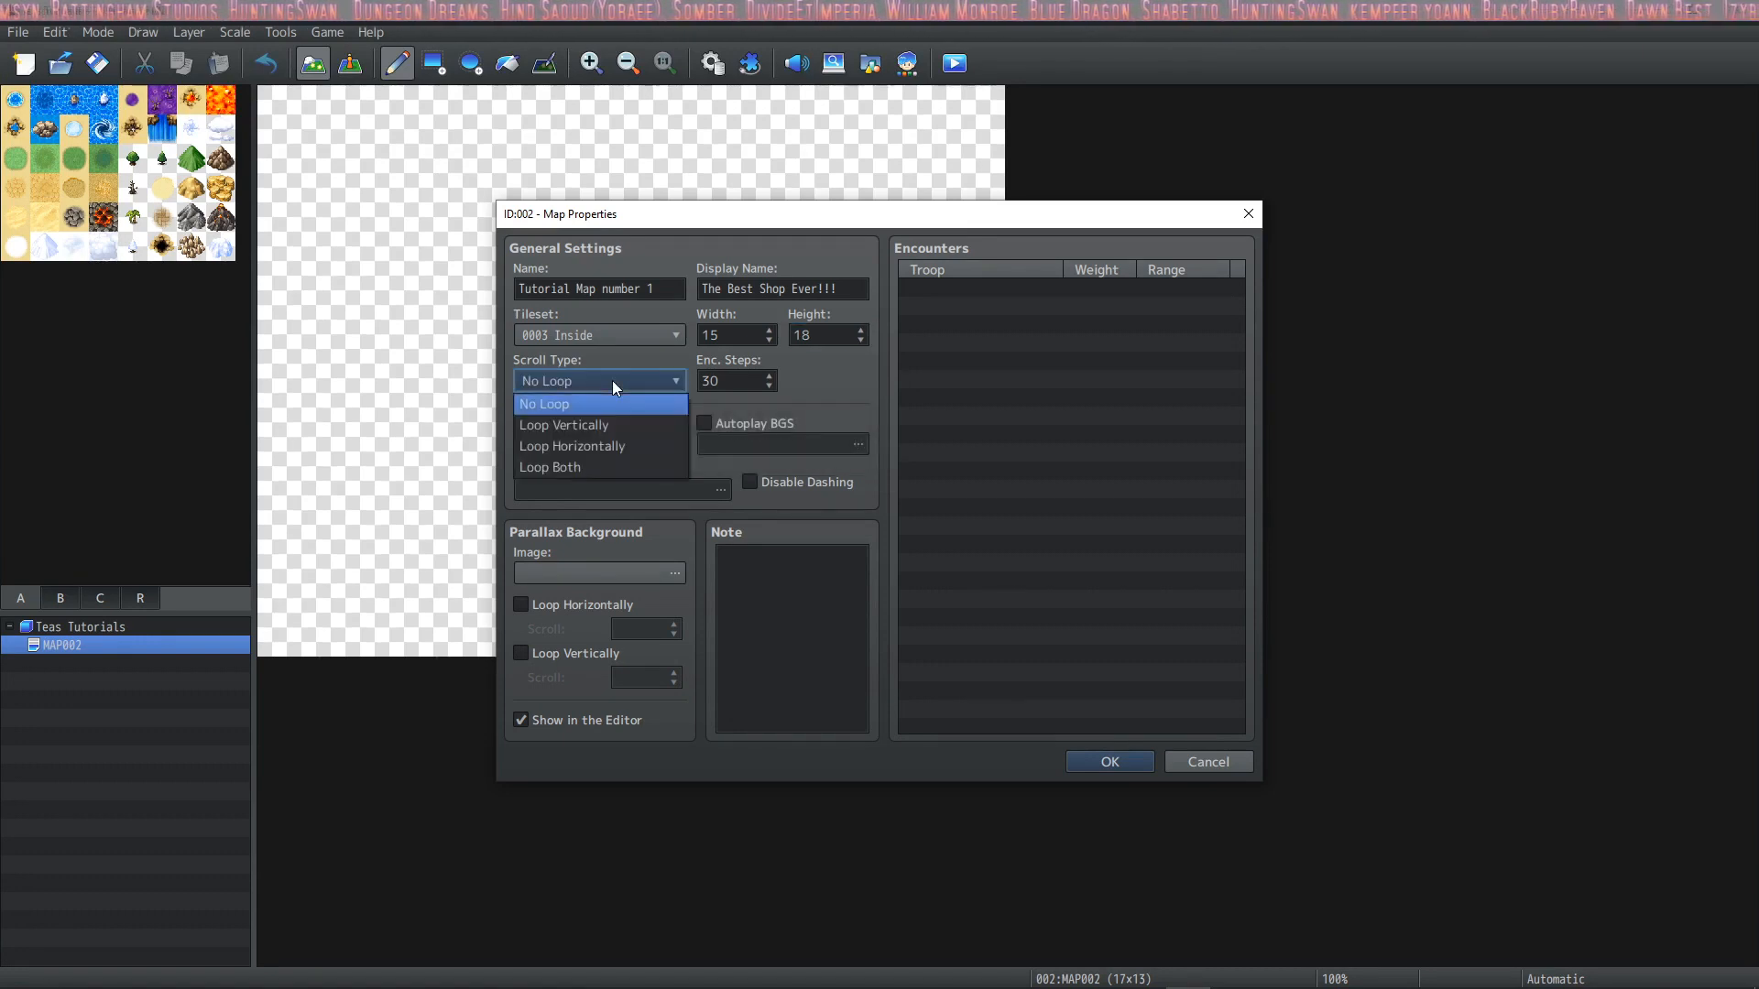
{"action": "mouse_move", "coordinate": [598, 427]}
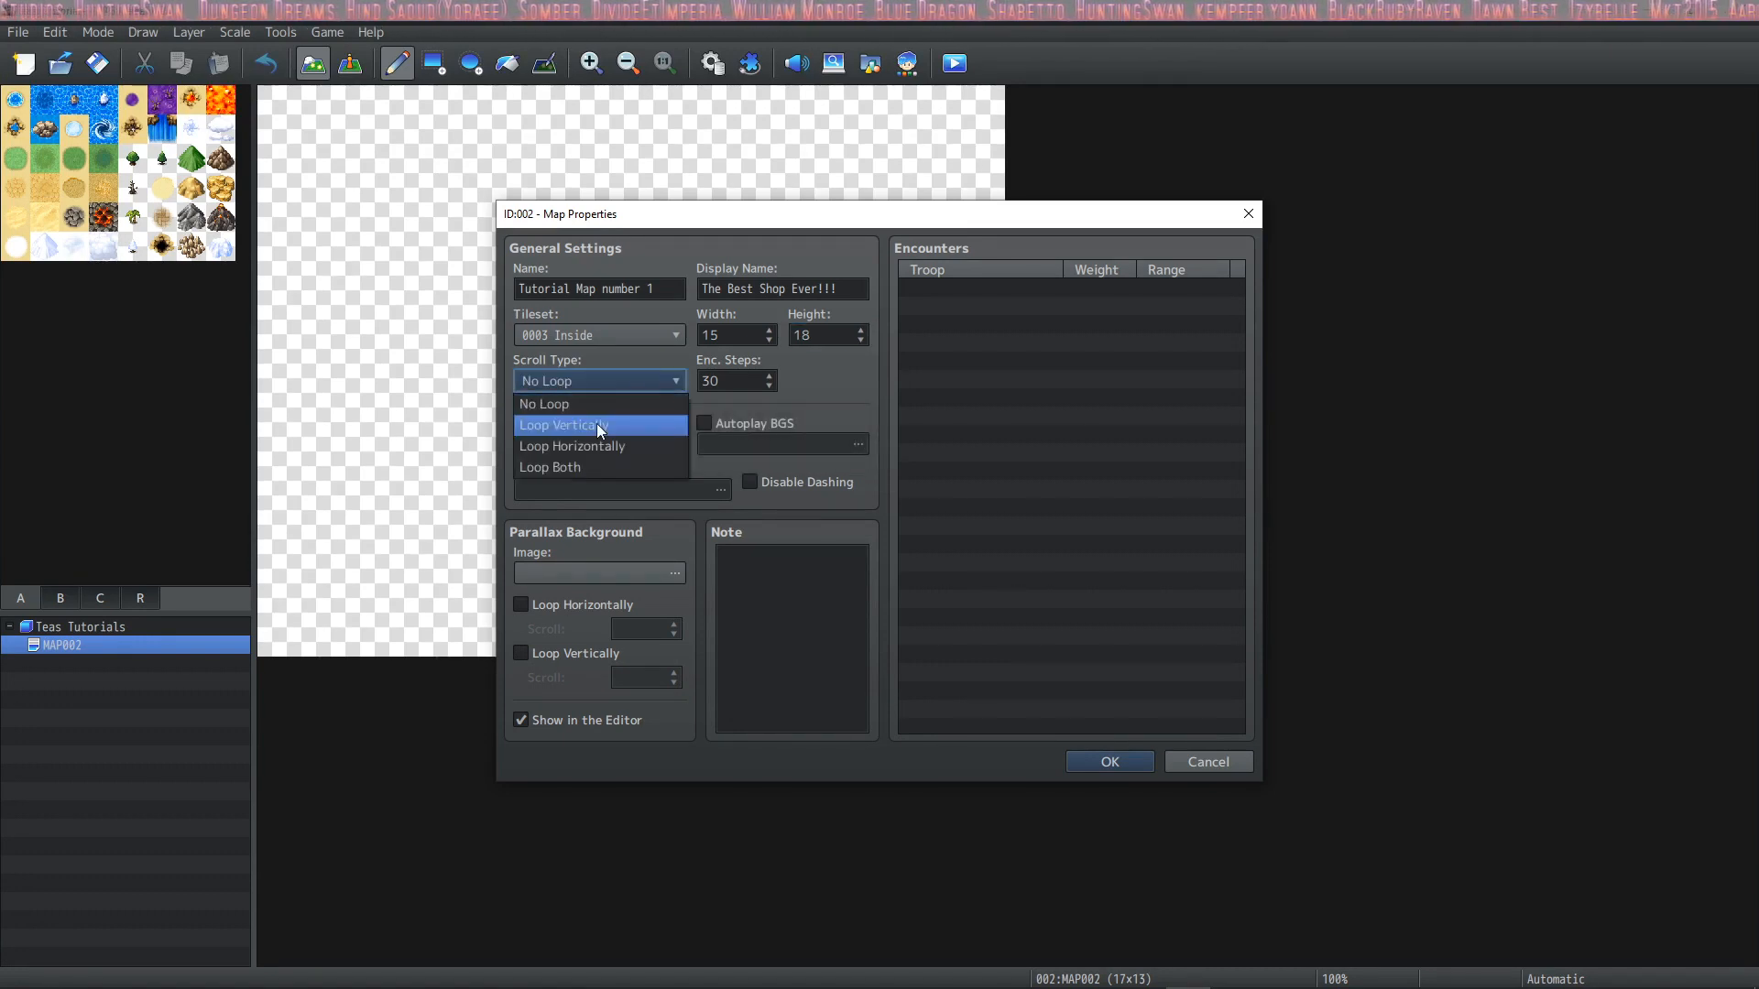
{"action": "mouse_move", "coordinate": [597, 467]}
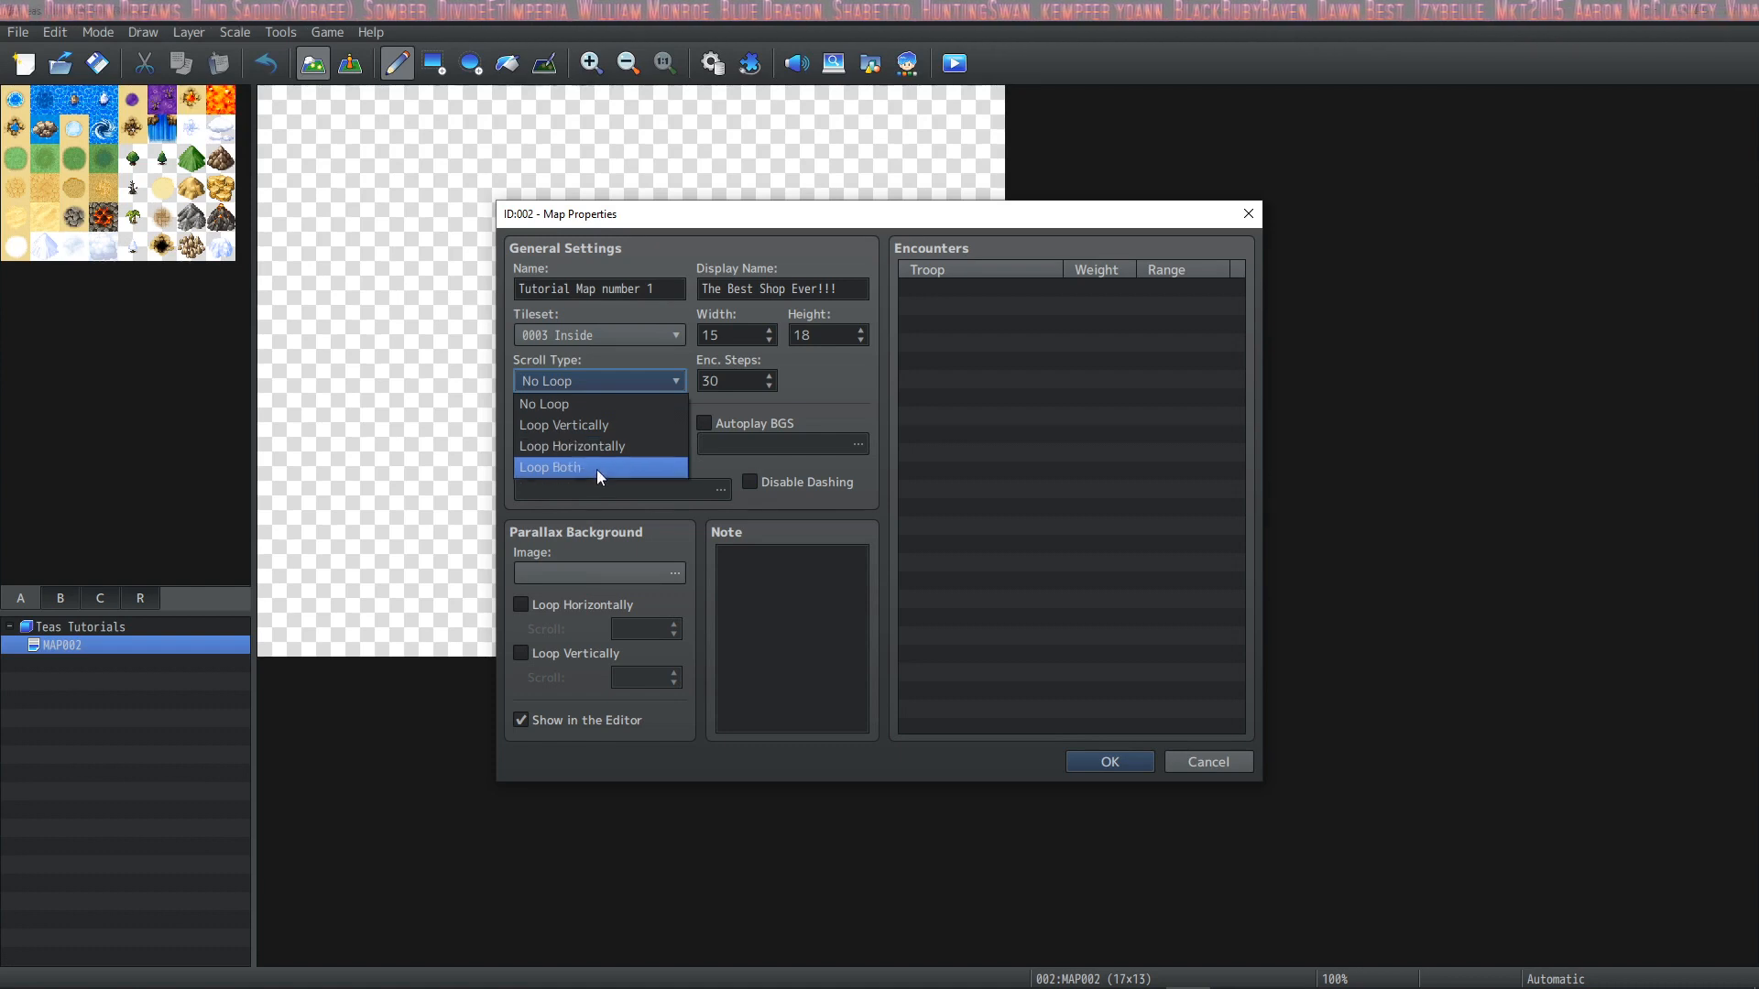
{"action": "mouse_move", "coordinate": [601, 423]}
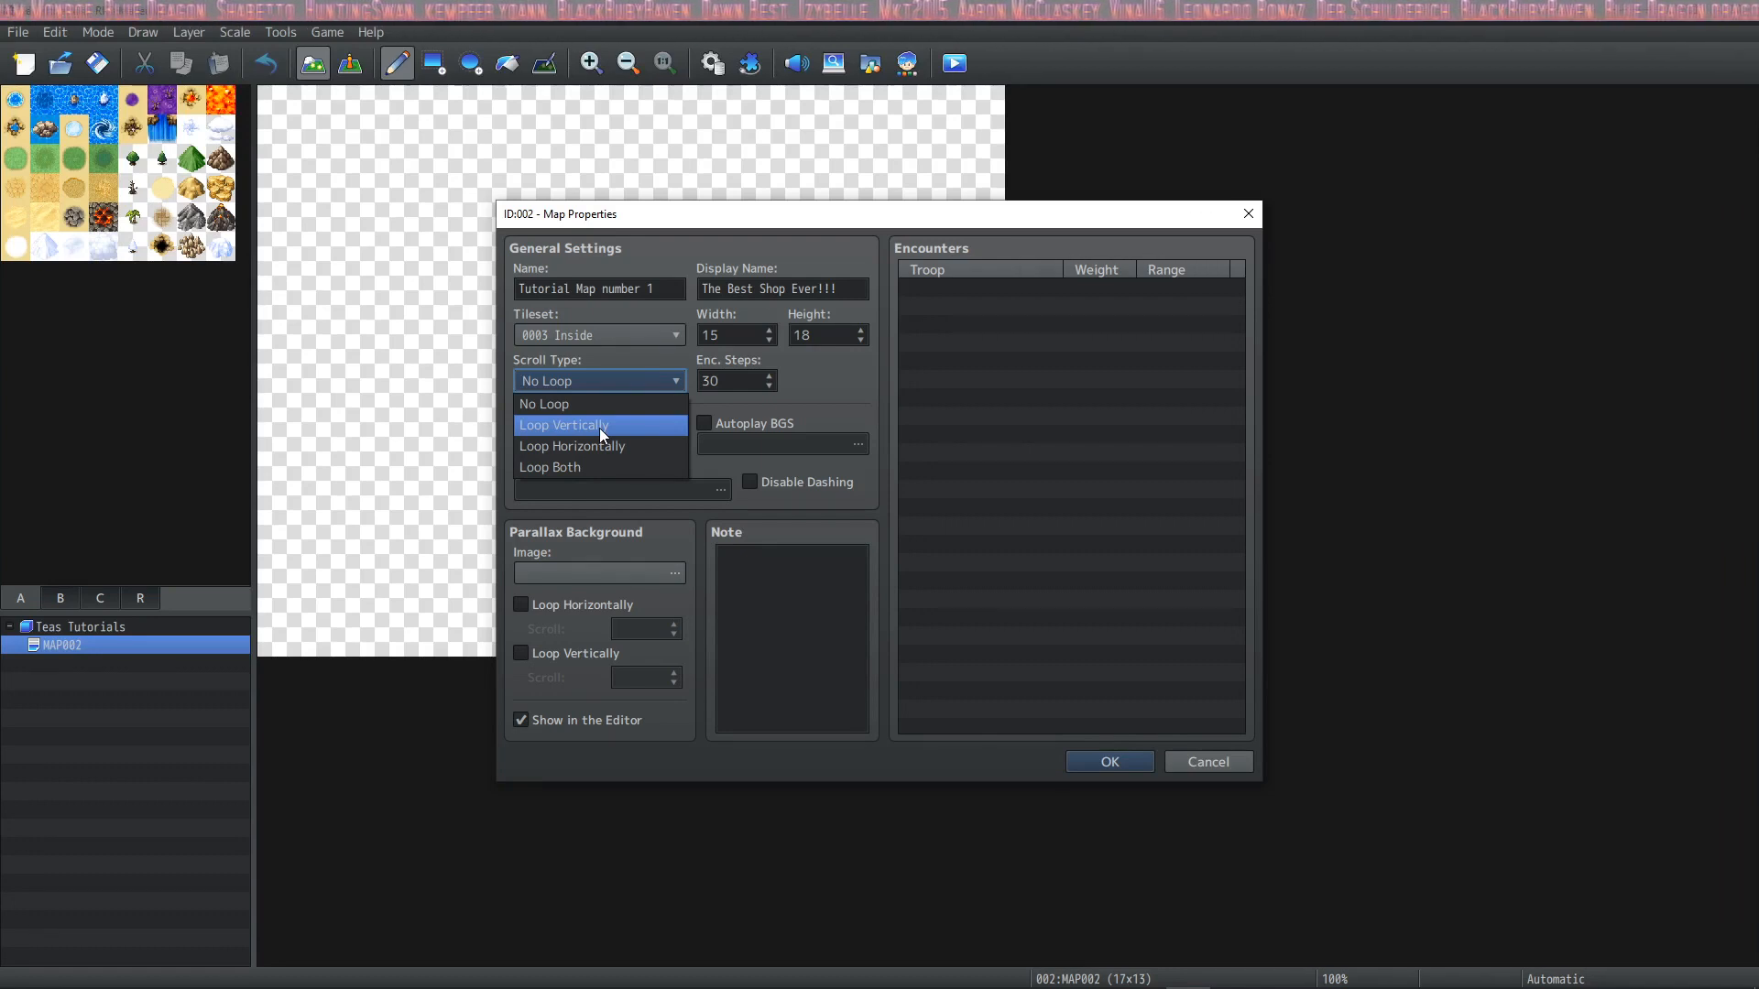
{"action": "mouse_move", "coordinate": [601, 445]}
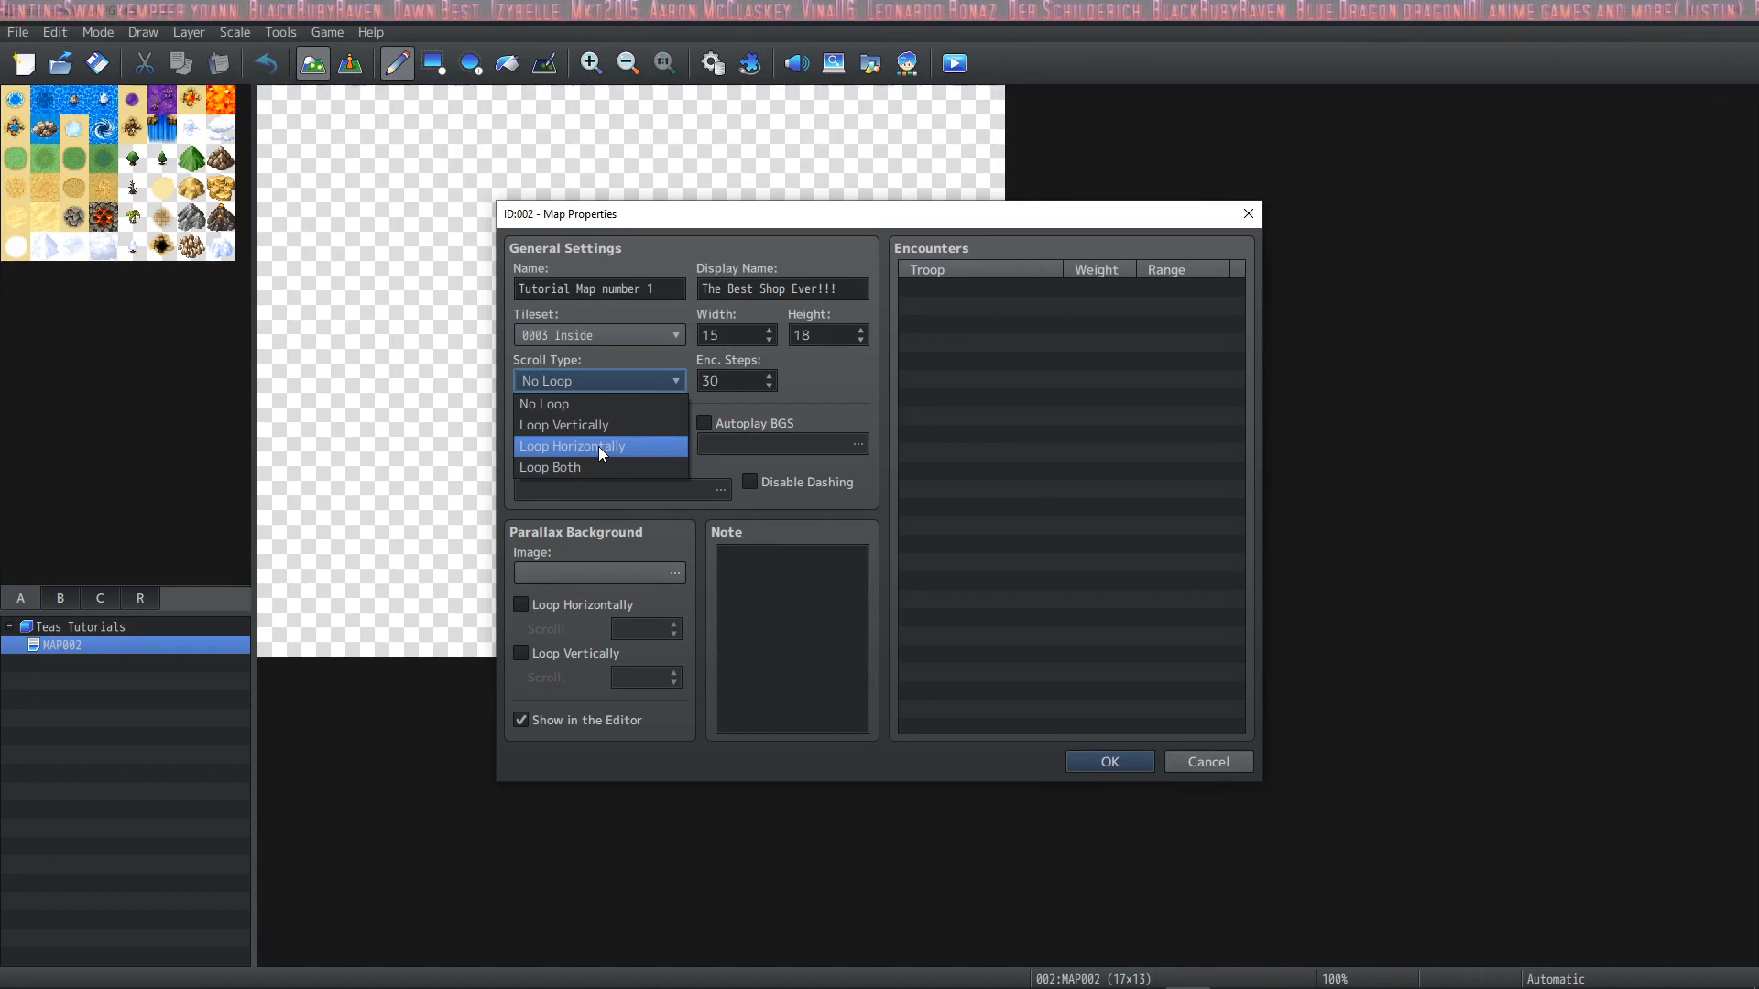
{"action": "mouse_move", "coordinate": [594, 468]}
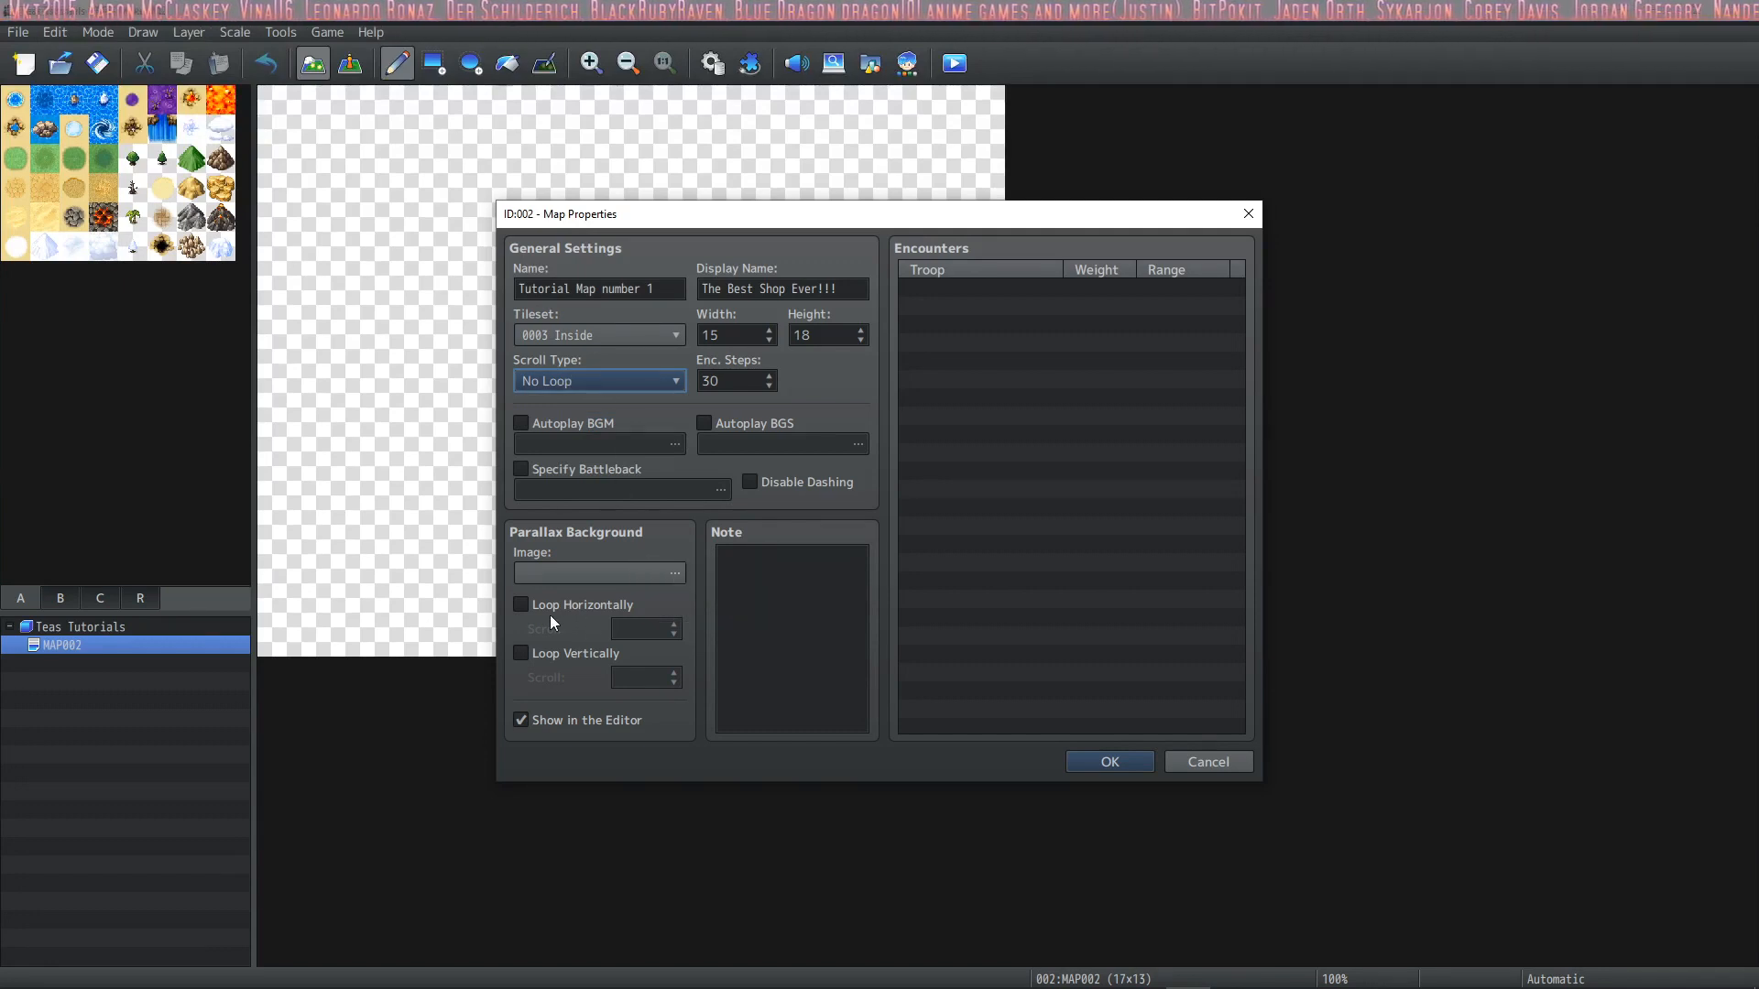
{"action": "mouse_move", "coordinate": [557, 612]}
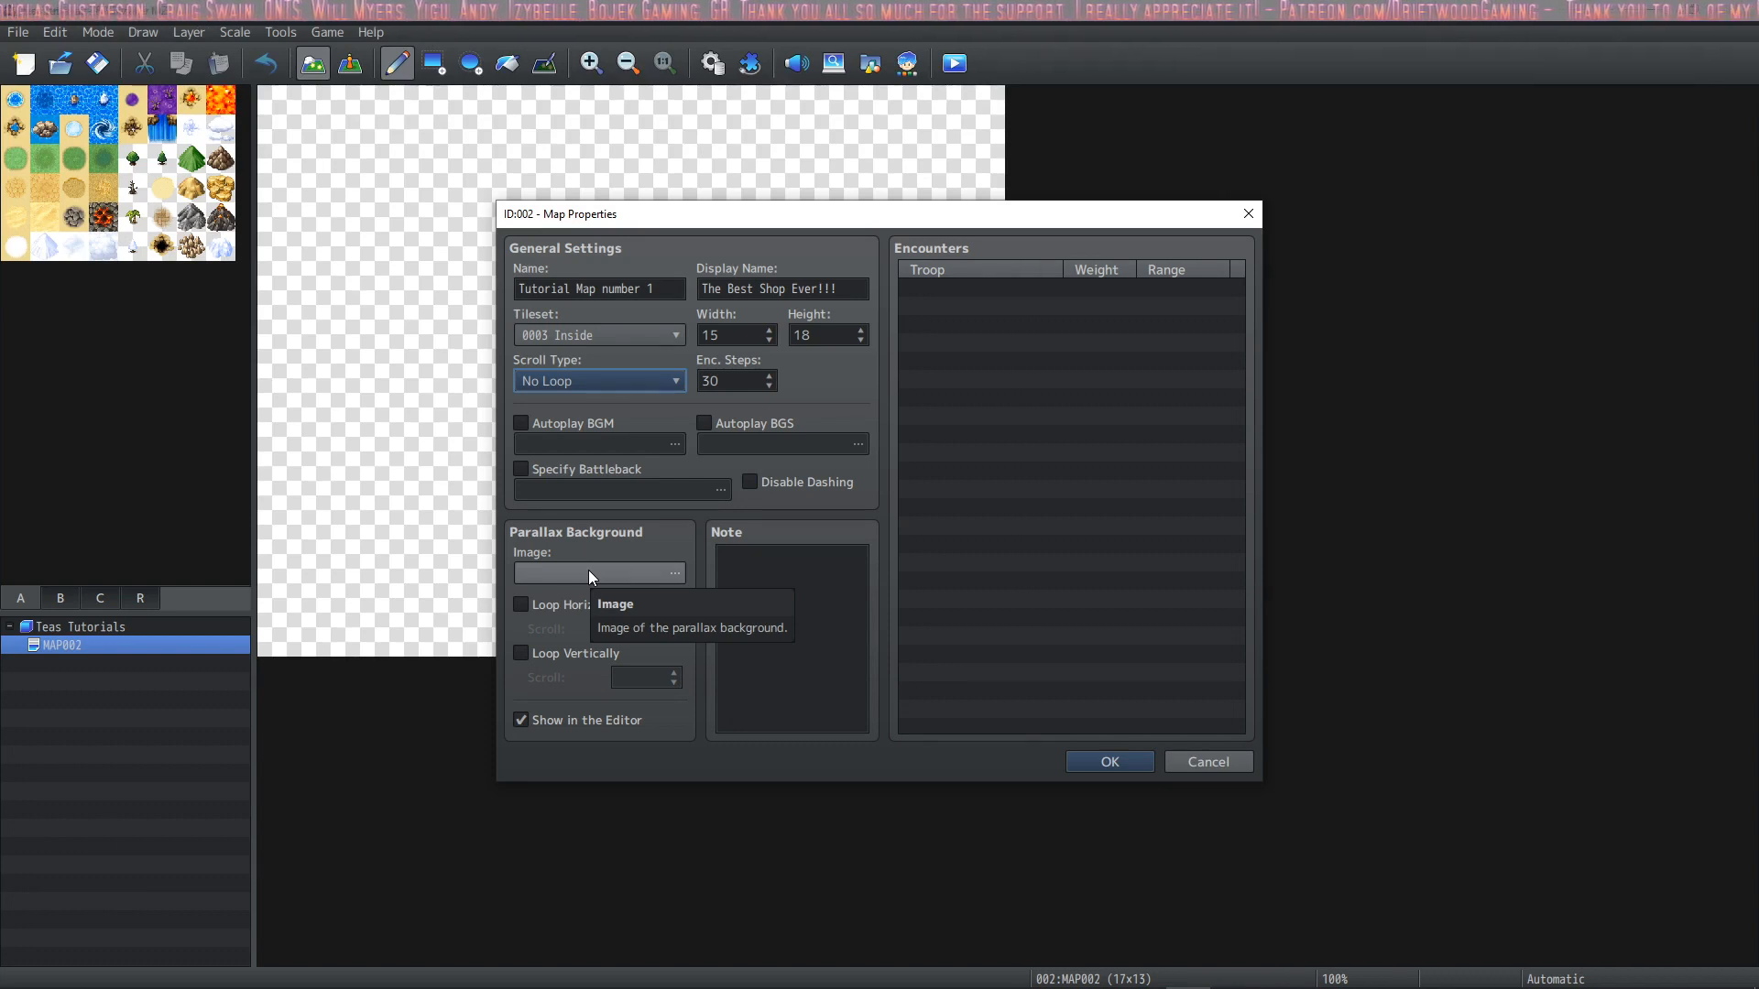
Choose BlueSky as the map's parallax background image
{"action": "left_click", "coordinate": [675, 574]}
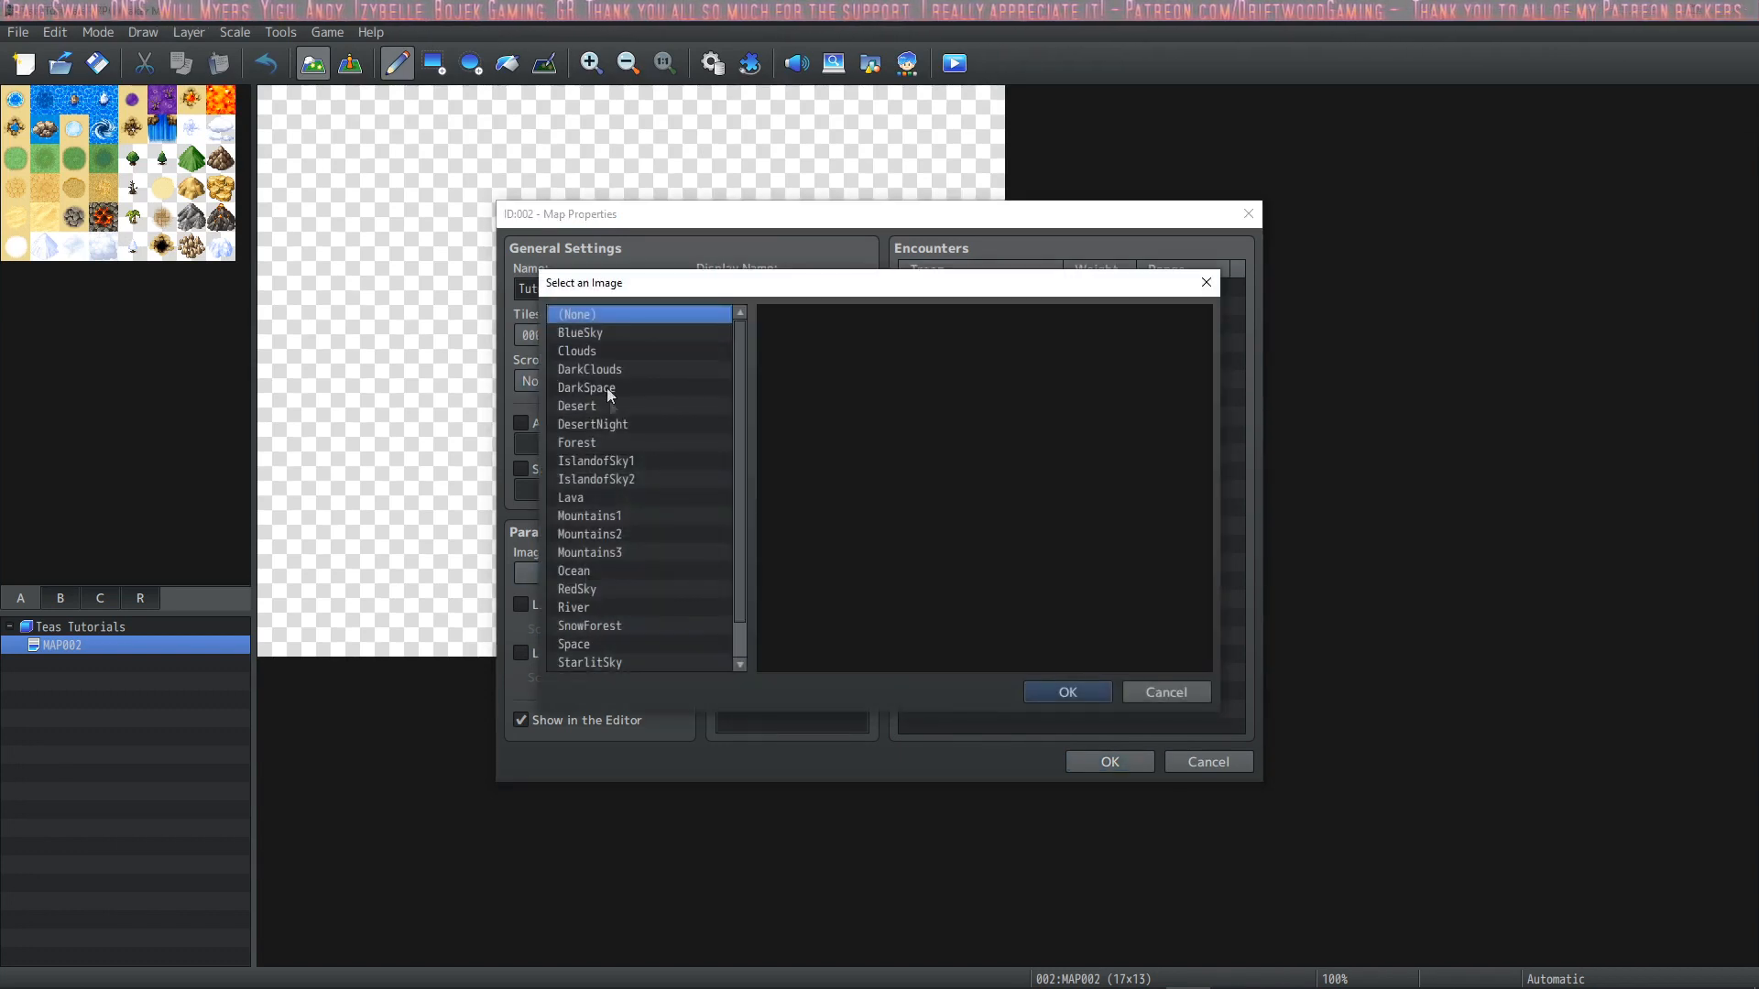
{"action": "left_click", "coordinate": [581, 331]}
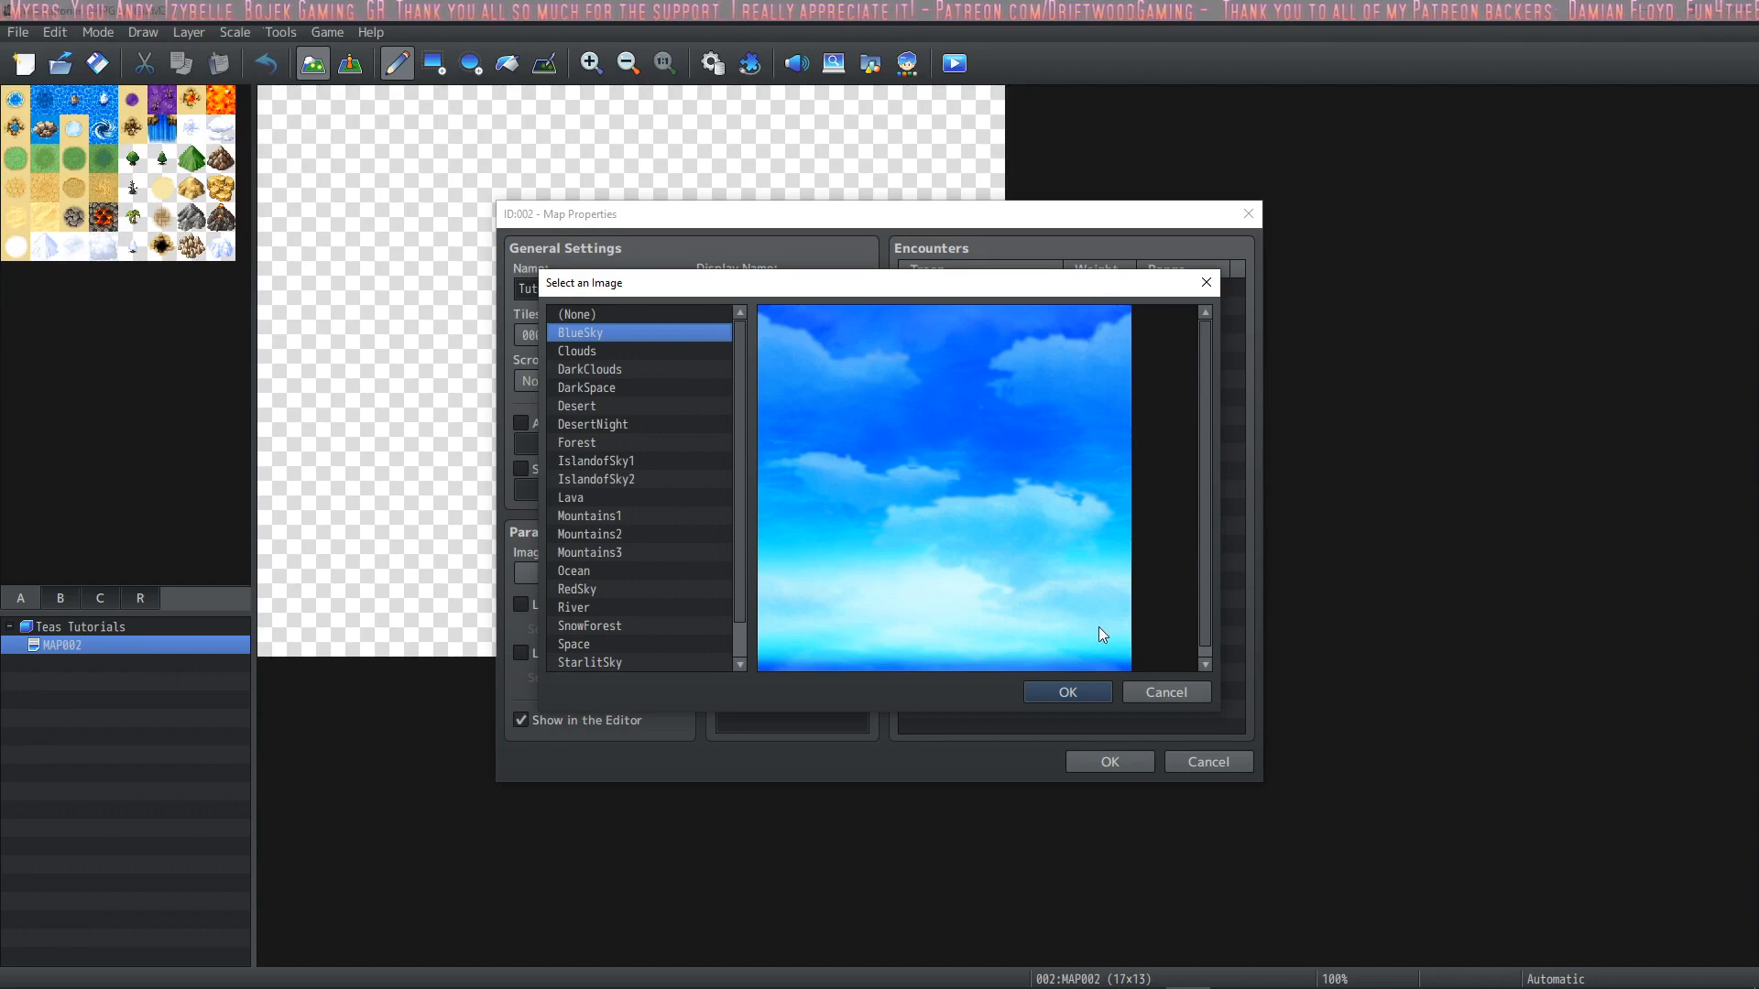
{"action": "left_click", "coordinate": [1065, 693]}
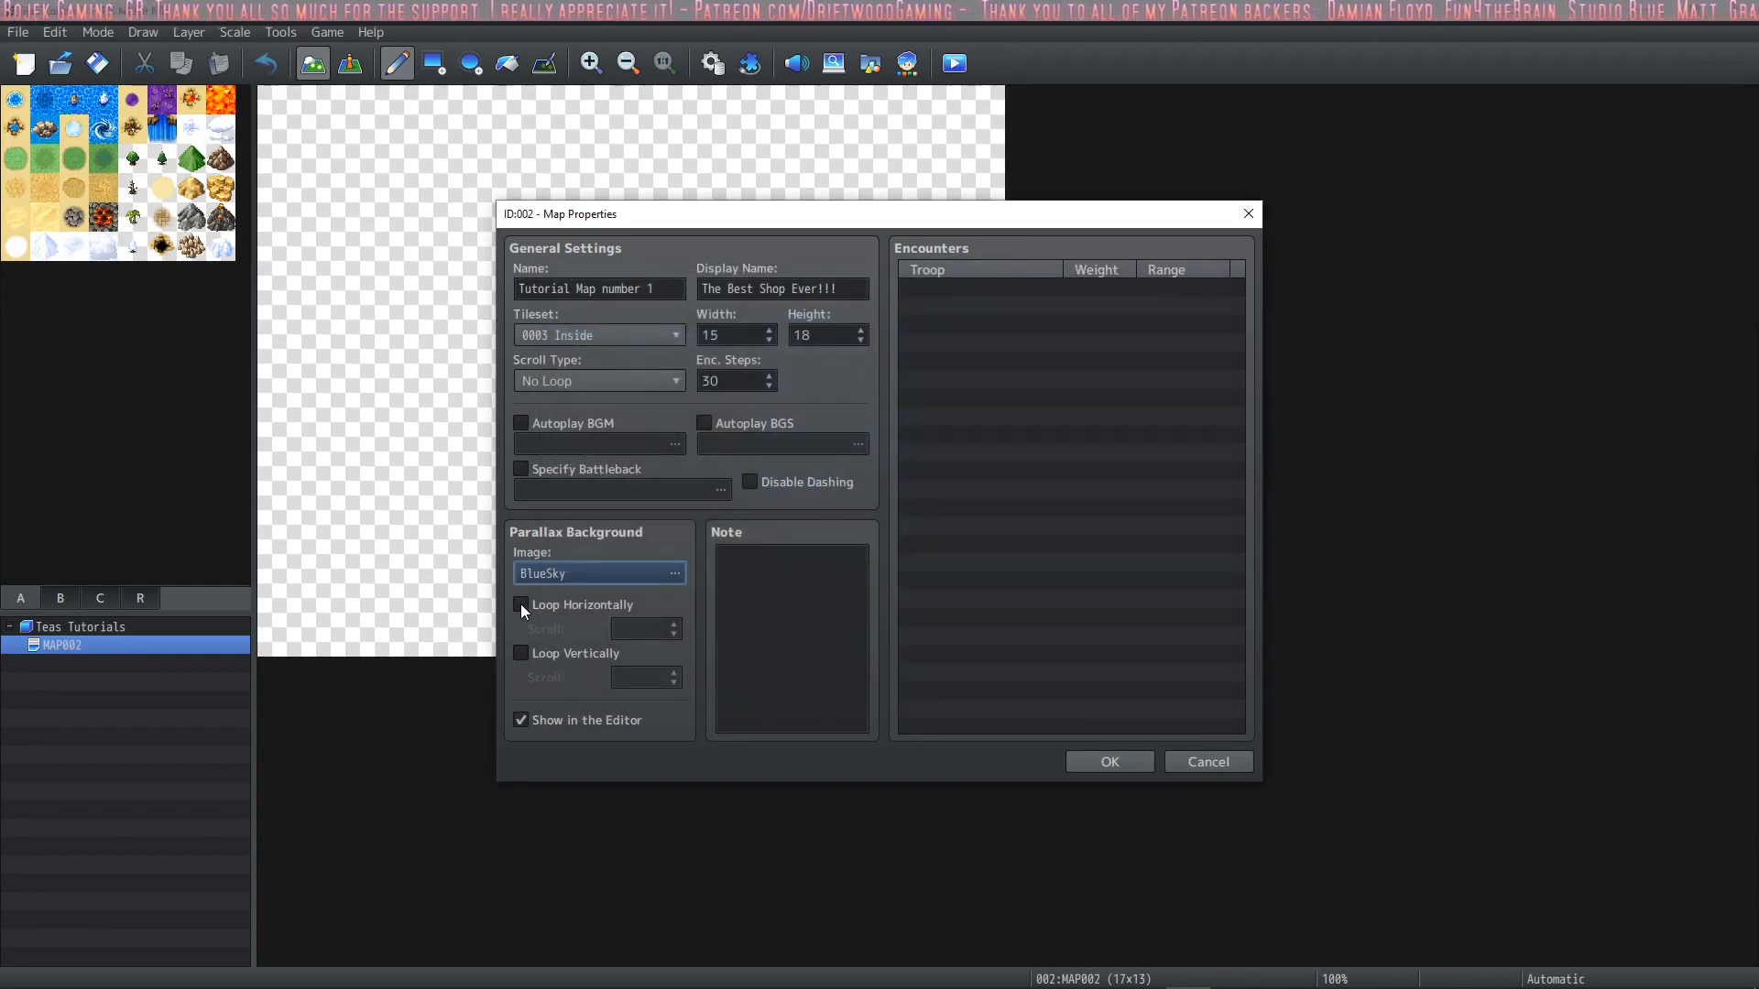
Enable Loop Horizontally on the BlueSky background with scroll value -1
{"action": "left_click", "coordinate": [520, 605]}
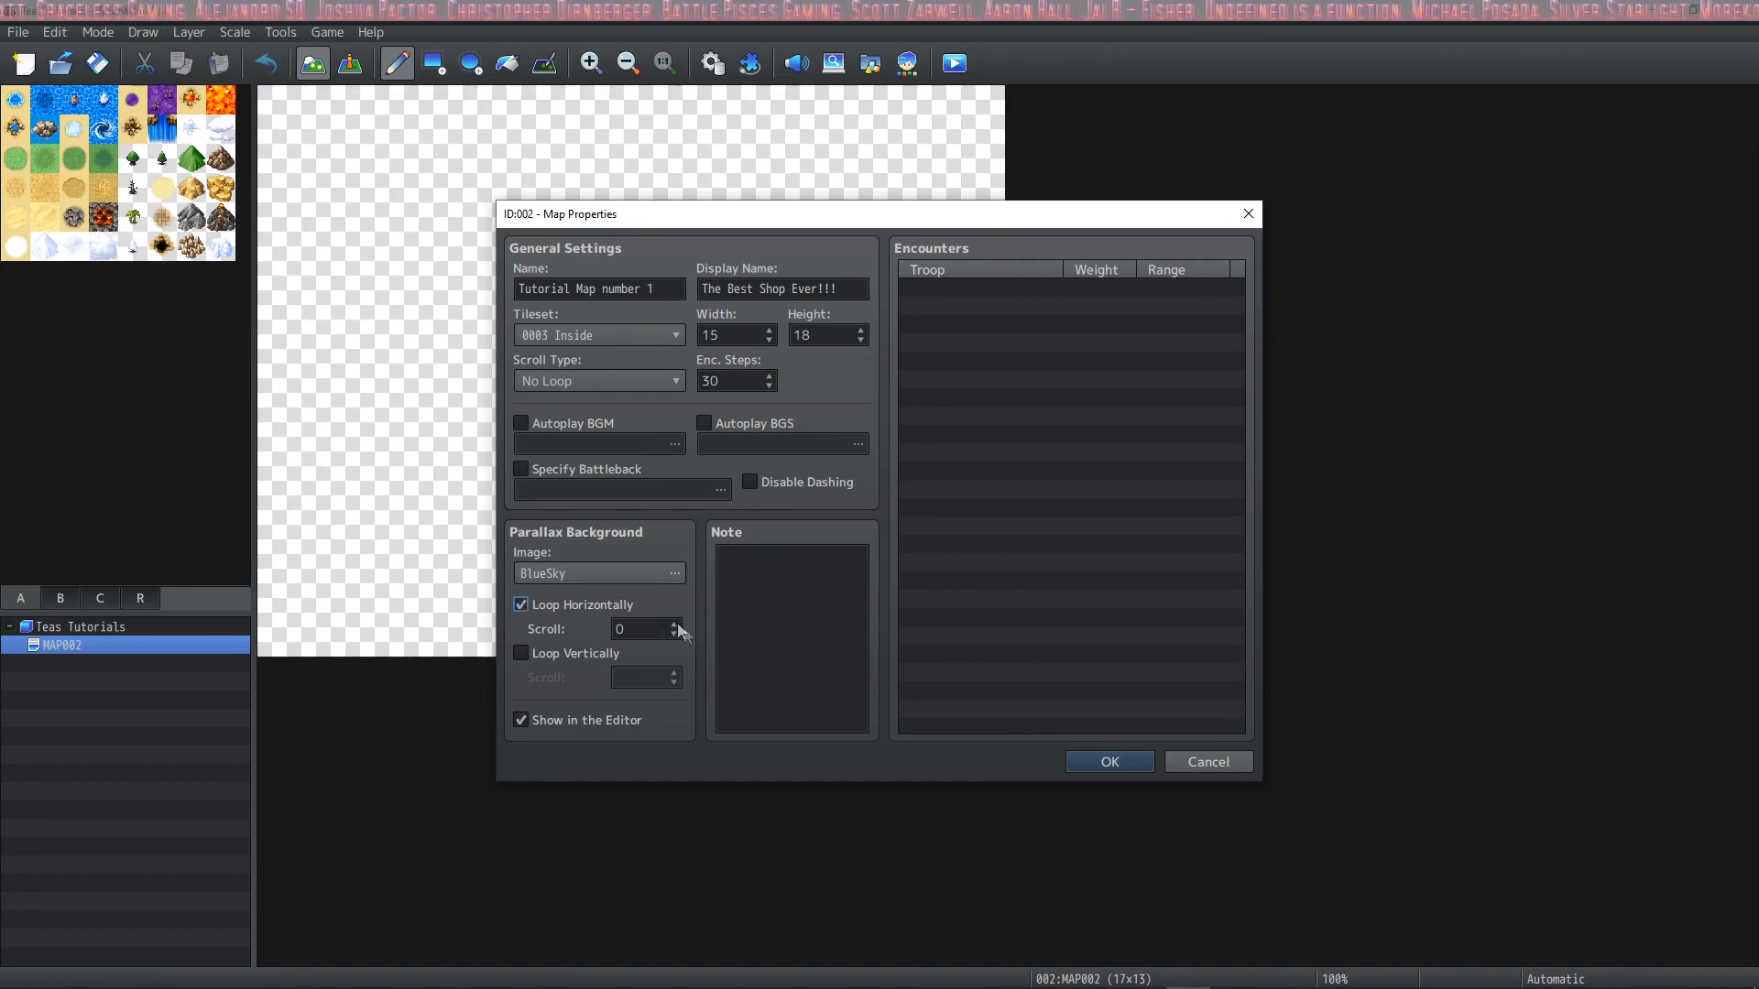
{"action": "mouse_move", "coordinate": [645, 629]}
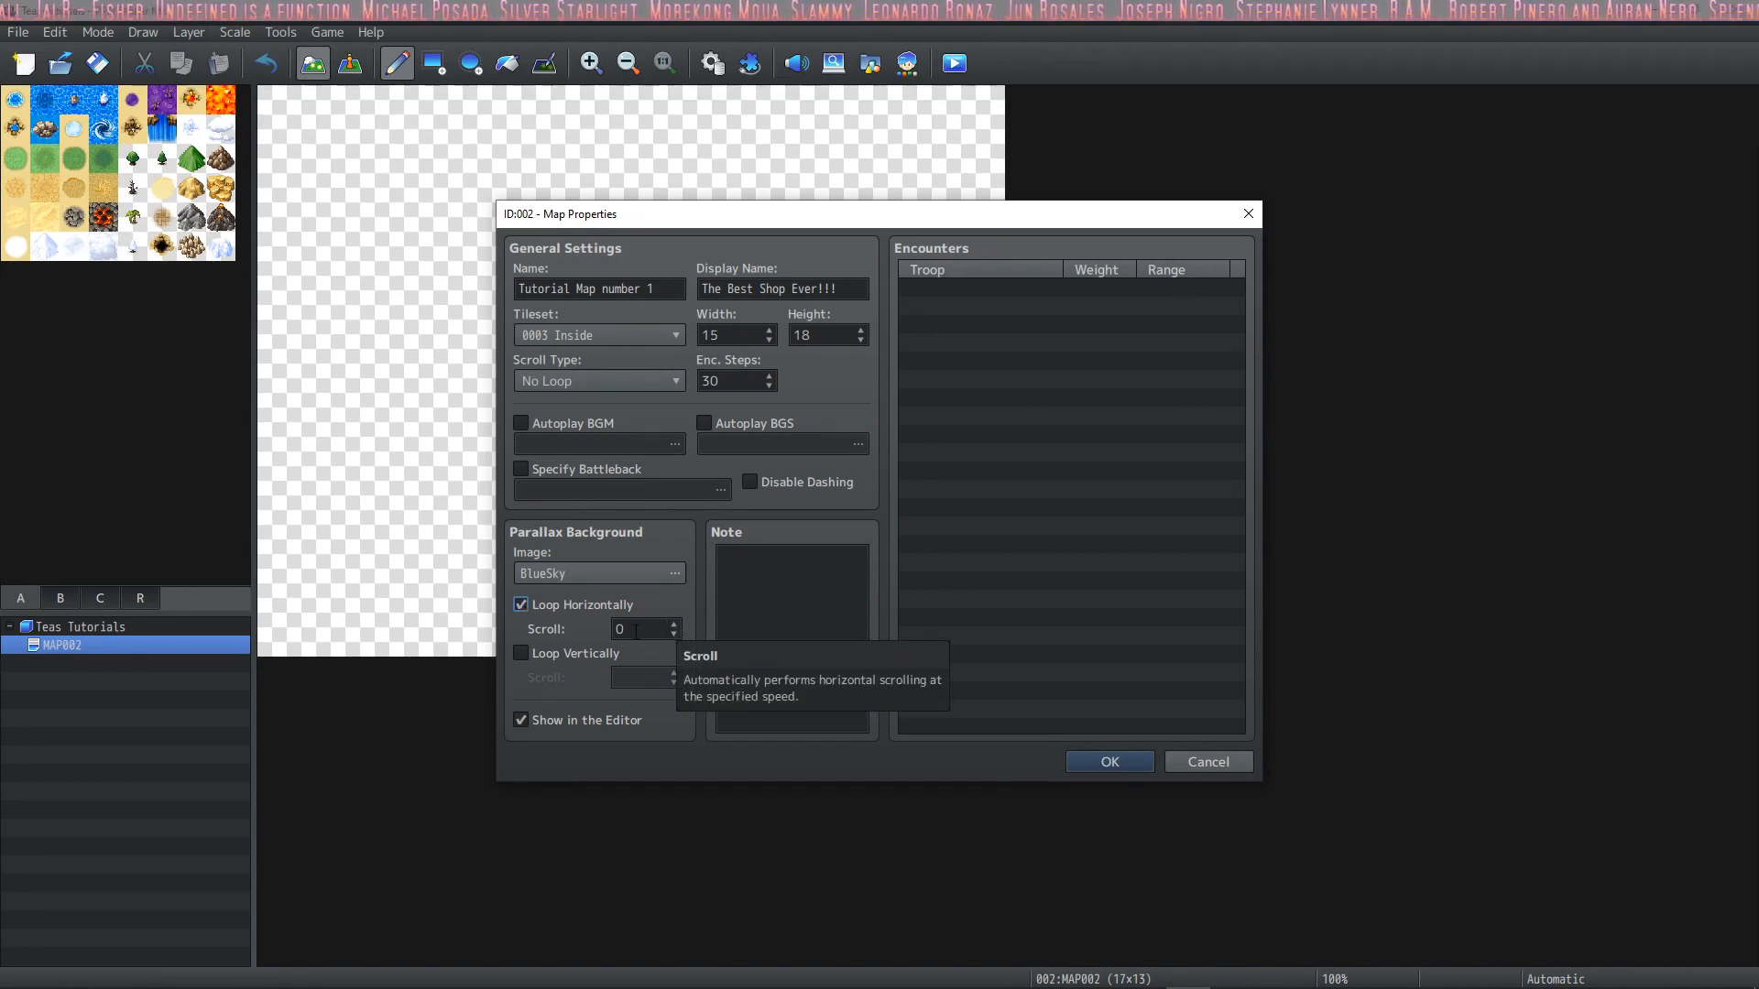
{"action": "left_click", "coordinate": [638, 628]}
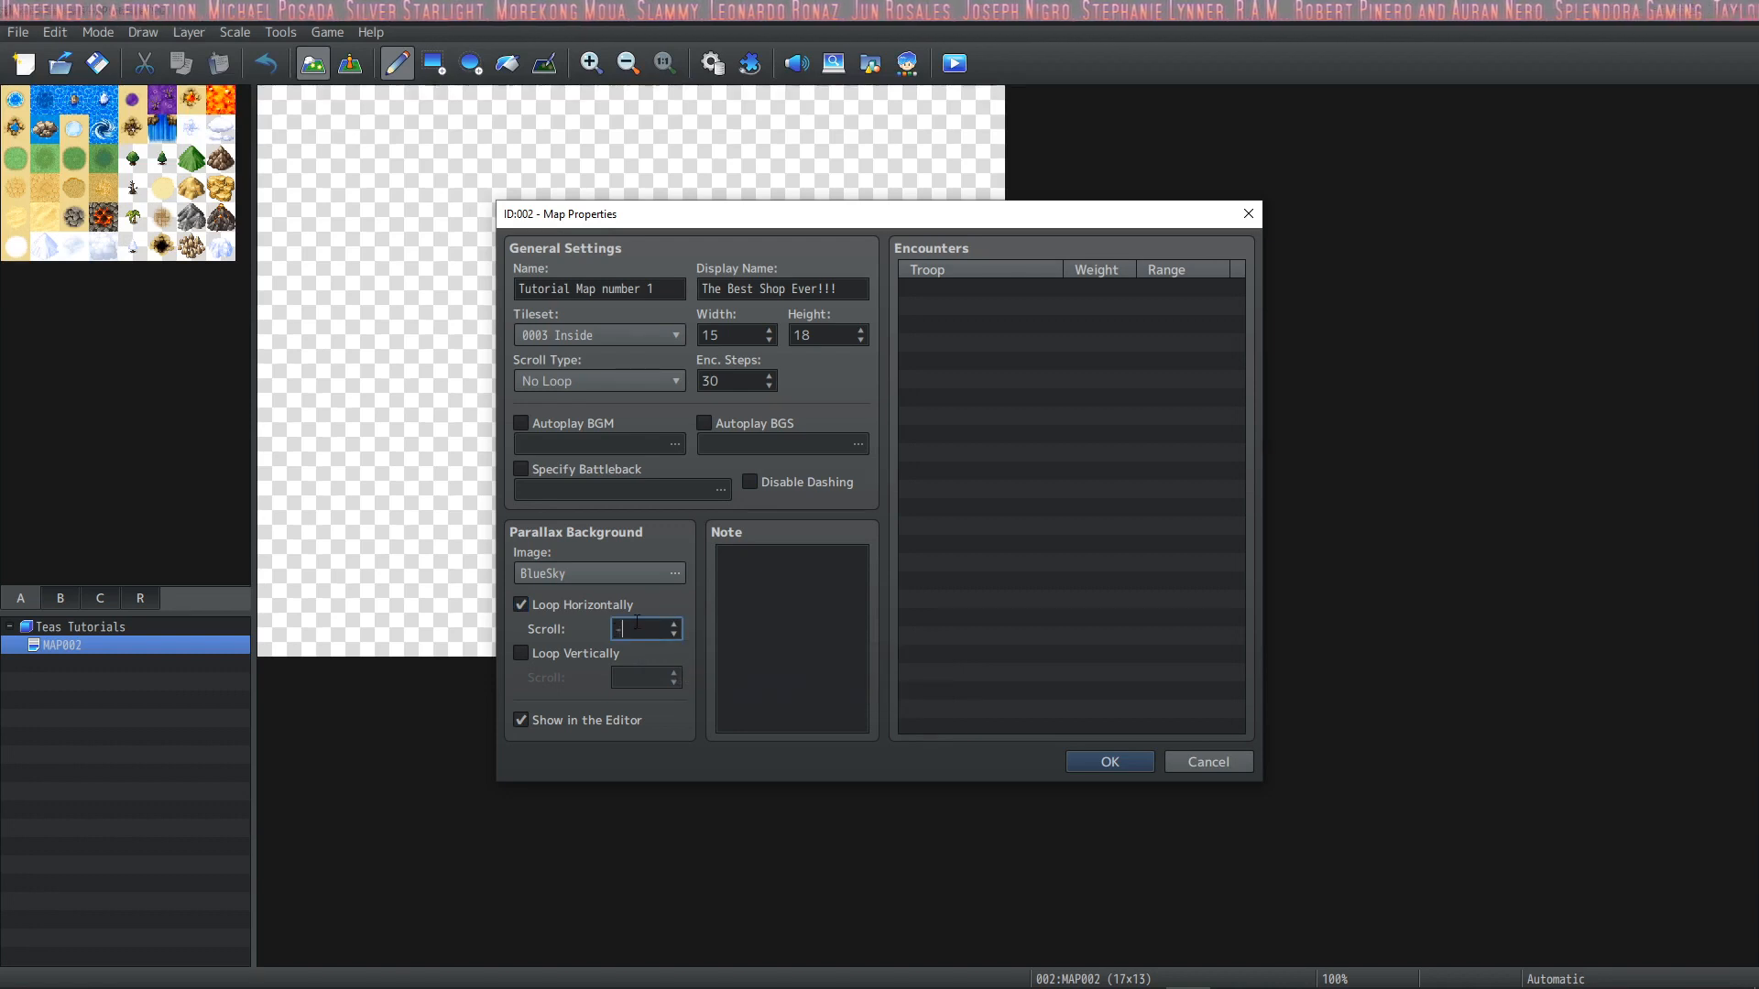
{"action": "type", "text": "-1"}
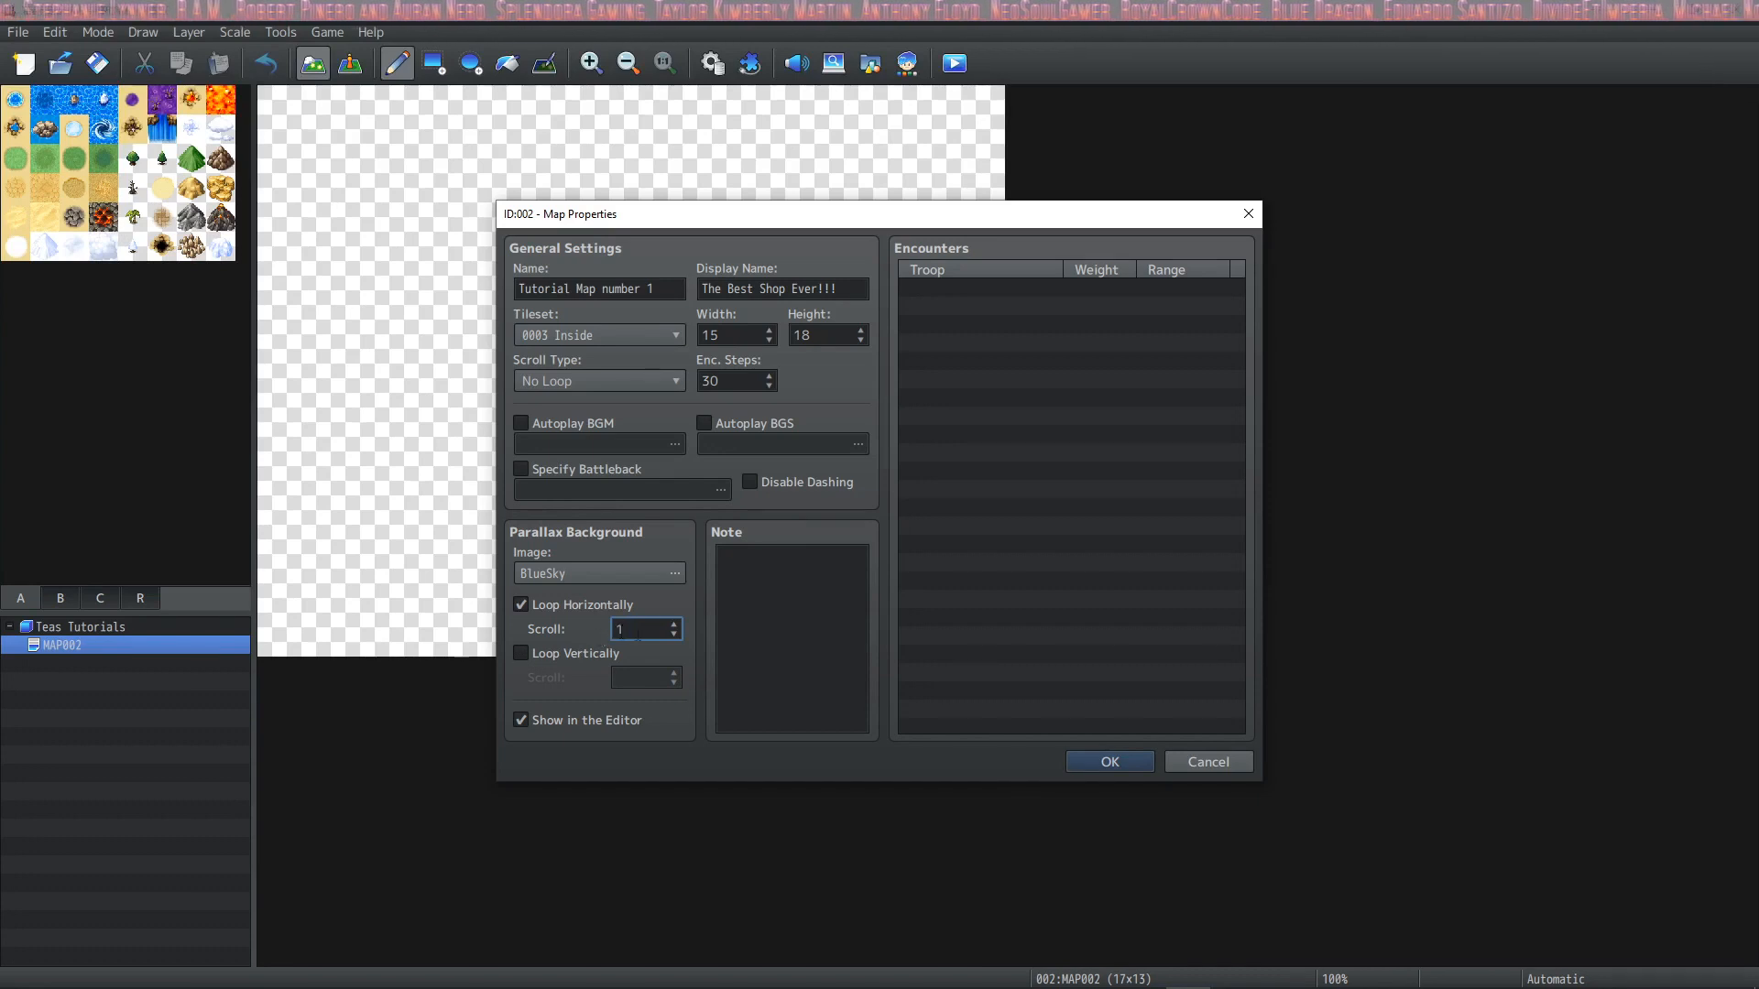
Toggle vertical and horizontal looping and adjust both scroll values to -1 and 1
{"action": "left_click", "coordinate": [519, 654]}
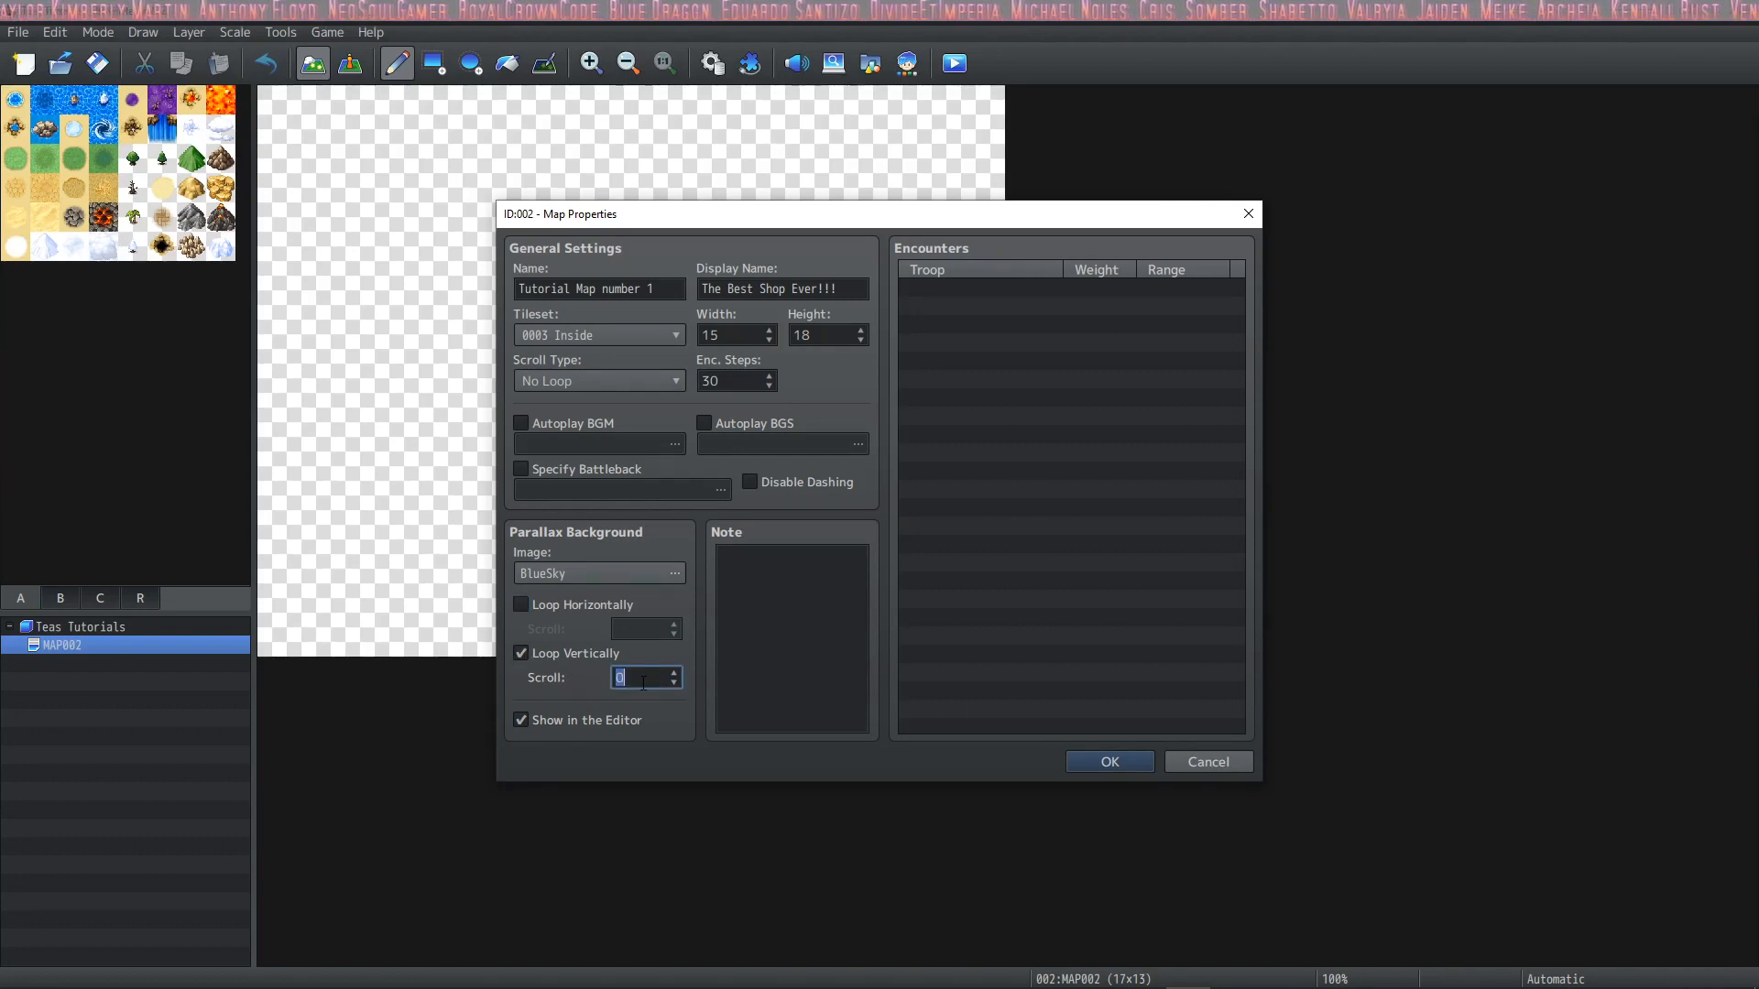
{"action": "type", "text": "-1"}
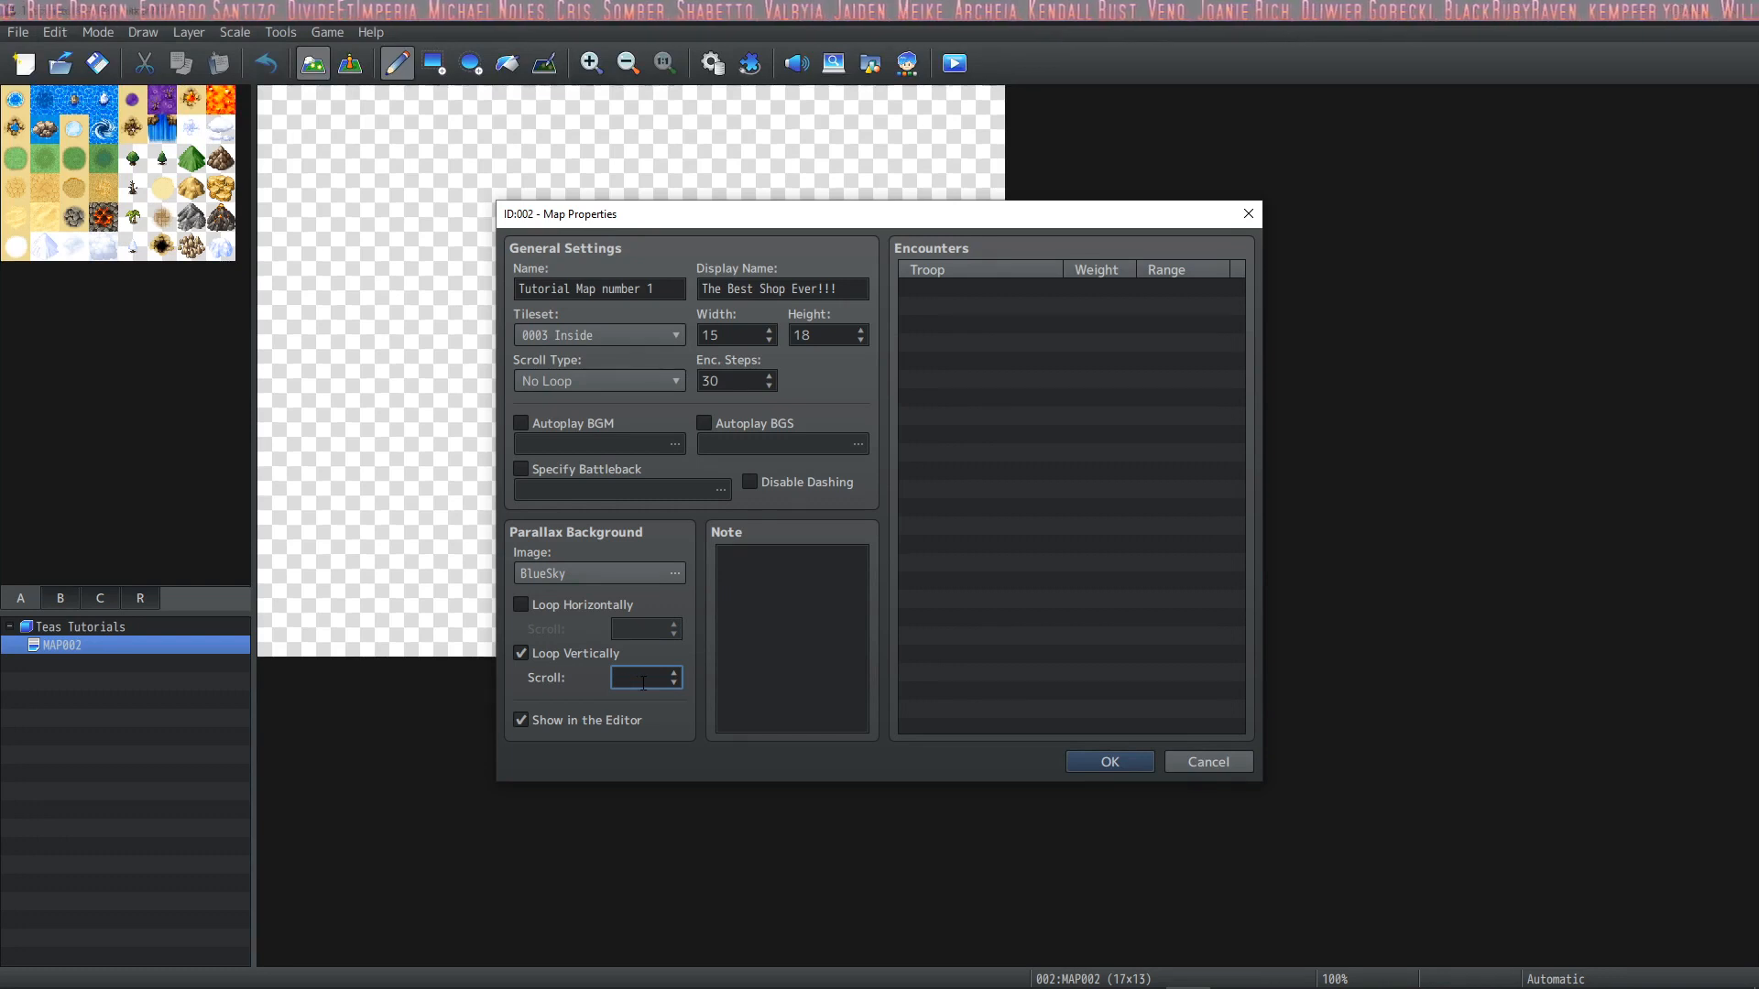
{"action": "type", "text": "1"}
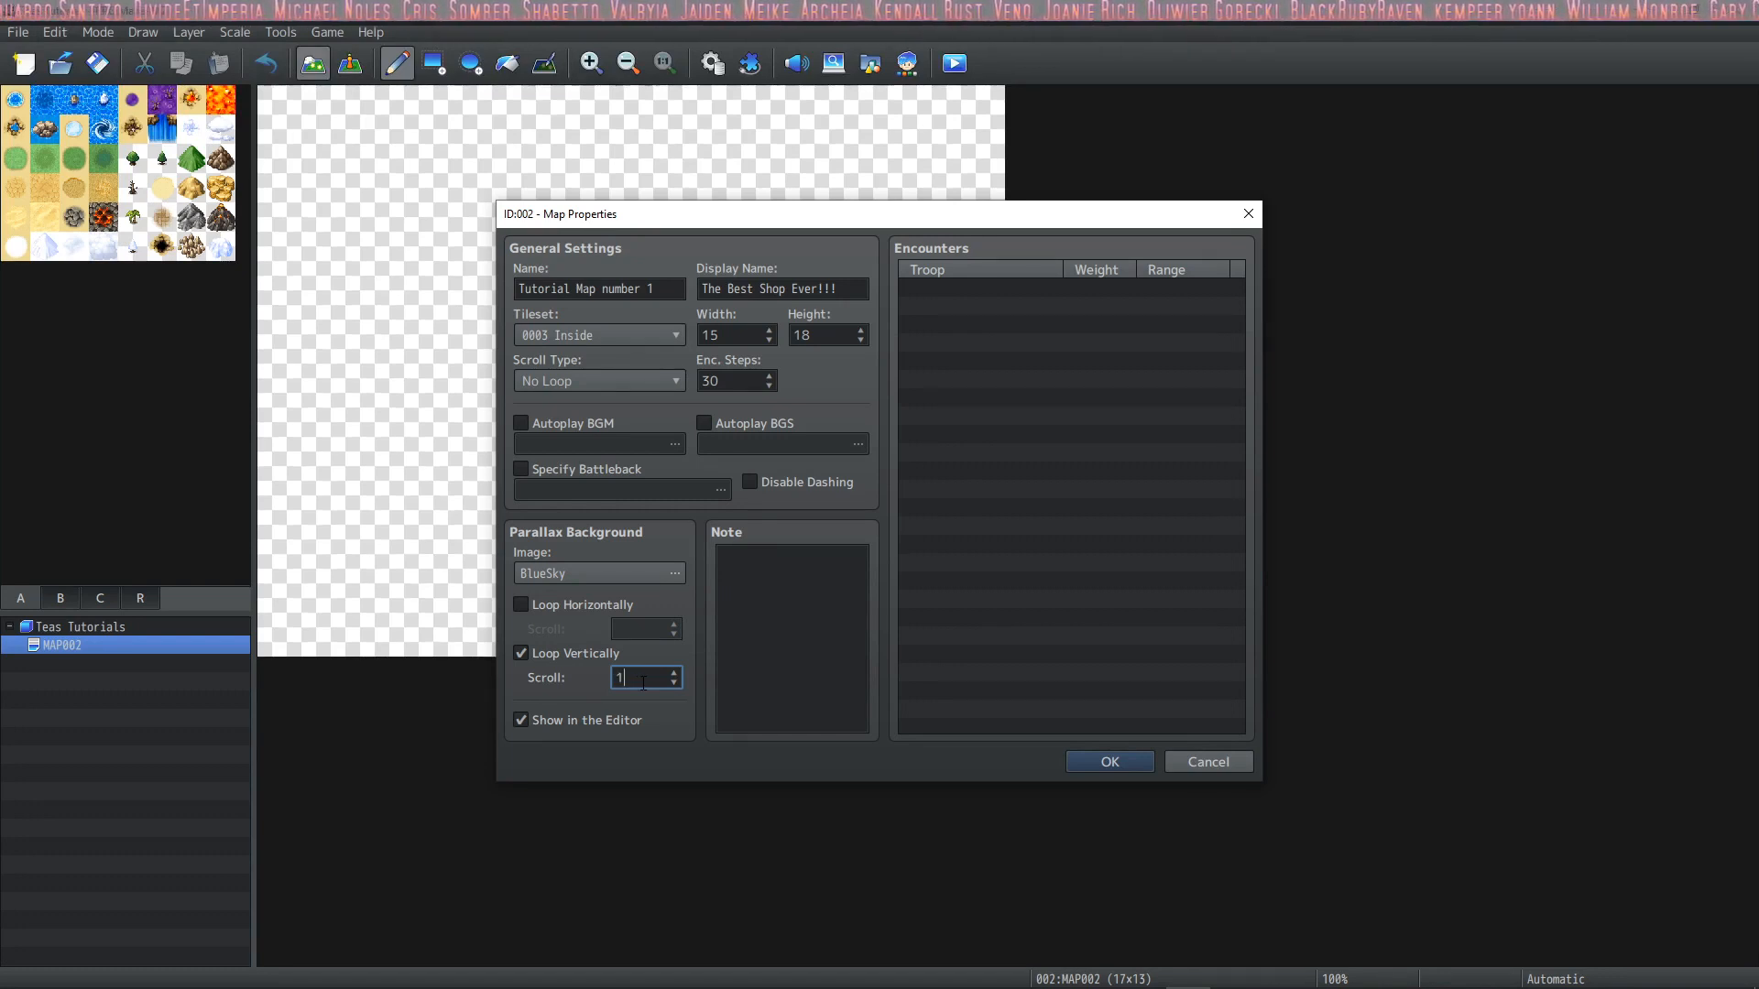
{"action": "left_click", "coordinate": [521, 603]}
{"action": "type", "text": "-1"}
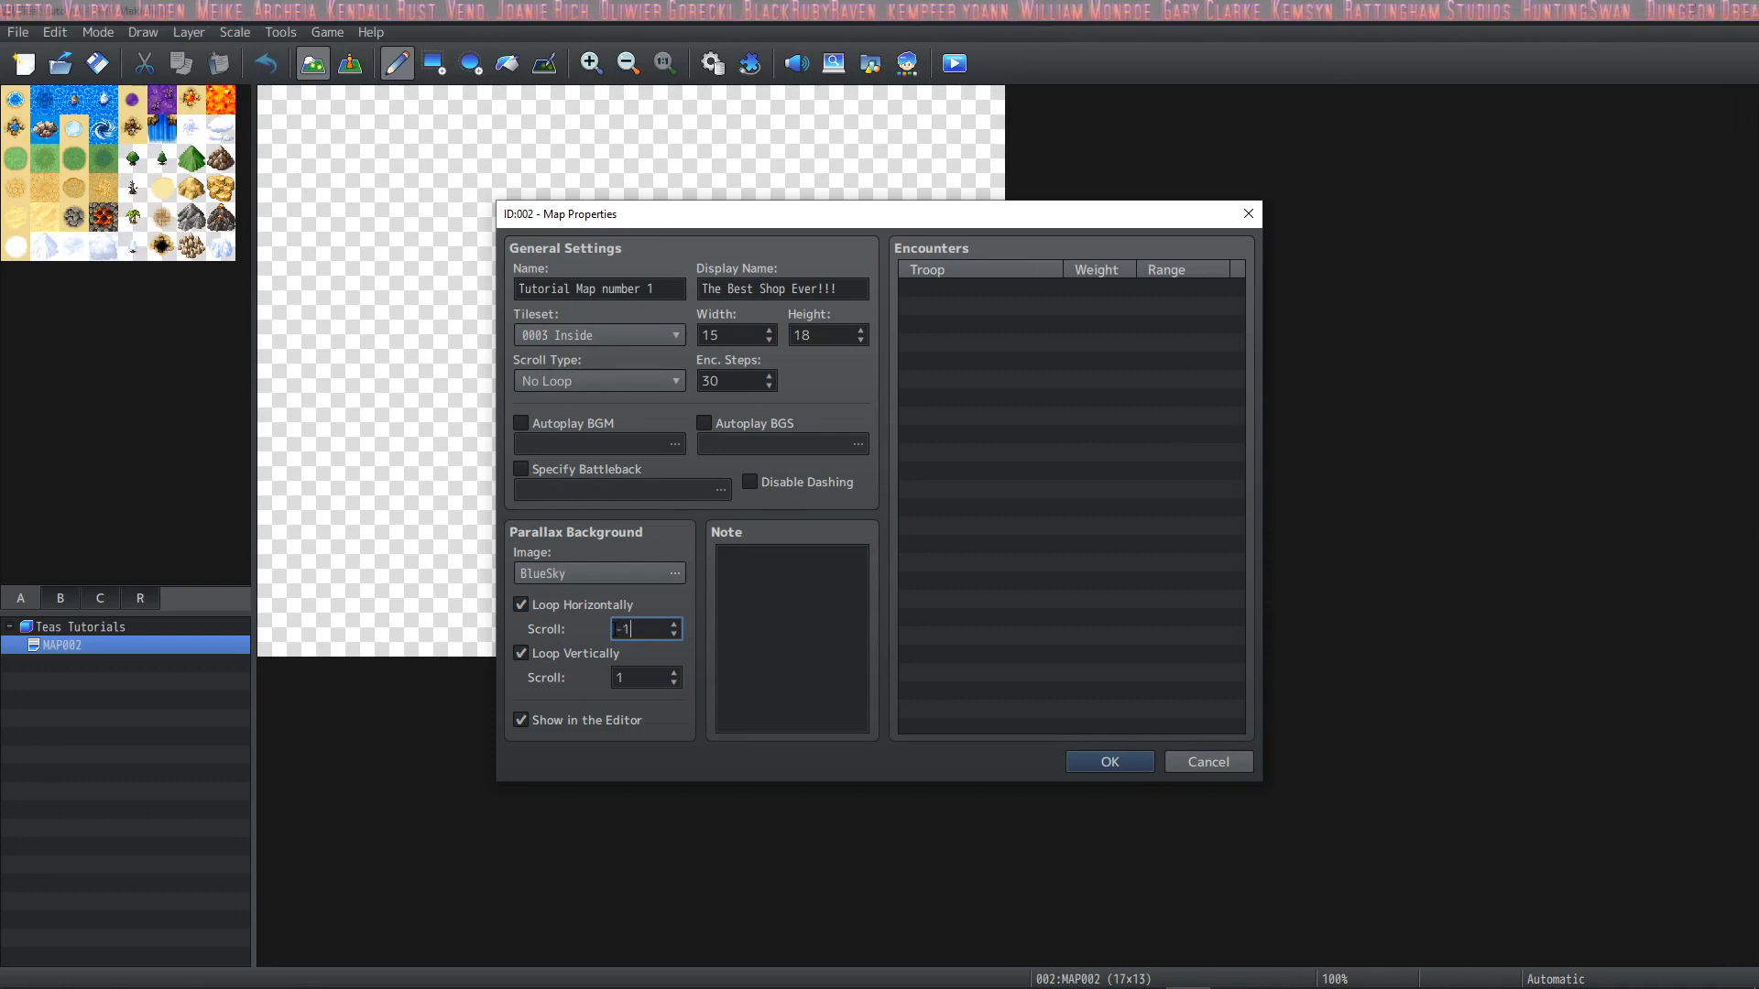
{"action": "left_click", "coordinate": [639, 678]}
{"action": "type", "text": "-1"}
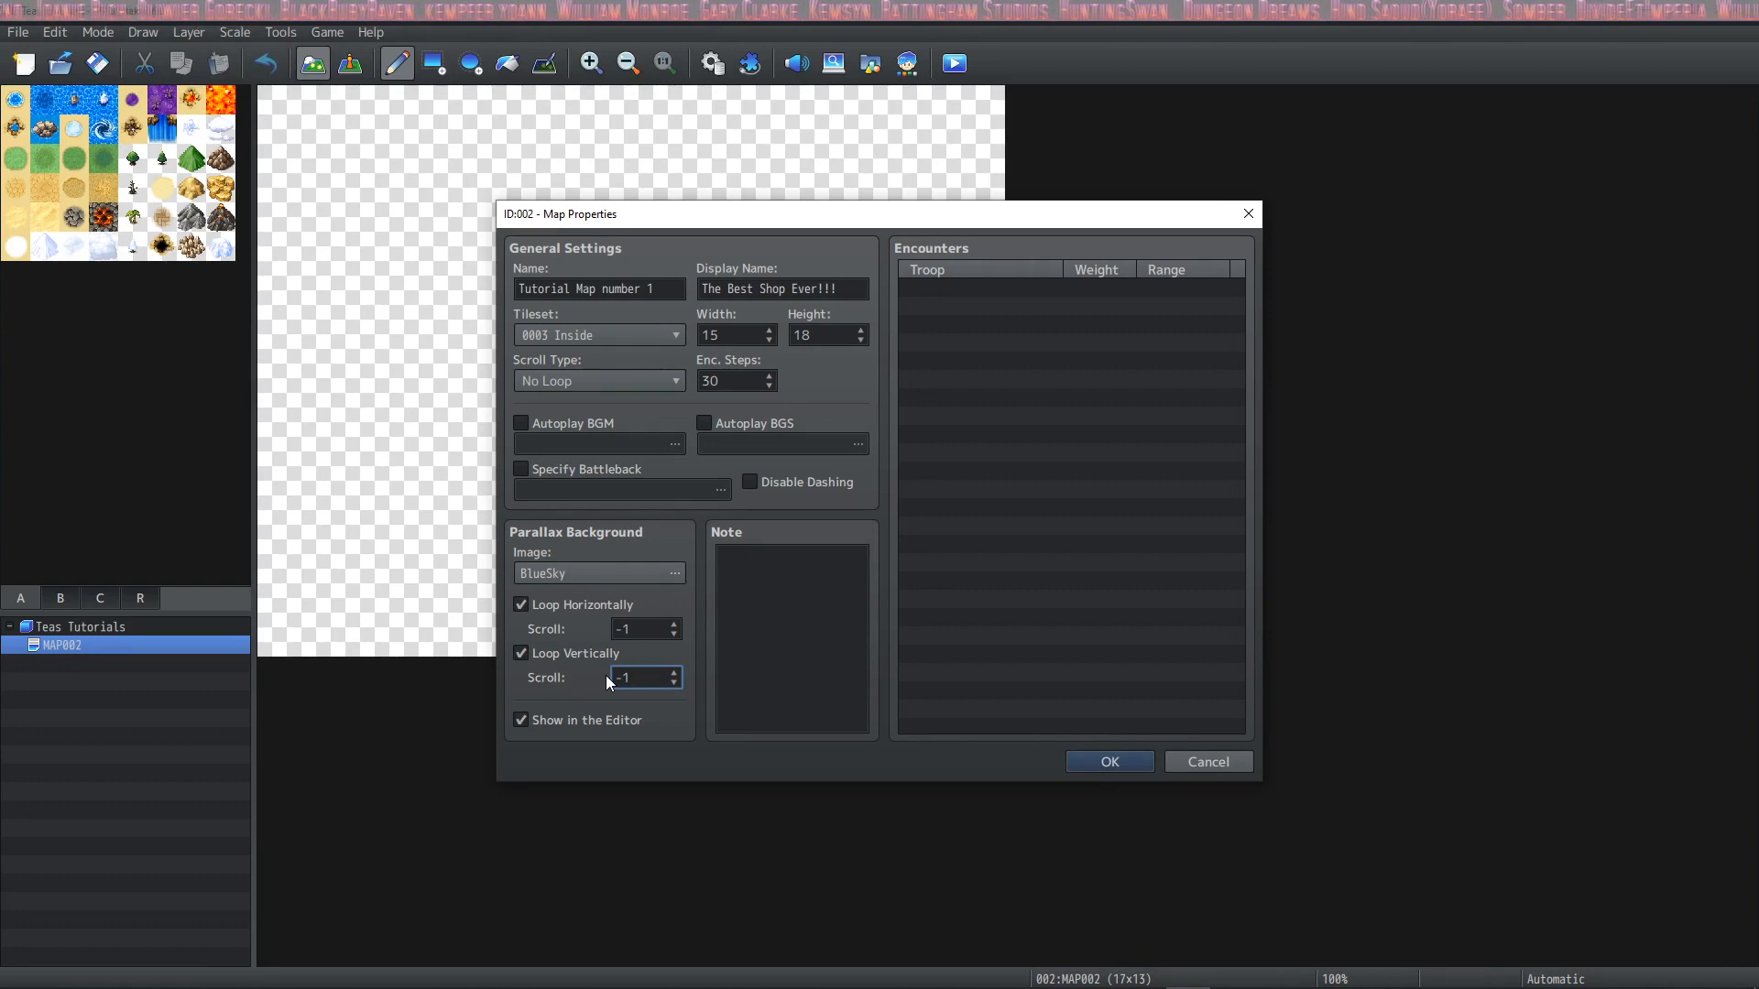
{"action": "left_click", "coordinate": [636, 678]}
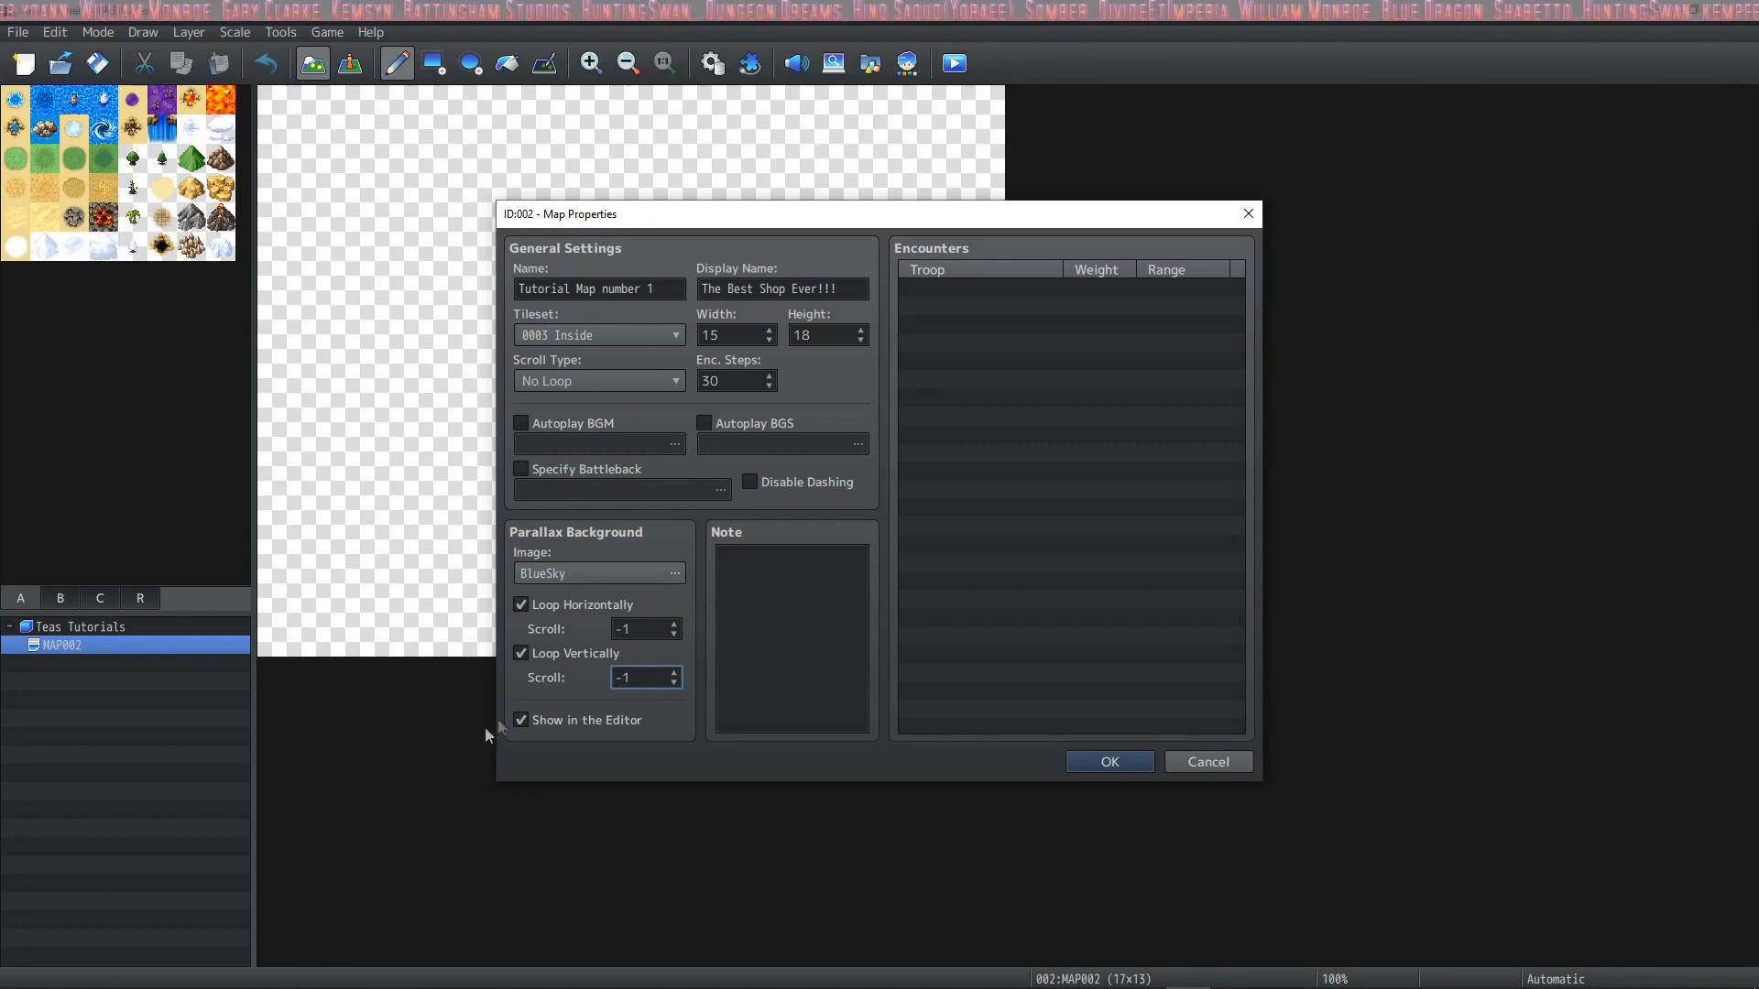
{"action": "mouse_move", "coordinate": [522, 727]}
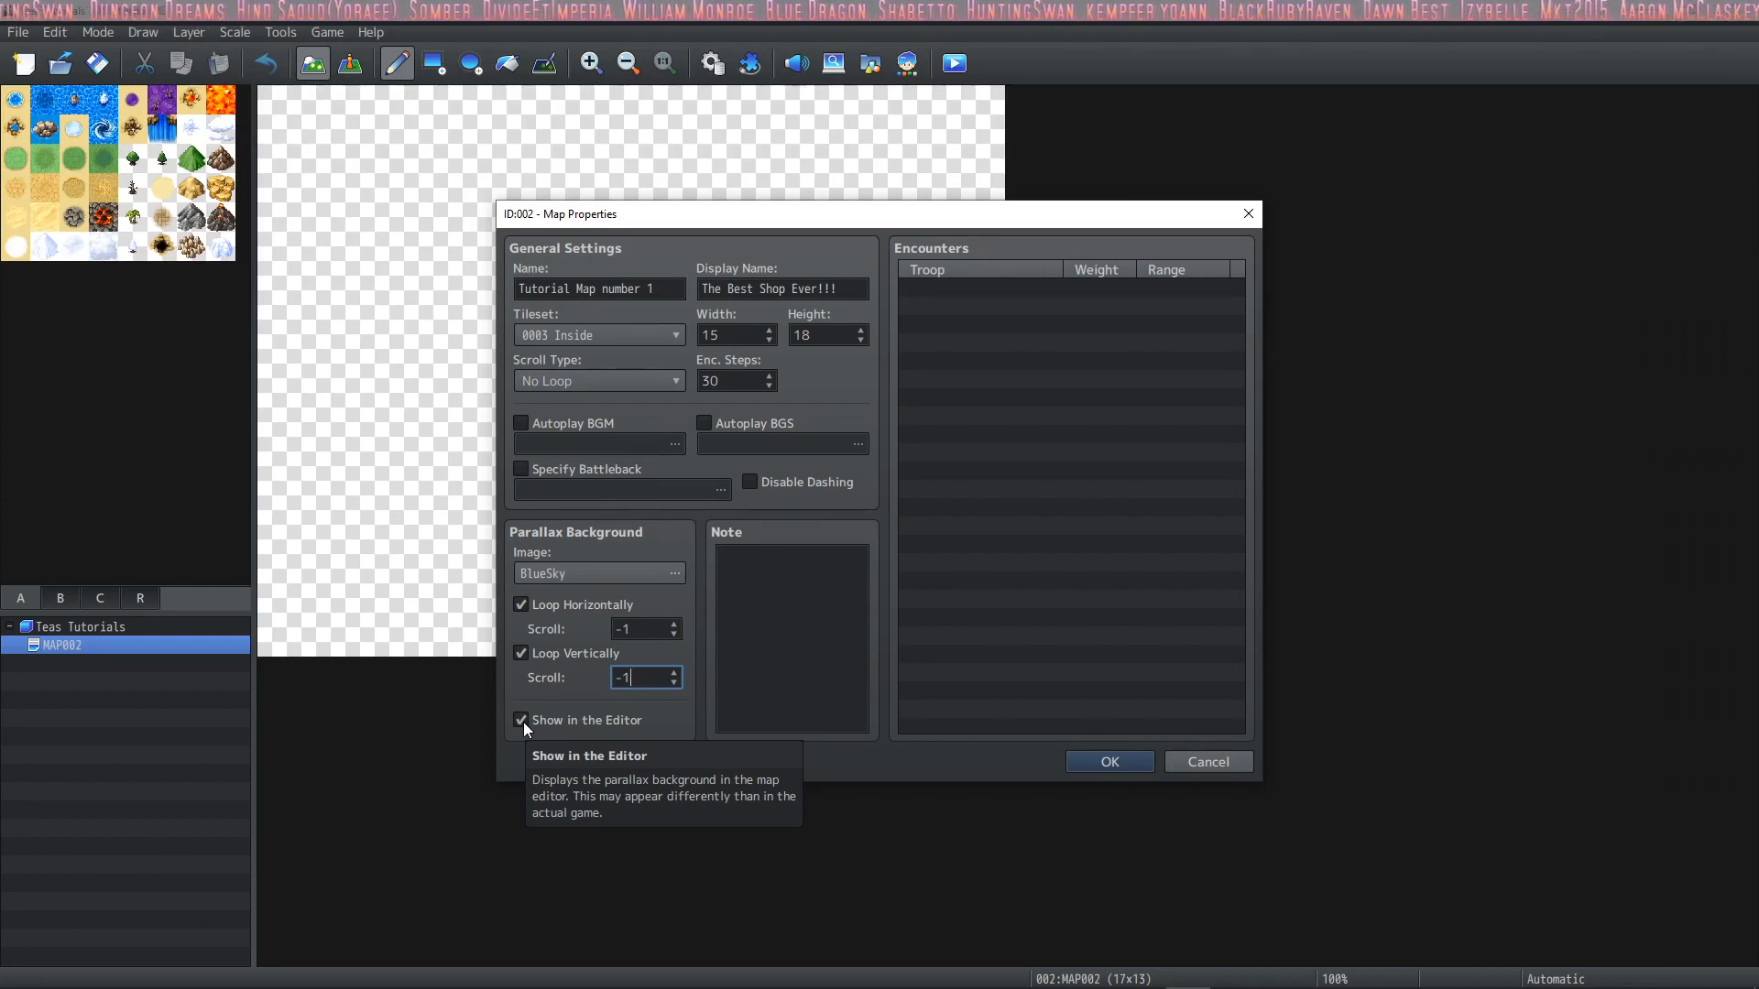
Clear the parallax background image so none remains
{"action": "left_click", "coordinate": [674, 573]}
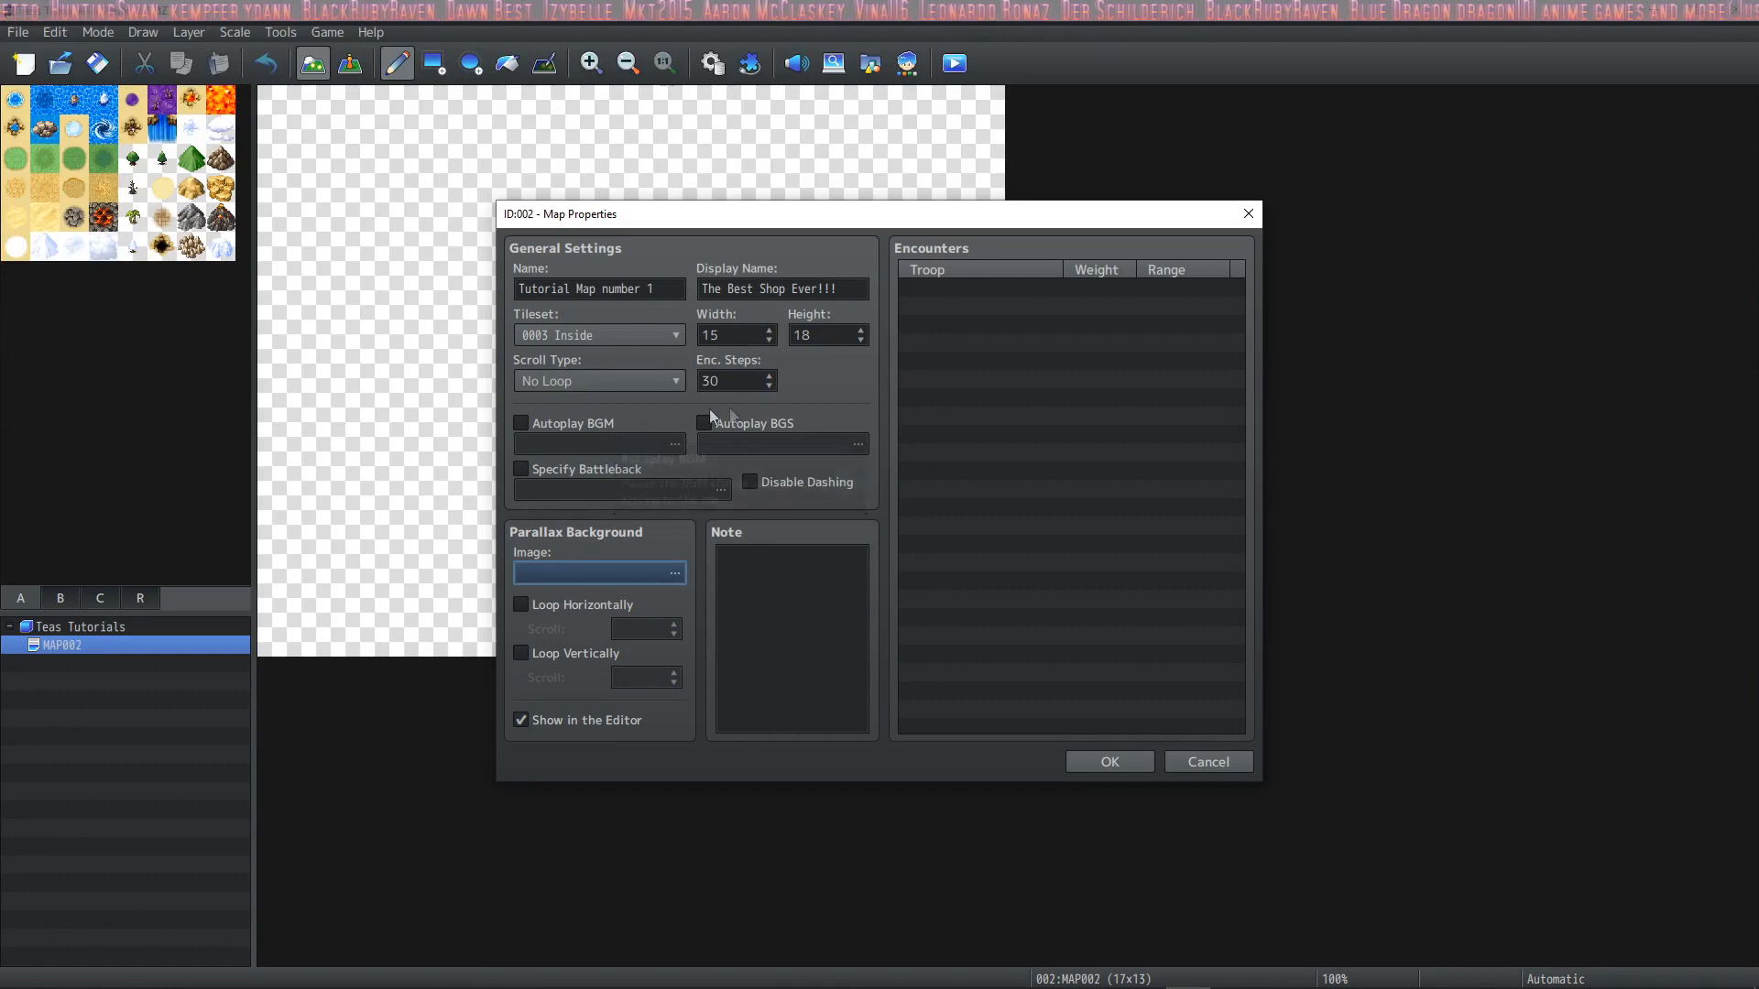
{"action": "mouse_move", "coordinate": [802, 435]}
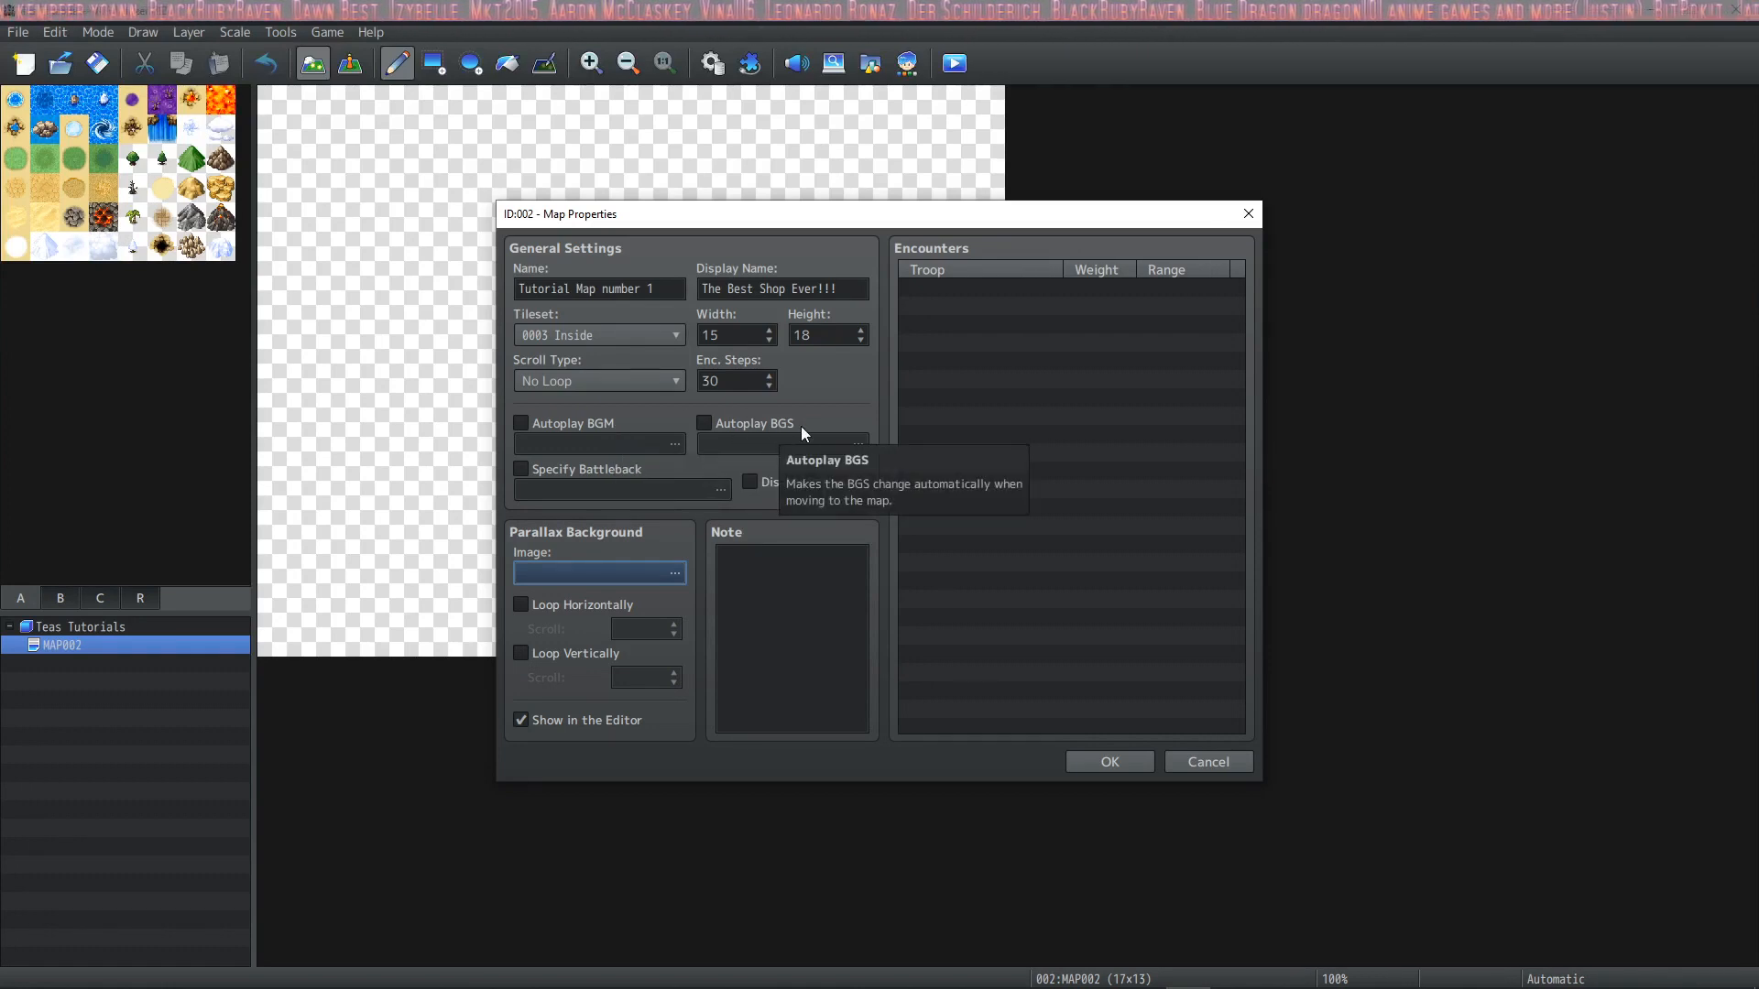
{"action": "mouse_move", "coordinate": [697, 407]}
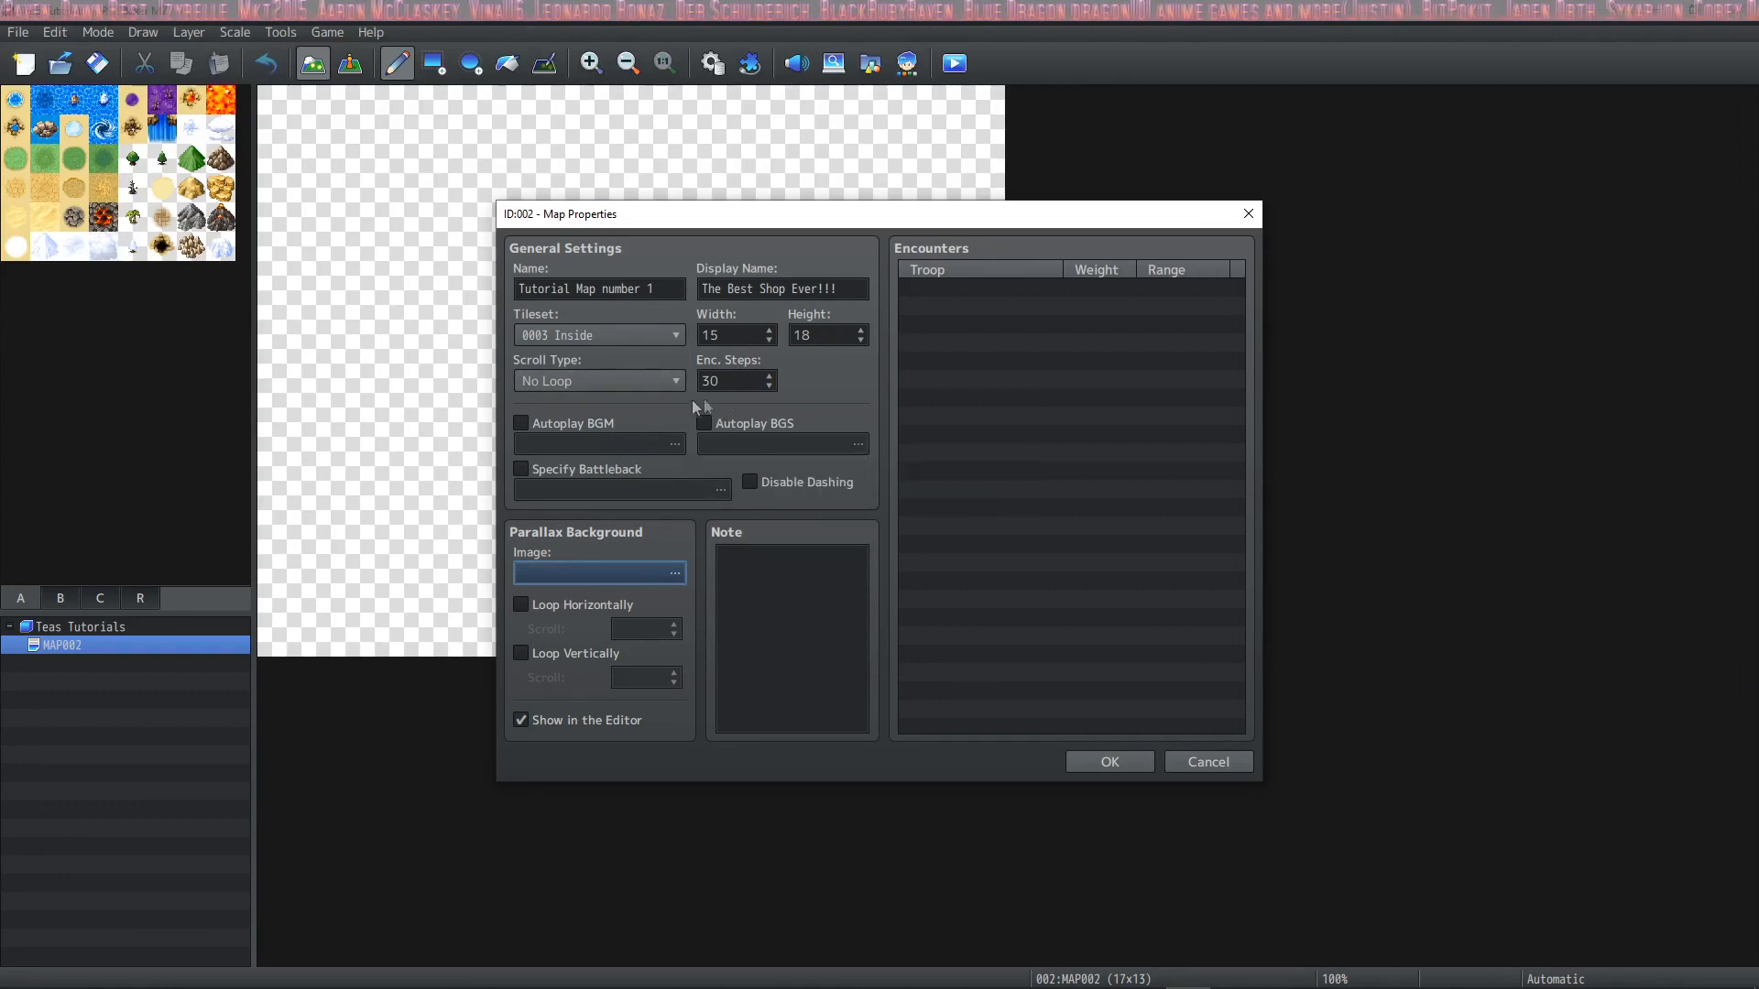
{"action": "mouse_move", "coordinate": [642, 421]}
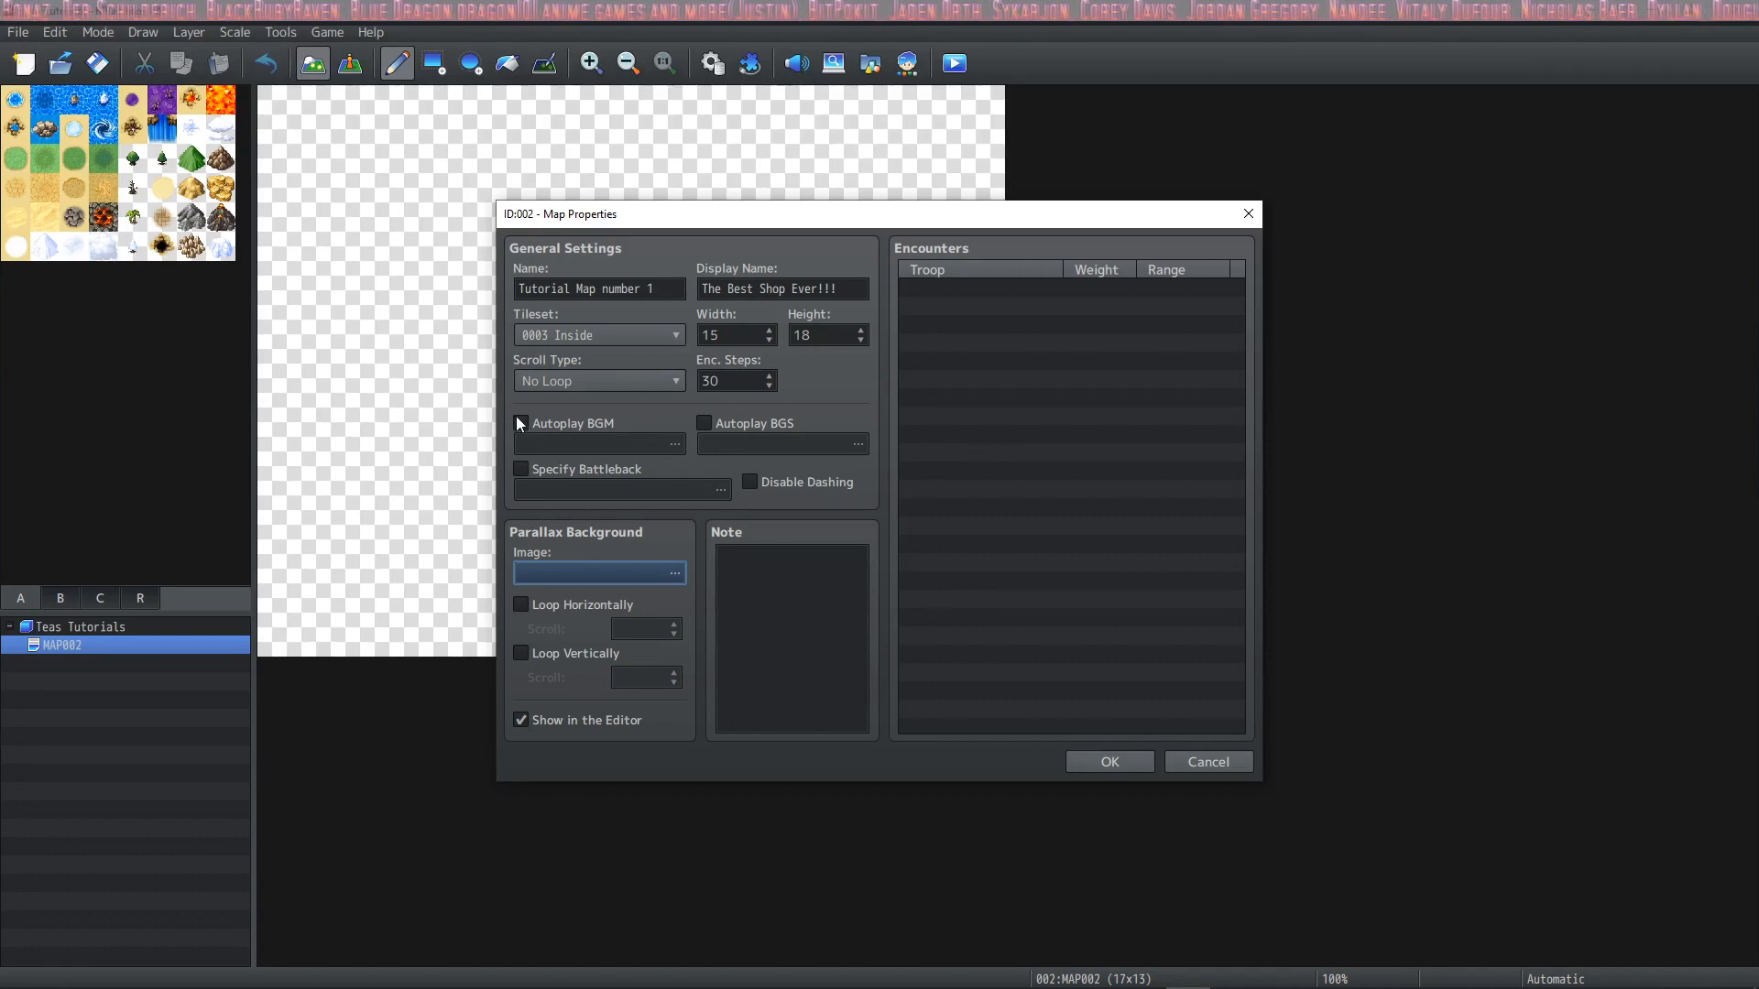
Enable Autoplay BGM with the Field4 track, previewed and set to 50% pitch
{"action": "left_click", "coordinate": [519, 423]}
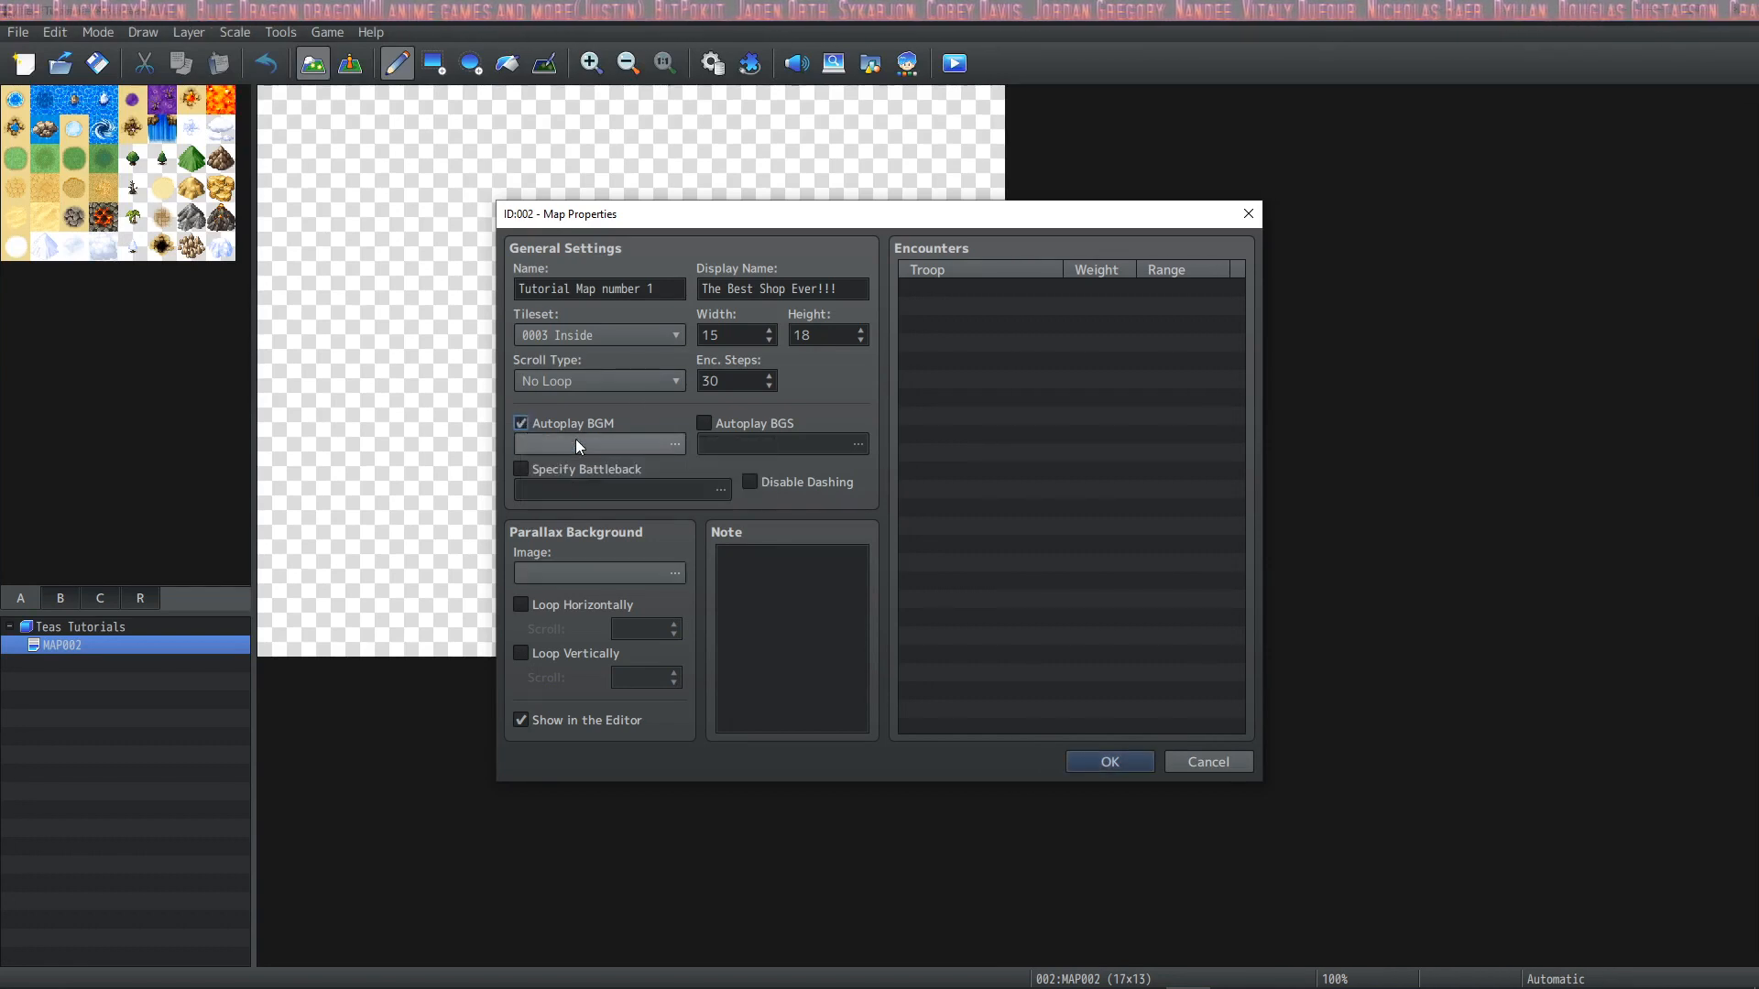
{"action": "left_click", "coordinate": [672, 443]}
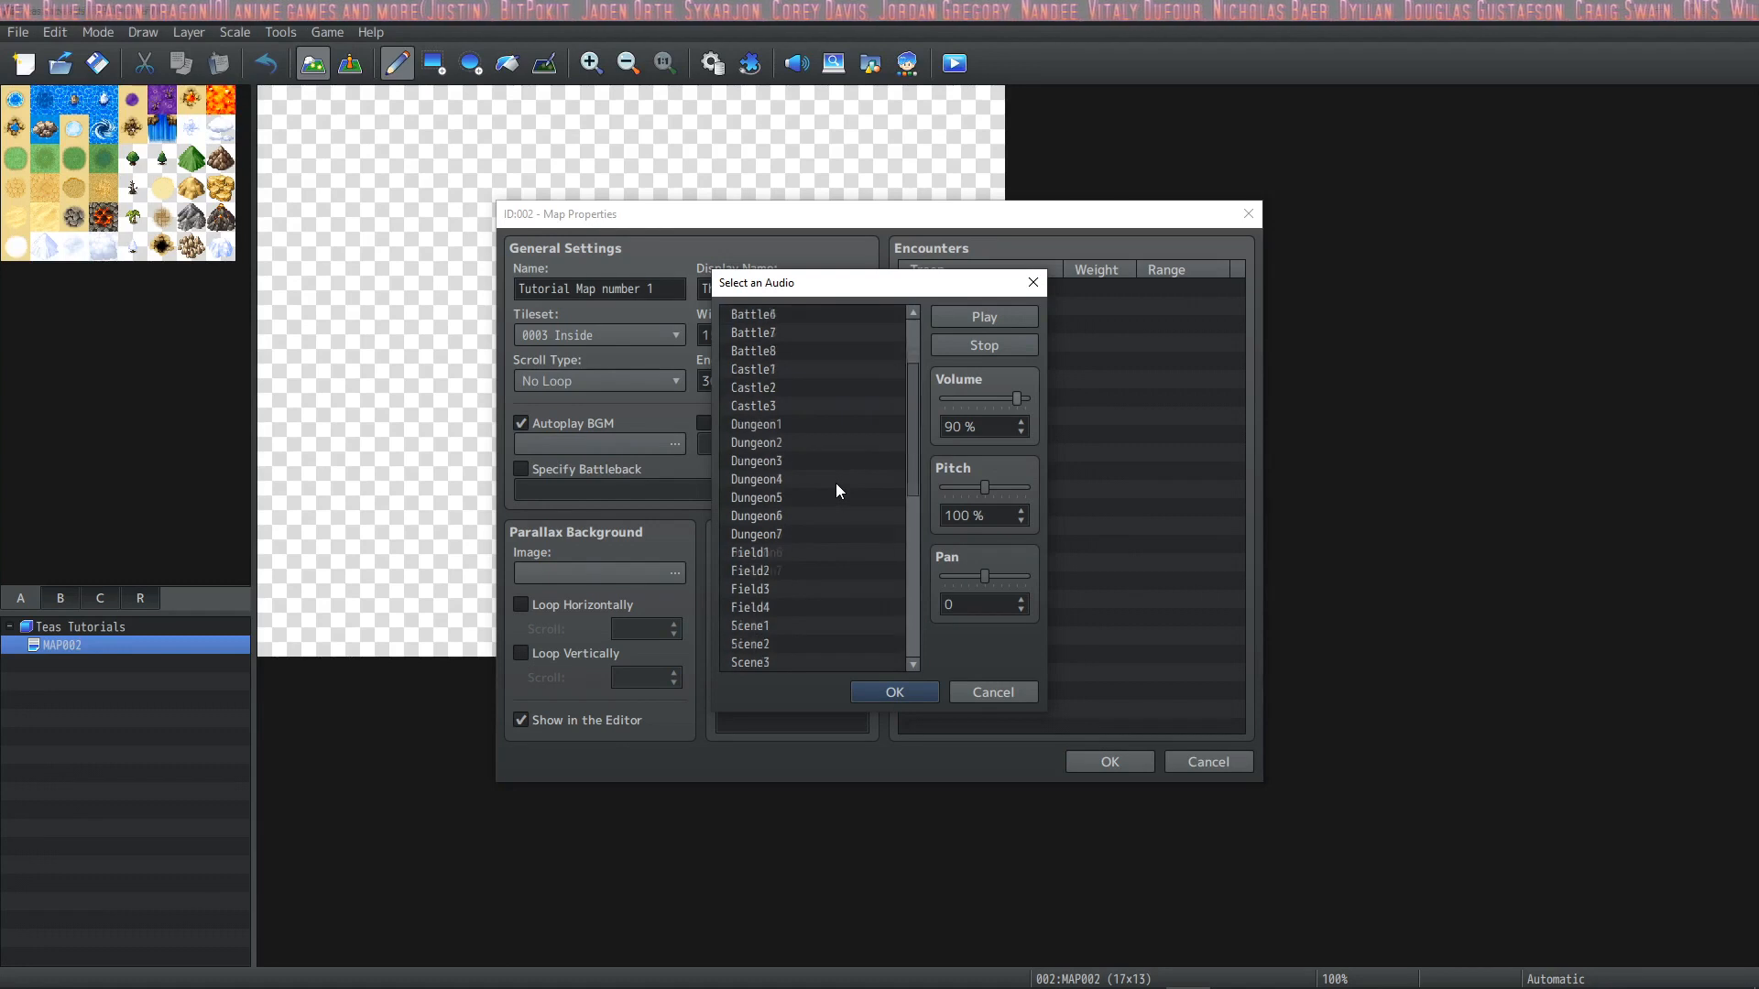
{"action": "scroll", "scroll_direction": "down", "scroll_amount": 3}
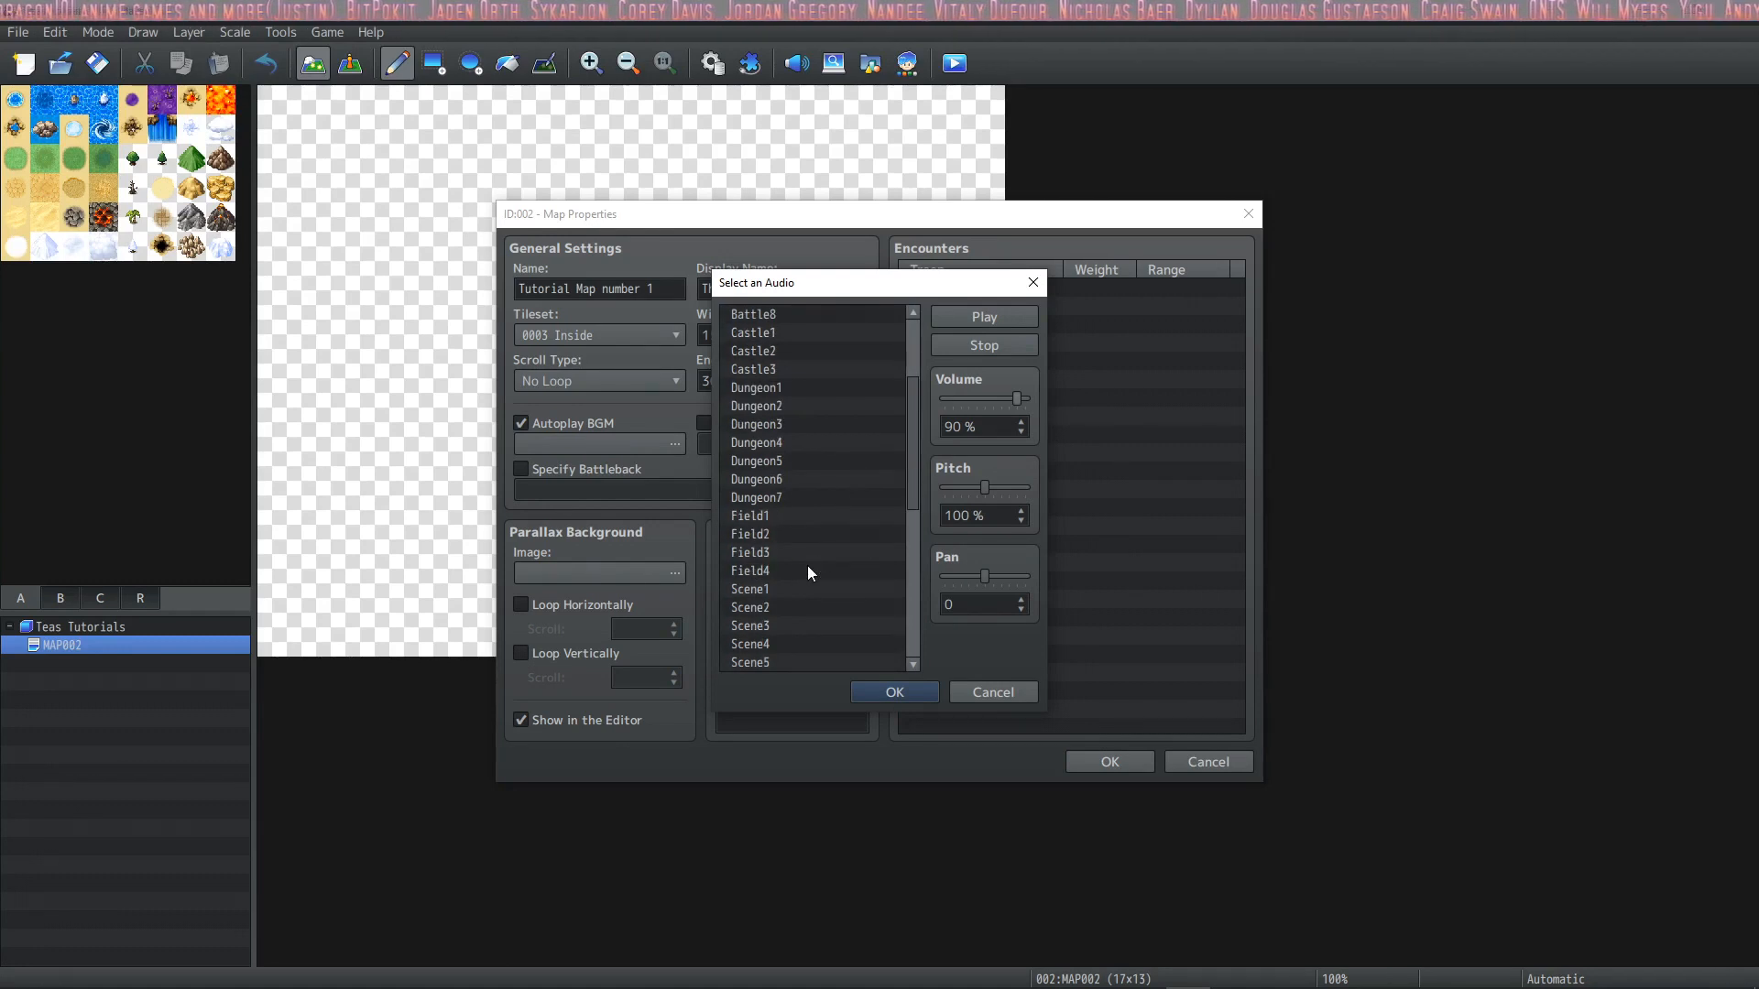
{"action": "mouse_move", "coordinate": [803, 581]}
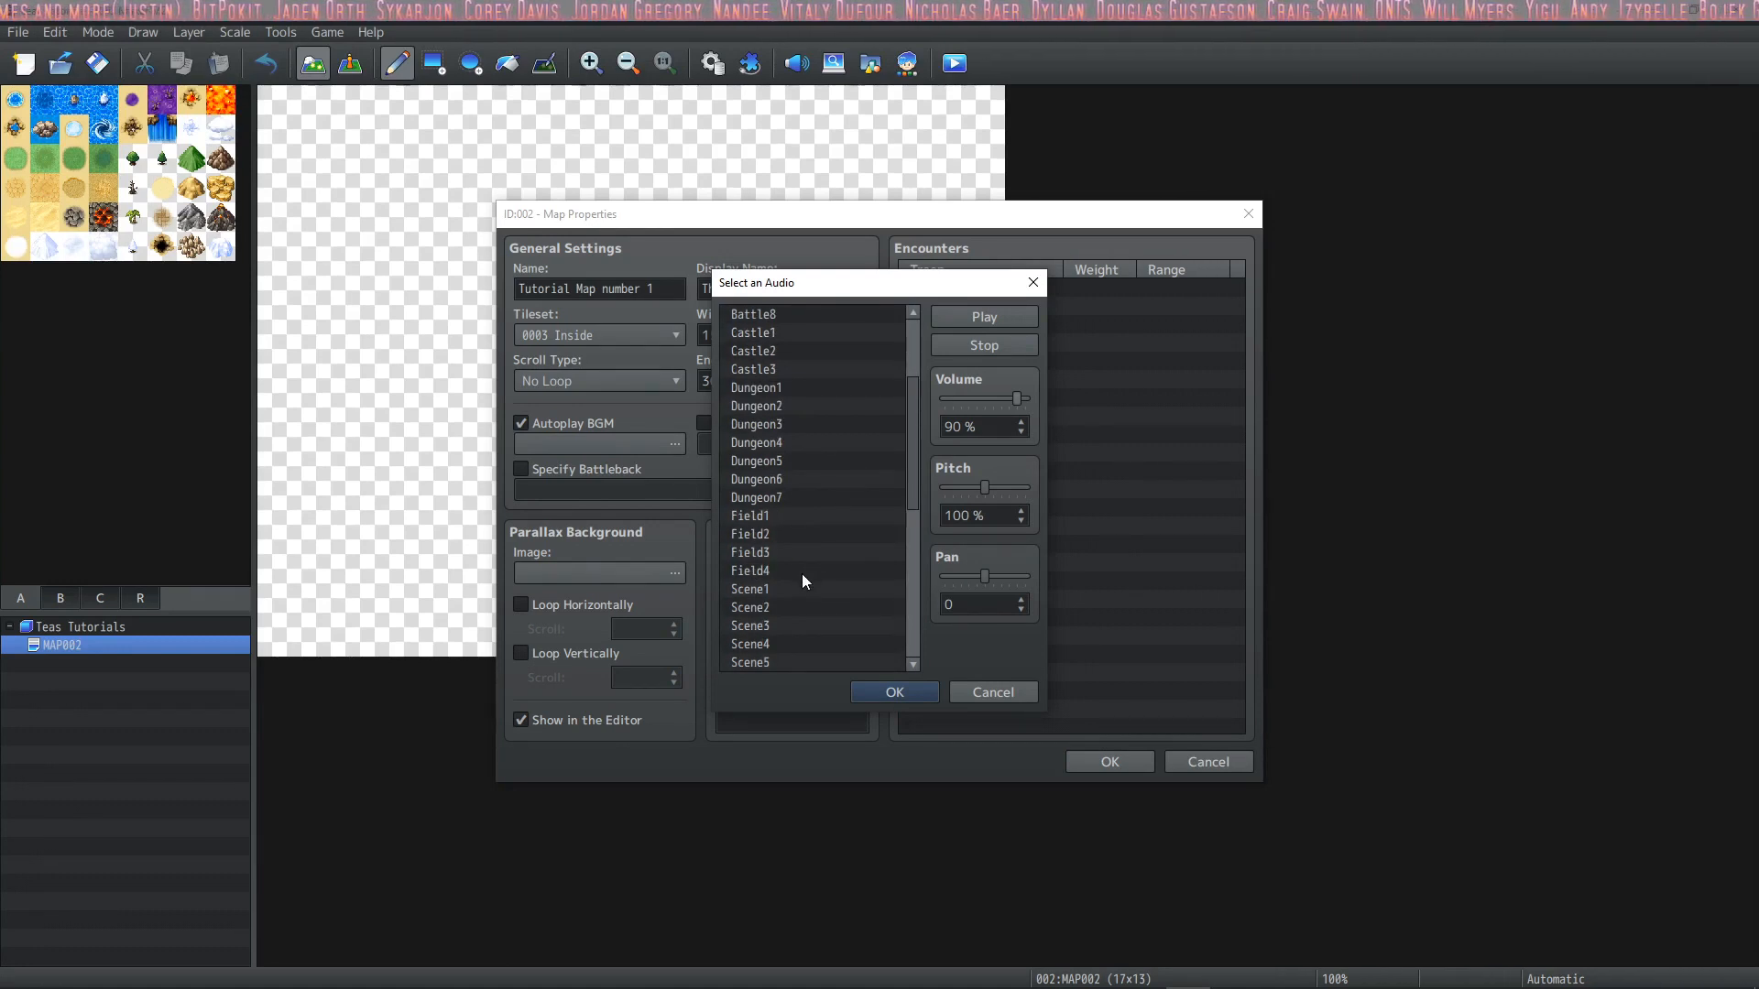
{"action": "left_click", "coordinate": [786, 572]}
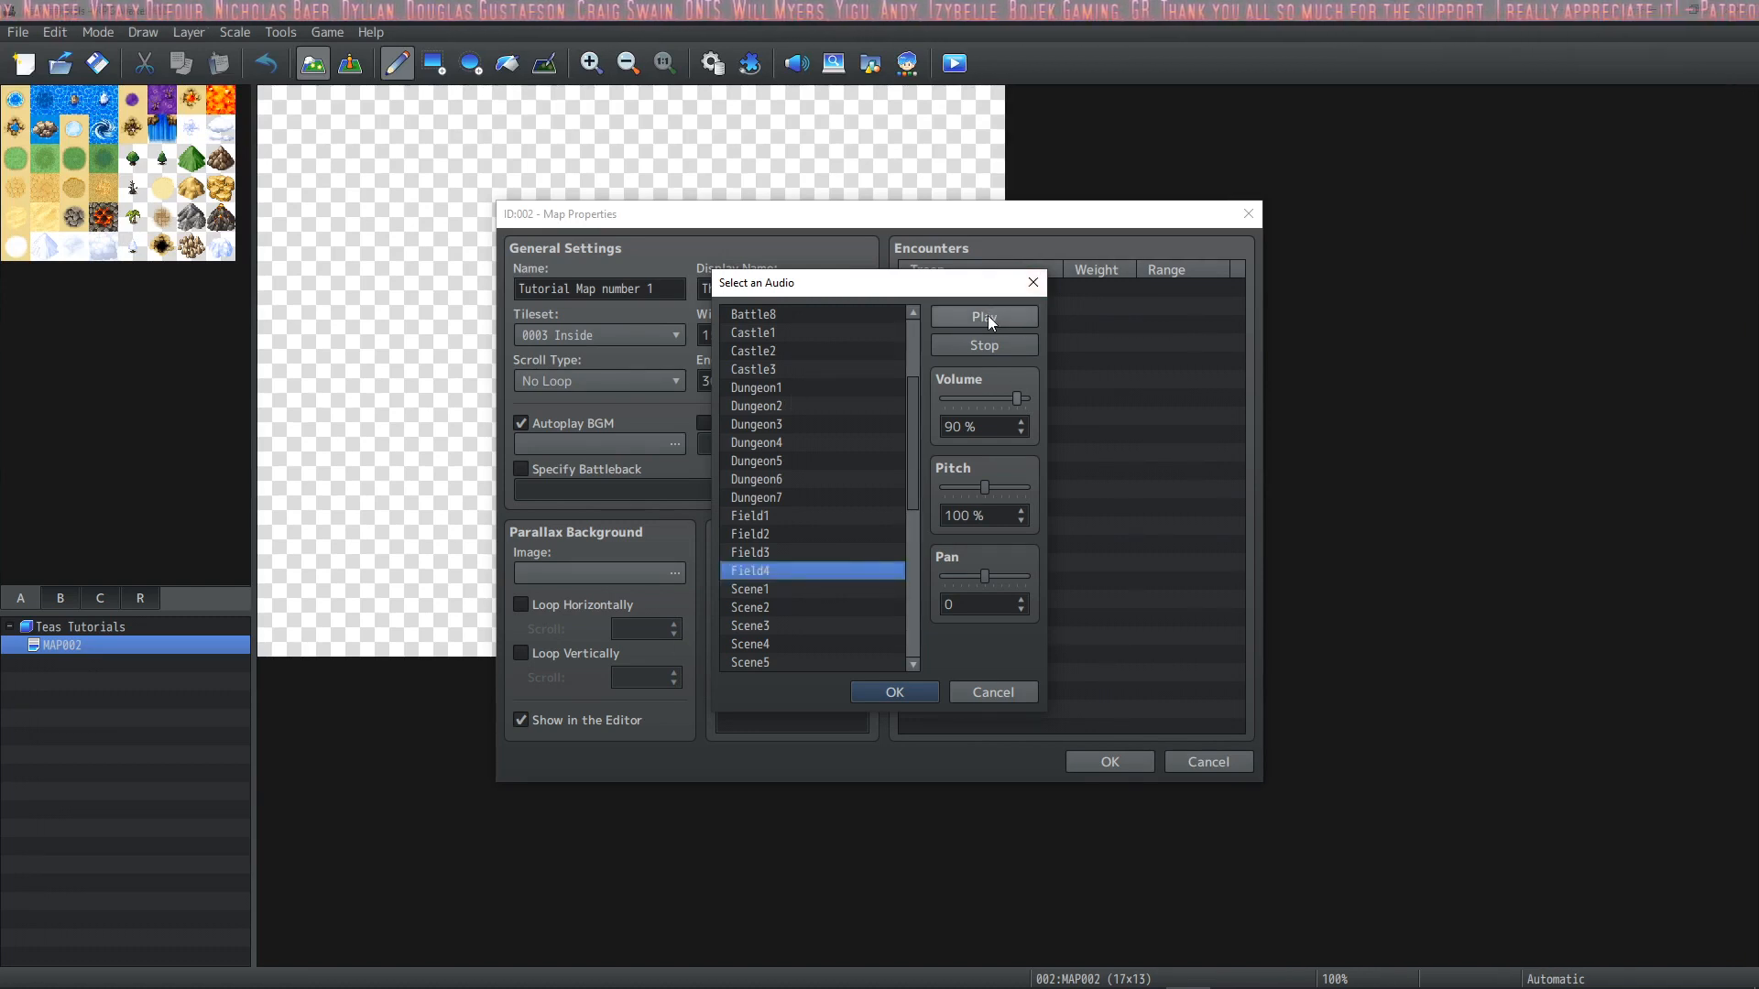
{"action": "left_click", "coordinate": [982, 317]}
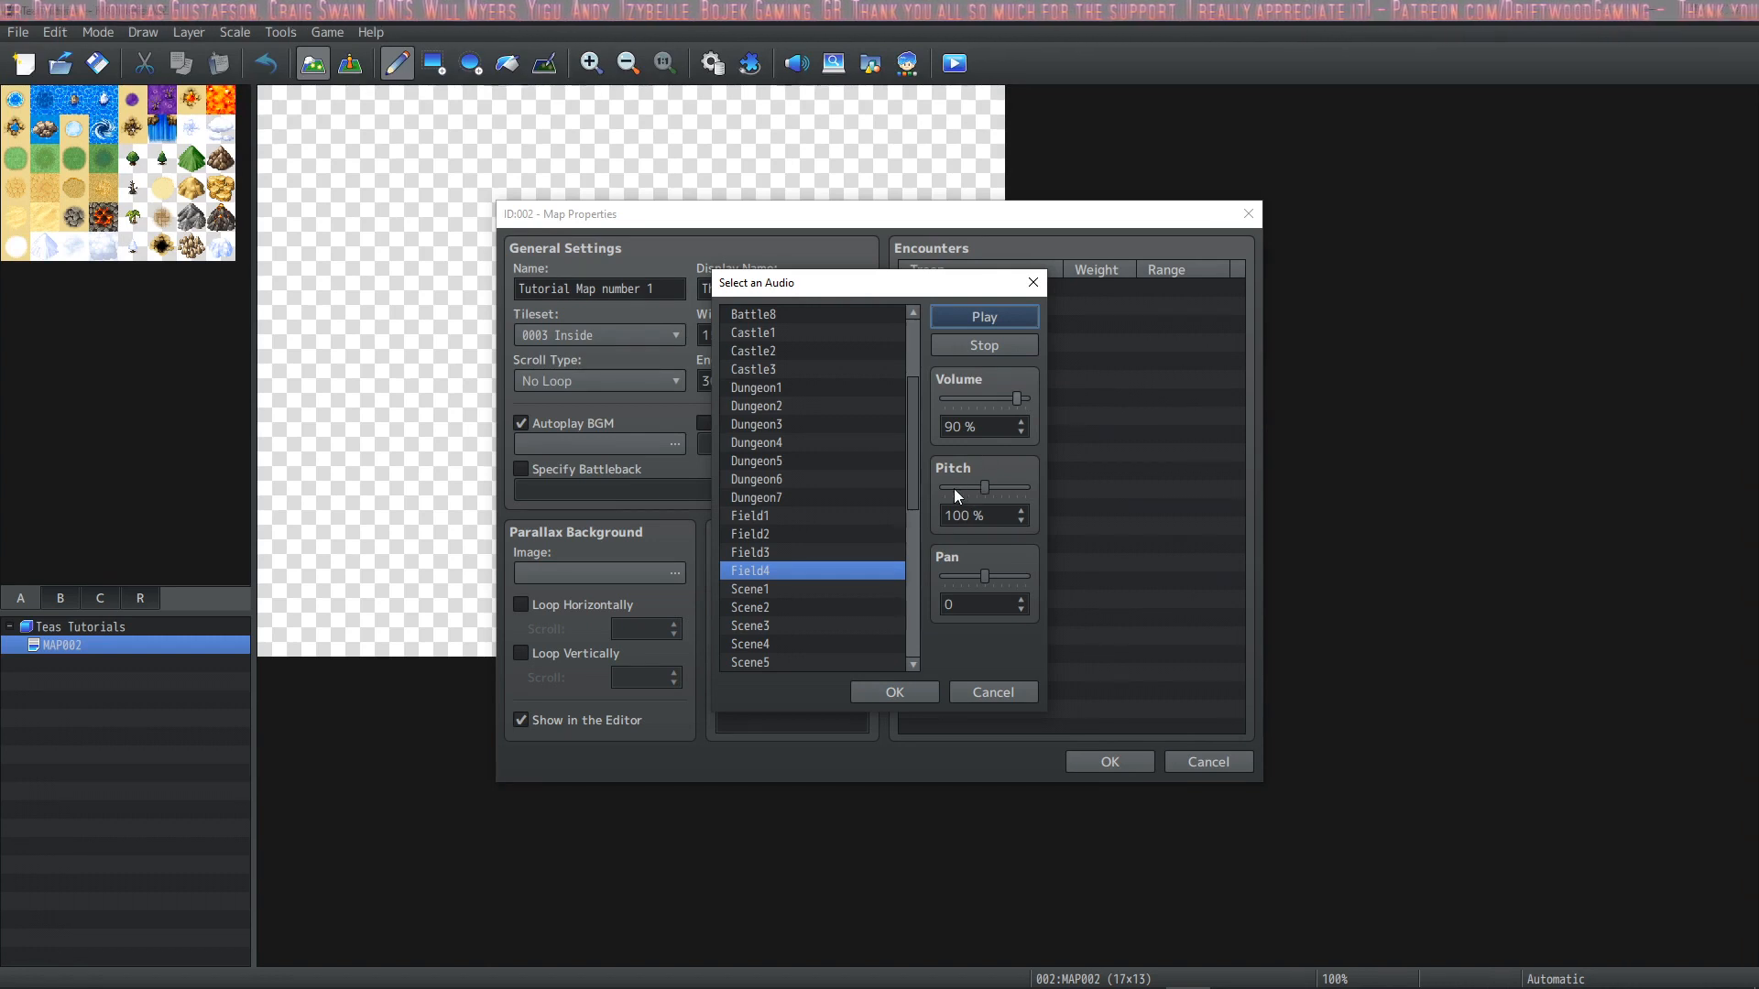
{"action": "left_click_drag", "start_coordinate": [988, 488], "coordinate": [947, 487]}
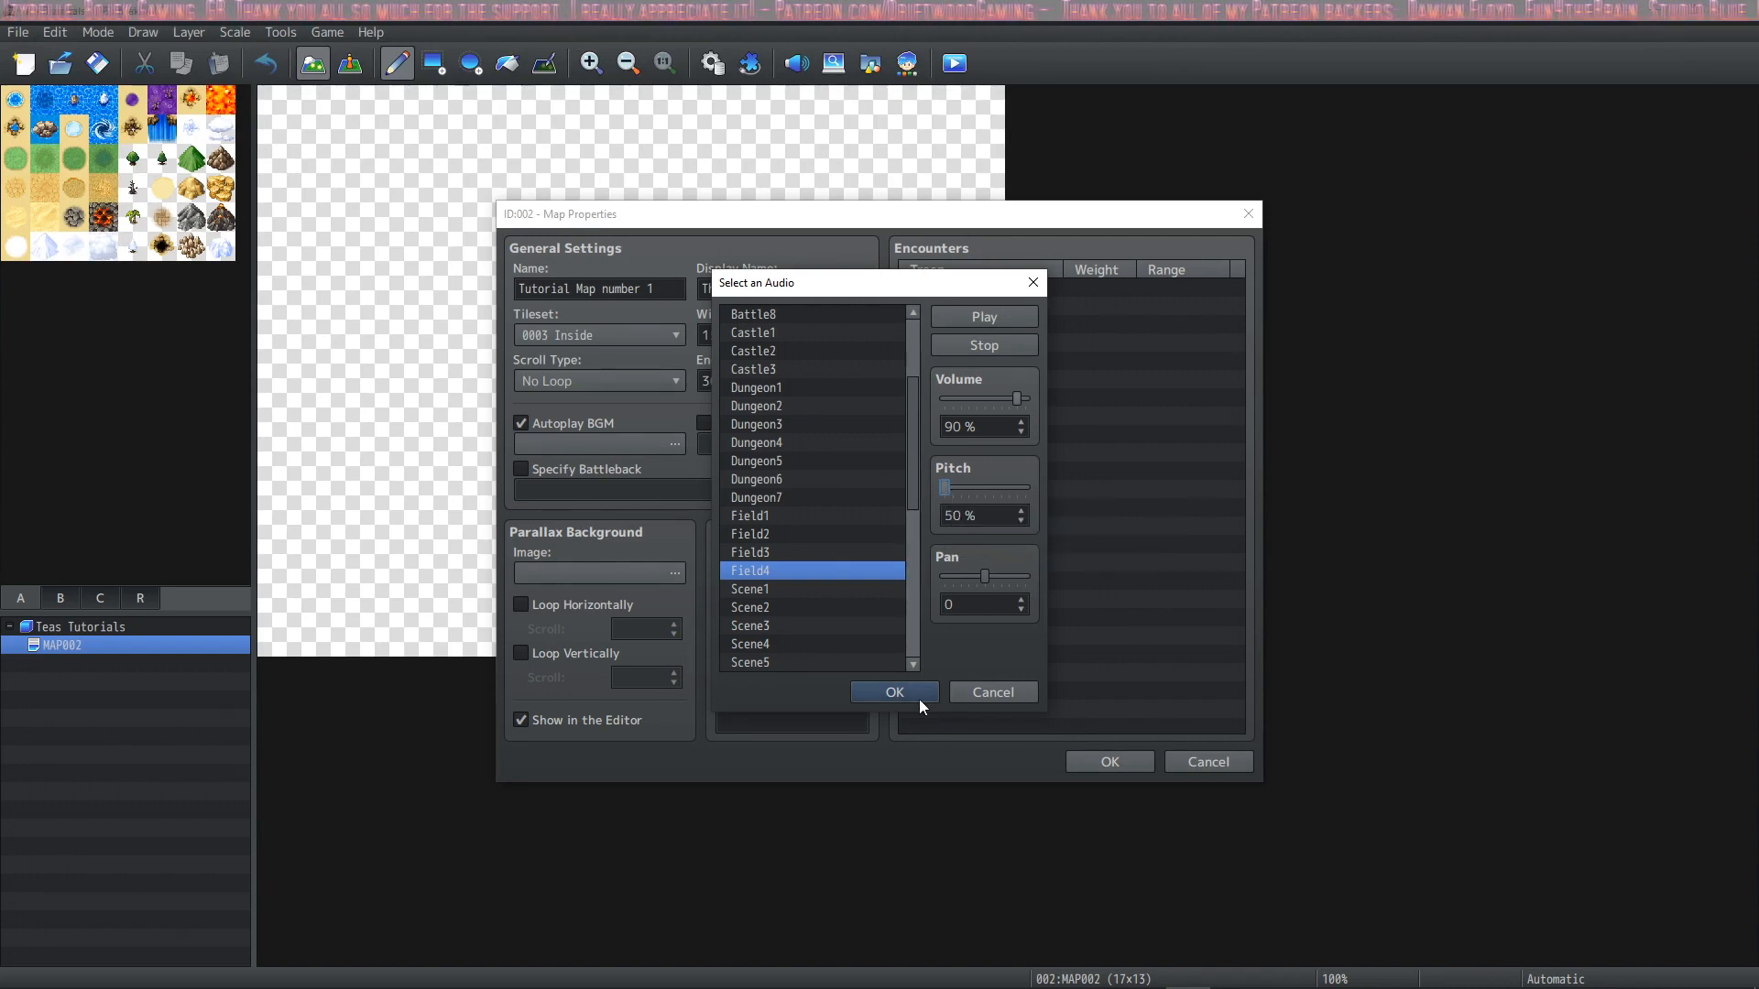
{"action": "left_click", "coordinate": [892, 693]}
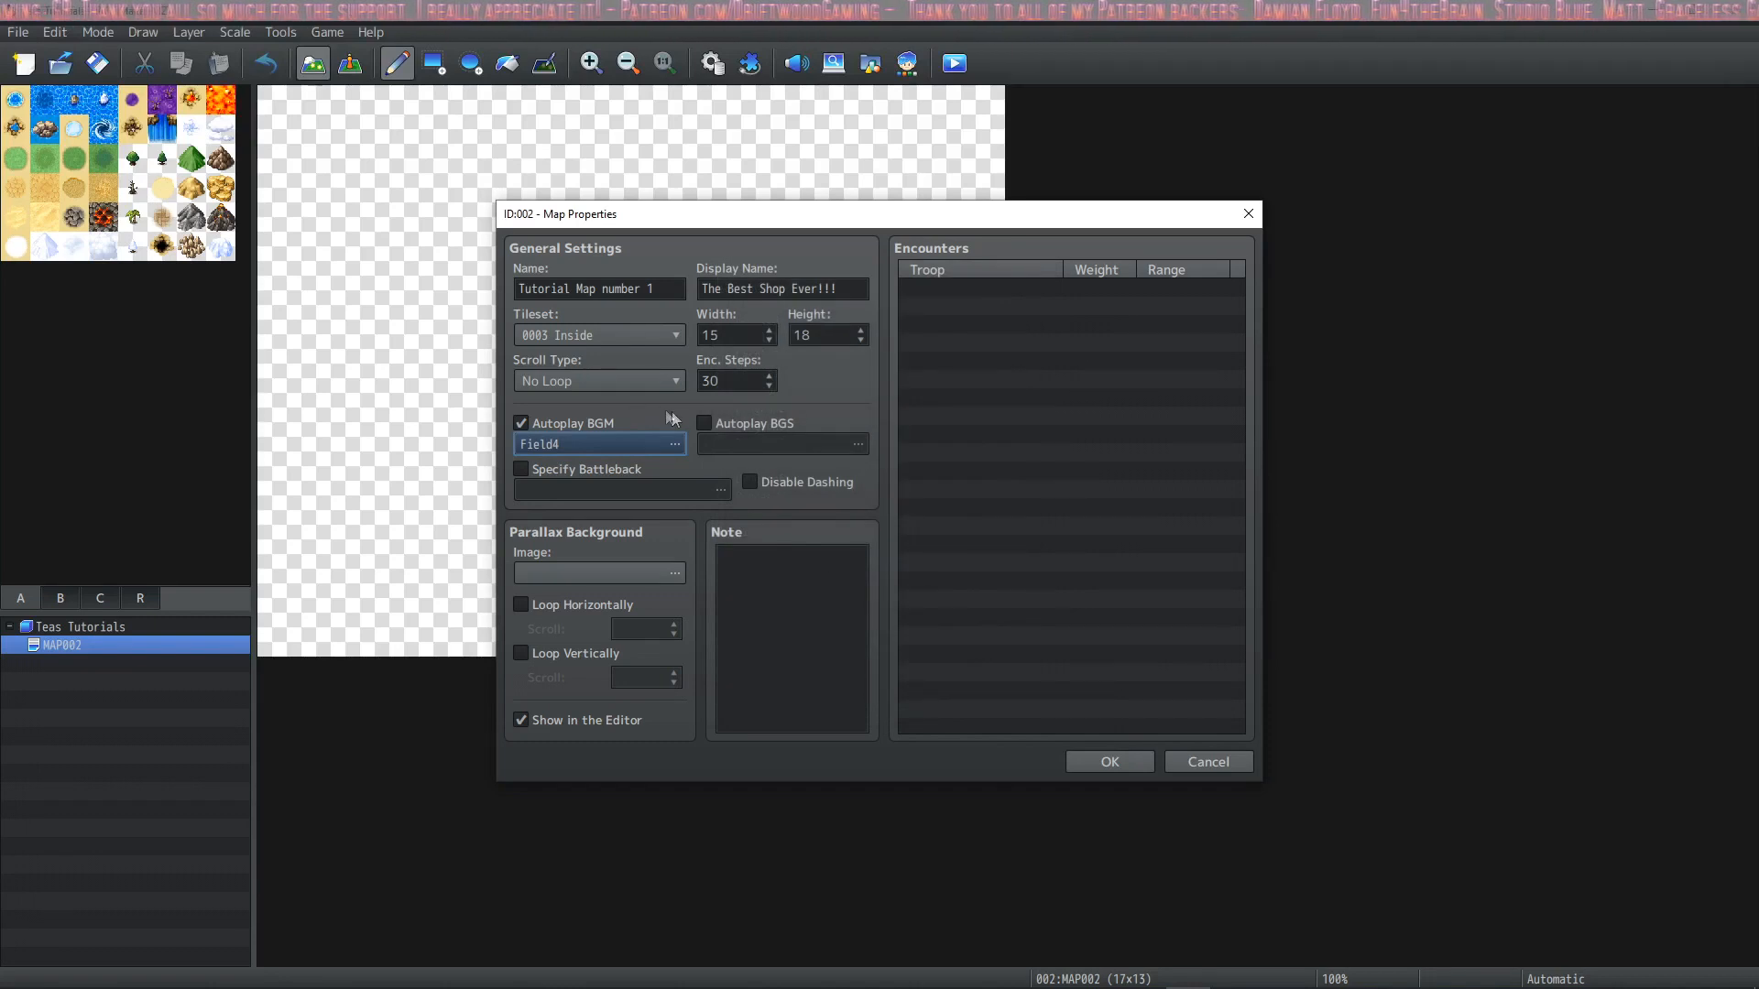
Enable Autoplay BGS with People2 at 35% volume and 60% pitch
{"action": "left_click", "coordinate": [703, 423]}
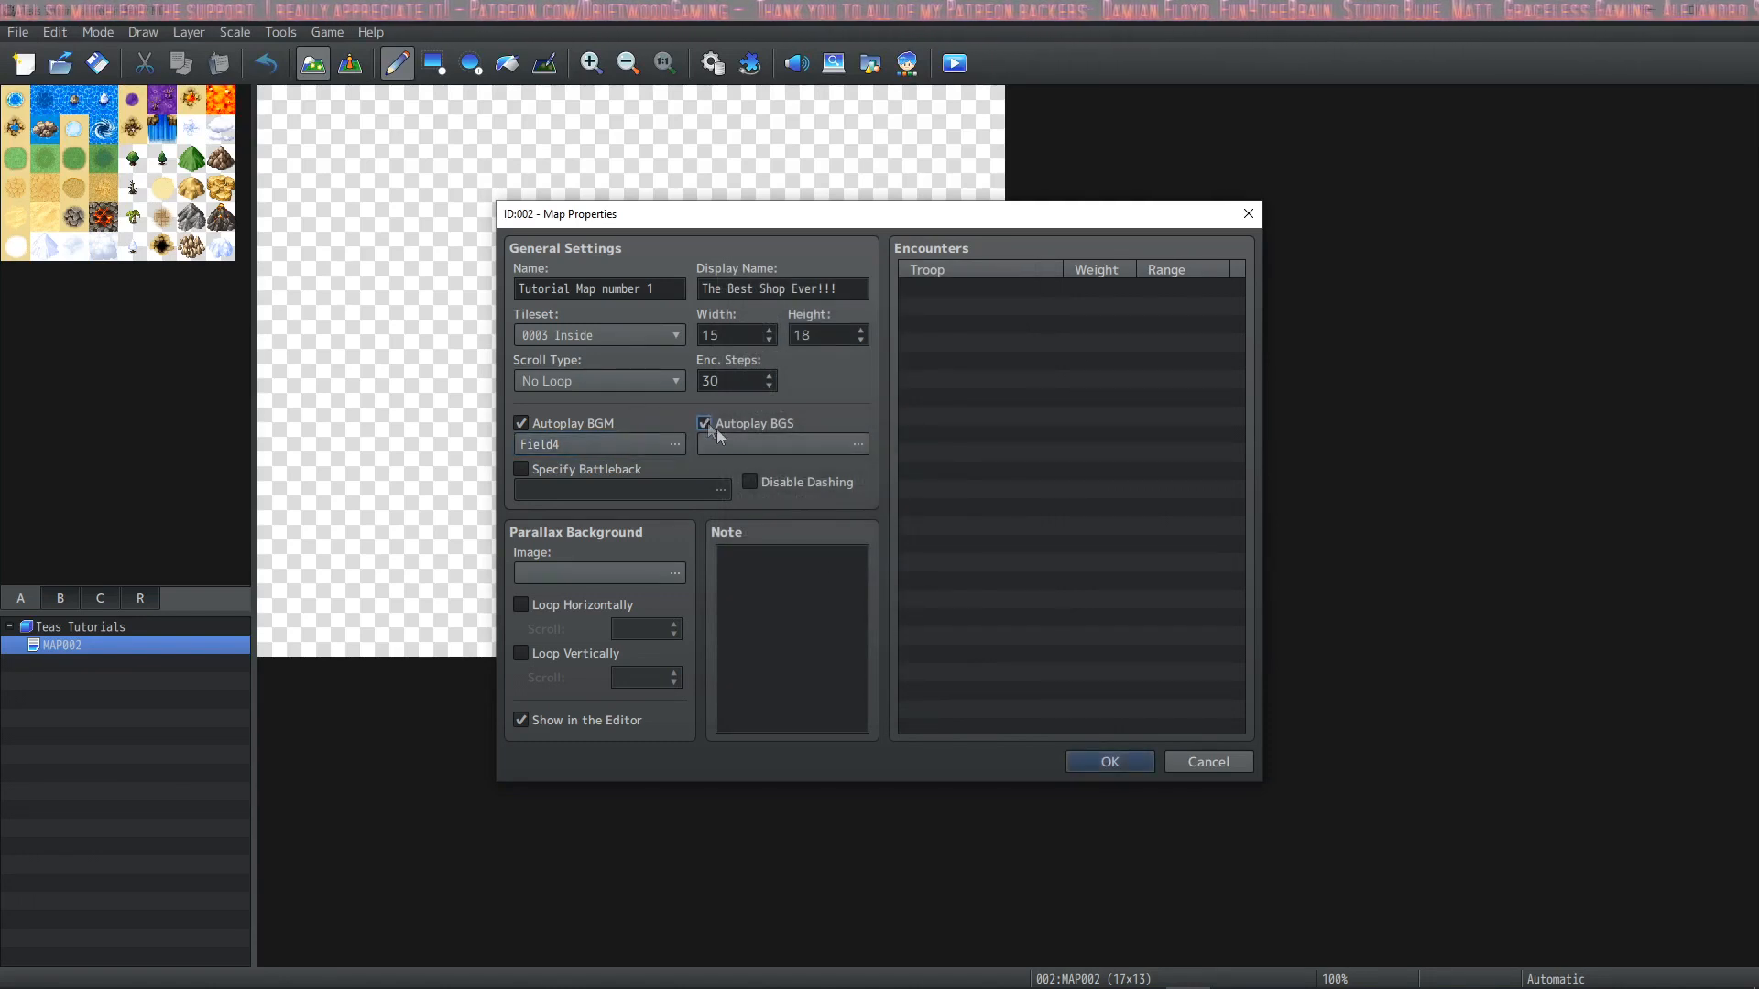
{"action": "left_click", "coordinate": [857, 444]}
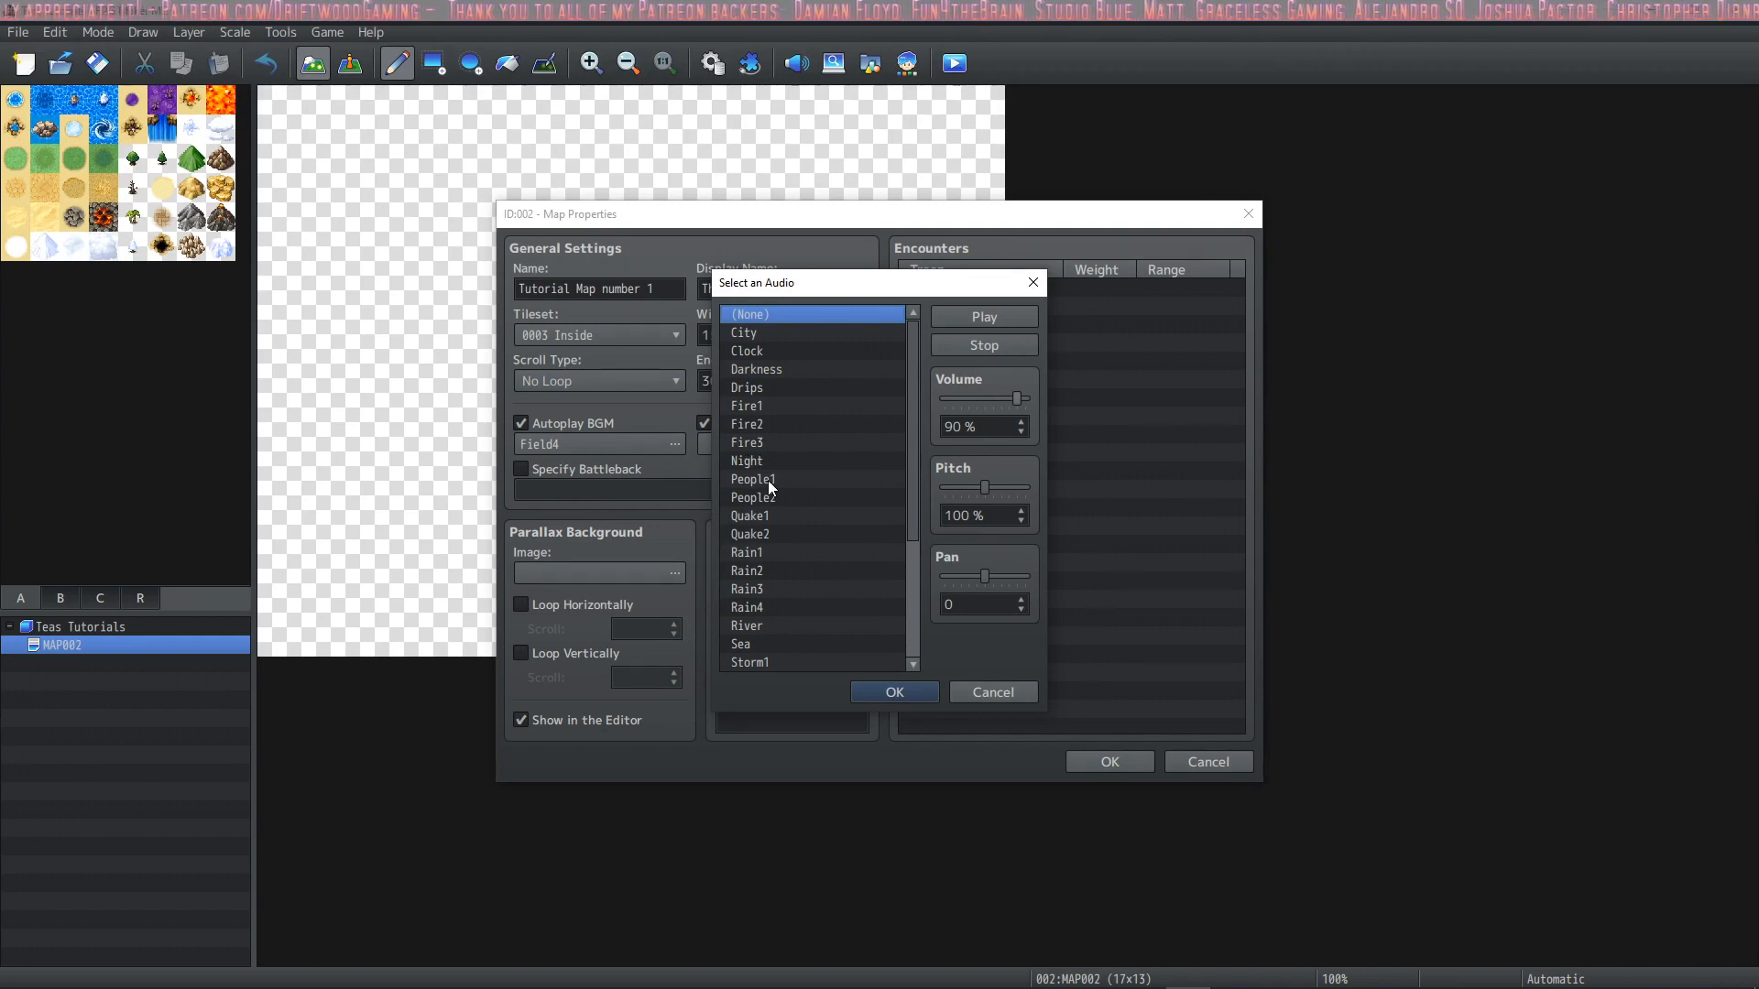
{"action": "left_click", "coordinate": [753, 496]}
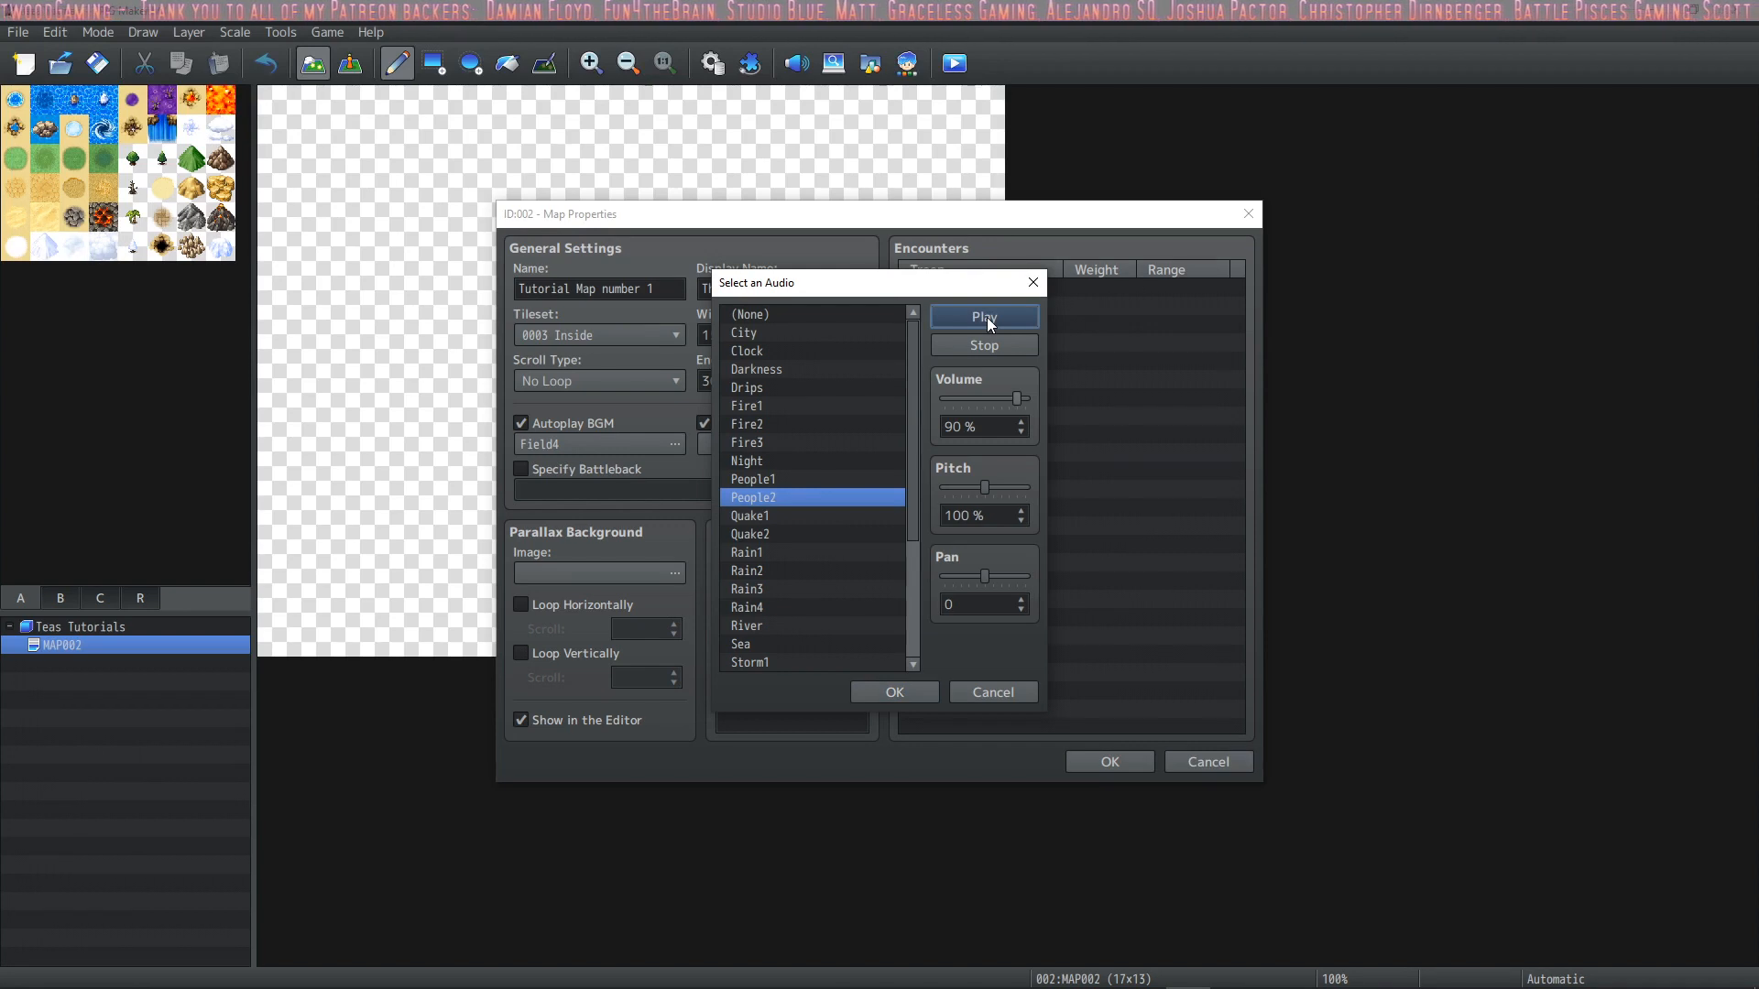
{"action": "left_click_drag", "start_coordinate": [988, 485], "coordinate": [953, 485]}
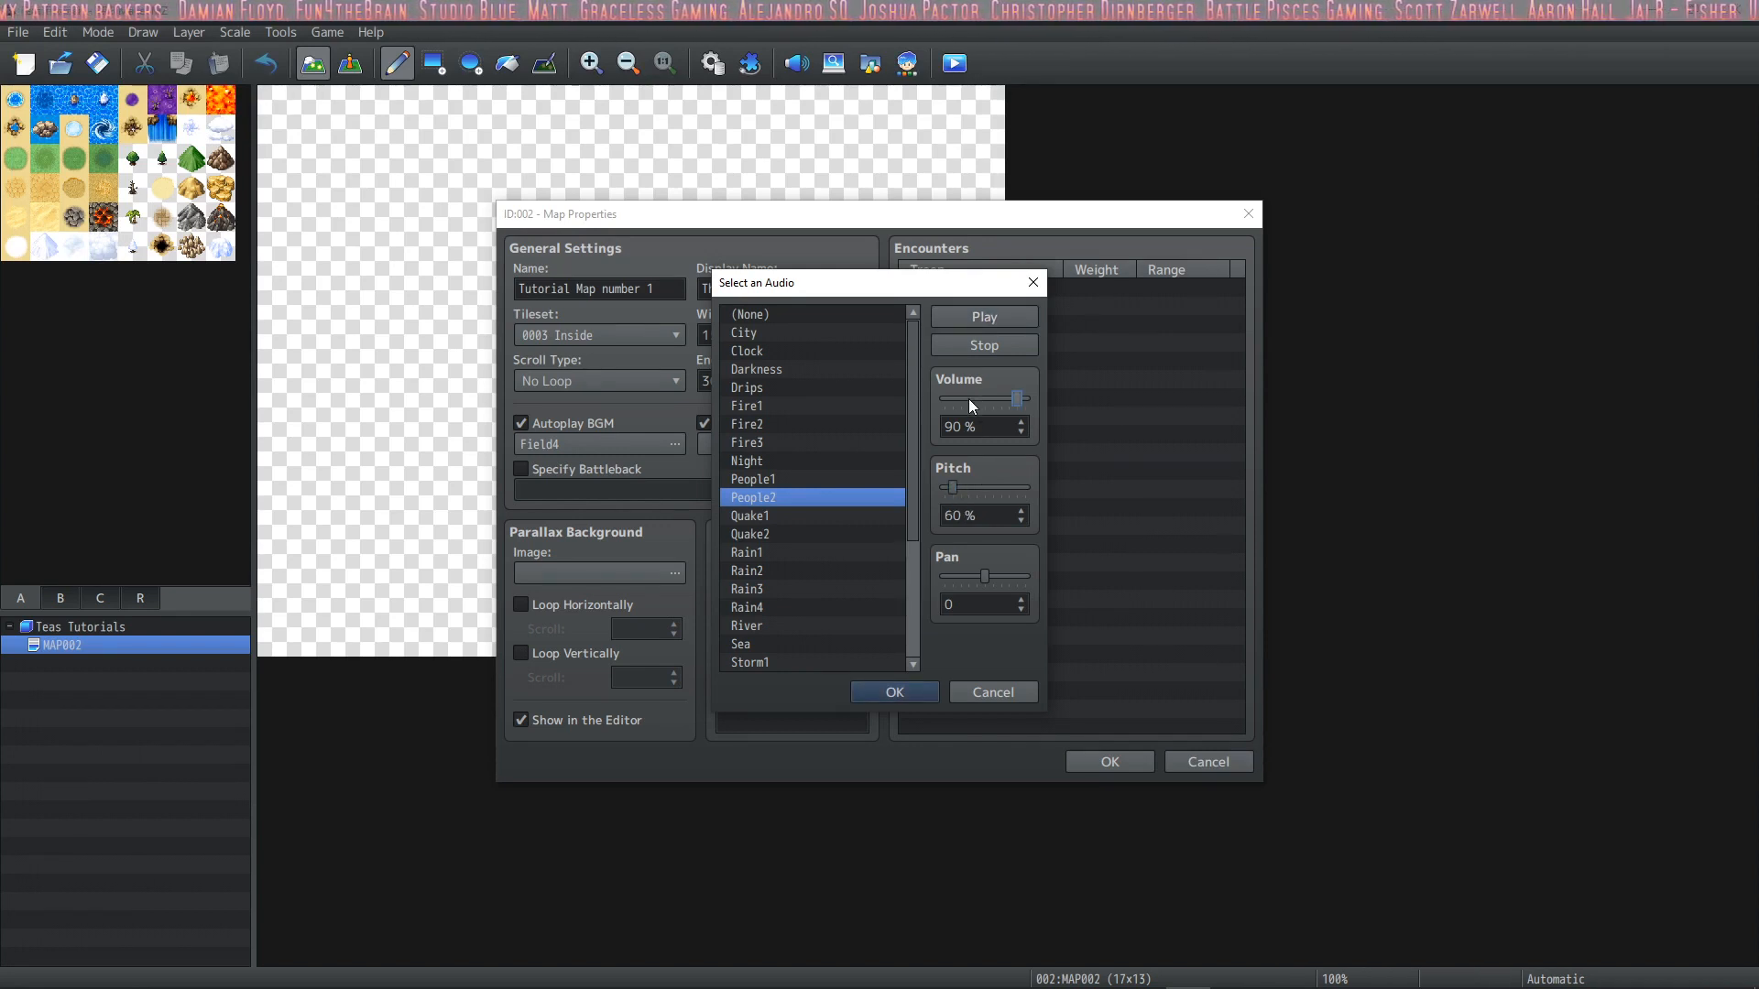
{"action": "left_click_drag", "start_coordinate": [1019, 400], "coordinate": [1003, 400]}
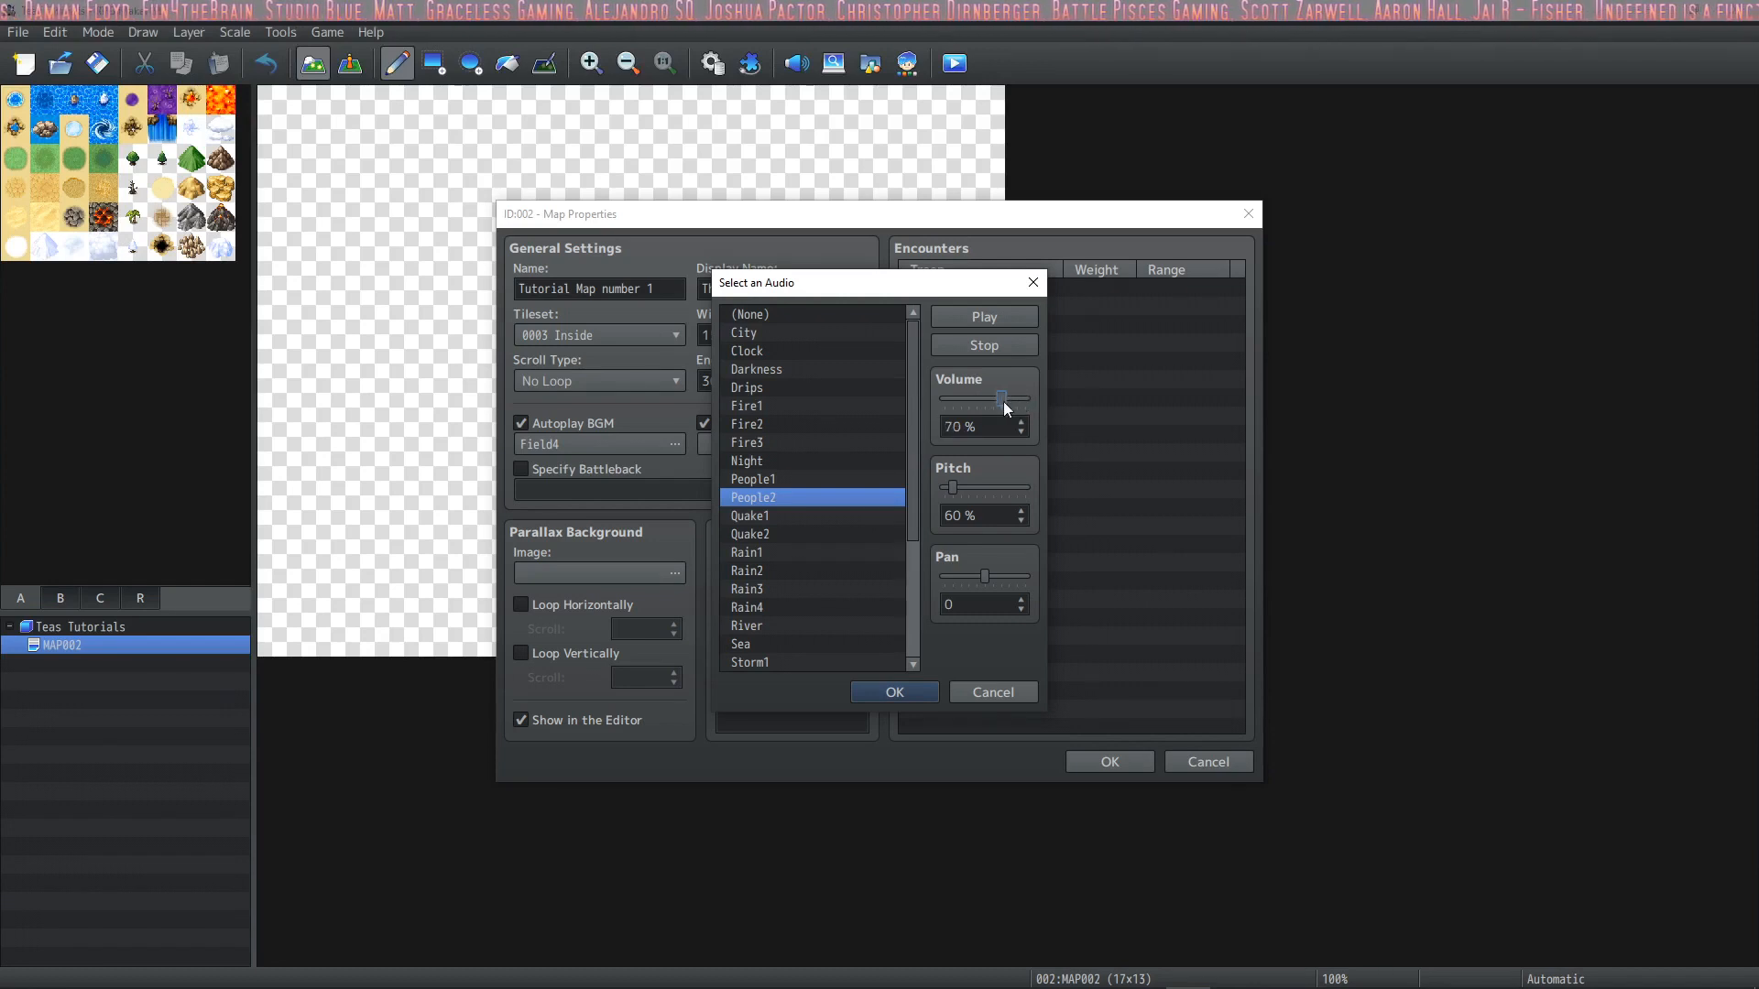
{"action": "left_click_drag", "start_coordinate": [1002, 399], "coordinate": [973, 400]}
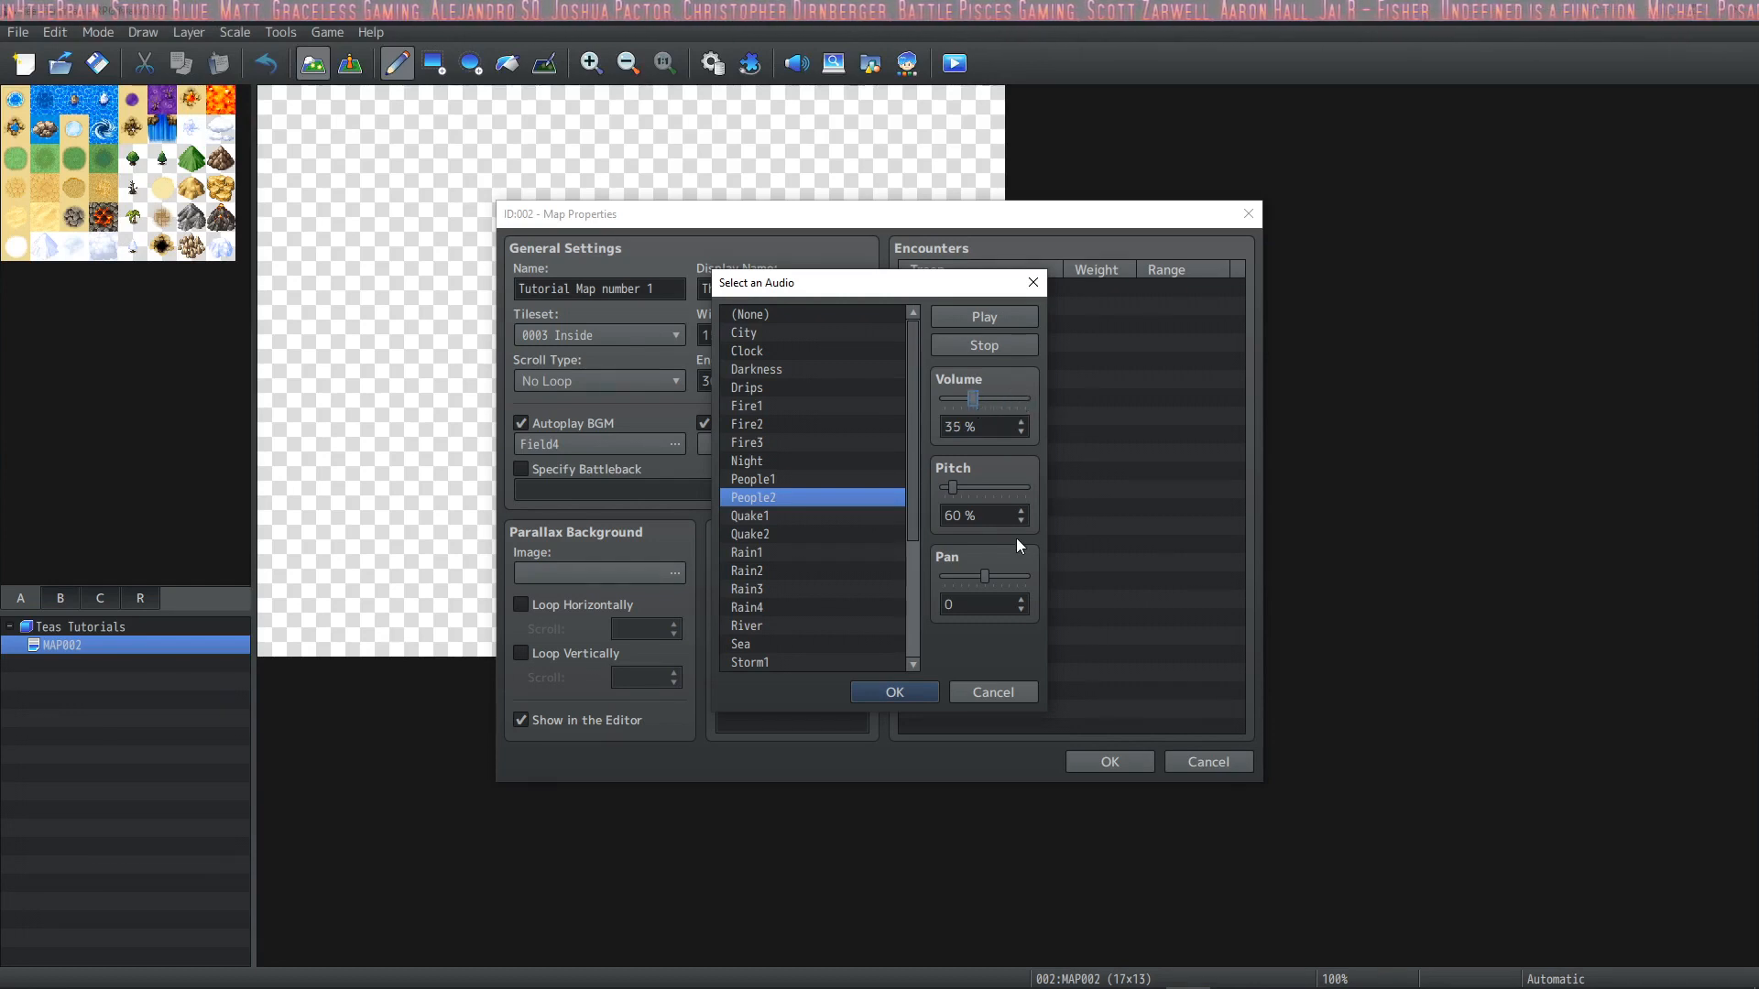
{"action": "mouse_move", "coordinate": [944, 601]}
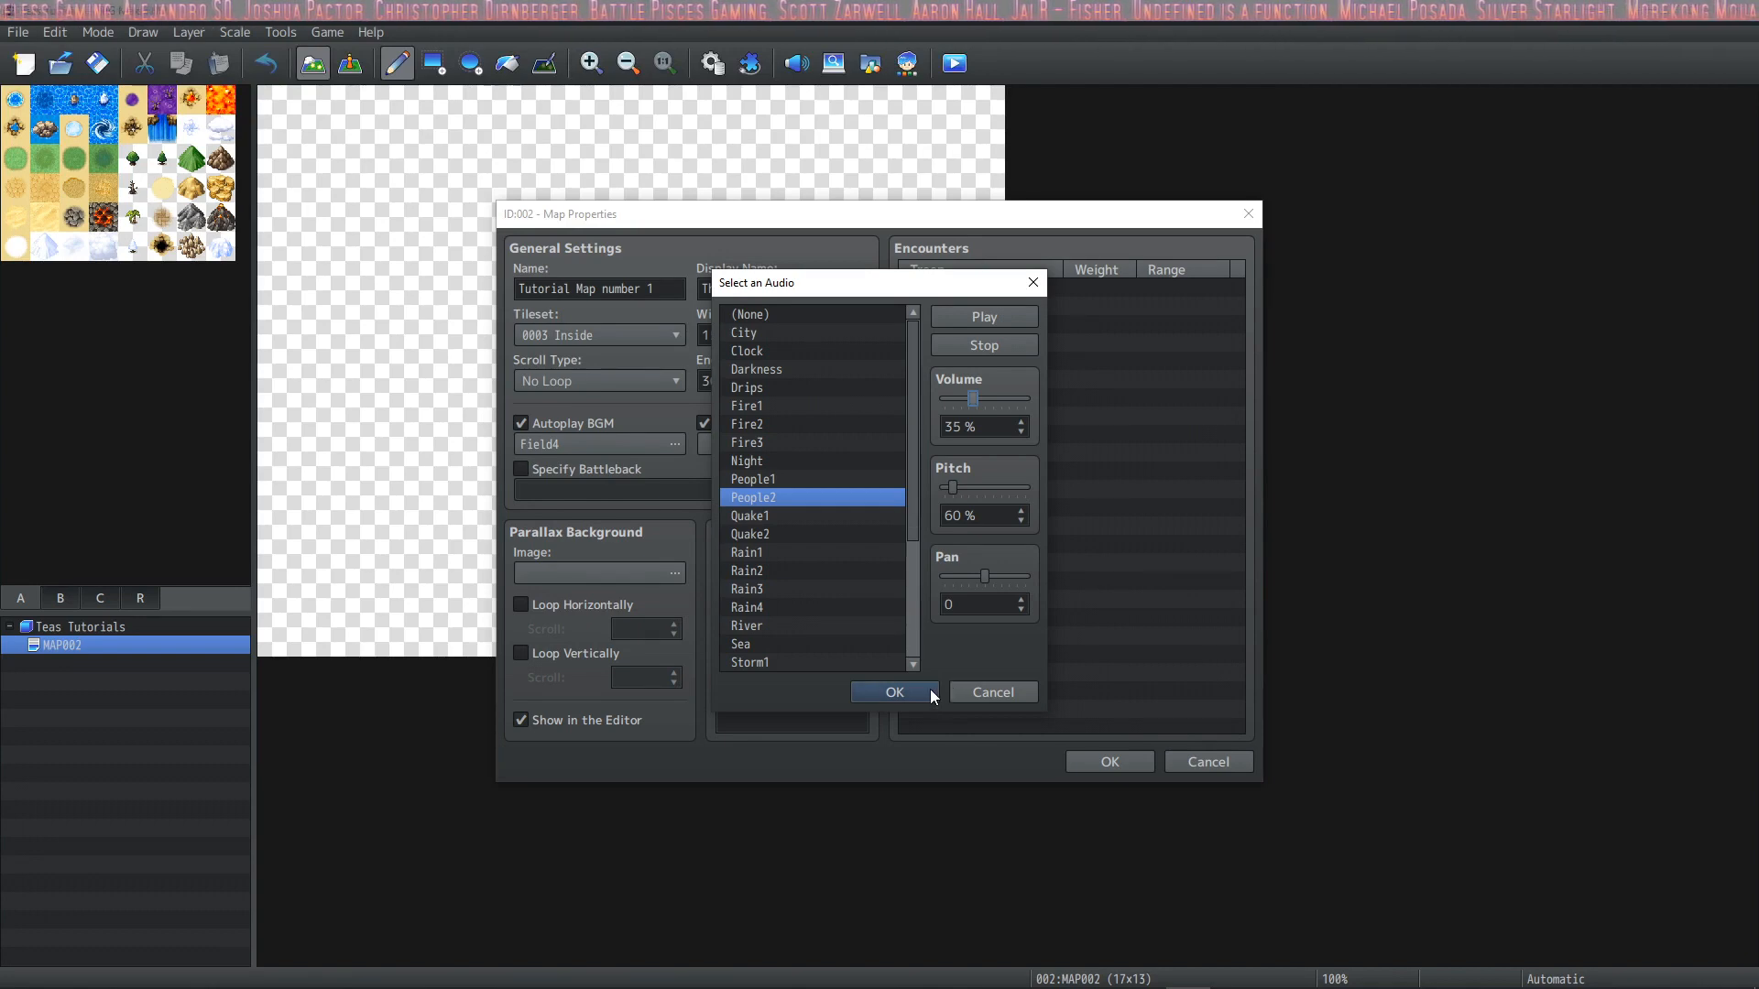
{"action": "left_click", "coordinate": [892, 693]}
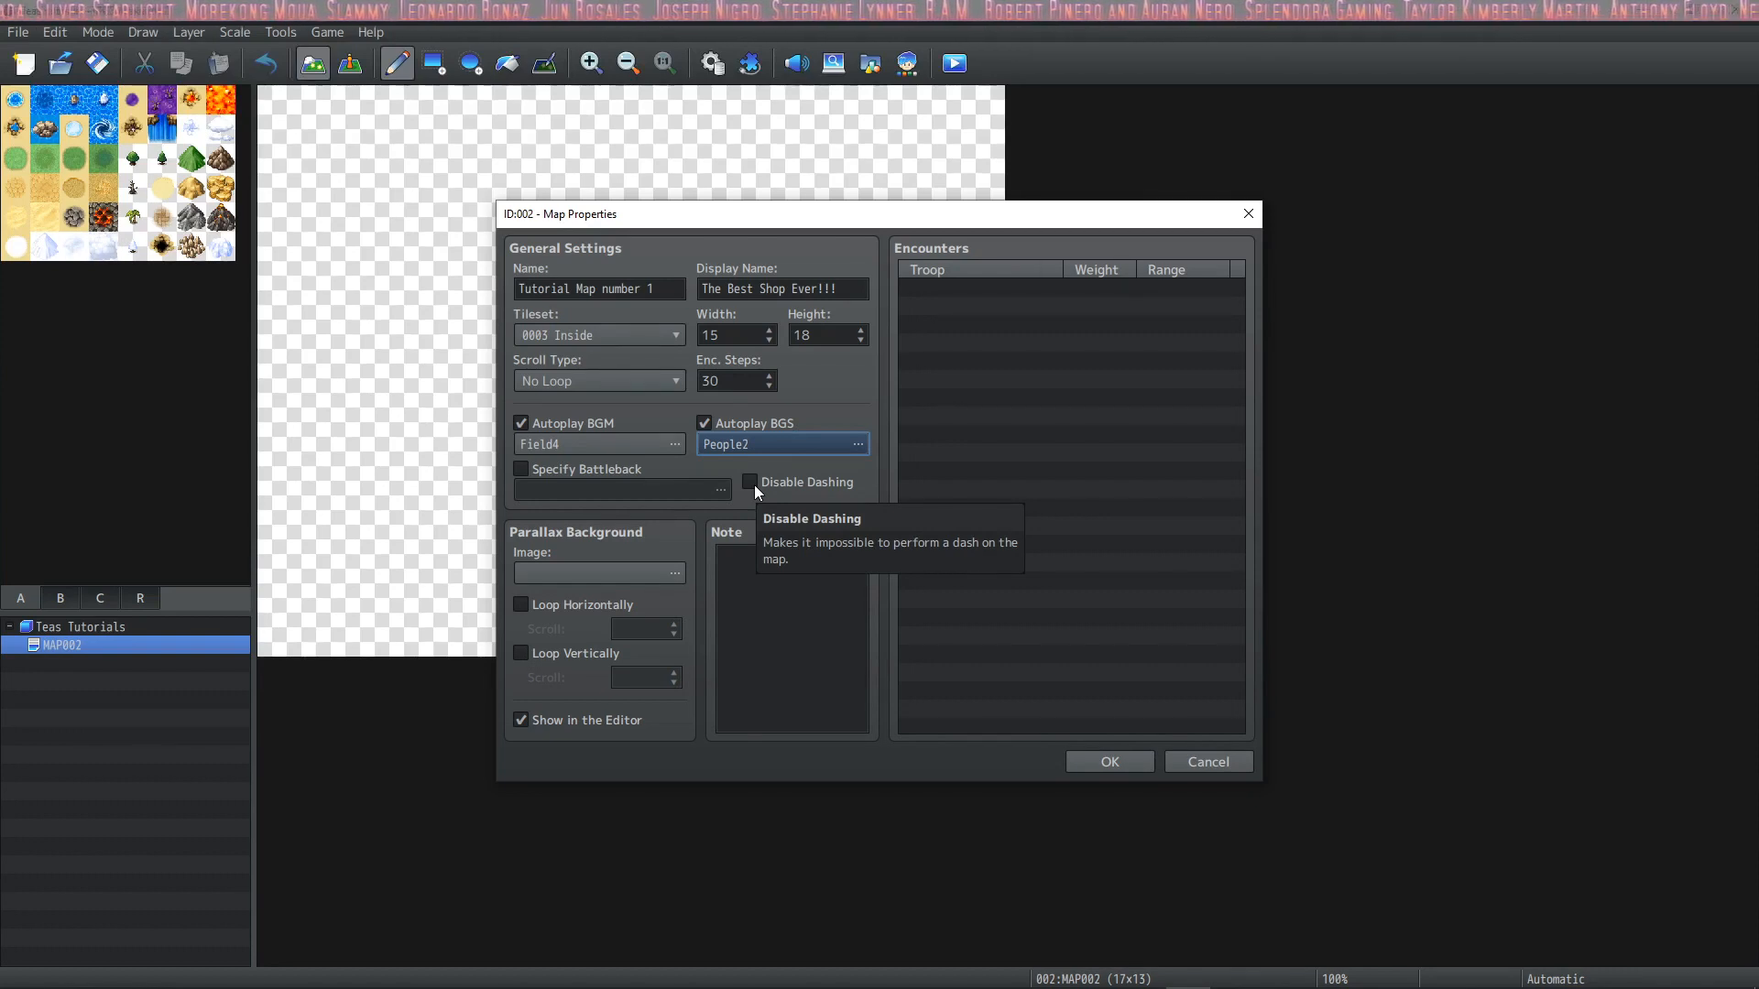
{"action": "left_click", "coordinate": [750, 482]}
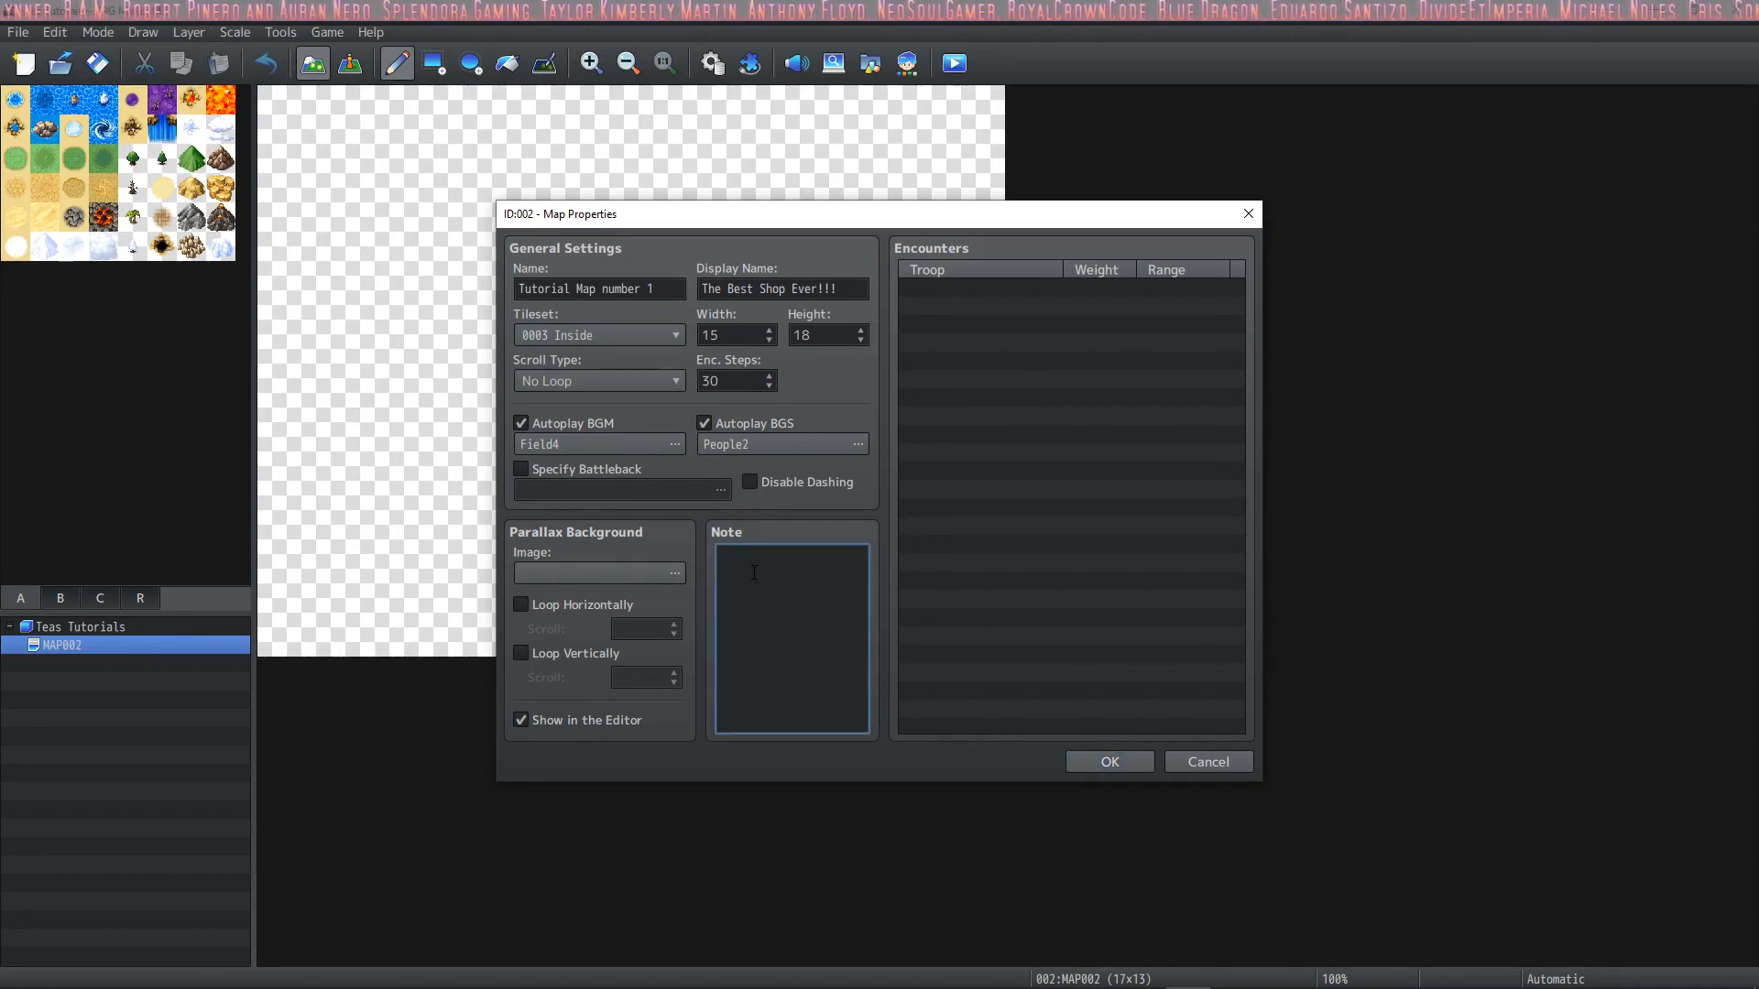
{"action": "left_click", "coordinate": [786, 572]}
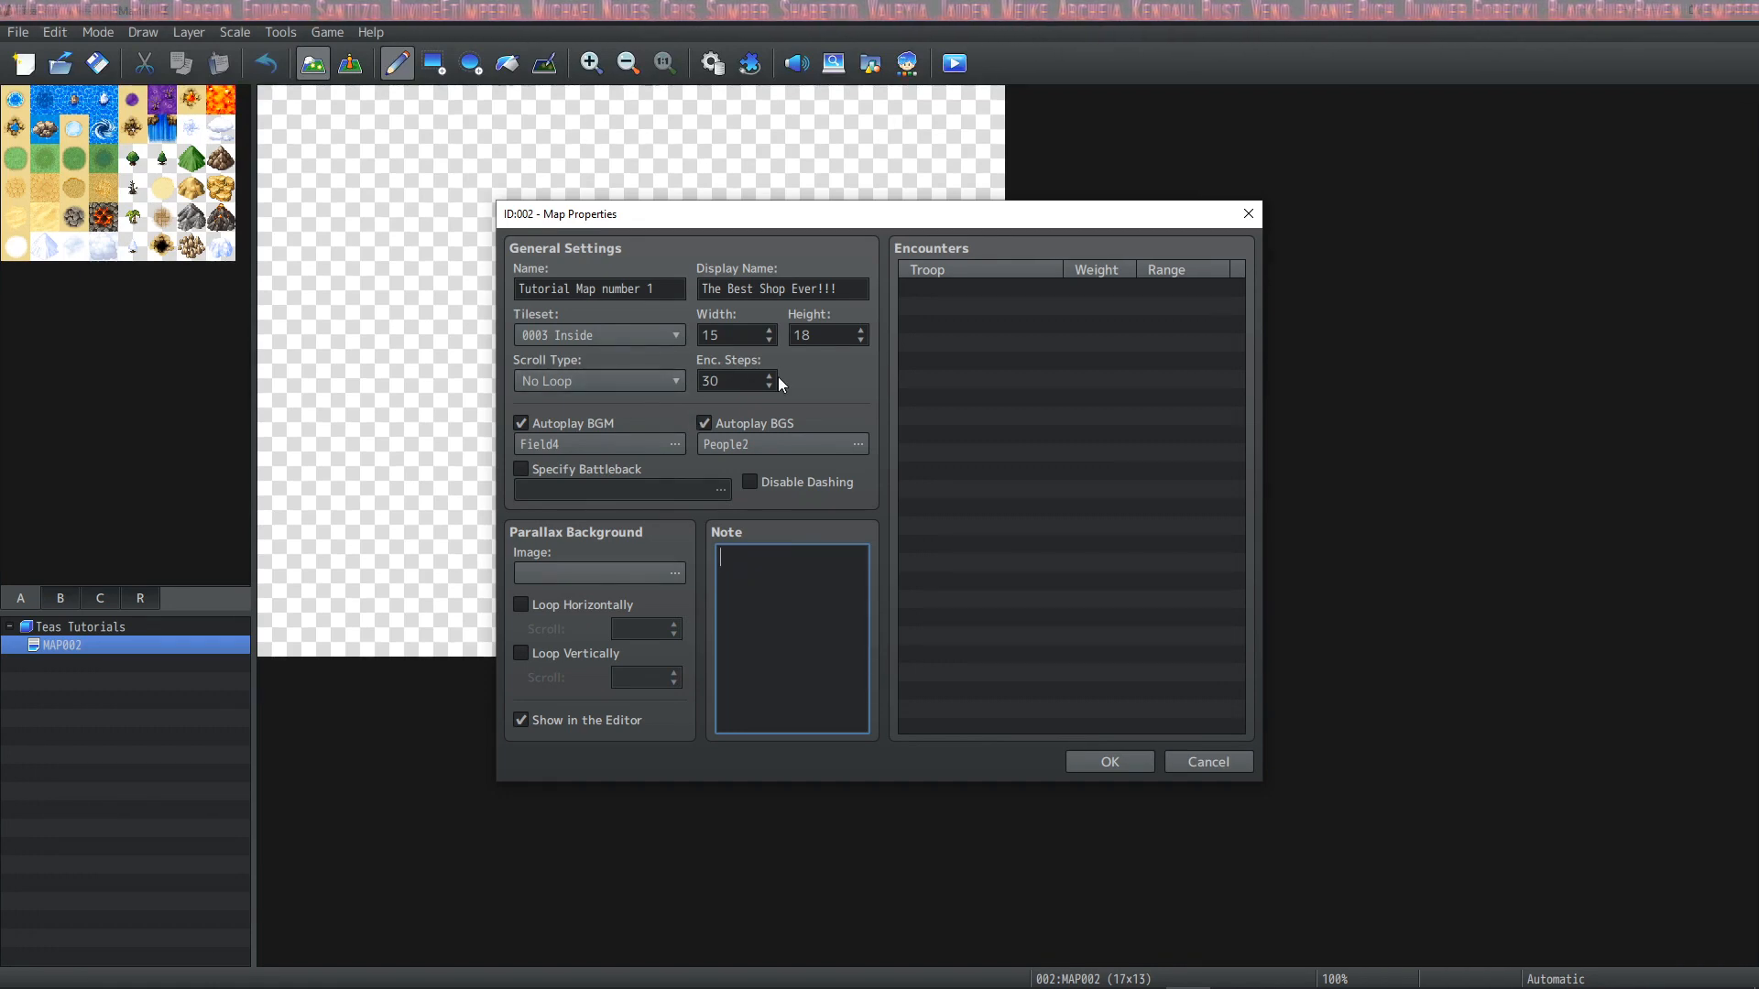
{"action": "mouse_move", "coordinate": [836, 383]}
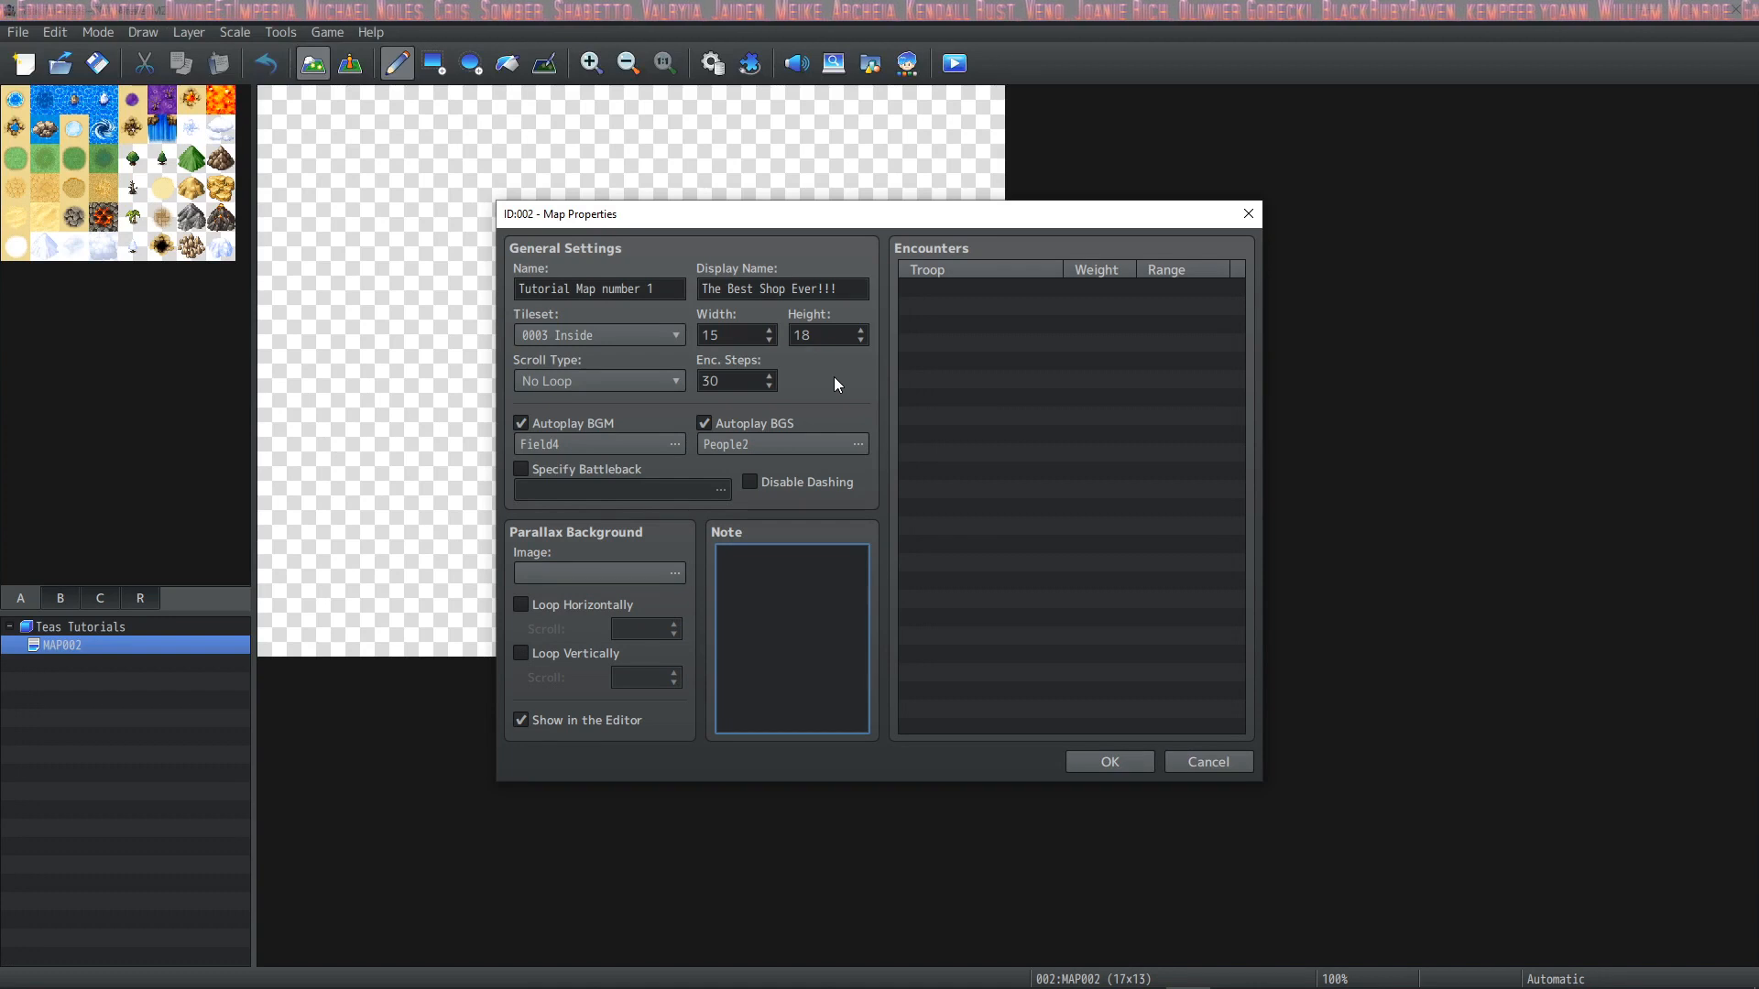
{"action": "mouse_move", "coordinate": [788, 396]}
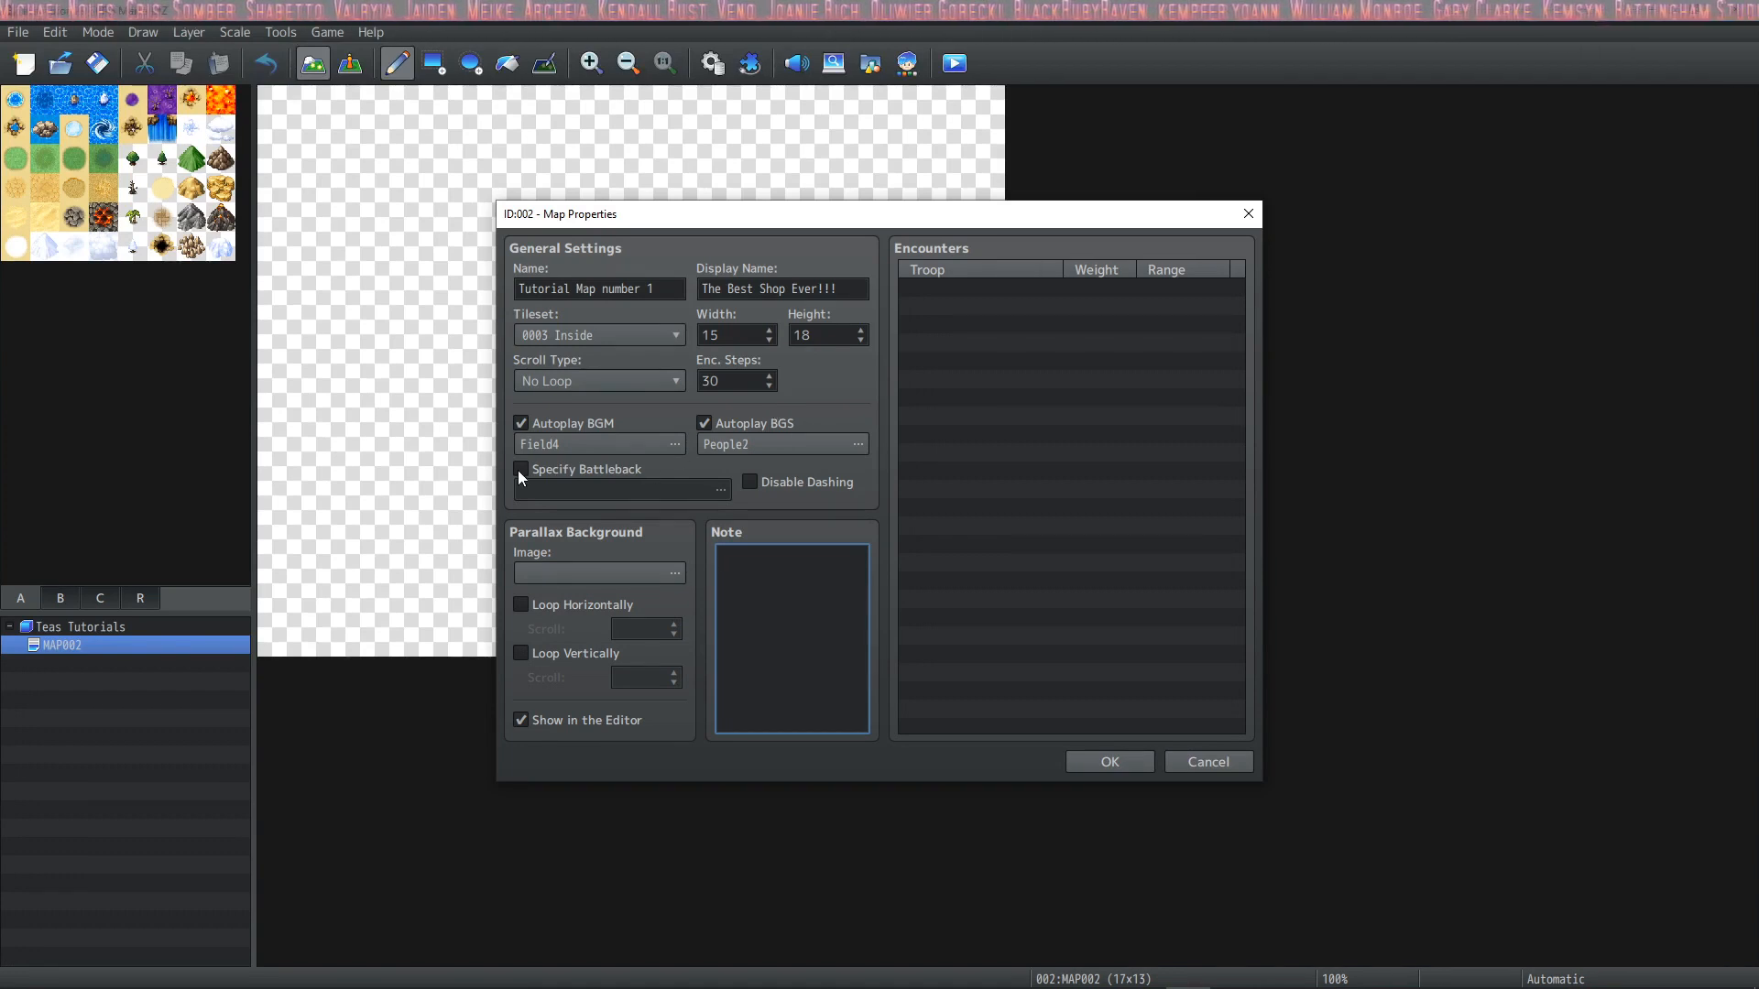
Specify a battleback of Tent floor and Fort2 walls for the map
{"action": "left_click", "coordinate": [519, 469]}
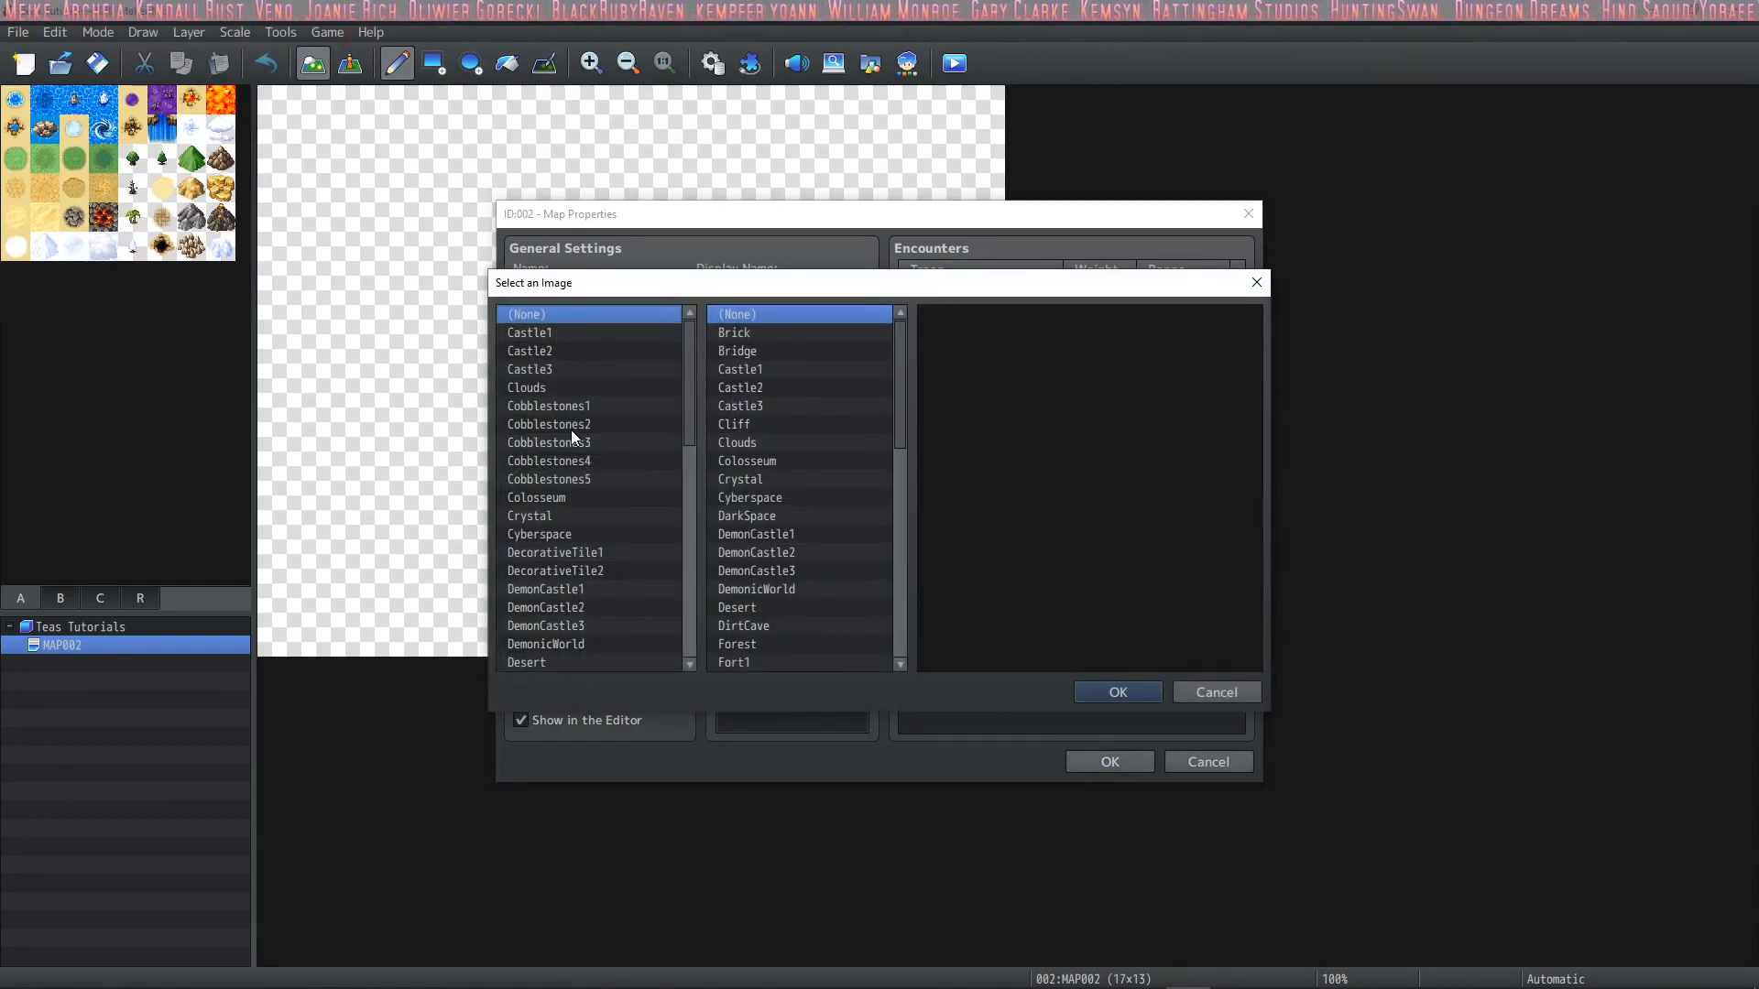
{"action": "scroll", "scroll_direction": "down", "scroll_amount": 3}
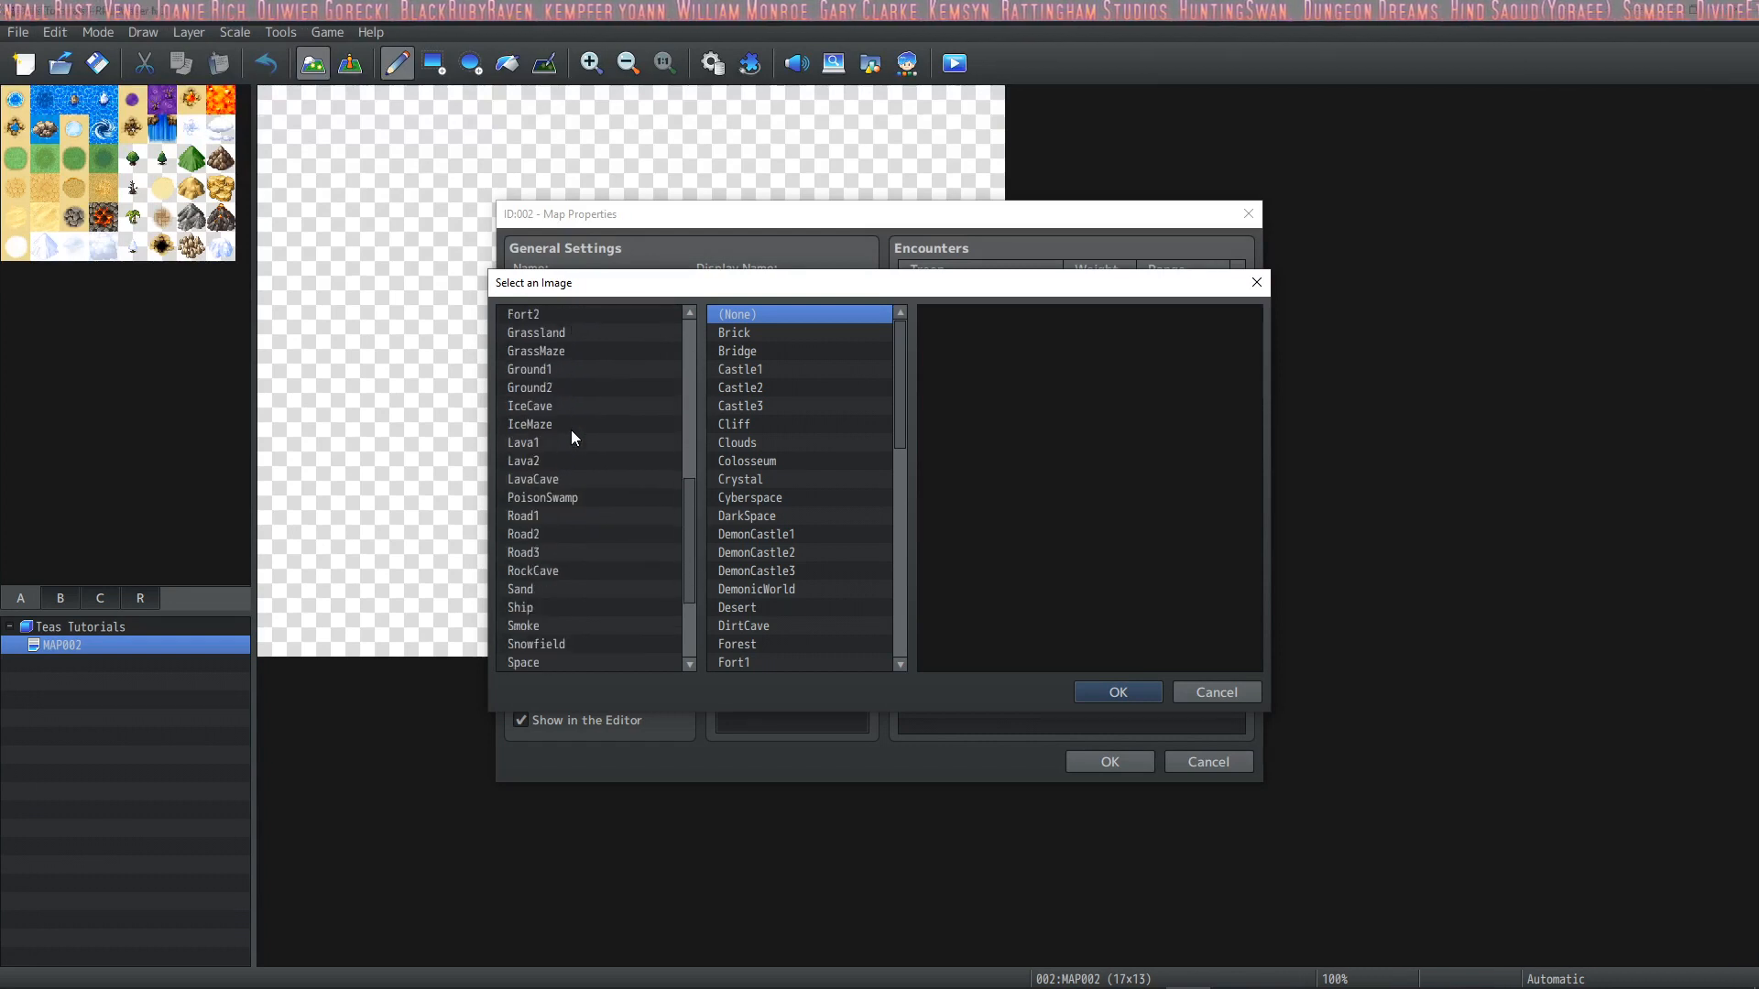
{"action": "left_click", "coordinate": [734, 332]}
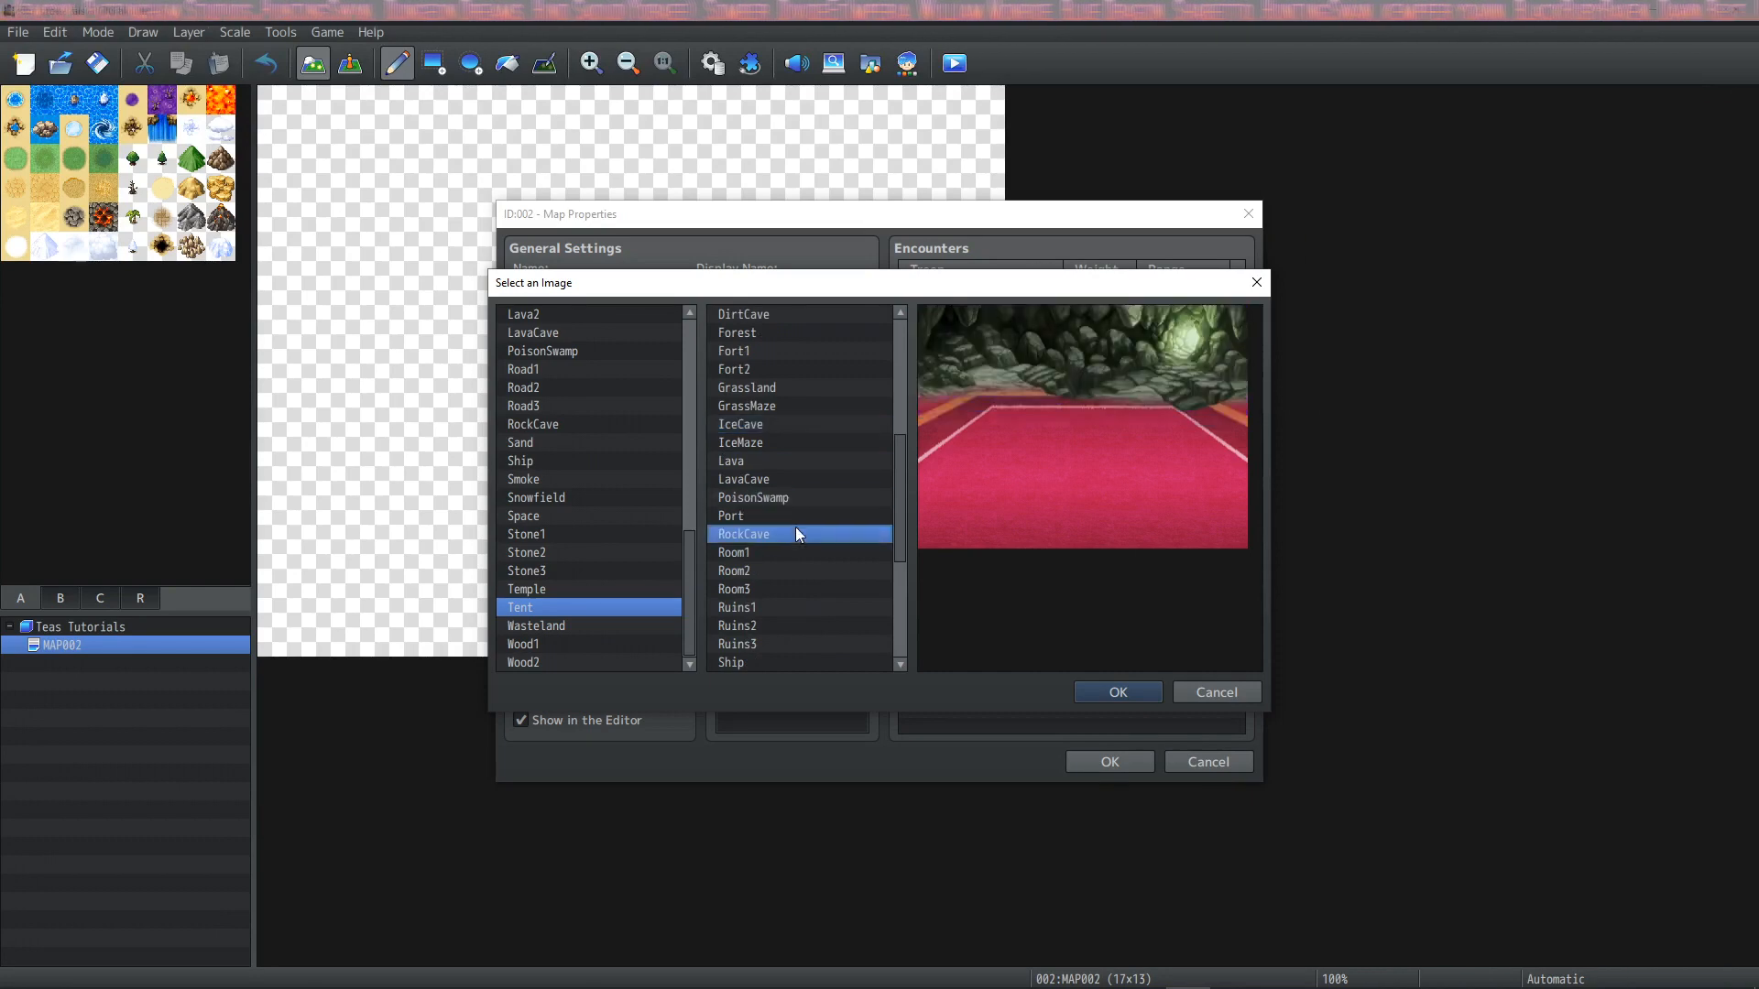
{"action": "left_click", "coordinate": [735, 369]}
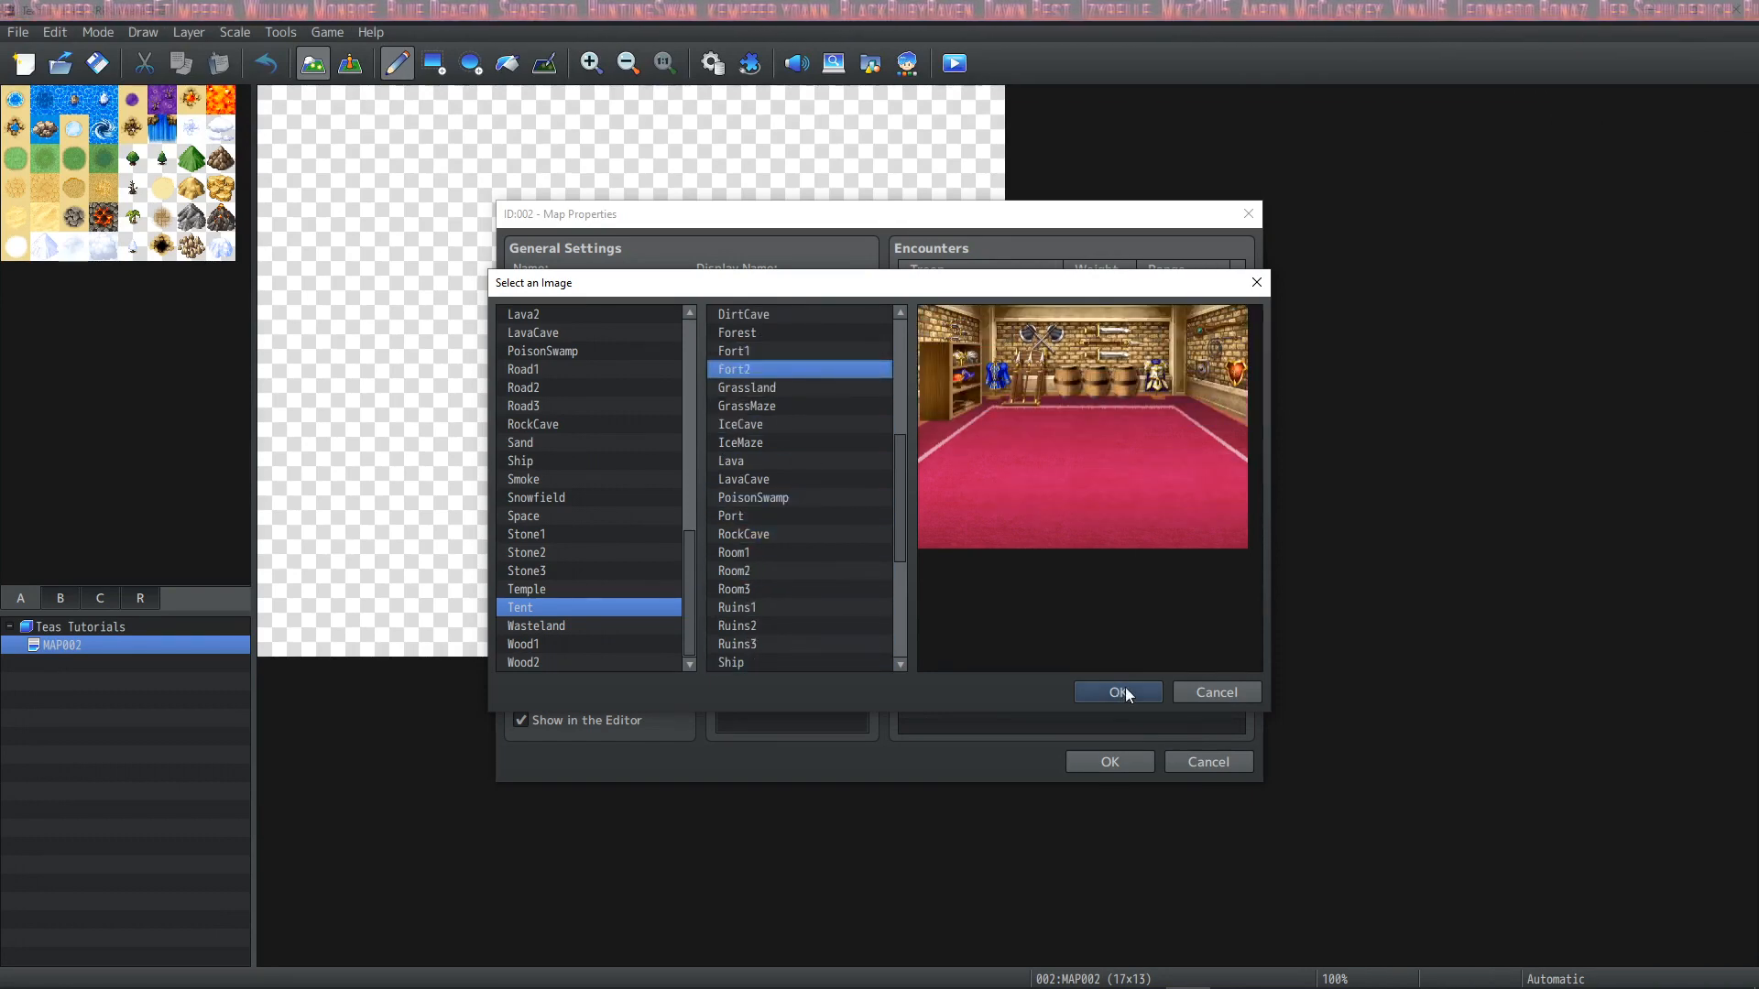
{"action": "left_click", "coordinate": [1116, 692]}
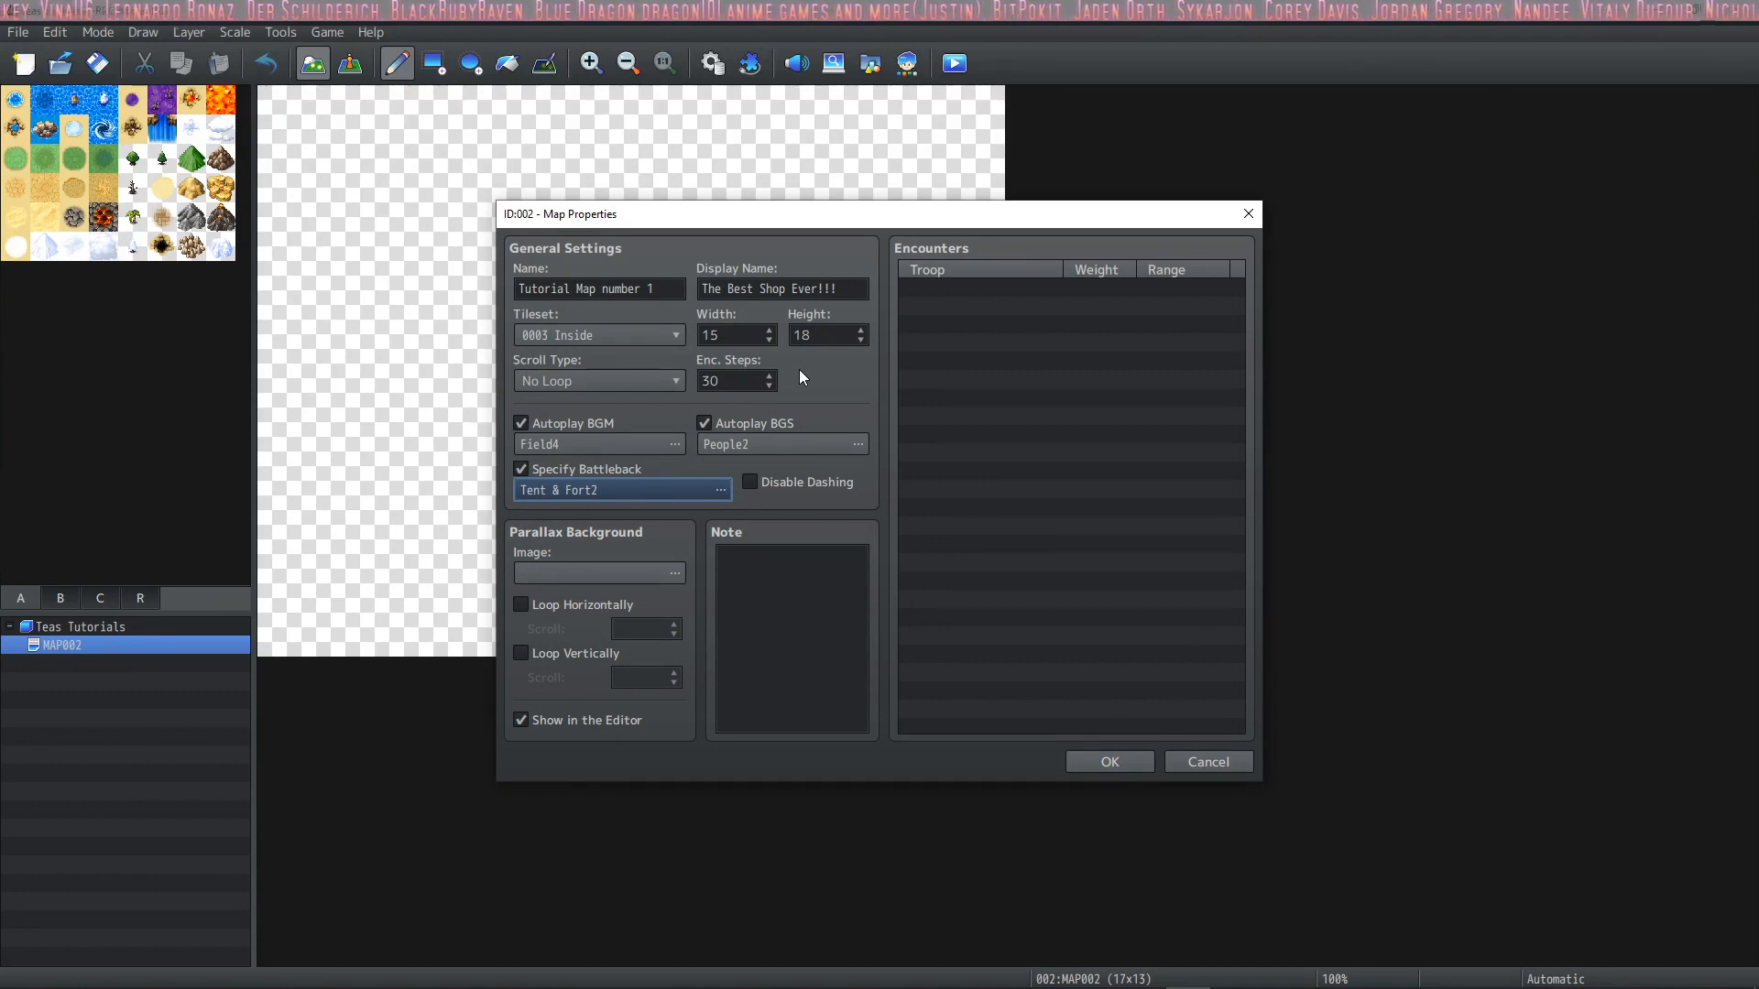
{"action": "mouse_move", "coordinate": [693, 383]}
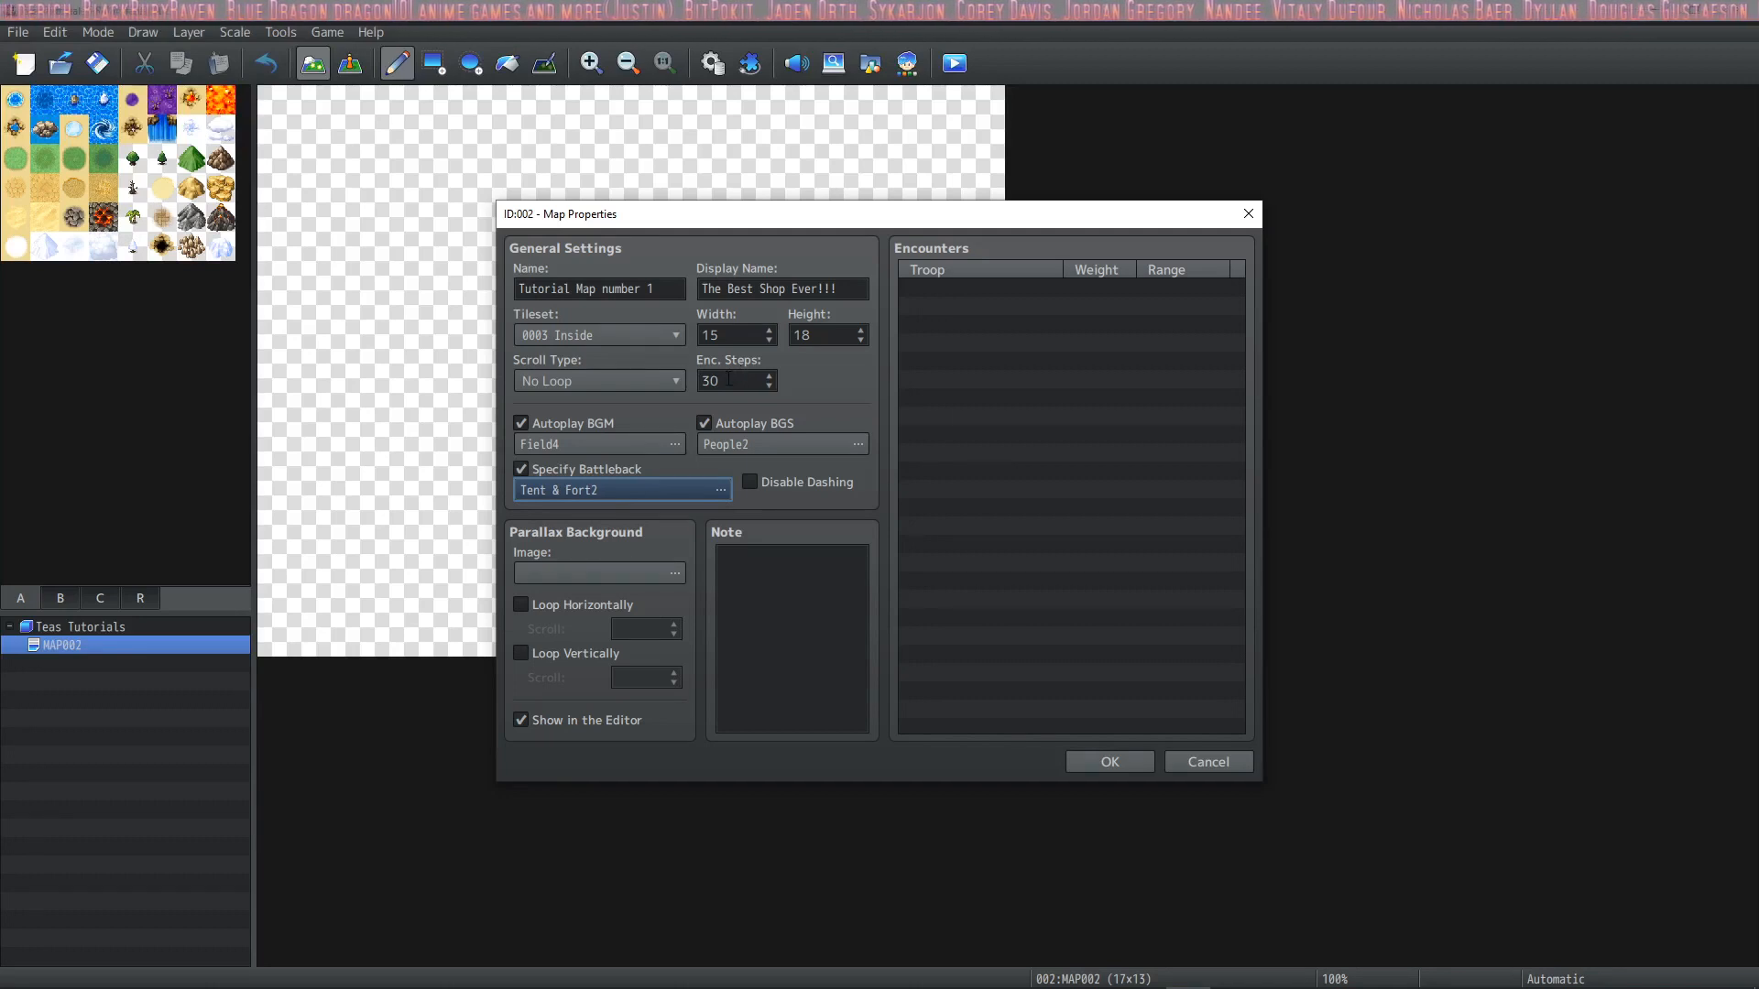
{"action": "mouse_move", "coordinate": [797, 383]}
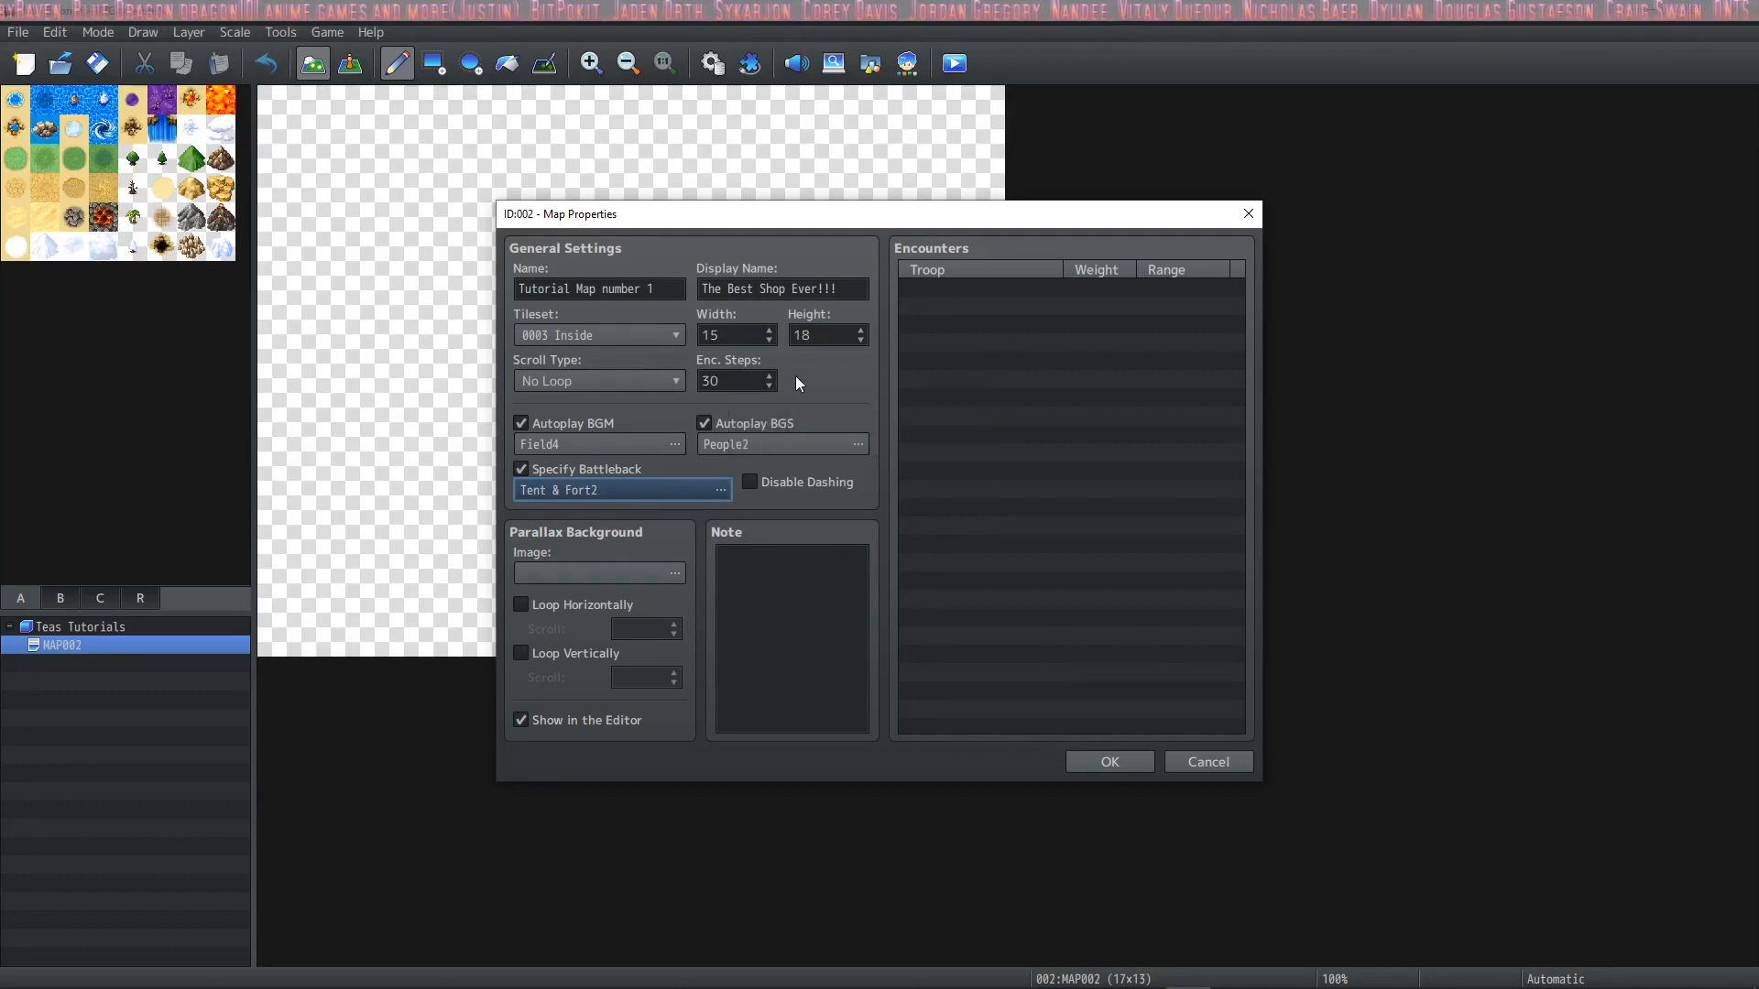
{"action": "mouse_move", "coordinate": [799, 388]}
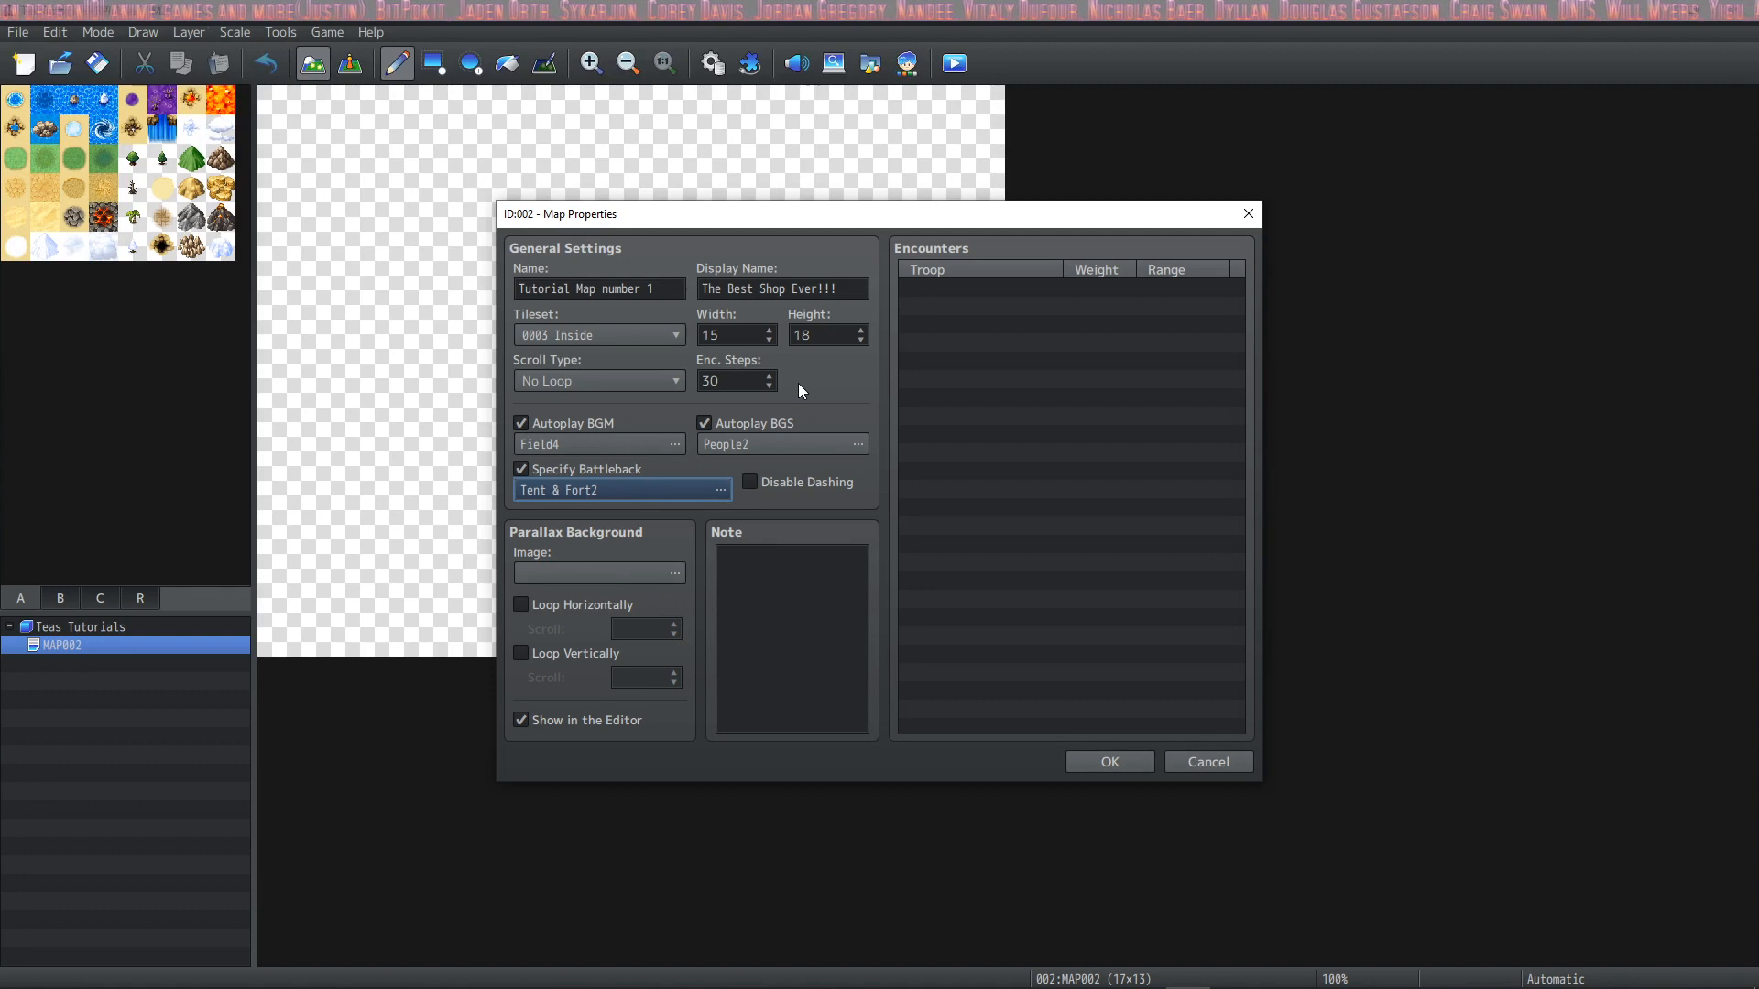
{"action": "mouse_move", "coordinate": [793, 389]}
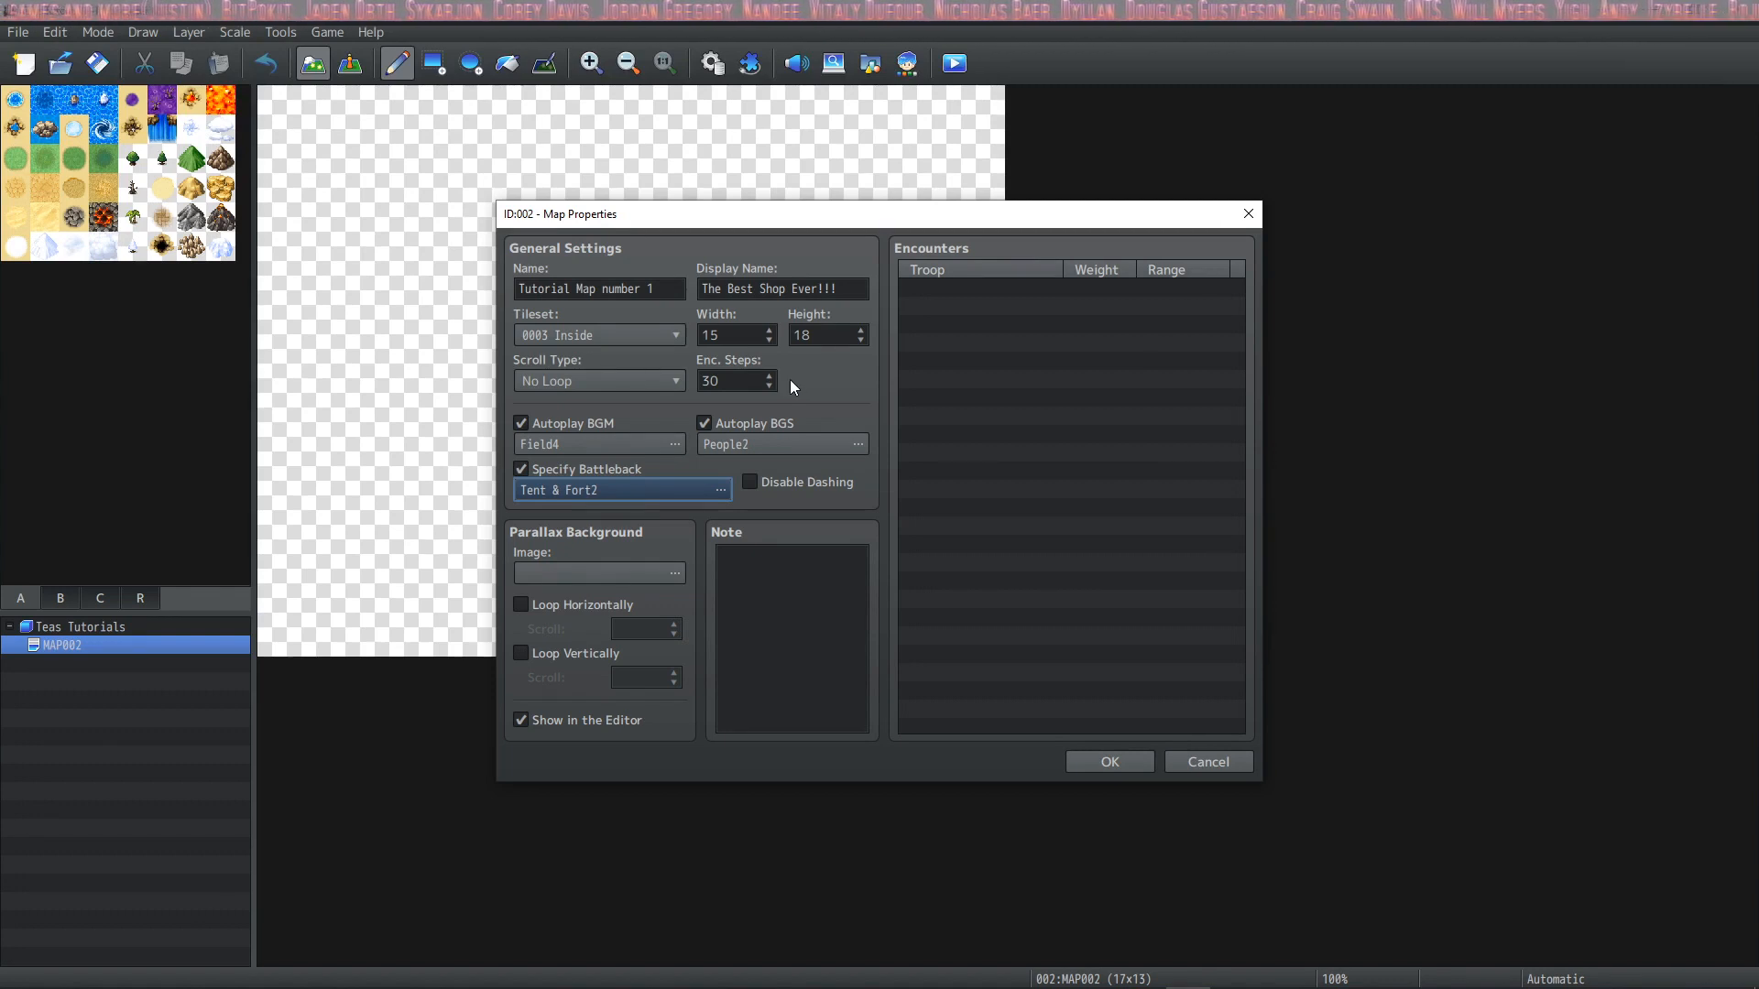
{"action": "mouse_move", "coordinate": [791, 387]}
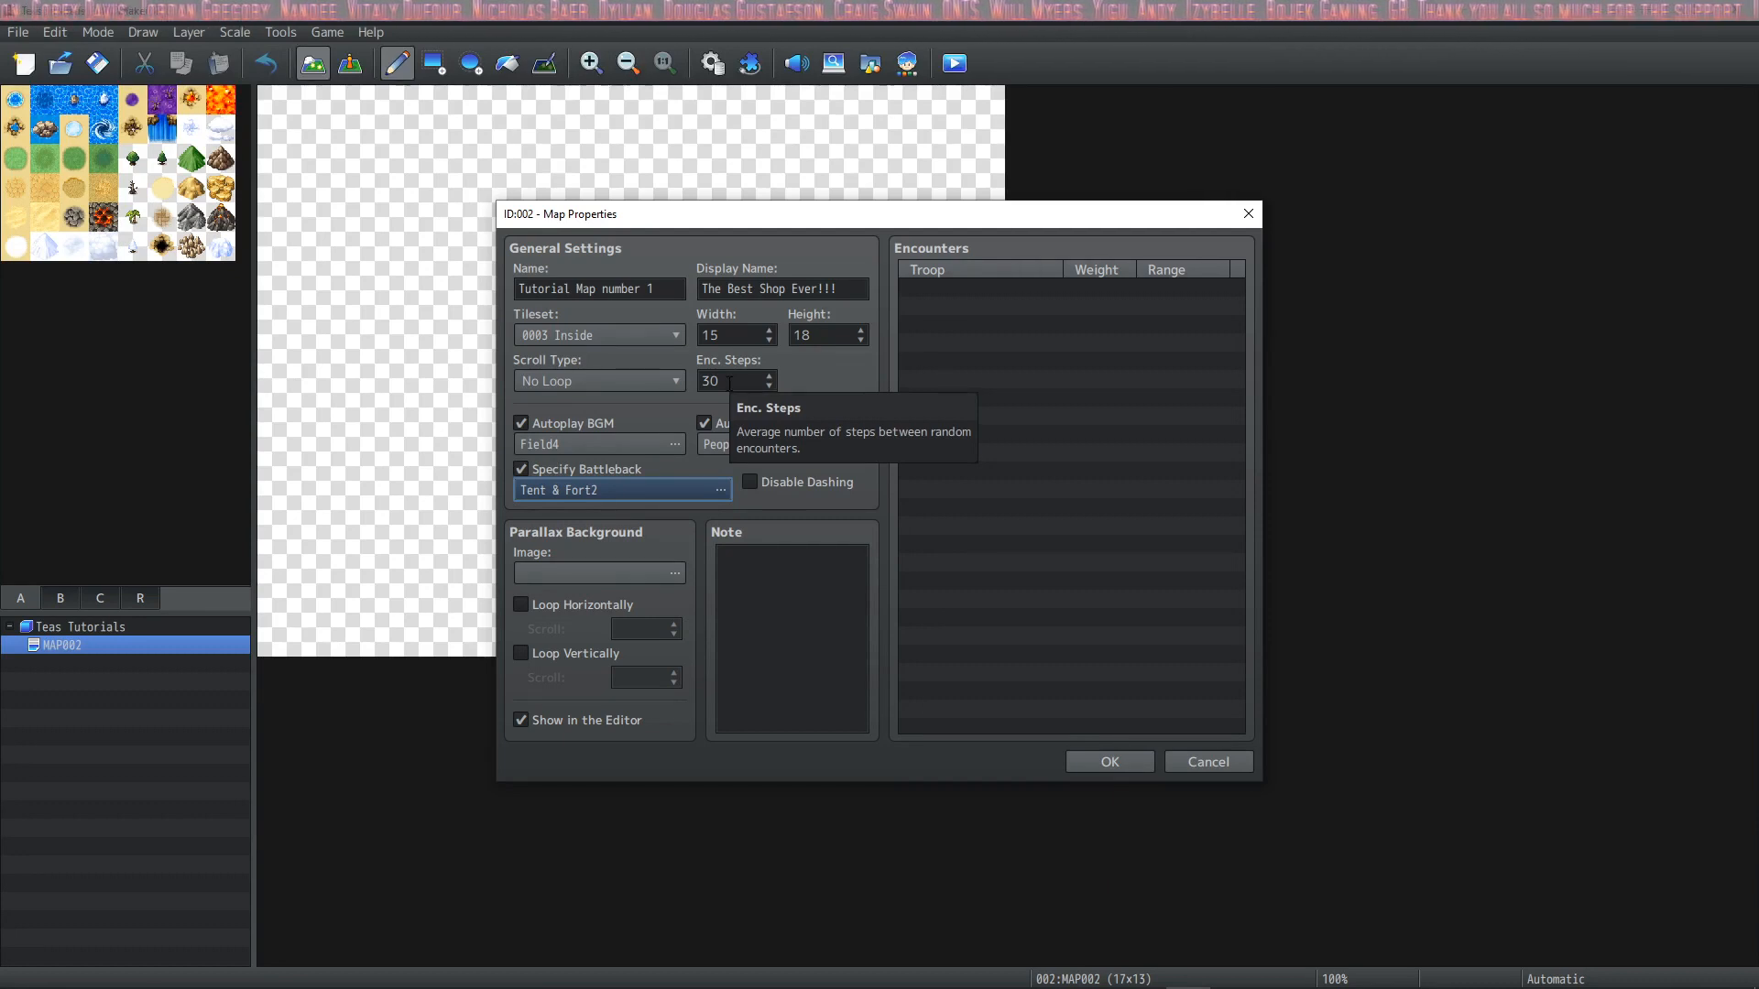
{"action": "mouse_move", "coordinate": [1001, 286]}
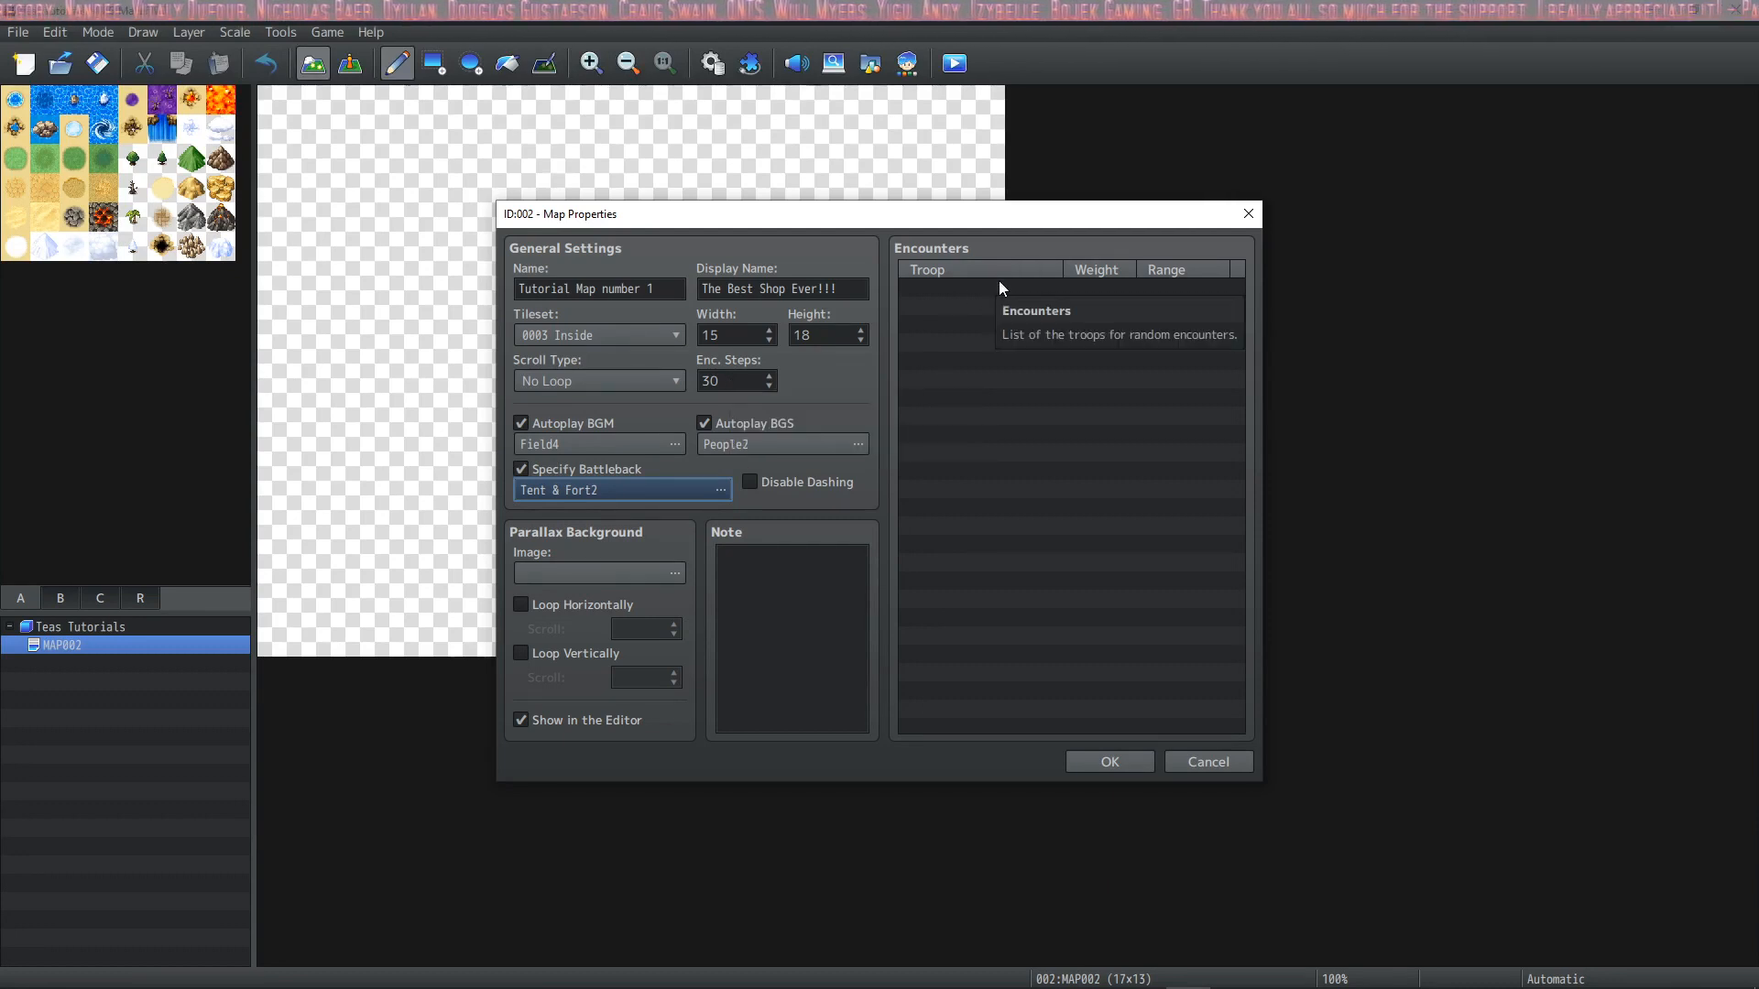
{"action": "mouse_move", "coordinate": [1196, 293]}
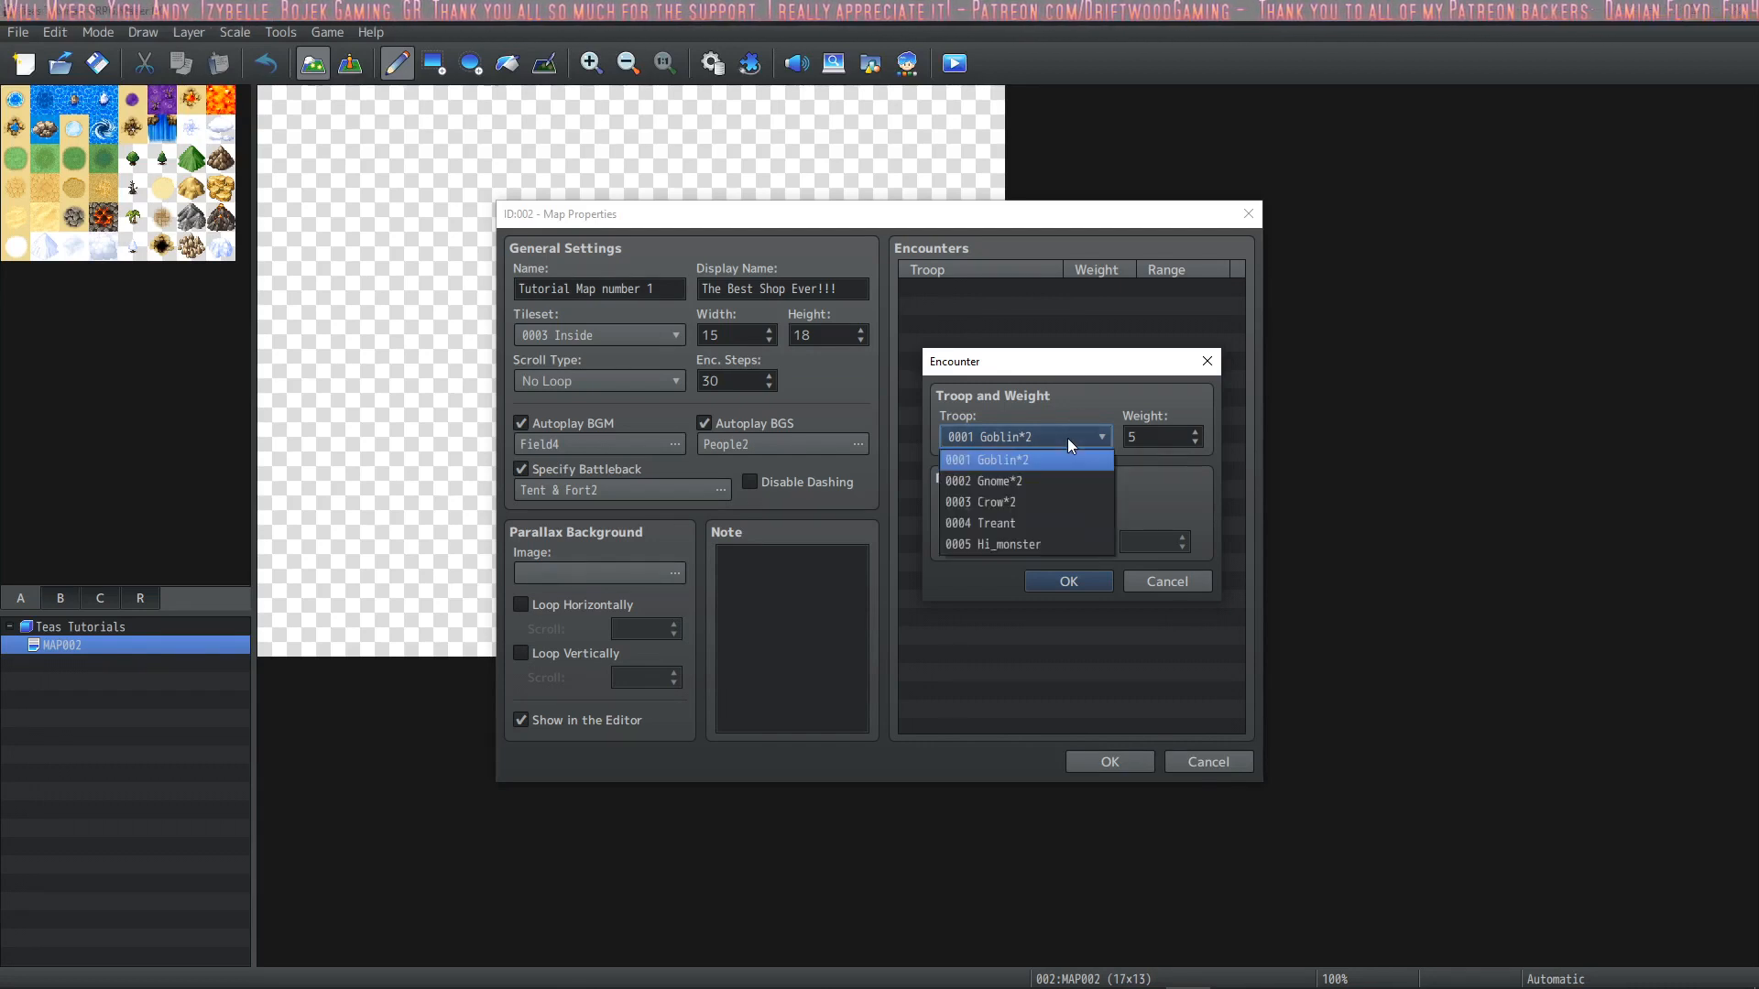
{"action": "left_click", "coordinate": [978, 502]}
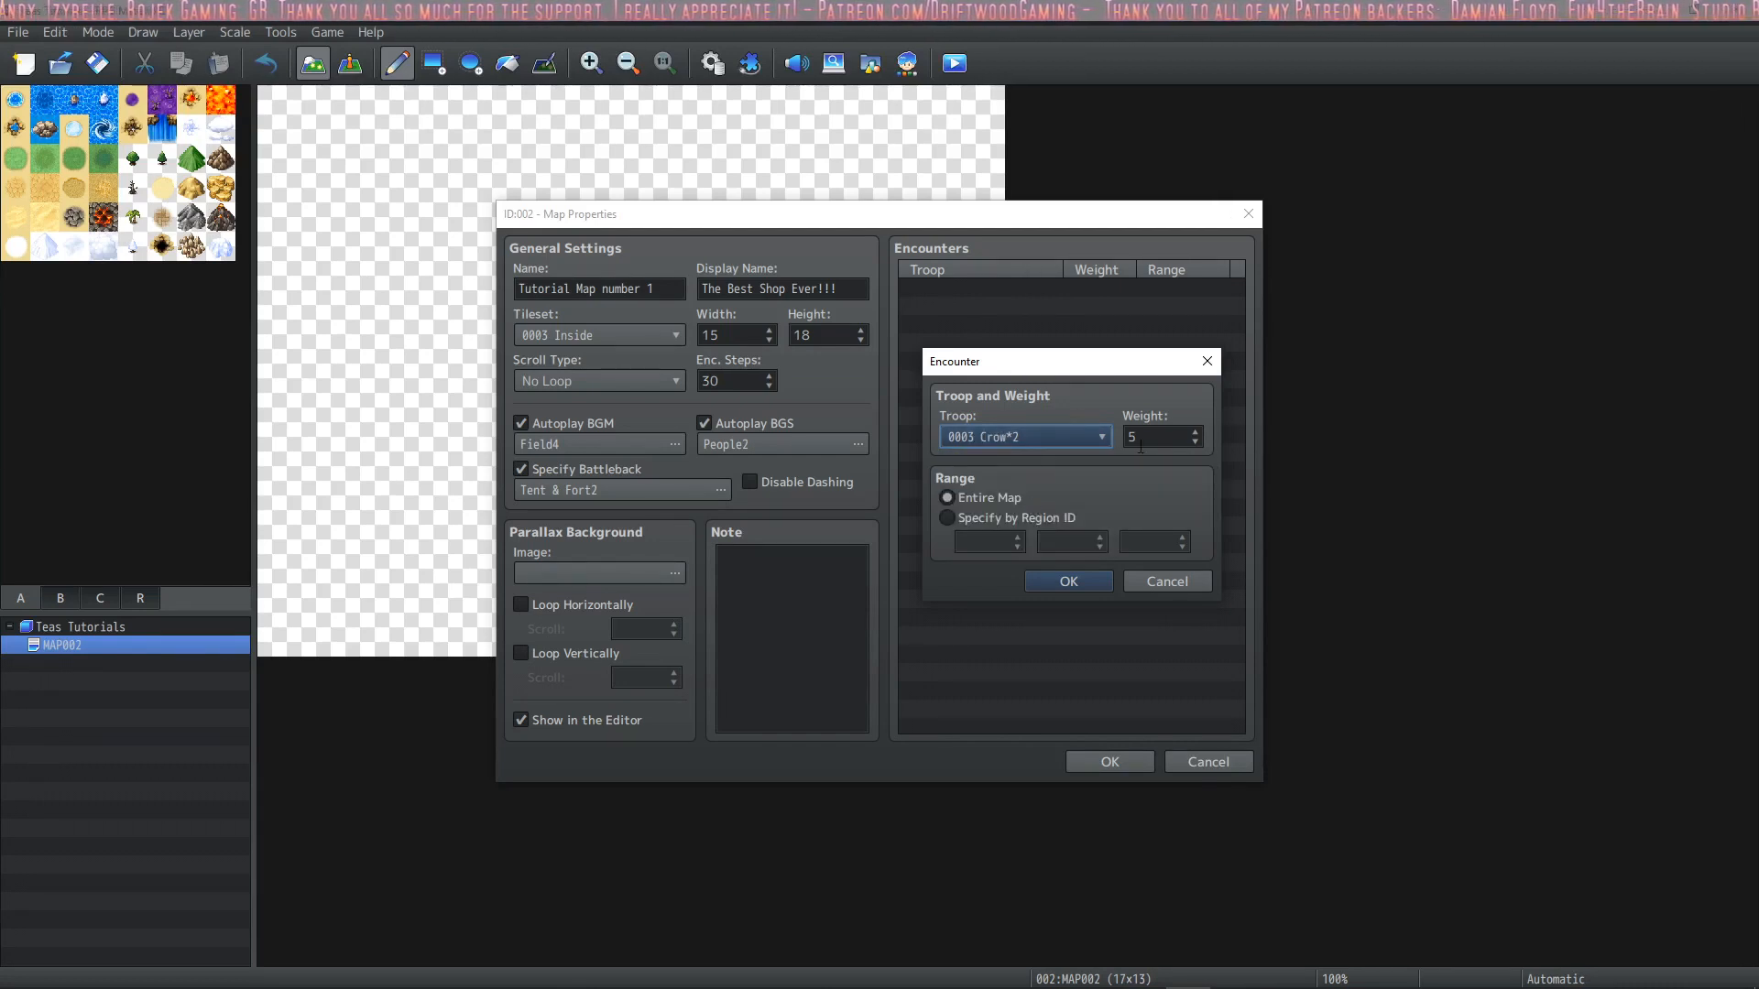
{"action": "mouse_move", "coordinate": [1149, 488]}
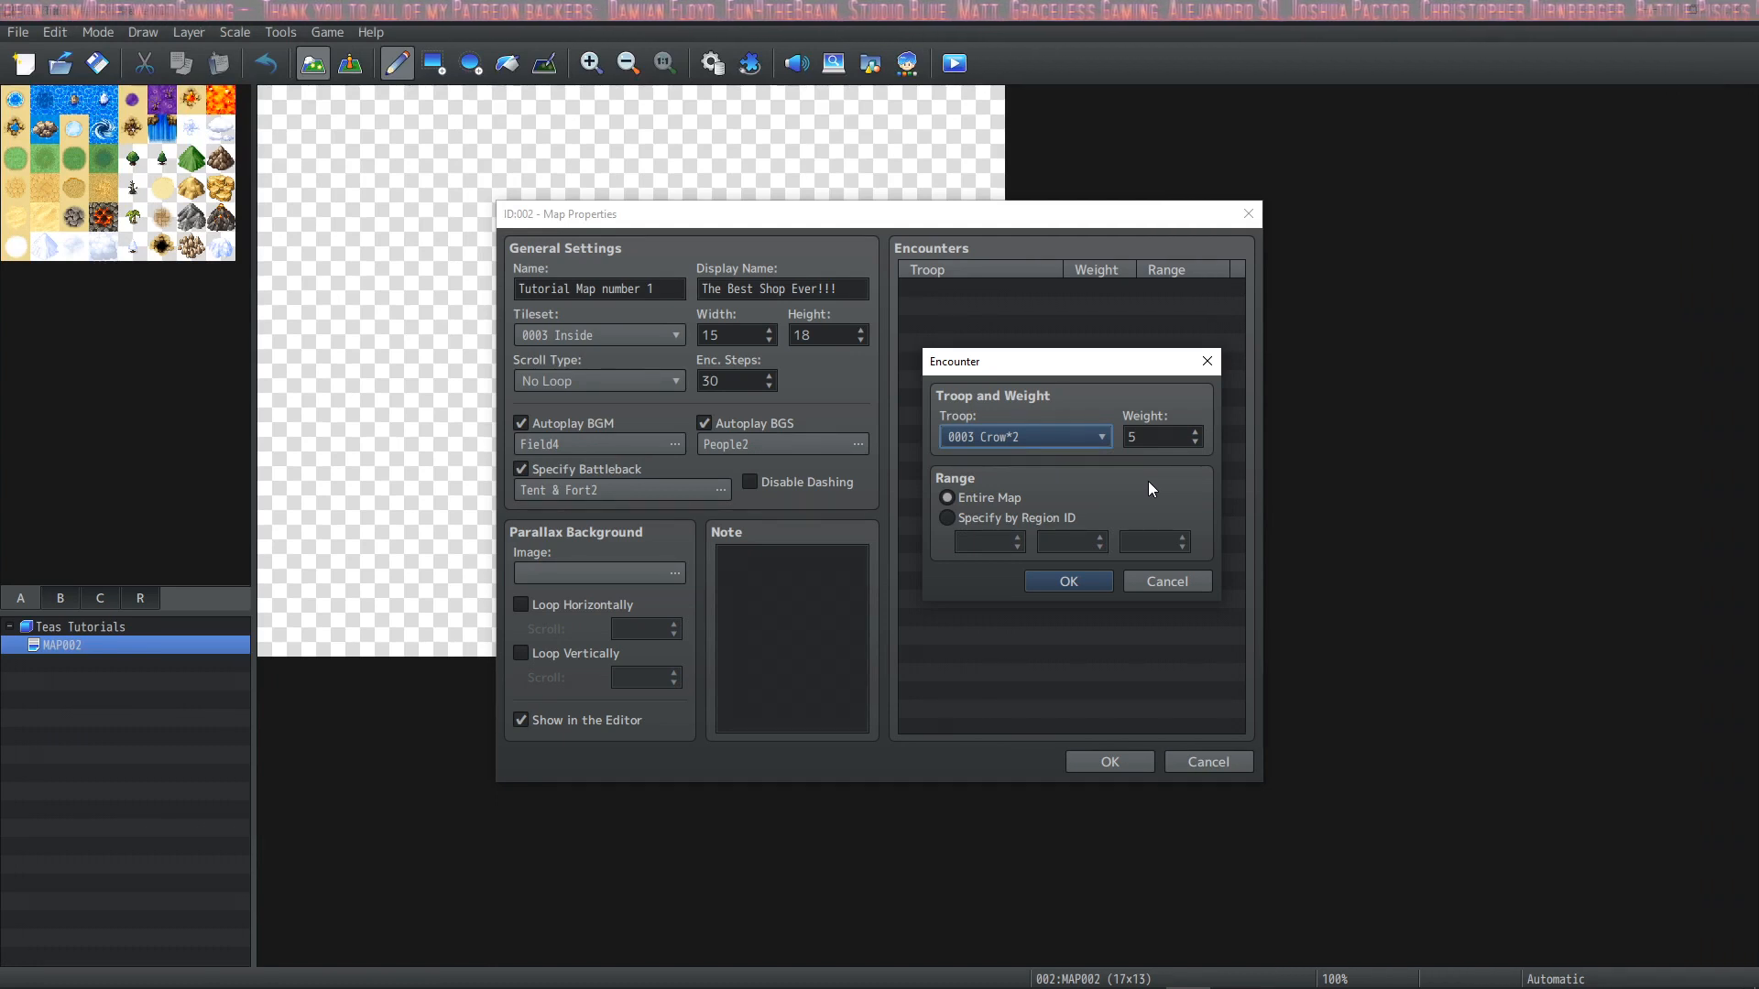
{"action": "mouse_move", "coordinate": [1022, 436]}
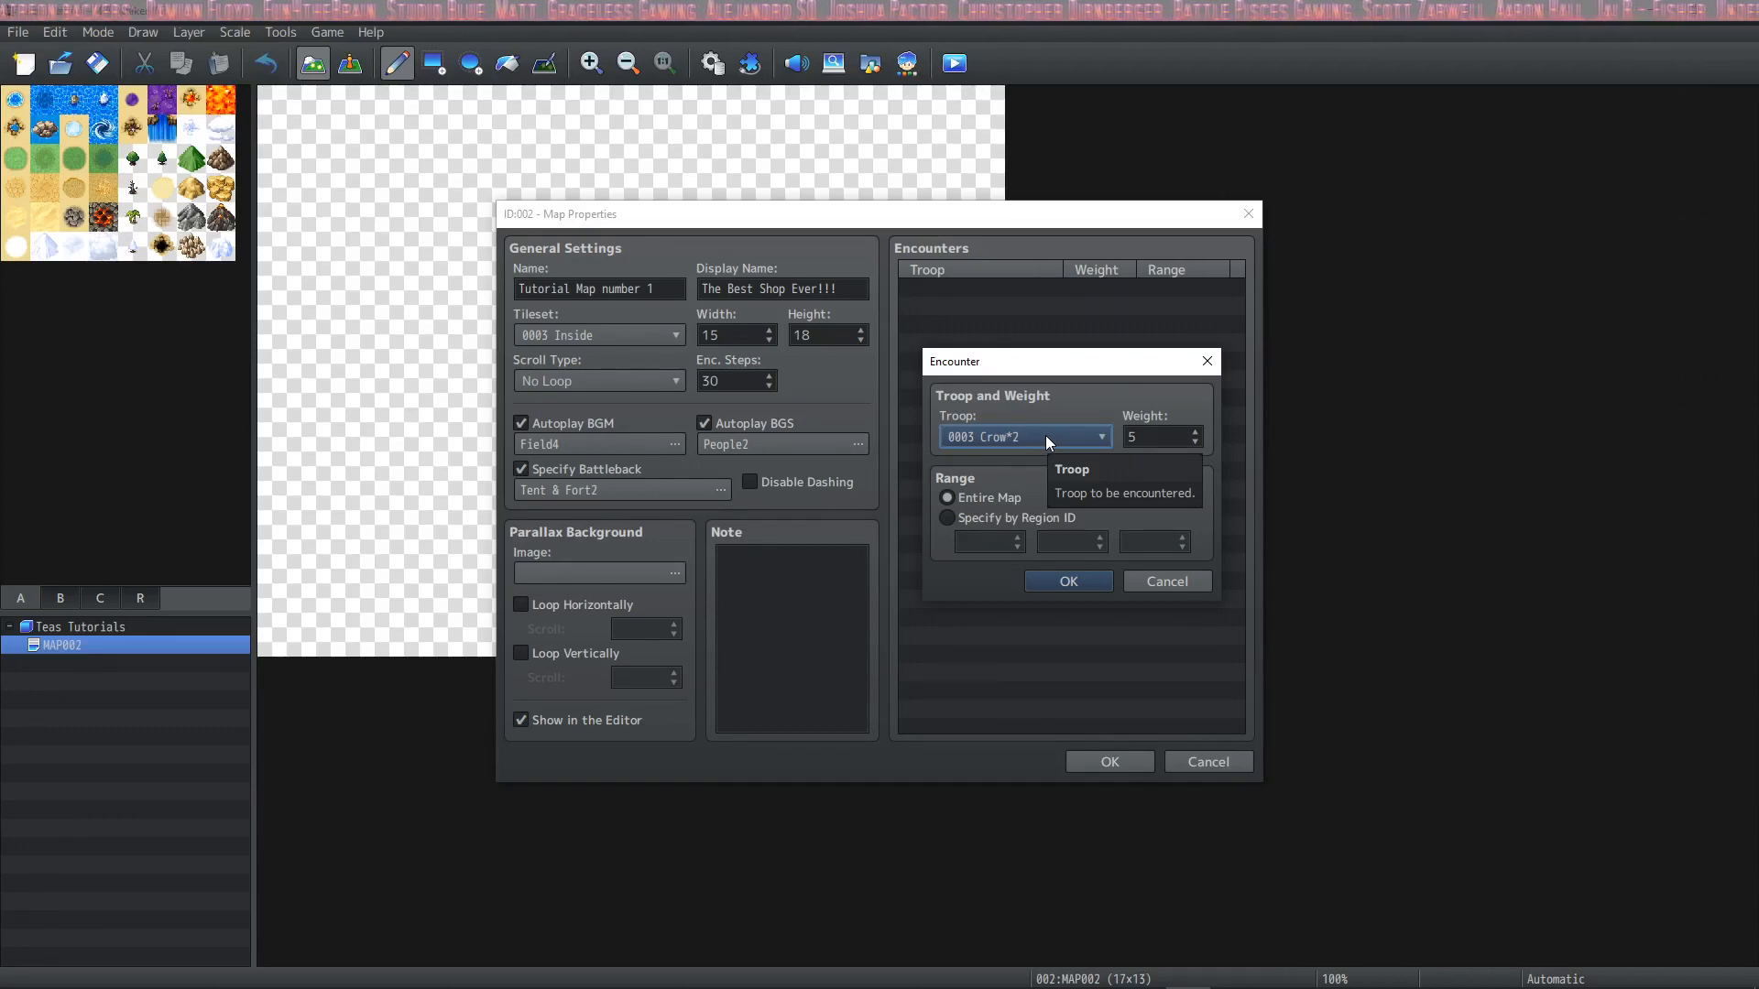
{"action": "mouse_move", "coordinate": [1116, 491]}
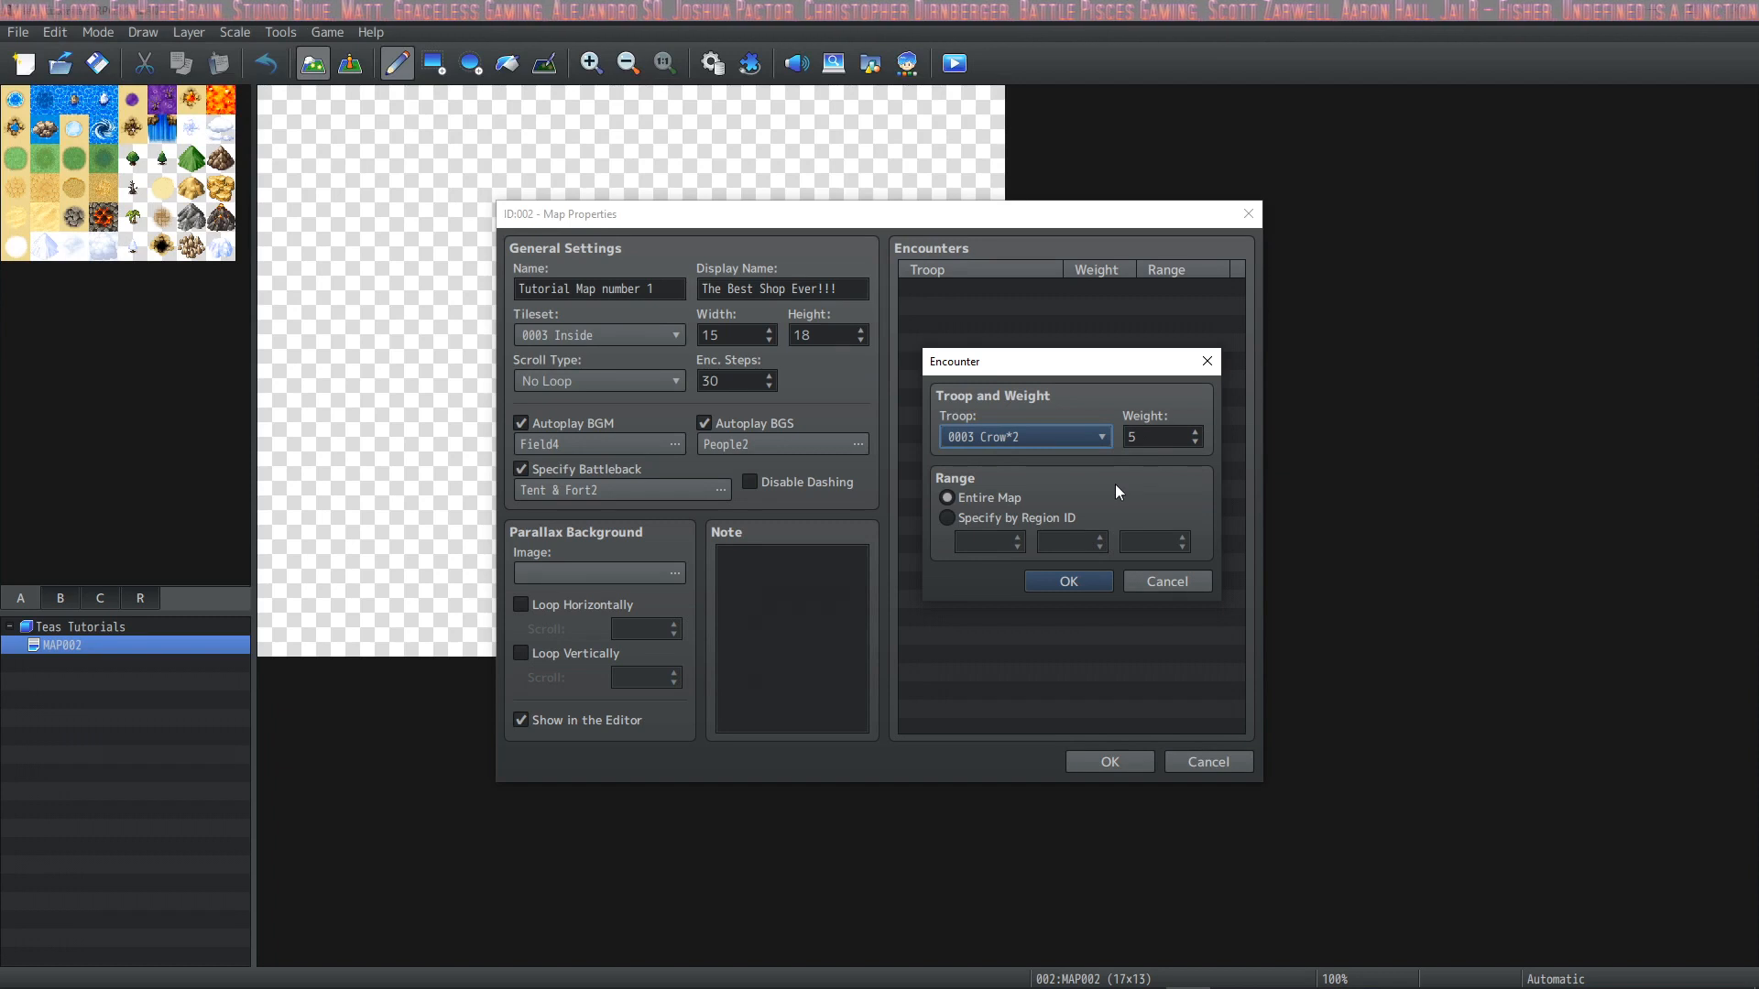
{"action": "mouse_move", "coordinate": [1005, 482]}
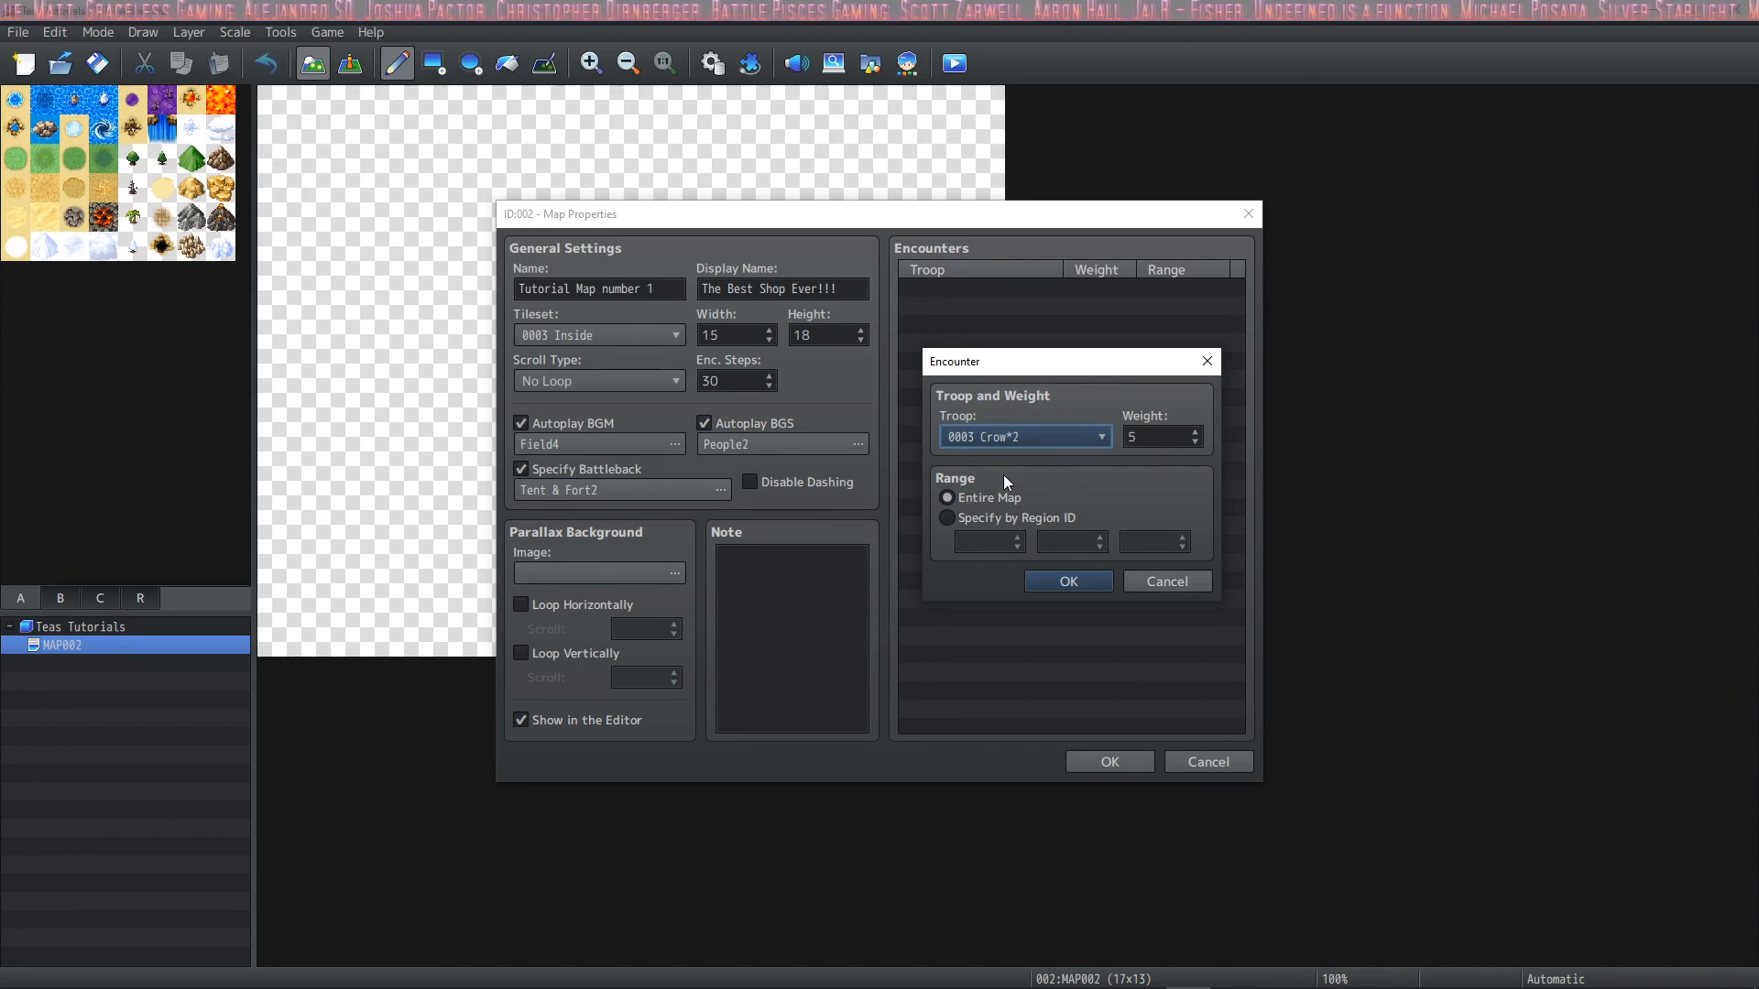
{"action": "mouse_move", "coordinate": [951, 533]}
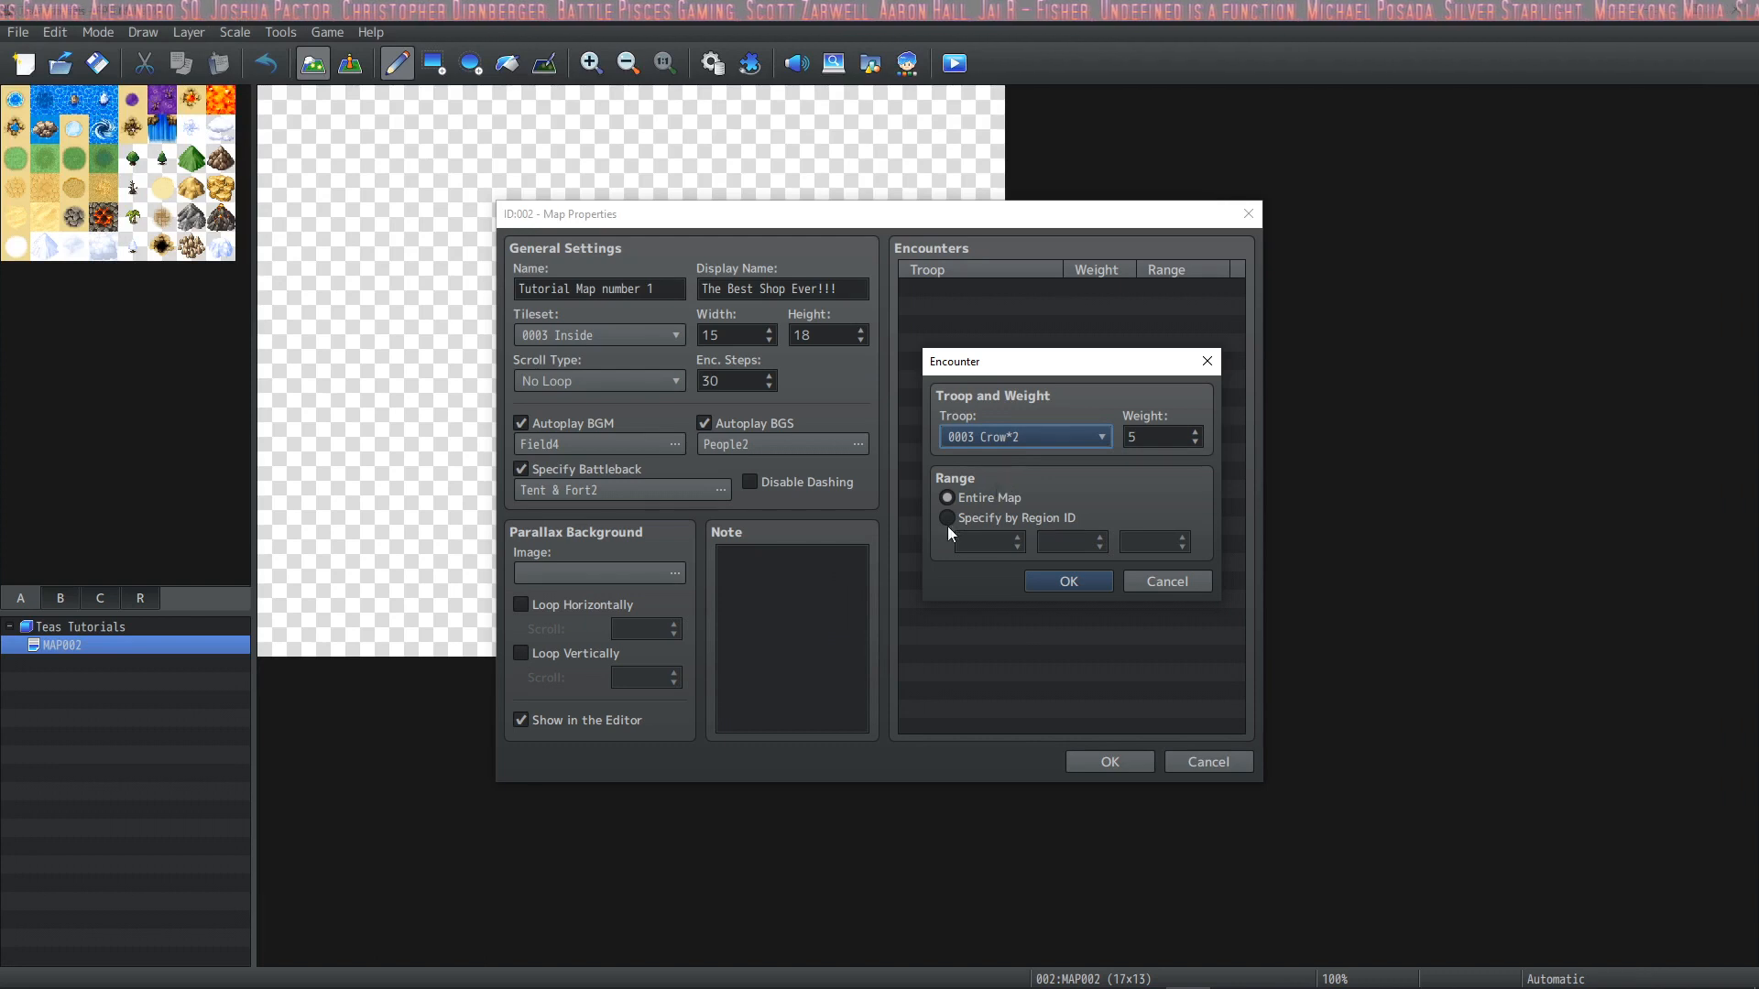
{"action": "left_click", "coordinate": [948, 517]}
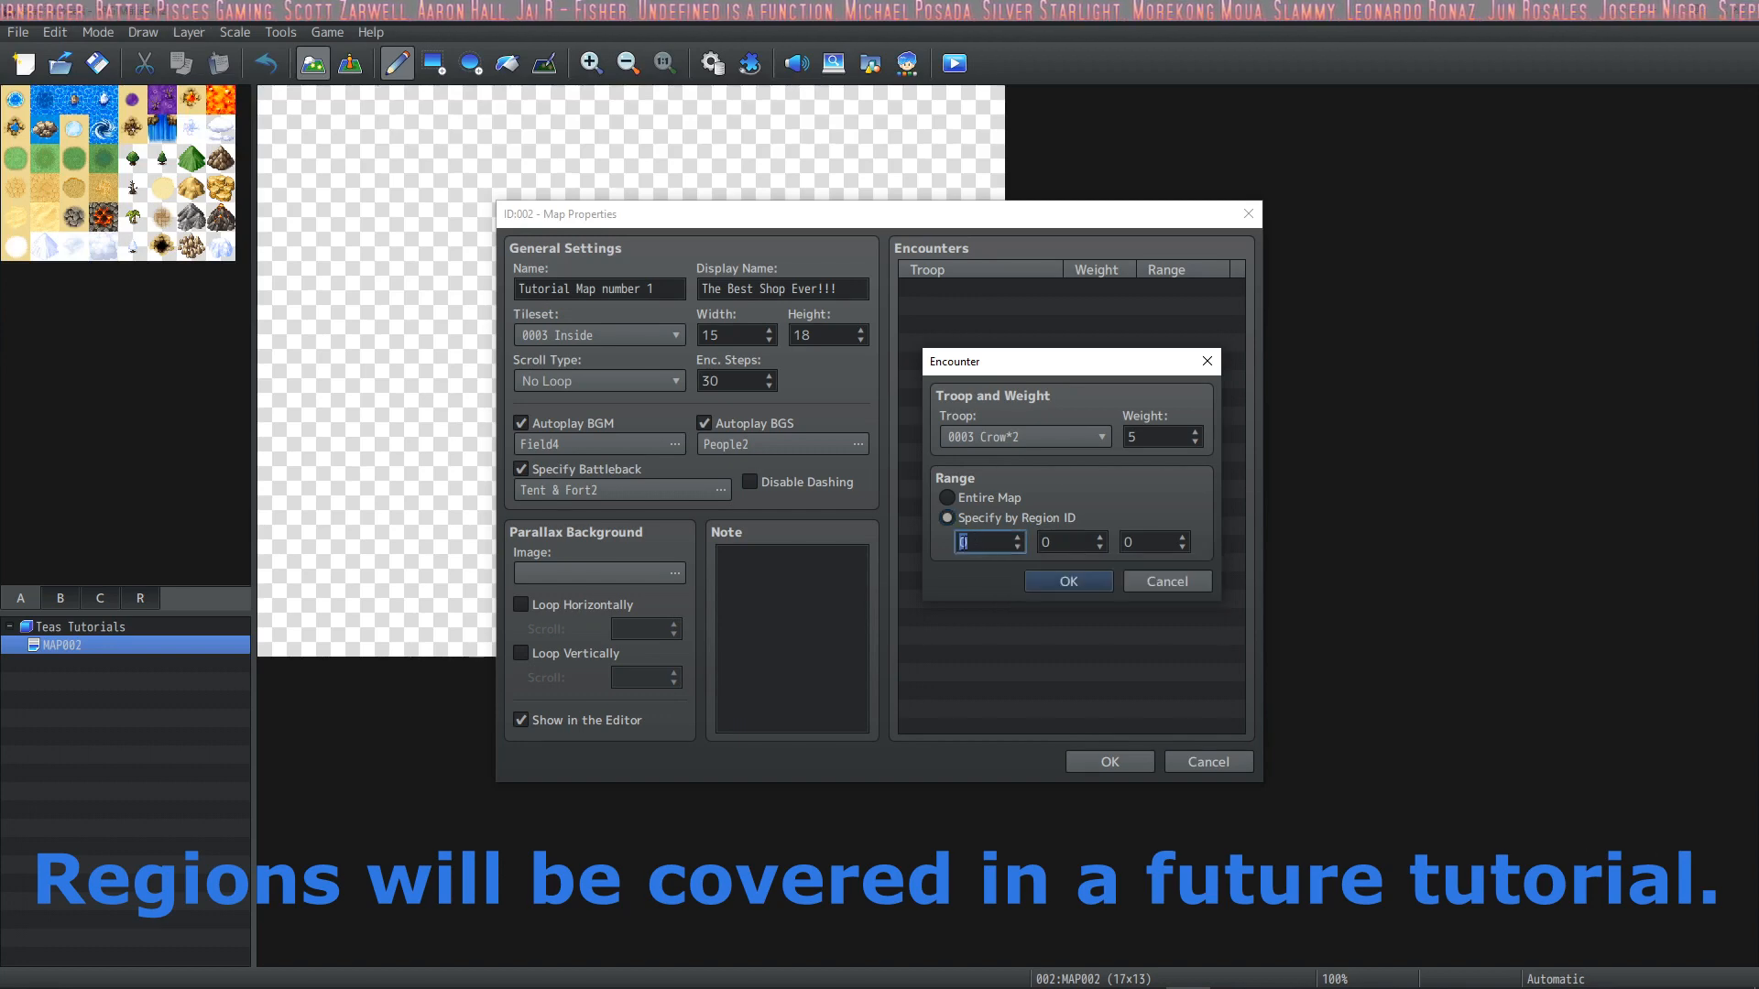
{"action": "left_click", "coordinate": [1066, 543]}
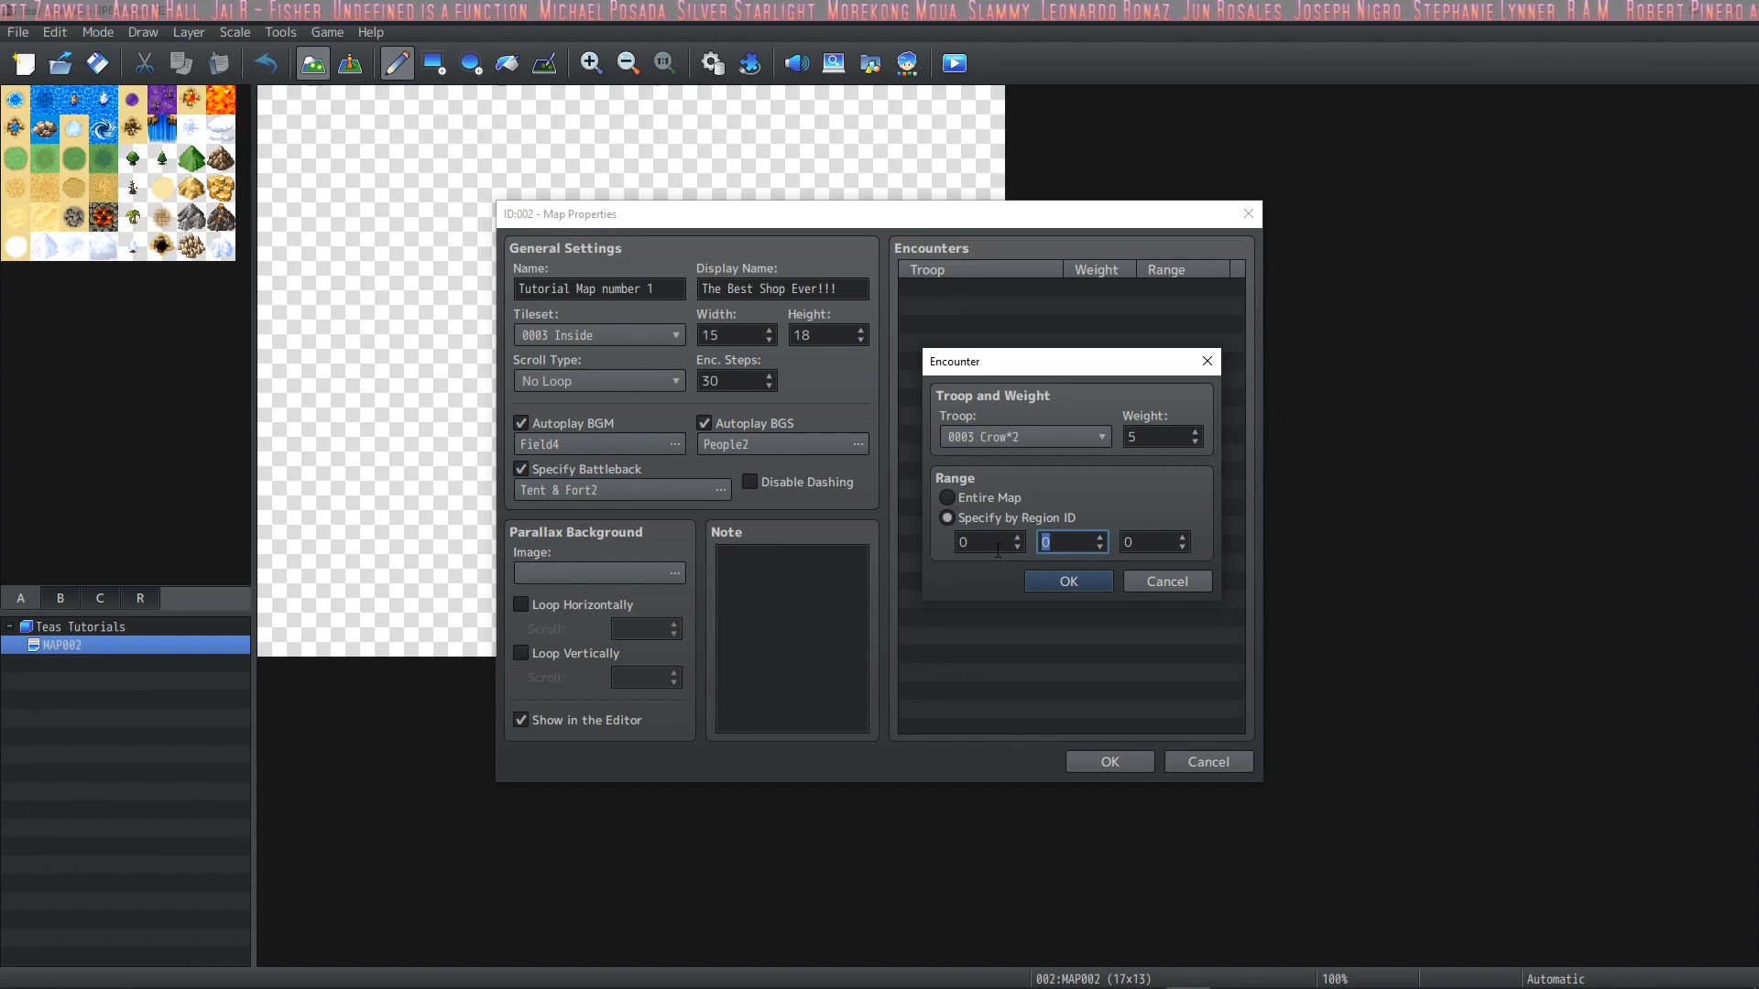
{"action": "left_click", "coordinate": [1065, 581]}
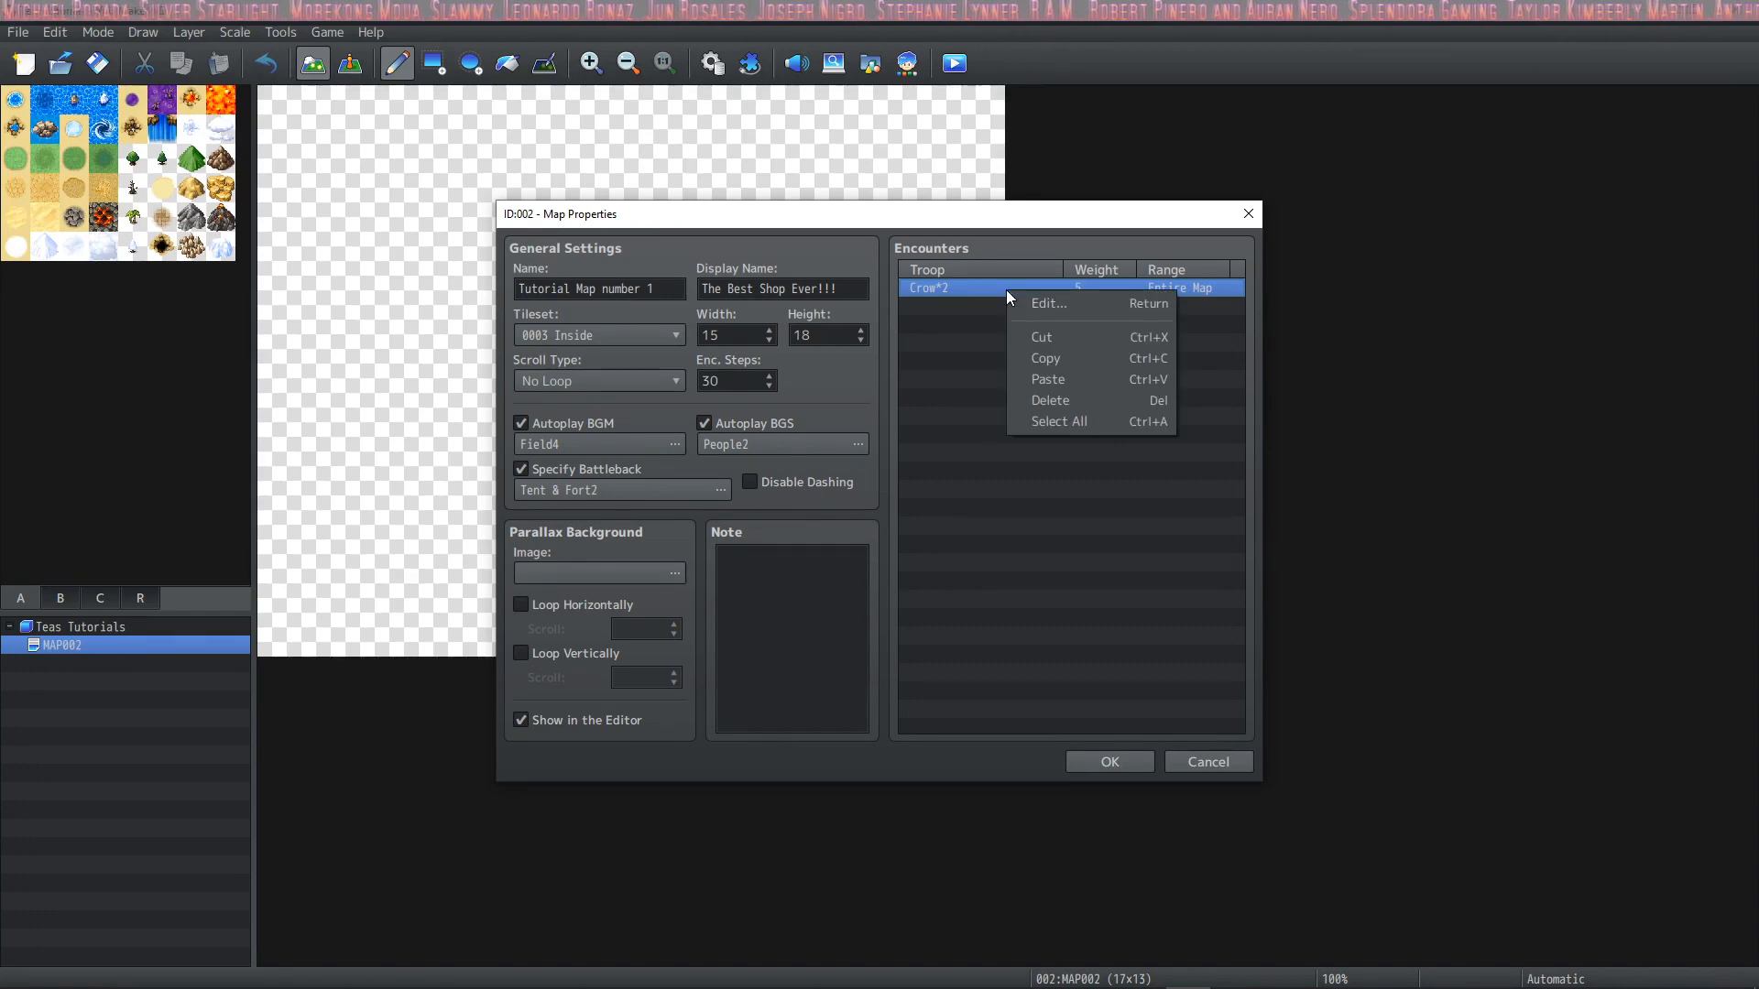
{"action": "left_click", "coordinate": [1050, 401]}
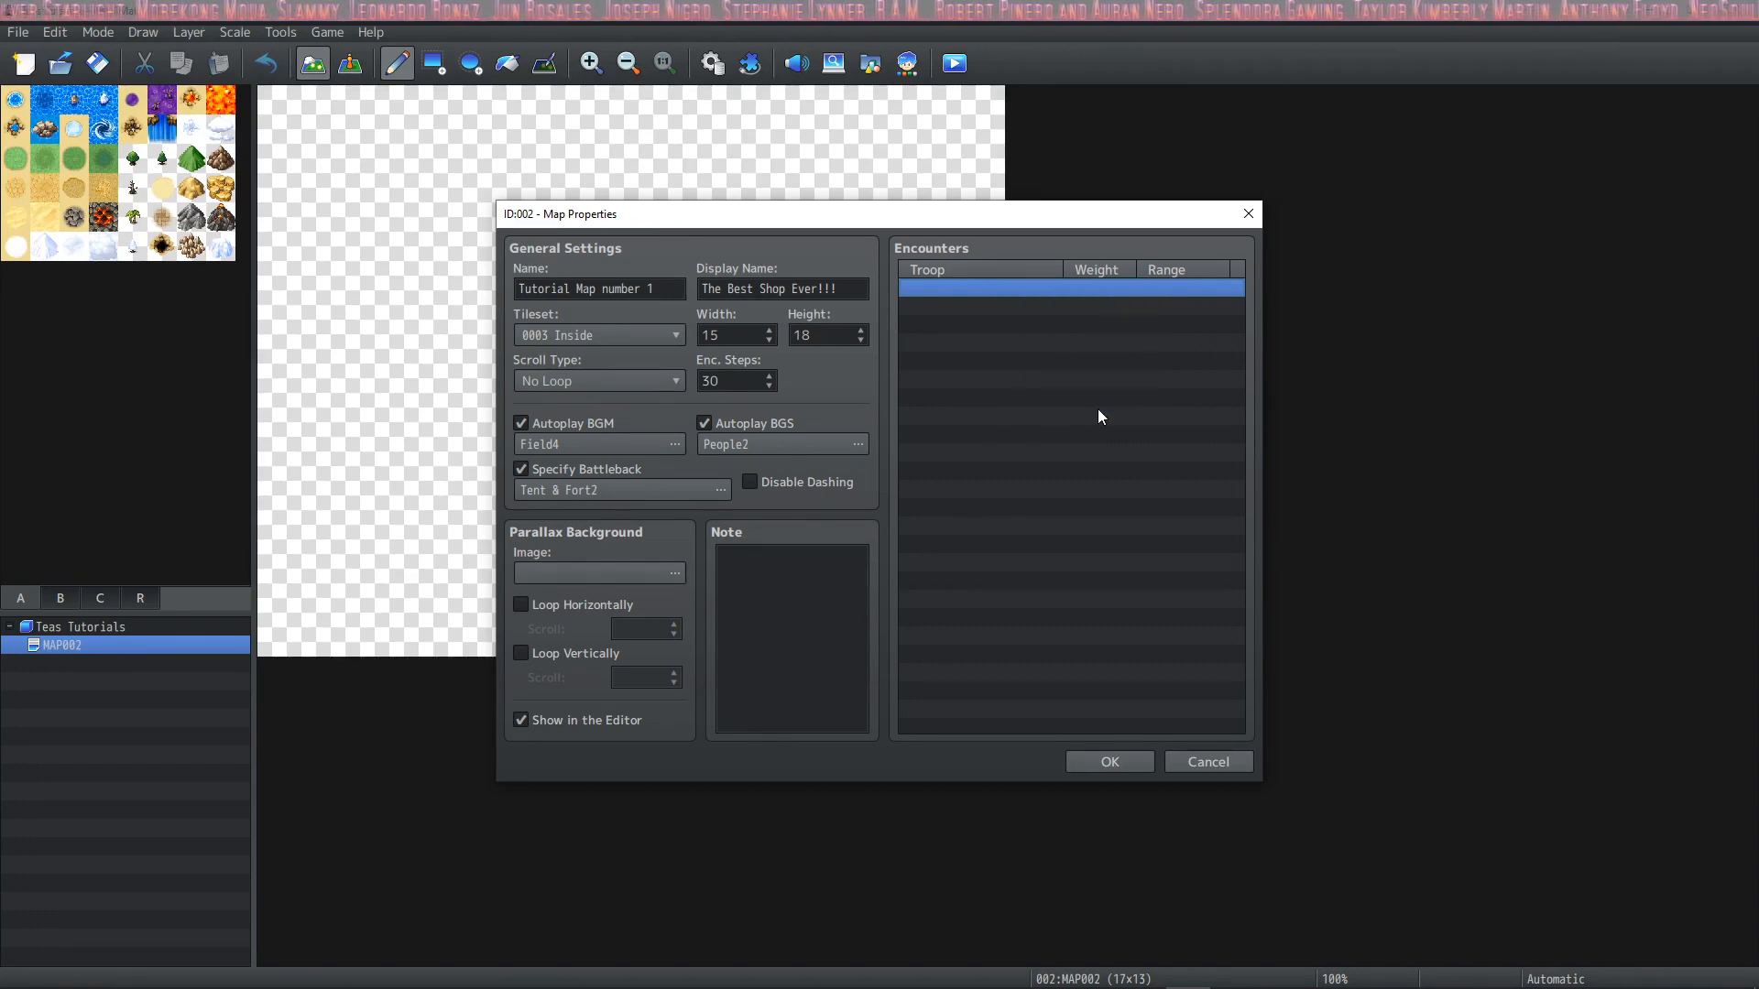
{"action": "left_click", "coordinate": [1107, 762]}
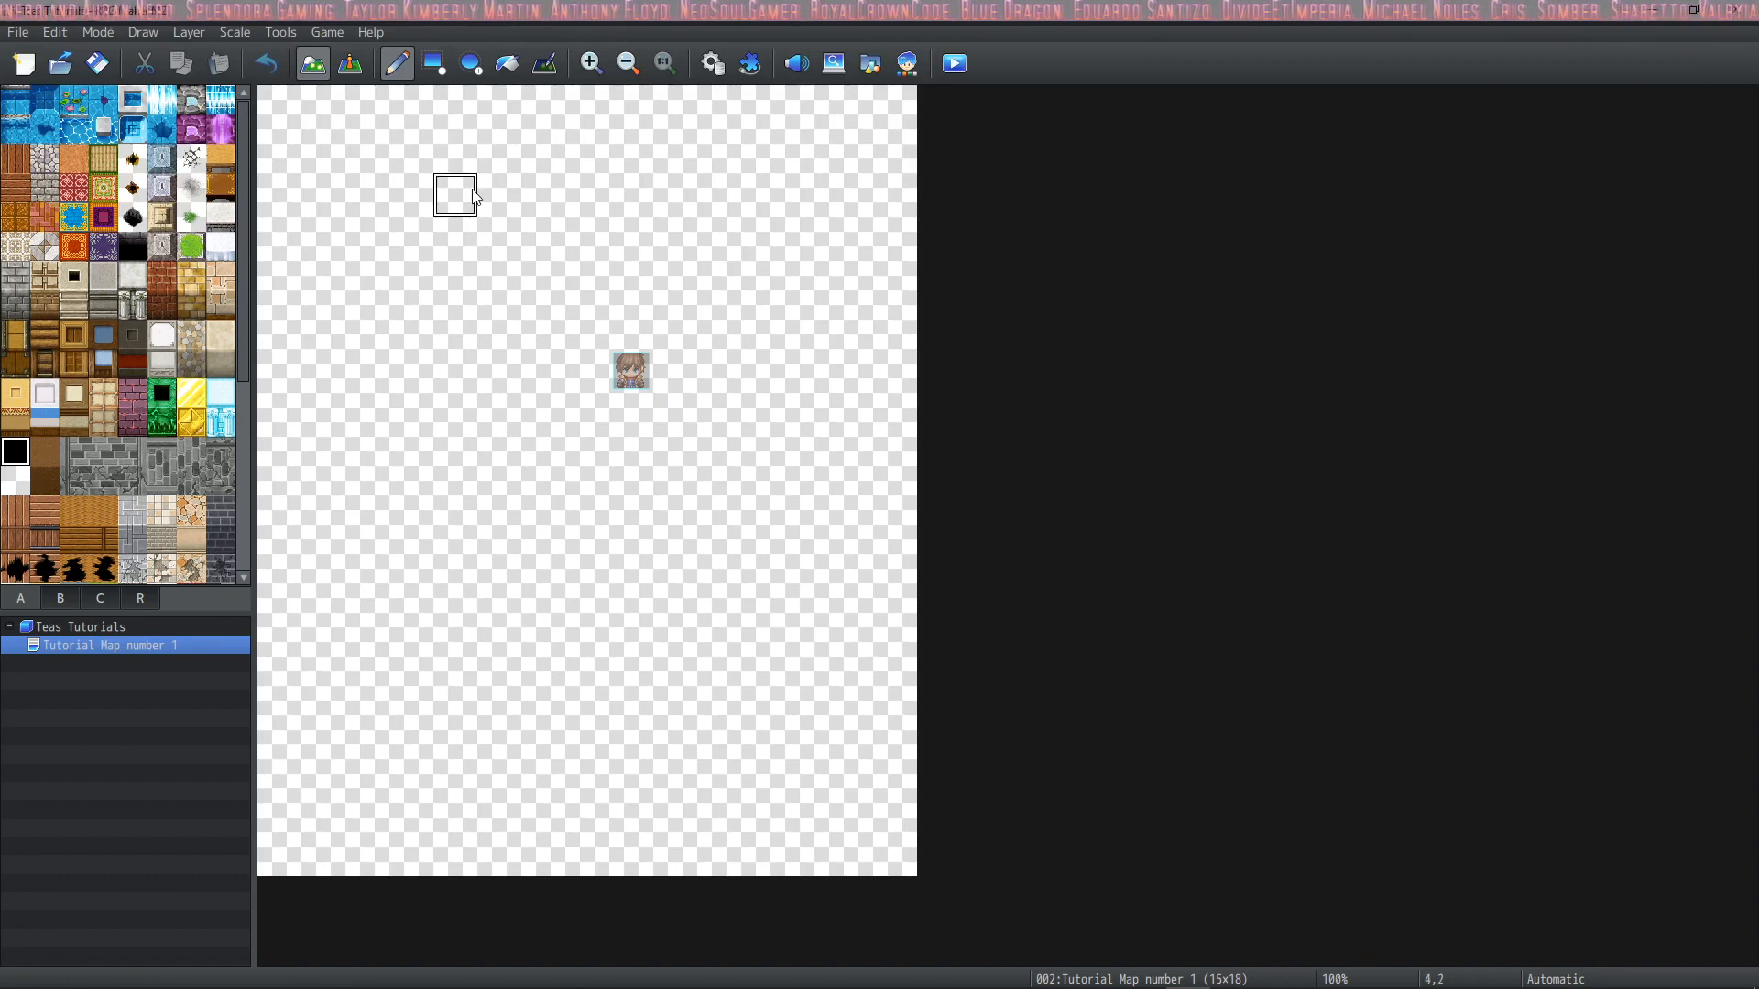
{"action": "mouse_move", "coordinate": [499, 196]}
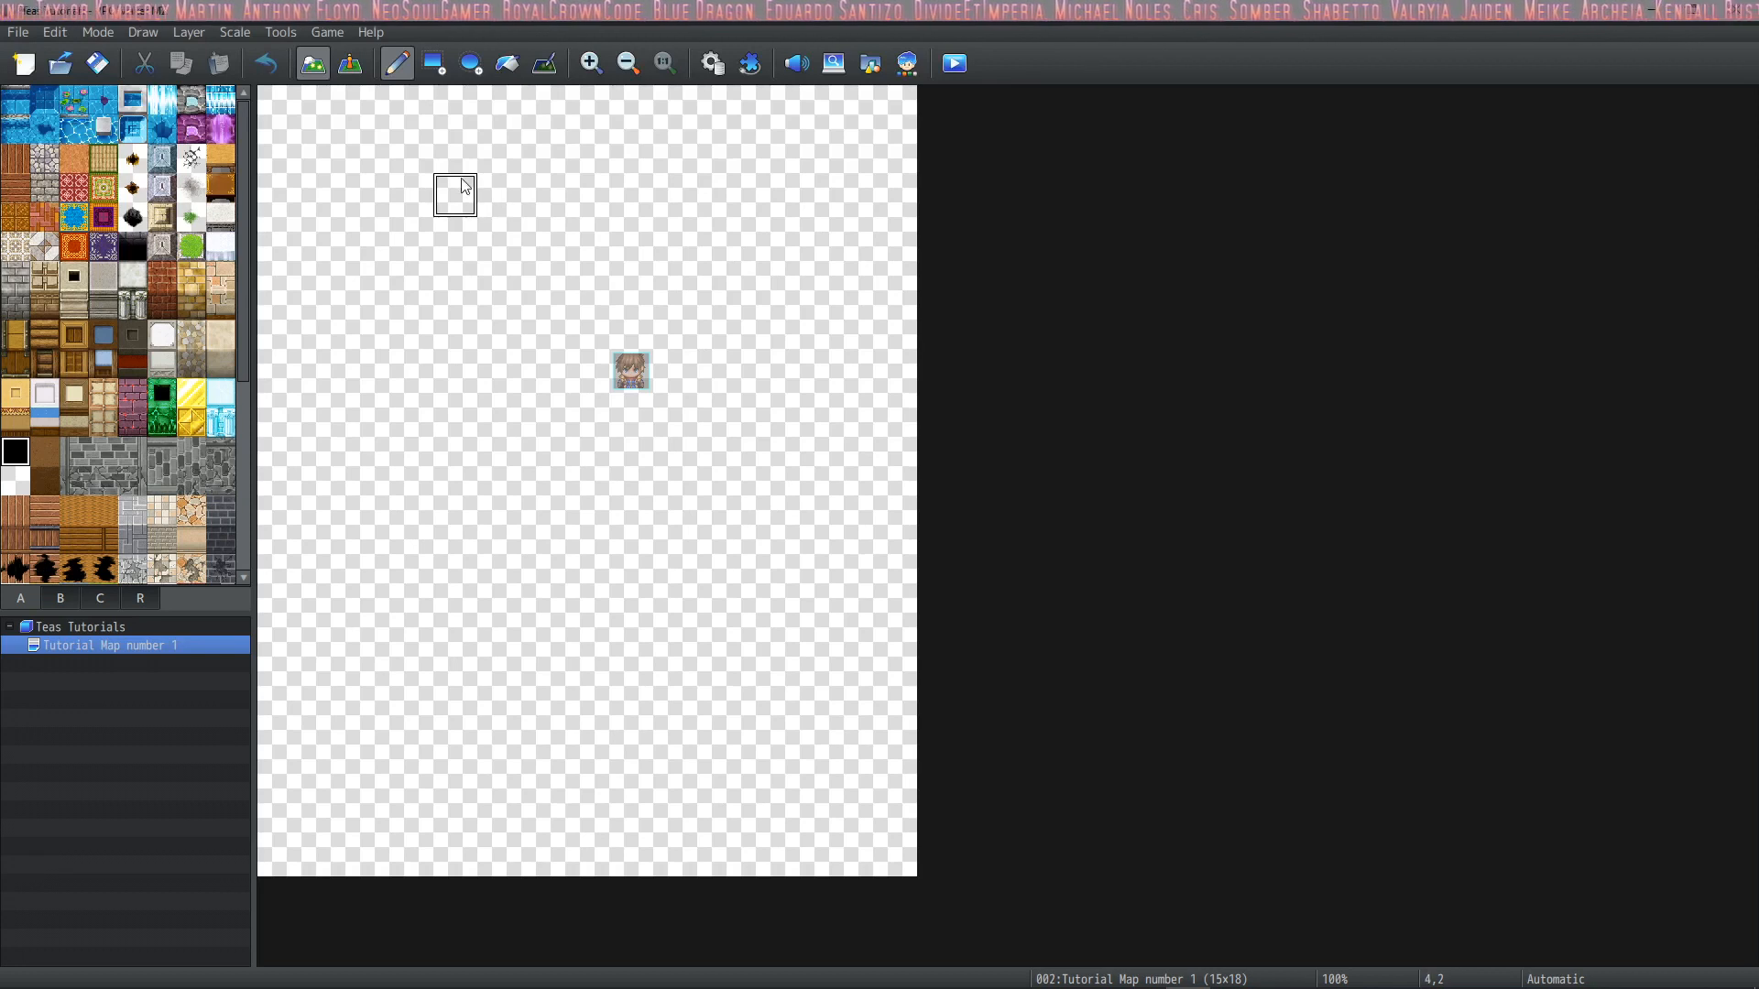
{"action": "mouse_move", "coordinate": [508, 62]}
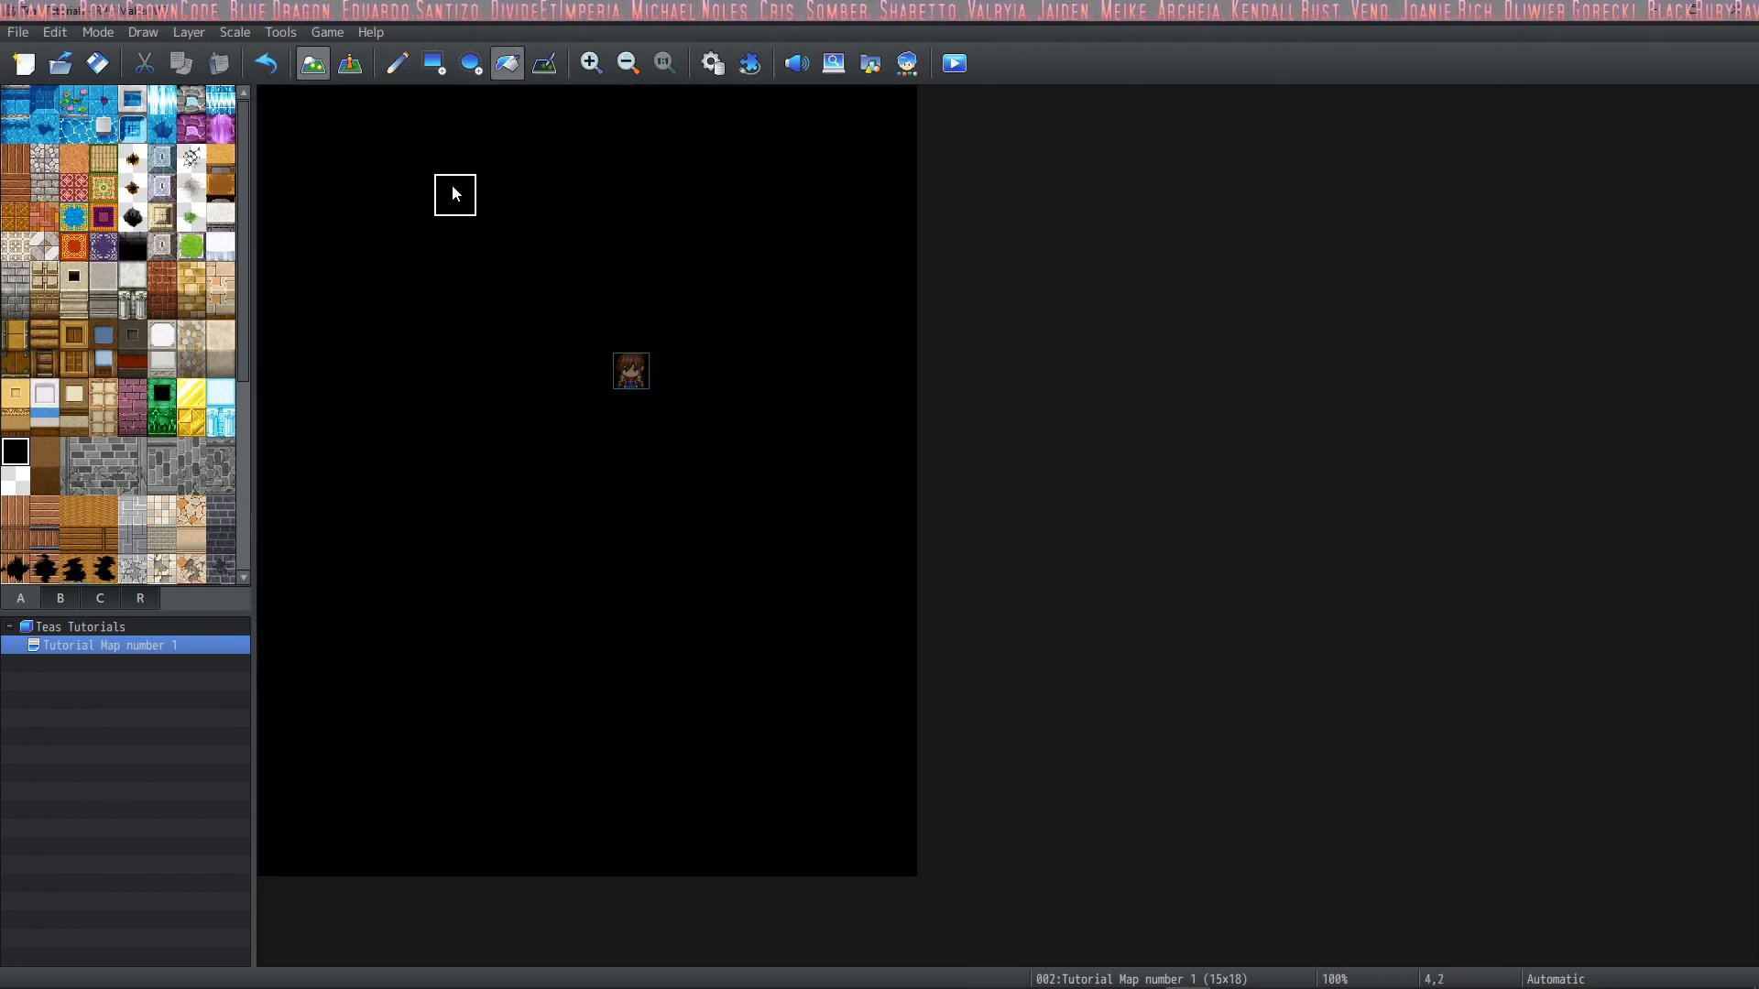
{"action": "mouse_move", "coordinate": [498, 280]}
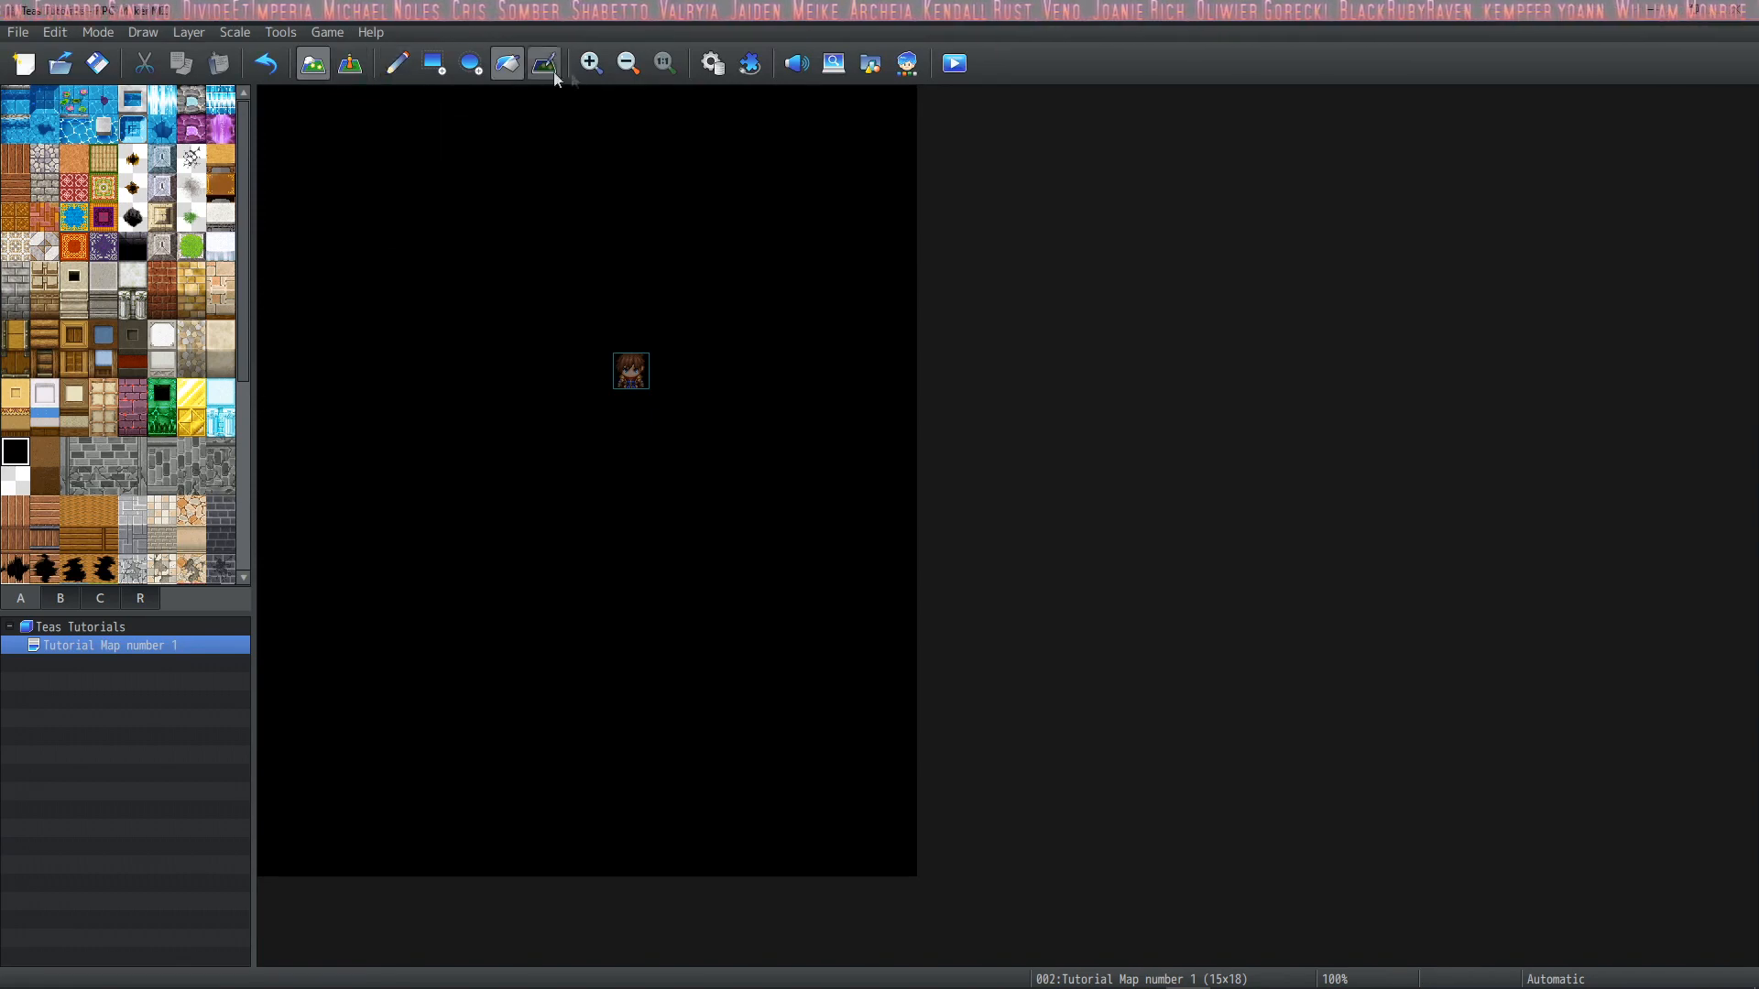
{"action": "mouse_move", "coordinate": [312, 63]}
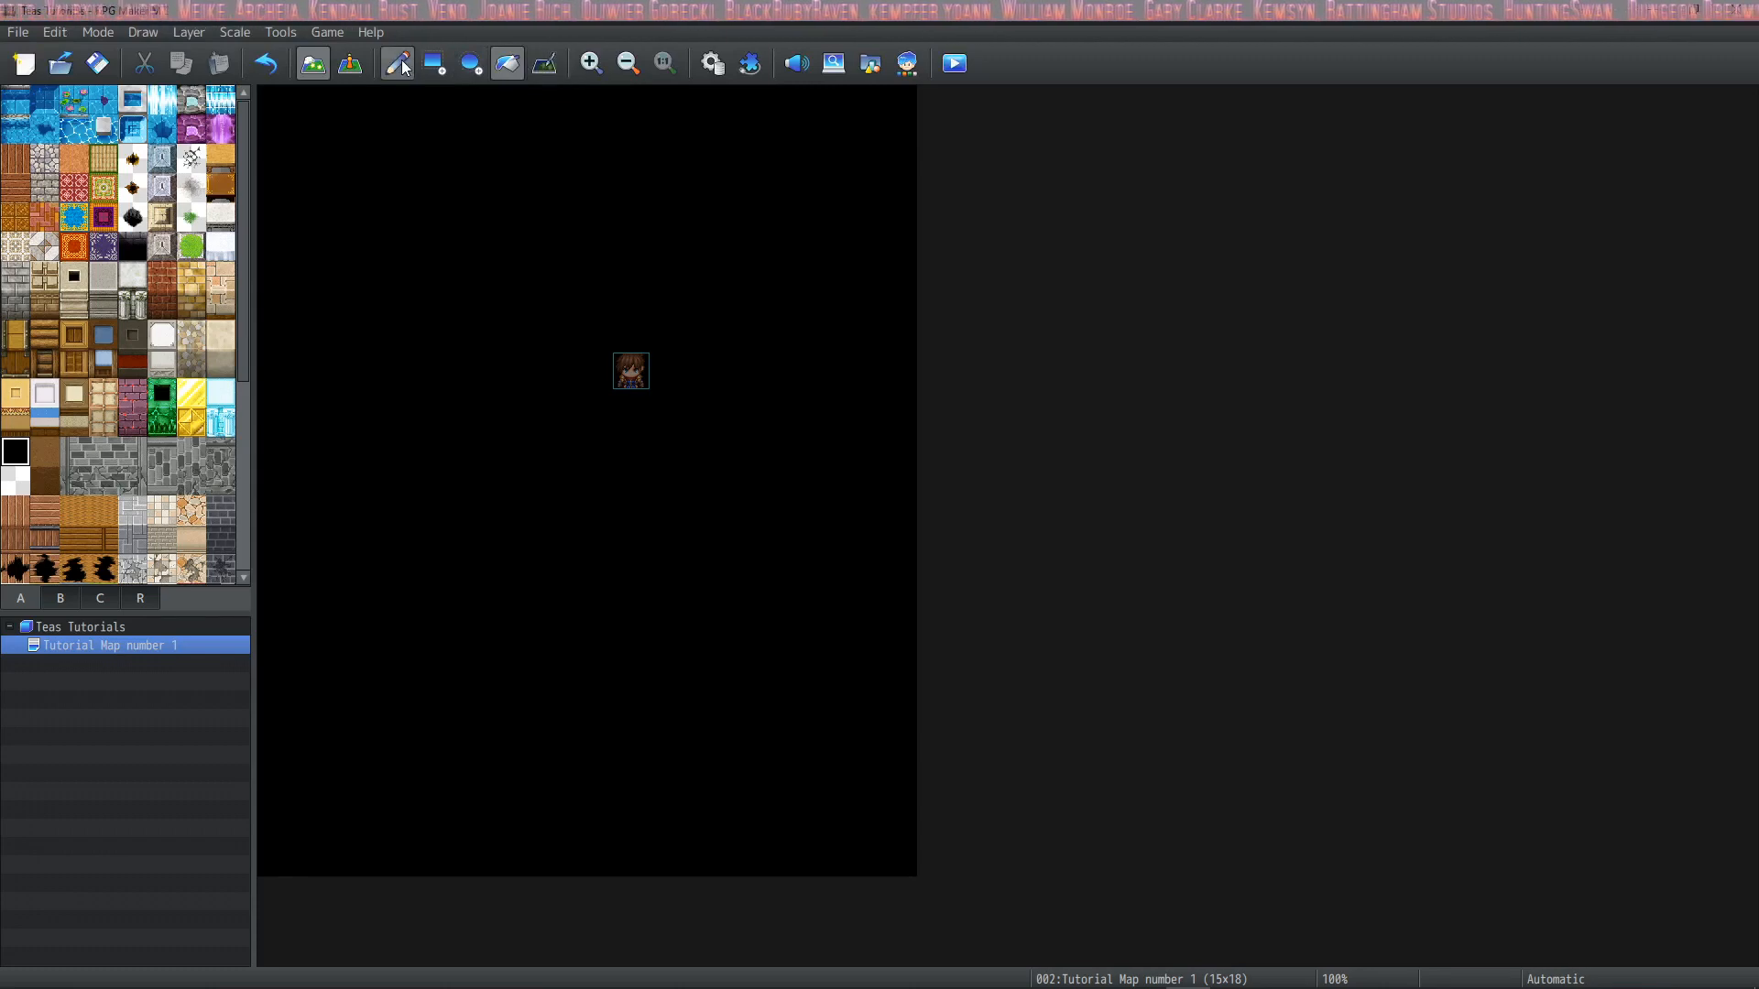
Select the Pencil tool for placing single tiles by hand
{"action": "left_click", "coordinate": [396, 63]}
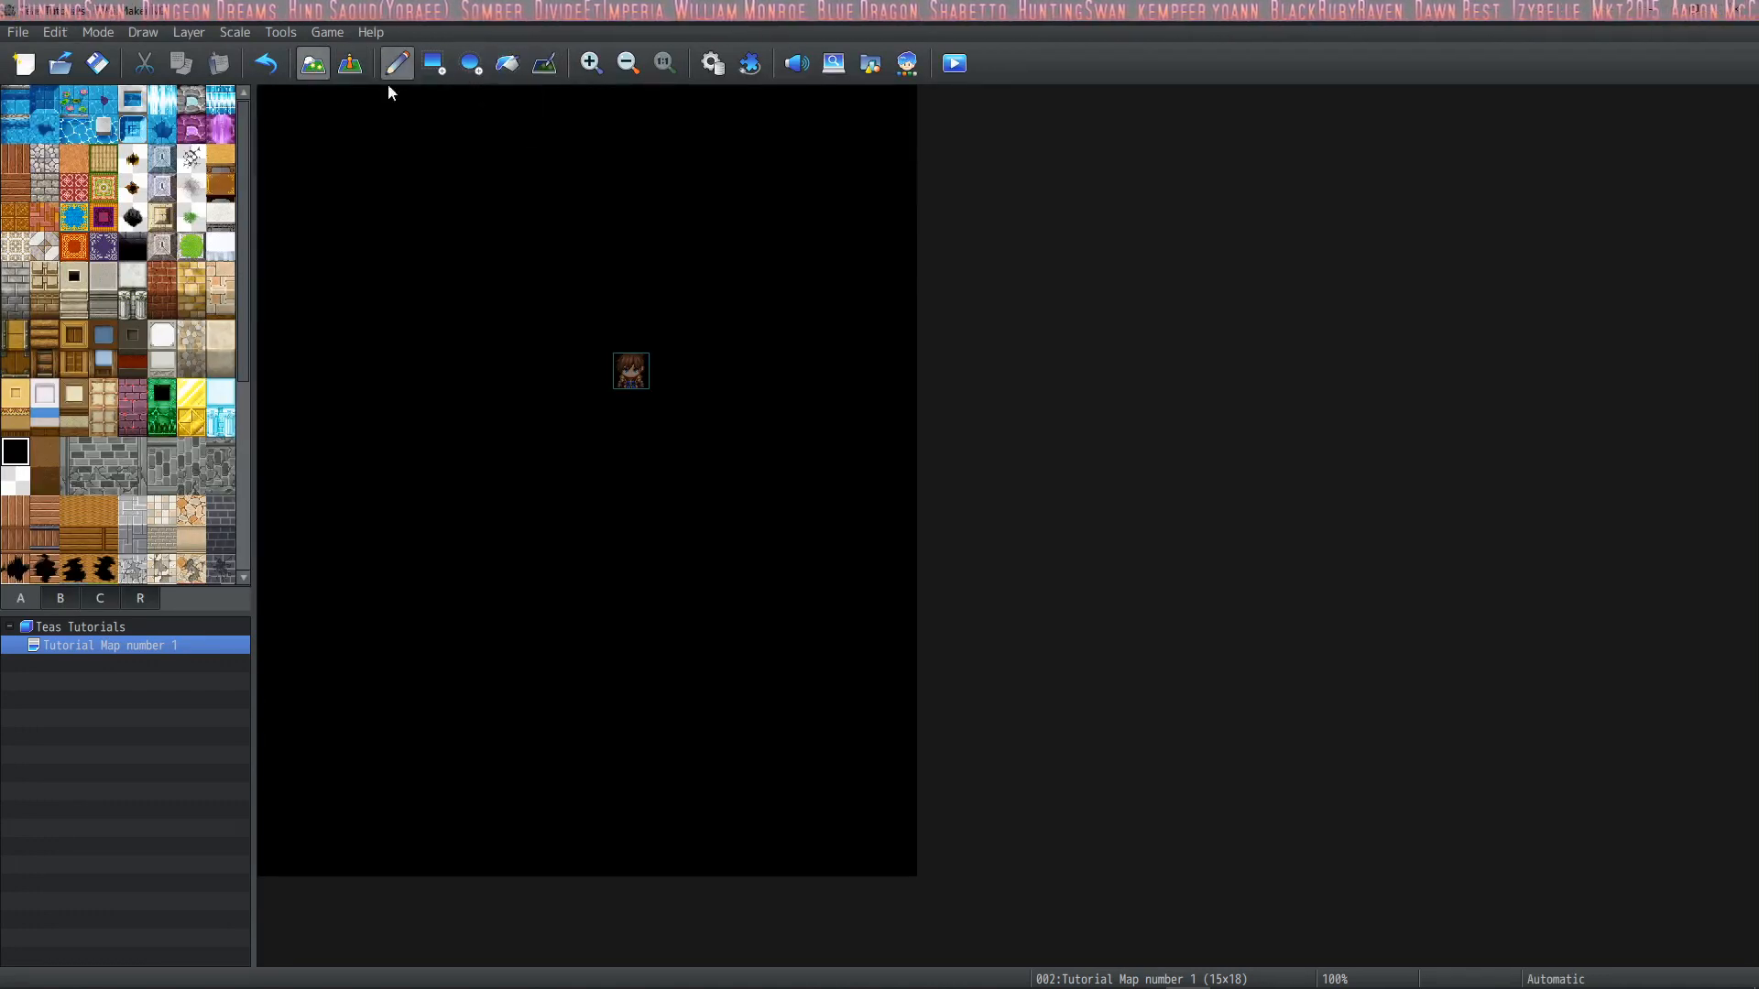
{"action": "left_click", "coordinate": [72, 218]}
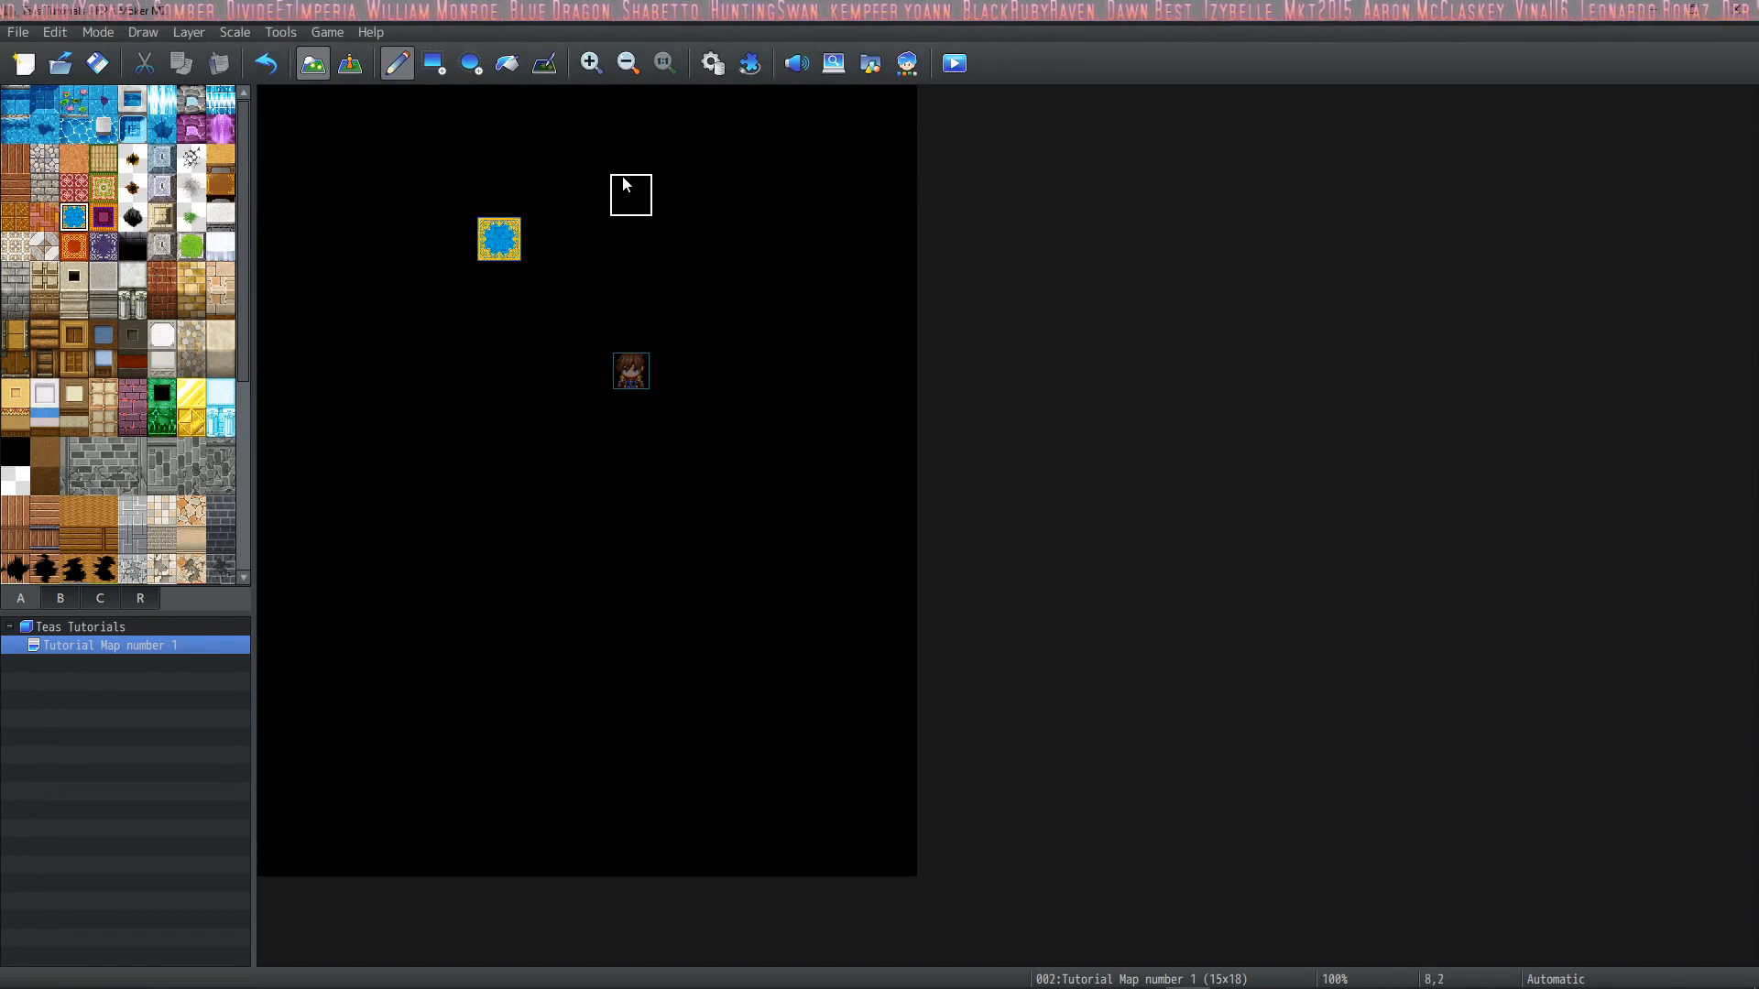
{"action": "left_click", "coordinate": [631, 194]}
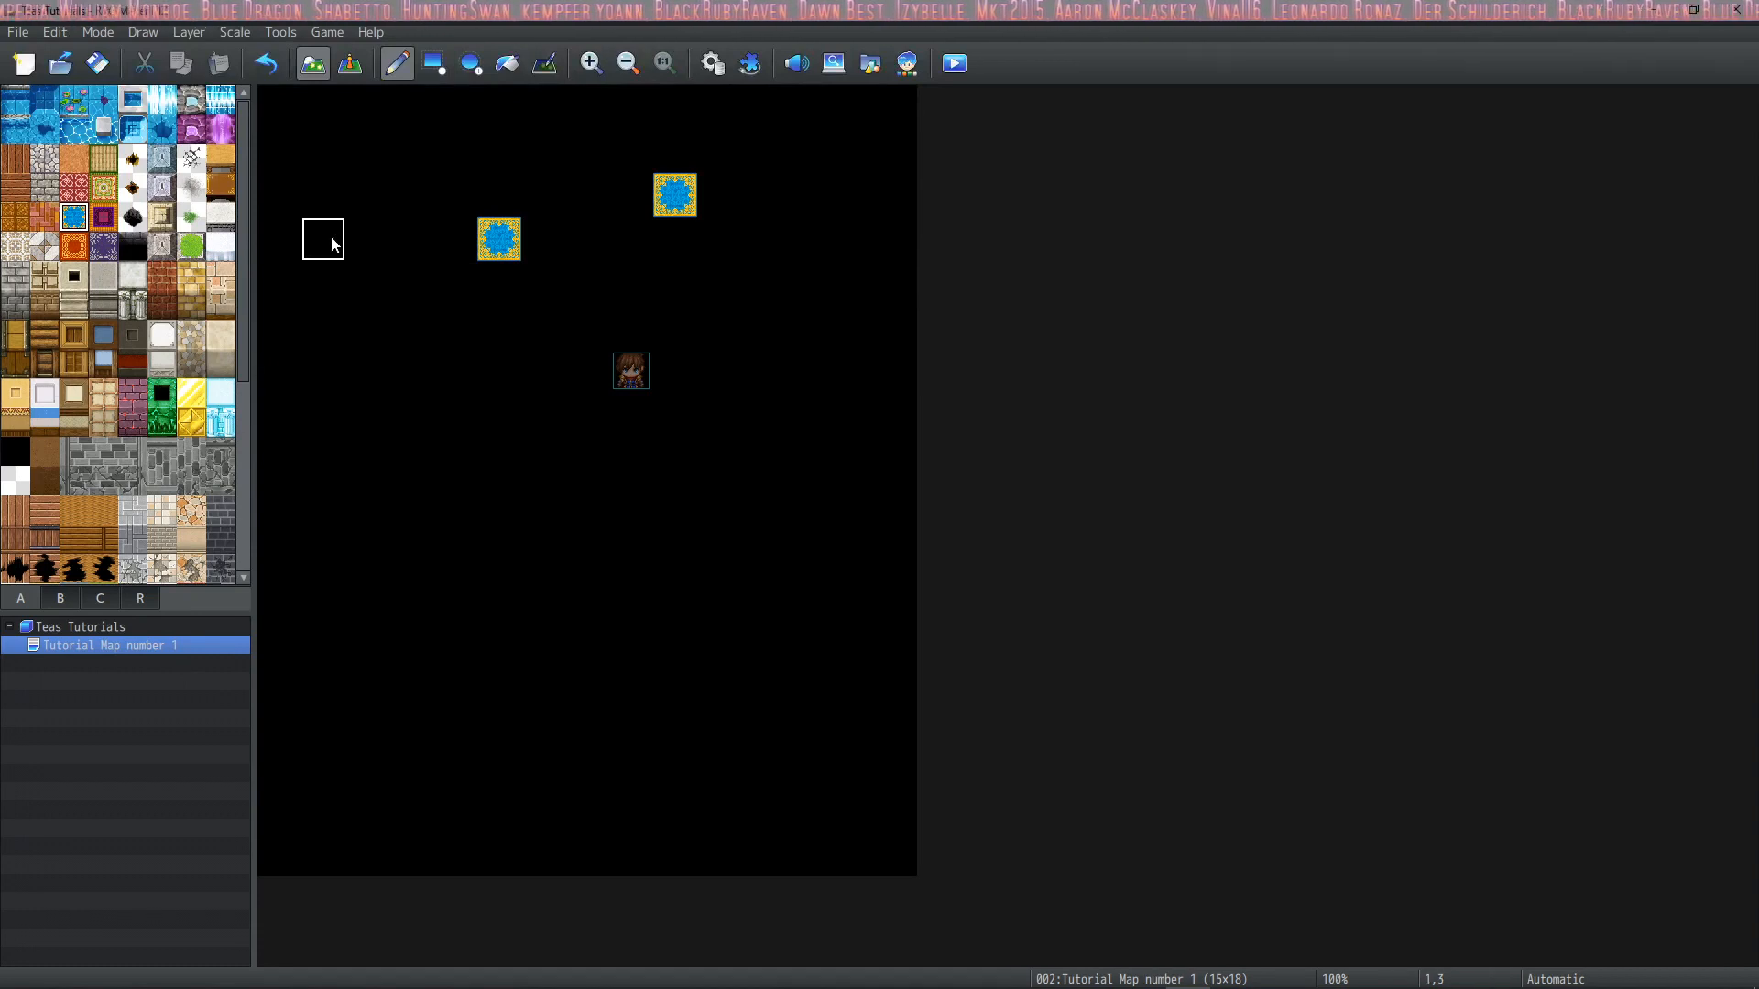
{"action": "left_click_drag", "start_coordinate": [323, 242], "coordinate": [322, 462]}
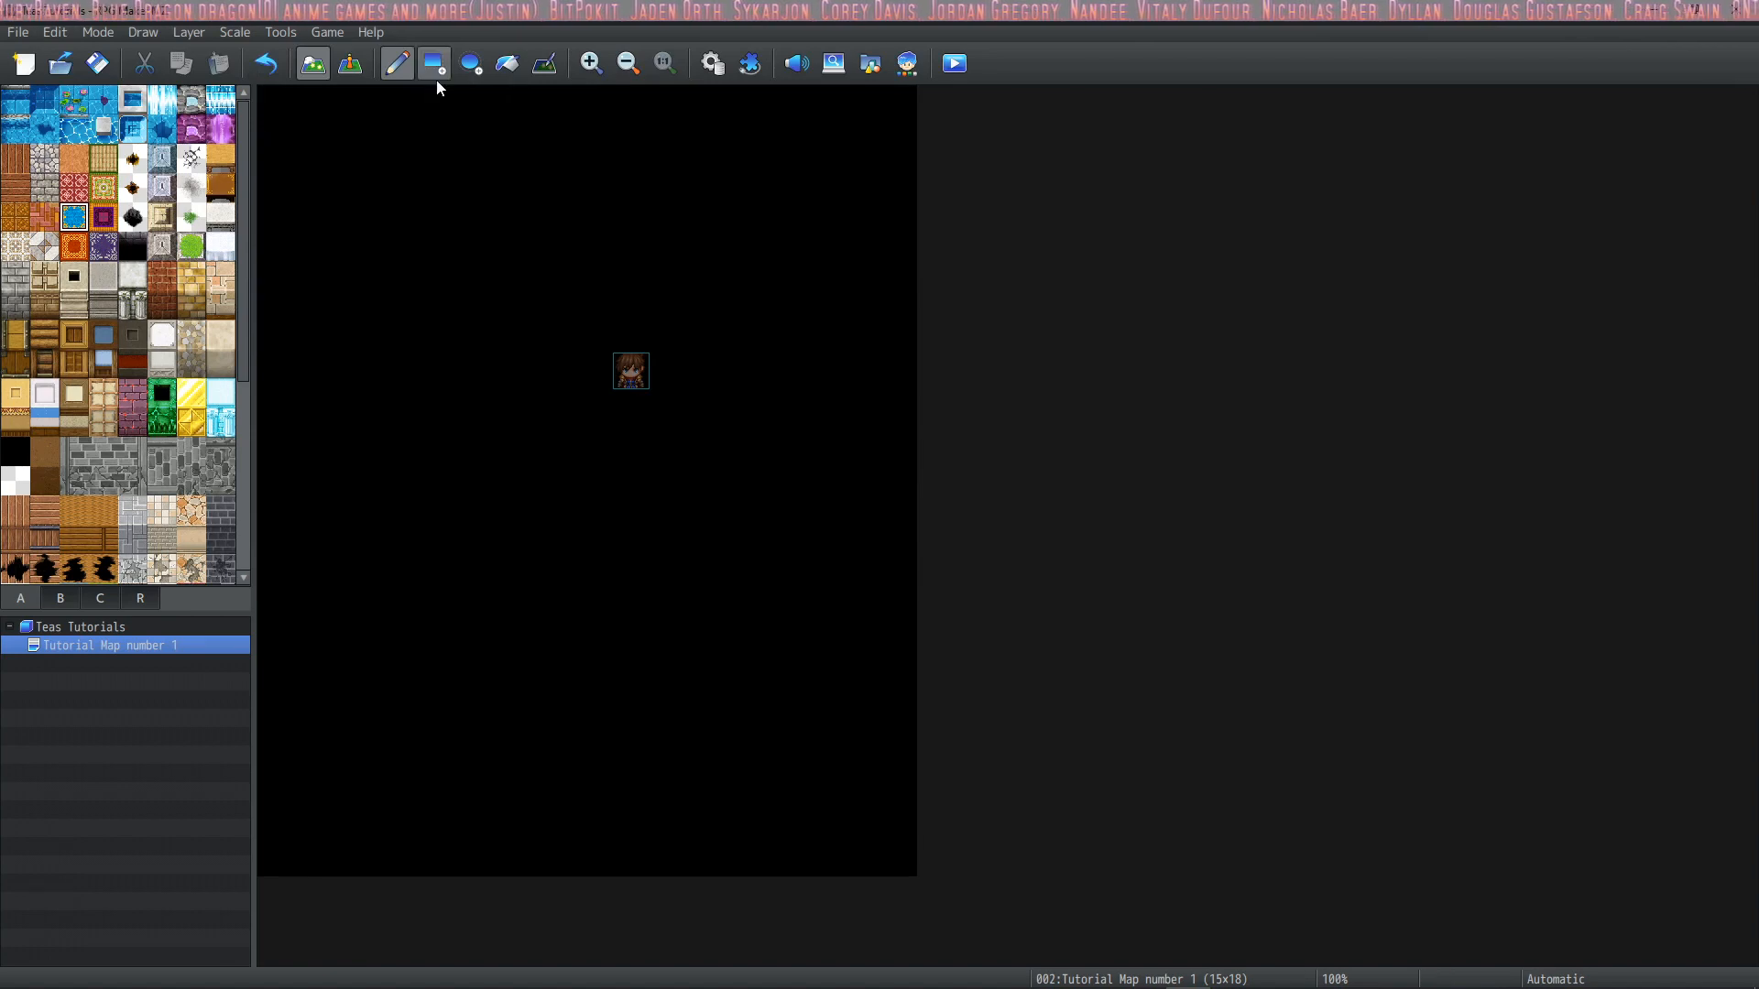
Paint a rounded blue carpet patch with gold border around the player start using shape tools
{"action": "left_click", "coordinate": [433, 62]}
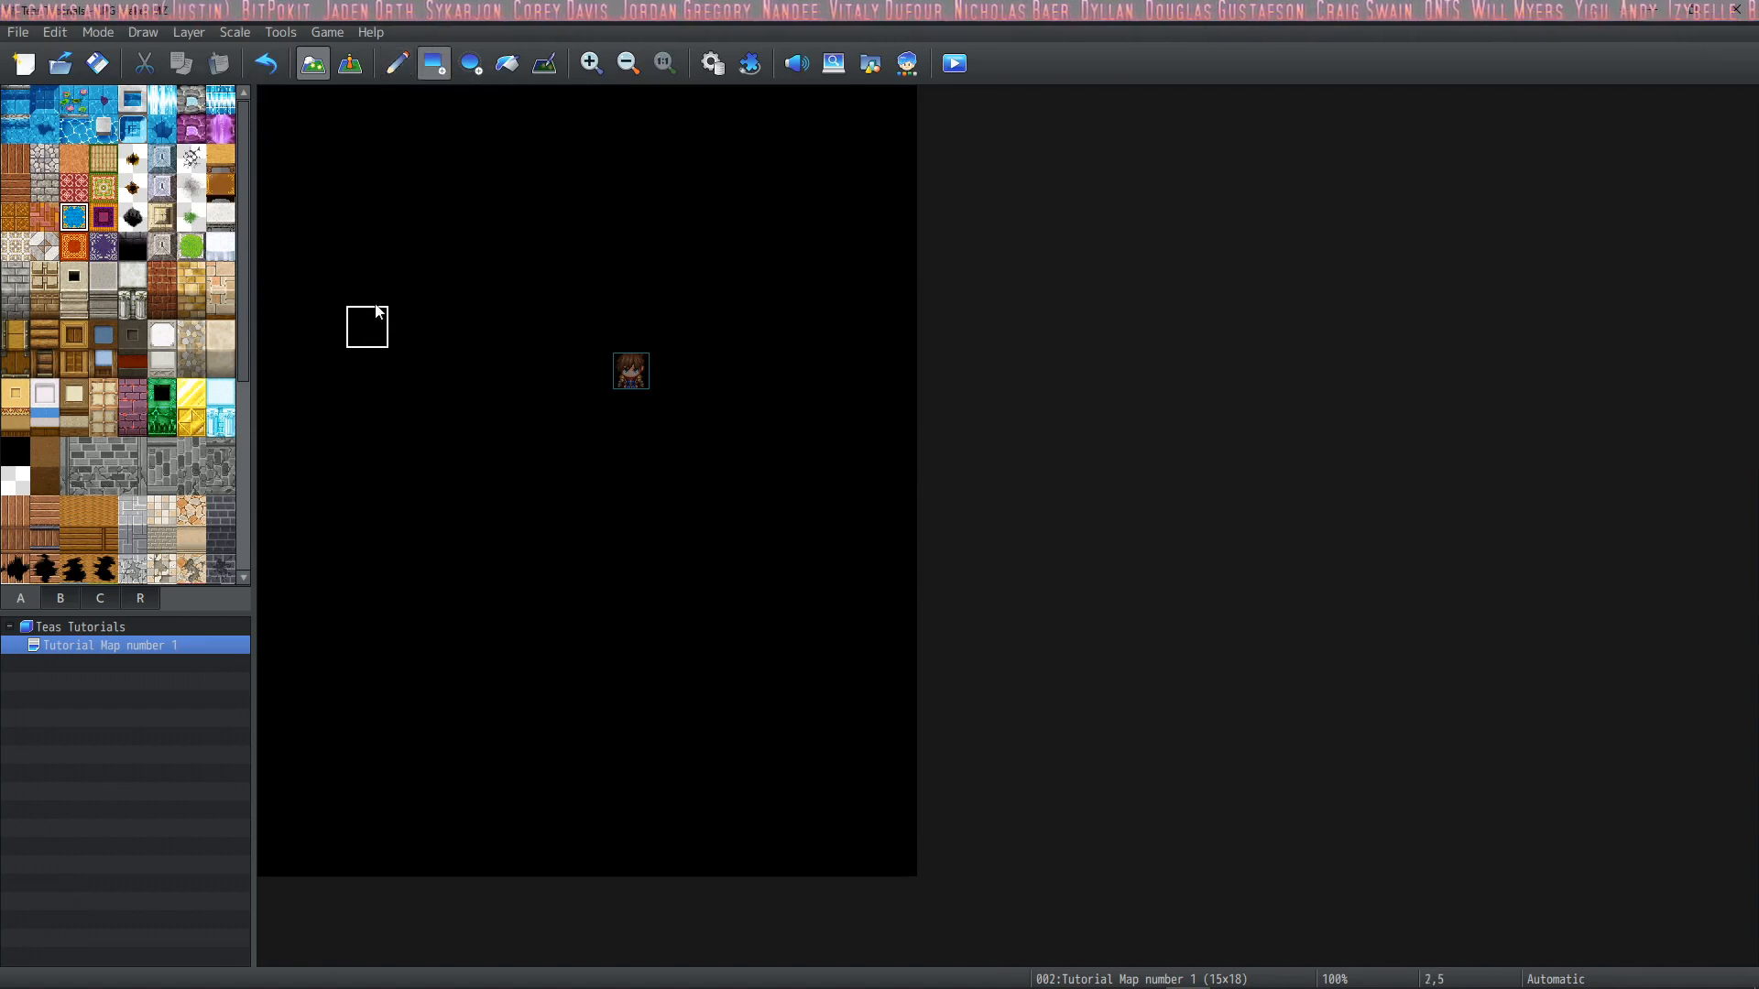
{"action": "left_click", "coordinate": [396, 63]}
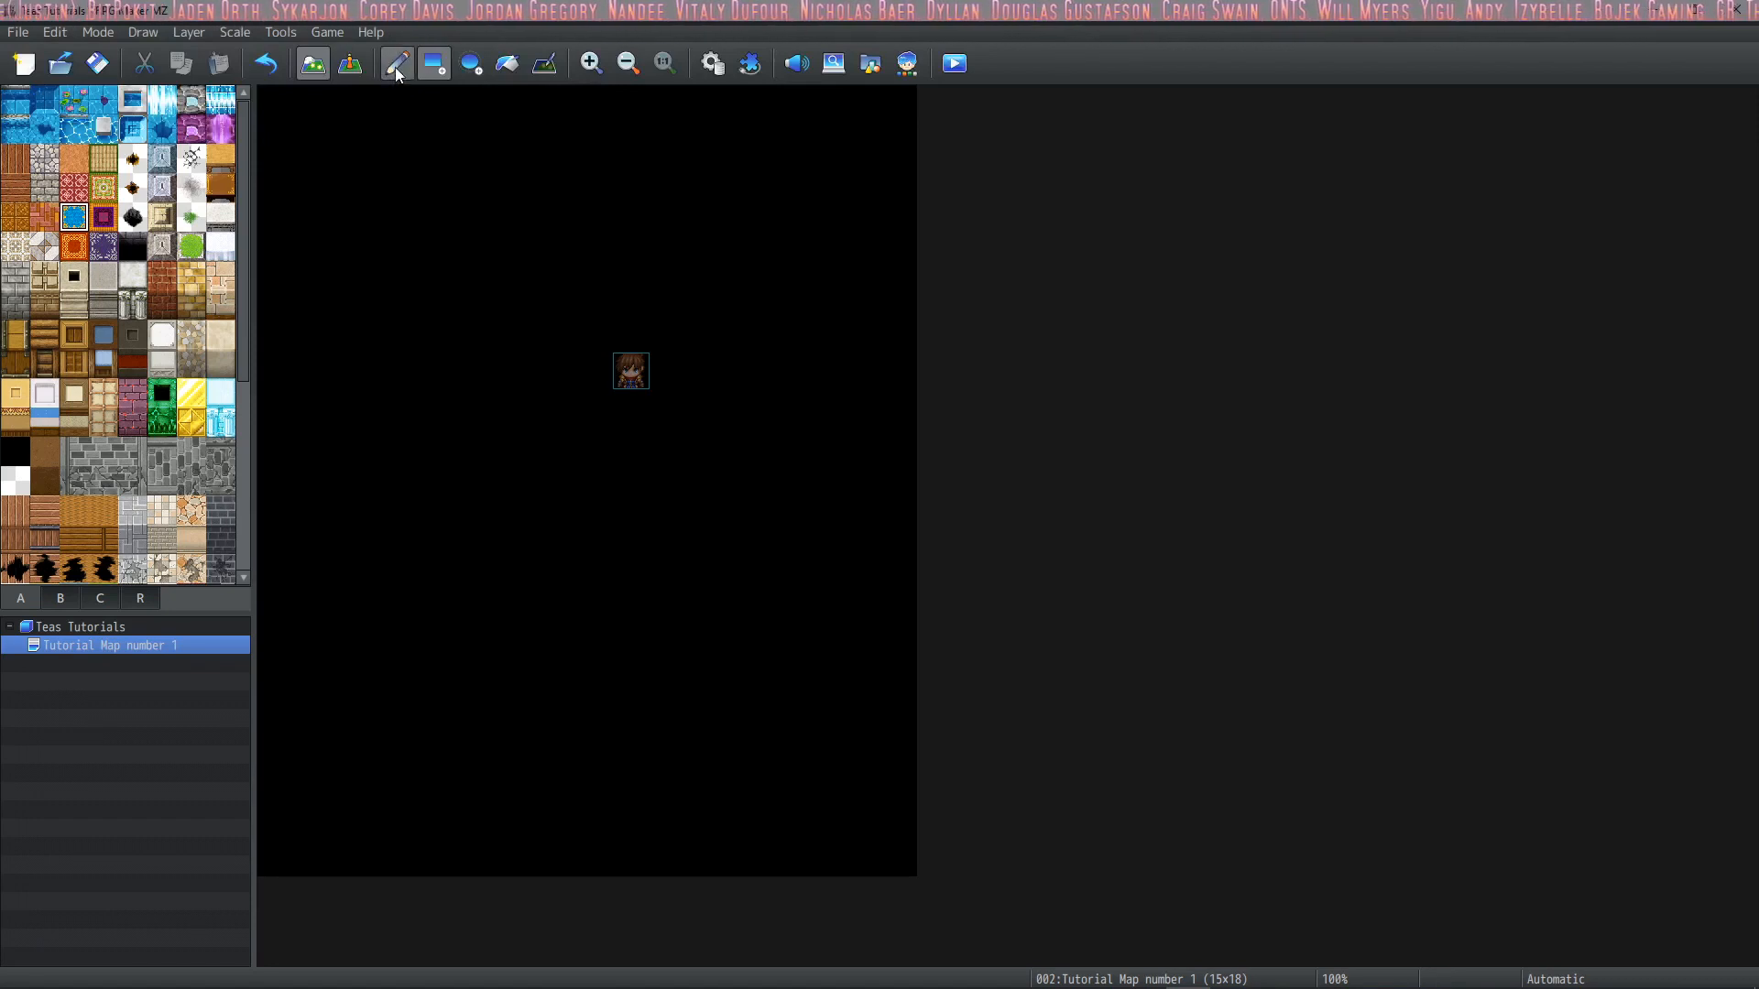
{"action": "left_click", "coordinate": [433, 62]}
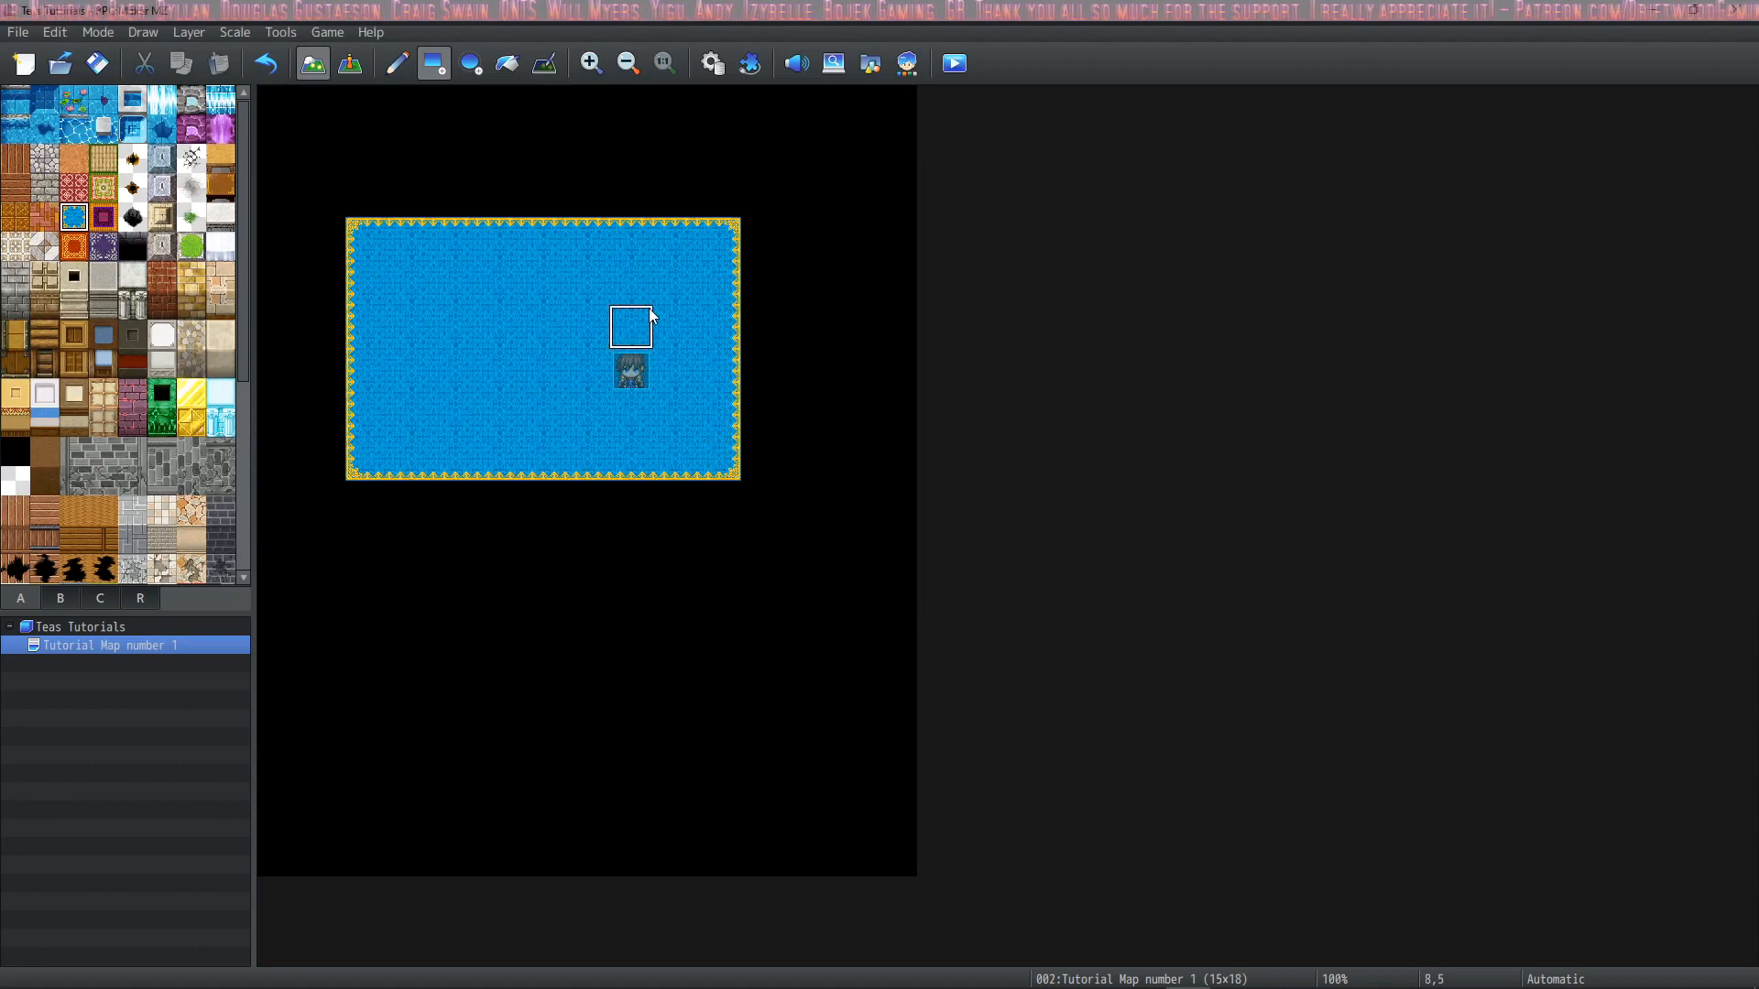
{"action": "left_click", "coordinate": [469, 63]}
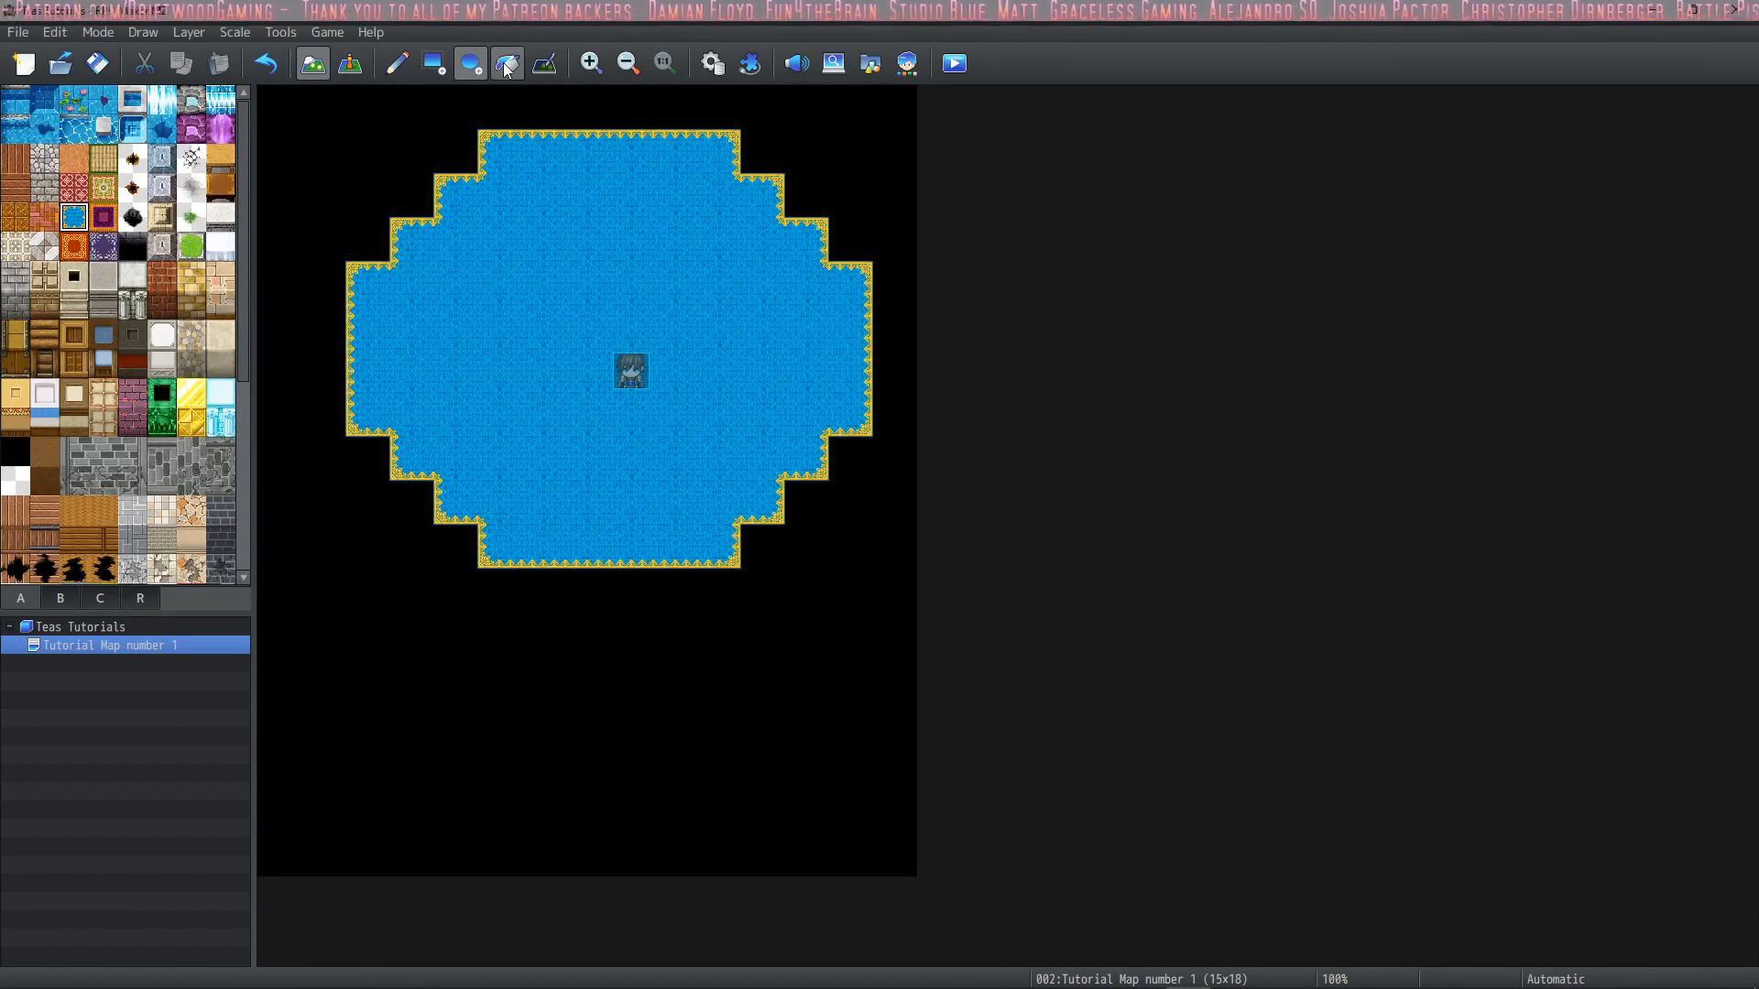
Flood-fill the whole map with blue carpet, removing the gold border
{"action": "left_click", "coordinate": [507, 62]}
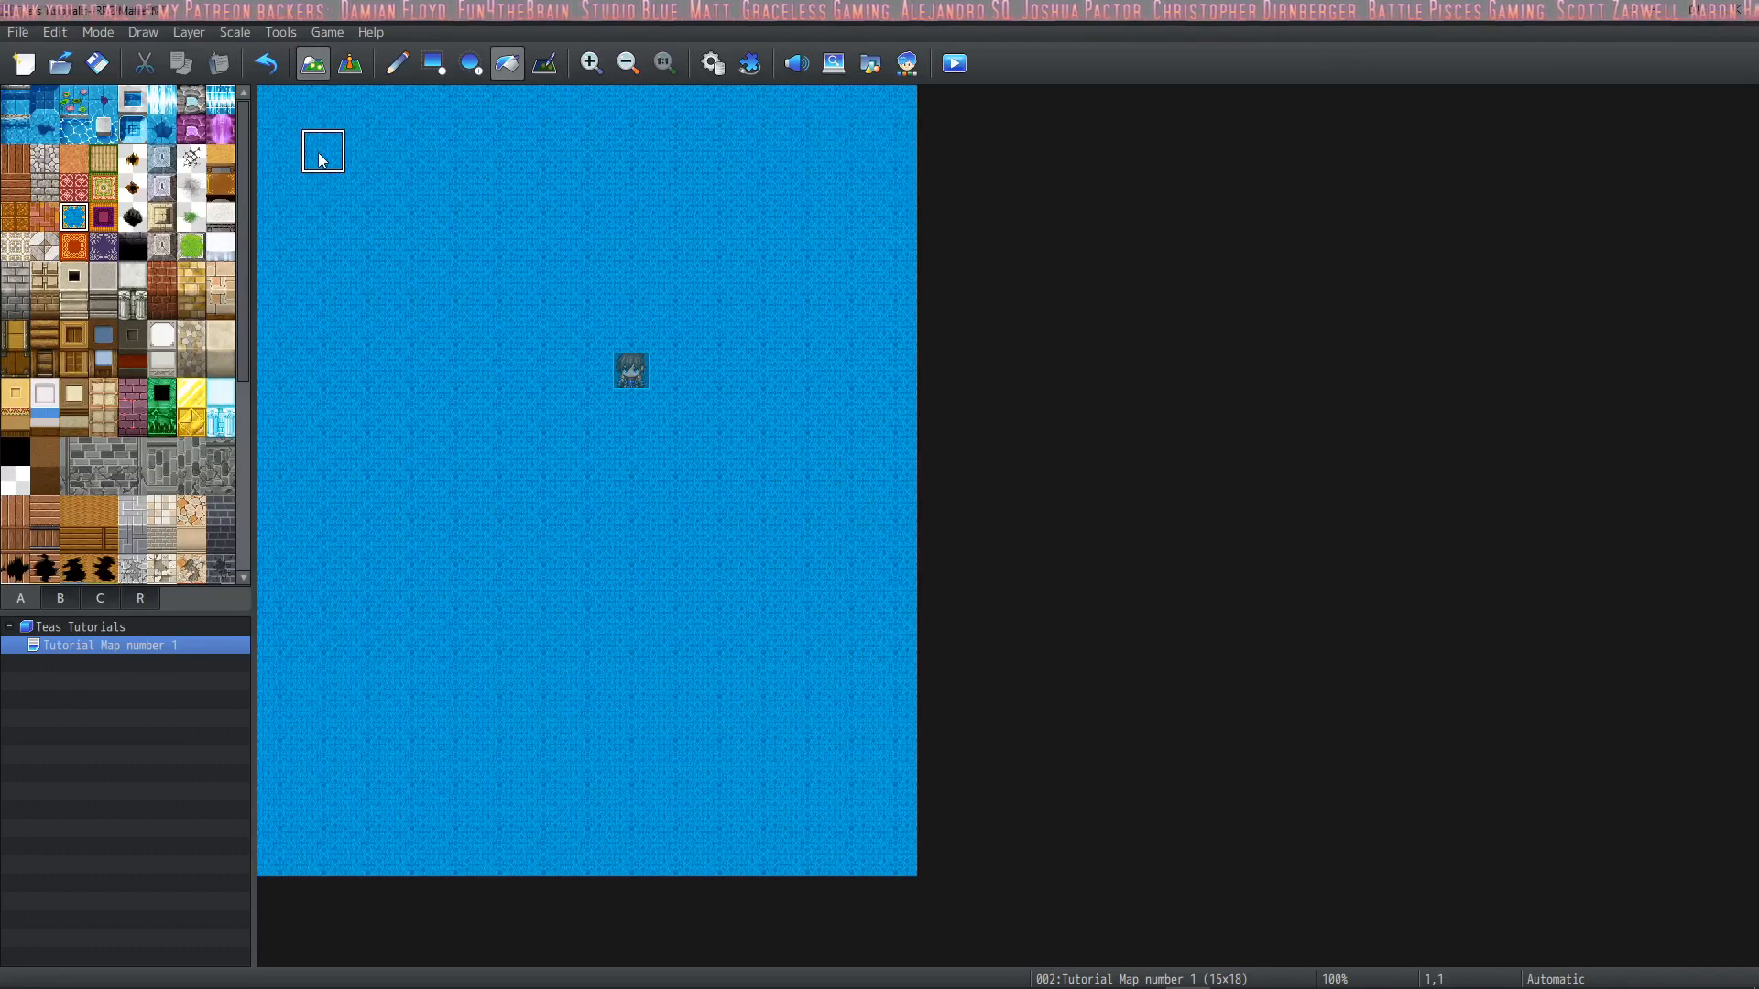
{"action": "mouse_move", "coordinate": [454, 238]}
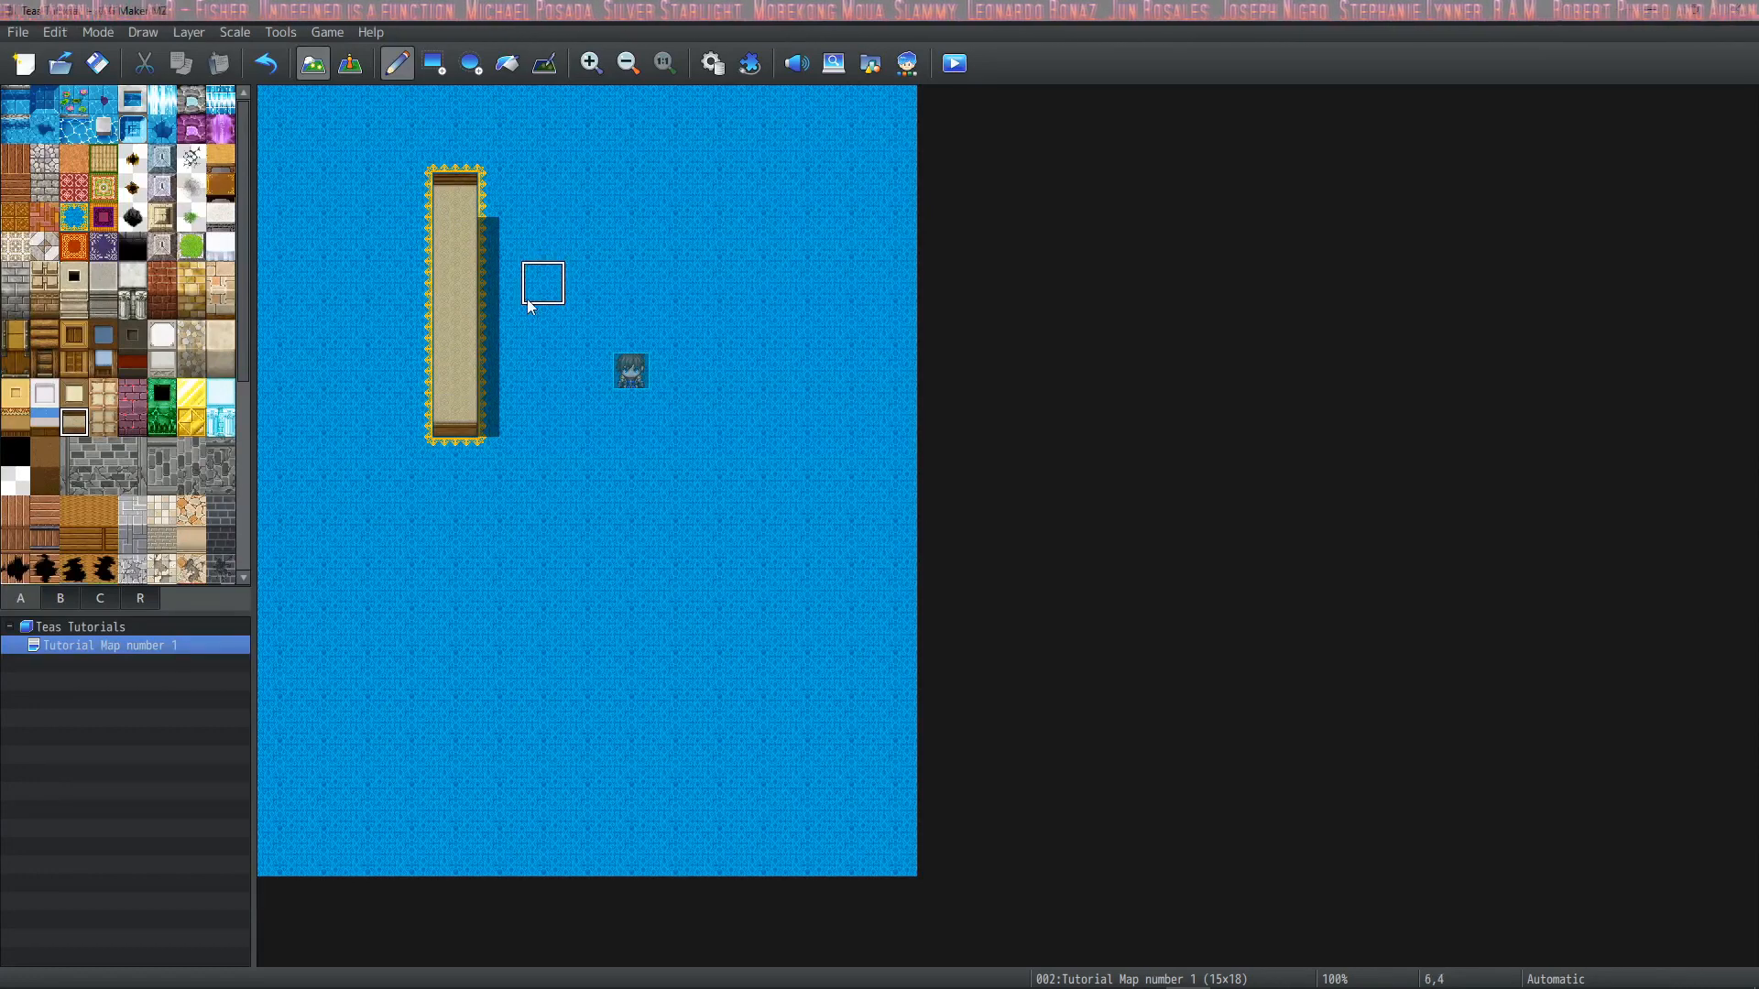
{"action": "mouse_move", "coordinate": [544, 62]}
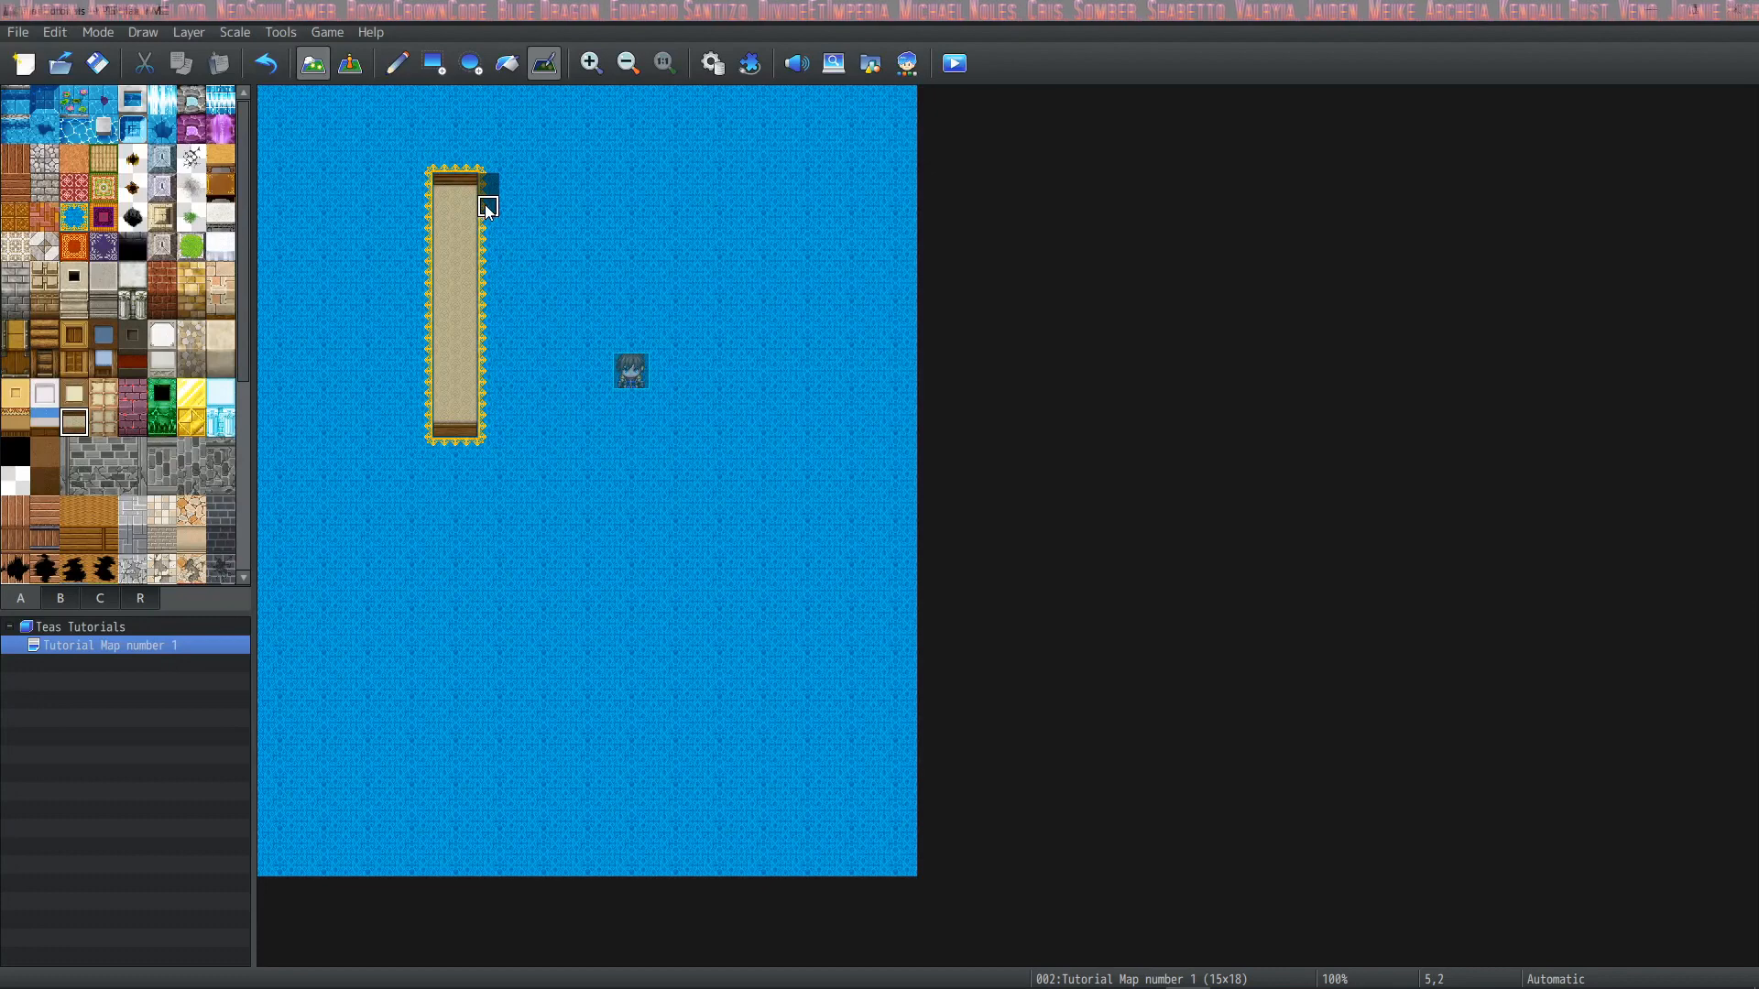
Erase the leftover shadow beside the wooden counter with the Shadow Pen
{"action": "left_click", "coordinate": [487, 236]}
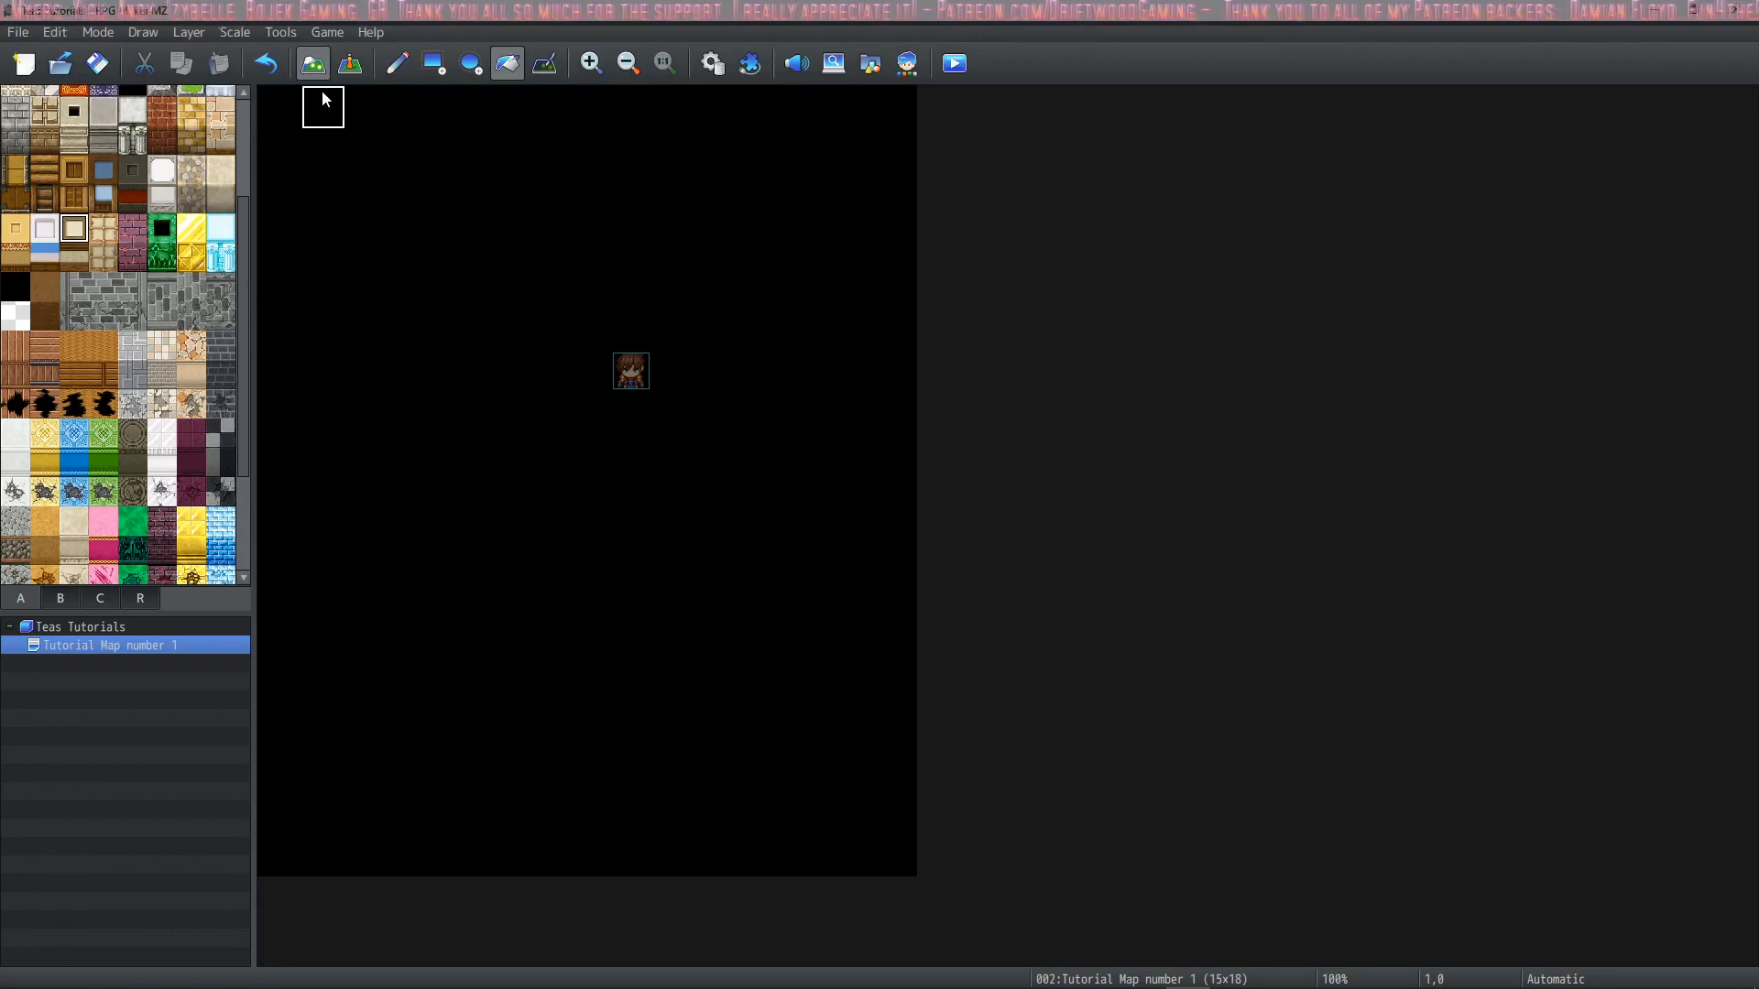
{"action": "mouse_move", "coordinate": [103, 363]}
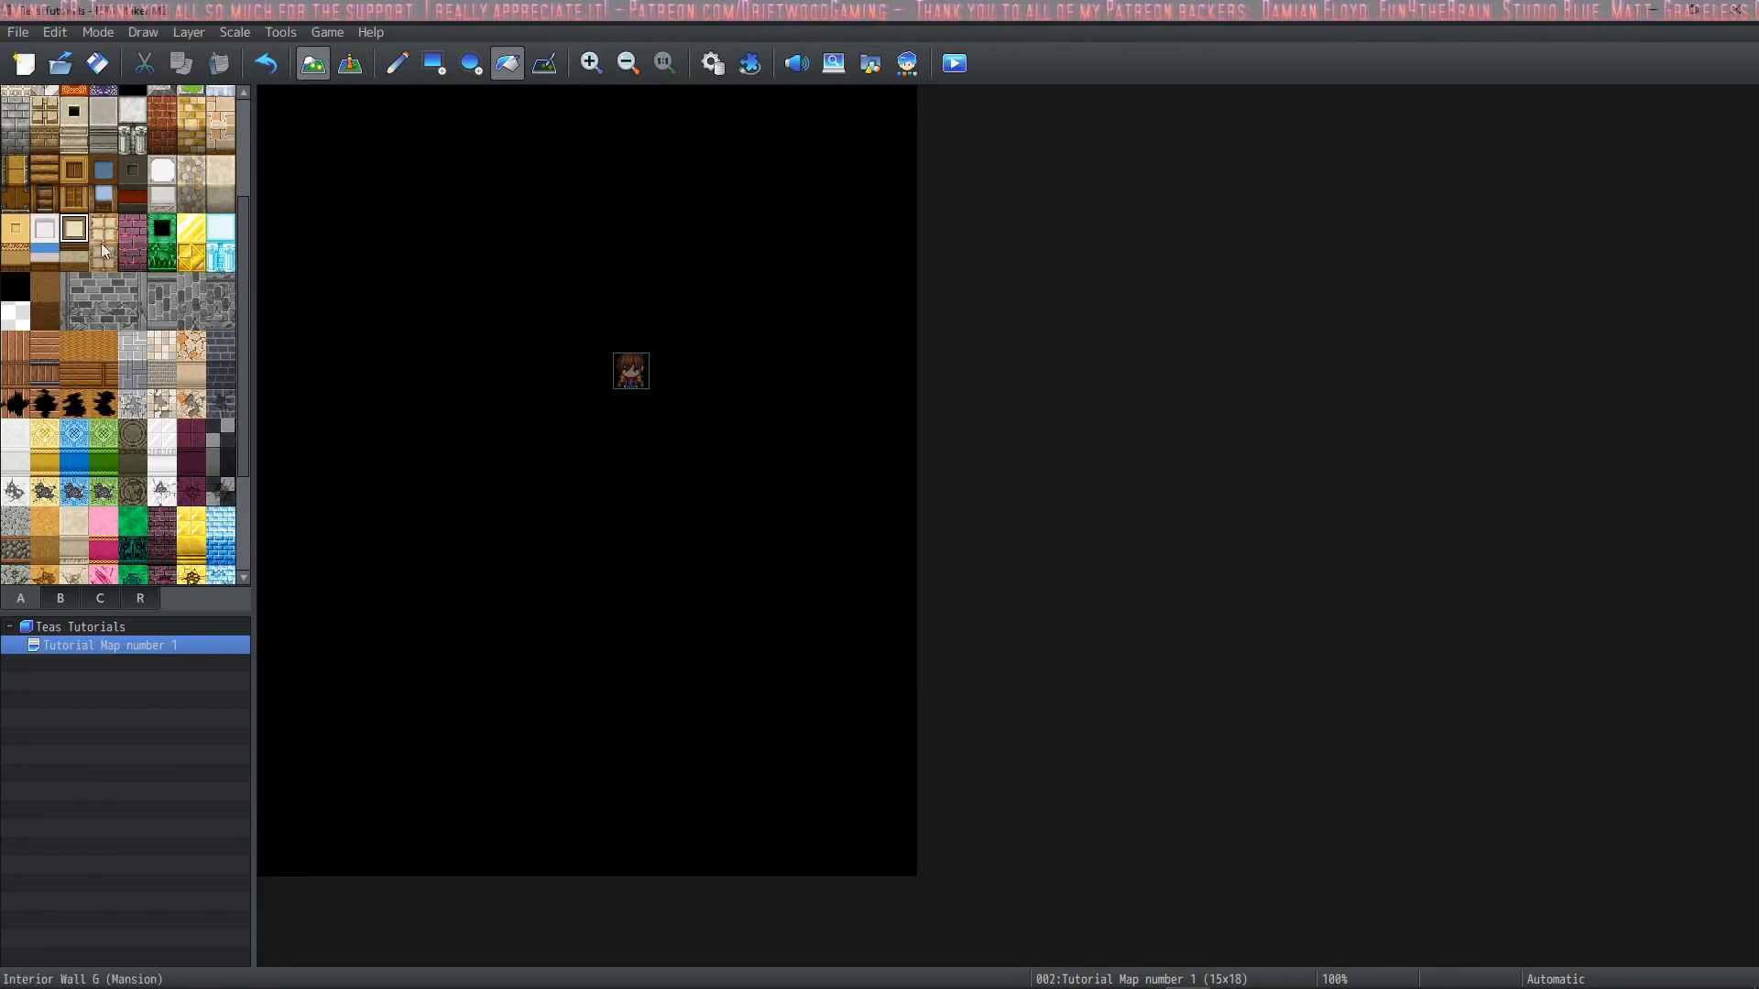
Select Interior Wall 6 (Mansion) and restrict tile painting to Layer 1
{"action": "left_click", "coordinate": [187, 31]}
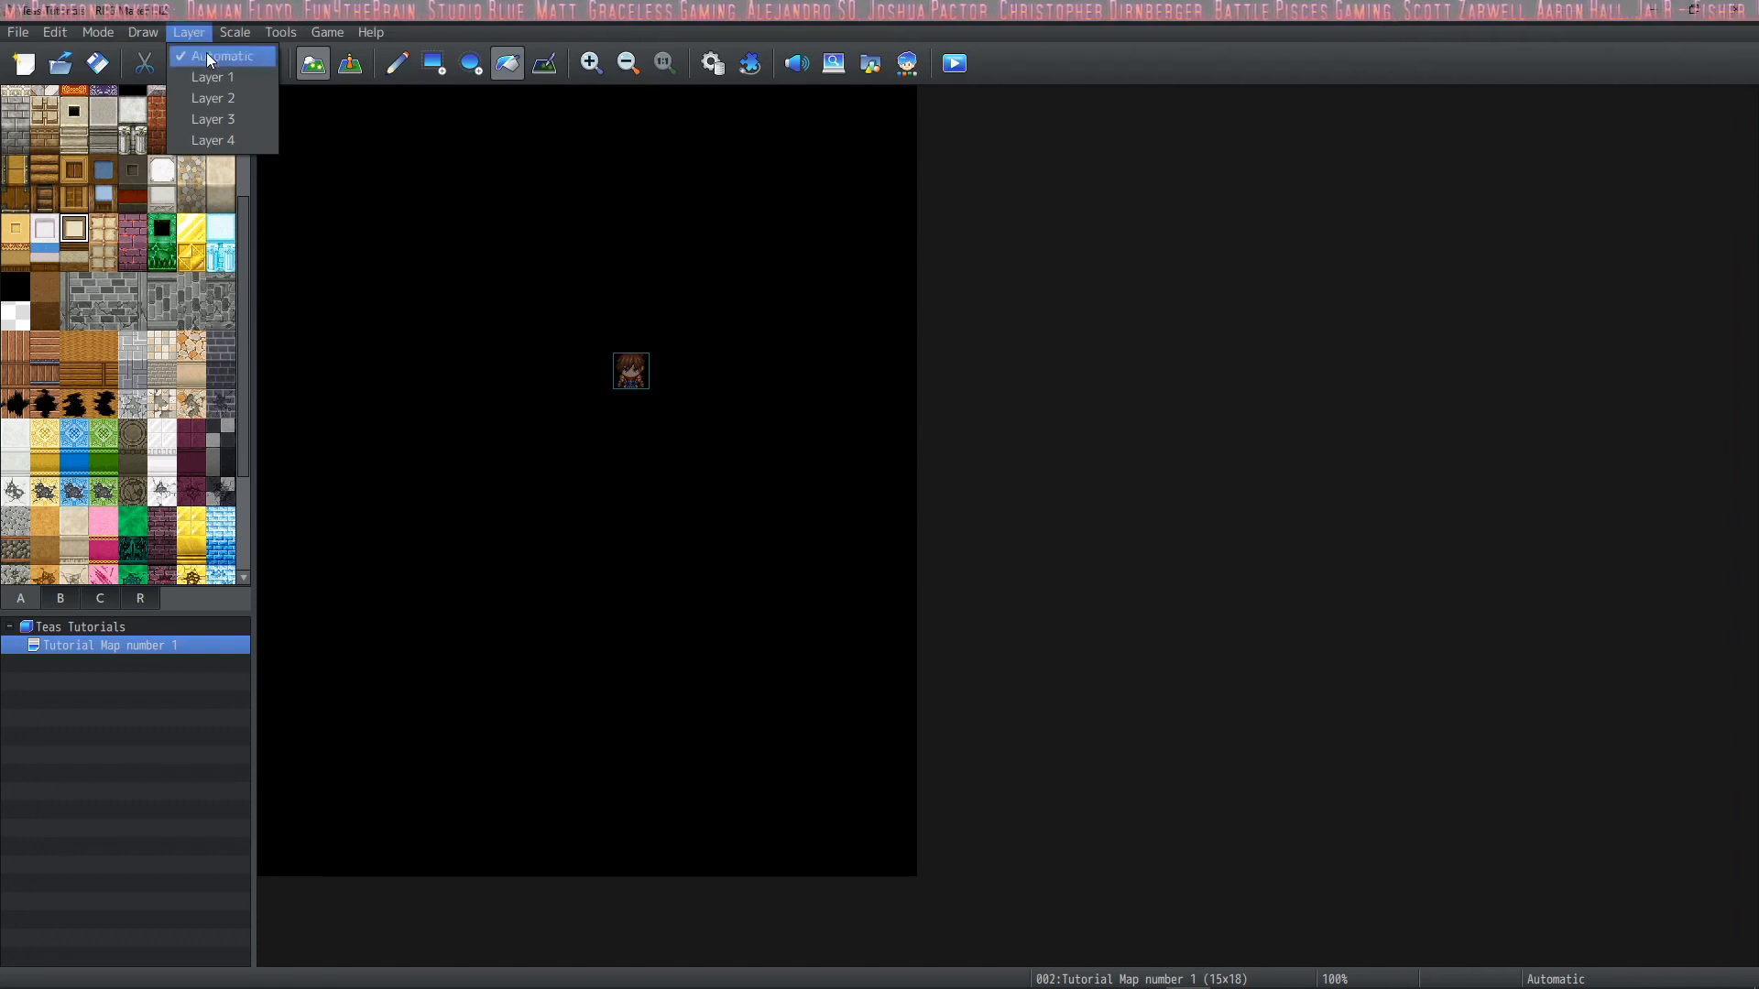
{"action": "mouse_move", "coordinate": [231, 68]}
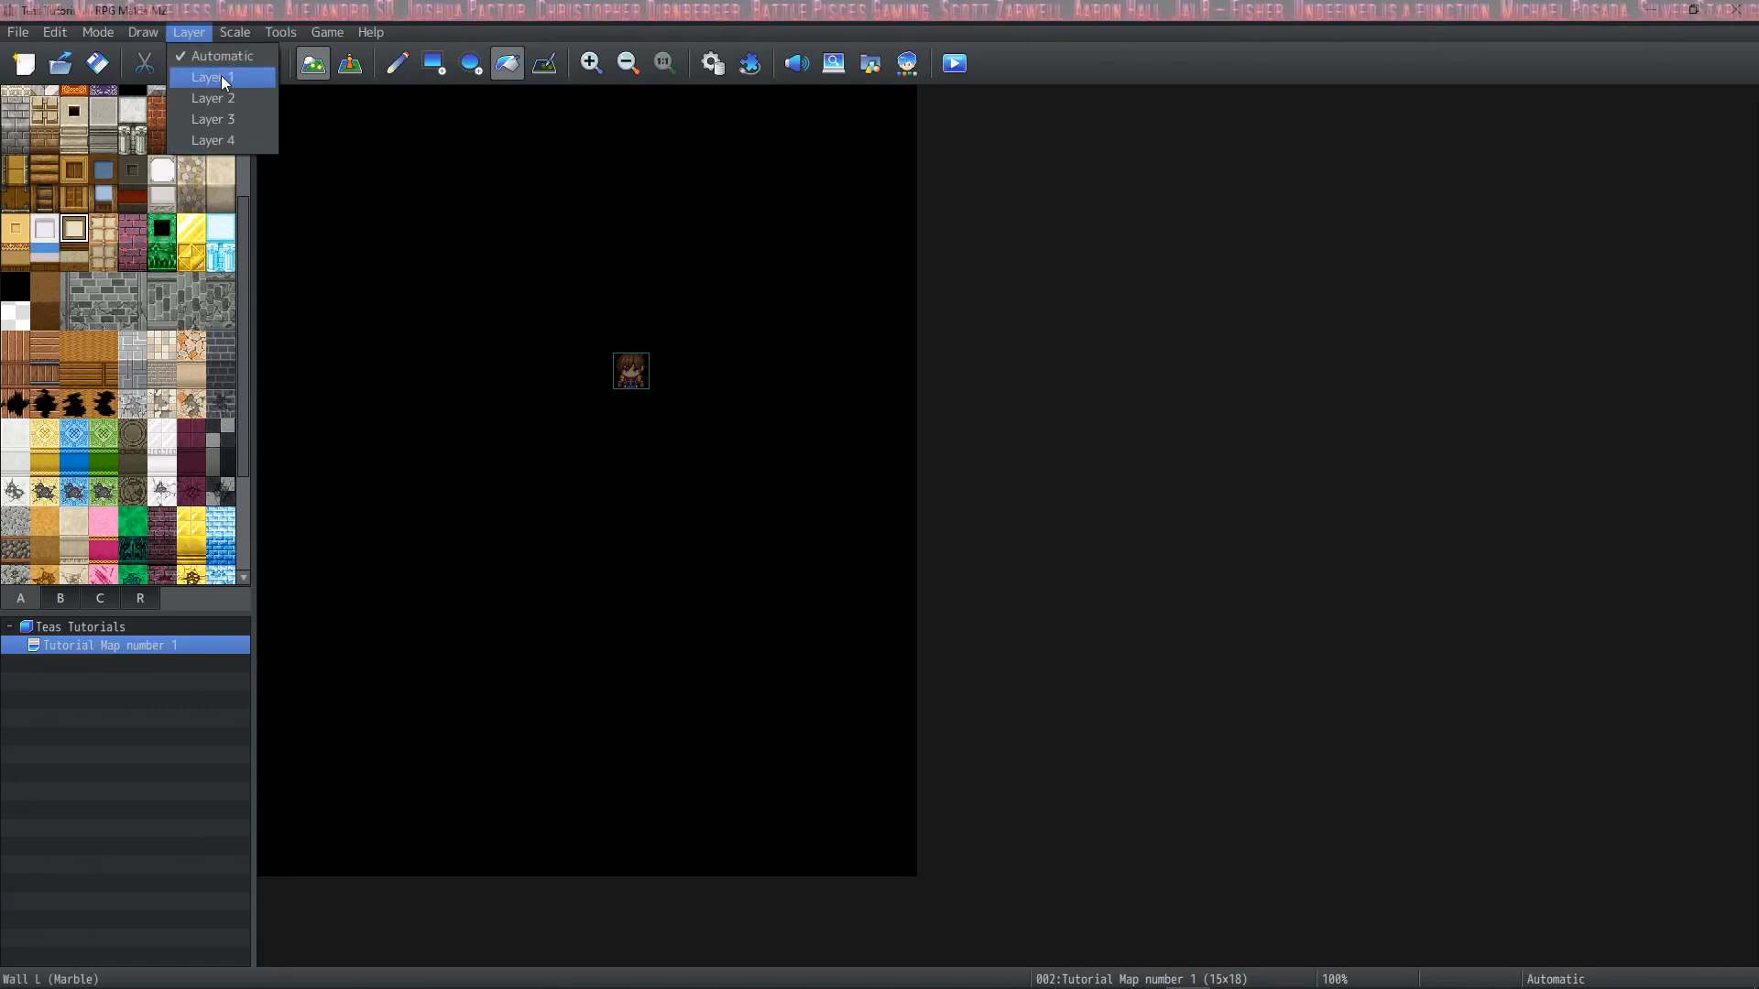
{"action": "left_click", "coordinate": [212, 77]}
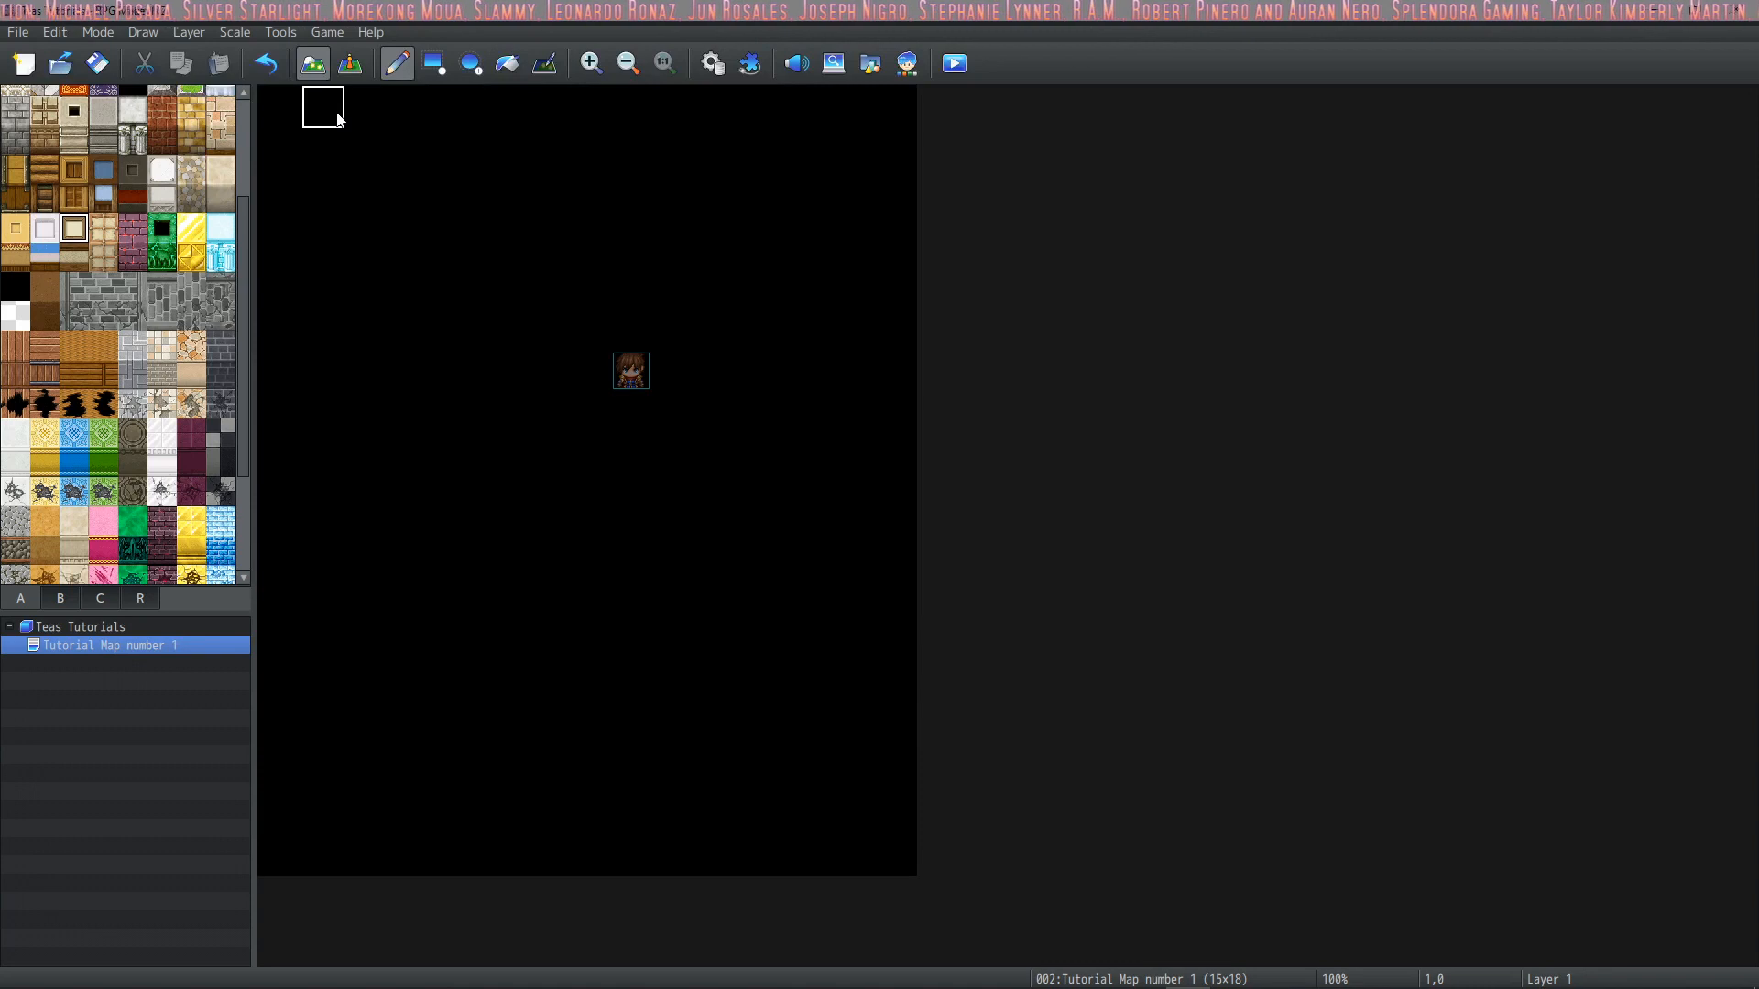
{"action": "mouse_move", "coordinate": [367, 193]}
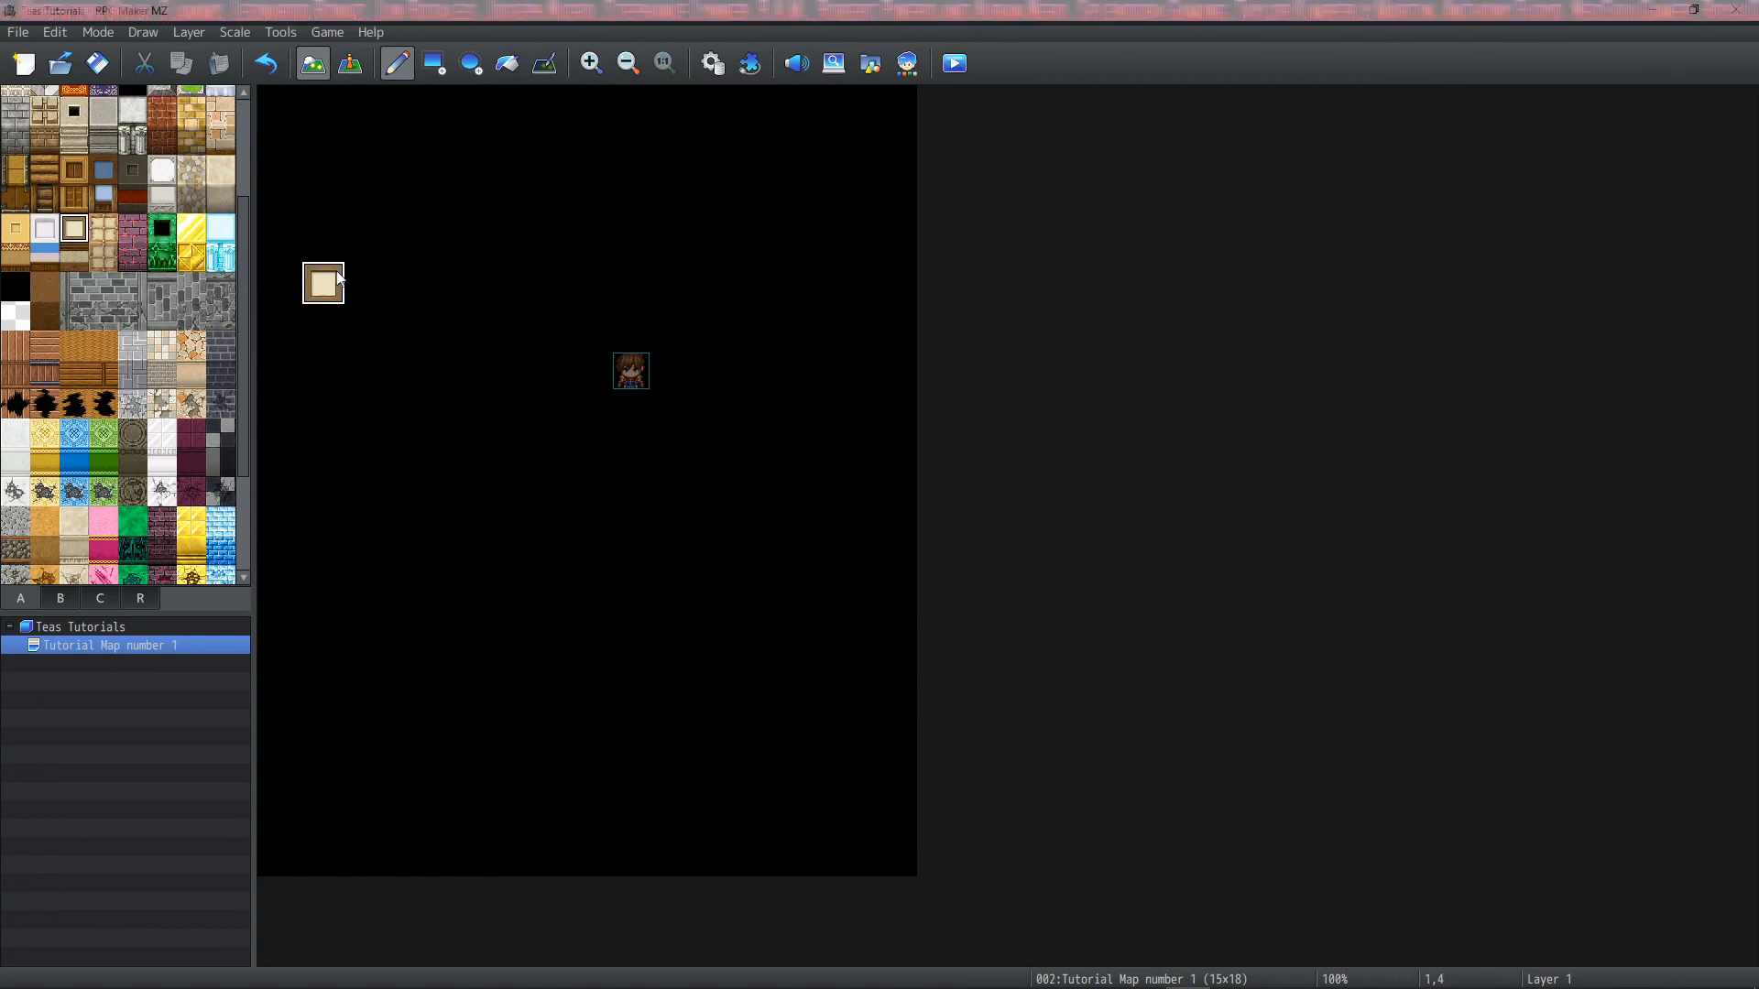
Draw the cream wall outline around the room perimeter, leaving a bottom doorway gap
{"action": "left_click_drag", "start_coordinate": [323, 282], "coordinate": [448, 282]}
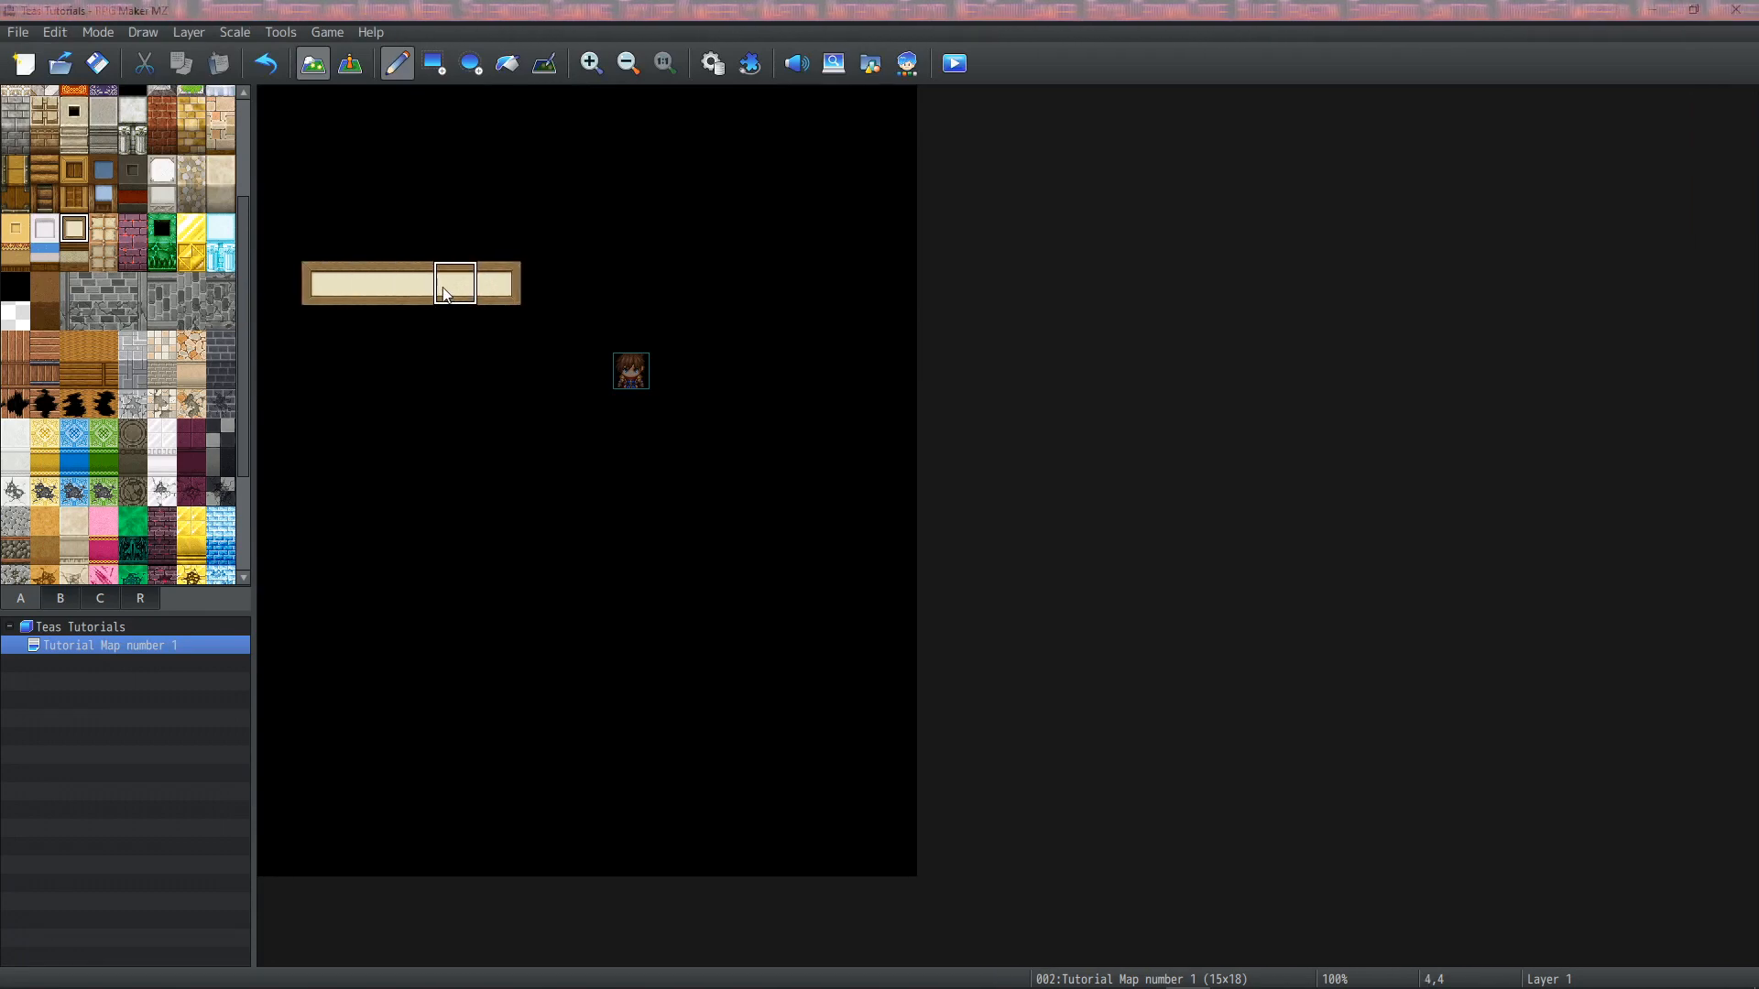
{"action": "left_click_drag", "start_coordinate": [445, 293], "coordinate": [719, 370]}
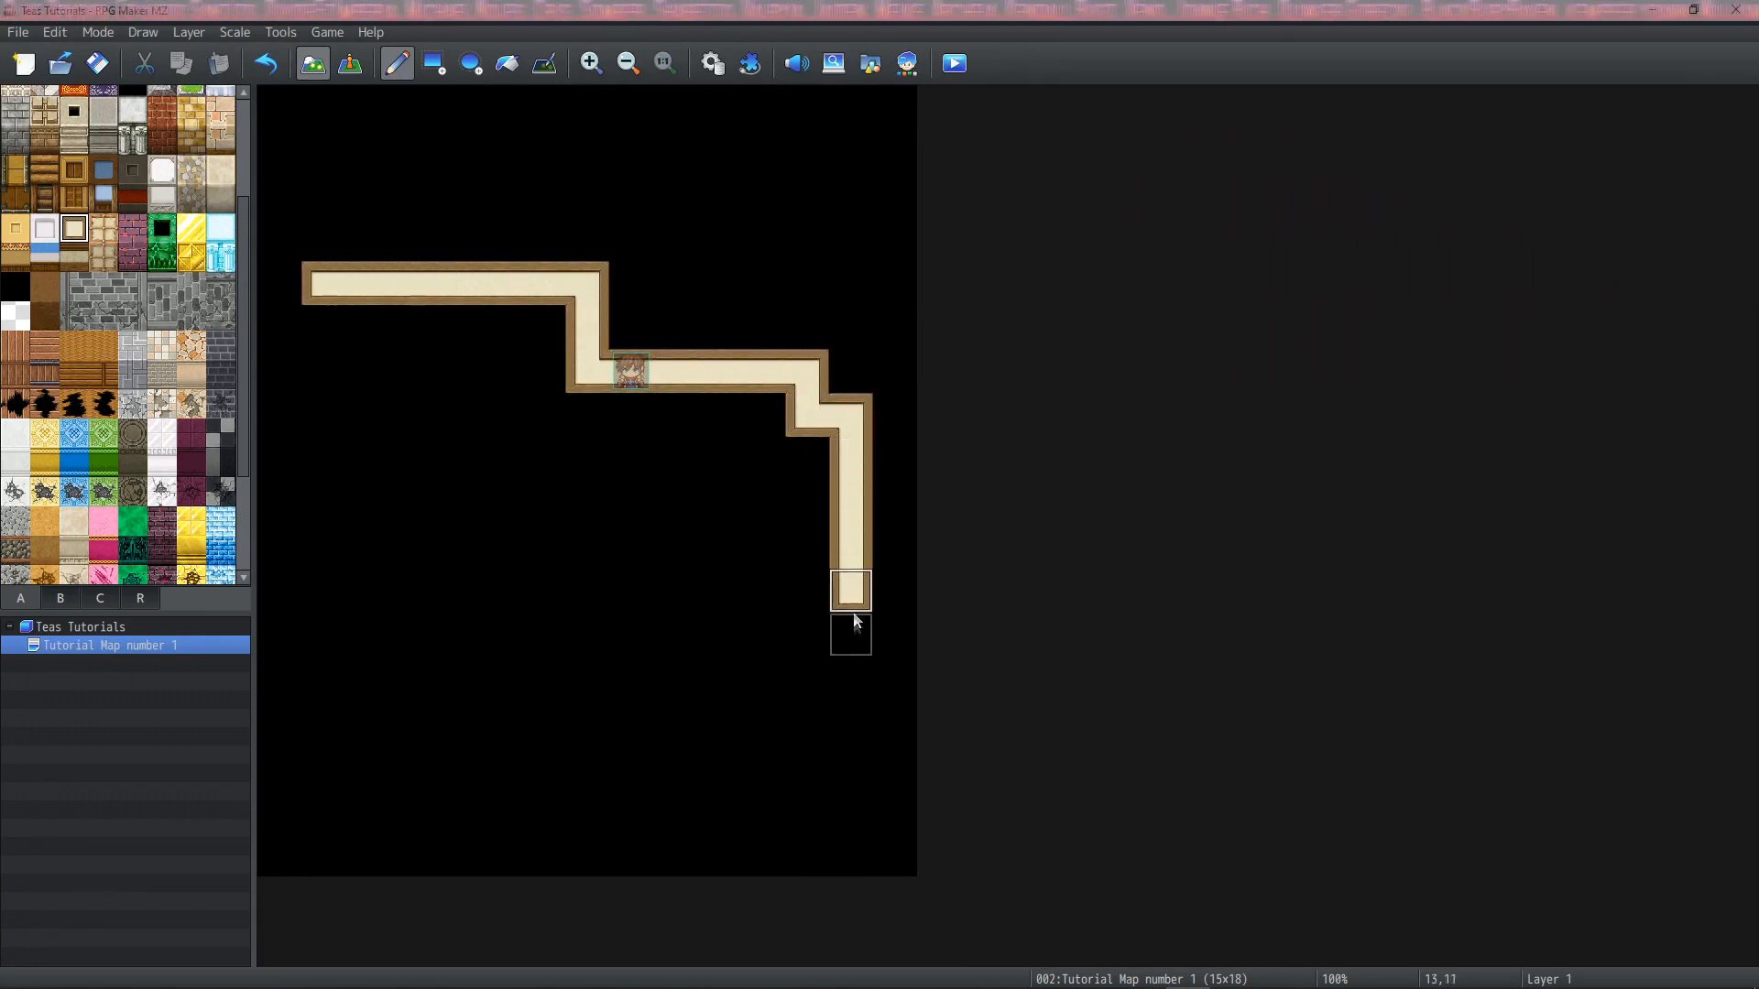
{"action": "left_click_drag", "start_coordinate": [849, 628], "coordinate": [592, 682]}
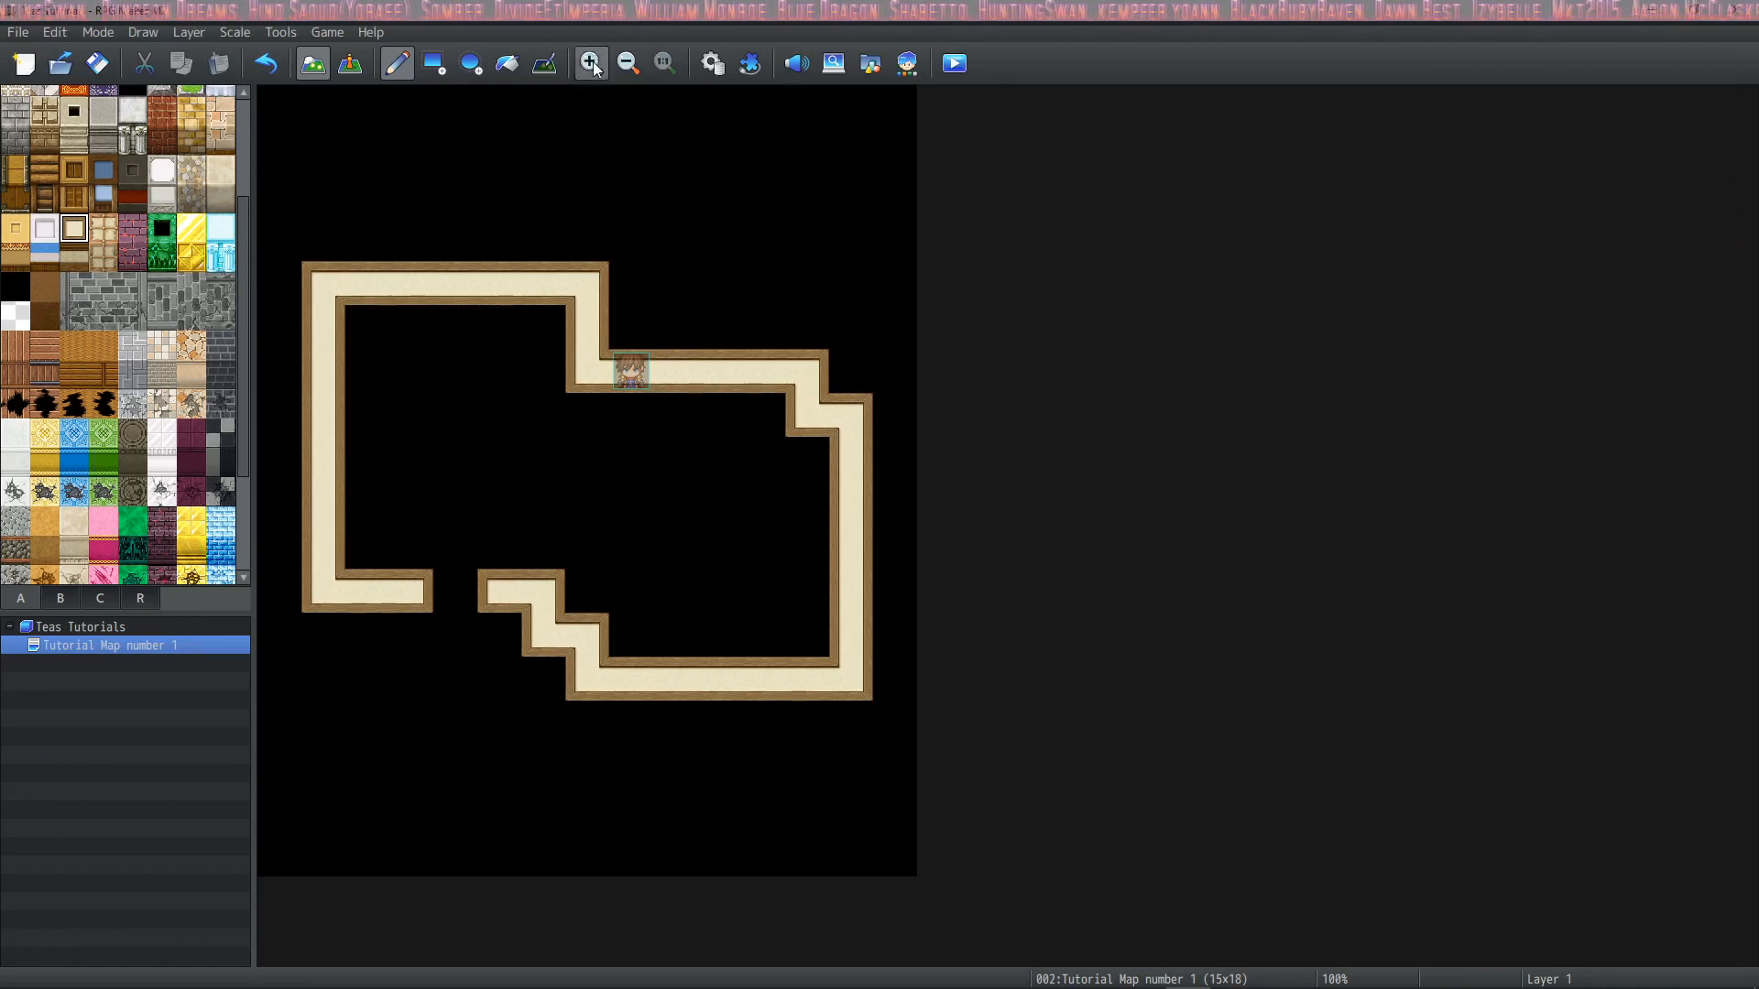
Adjust the map zoom back and forth, ending with a magnified view of the room
{"action": "left_click", "coordinate": [588, 62]}
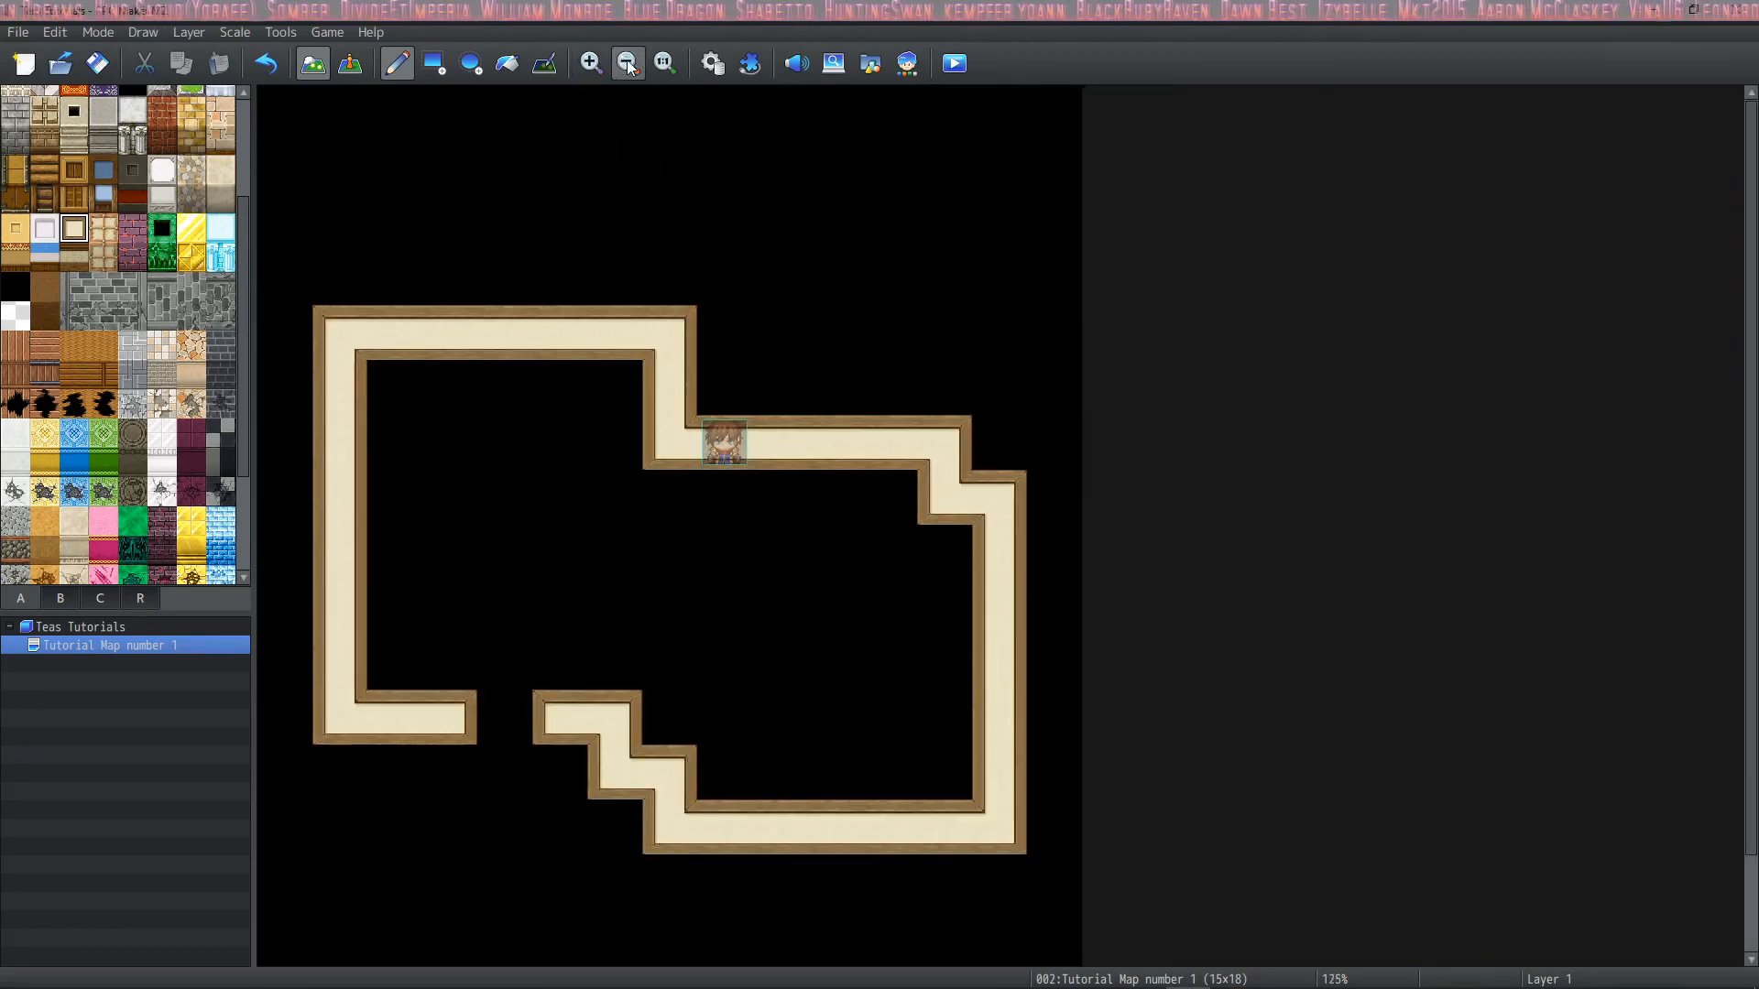
{"action": "left_click", "coordinate": [626, 62]}
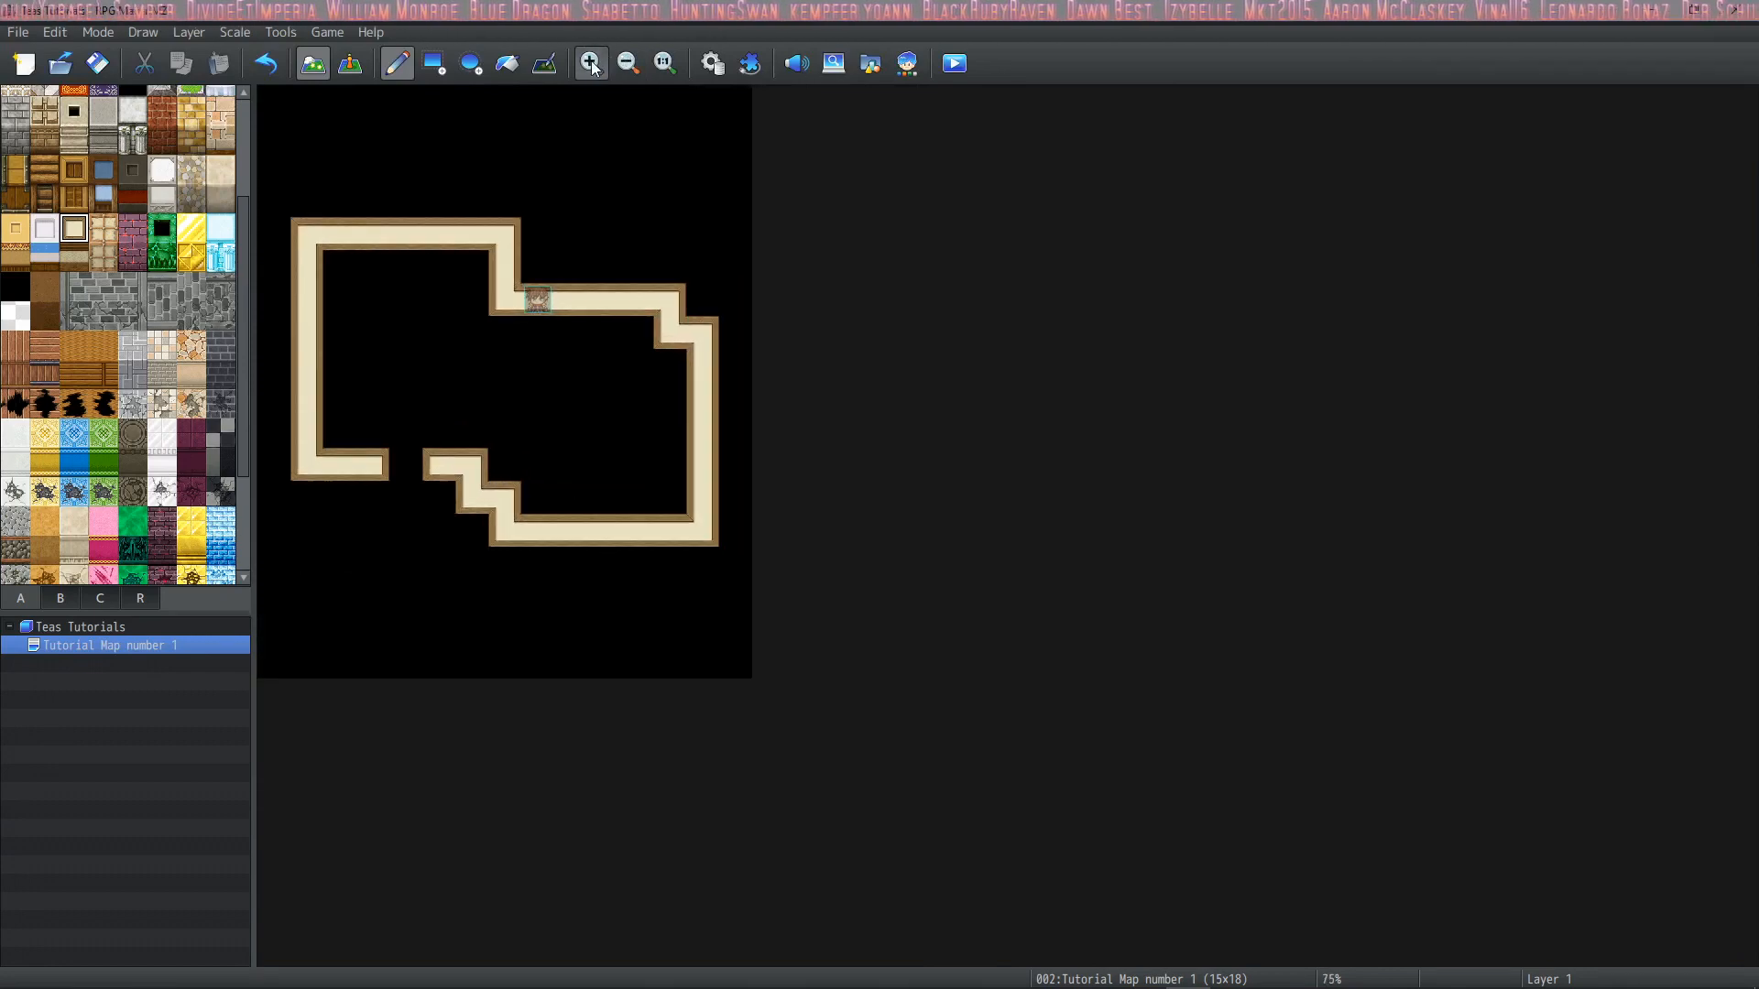
{"action": "left_click", "coordinate": [663, 62]}
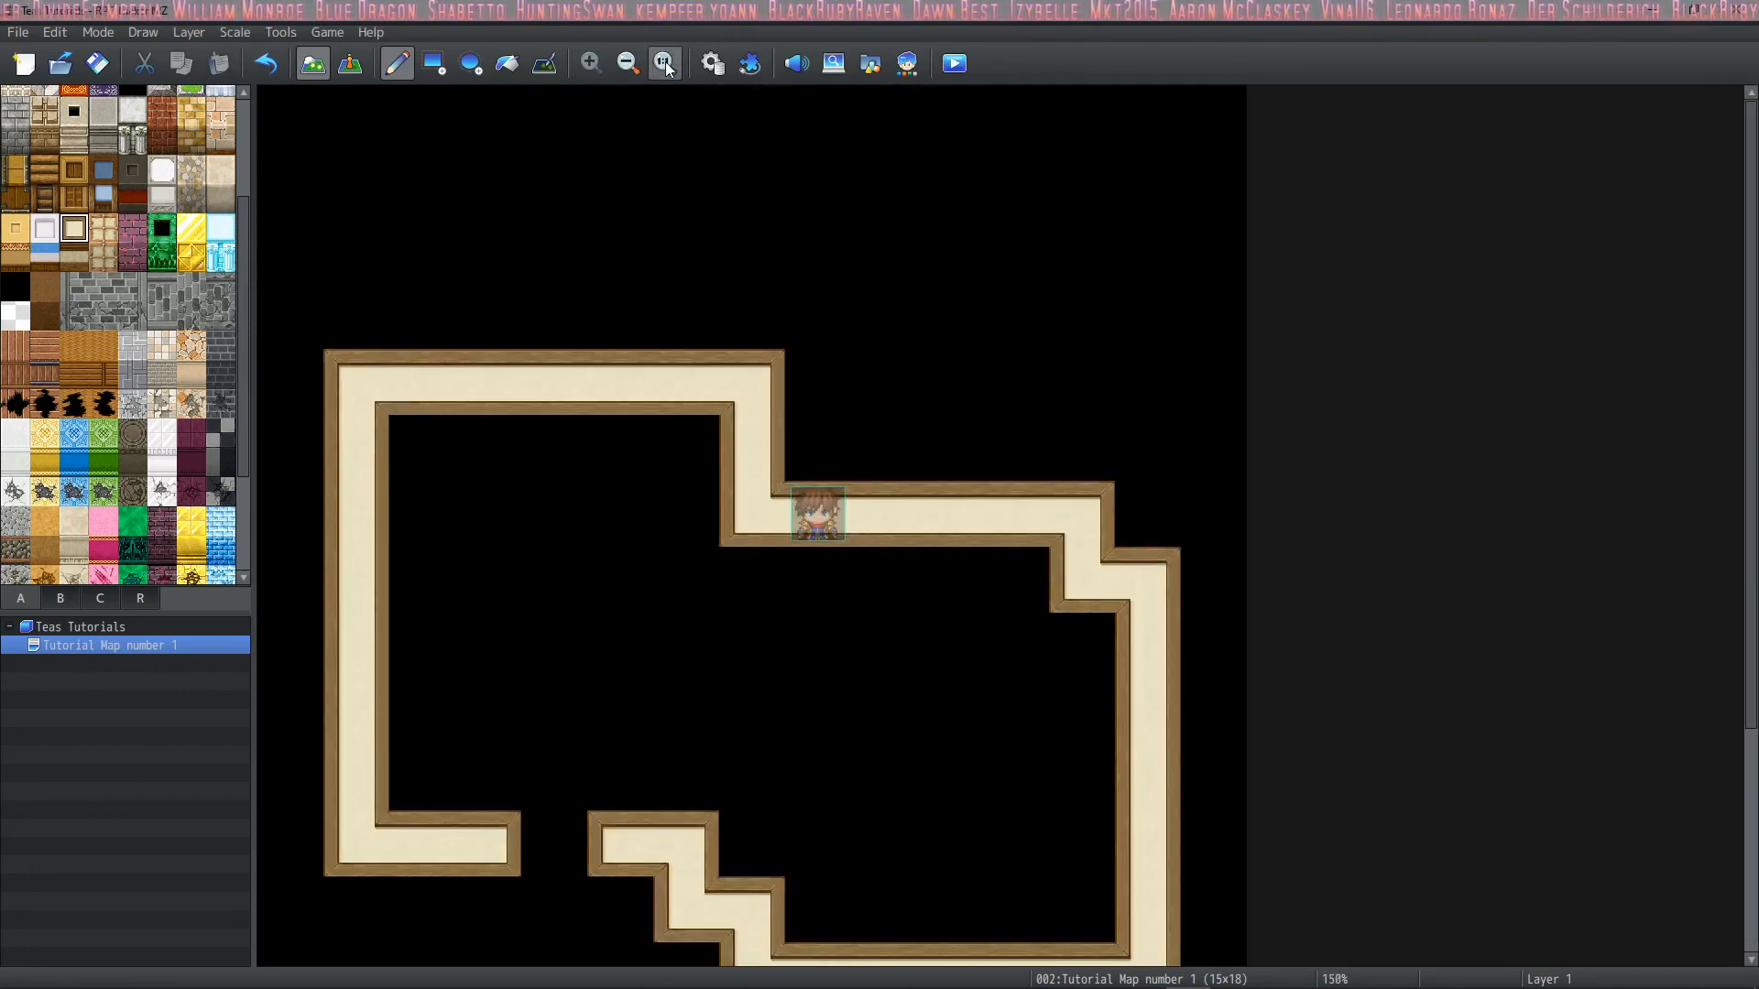
{"action": "left_click", "coordinate": [625, 63]}
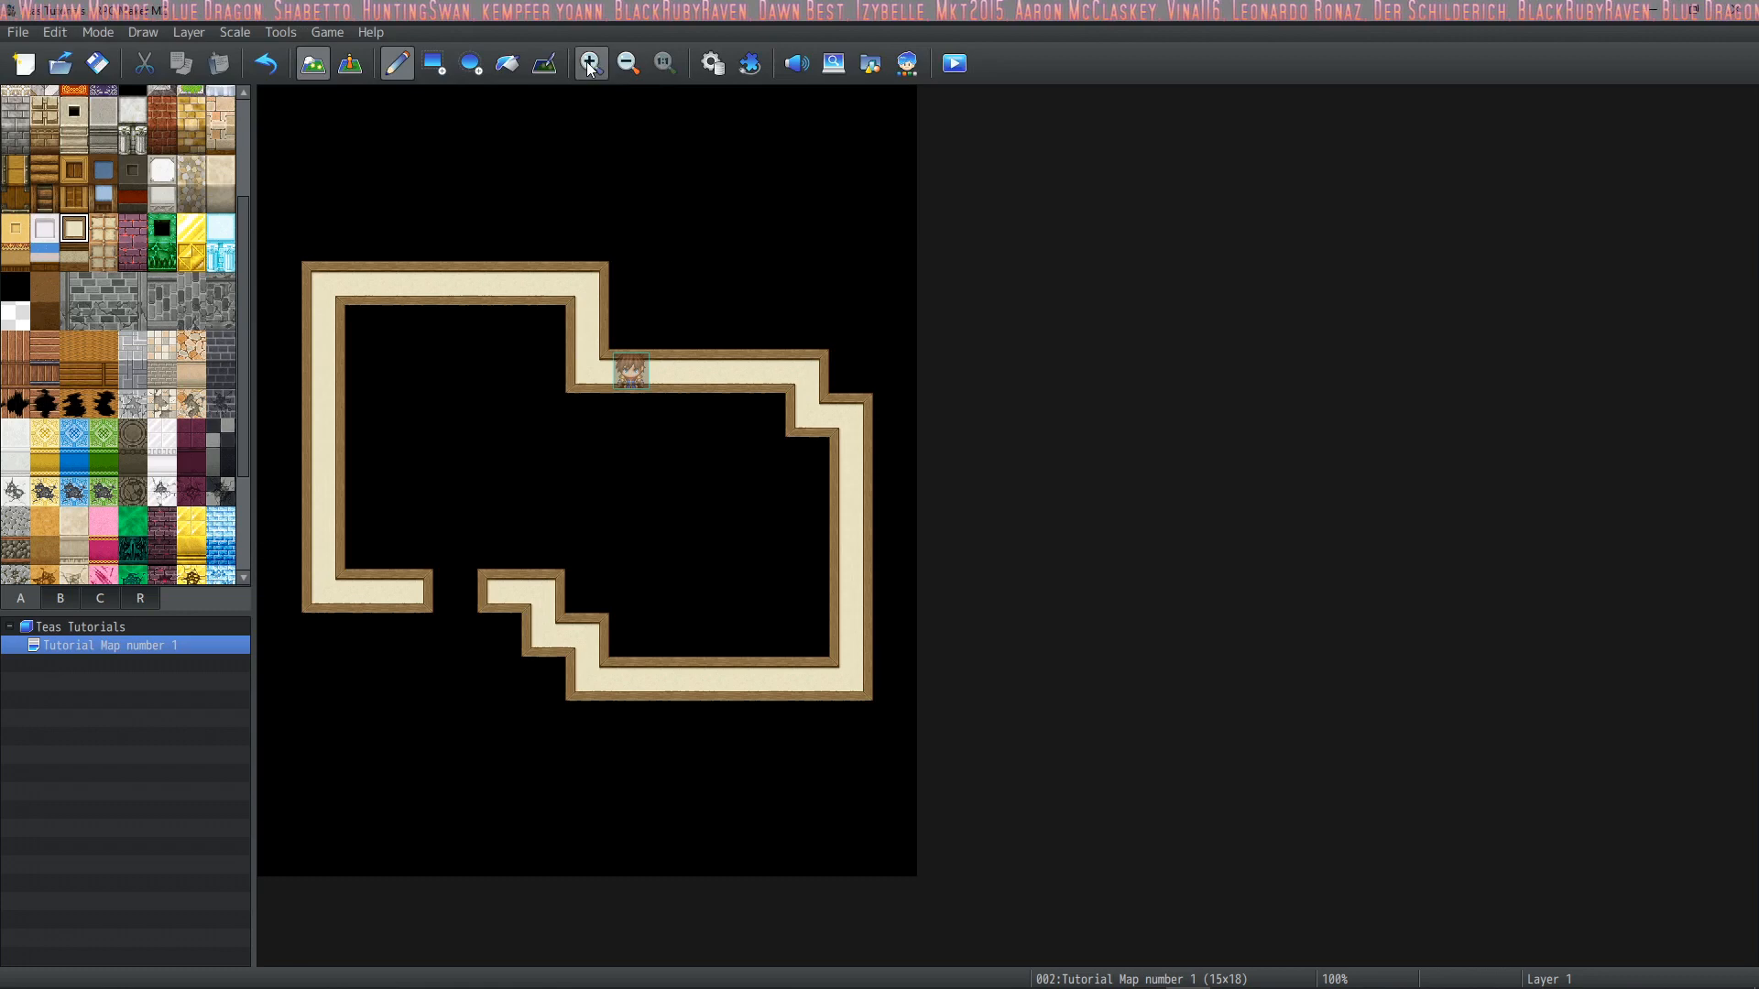
{"action": "left_click", "coordinate": [588, 62]}
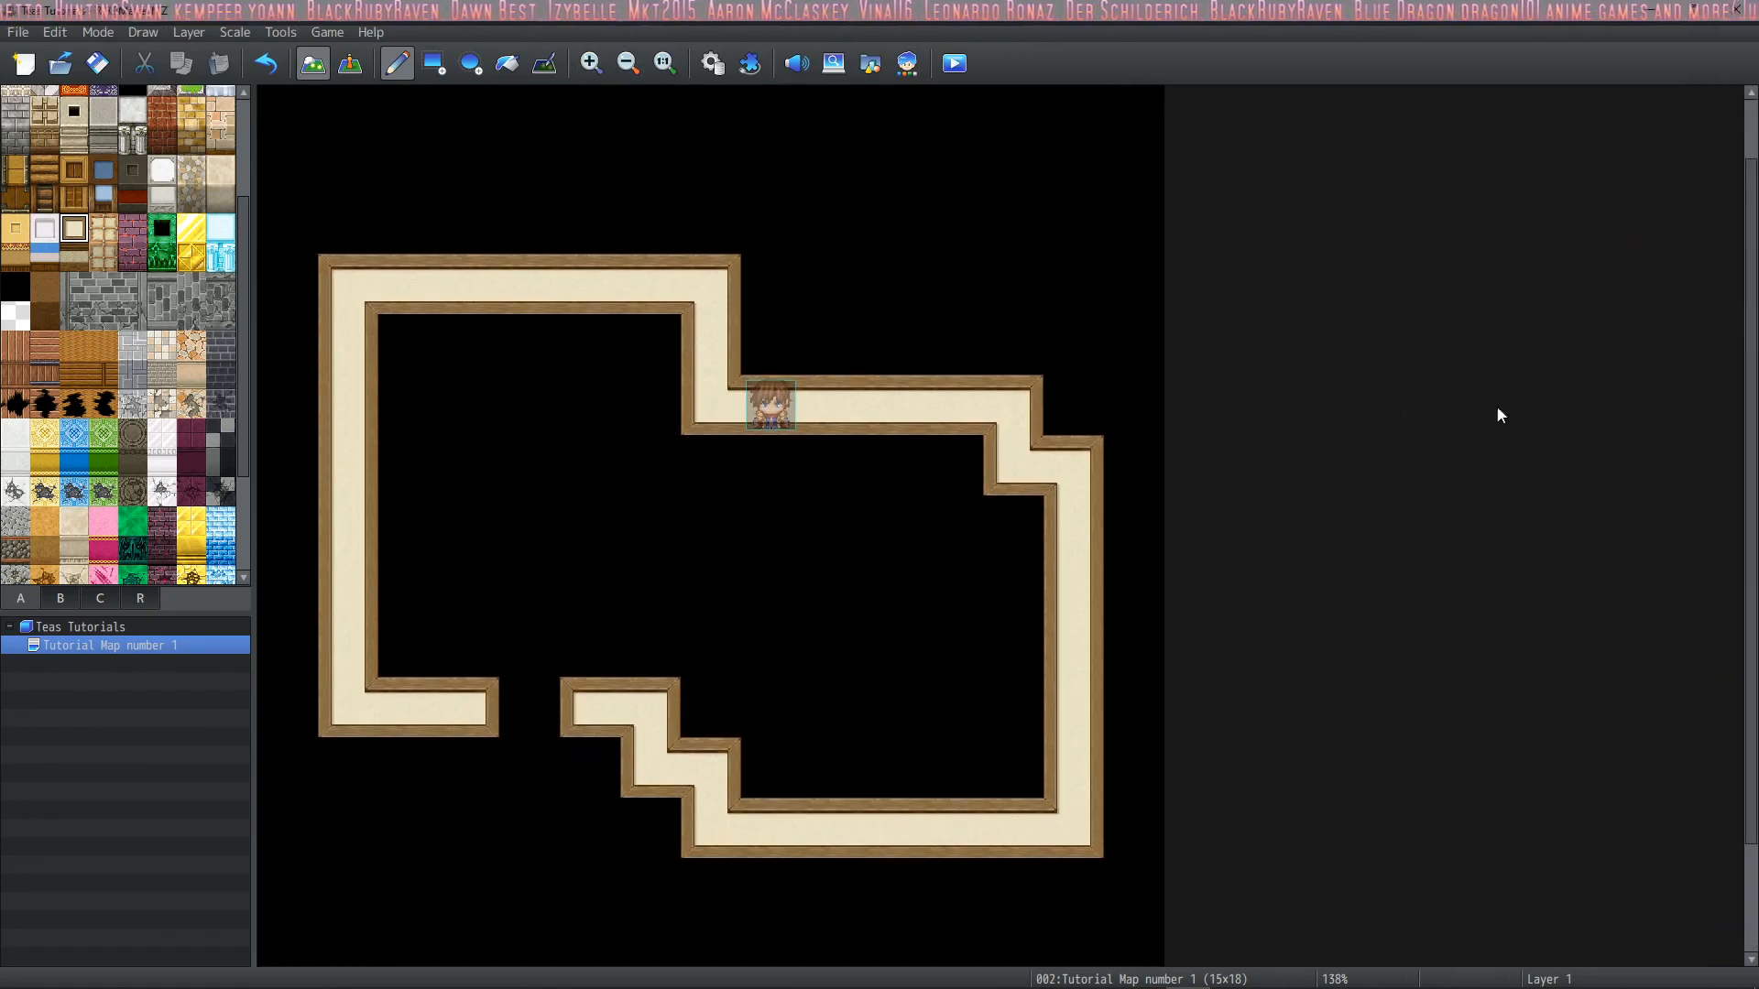
{"action": "mouse_move", "coordinate": [198, 436]}
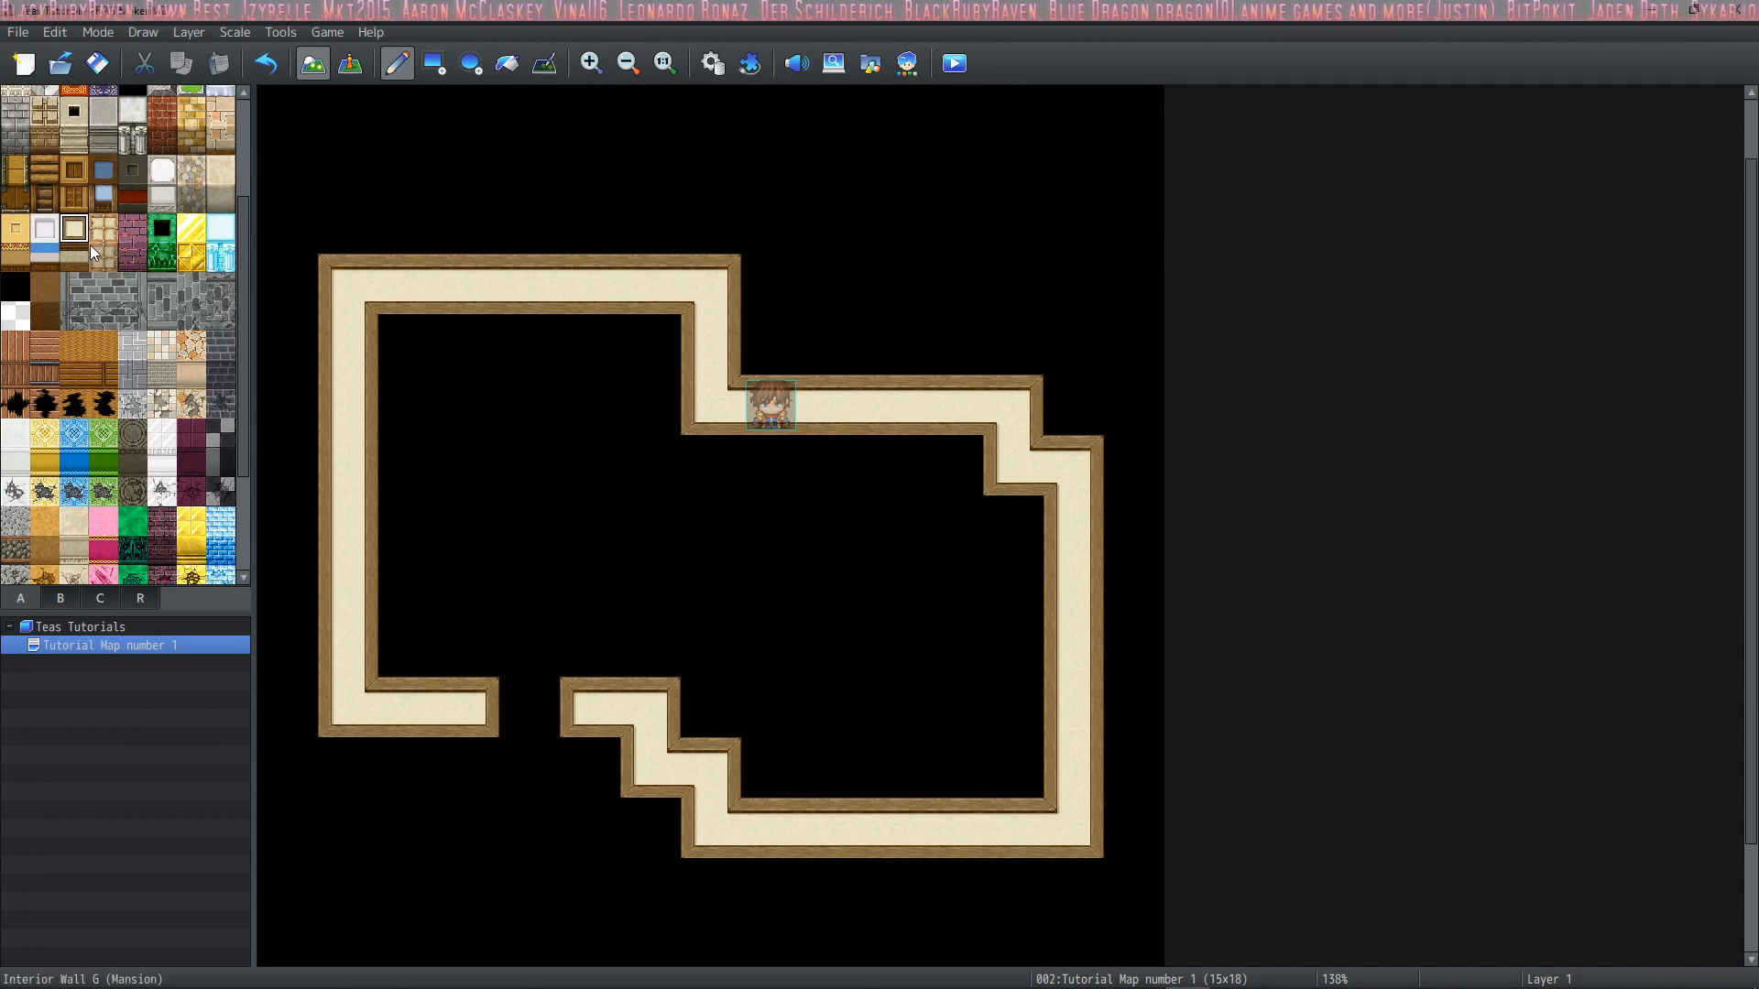
Paint wall faces below the top walls and fill the floor and doorway with pink carpet
{"action": "left_click", "coordinate": [73, 229]}
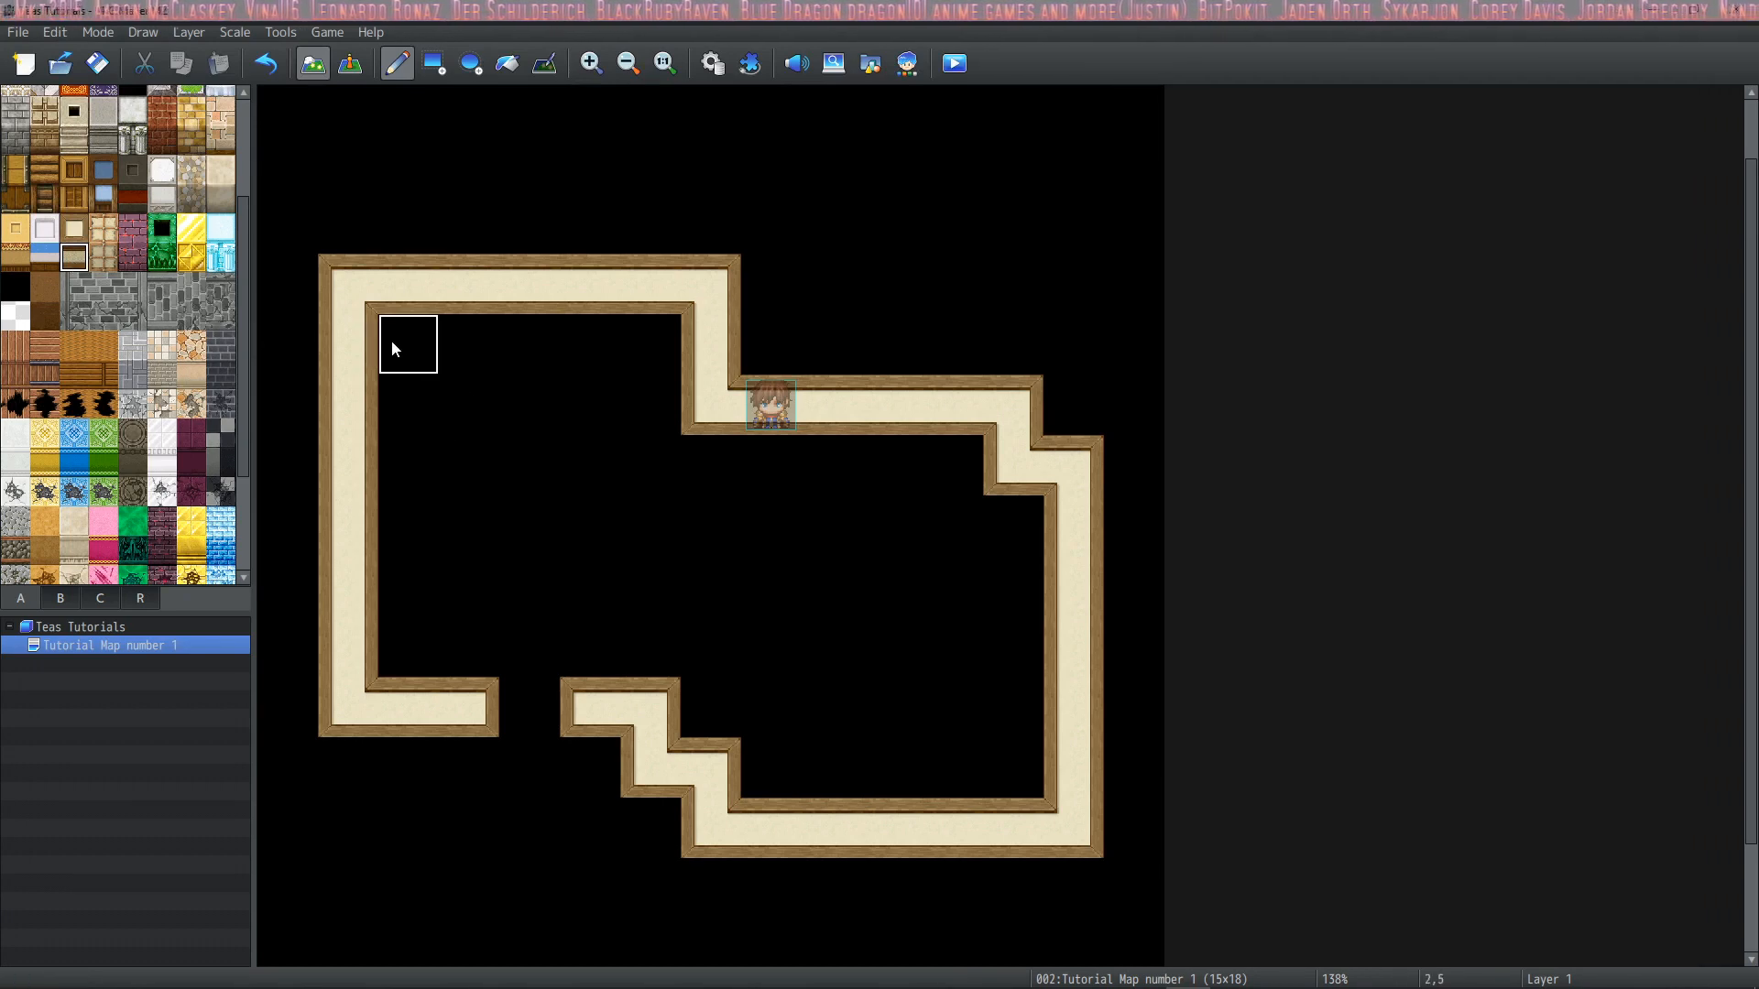
{"action": "left_click", "coordinate": [407, 403]}
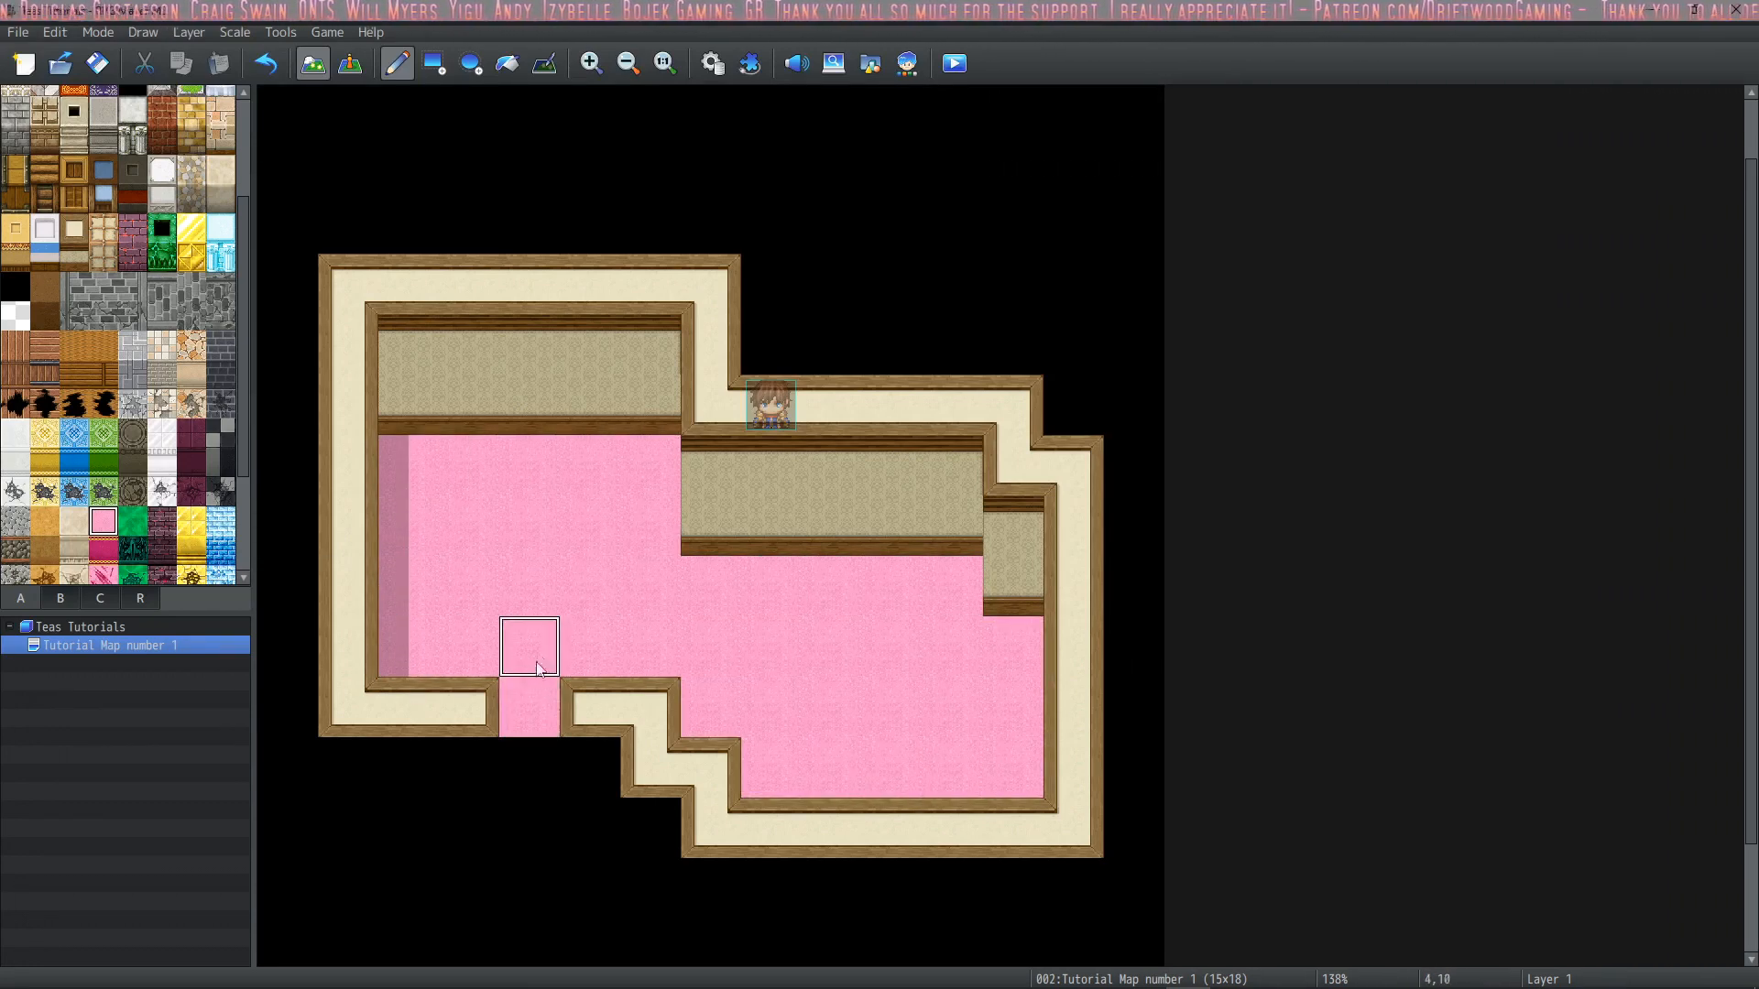
{"action": "left_click", "coordinate": [528, 711]}
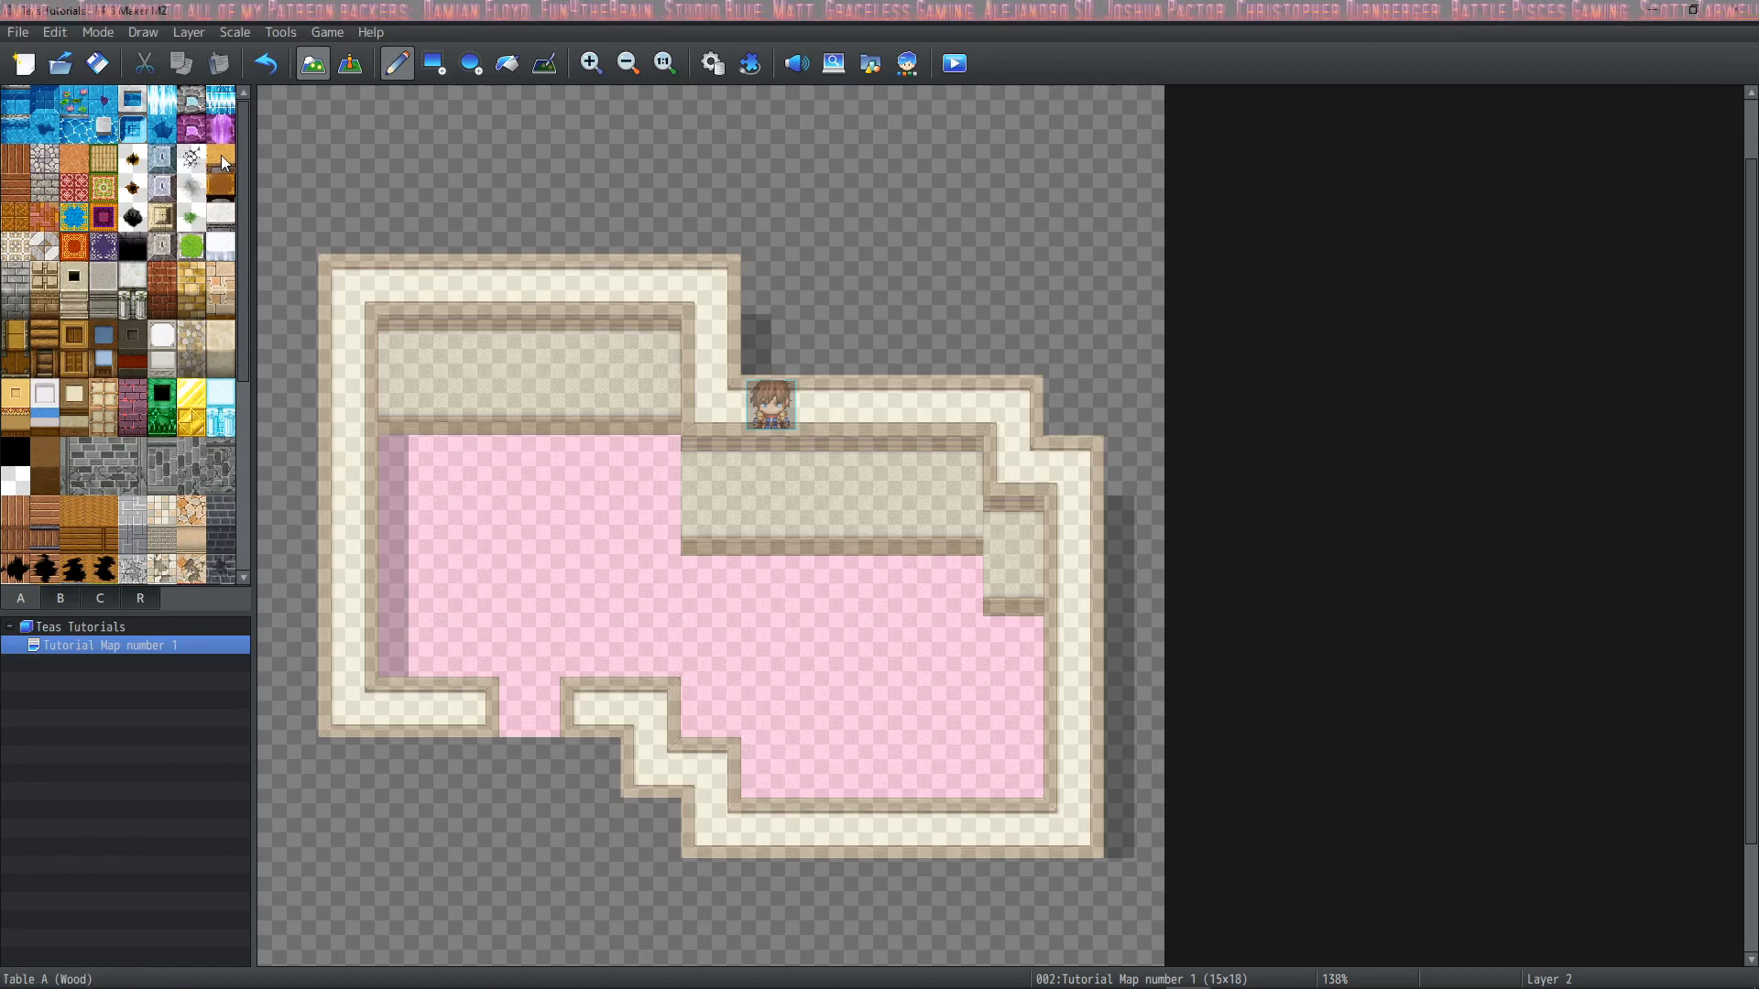
From tileset tab B, place a white counter, three red tables and a round red stool on Layer 2
{"action": "left_click", "coordinate": [218, 246]}
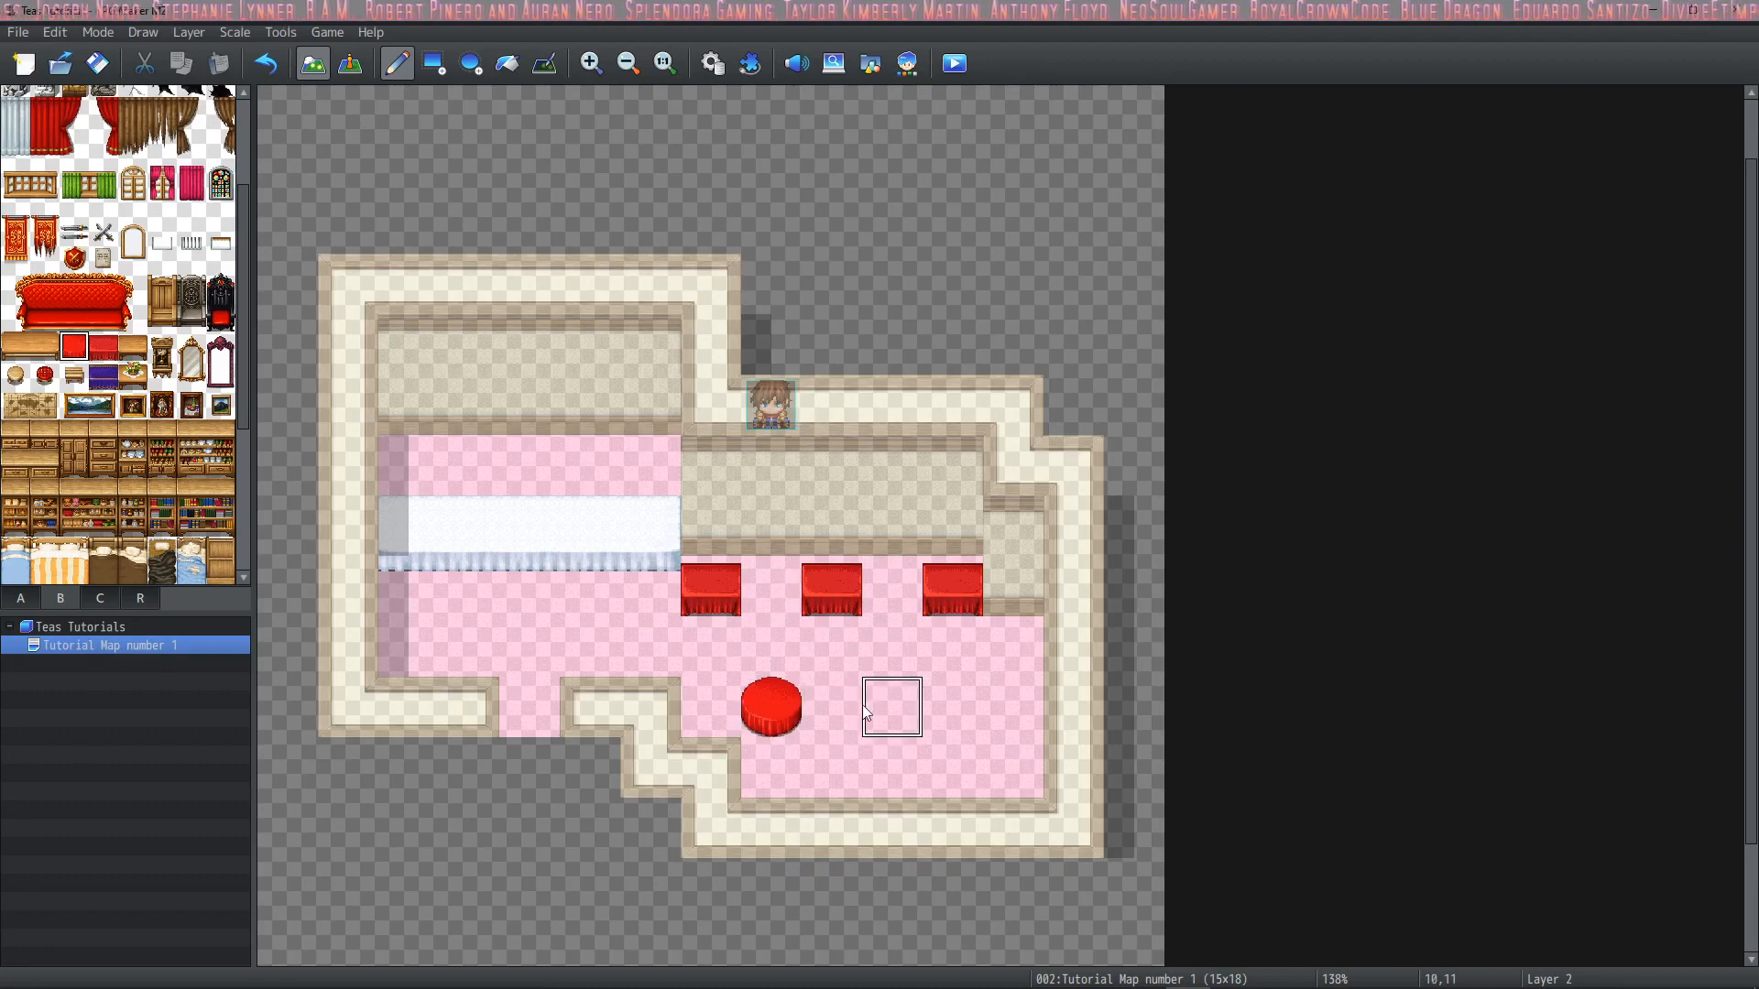
Place a second red stool, shelves, curtained windows, clothing stands, clock, painting and barrel
{"action": "left_click", "coordinate": [891, 707]}
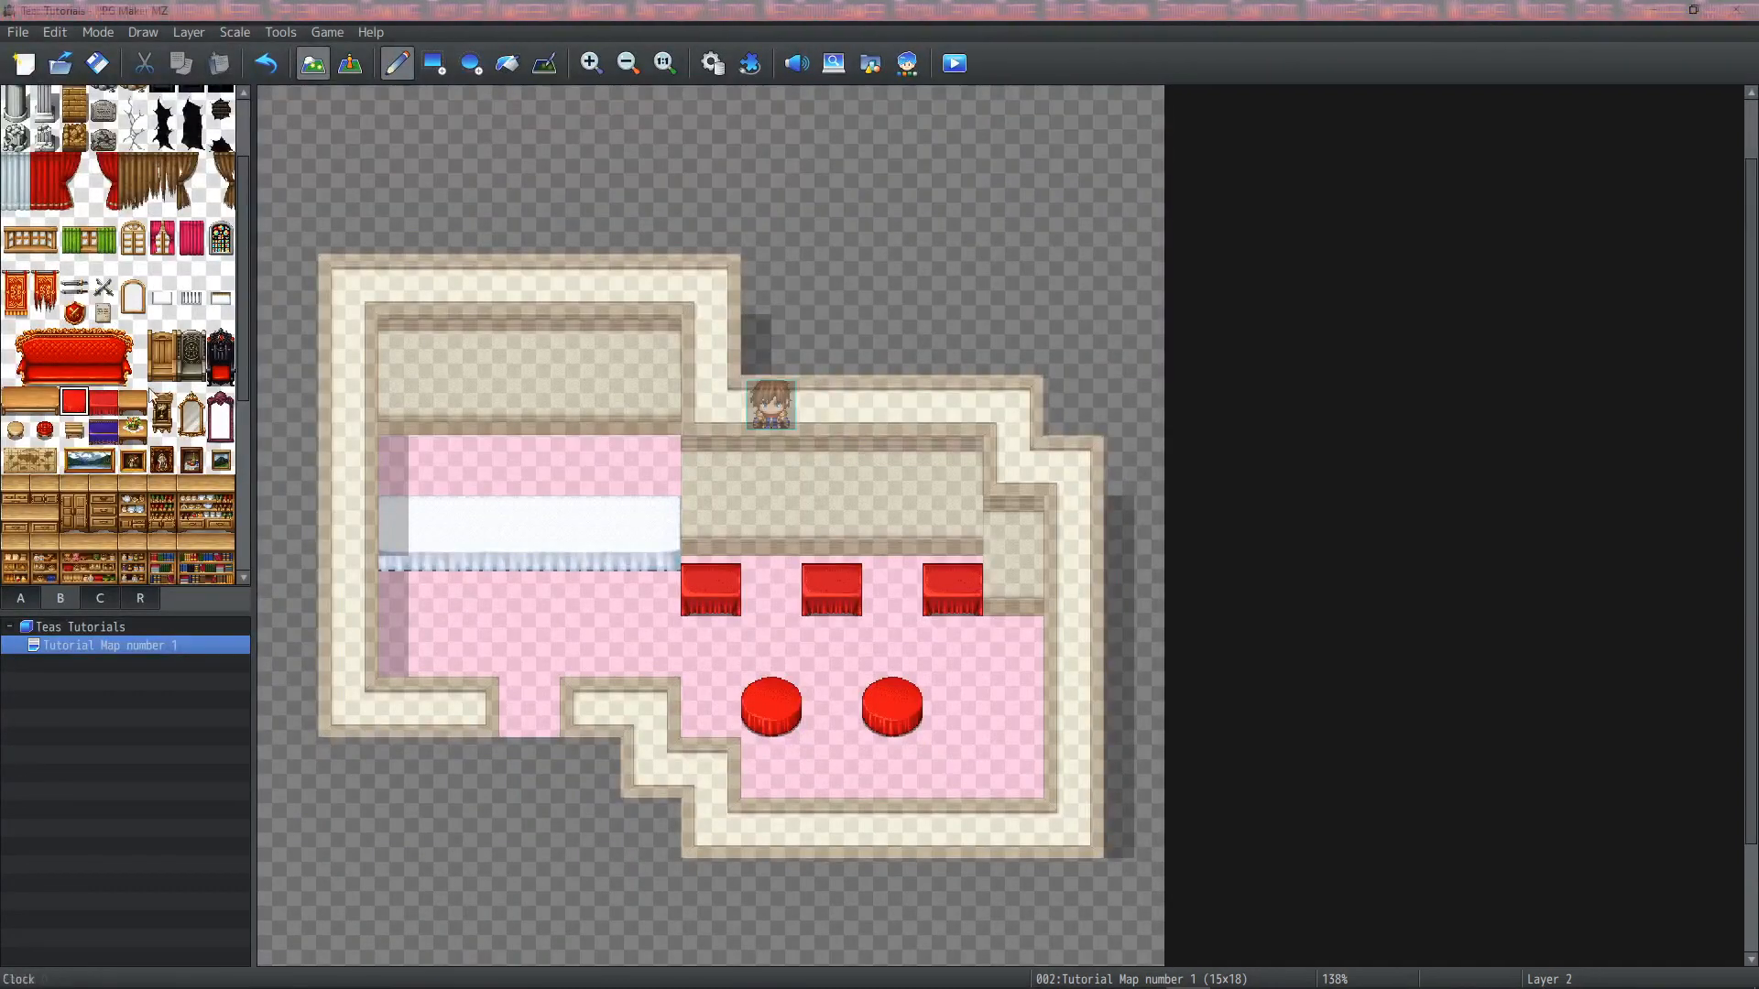
{"action": "scroll", "scroll_direction": "down", "scroll_amount": 3}
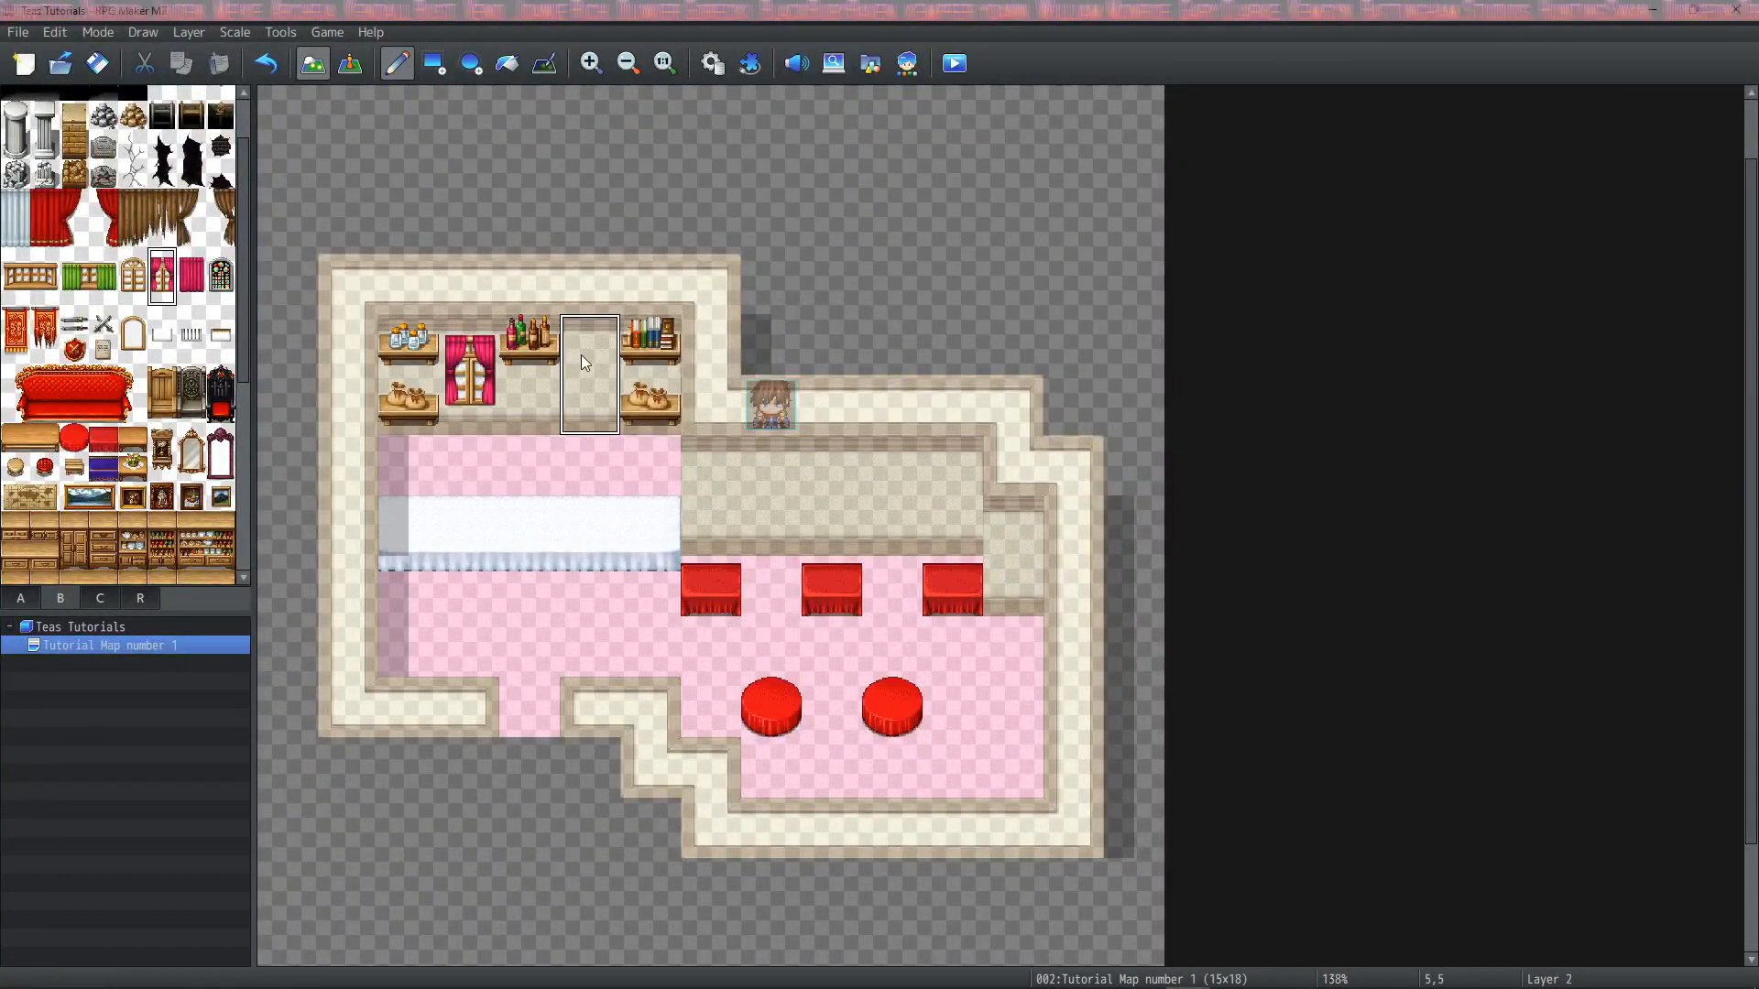
{"action": "left_click", "coordinate": [588, 375]}
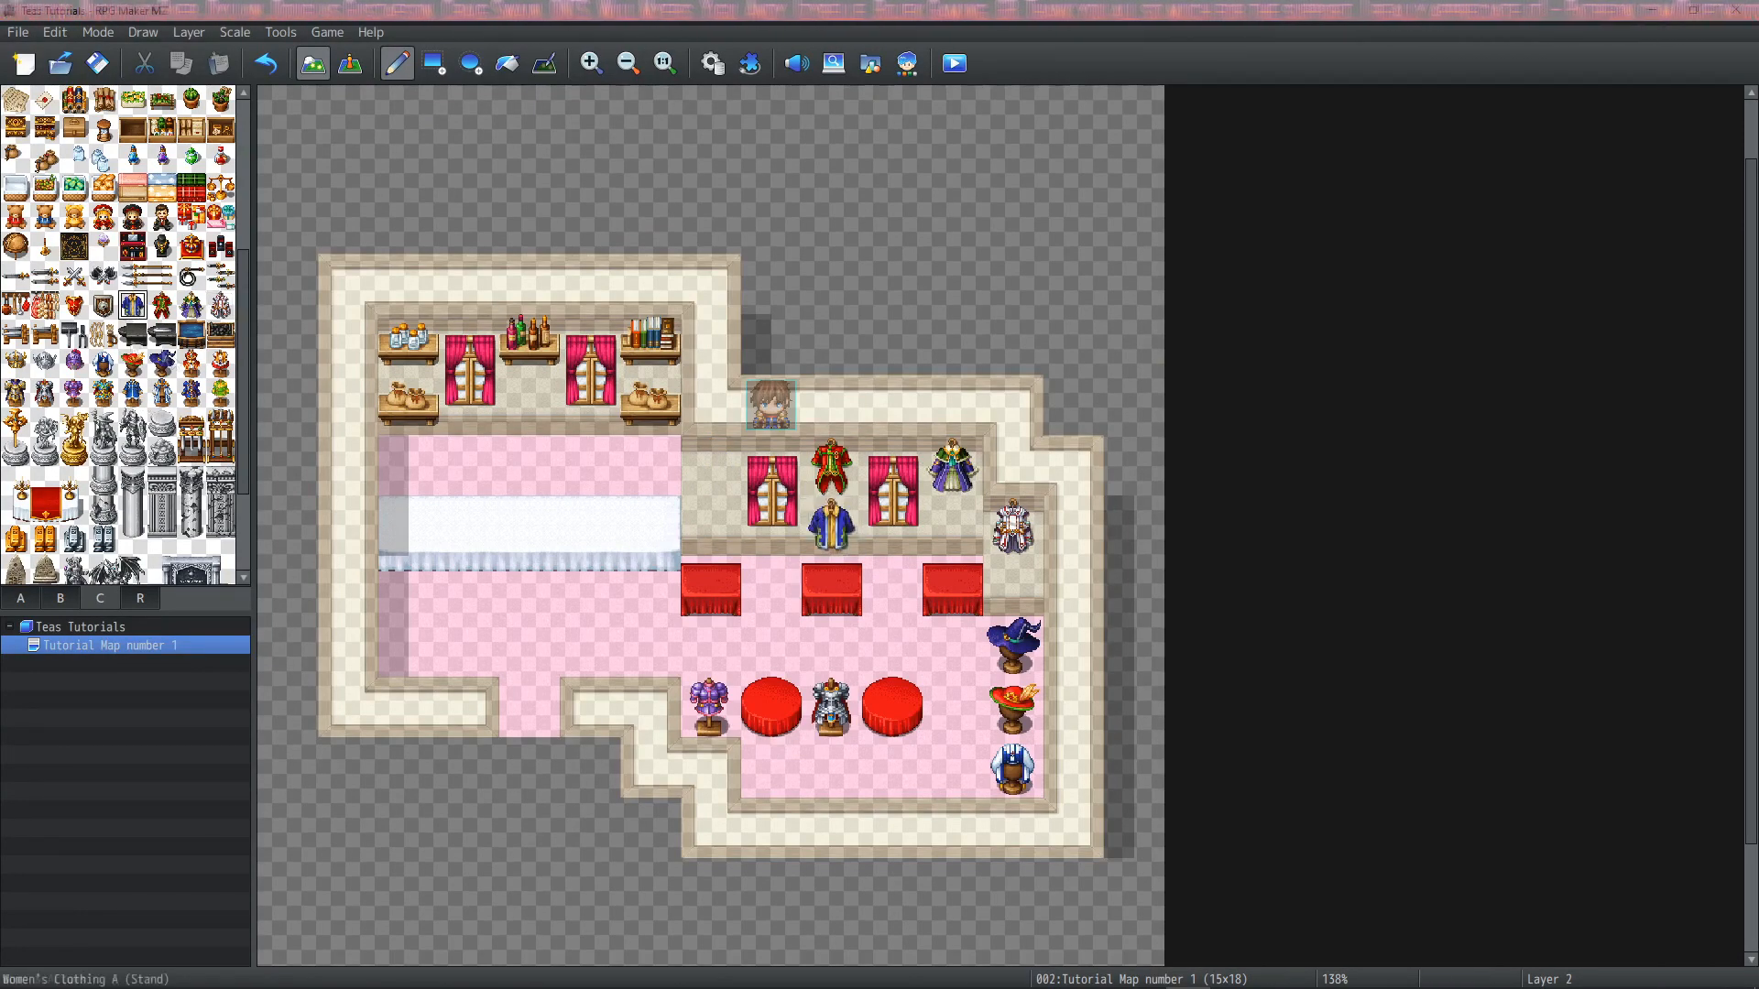
{"action": "left_click", "coordinate": [709, 497]}
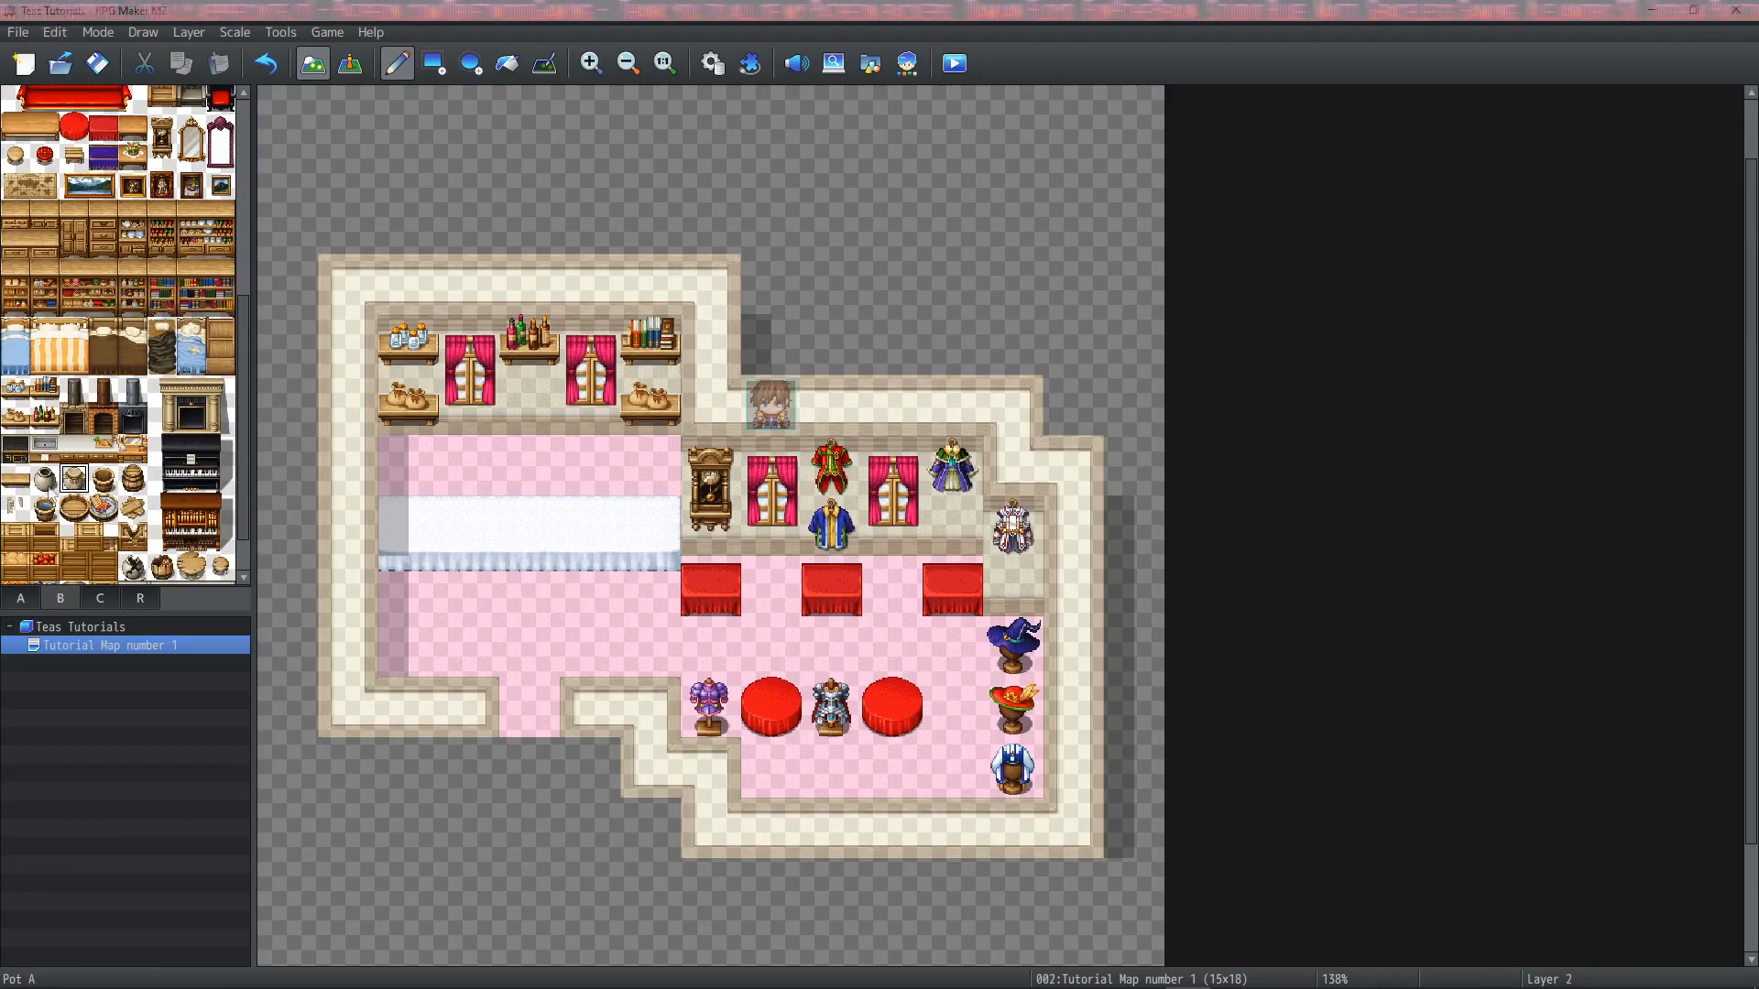
{"action": "left_click", "coordinate": [471, 465]}
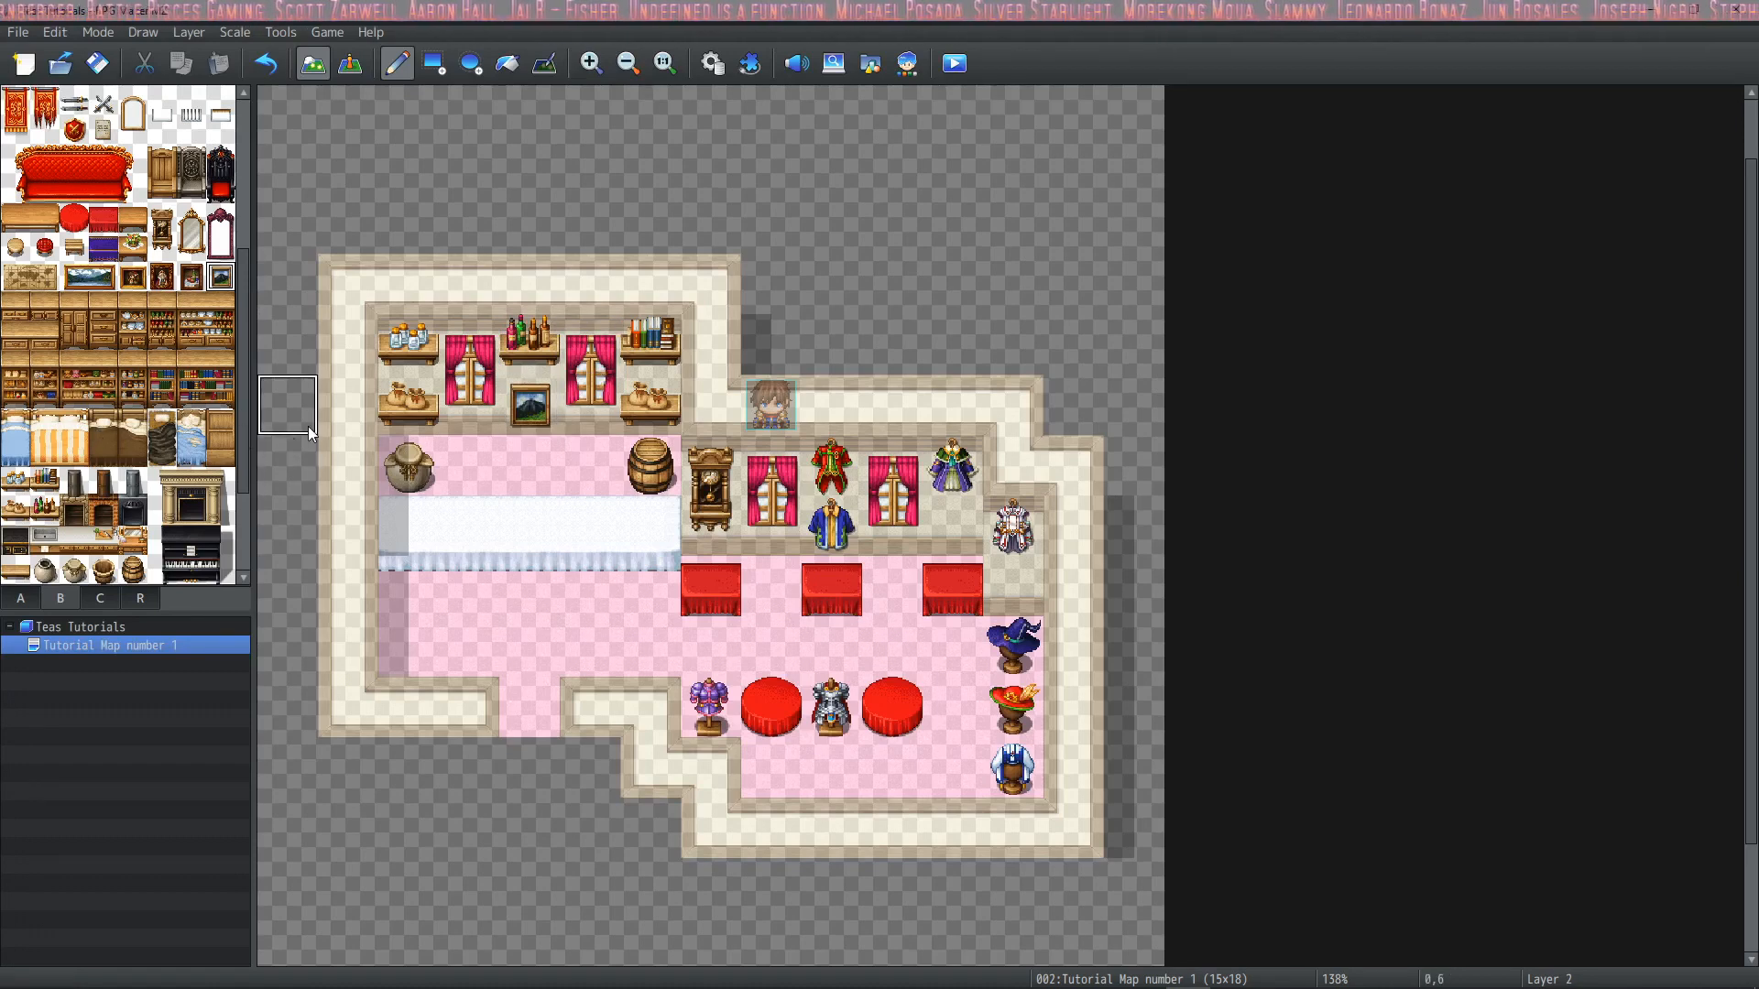
{"action": "mouse_move", "coordinate": [296, 502]}
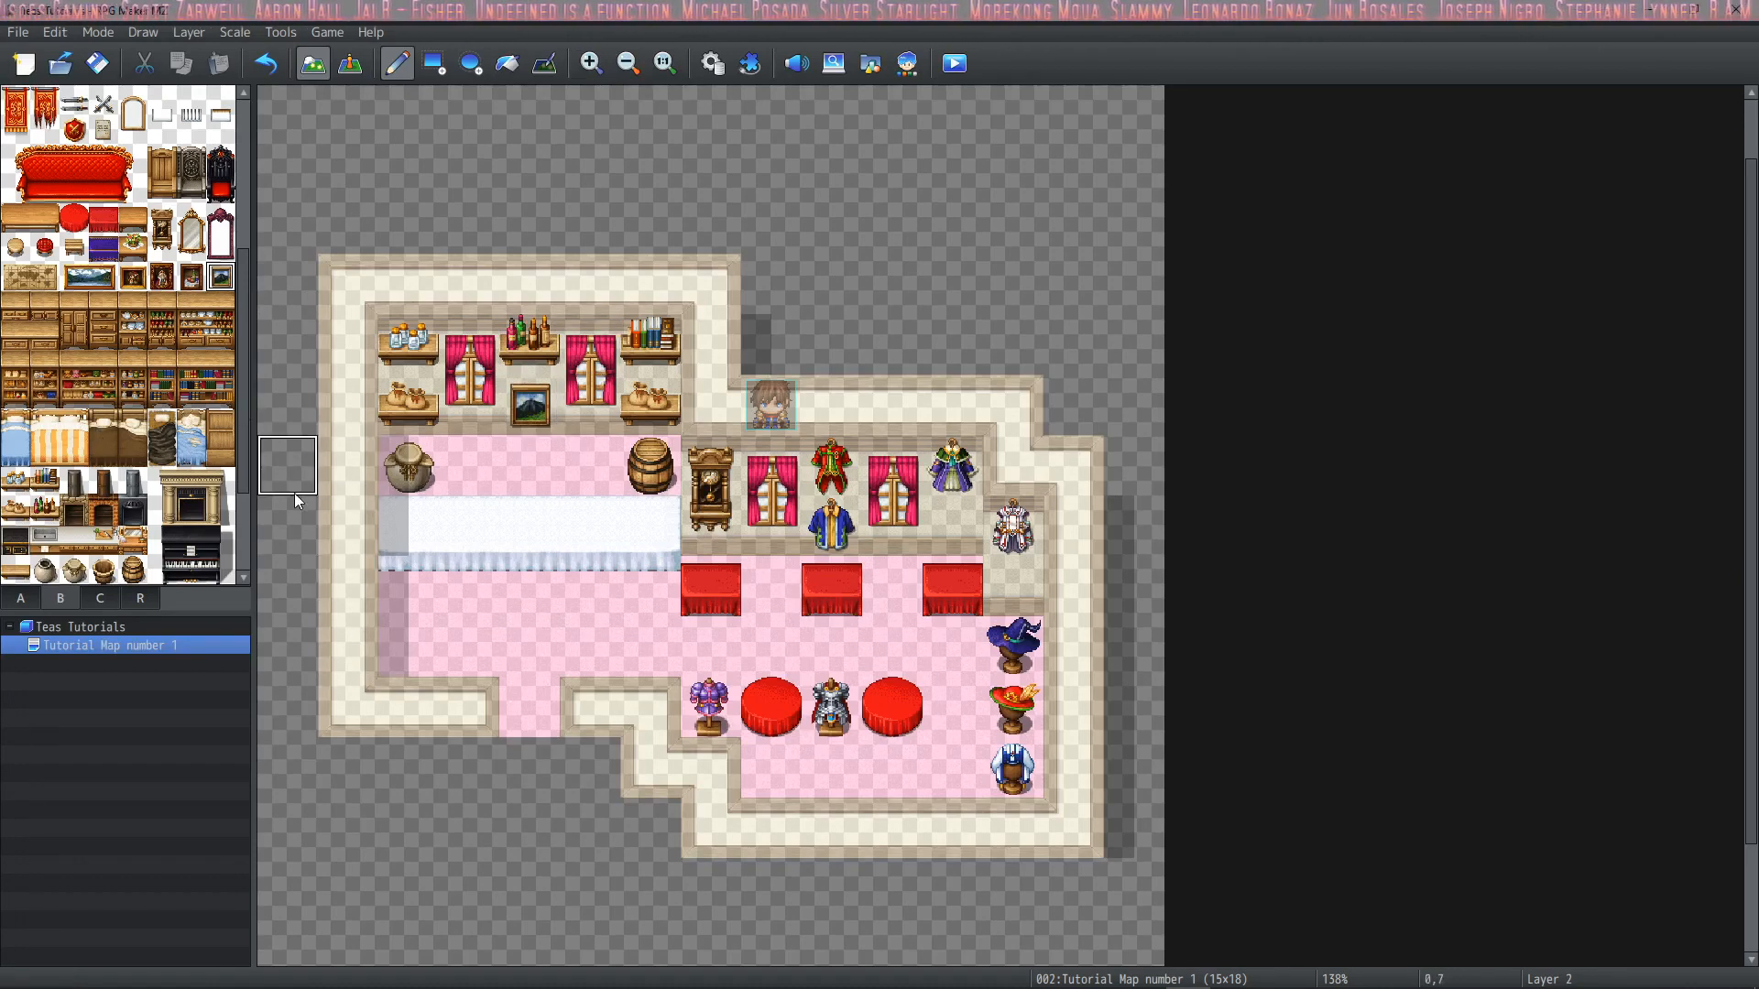
On Layer 3, set merchandise on the counter, tables and stools plus a red cushion behind the counter
{"action": "left_click", "coordinate": [187, 31]}
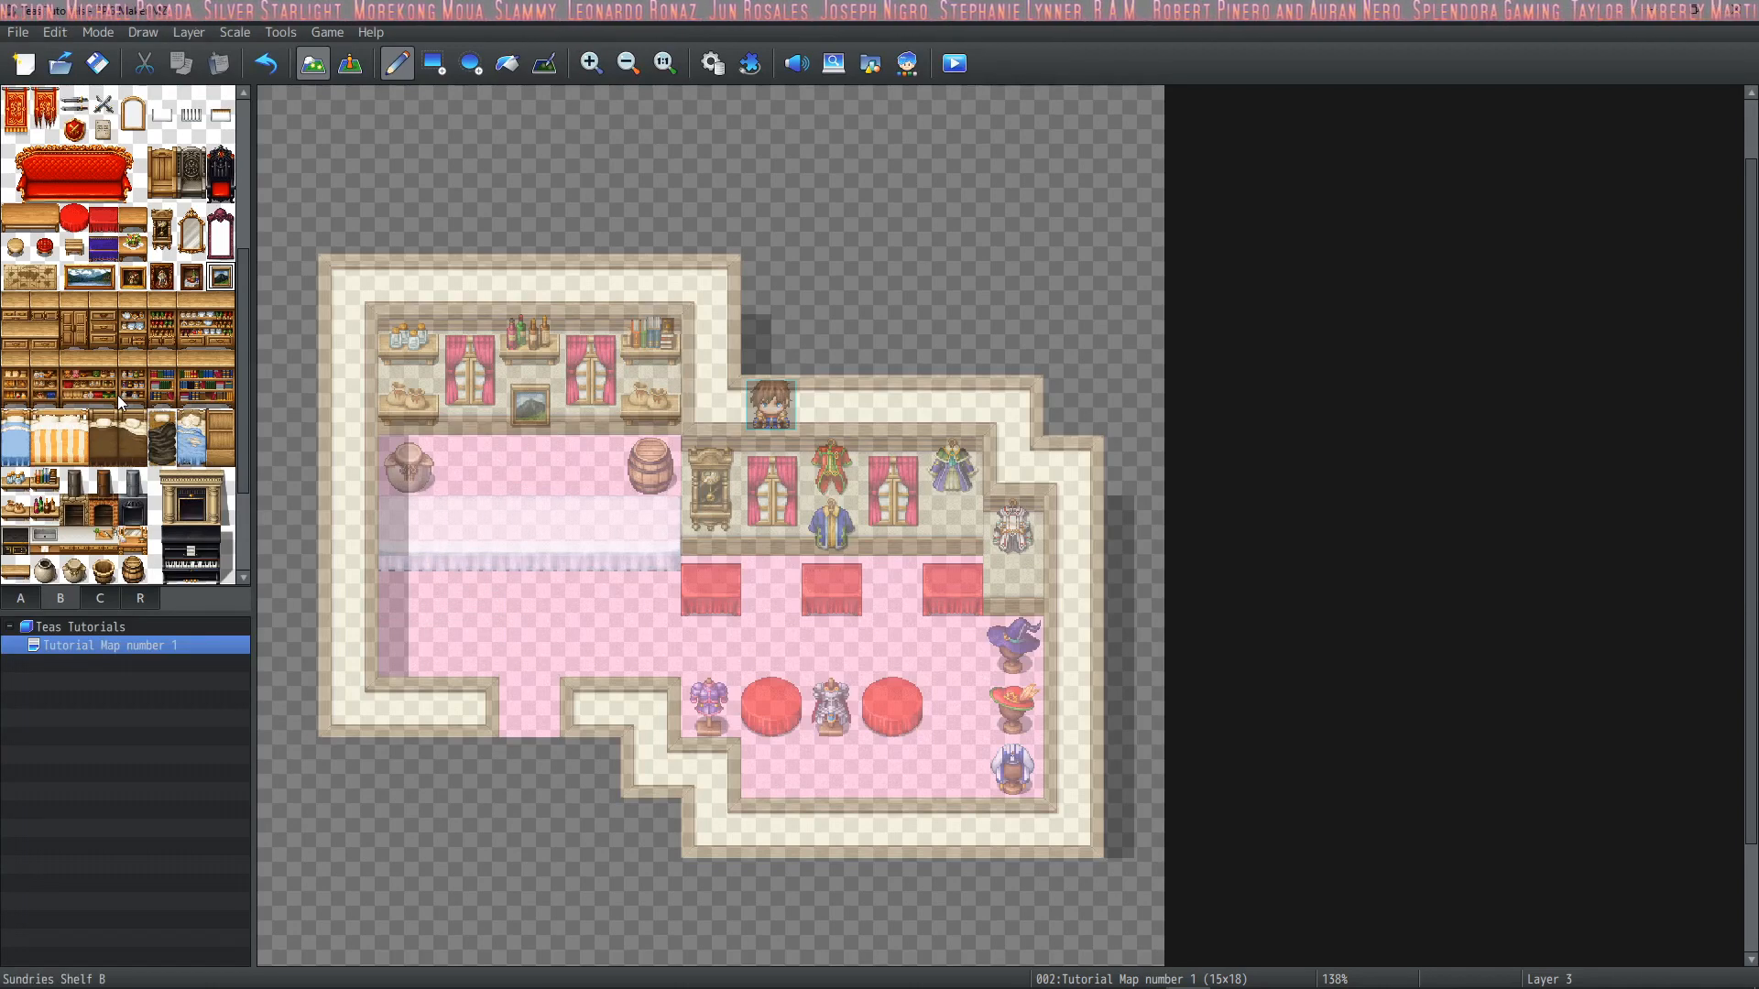
{"action": "left_click", "coordinate": [187, 31]}
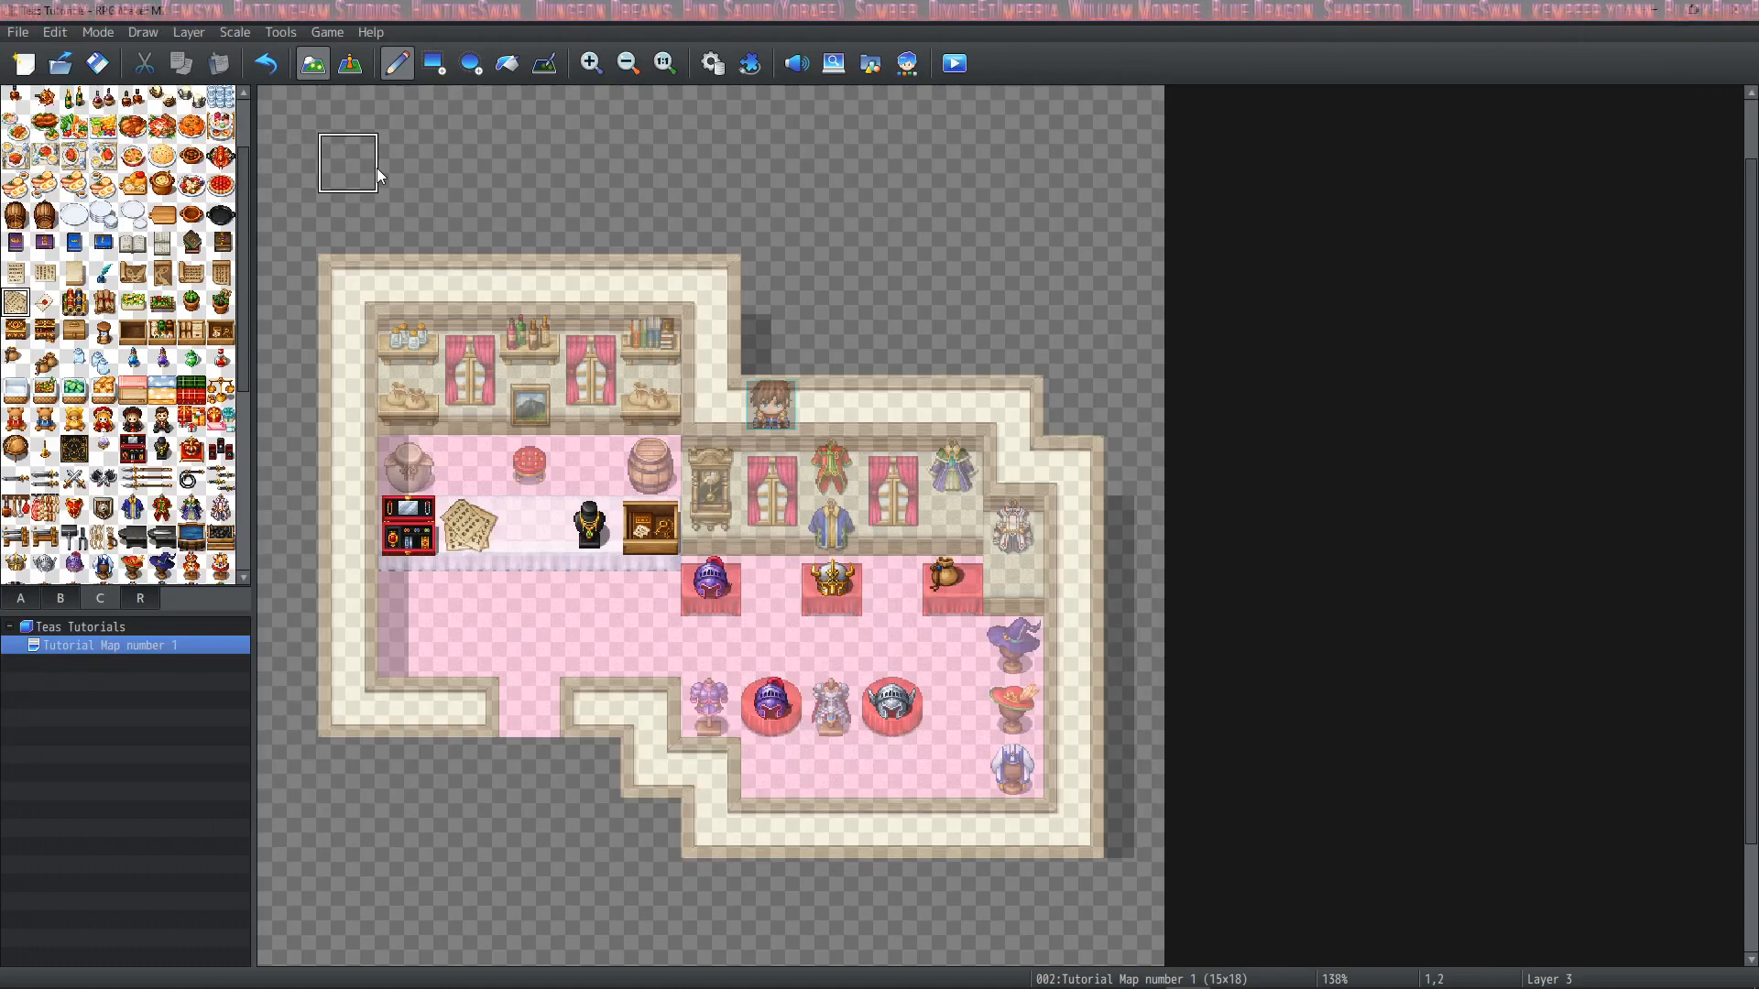
On Layer 4, place a quill on the counter's scroll and a jar on the right red table
{"action": "left_click", "coordinate": [187, 32]}
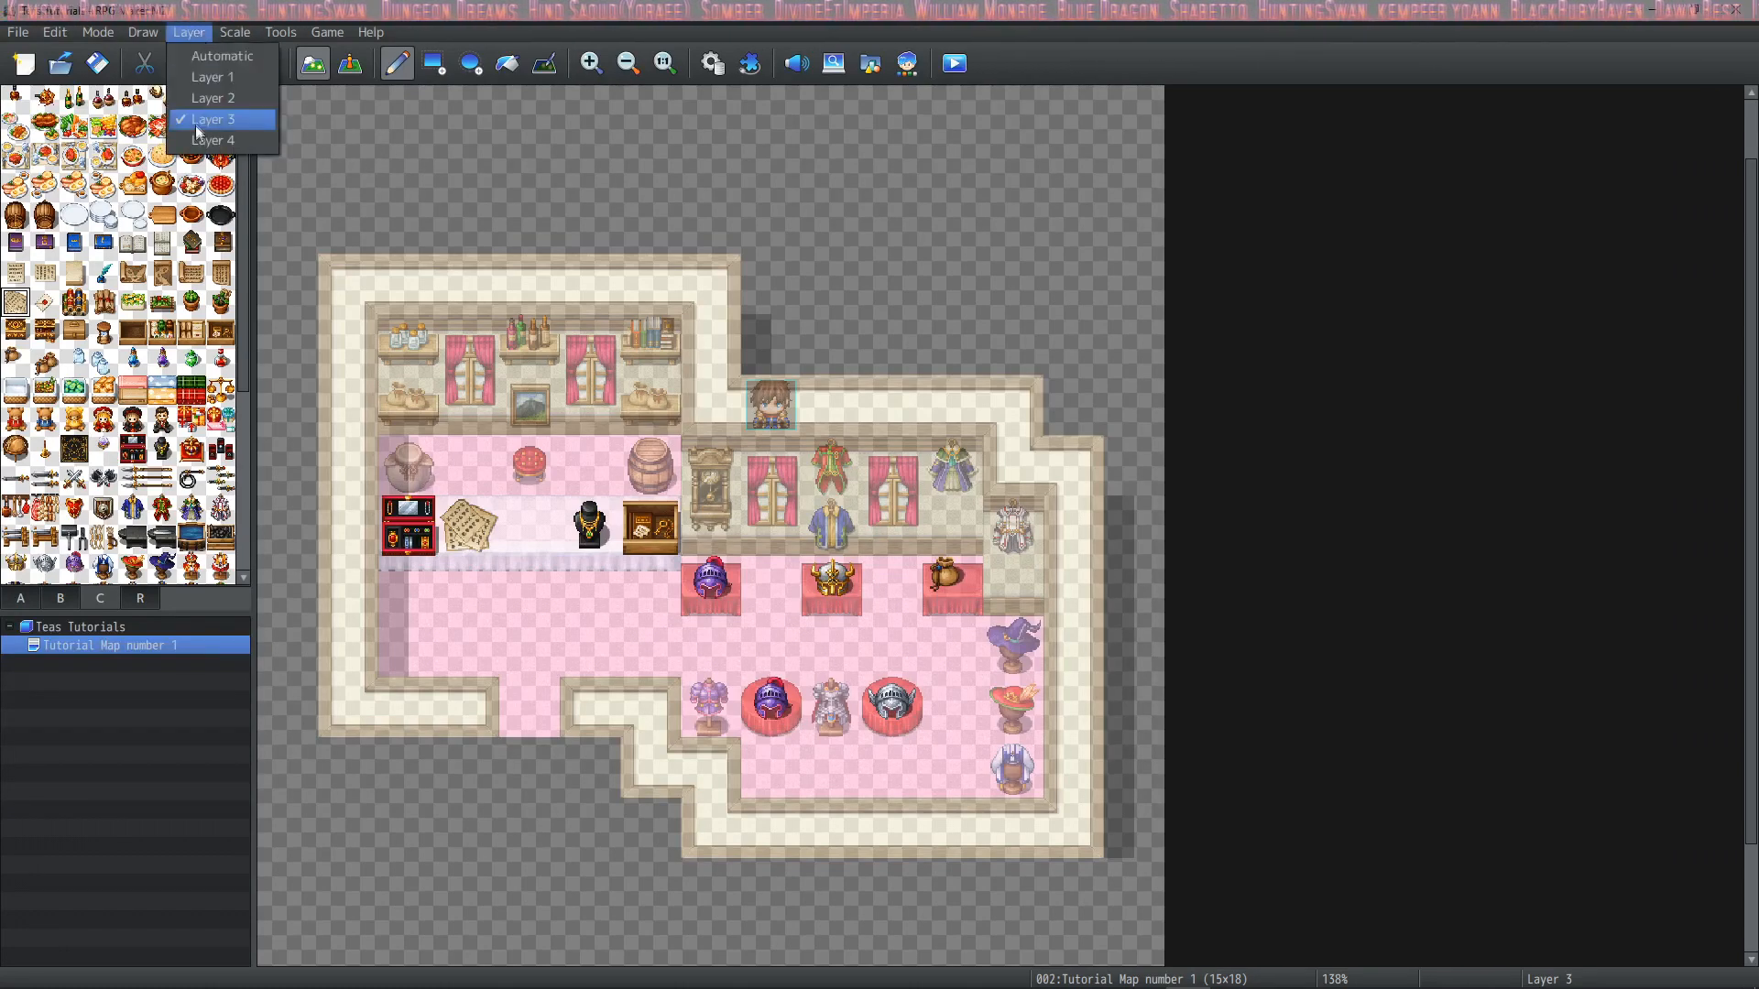
{"action": "left_click", "coordinate": [212, 141]}
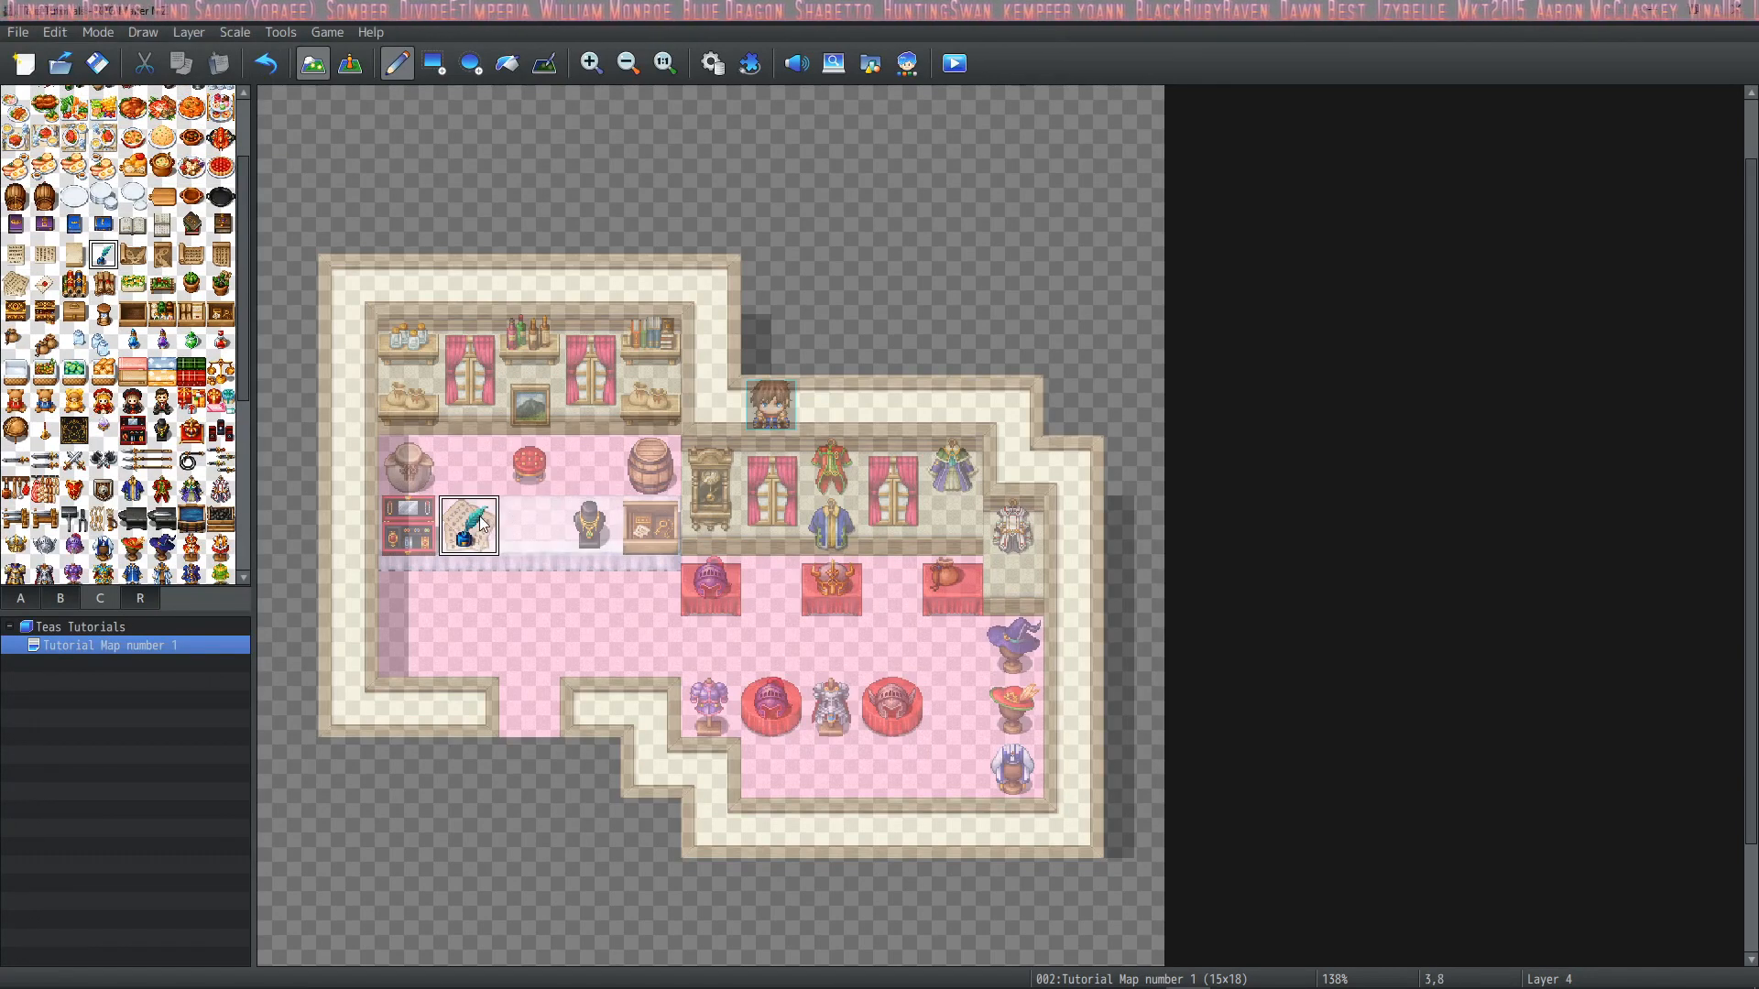
{"action": "left_click", "coordinate": [467, 526]}
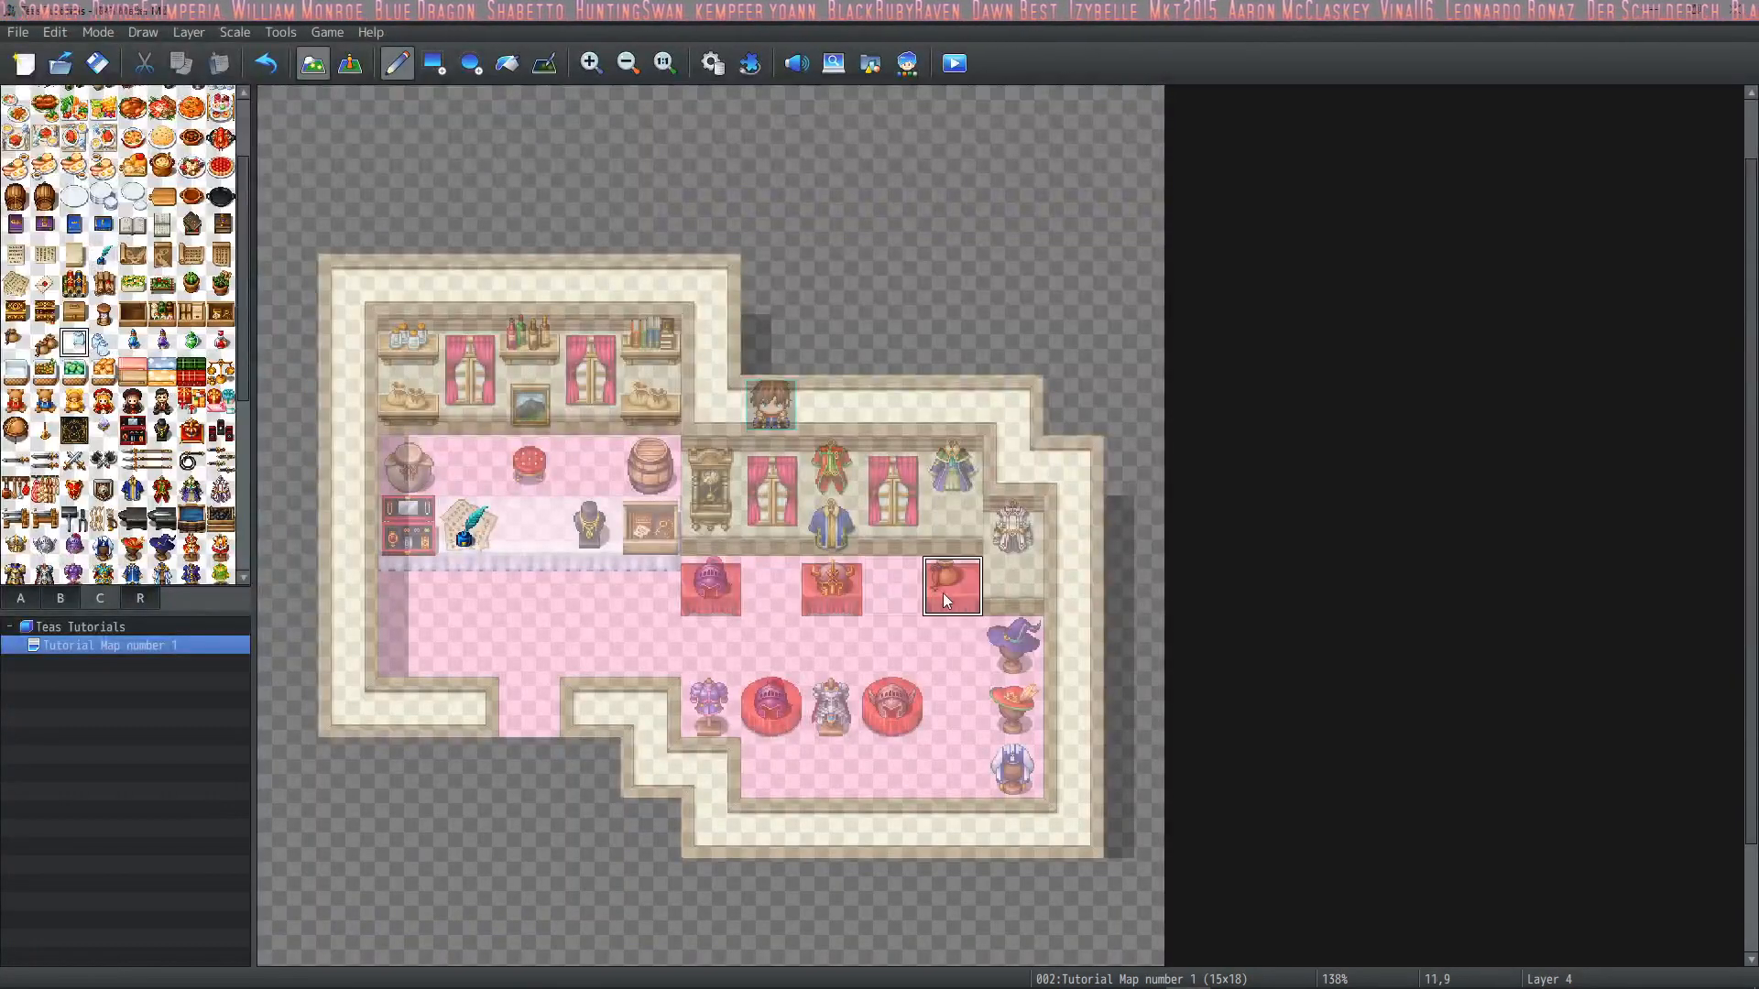
{"action": "left_click", "coordinate": [951, 587]}
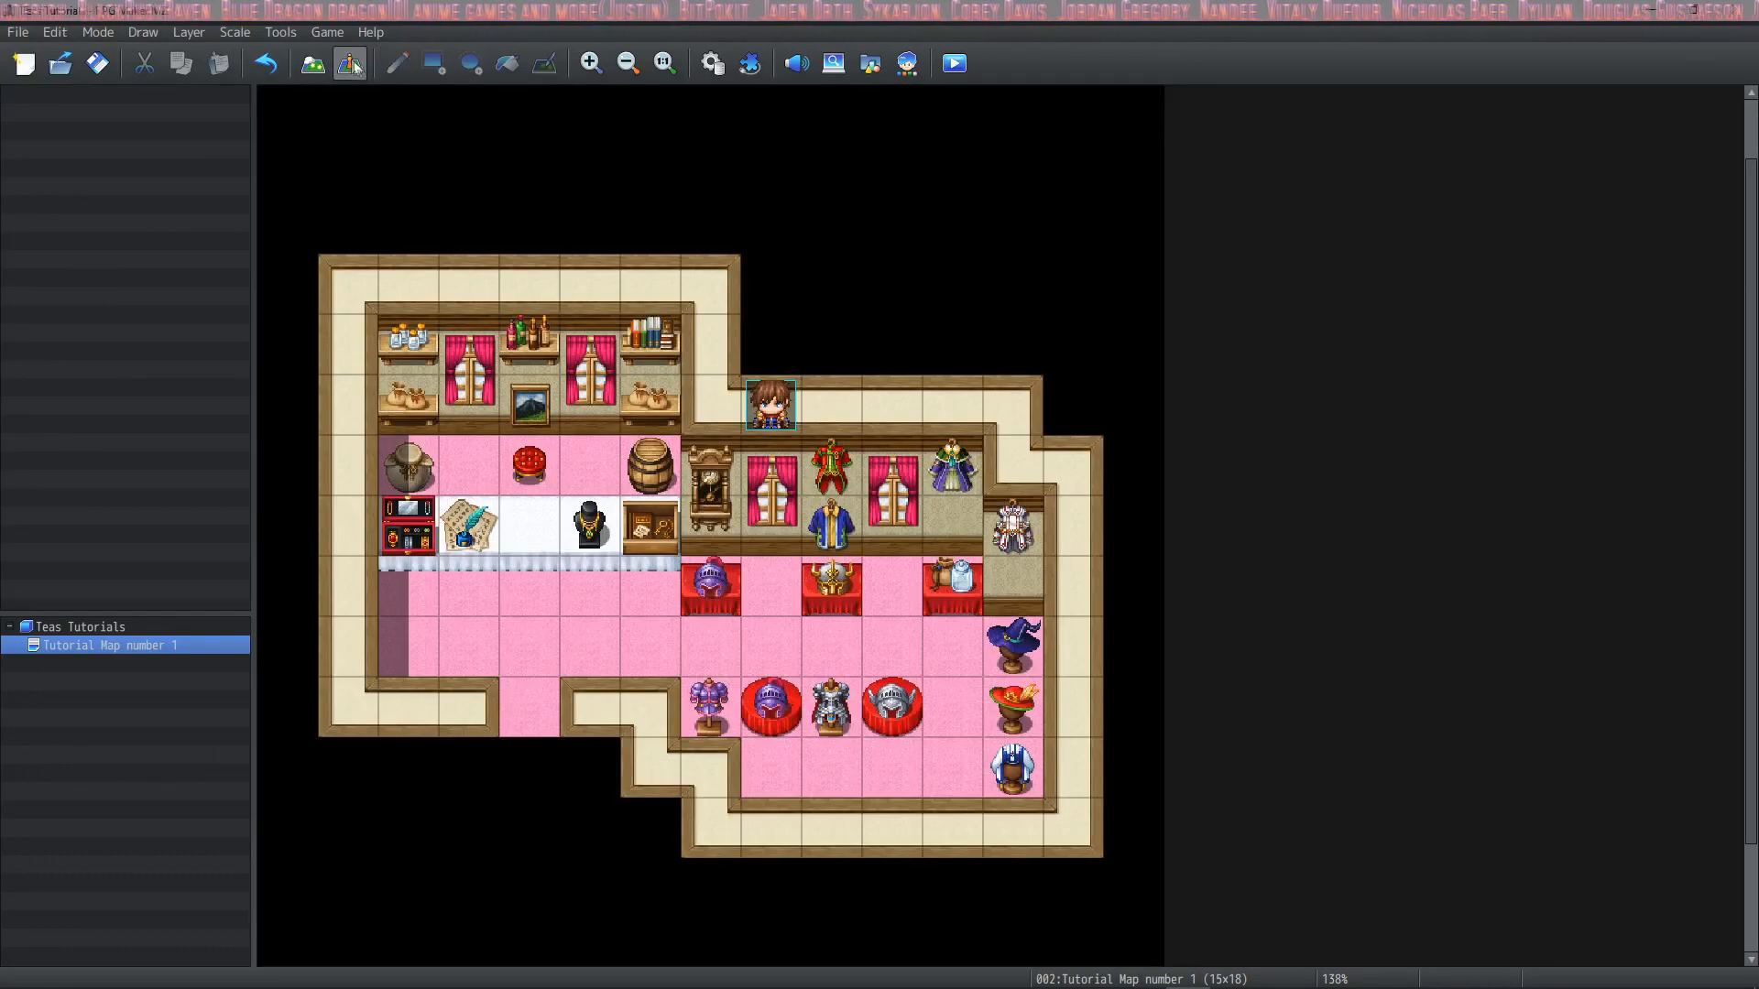
Set the player's starting position at the shop entrance tile and launch a playtest
{"action": "right_click", "coordinate": [530, 704]}
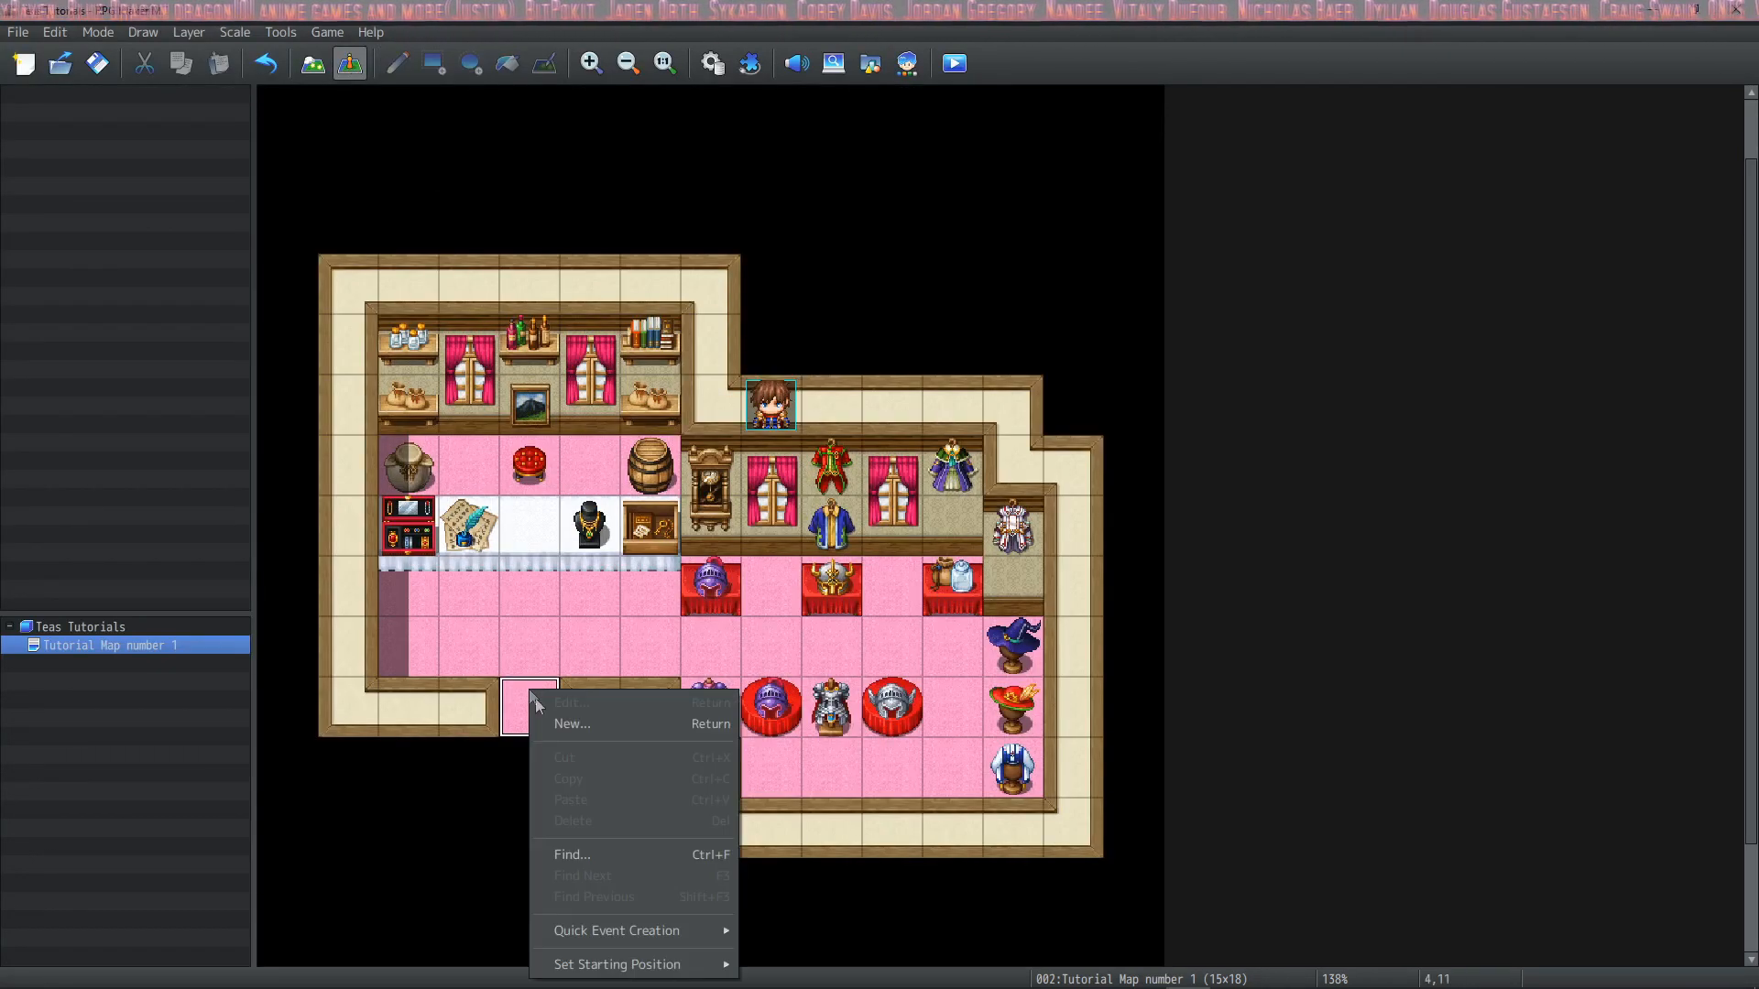
{"action": "left_click", "coordinate": [616, 964]}
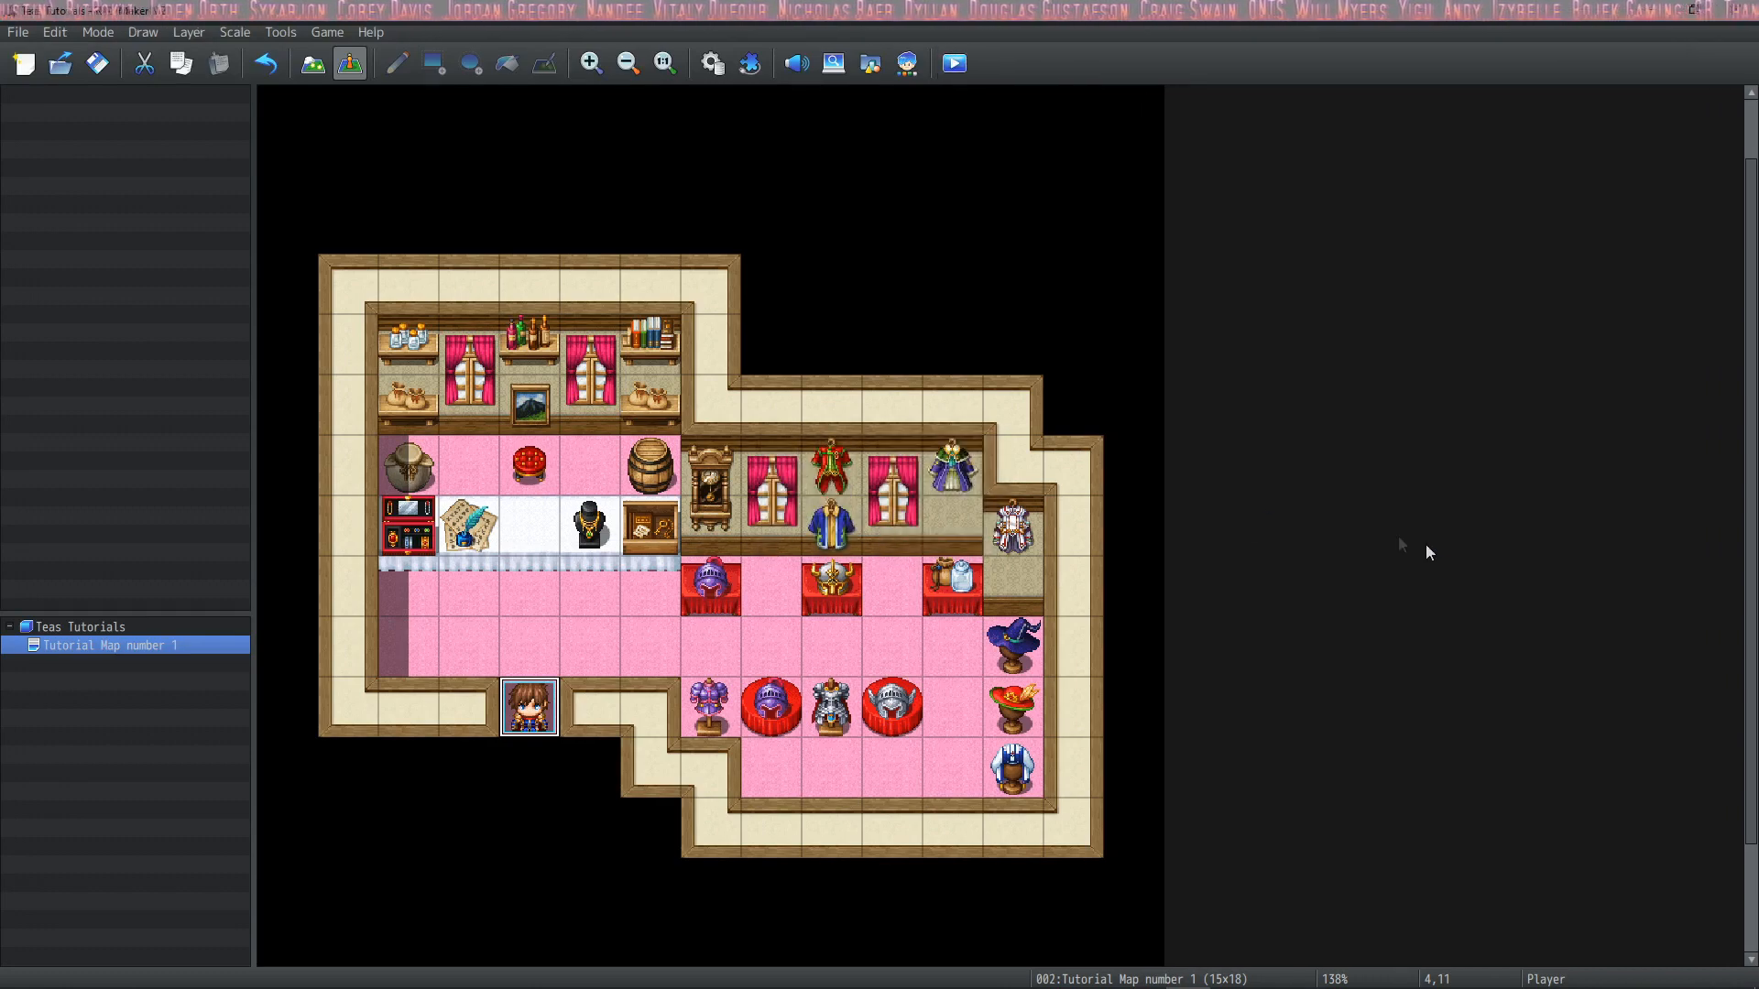
{"action": "left_click", "coordinate": [953, 63]}
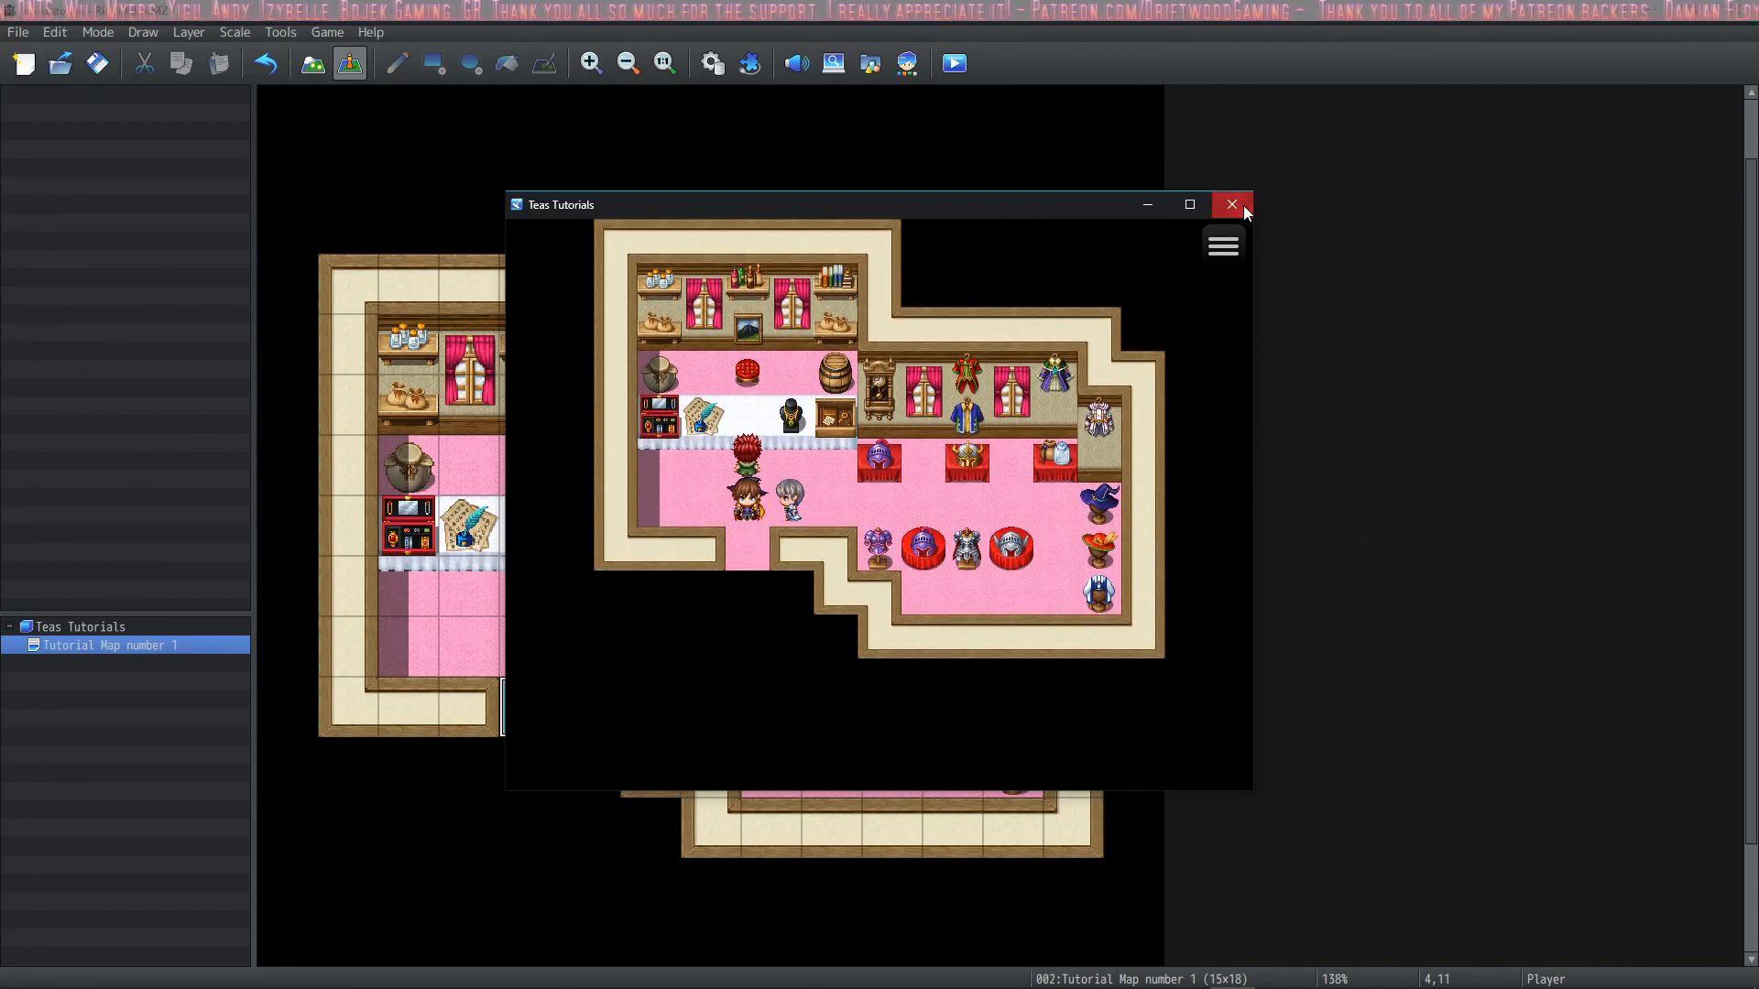
Close the playtest, pick the water tile from tileset tab A and target Layer 1
{"action": "left_click", "coordinate": [1231, 206]}
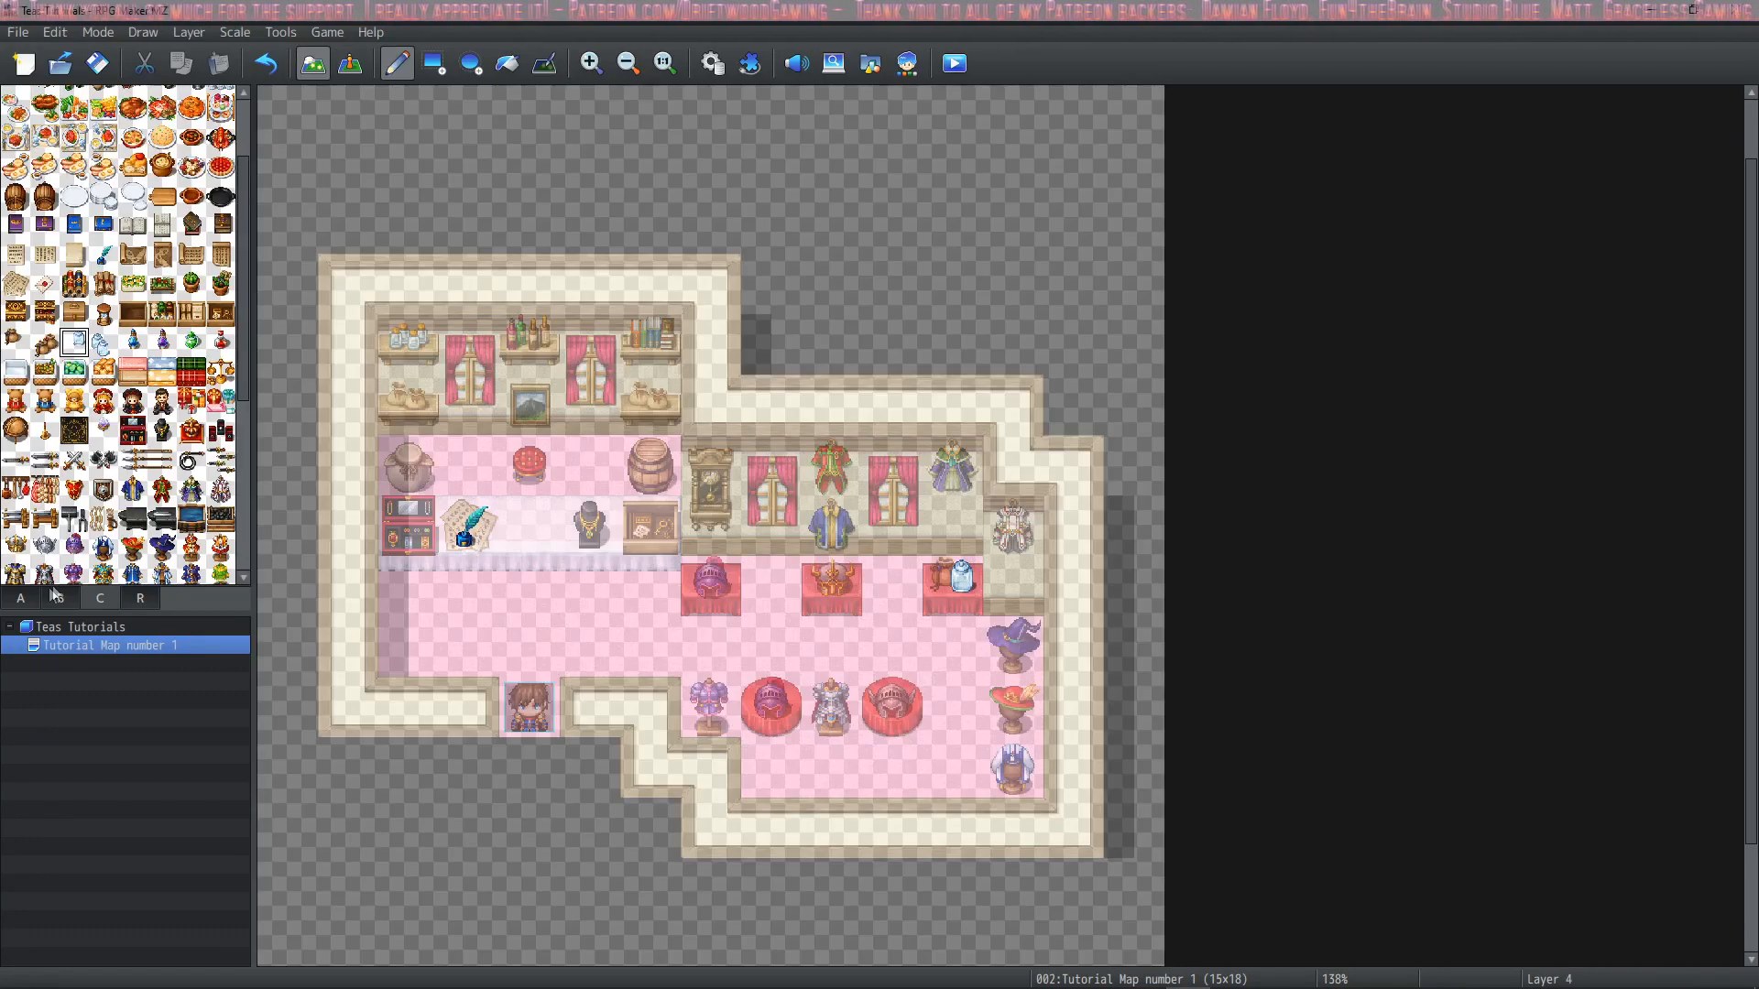
{"action": "left_click", "coordinate": [59, 598]}
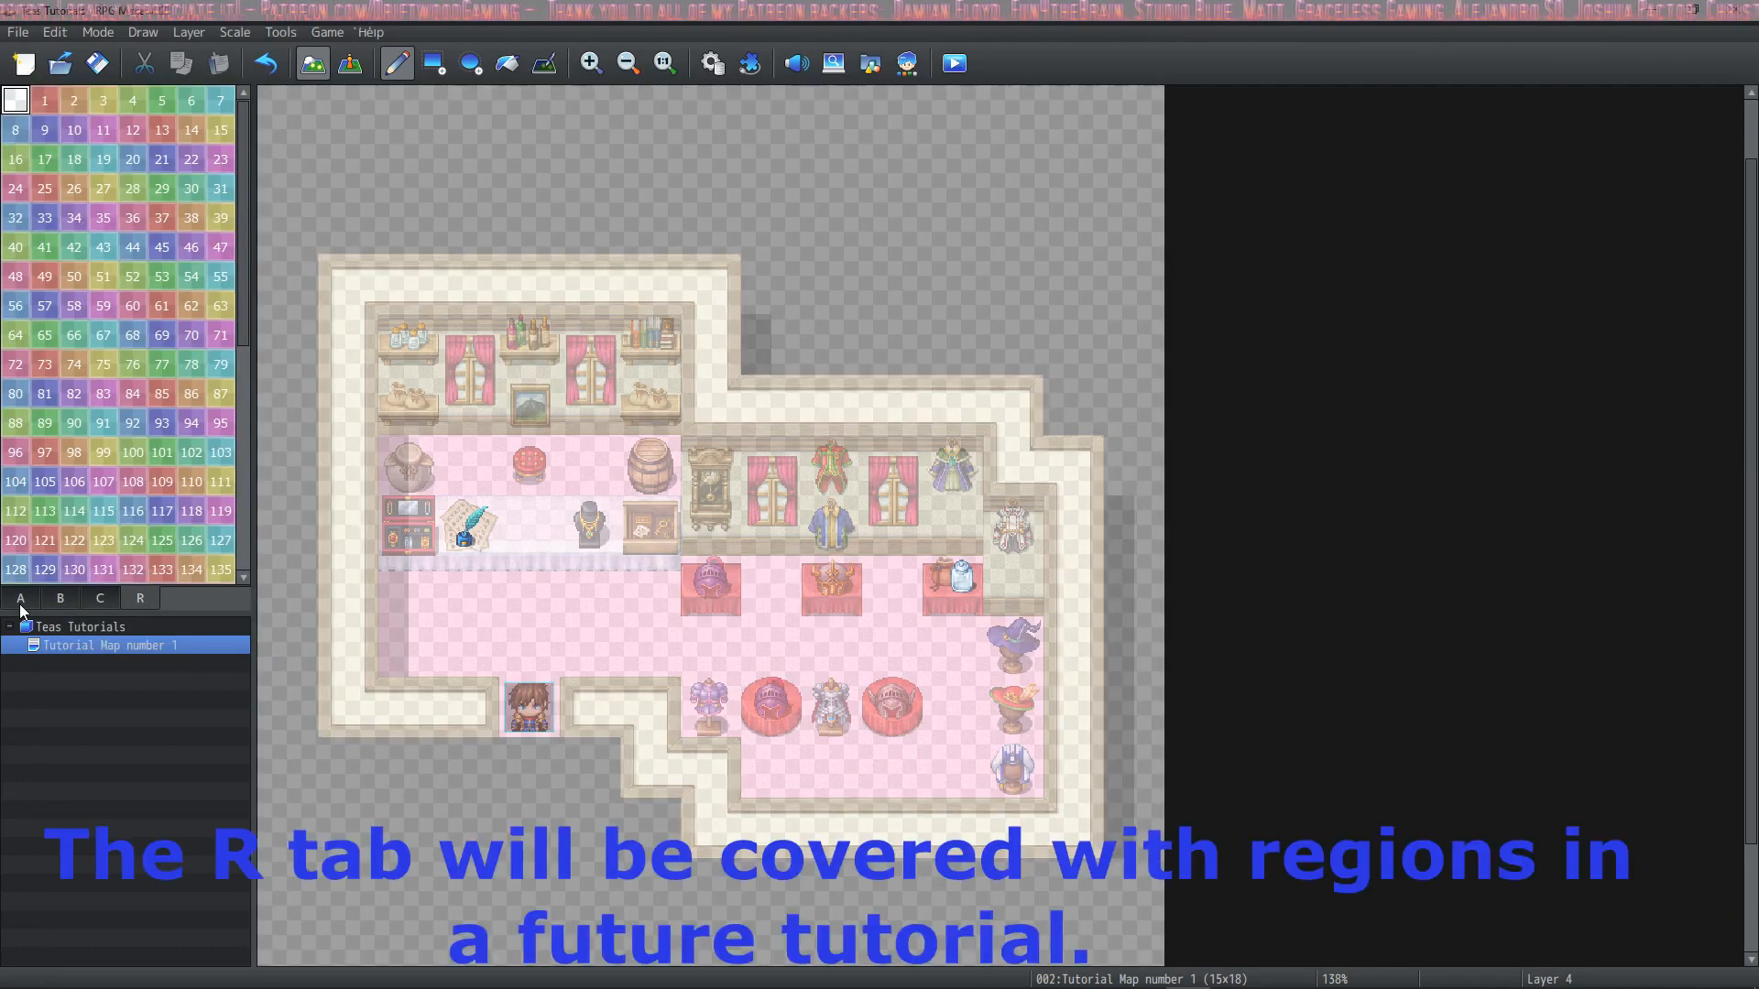
{"action": "left_click", "coordinate": [58, 598]}
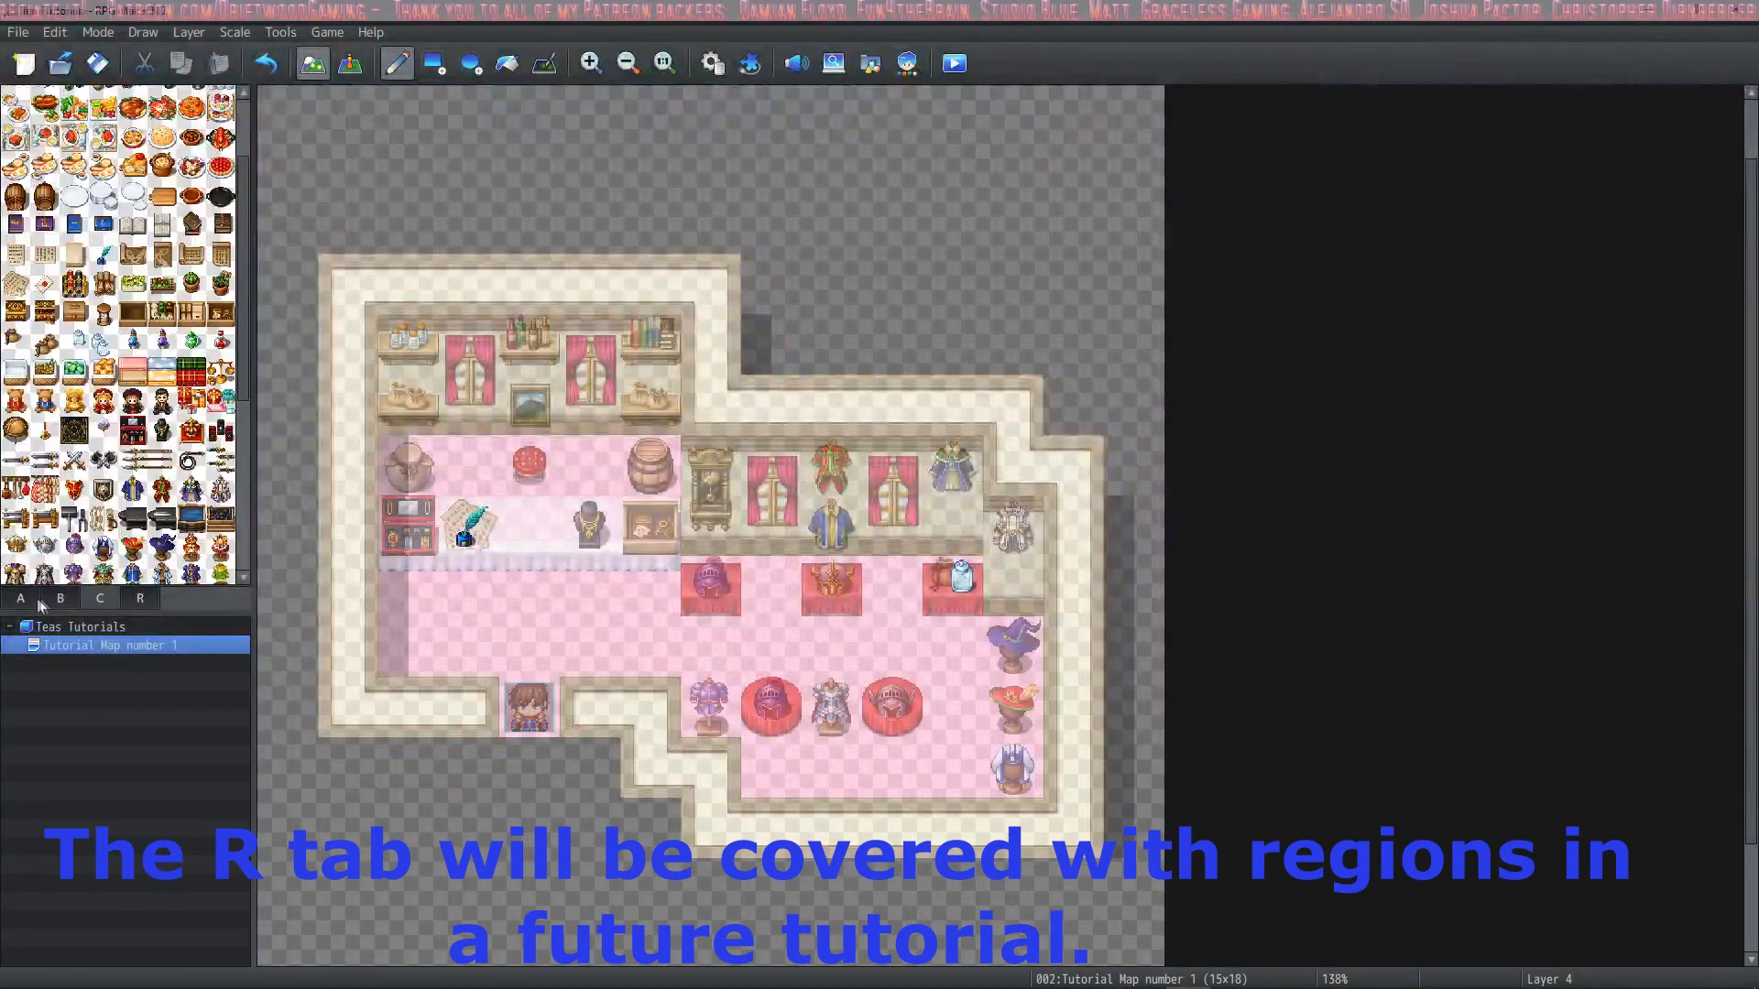
{"action": "left_click", "coordinate": [58, 598]}
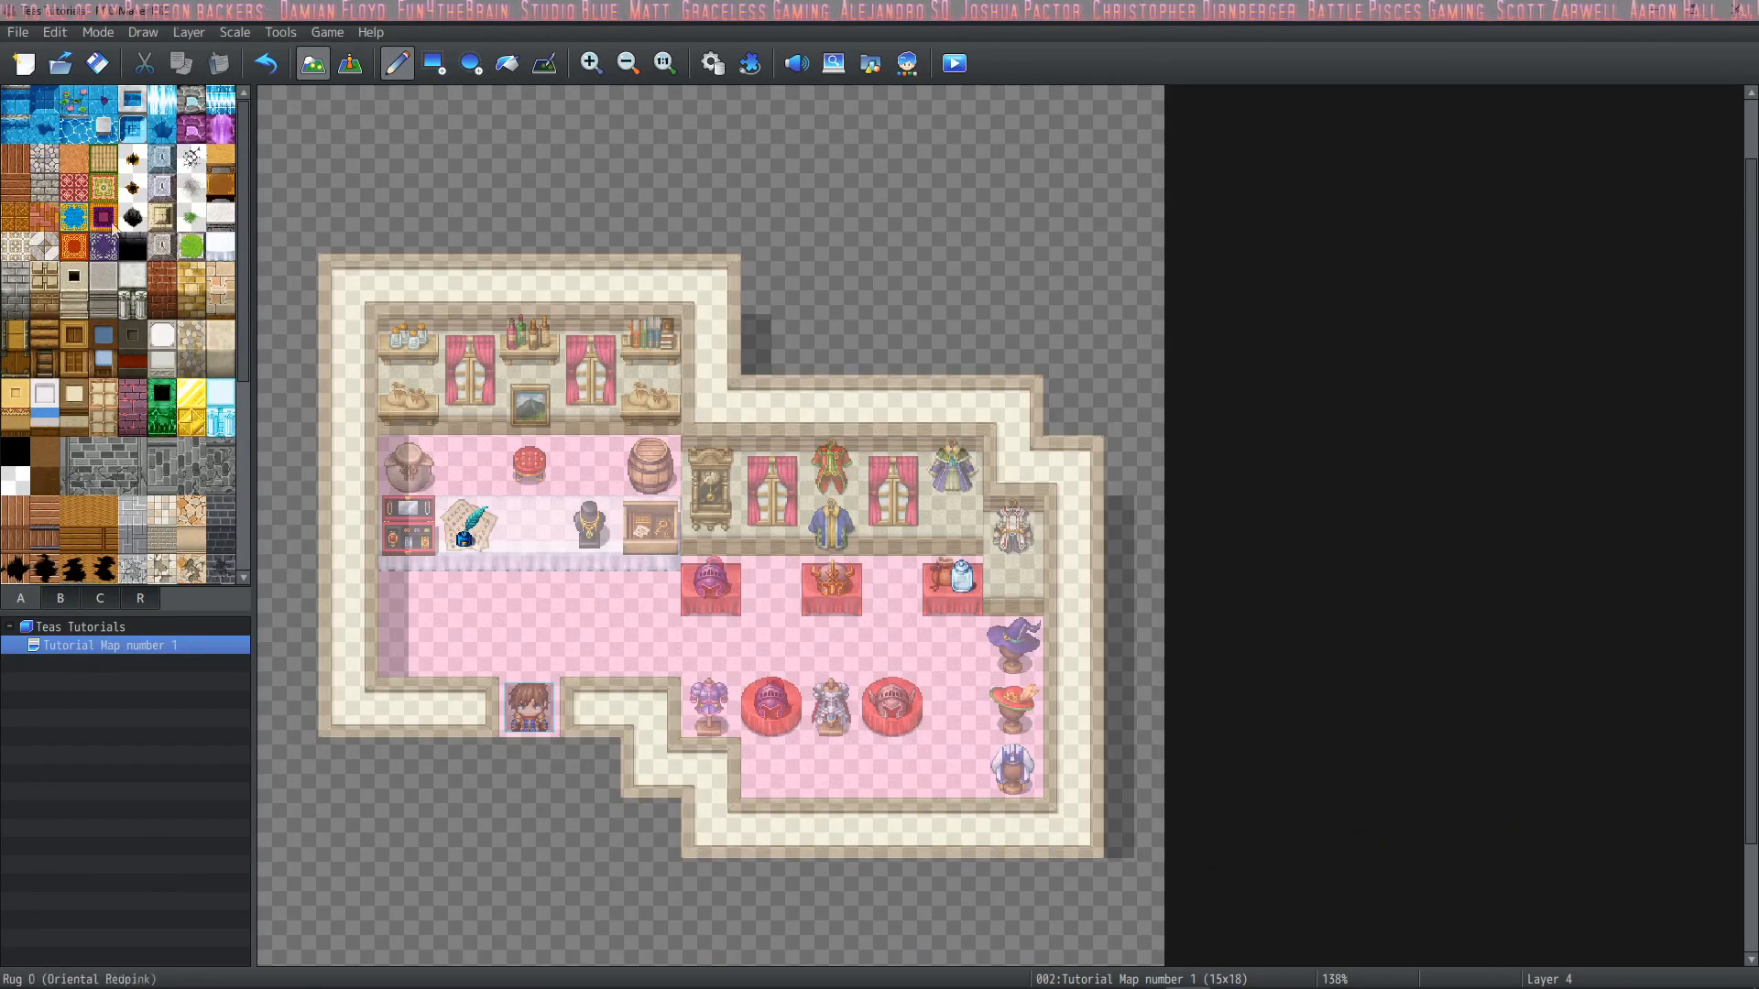
{"action": "left_click", "coordinate": [72, 128]}
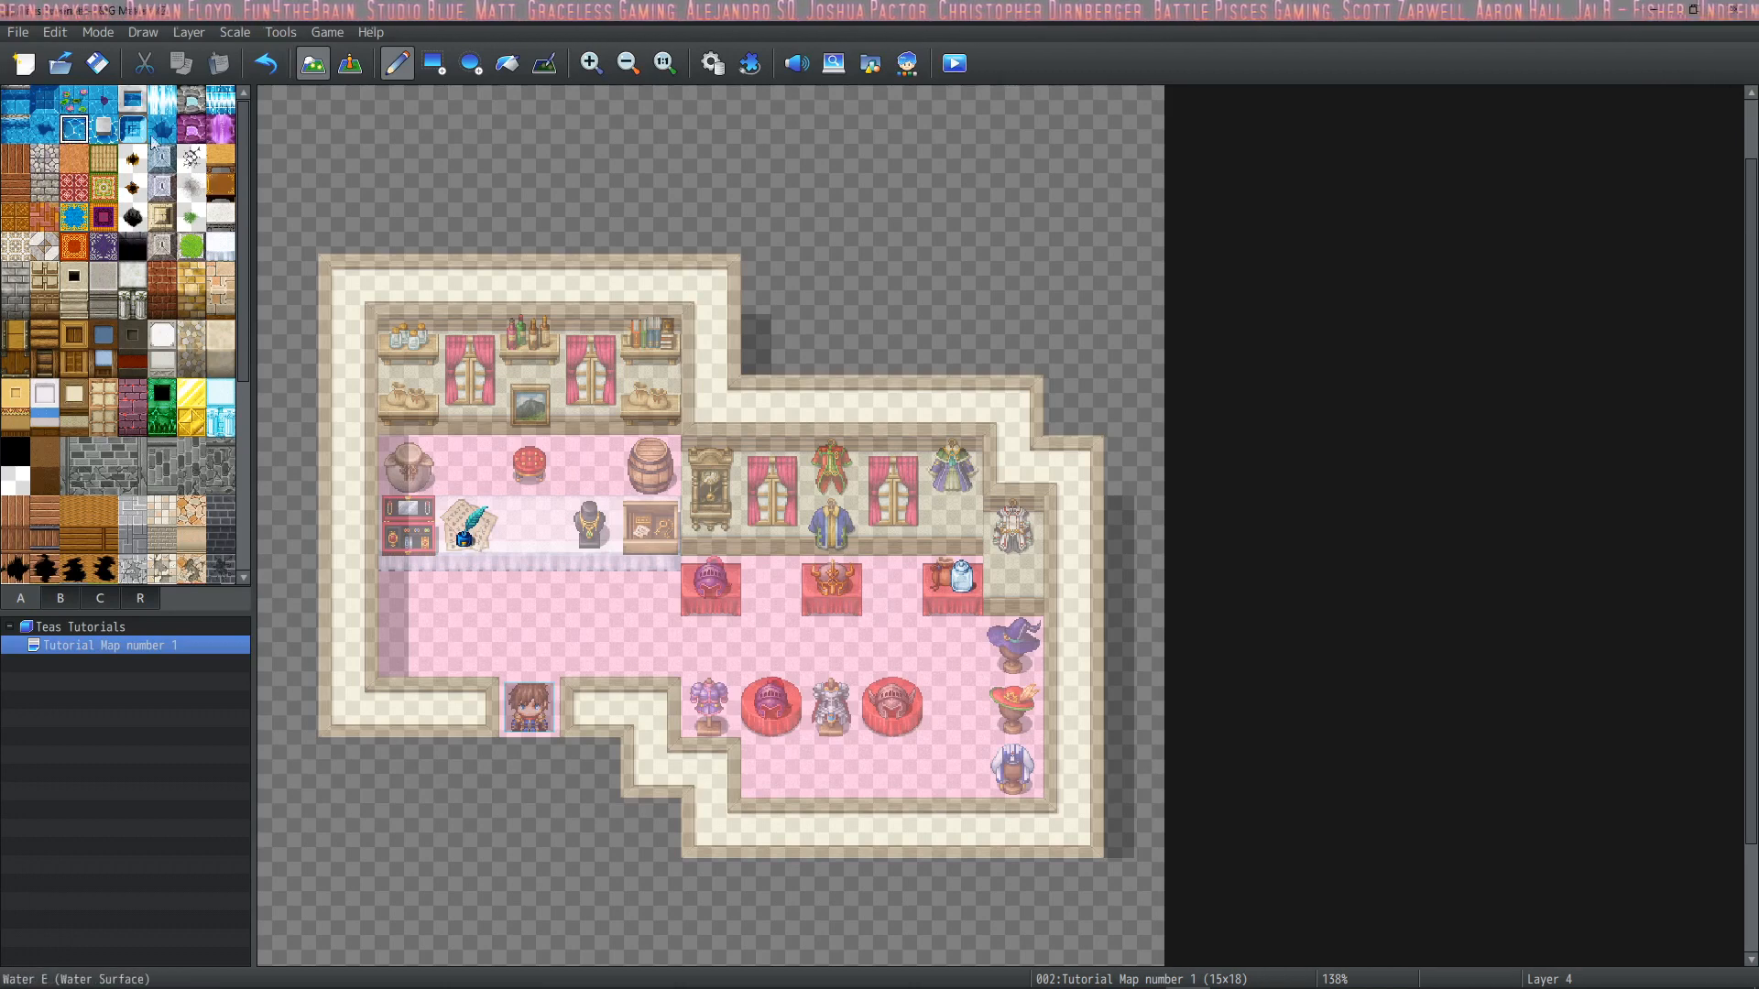
{"action": "left_click", "coordinate": [187, 31]}
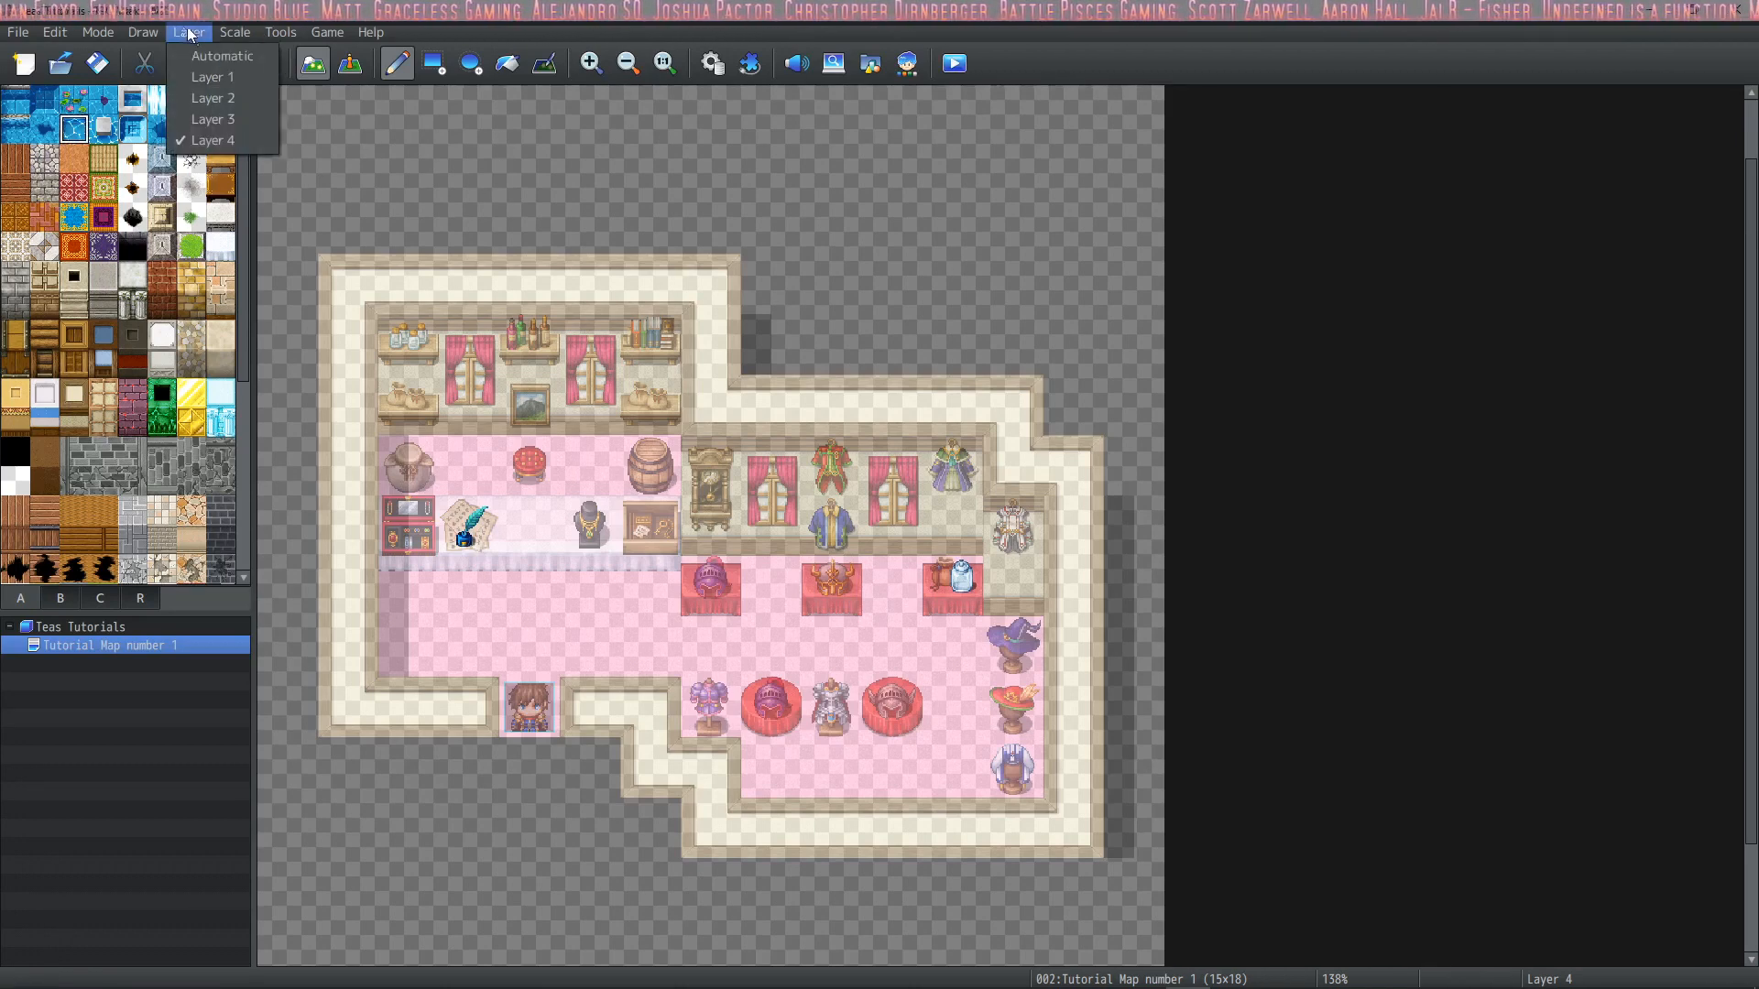
{"action": "left_click", "coordinate": [213, 77]}
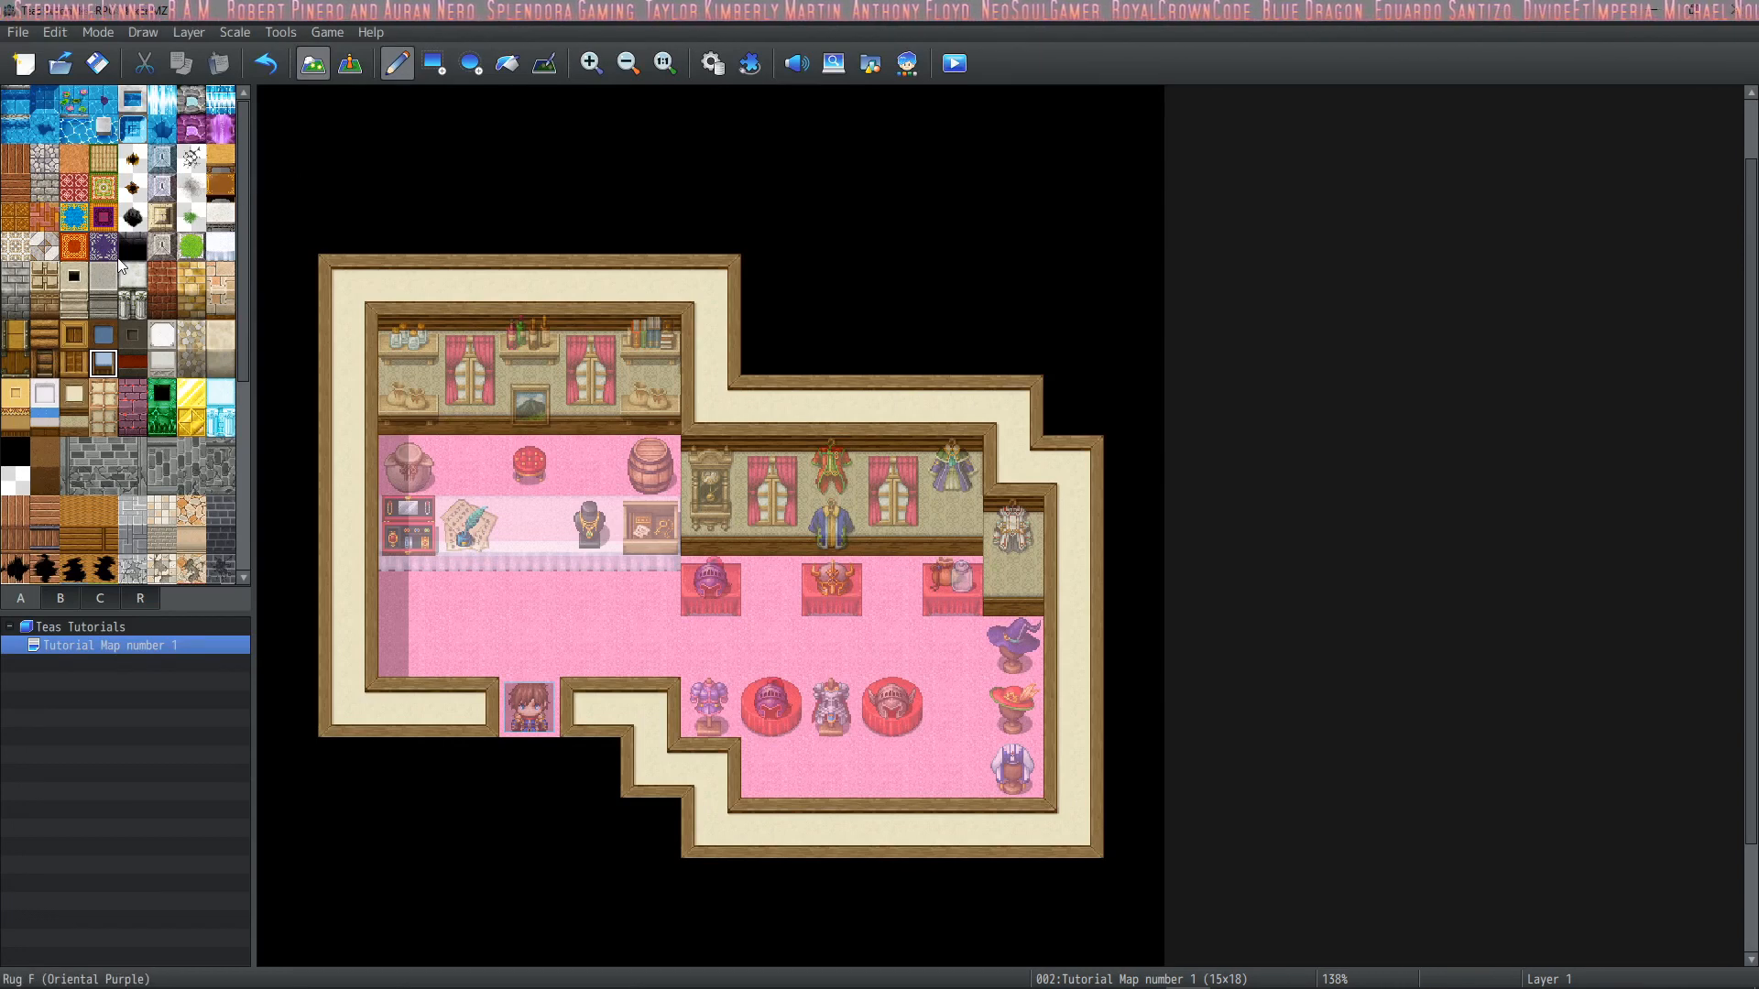
Paint water above the shop's top wall, save changes and start the playtest
{"action": "left_click", "coordinate": [73, 126]}
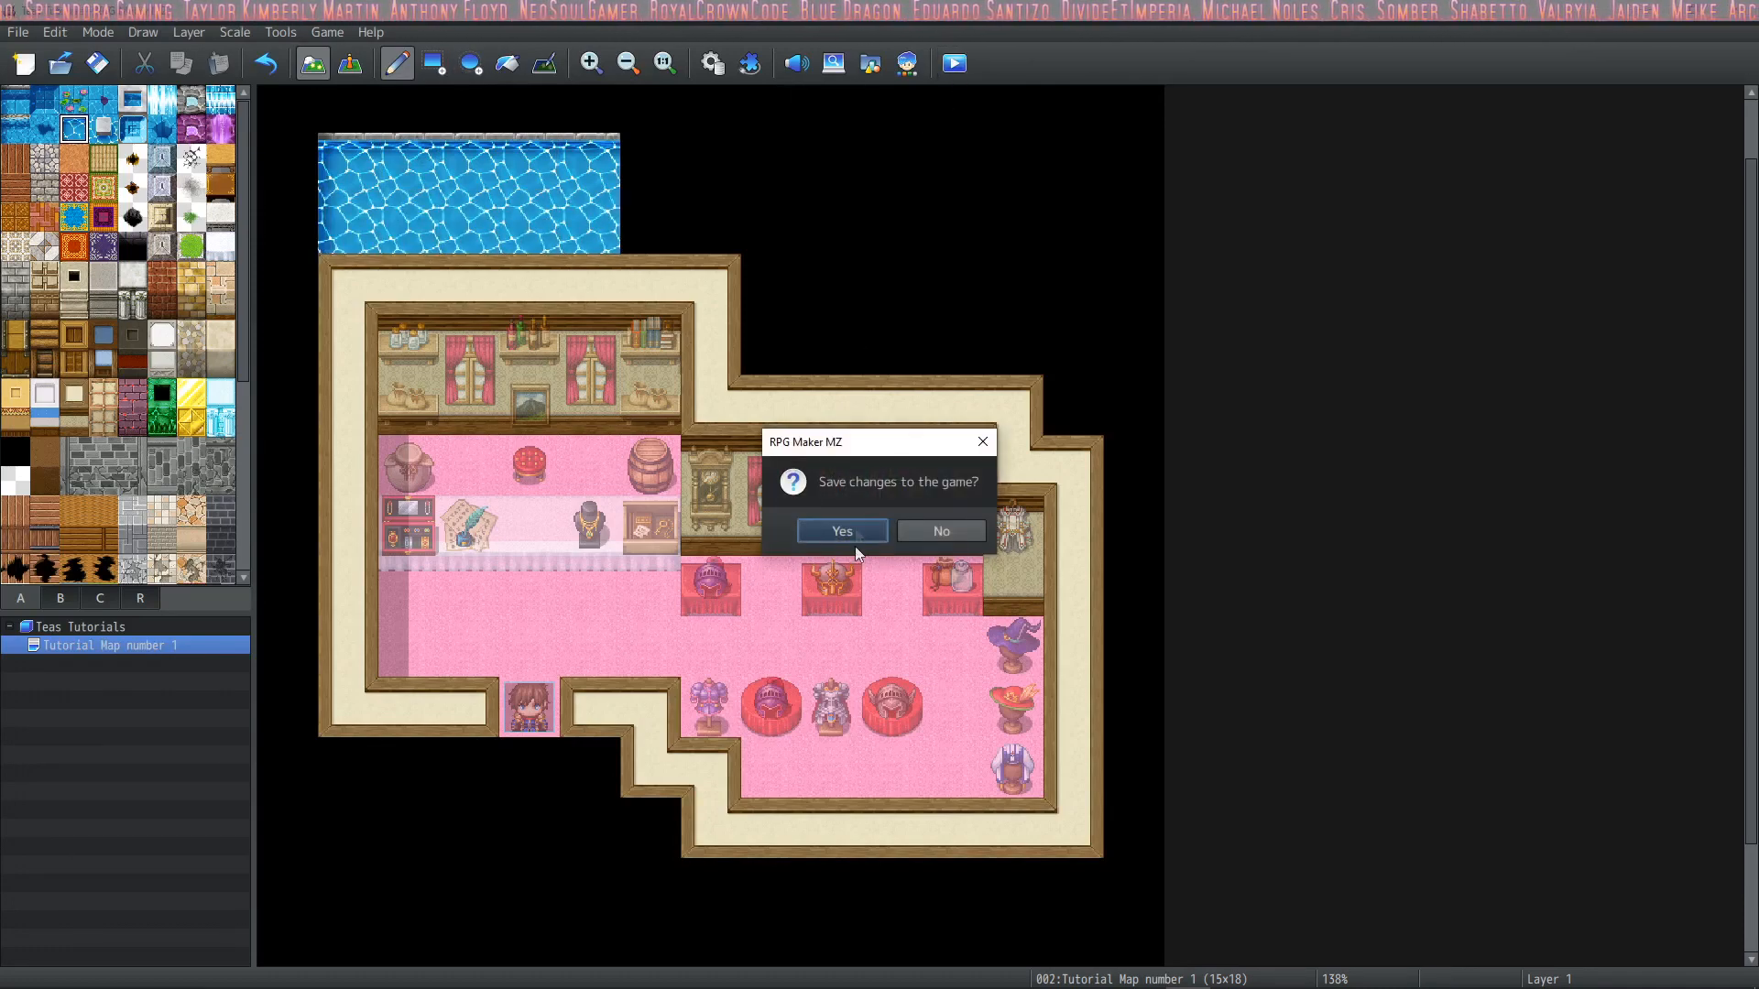
{"action": "left_click", "coordinate": [841, 532]}
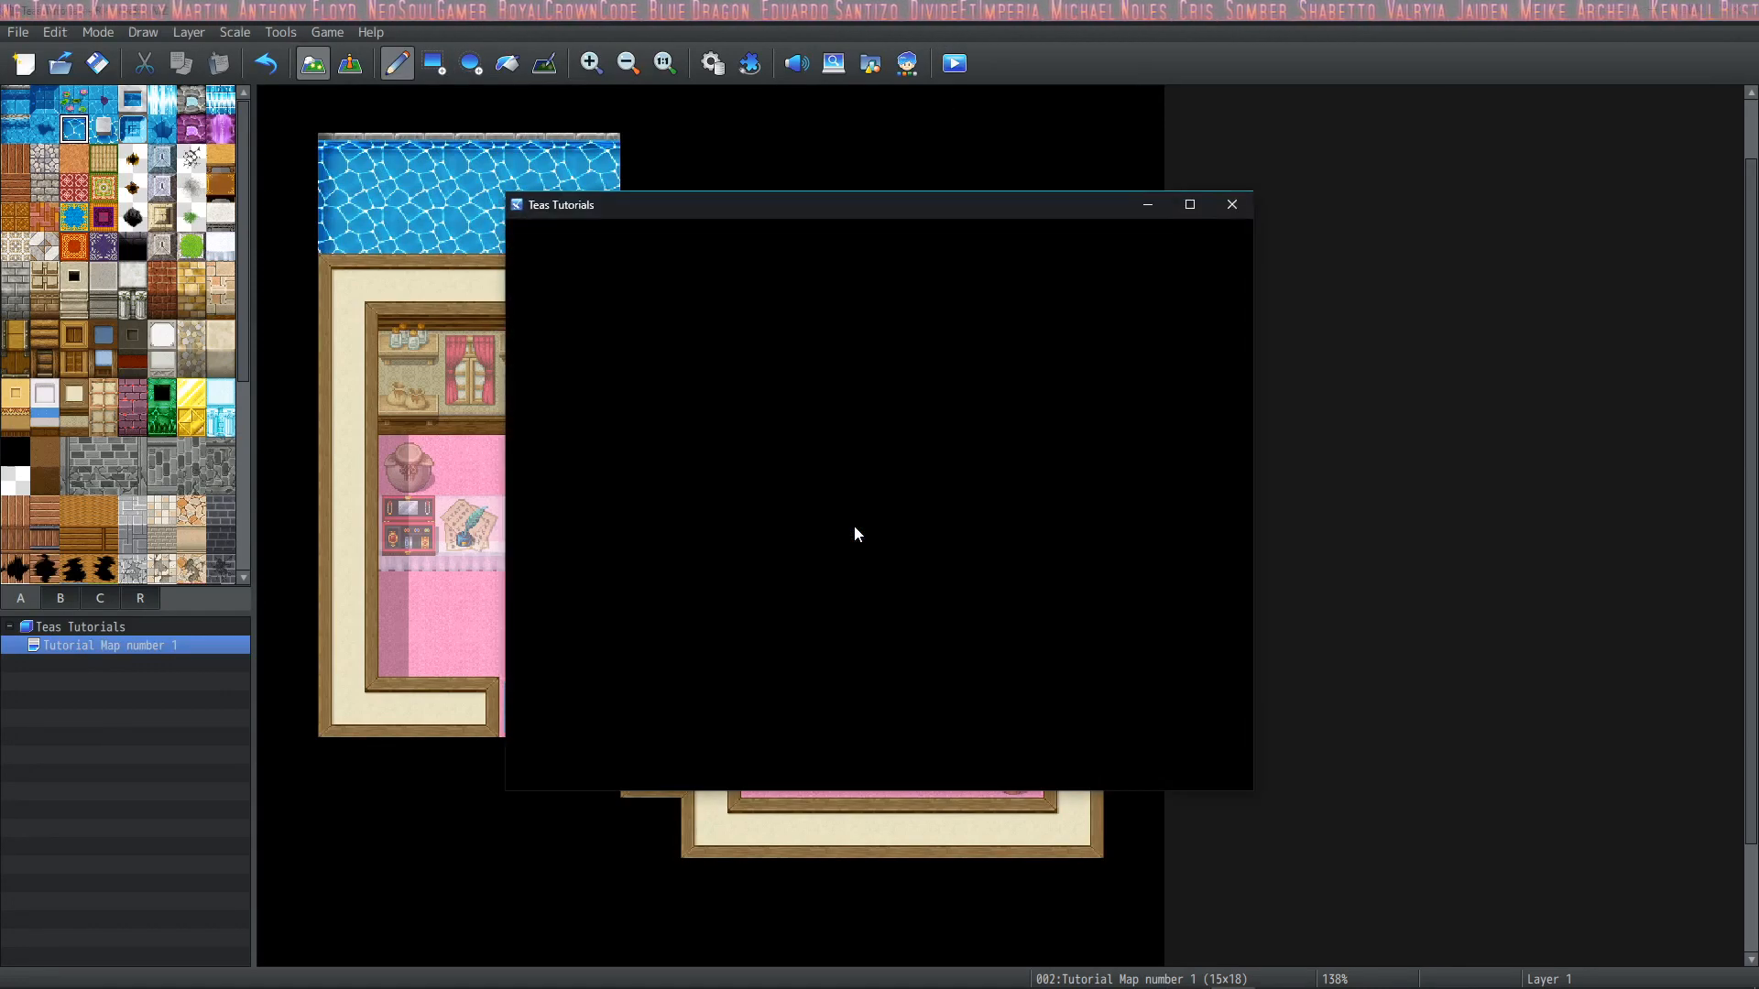
{"action": "mouse_move", "coordinate": [898, 602]}
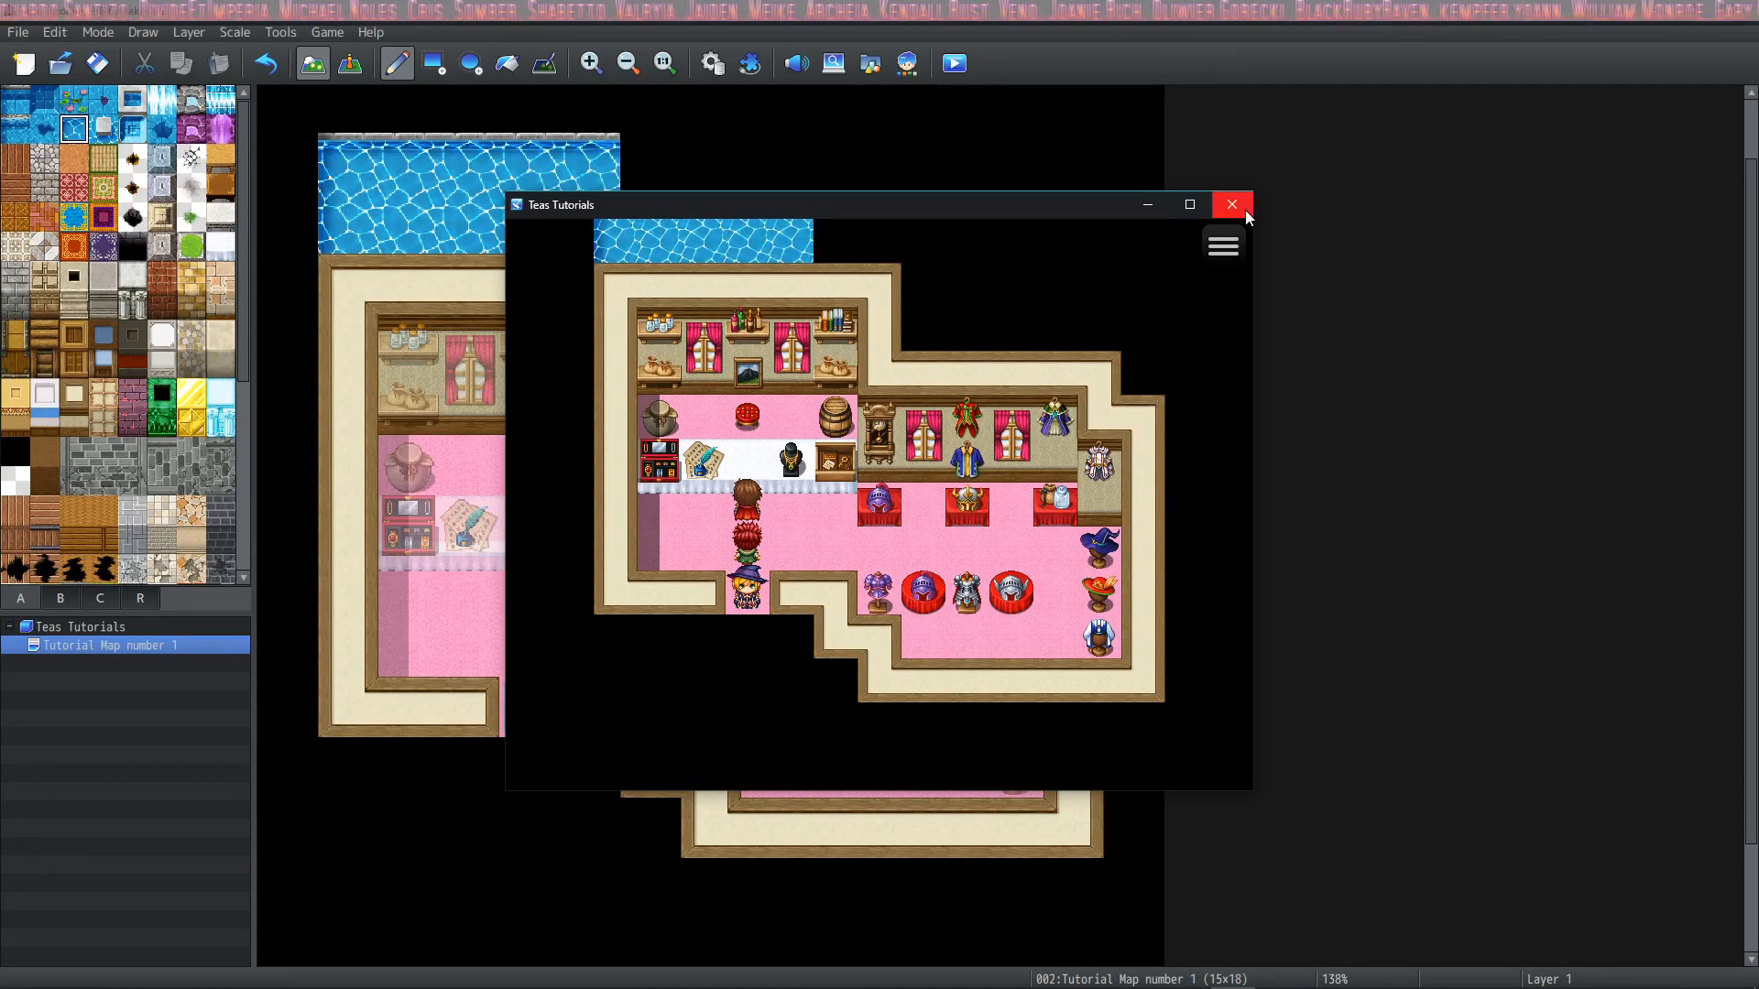
Close the playtest and return map editing to automatic layer selection
{"action": "left_click", "coordinate": [1231, 203]}
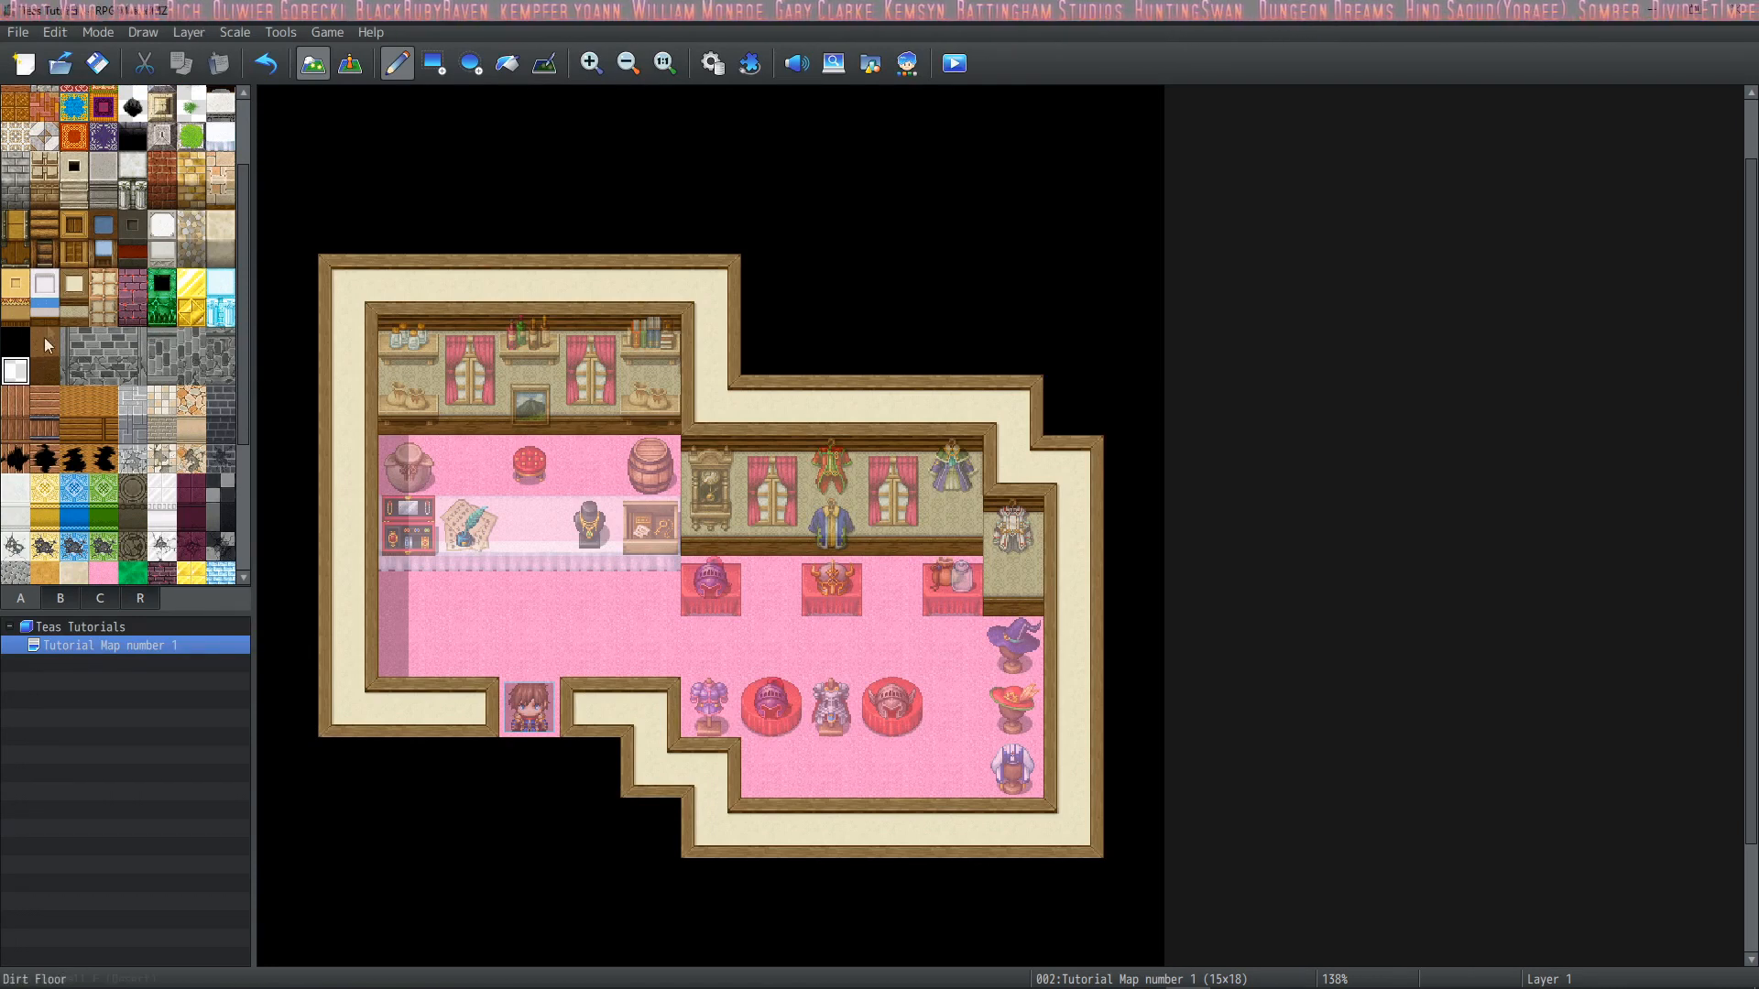
{"action": "left_click", "coordinate": [187, 31]}
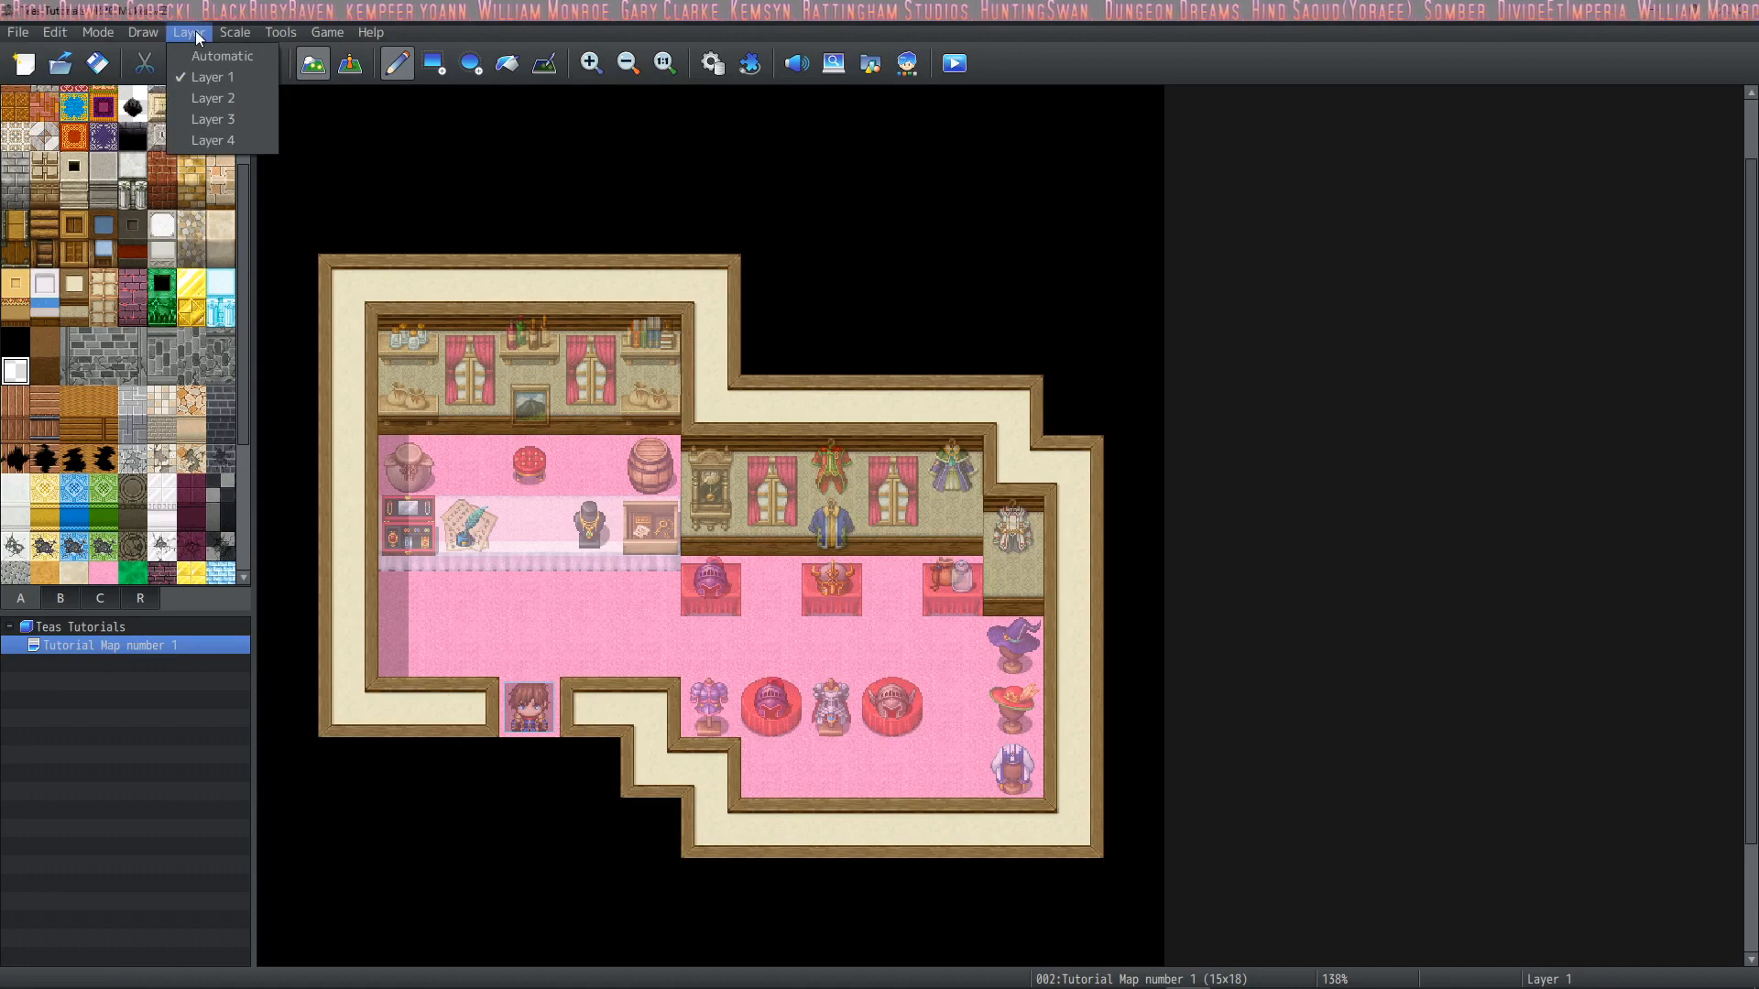
{"action": "left_click", "coordinate": [213, 119]}
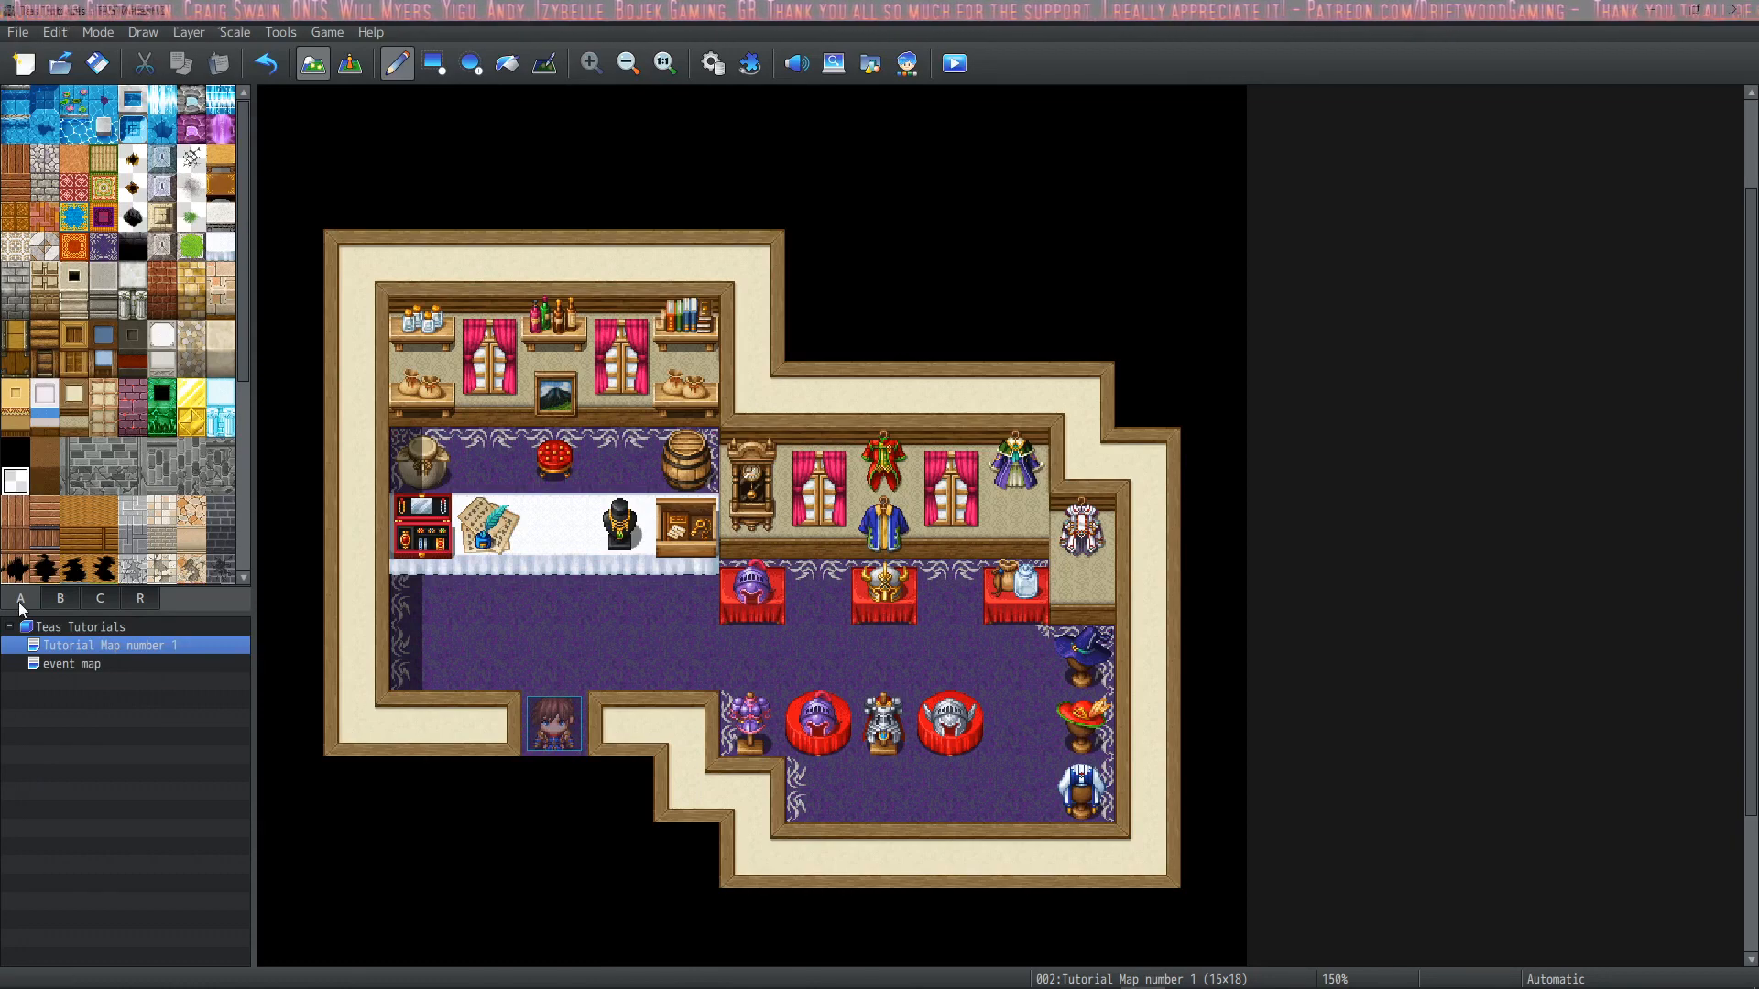
Browse the furniture tiles, then view Layer 1 and Layer 2 of the shop separately
{"action": "left_click", "coordinate": [59, 597]}
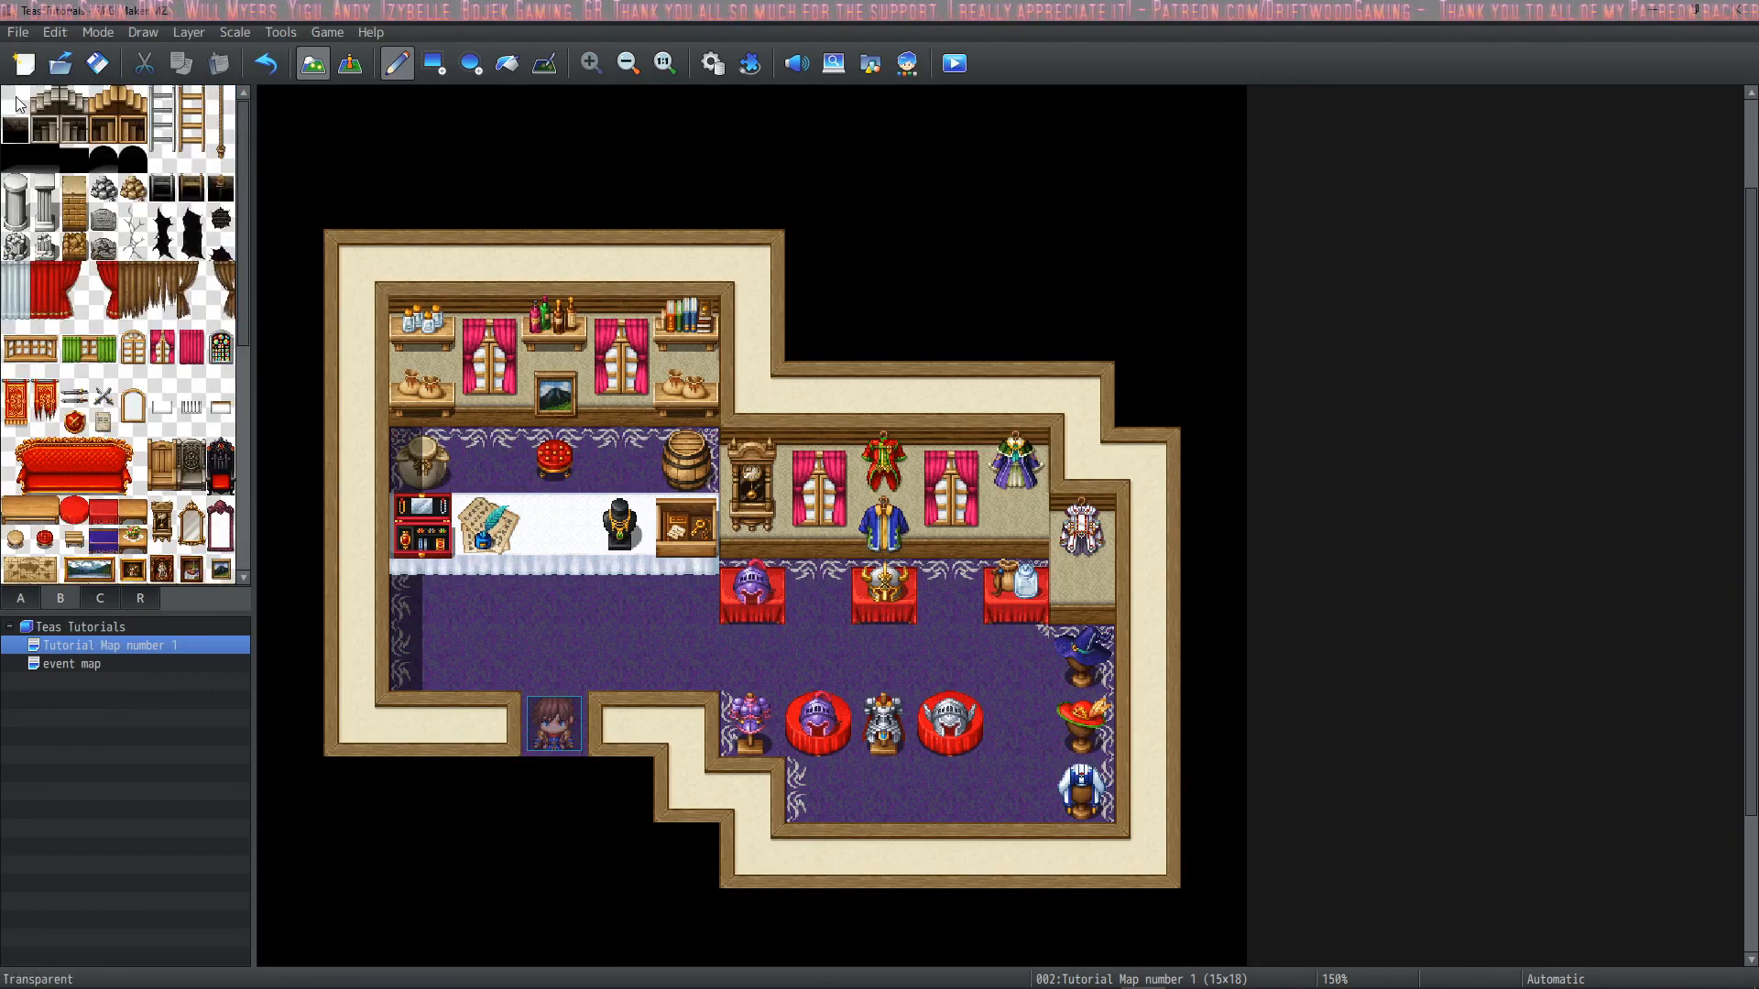
{"action": "left_click", "coordinate": [20, 598]}
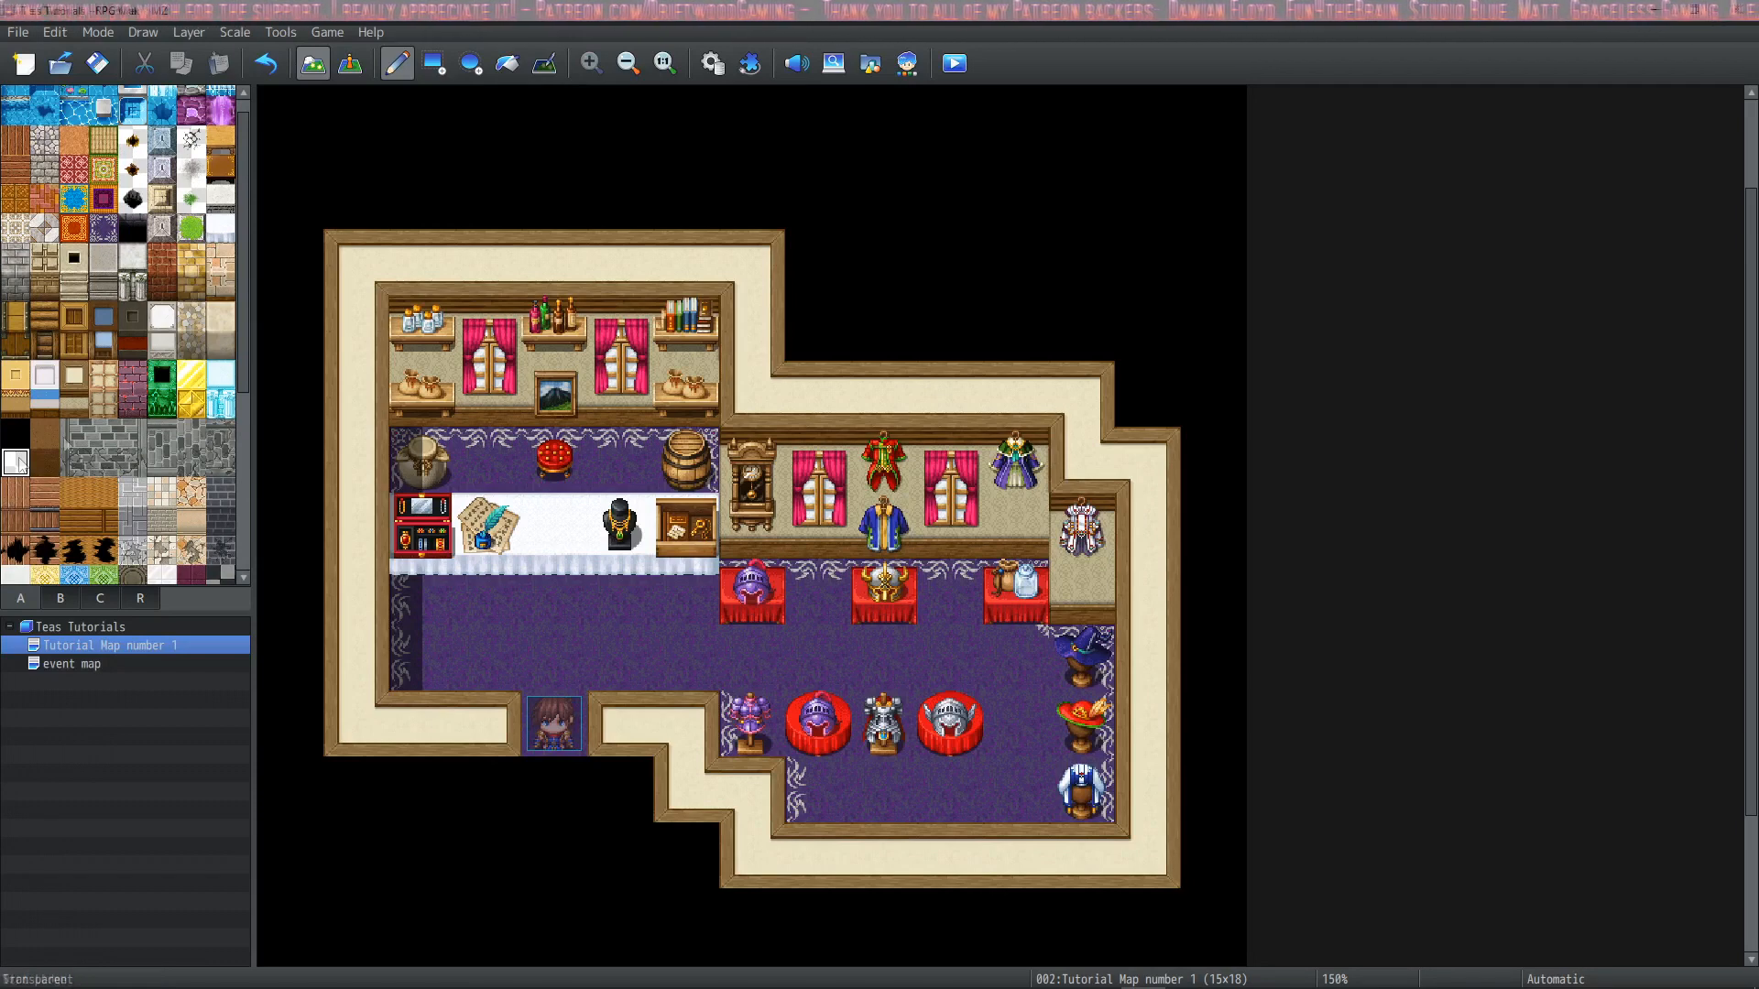
{"action": "left_click", "coordinate": [187, 31]}
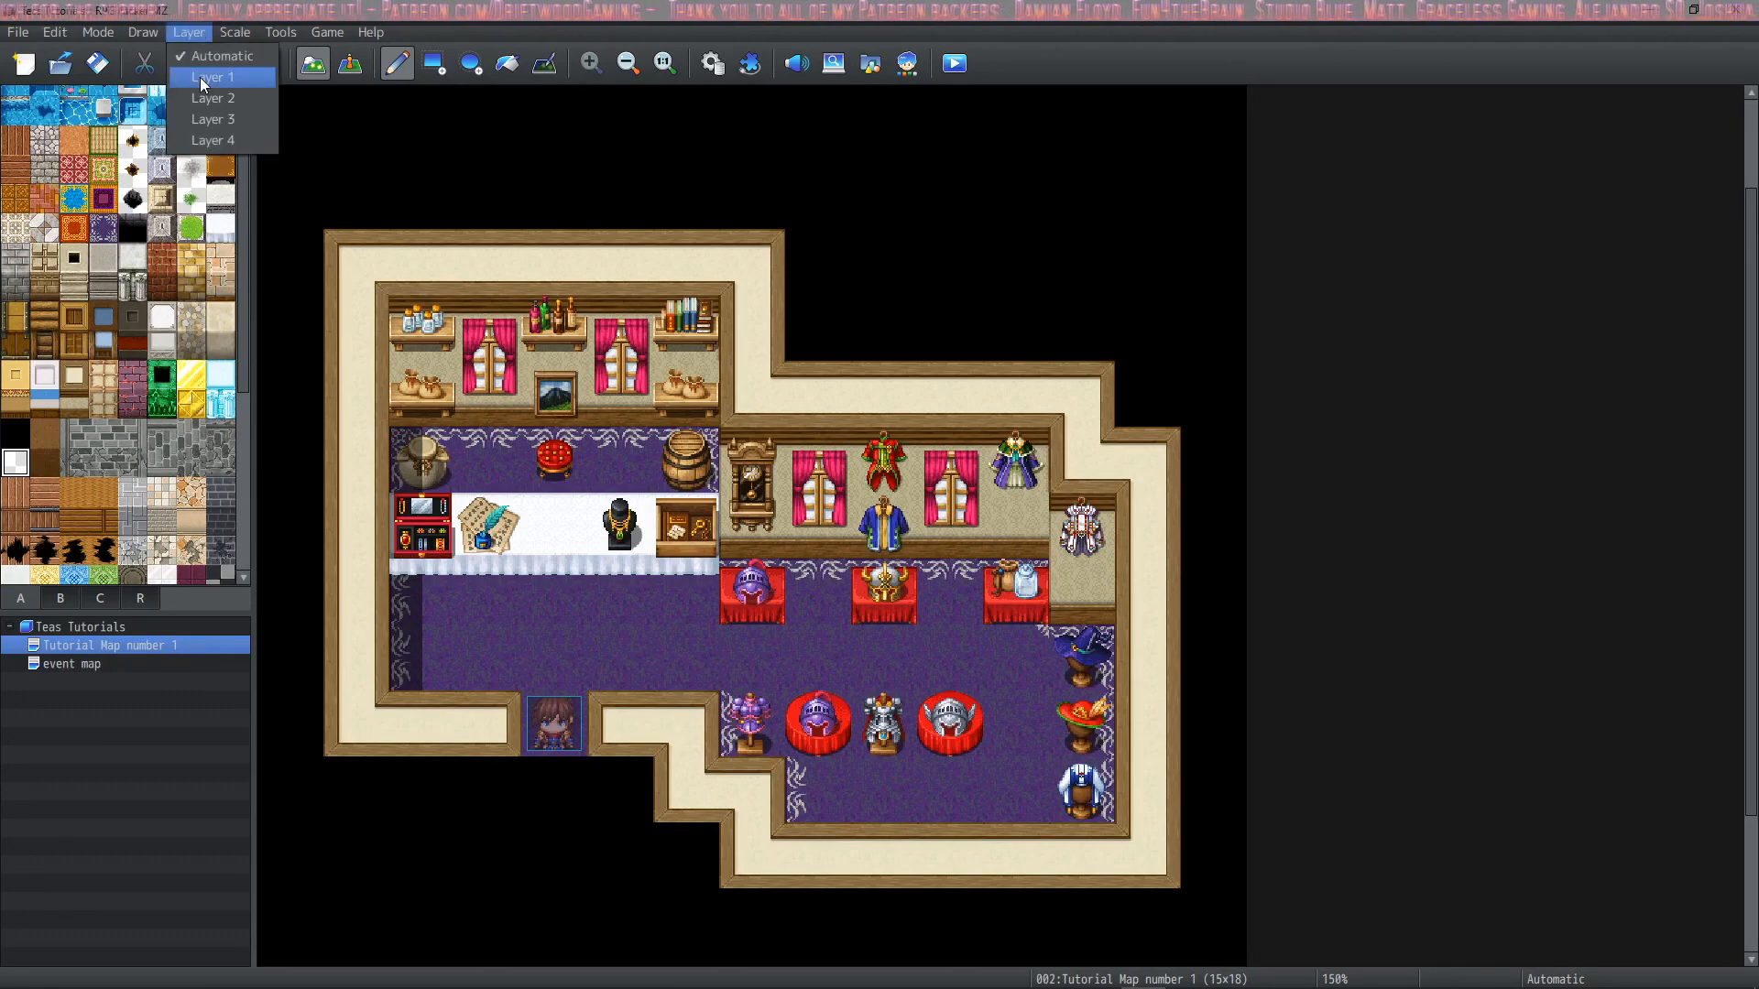
{"action": "left_click", "coordinate": [212, 77]}
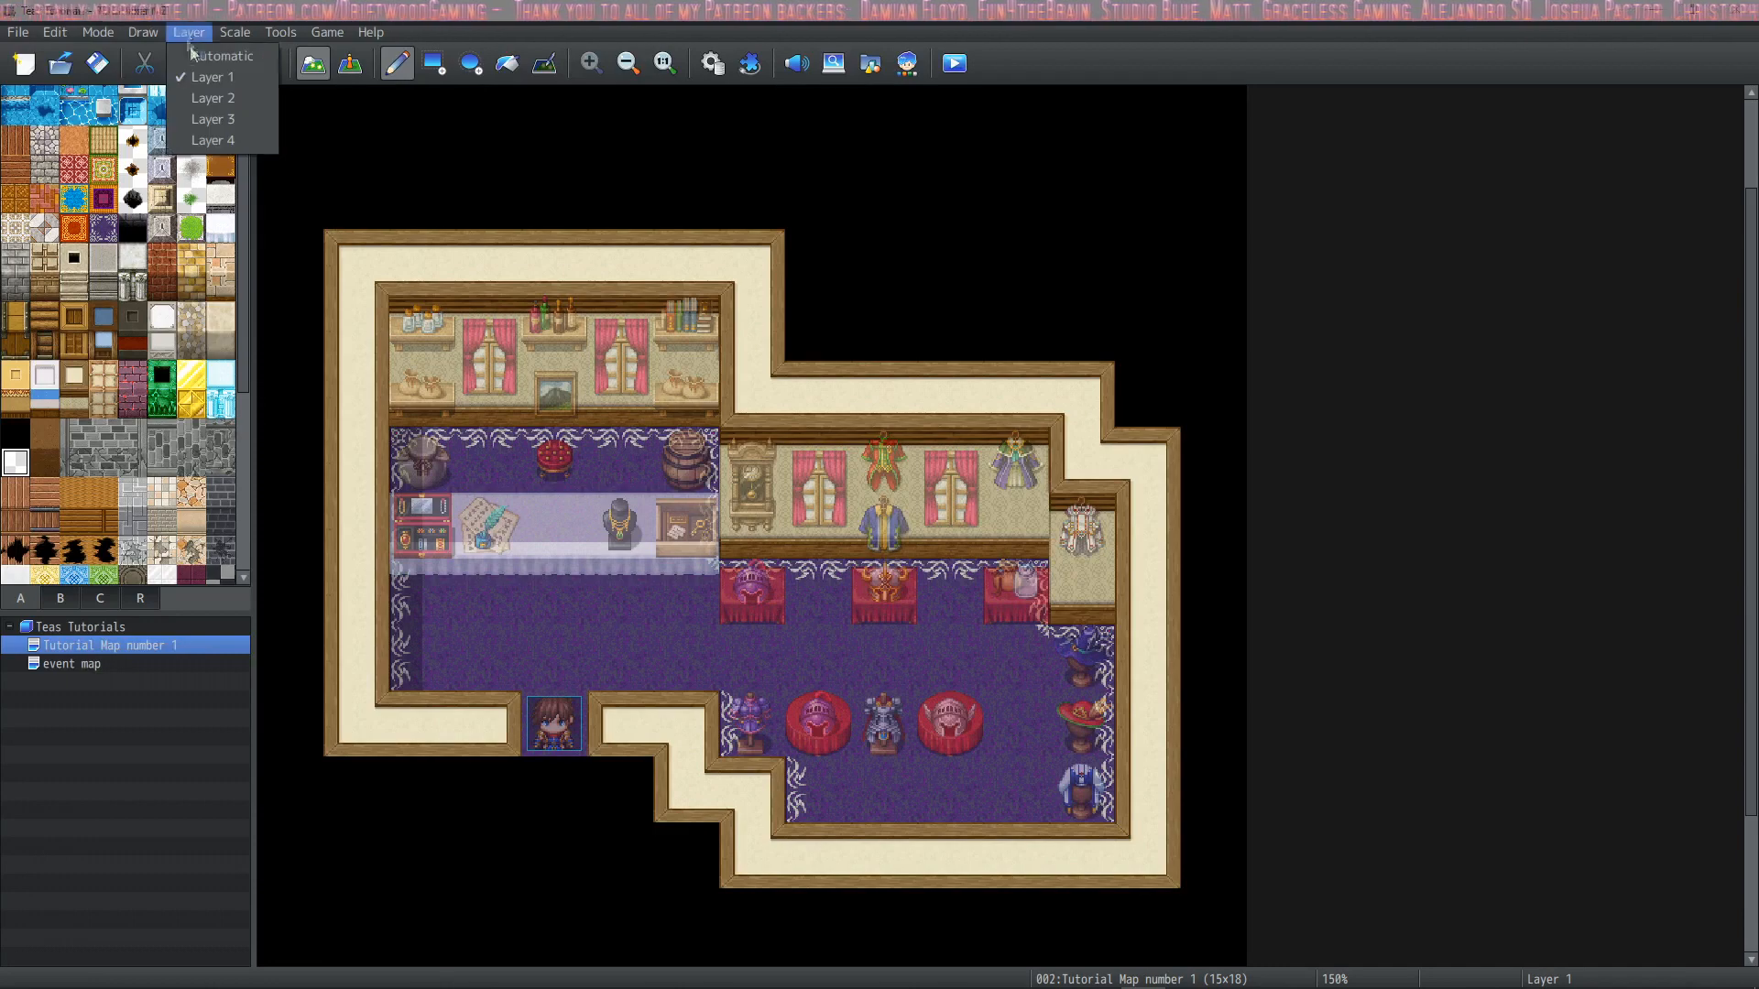
{"action": "left_click", "coordinate": [212, 97]}
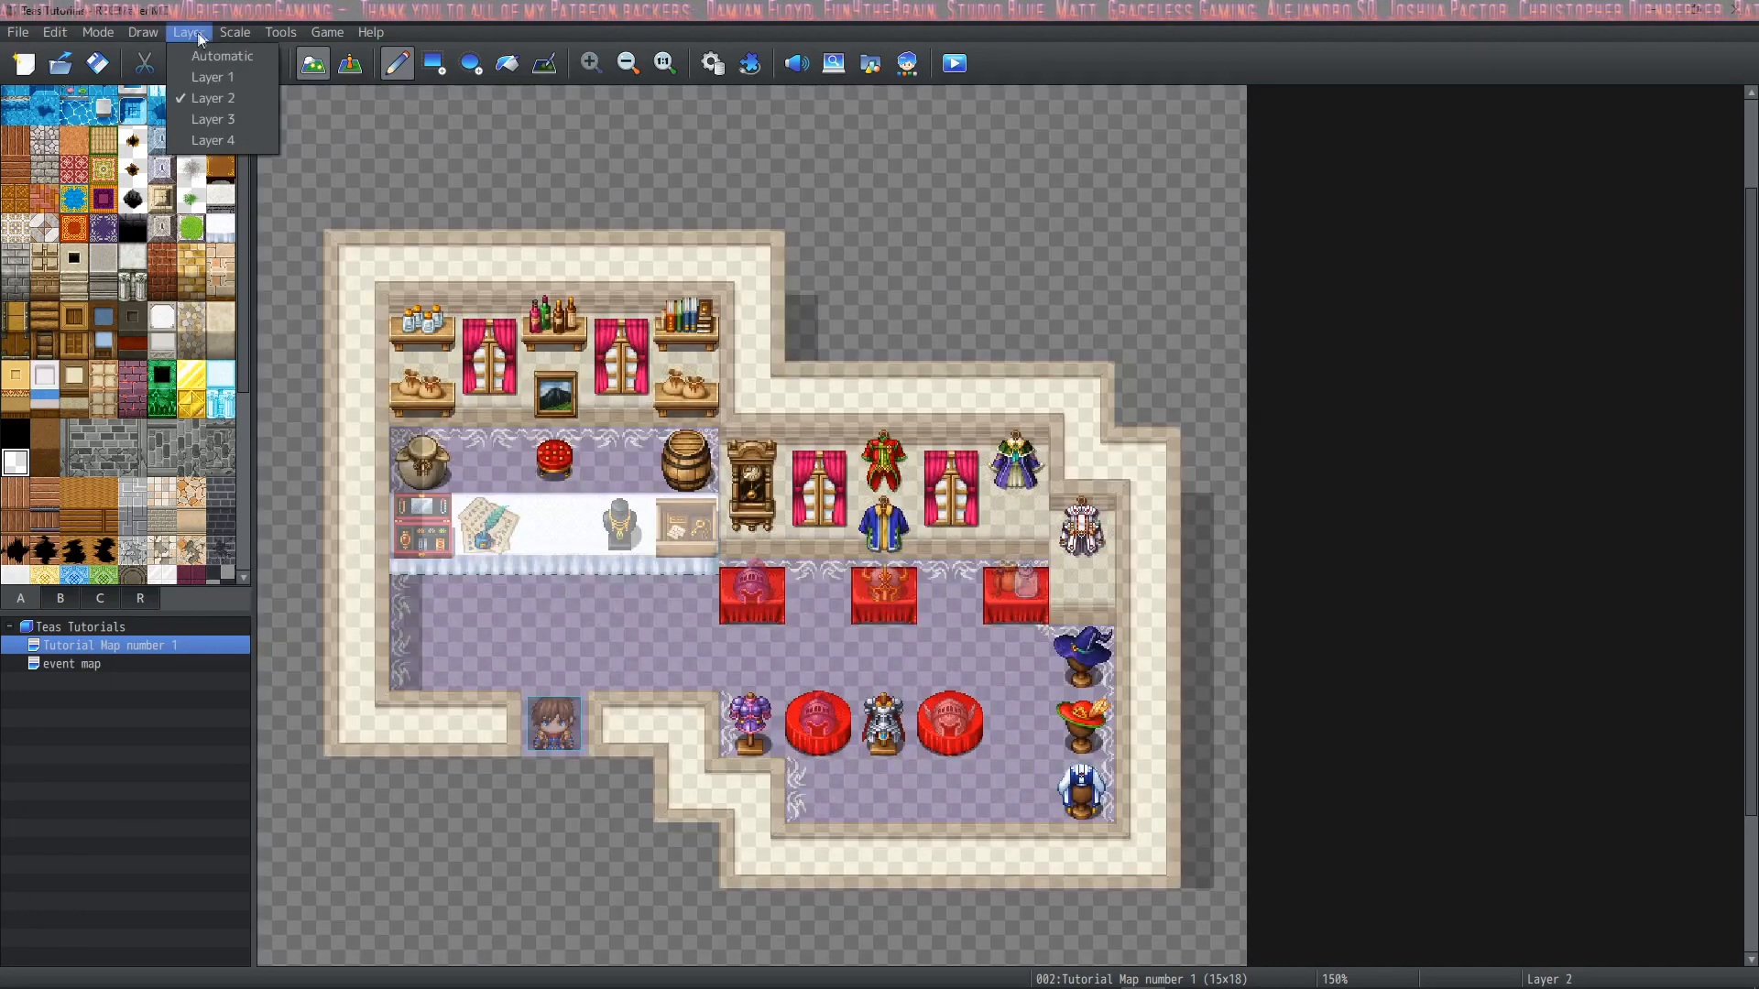
{"action": "left_click", "coordinate": [213, 77]}
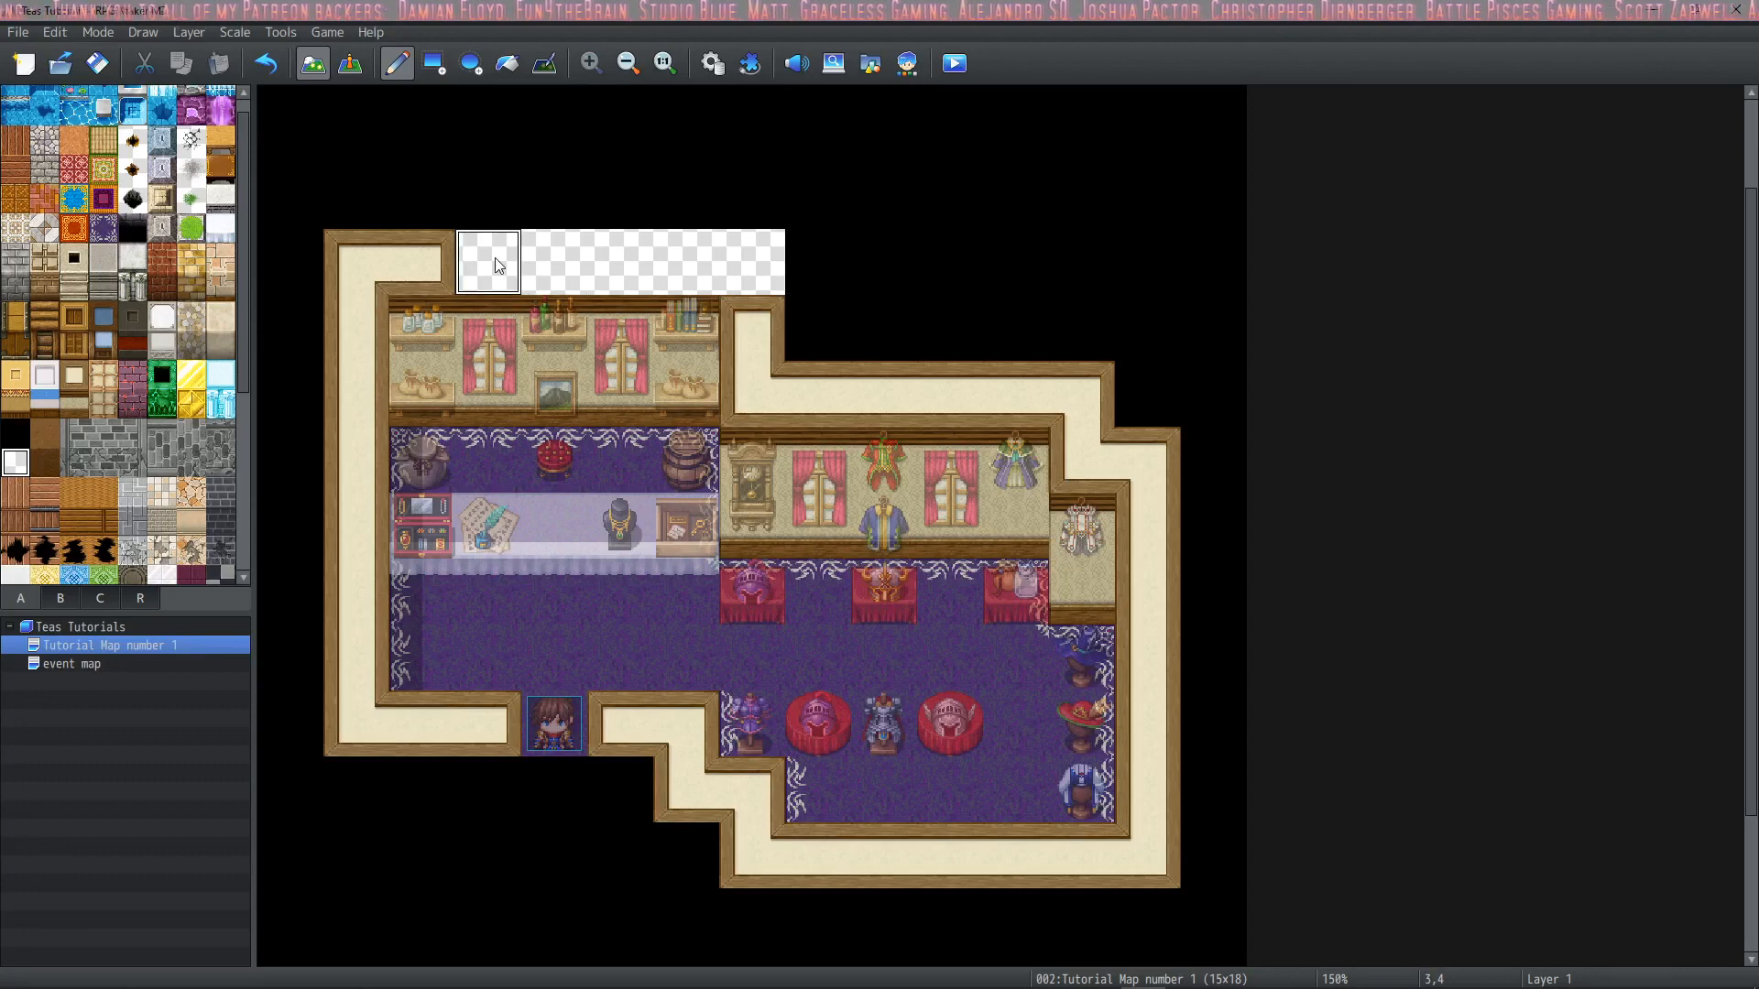
{"action": "mouse_move", "coordinate": [884, 262]}
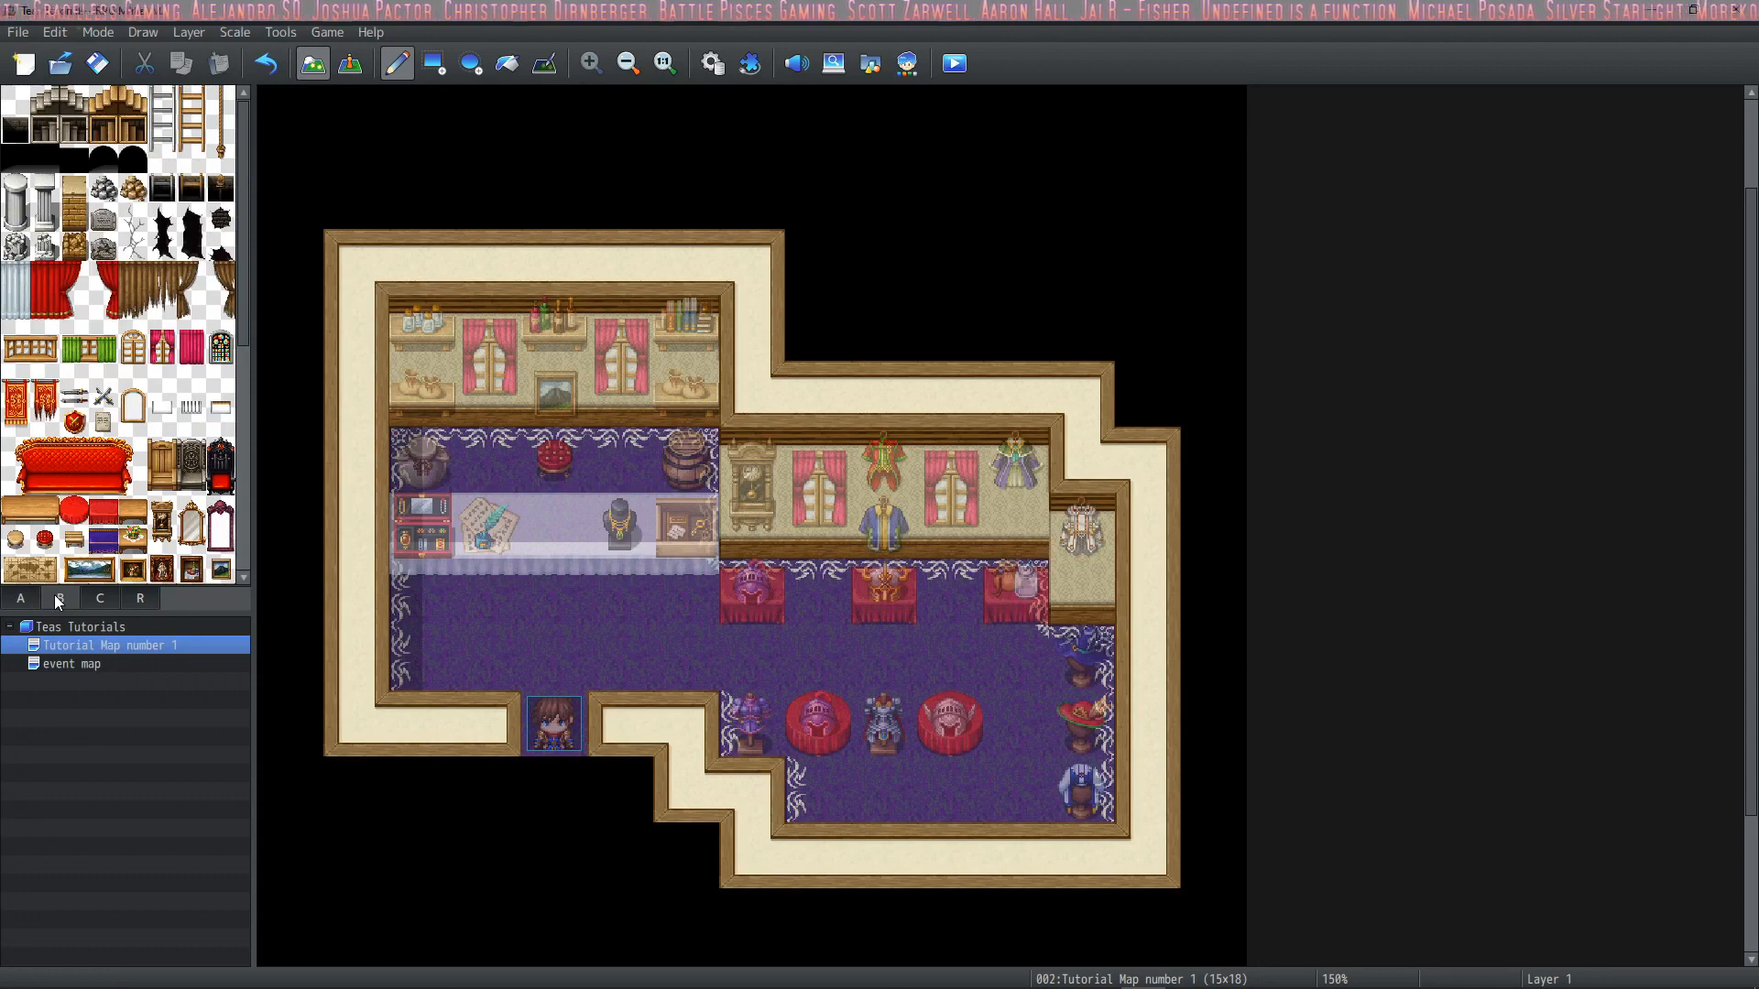
Compare tileset tabs R, C and B and return to automatic layer editing
{"action": "left_click", "coordinate": [19, 597]}
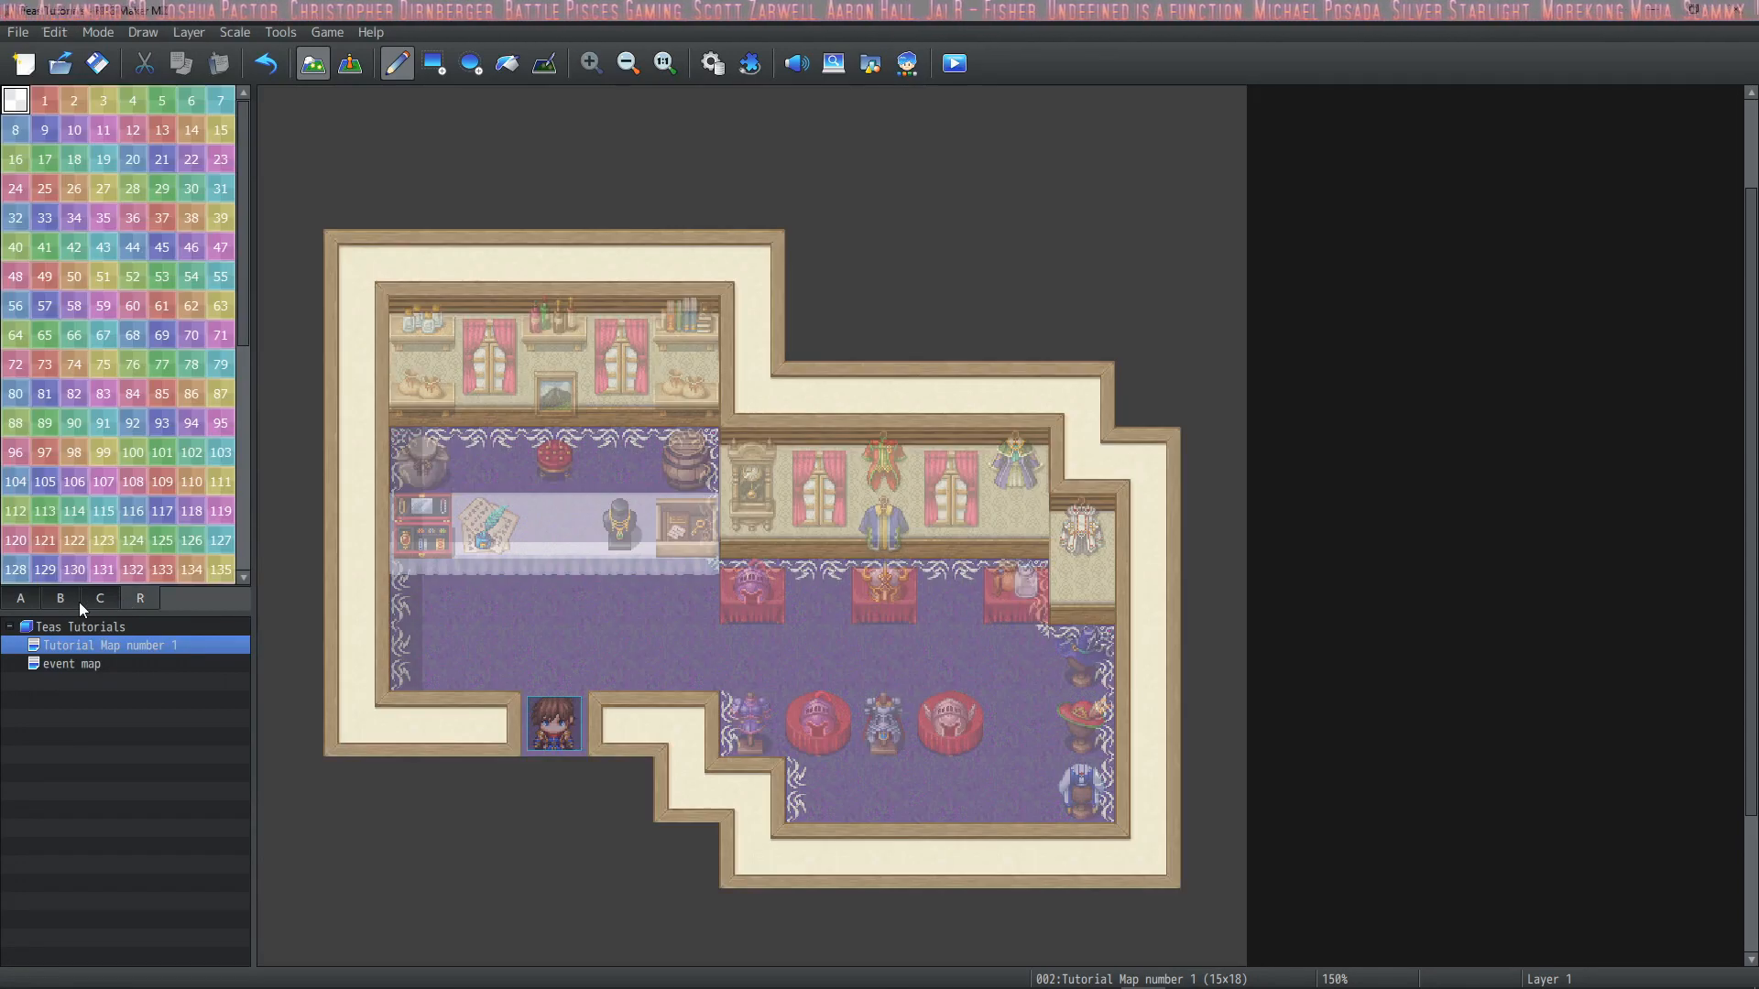
{"action": "left_click", "coordinate": [99, 597]}
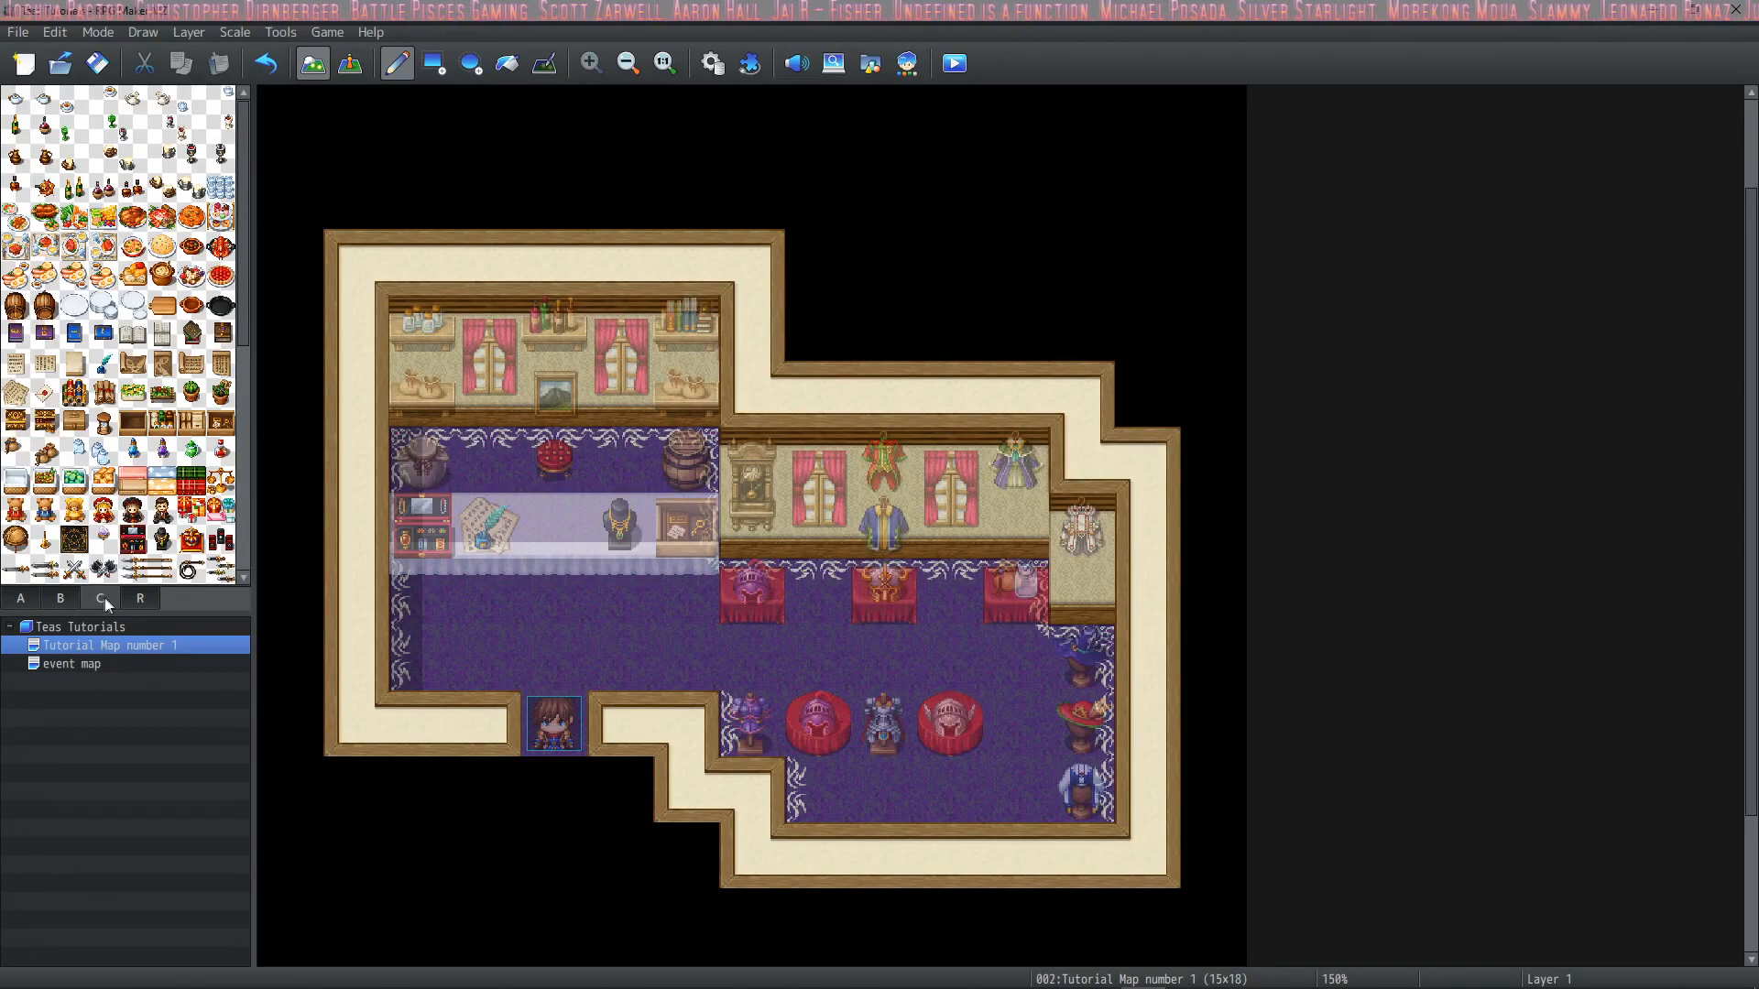
{"action": "left_click", "coordinate": [59, 597]}
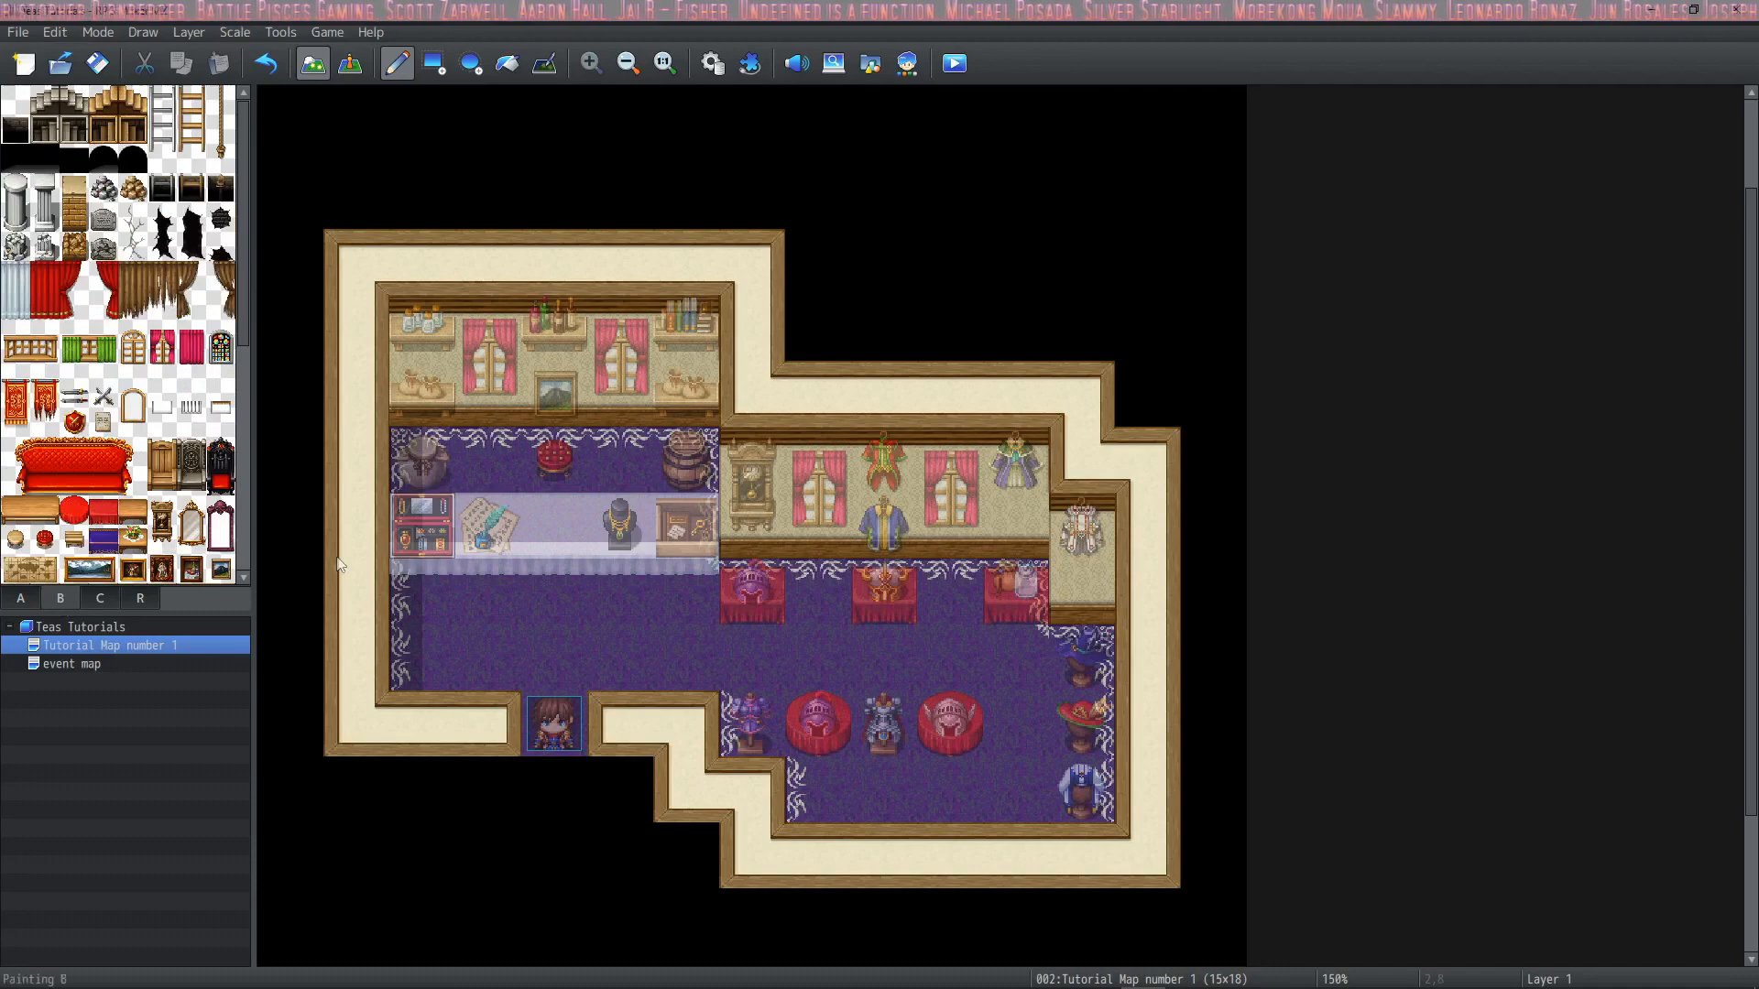
{"action": "left_click", "coordinate": [187, 31]}
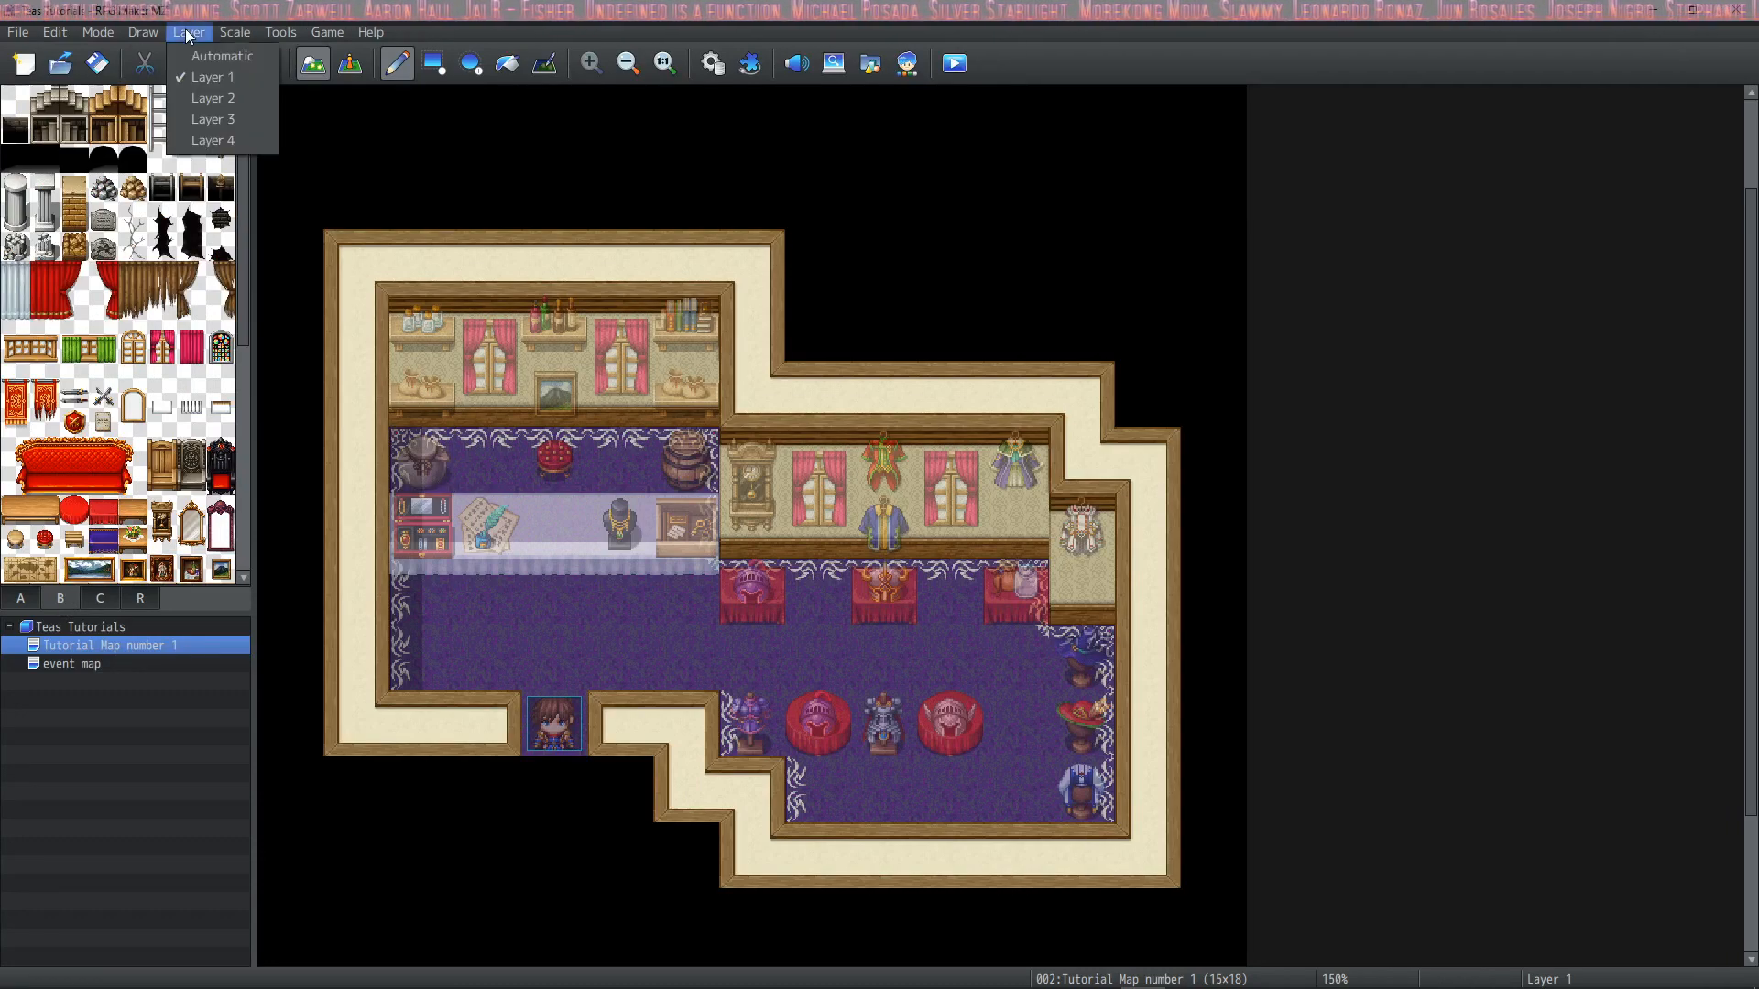
{"action": "left_click", "coordinate": [213, 119]}
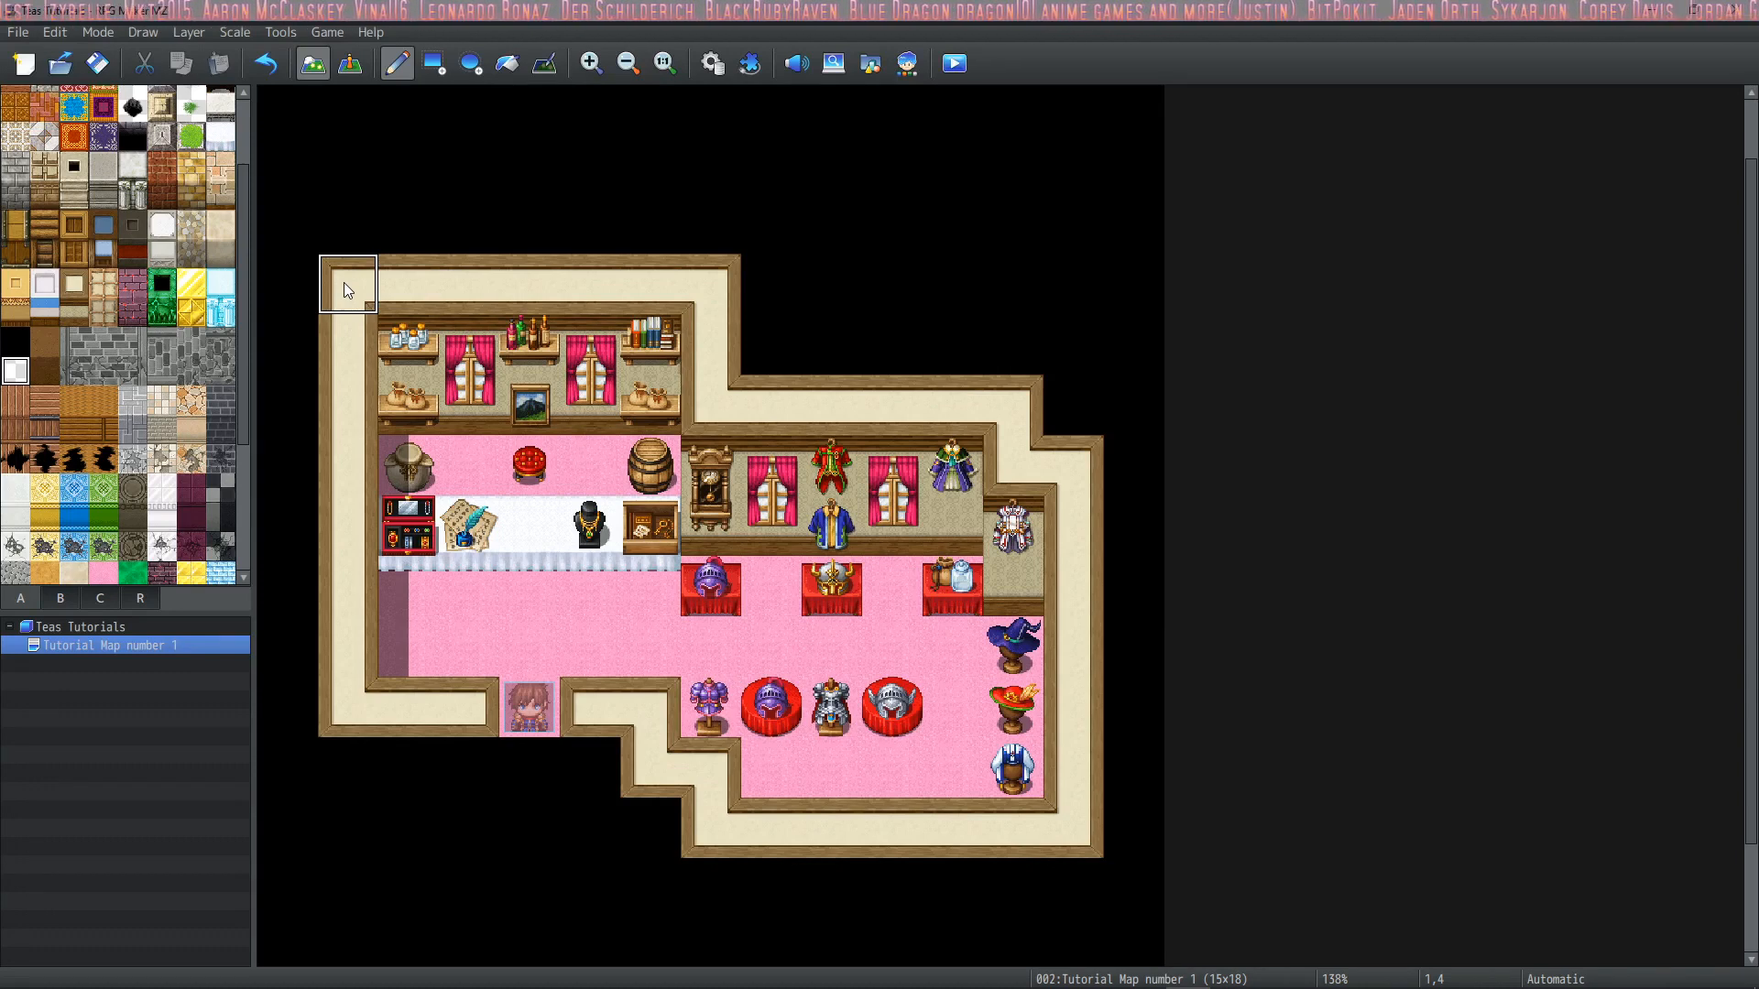
Target Layer 4 and drag selection rectangles over parts of the shop map
{"action": "left_click_drag", "start_coordinate": [348, 289], "coordinate": [463, 418]}
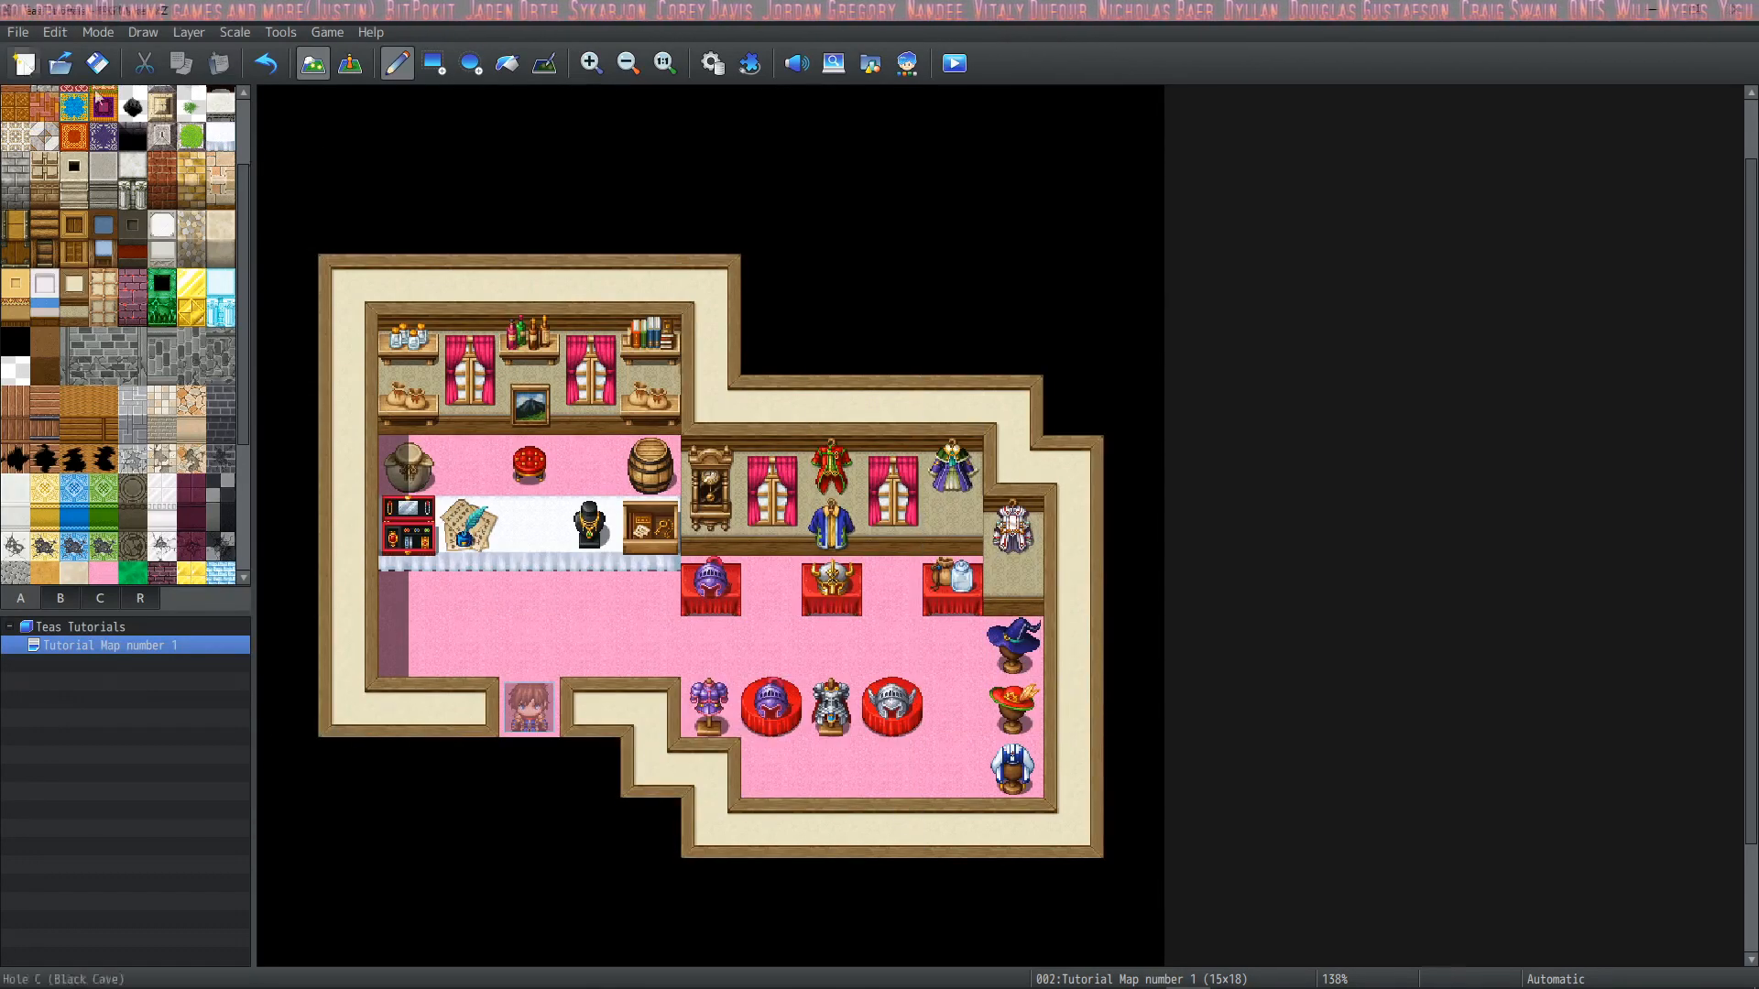
{"action": "left_click", "coordinate": [187, 31]}
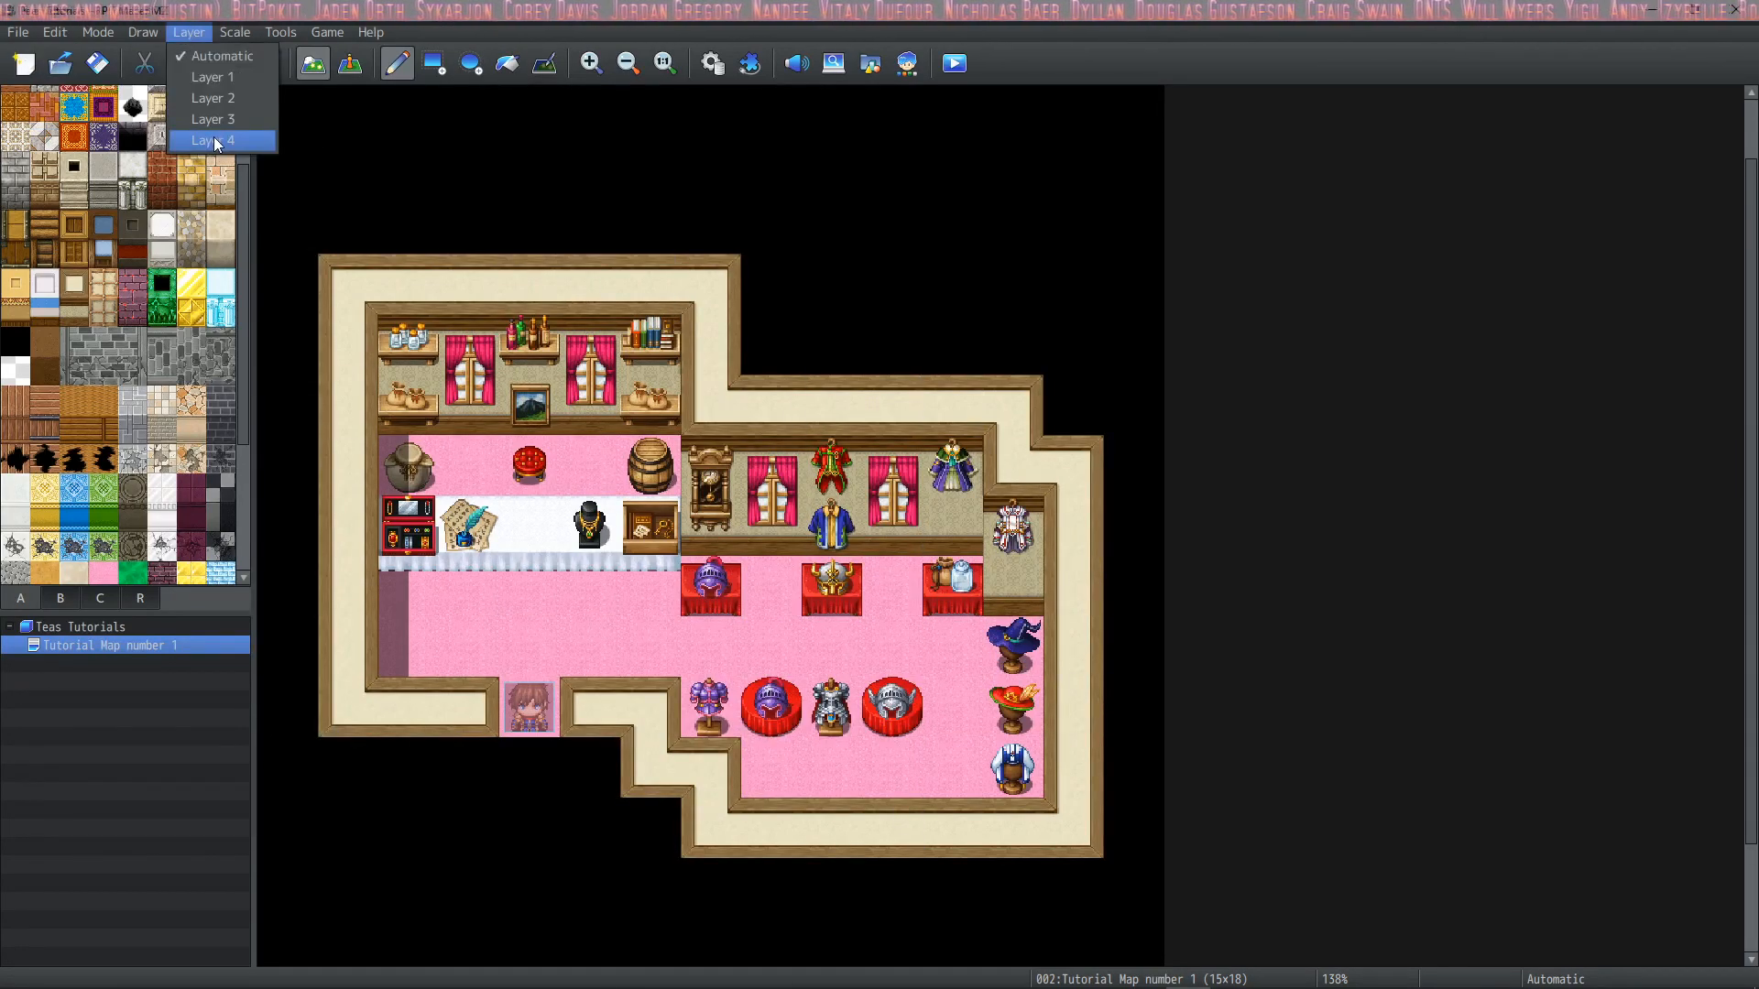
{"action": "left_click", "coordinate": [212, 139]}
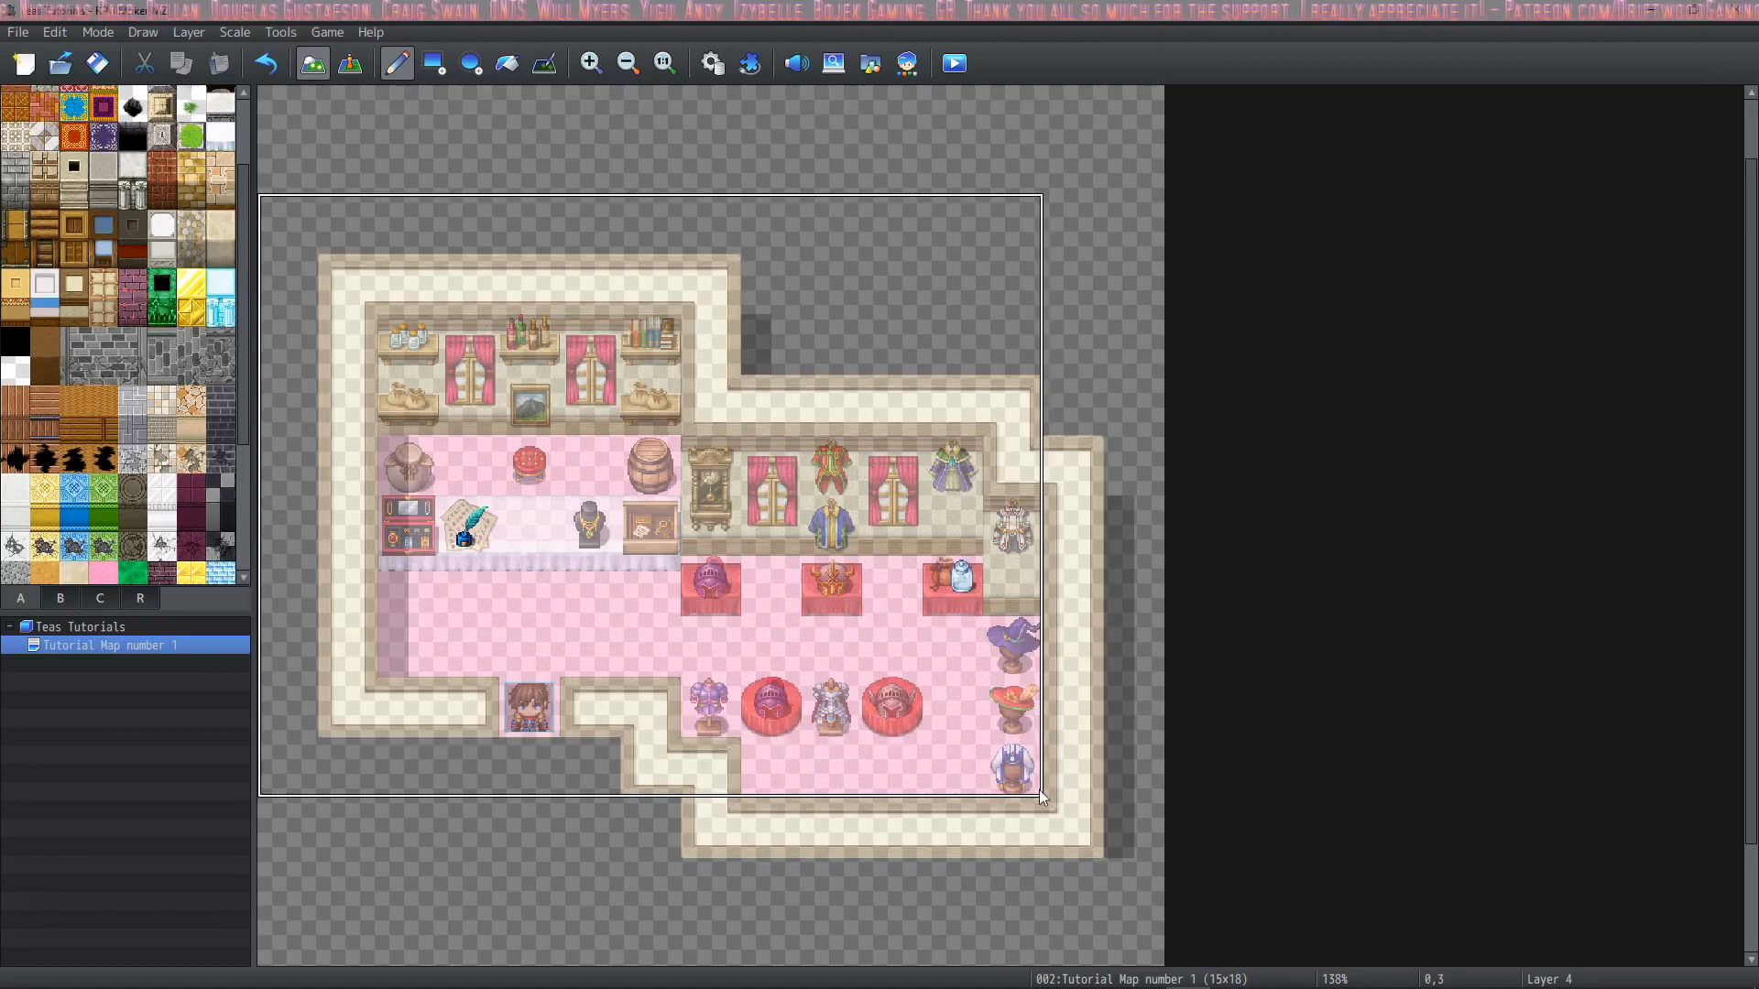
{"action": "left_click_drag", "start_coordinate": [1041, 798], "coordinate": [1094, 875]}
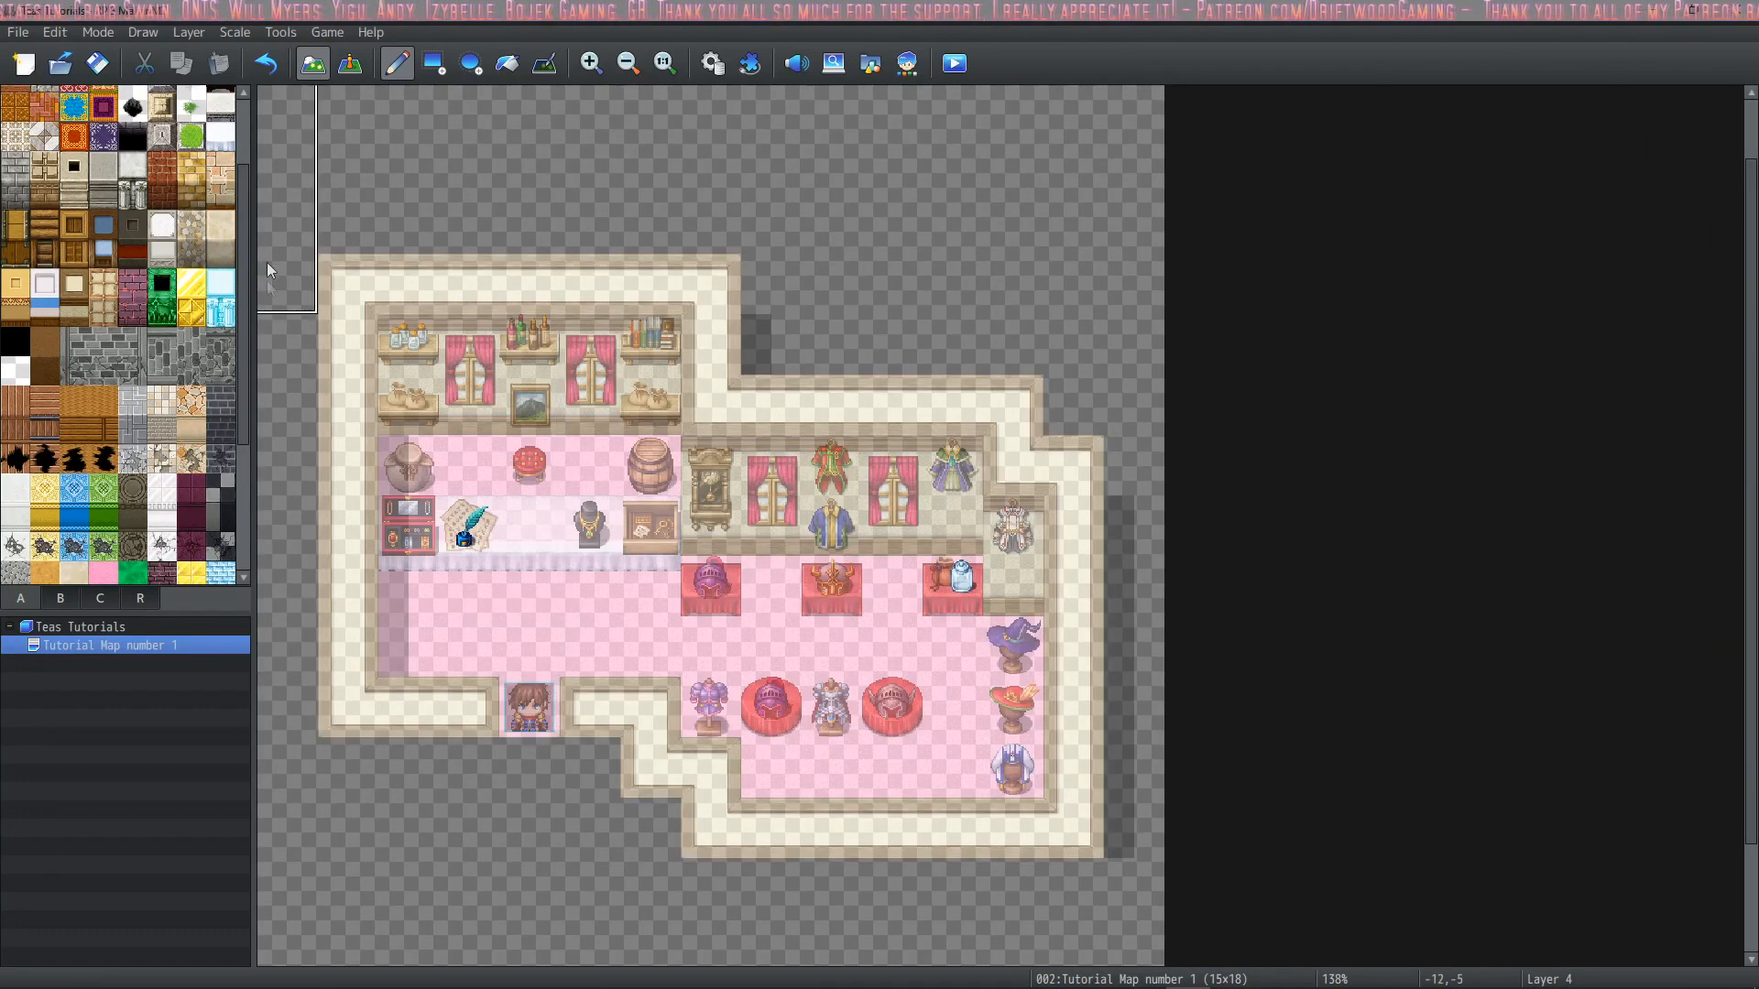
On Layer 1, paint purple patterned carpet over the floor behind the counter
{"action": "left_click", "coordinate": [187, 31]}
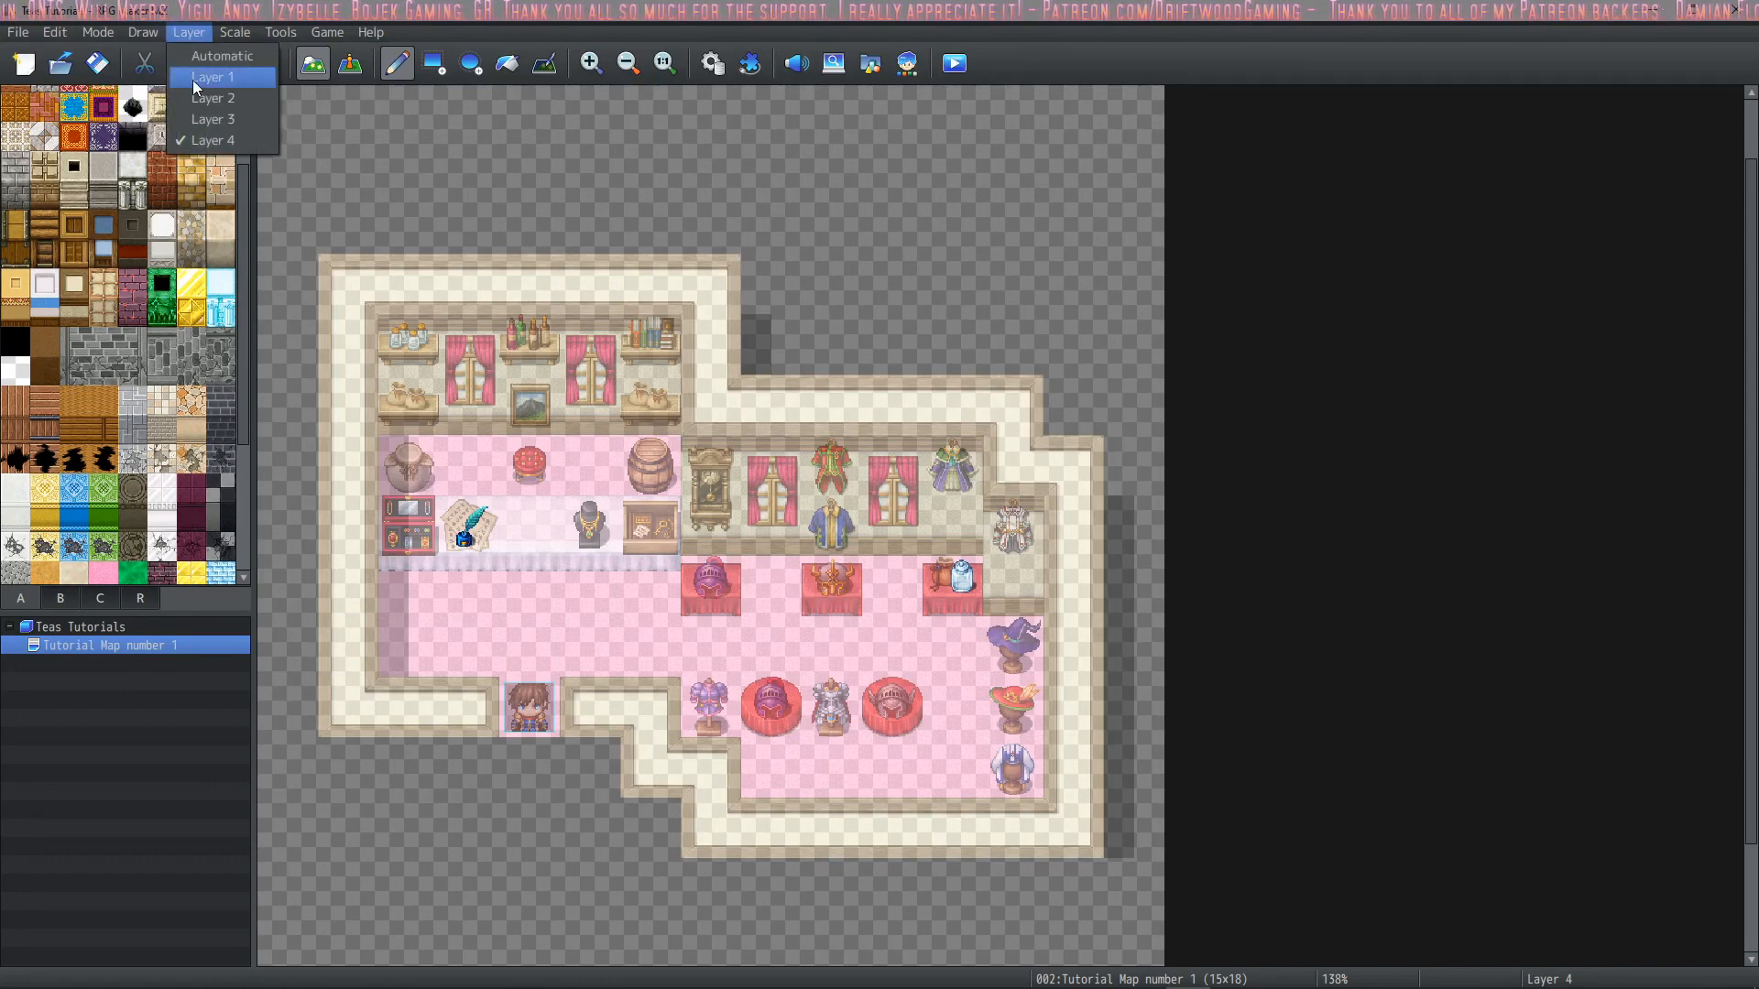
{"action": "left_click", "coordinate": [212, 77]}
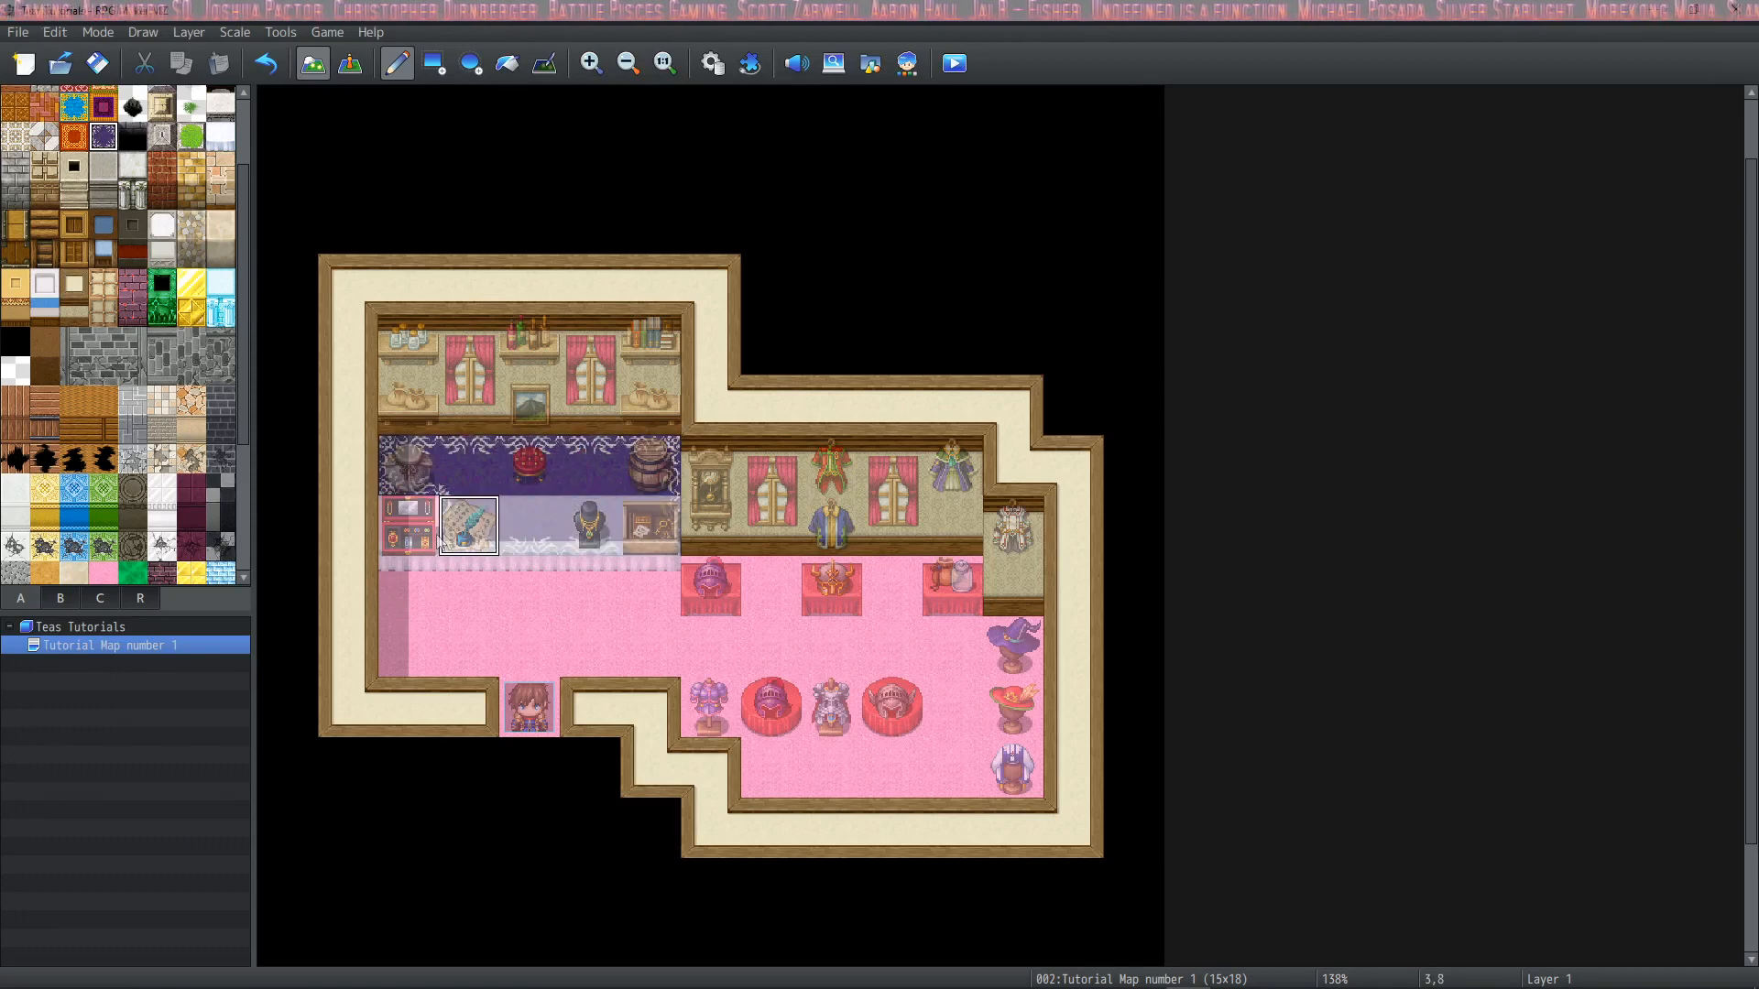
{"action": "left_click", "coordinate": [951, 645]}
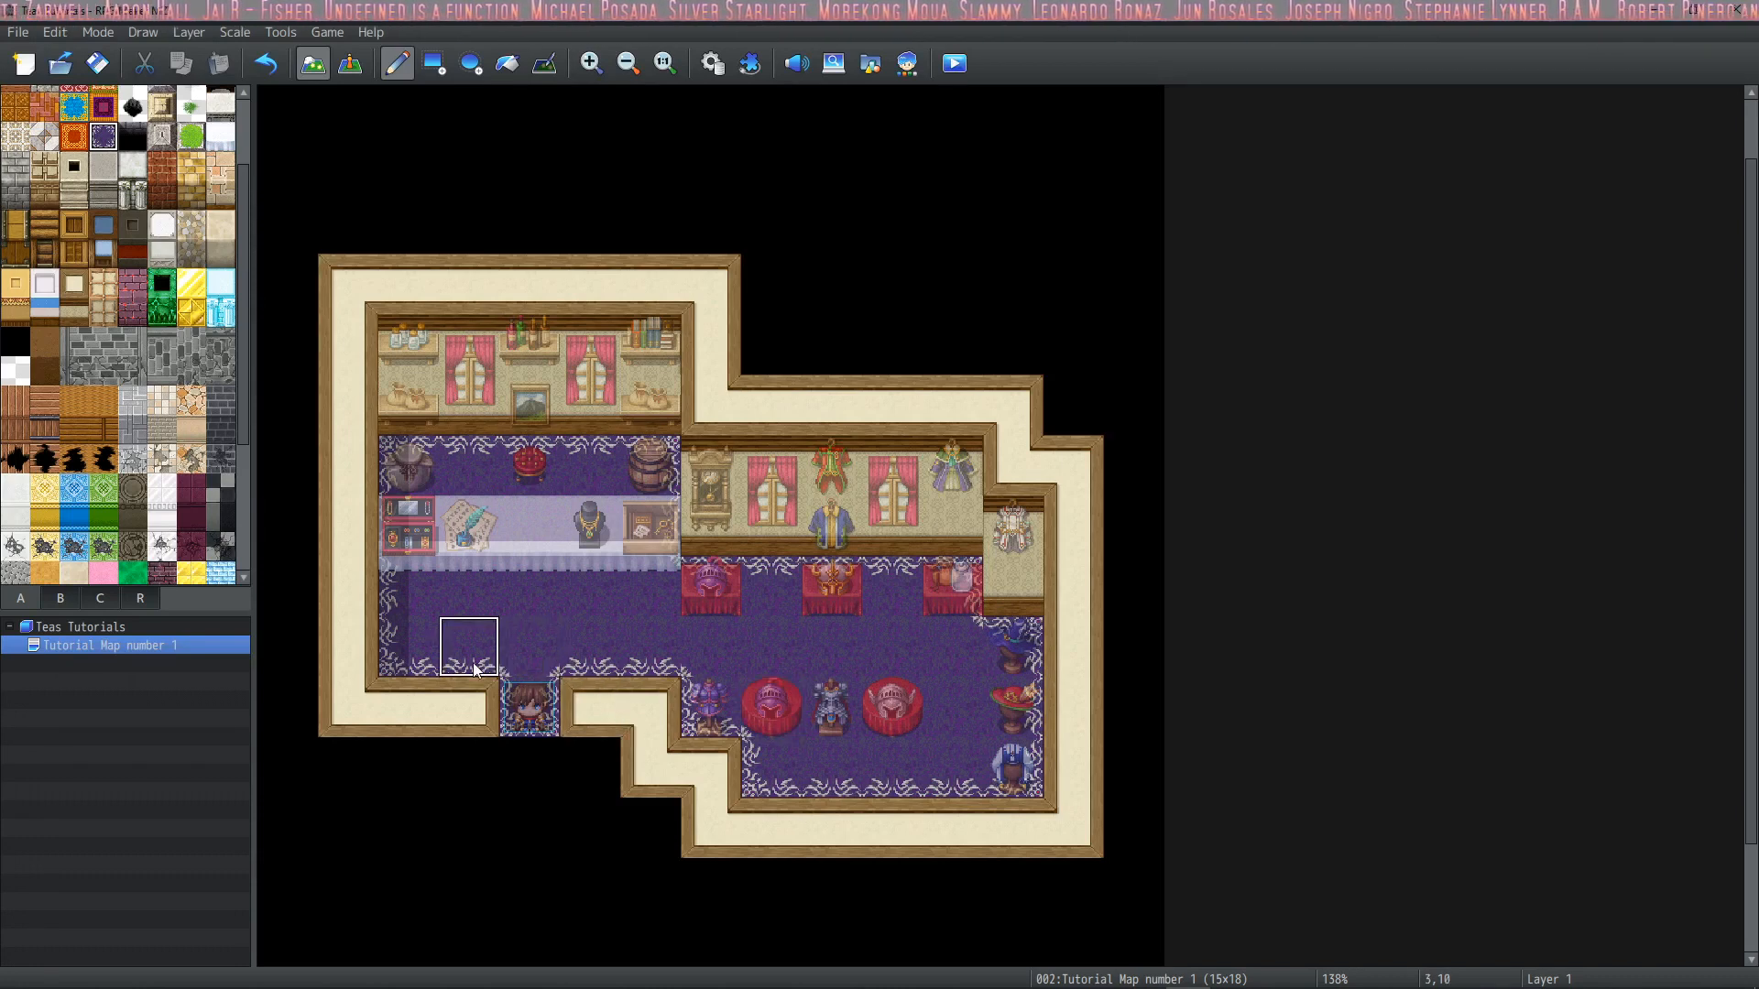
{"action": "mouse_move", "coordinate": [511, 667]}
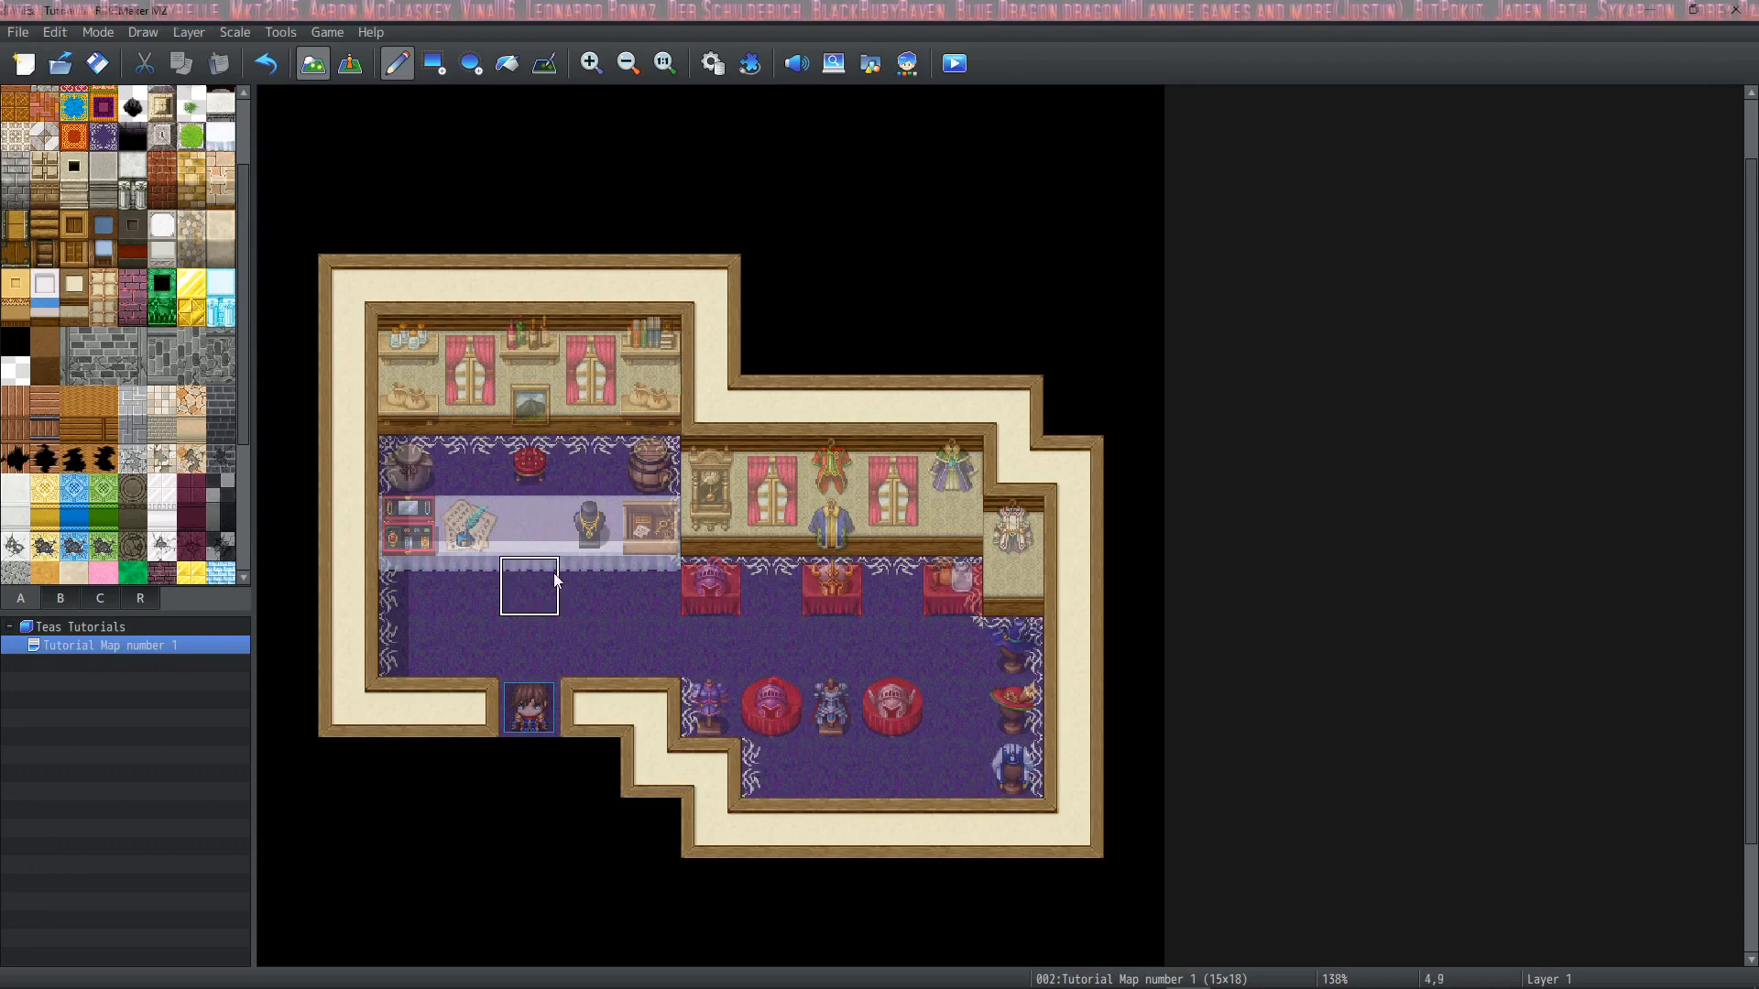
{"action": "mouse_move", "coordinate": [508, 574]}
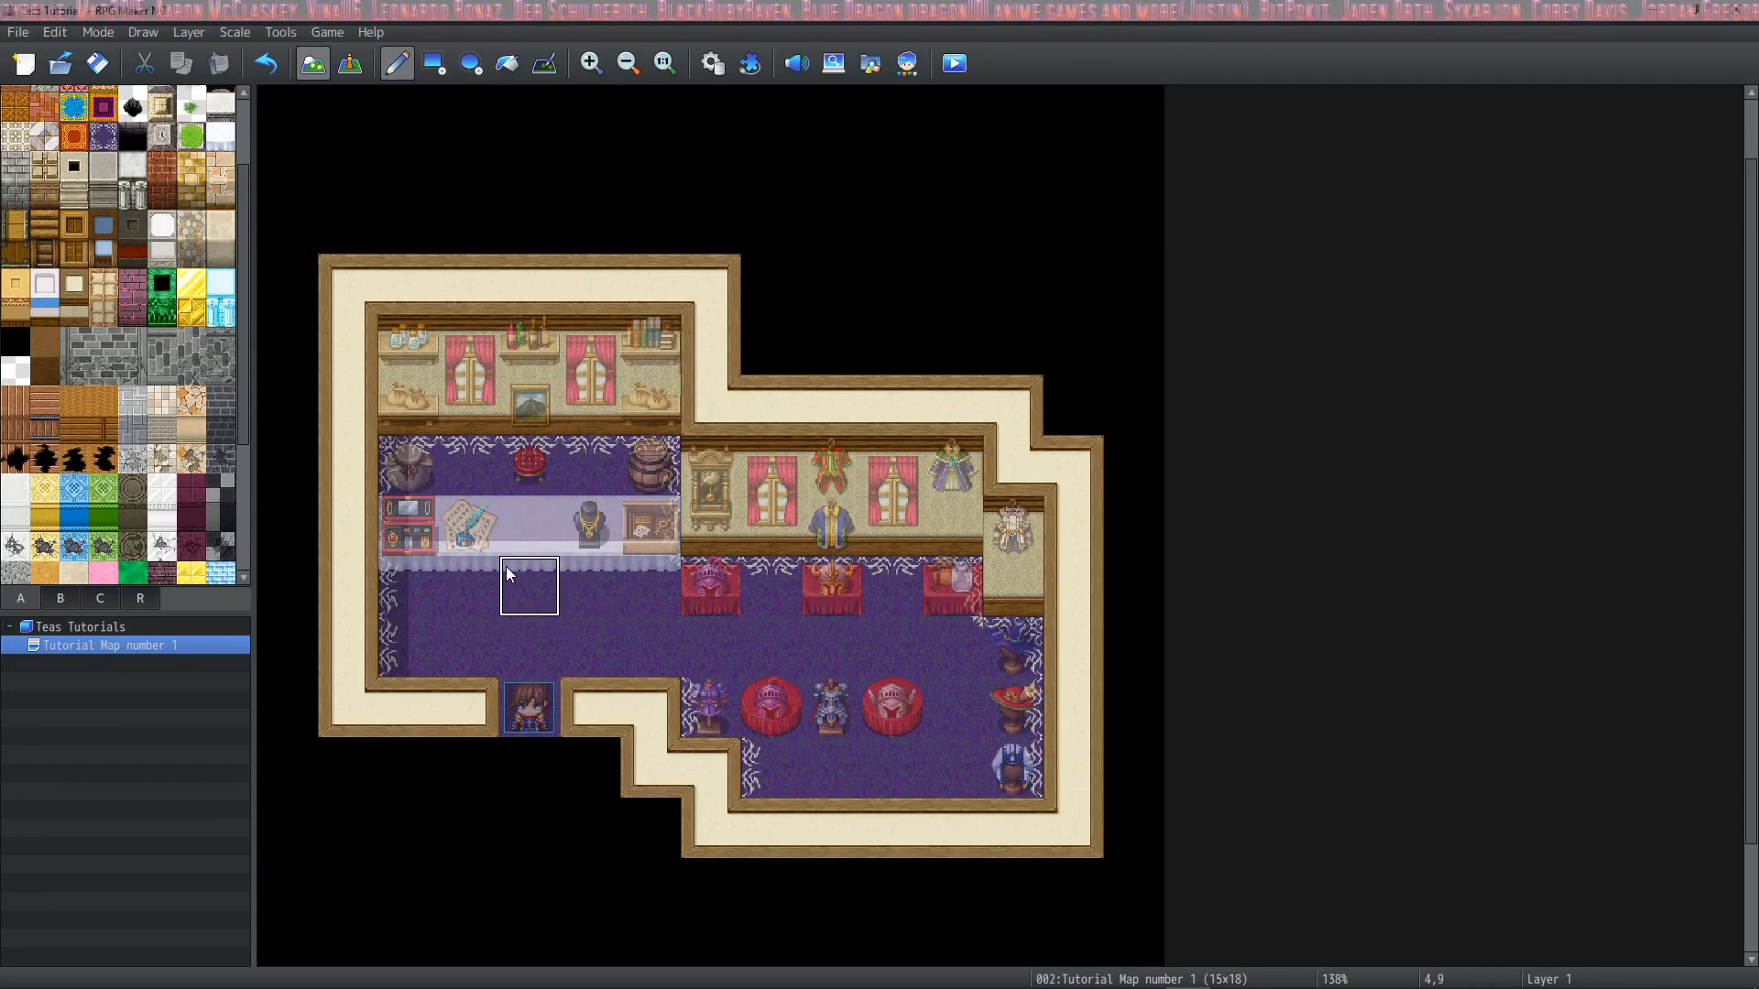
Save the game's changes via the playtest save prompt before placing events
{"action": "left_click", "coordinate": [953, 62]}
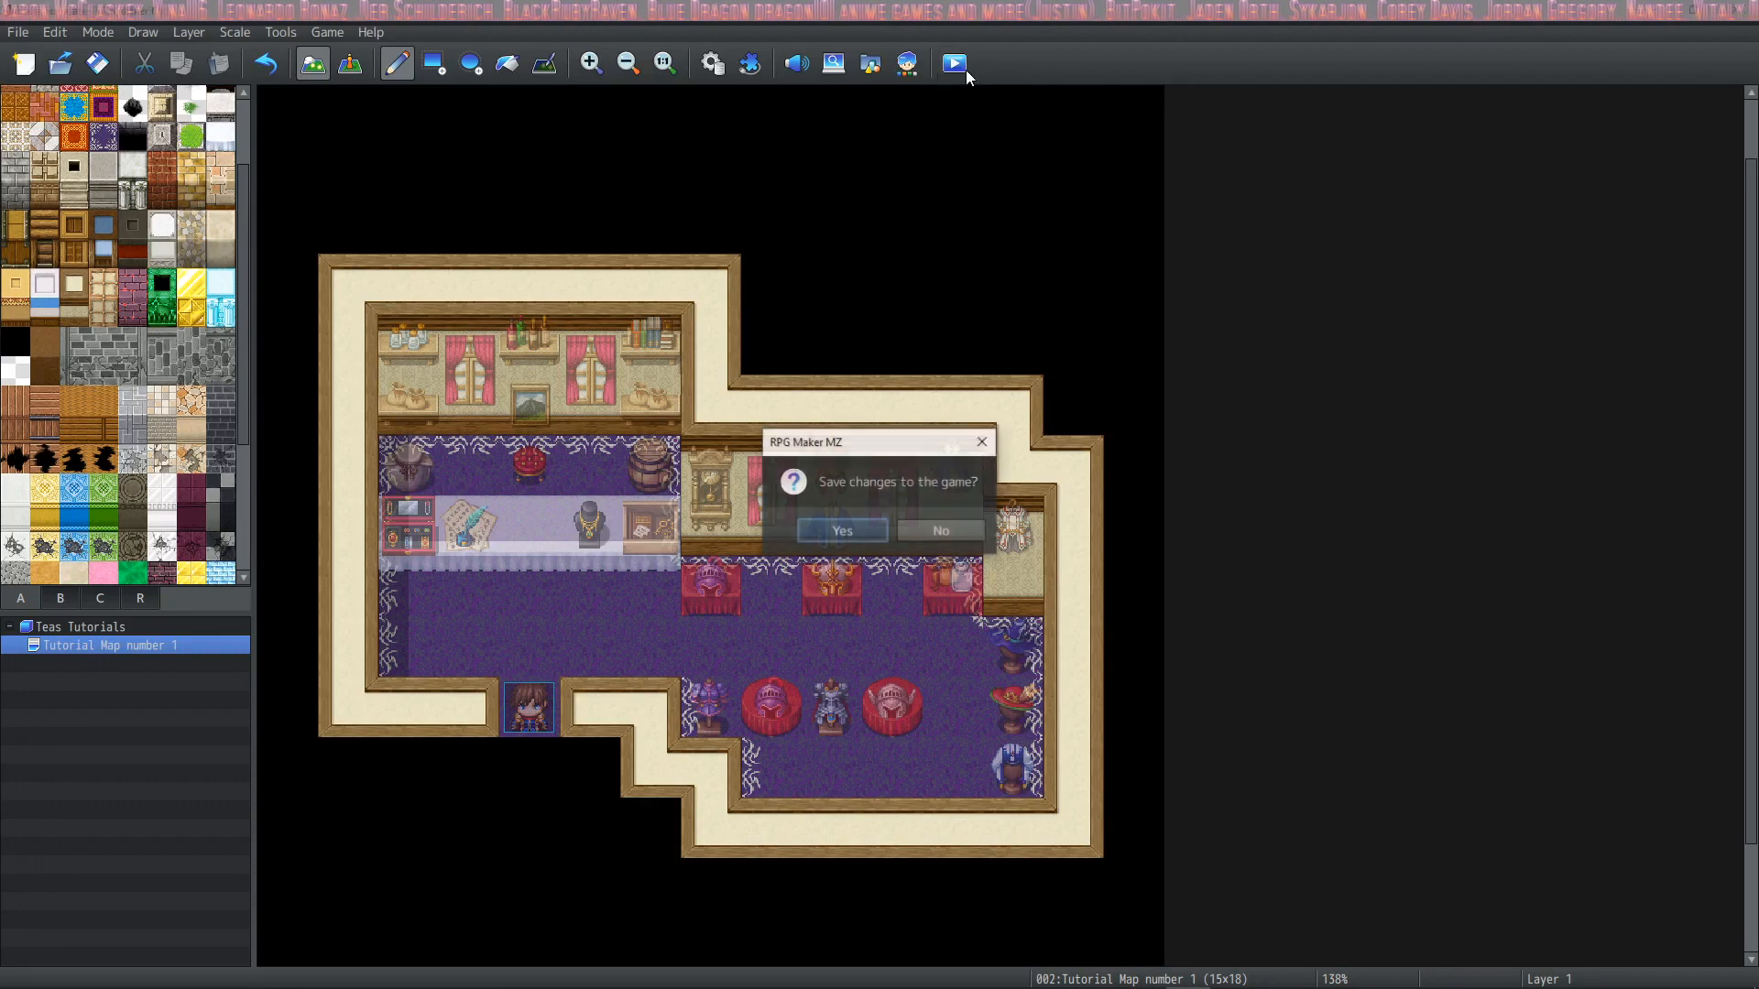
{"action": "left_click", "coordinate": [841, 529]}
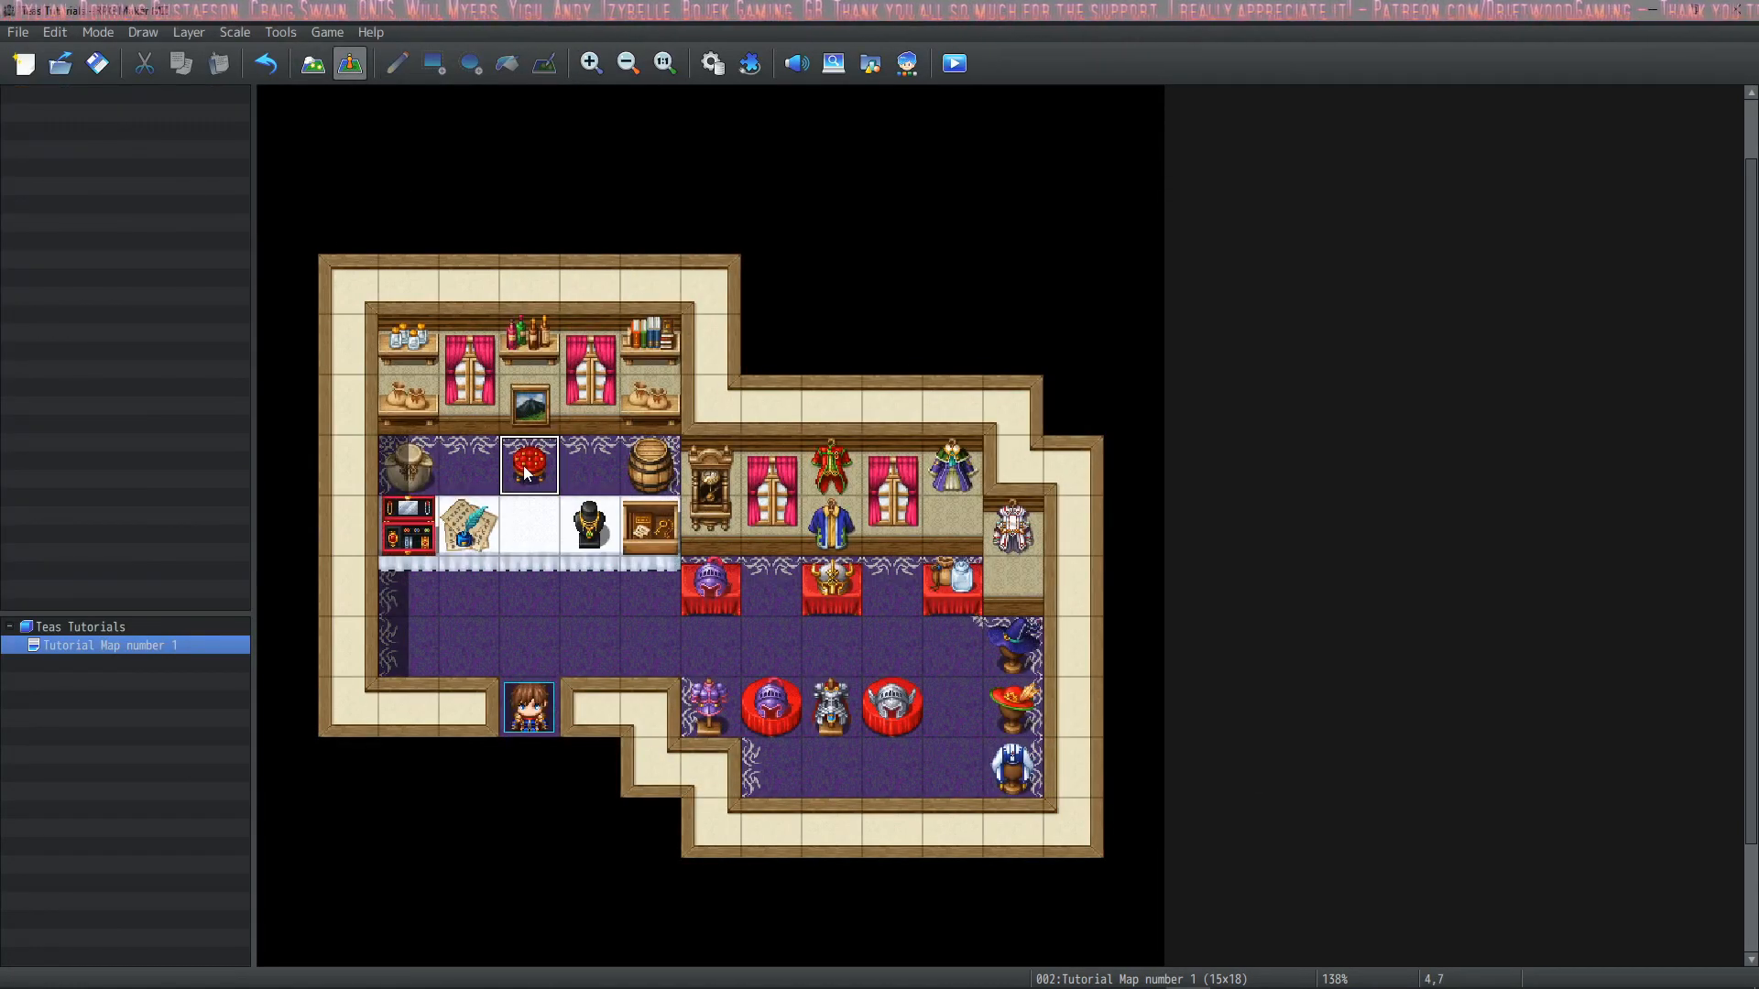
Create shopkeeper event EV001 behind the counter with a People sprite and a welcome Show Text
{"action": "right_click", "coordinate": [528, 465]}
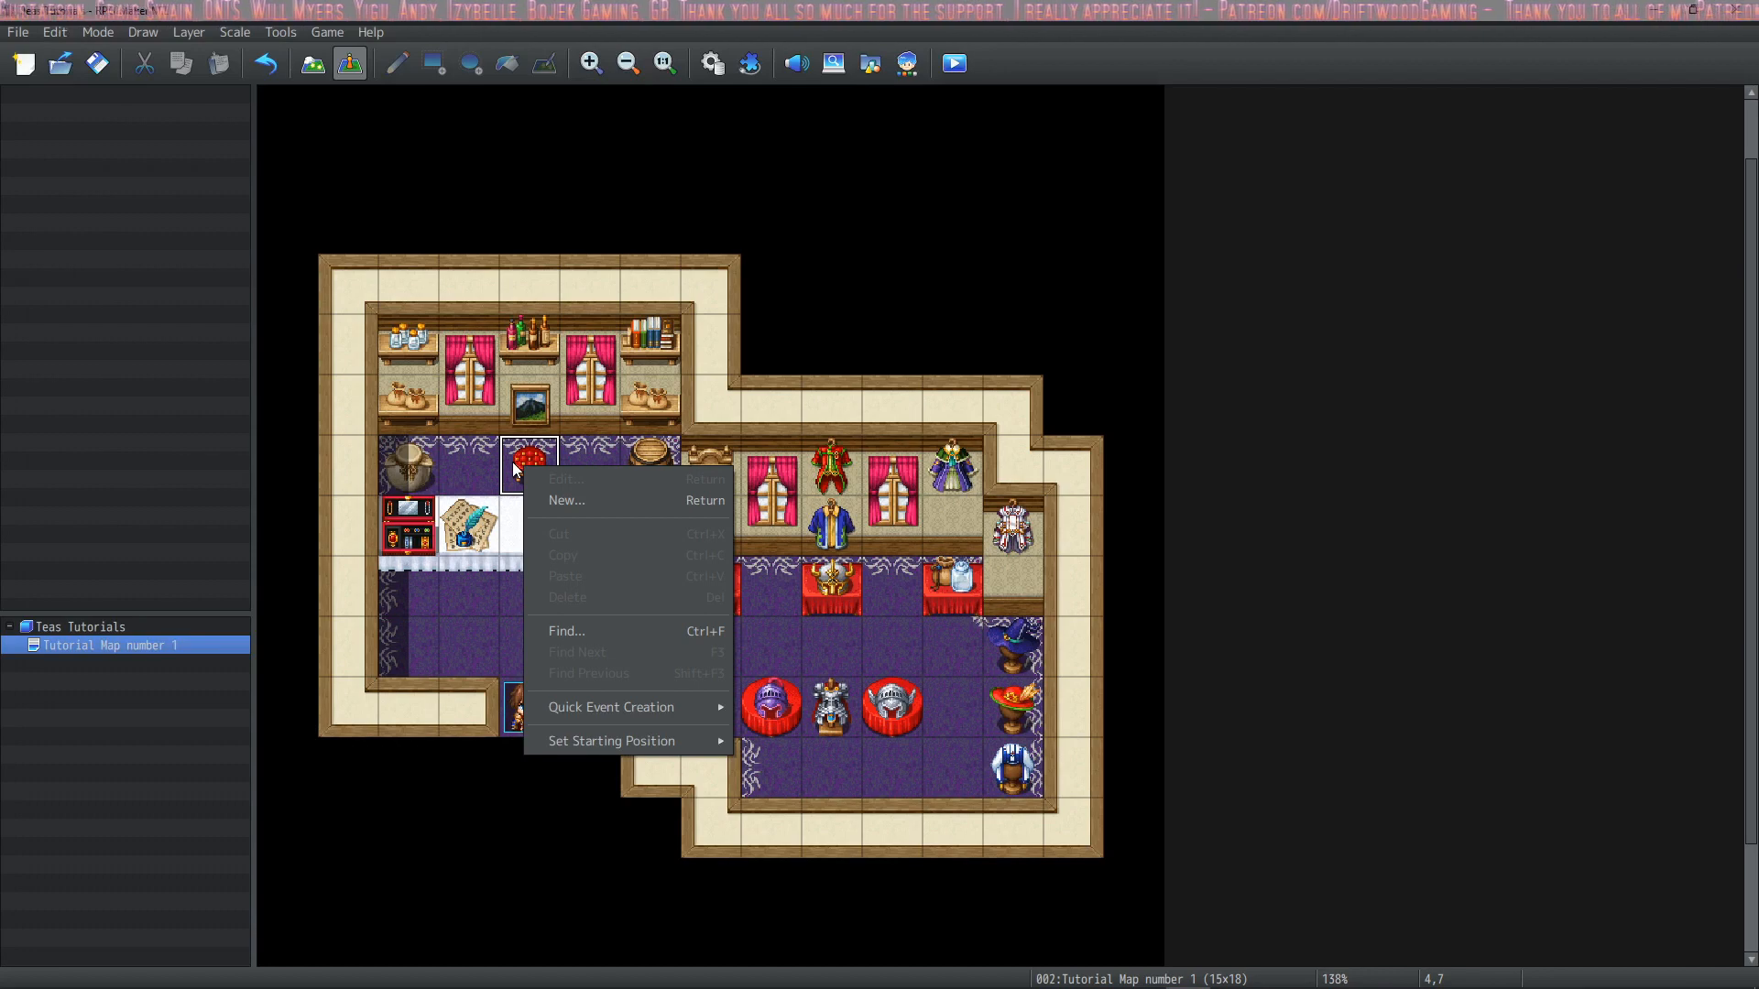
{"action": "left_click", "coordinate": [566, 500]}
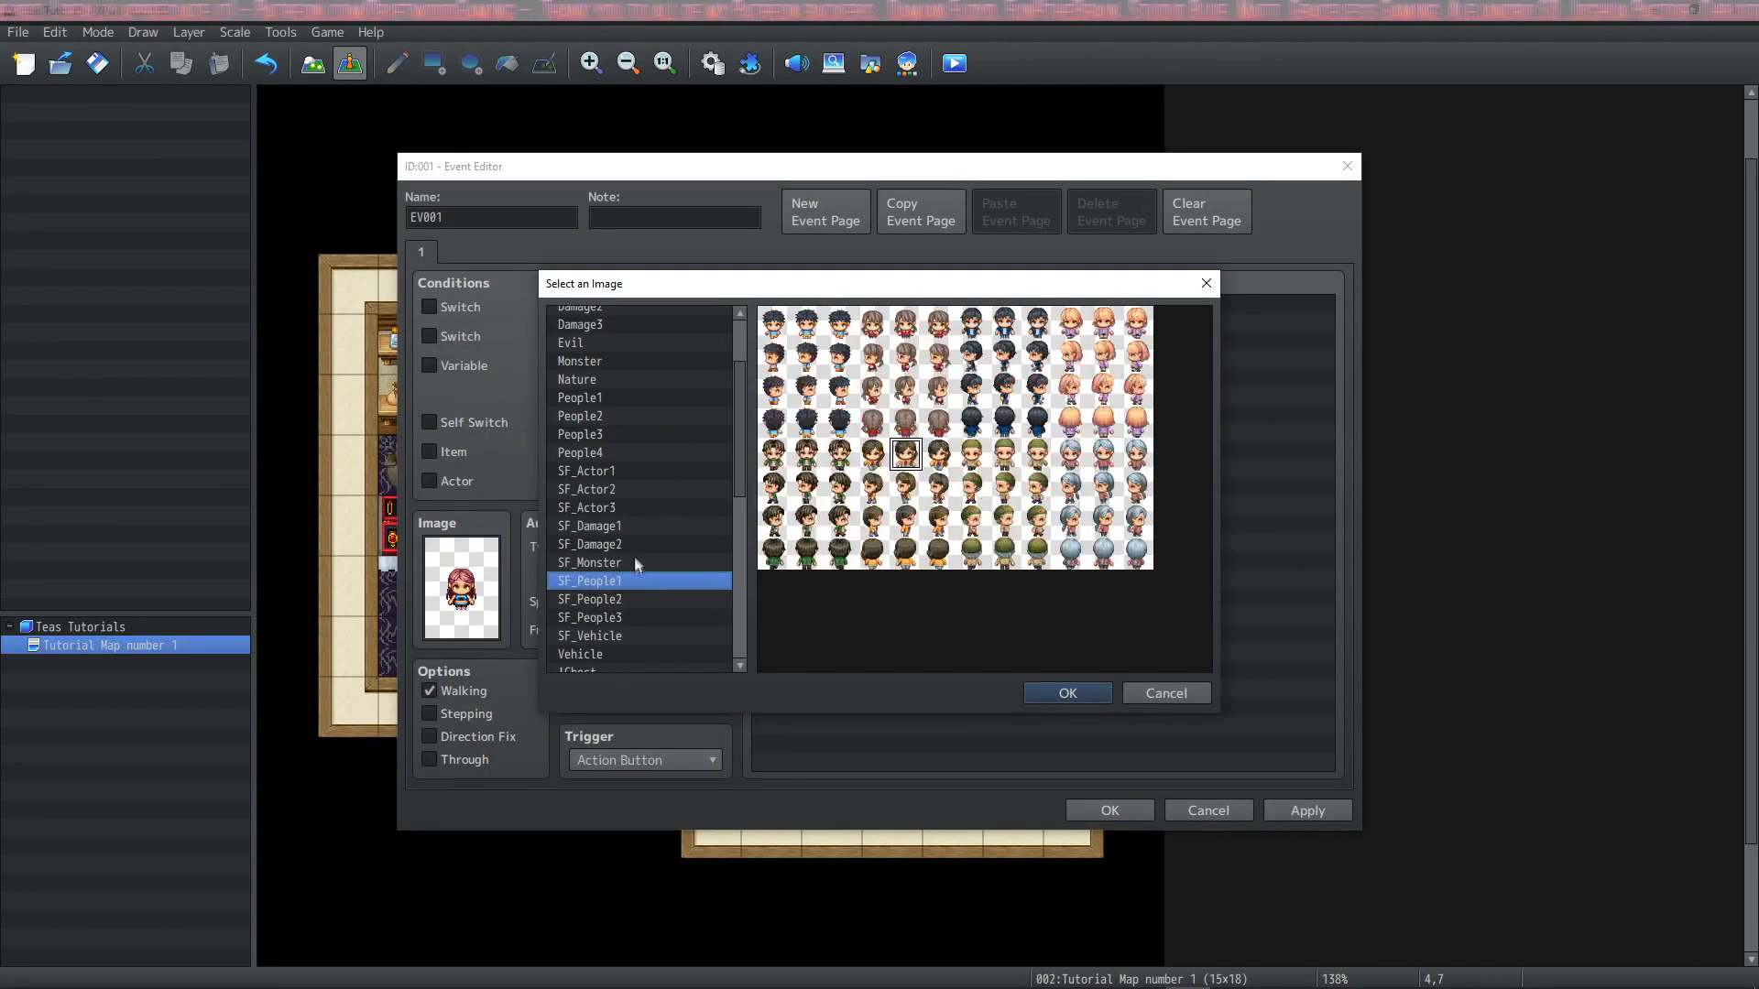
{"action": "left_click", "coordinate": [1065, 692]}
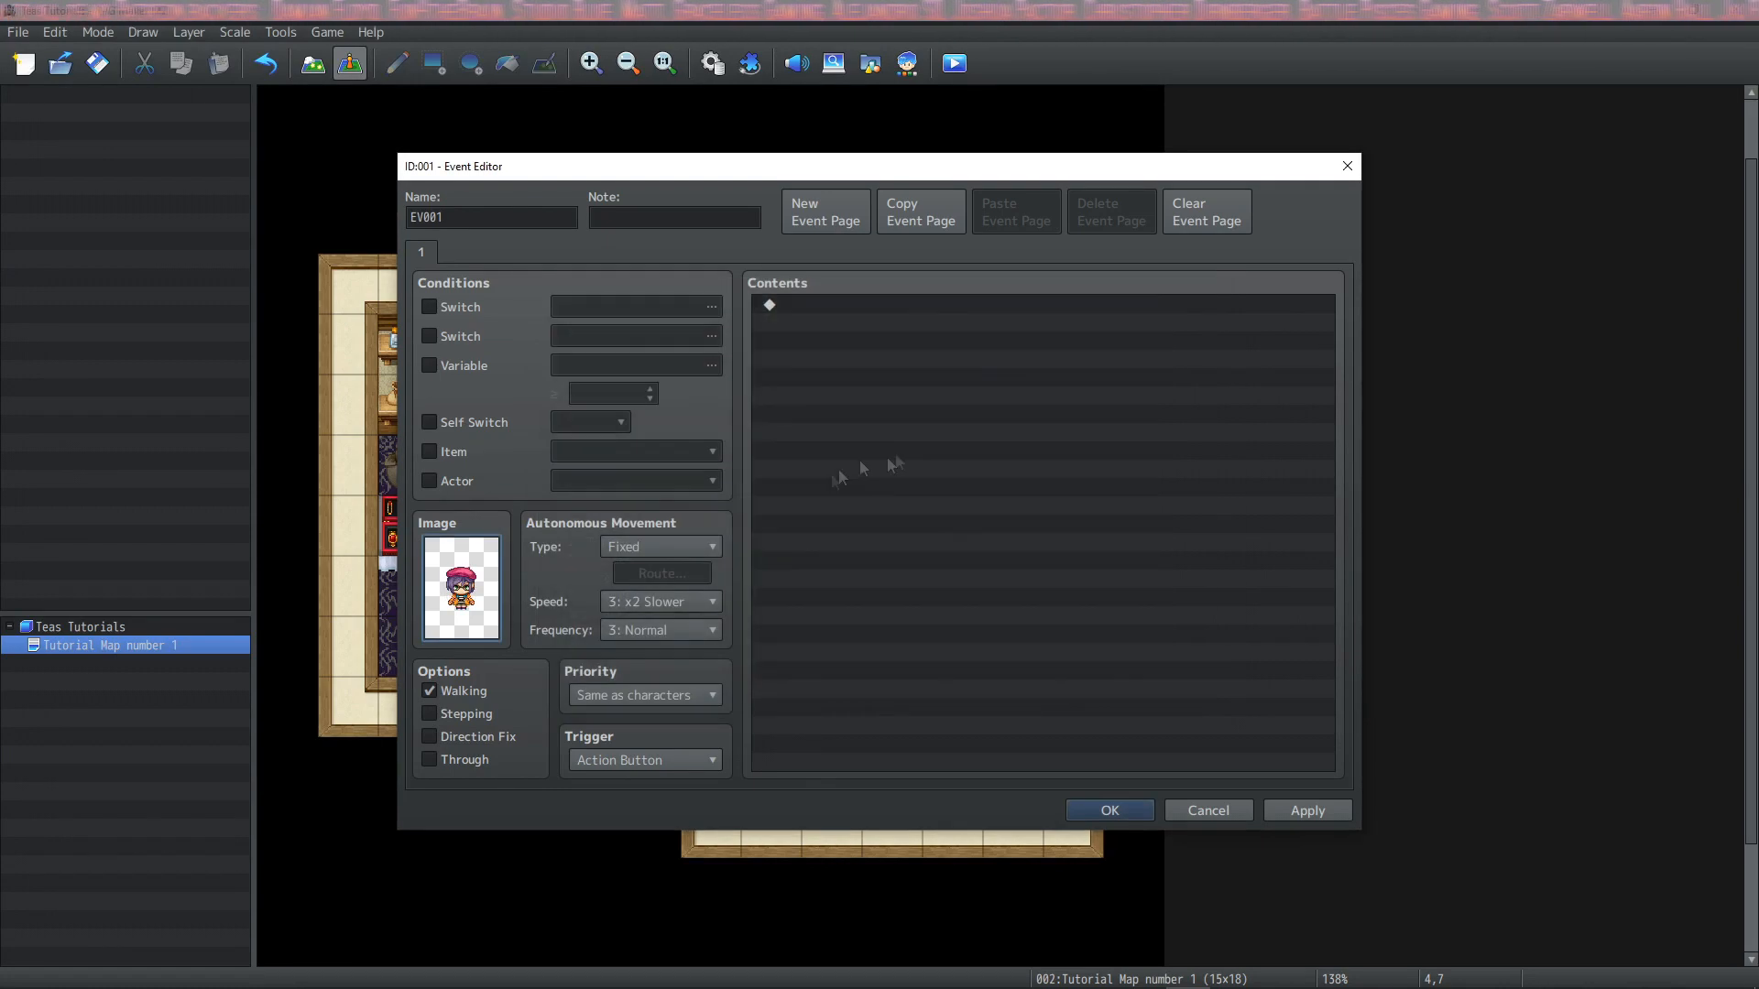
{"action": "left_click", "coordinate": [1107, 810]}
{"action": "type", "text": "Welcome to the"}
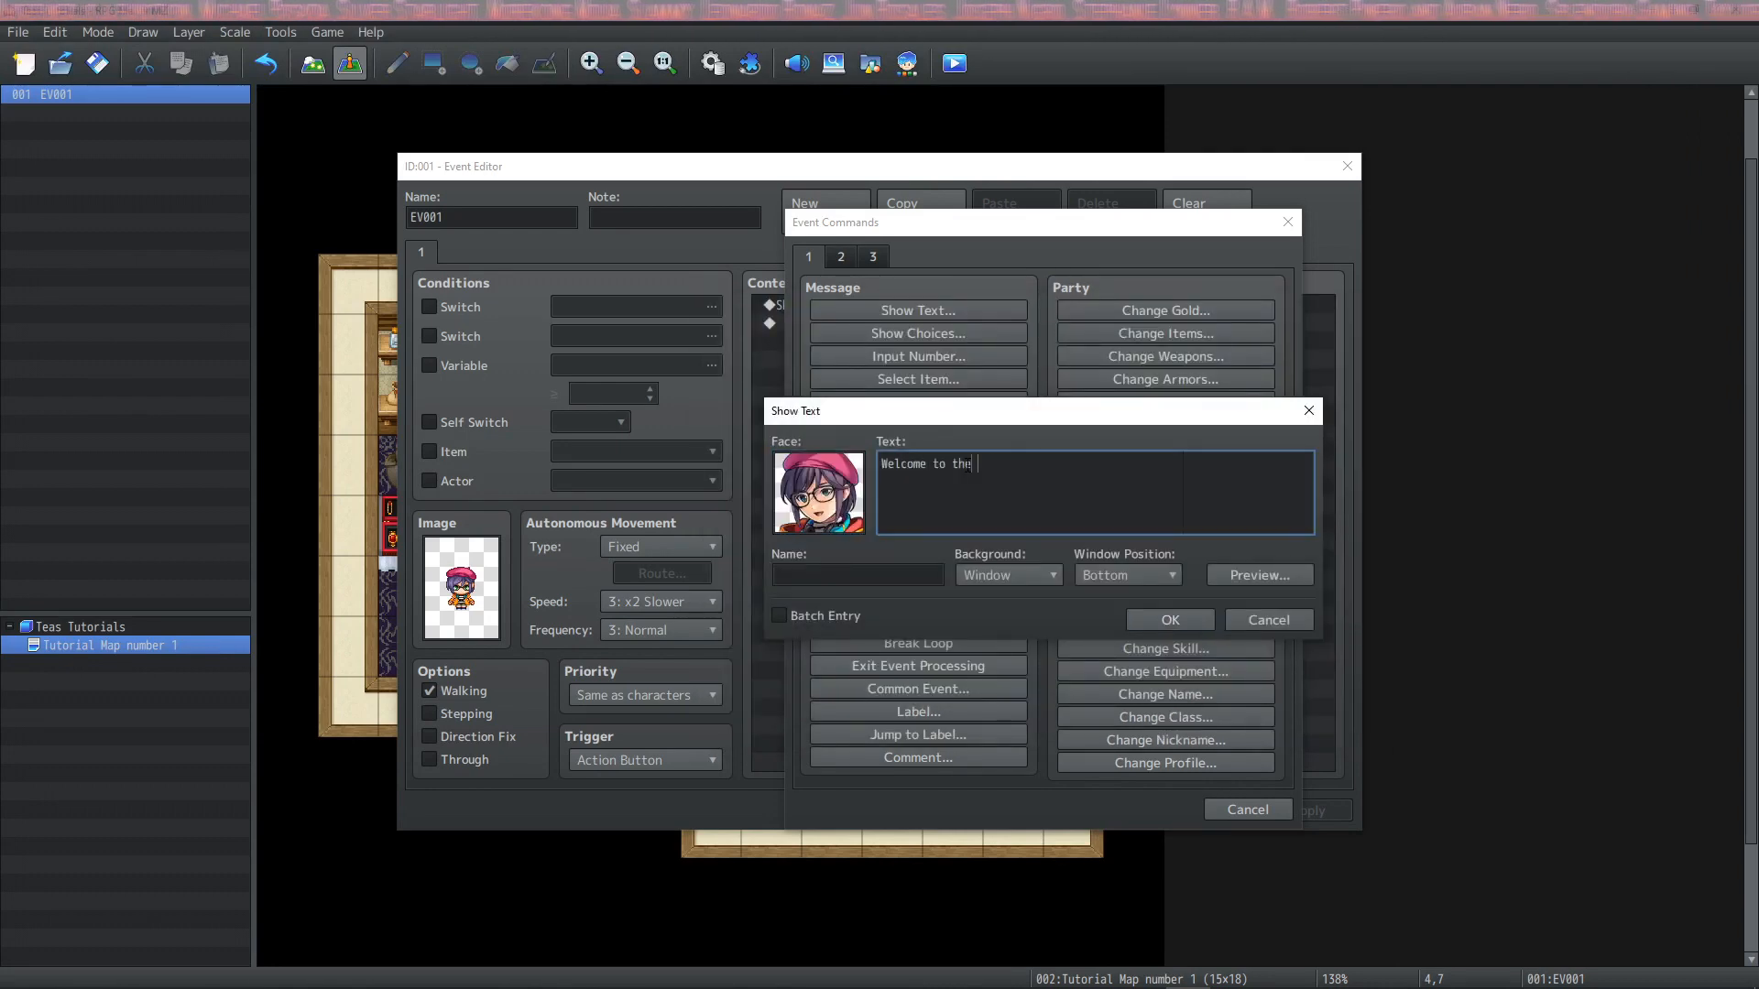
{"action": "left_click", "coordinate": [953, 62]}
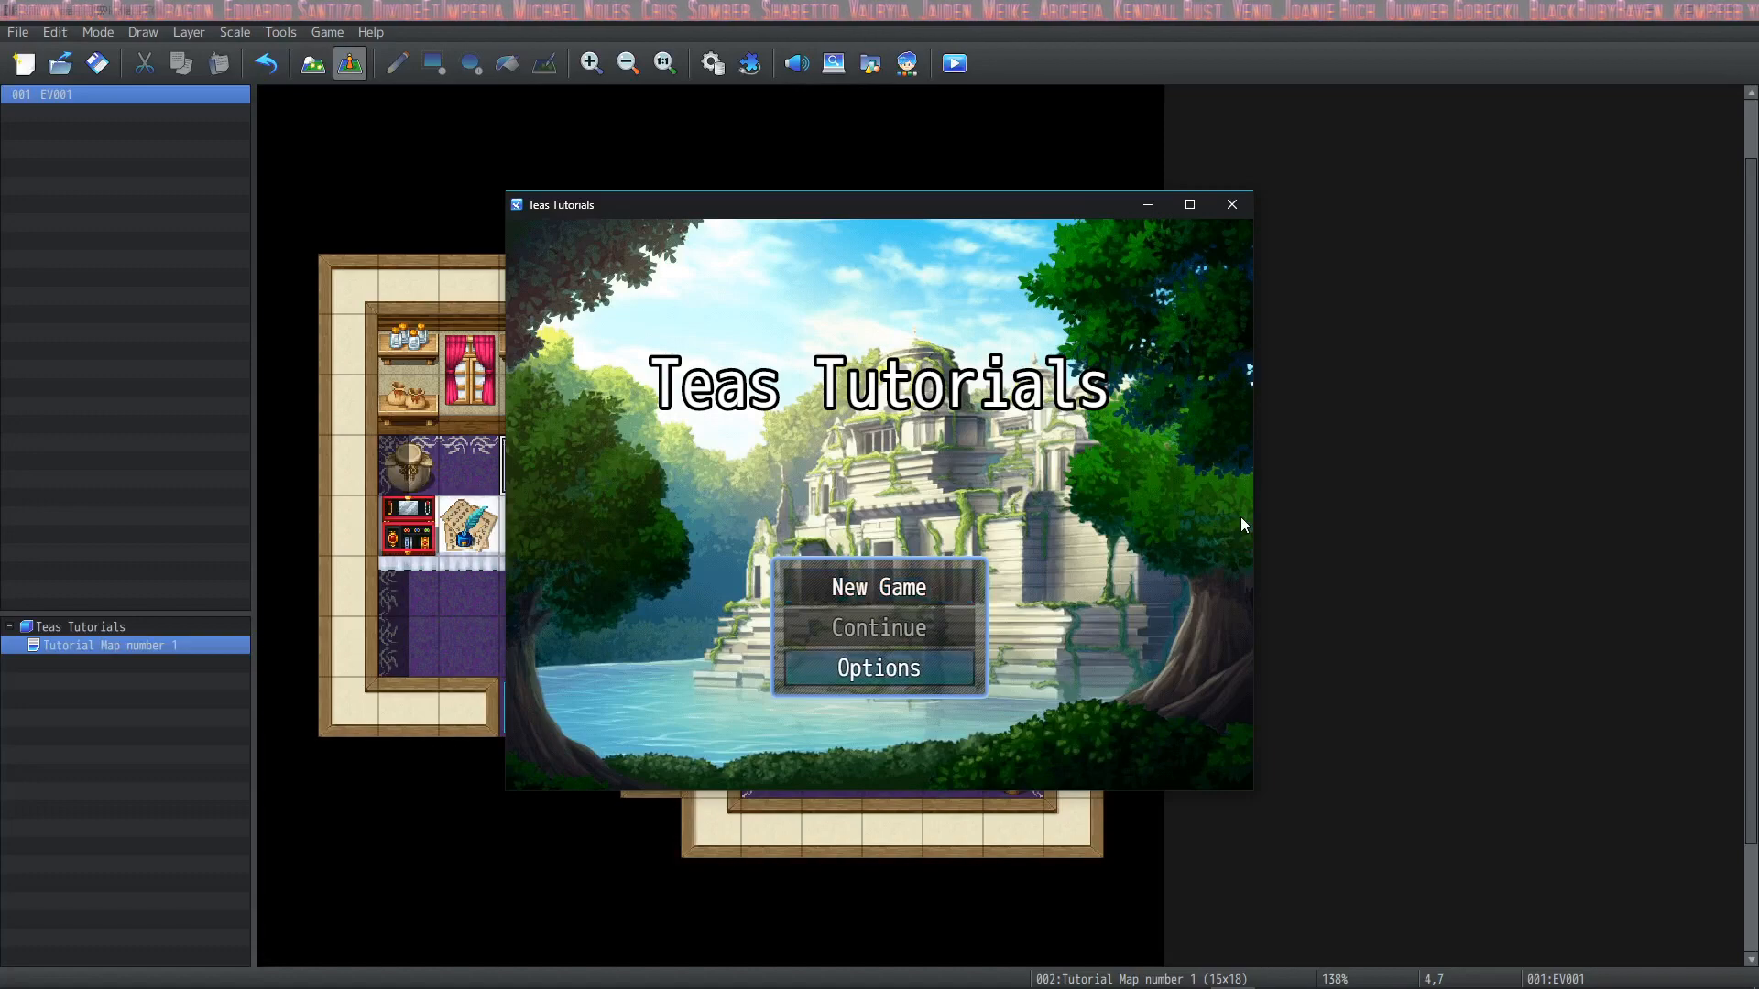